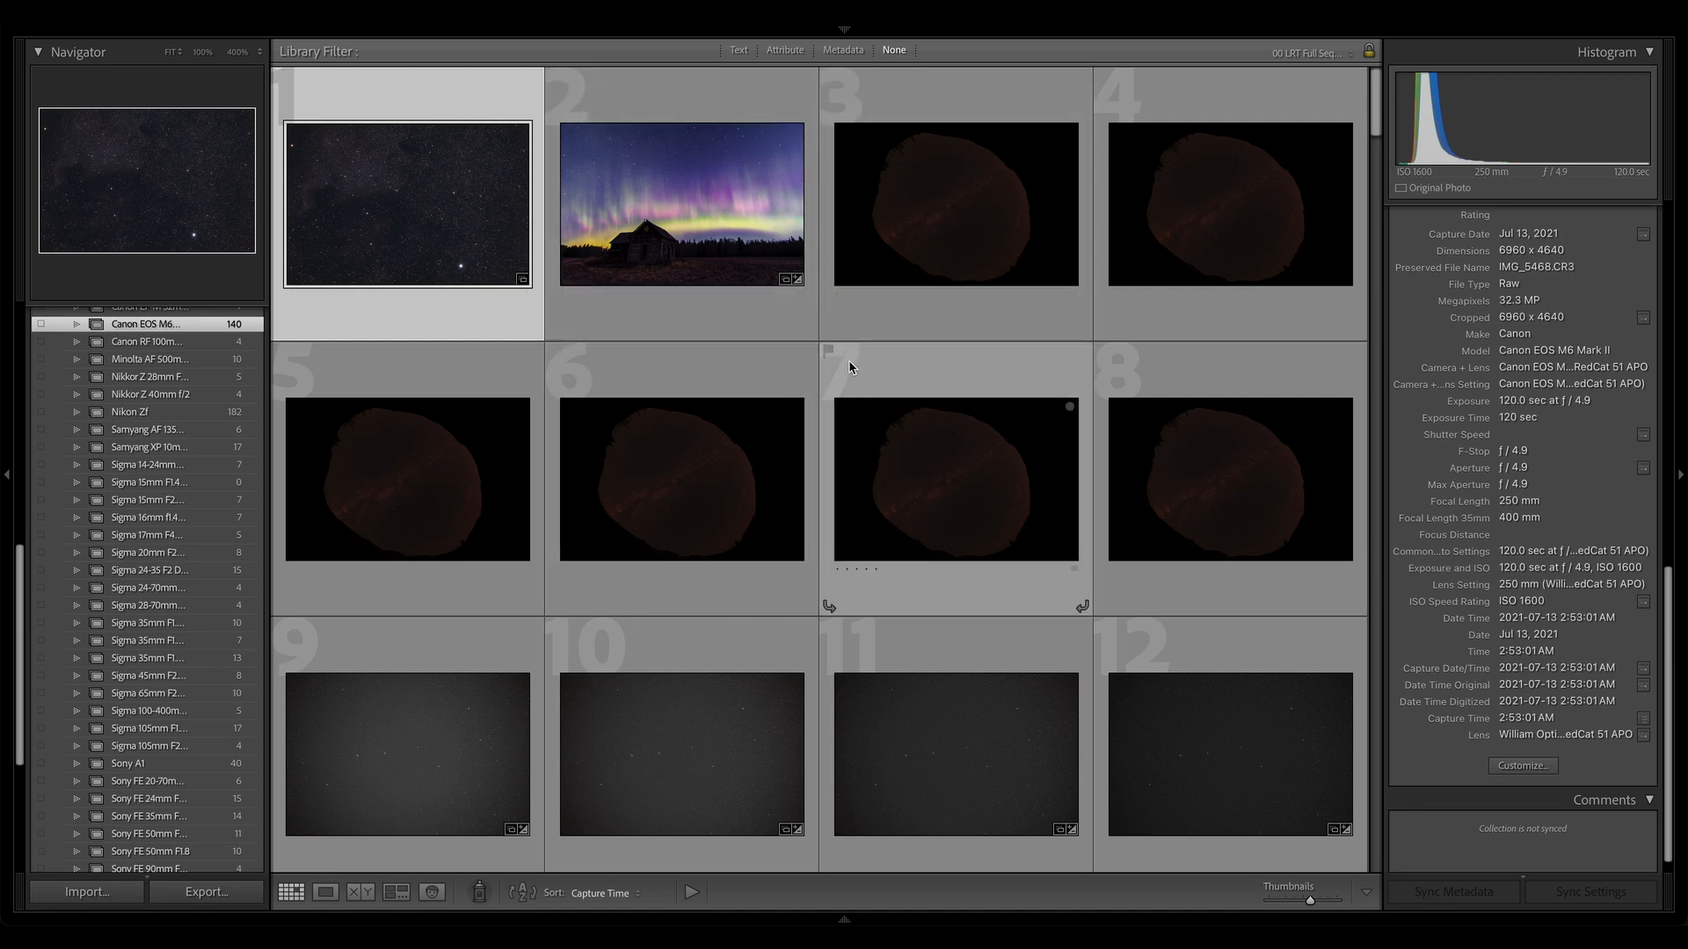
pyautogui.moveTo(1040, 385)
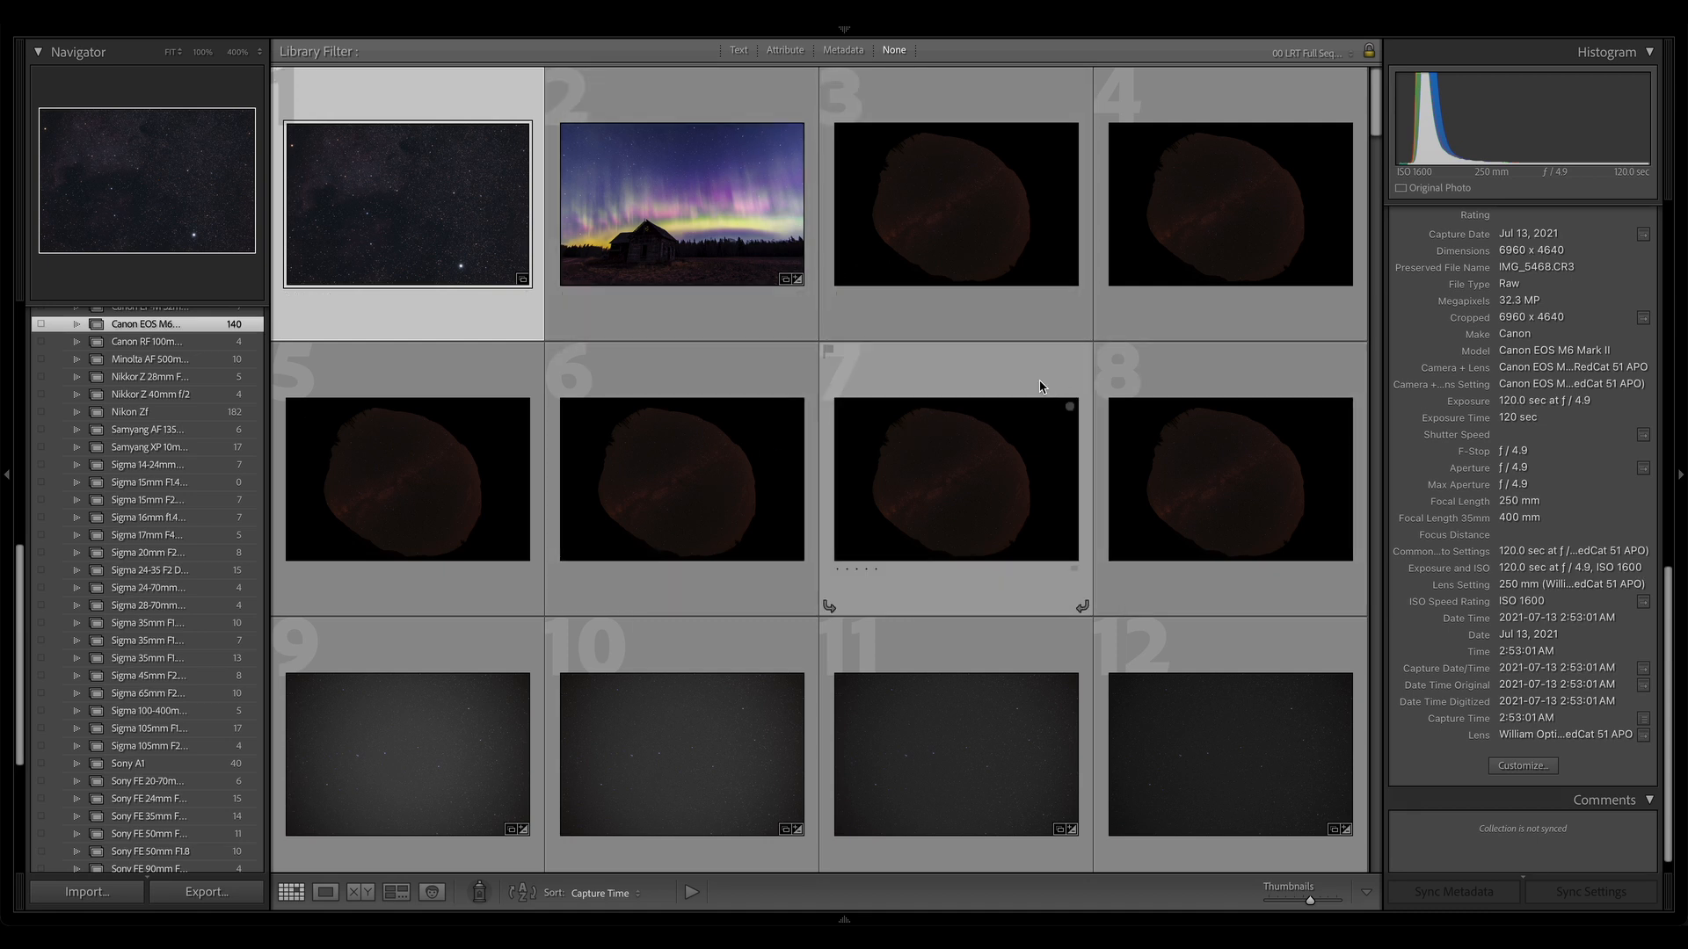
pyautogui.moveTo(750, 361)
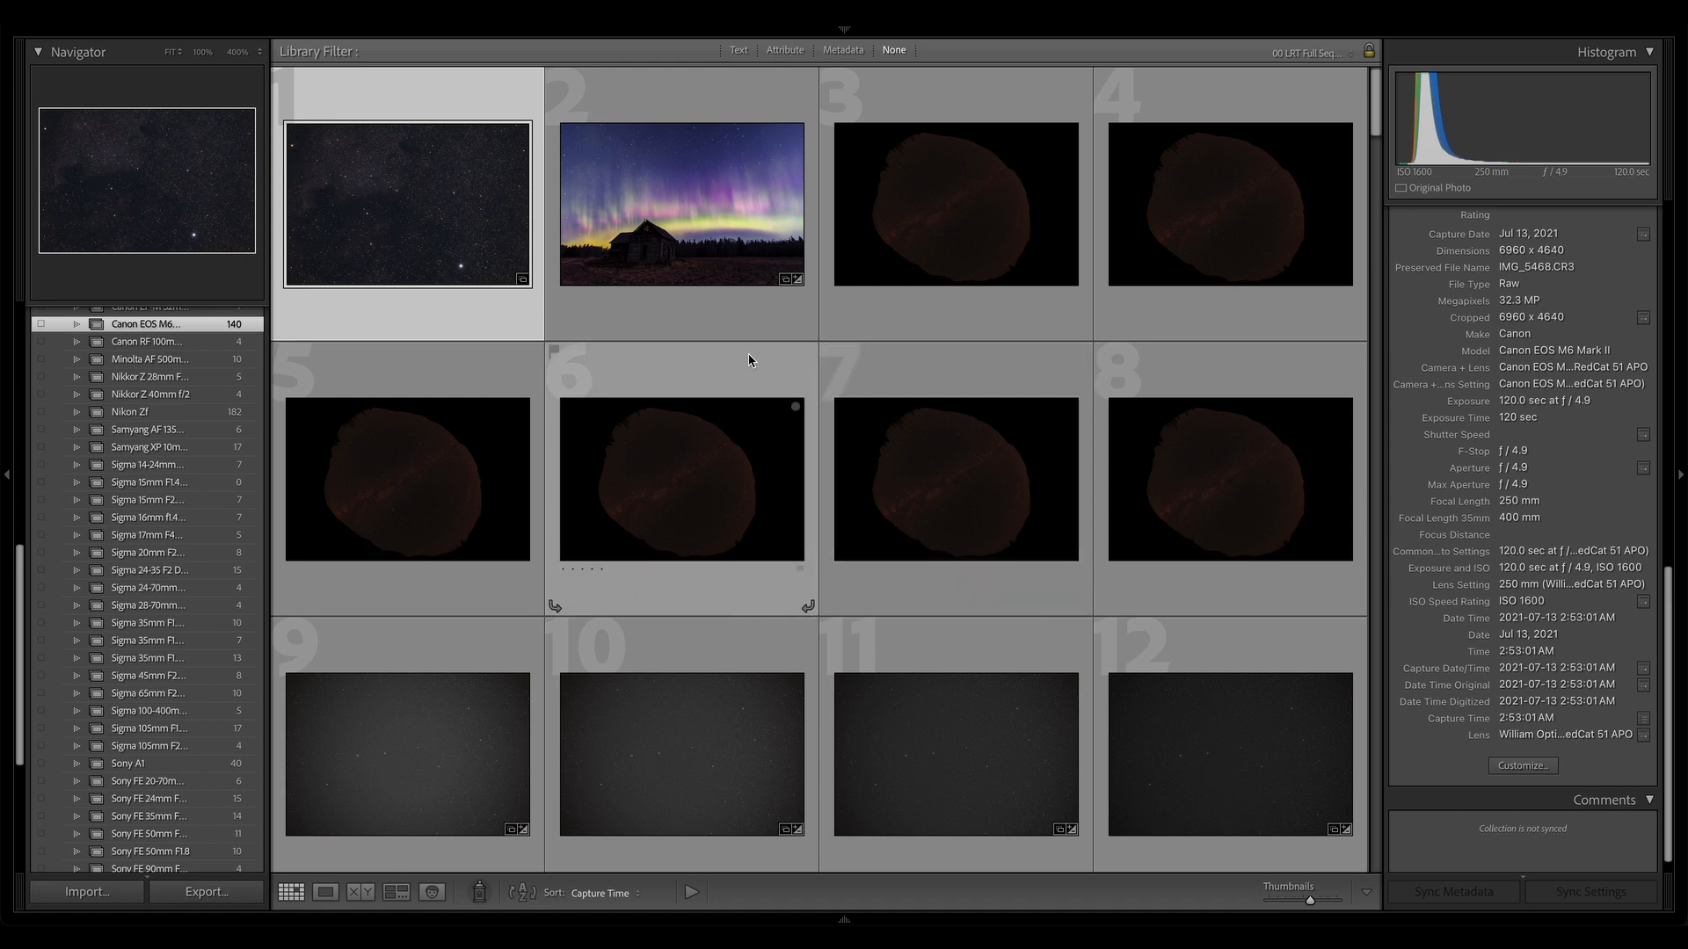
pyautogui.moveTo(834, 380)
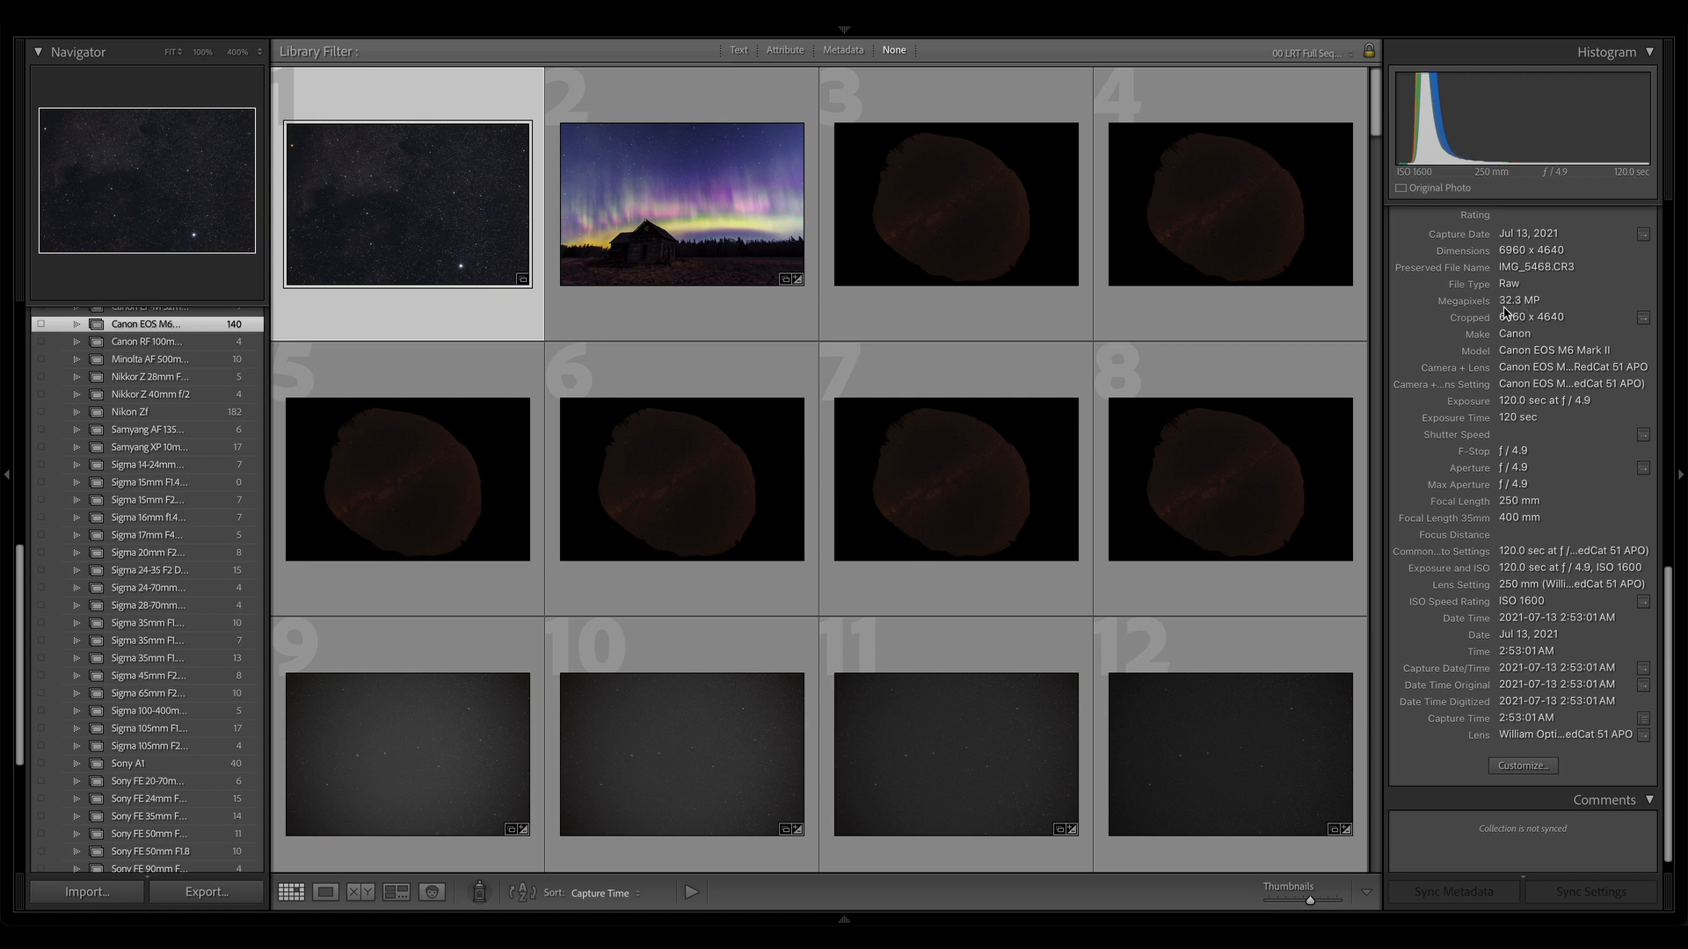
pyautogui.moveTo(1533, 311)
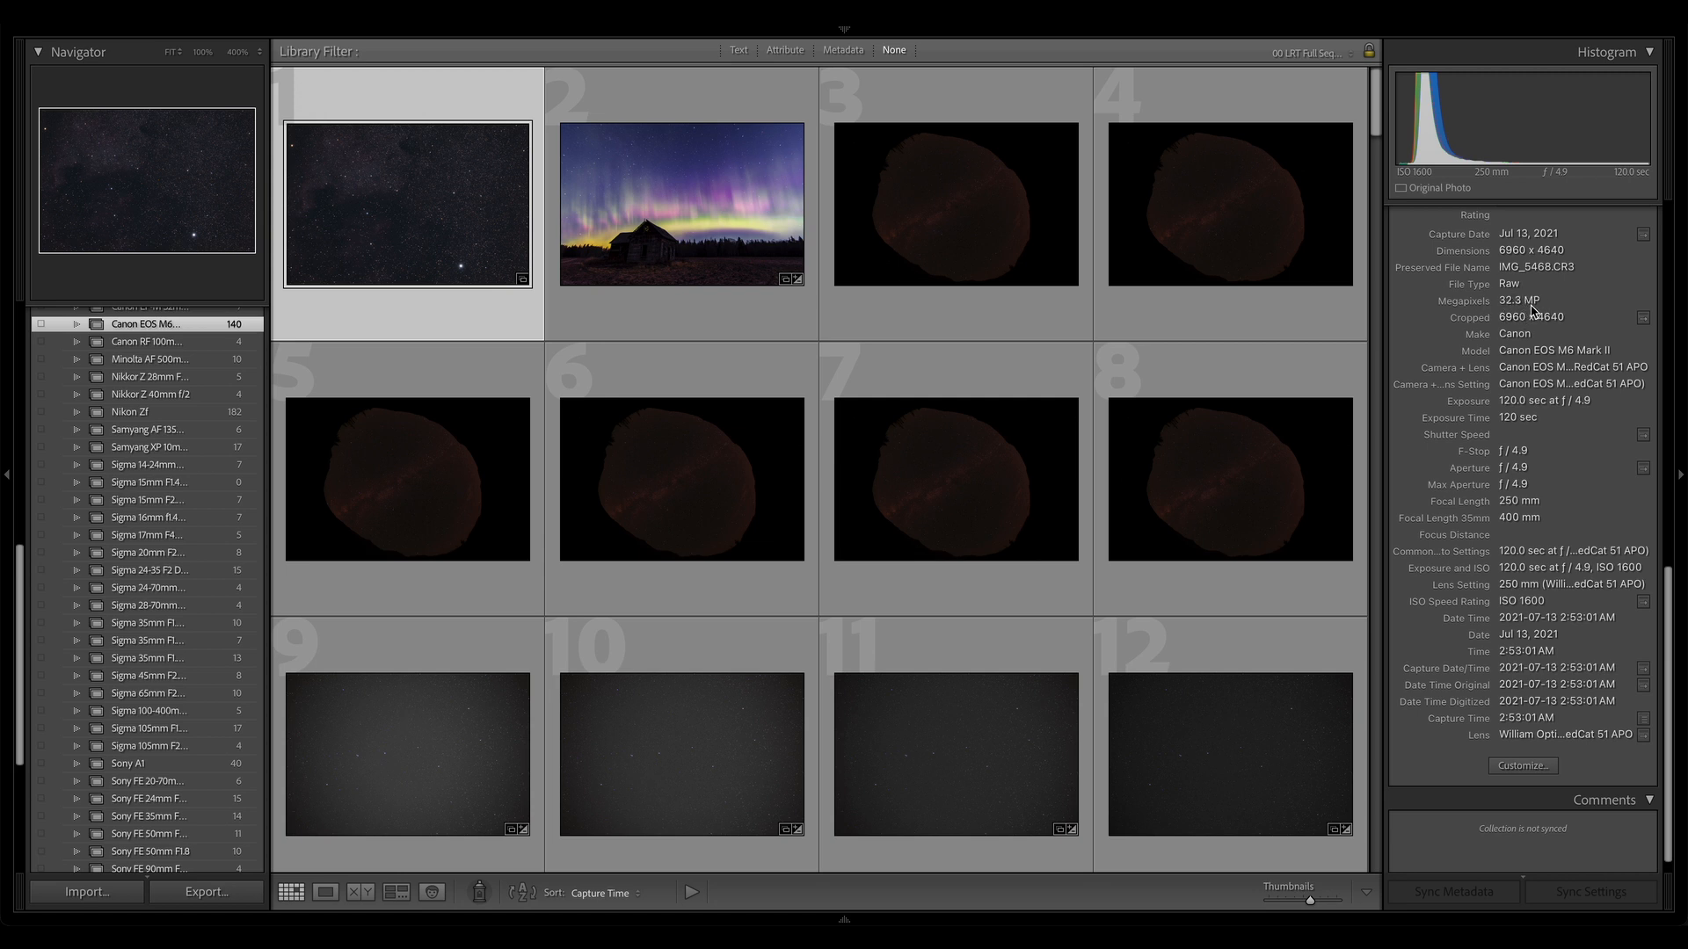
pyautogui.moveTo(1524, 300)
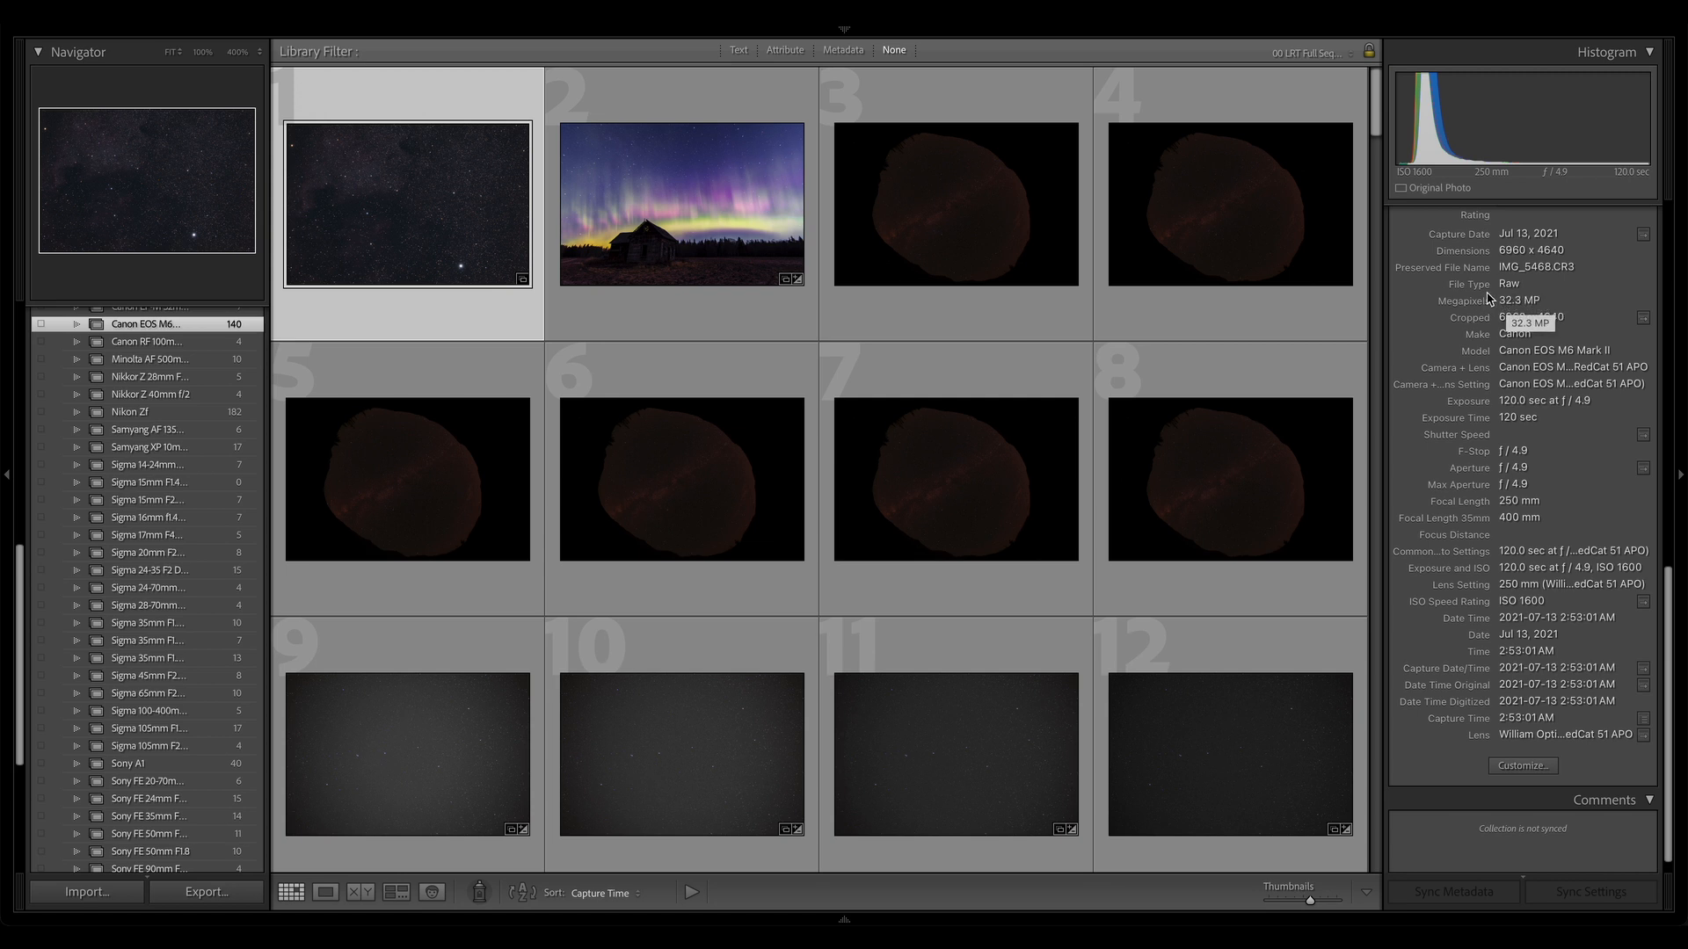
pyautogui.moveTo(1525, 312)
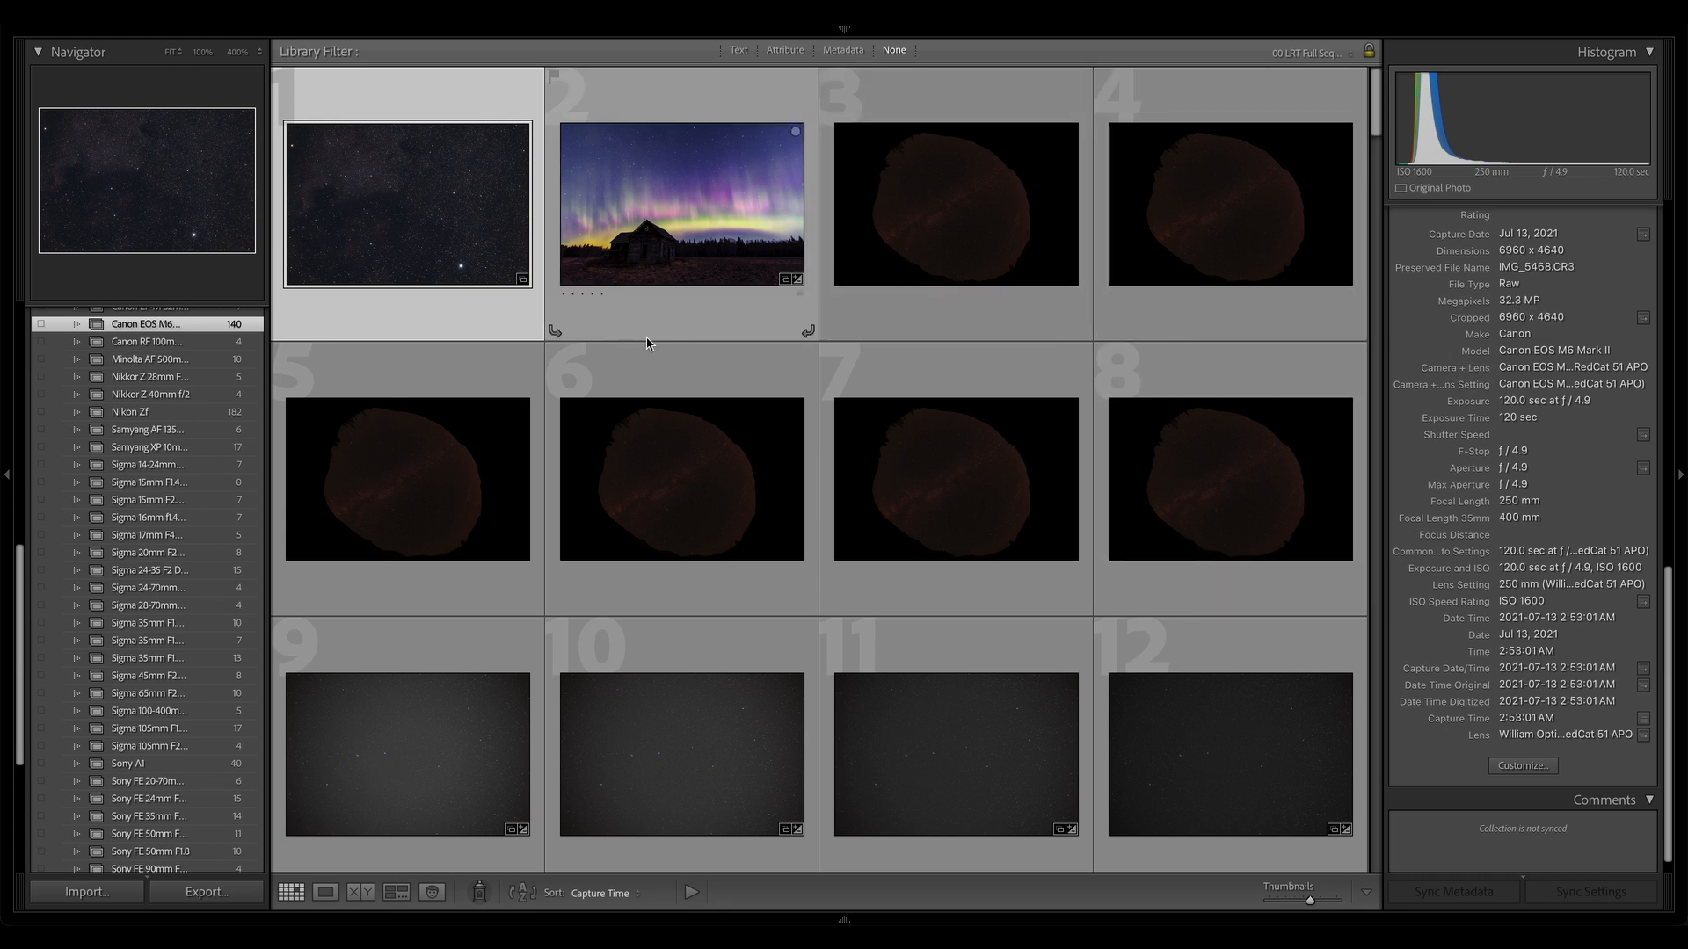
pyautogui.moveTo(1534, 299)
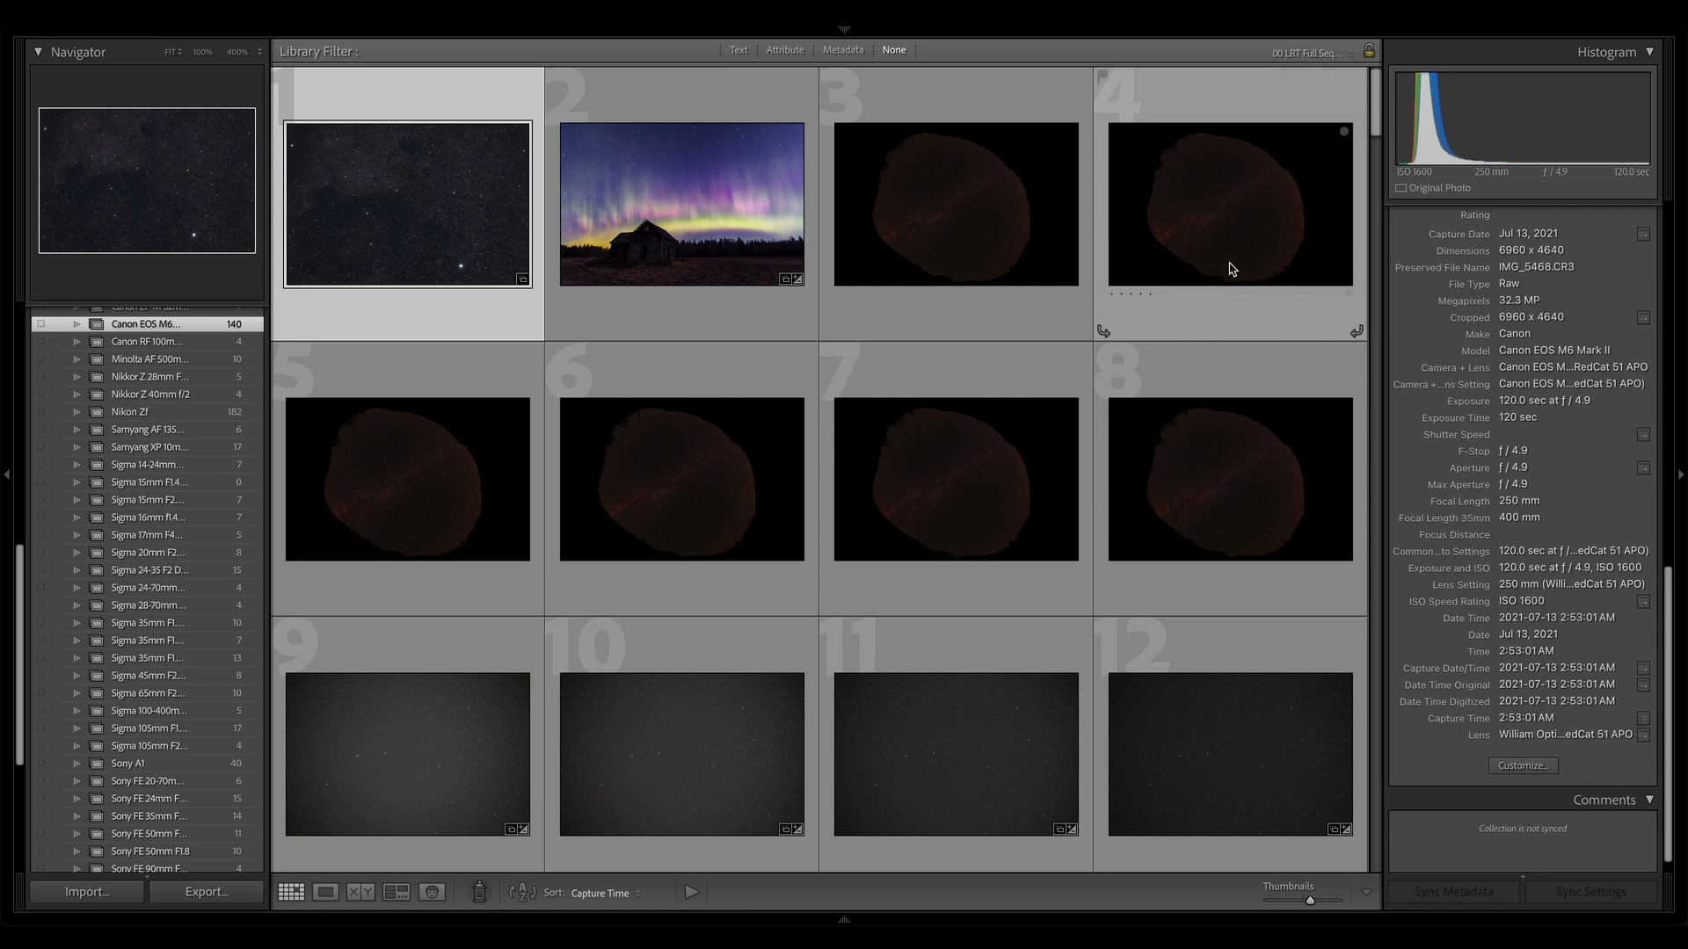
pyautogui.moveTo(1504, 313)
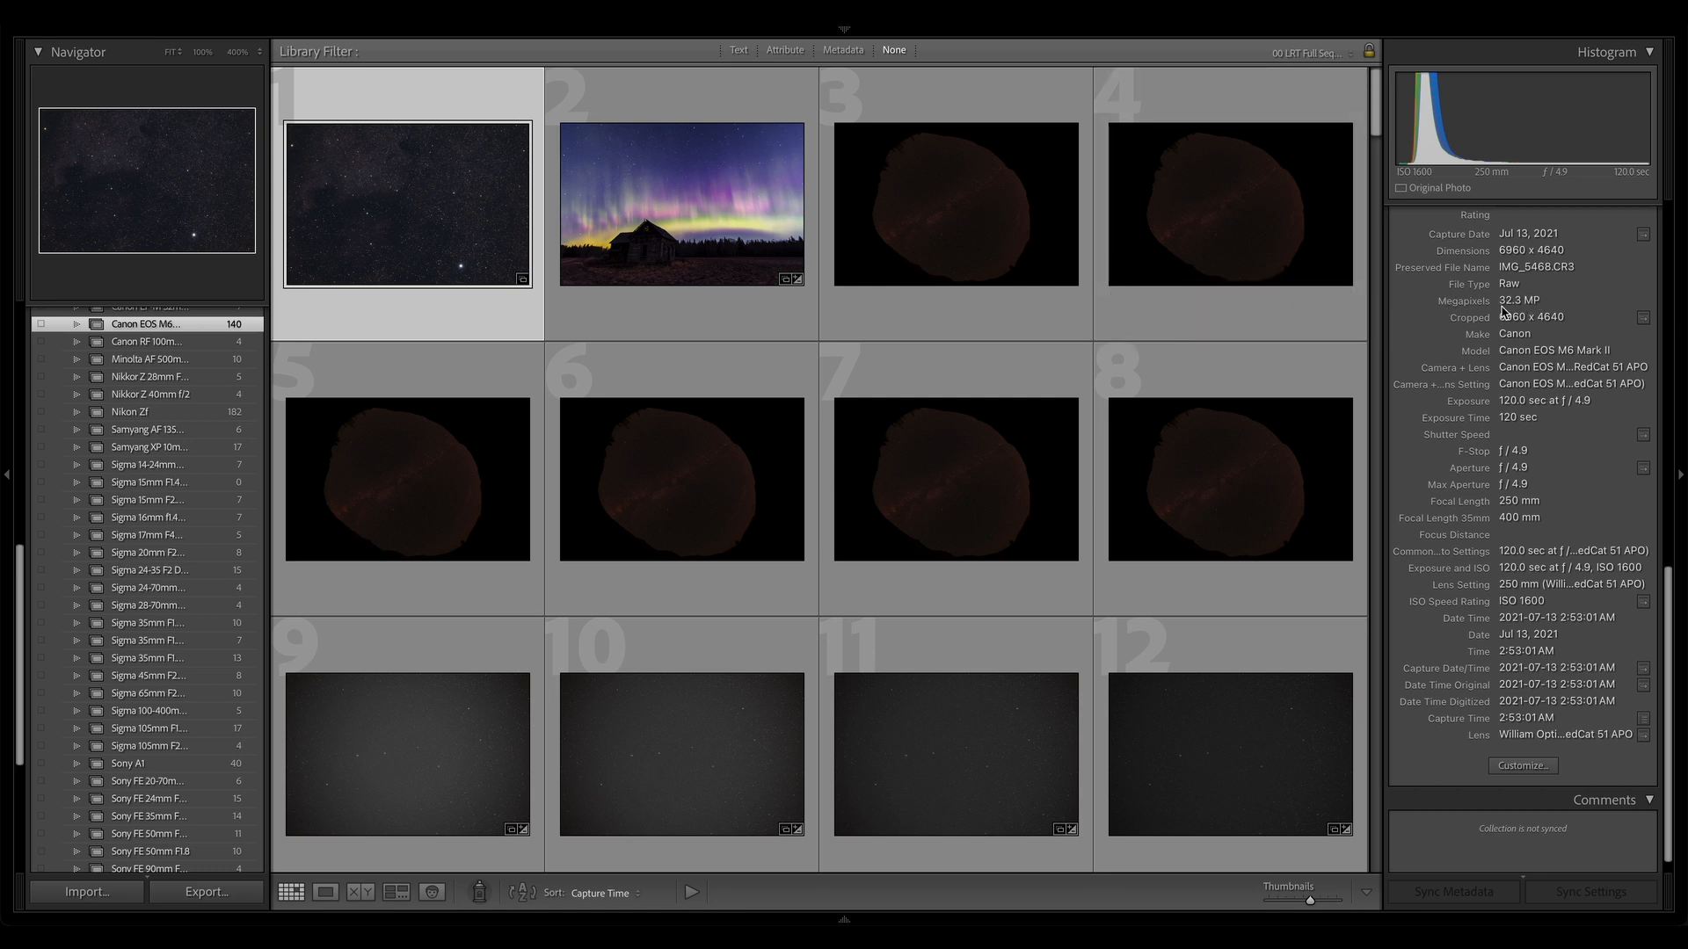
pyautogui.moveTo(1279, 355)
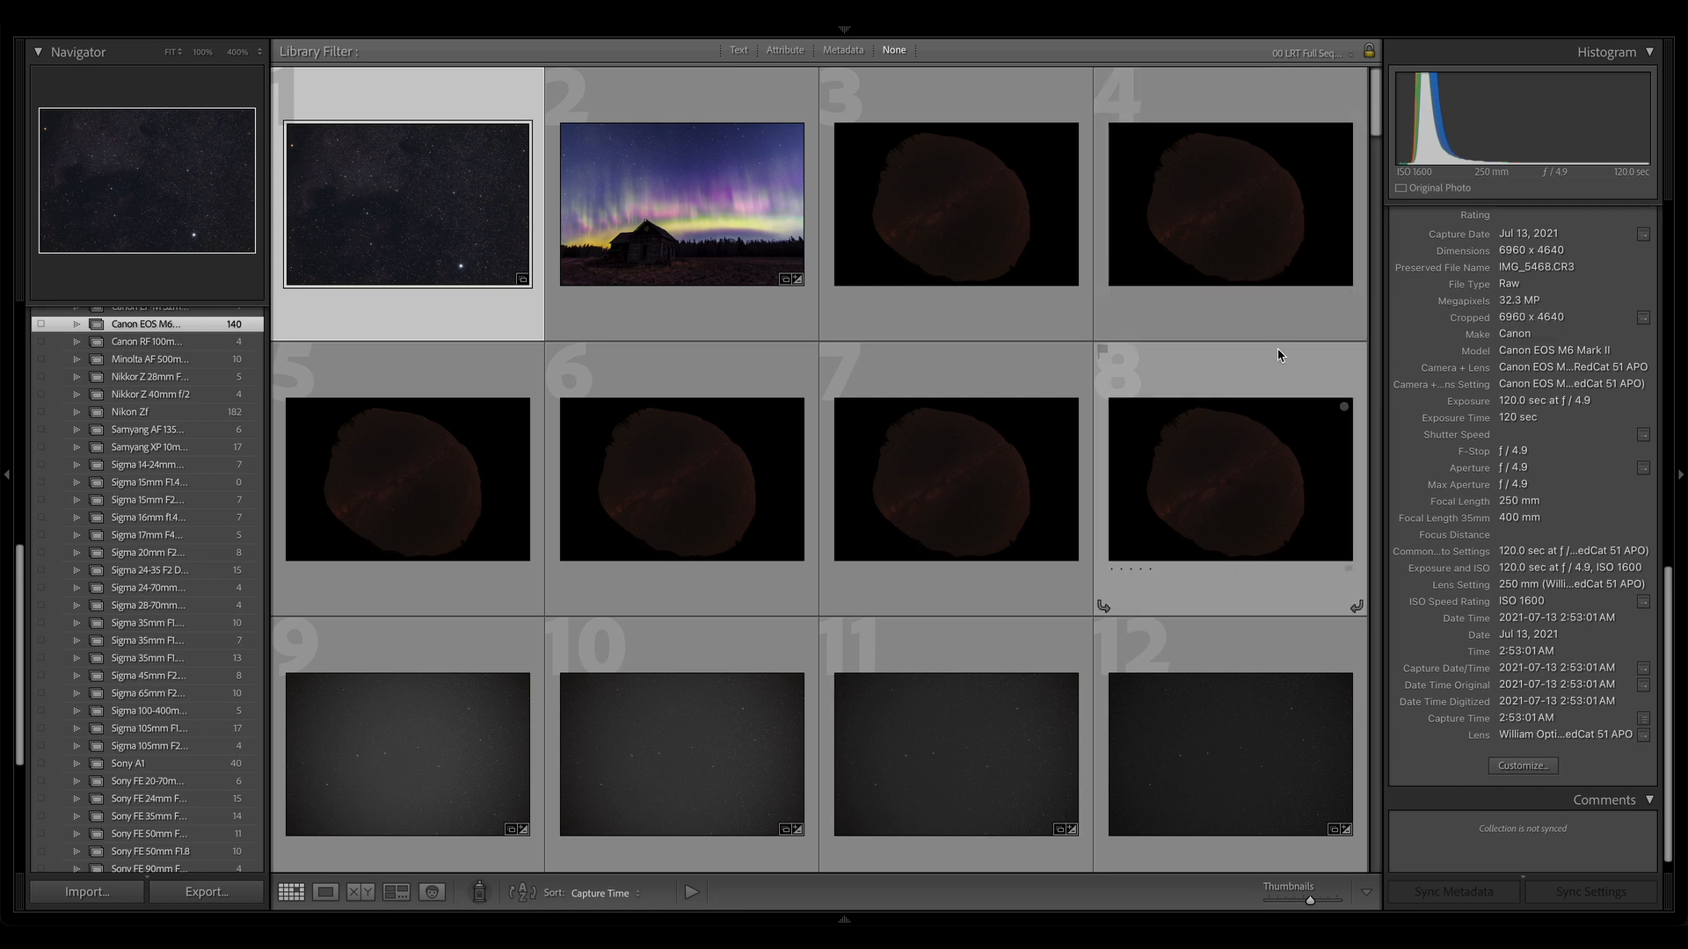
pyautogui.moveTo(1245, 361)
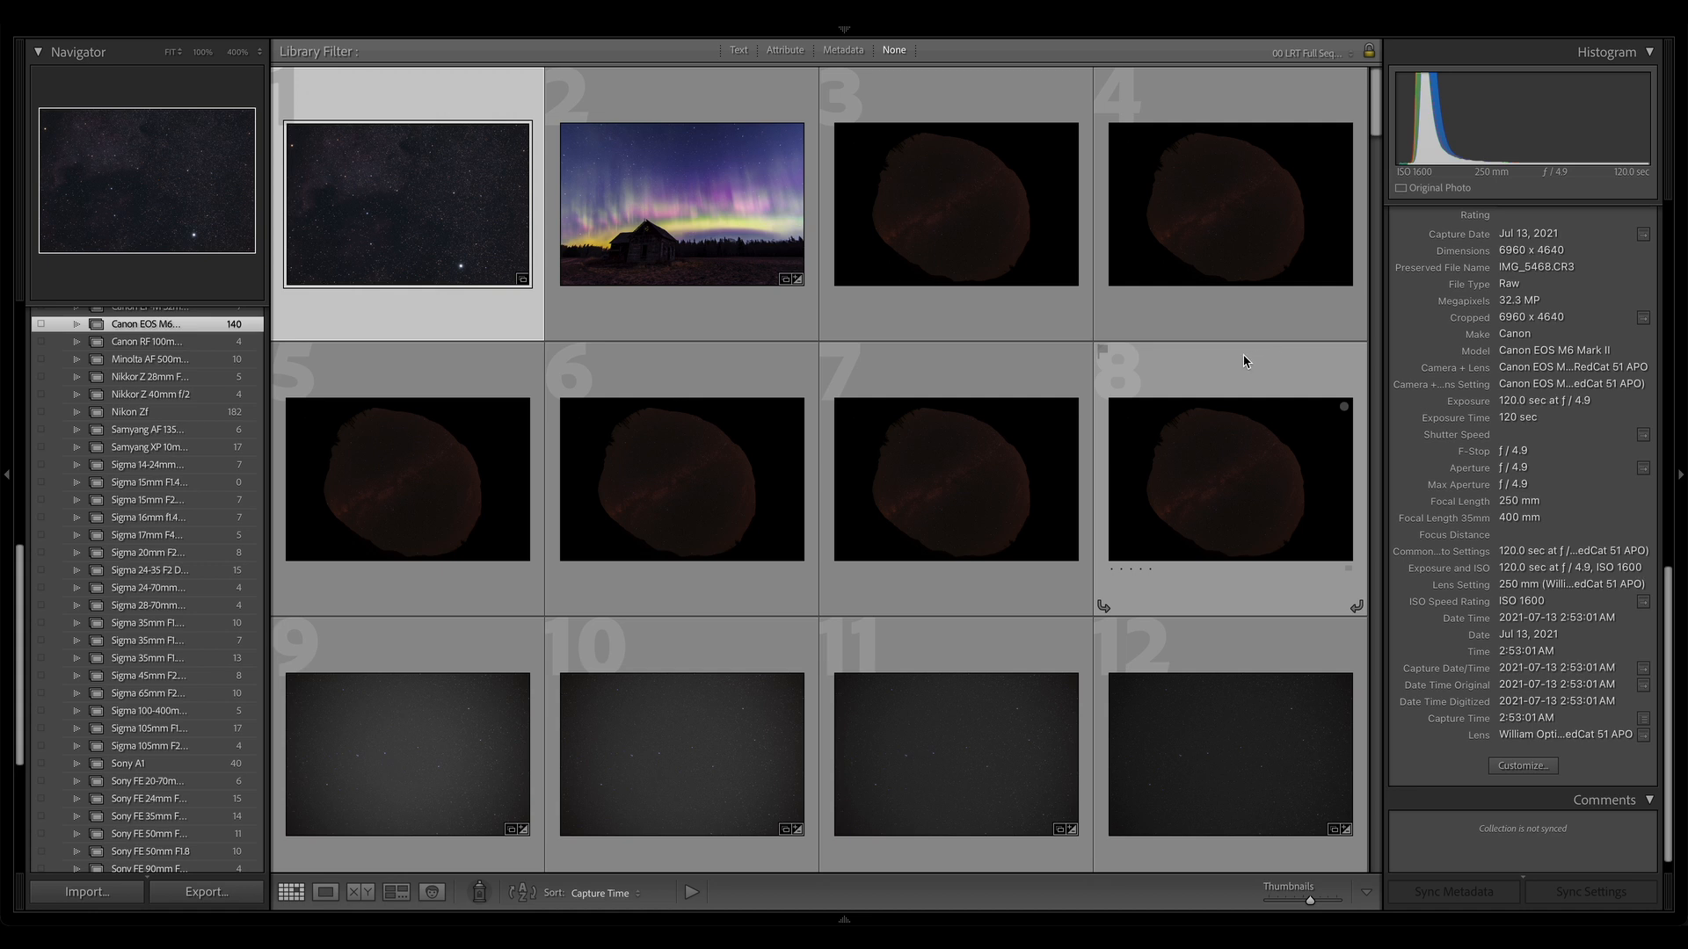
pyautogui.moveTo(1538, 310)
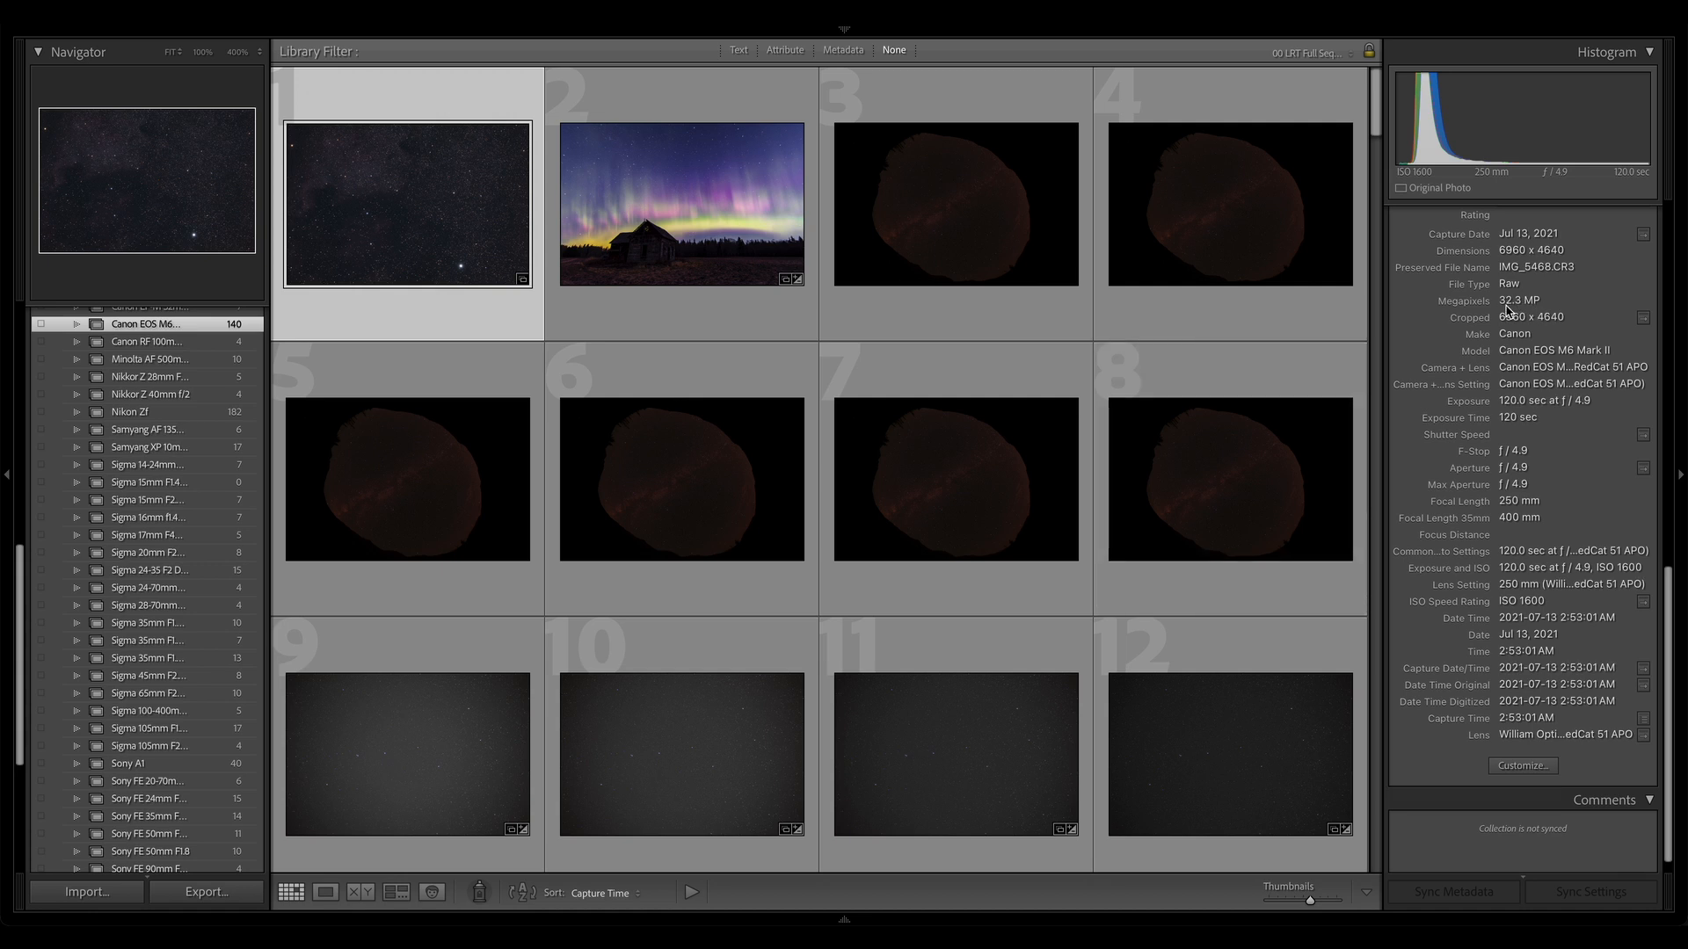
pyautogui.moveTo(1510, 323)
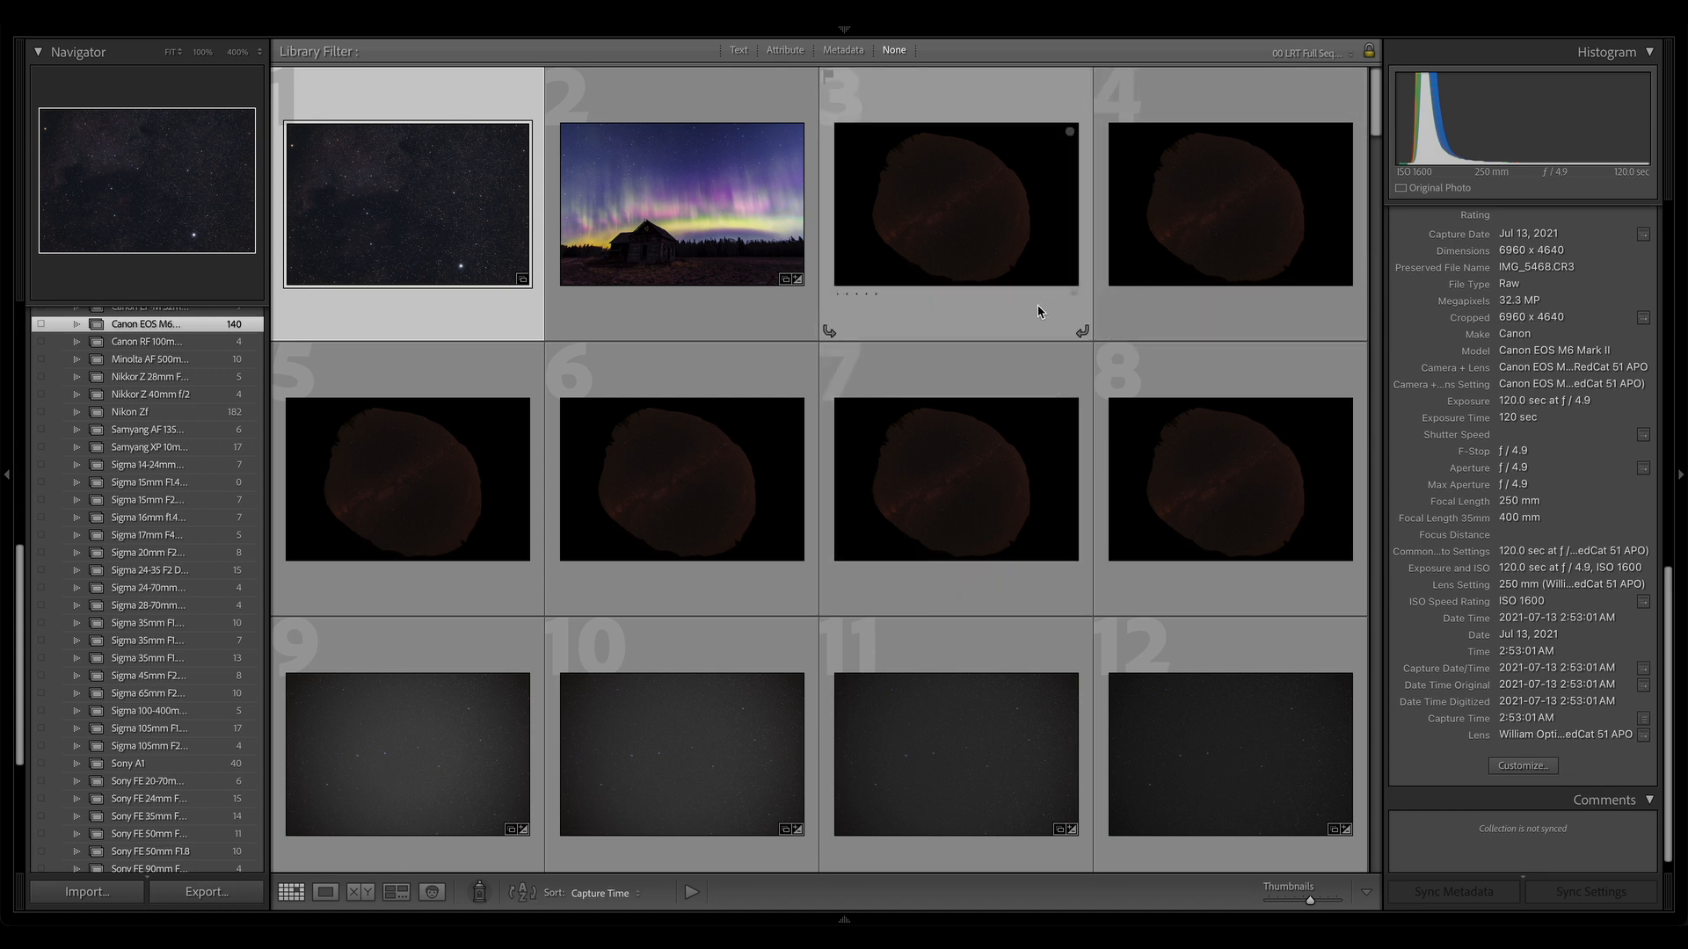
pyautogui.moveTo(861, 359)
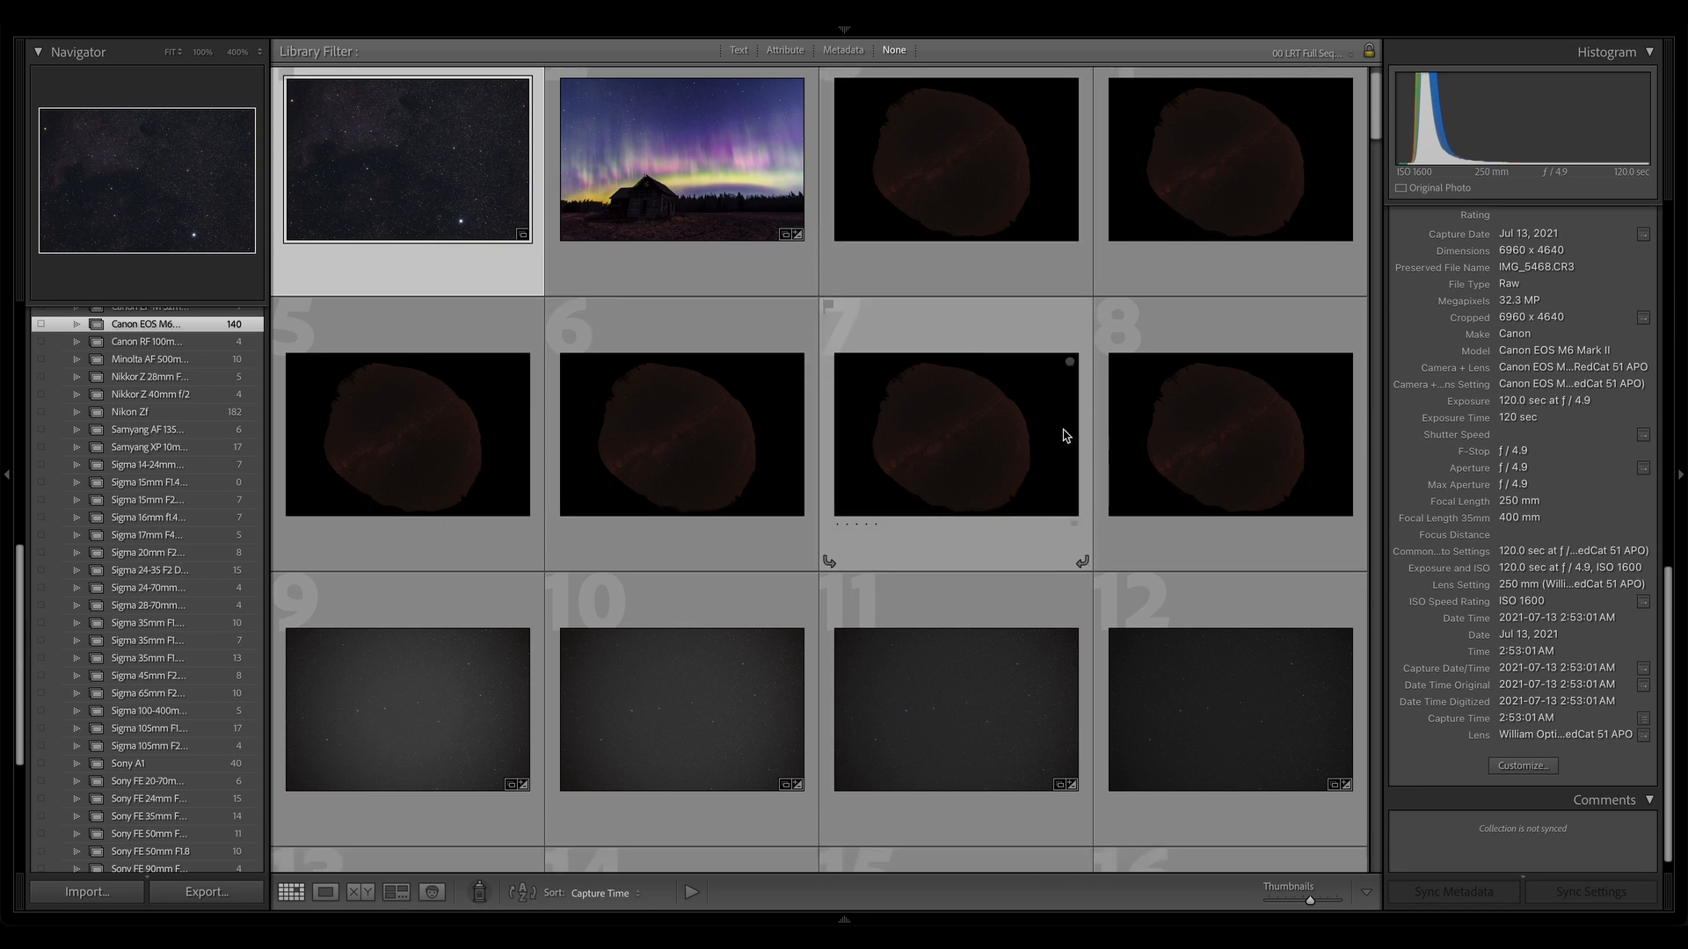
# Browse down the folder's thumbnails and return to the grid of all photos.
pyautogui.scroll(-3)
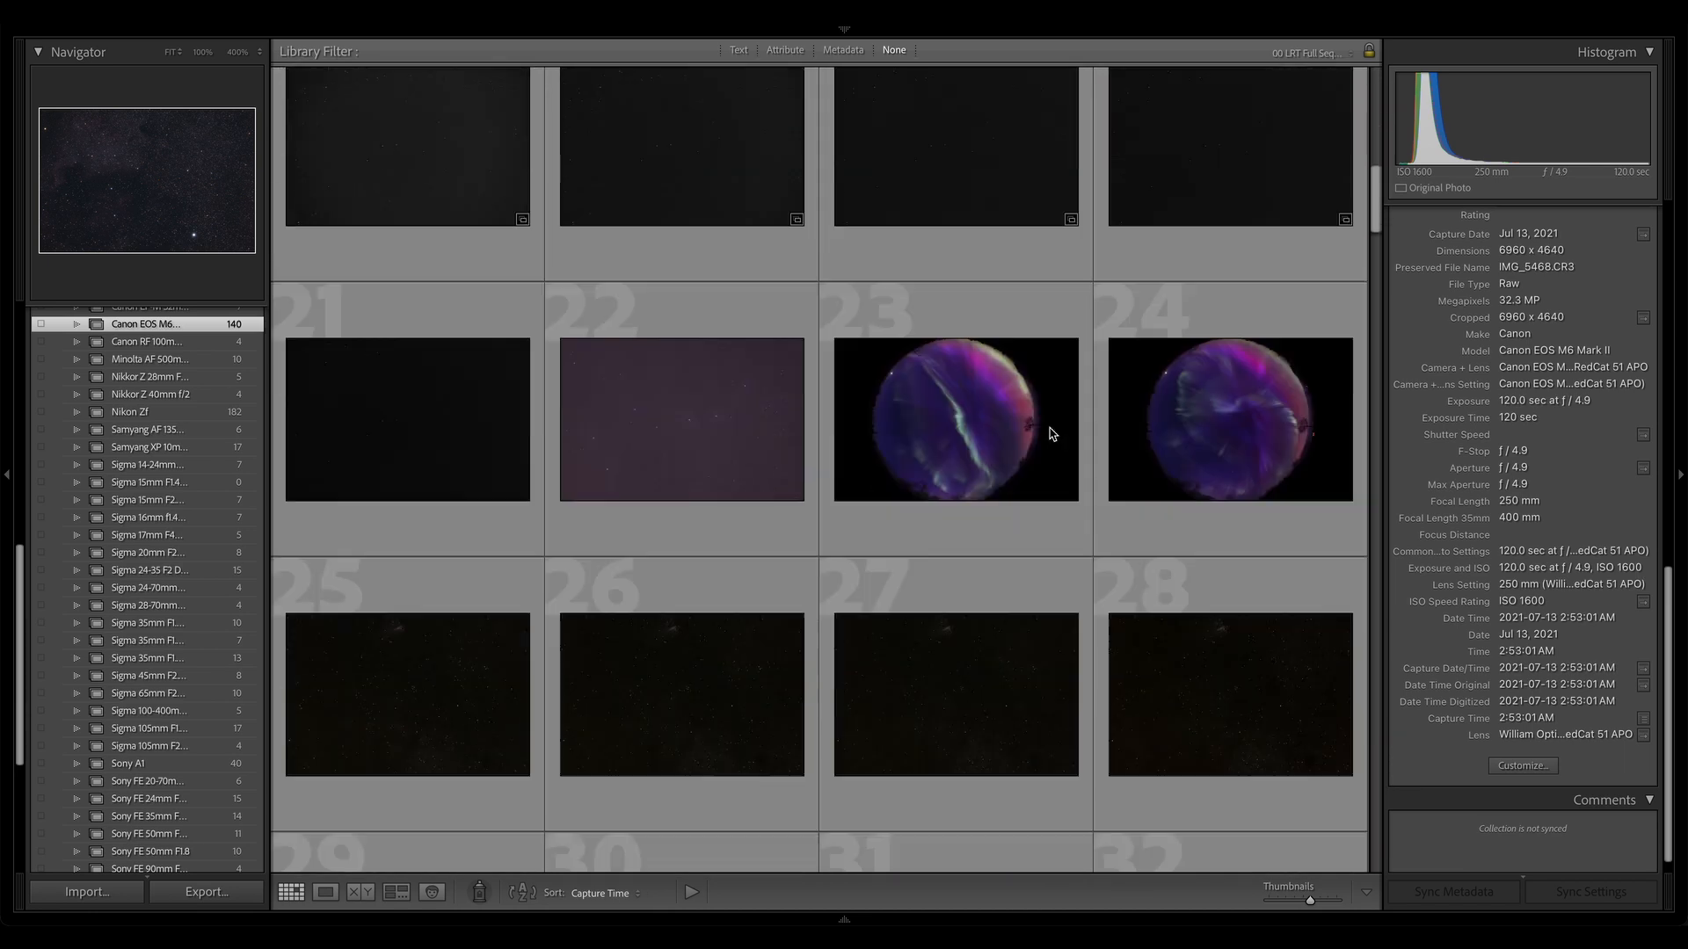
pyautogui.scroll(-3)
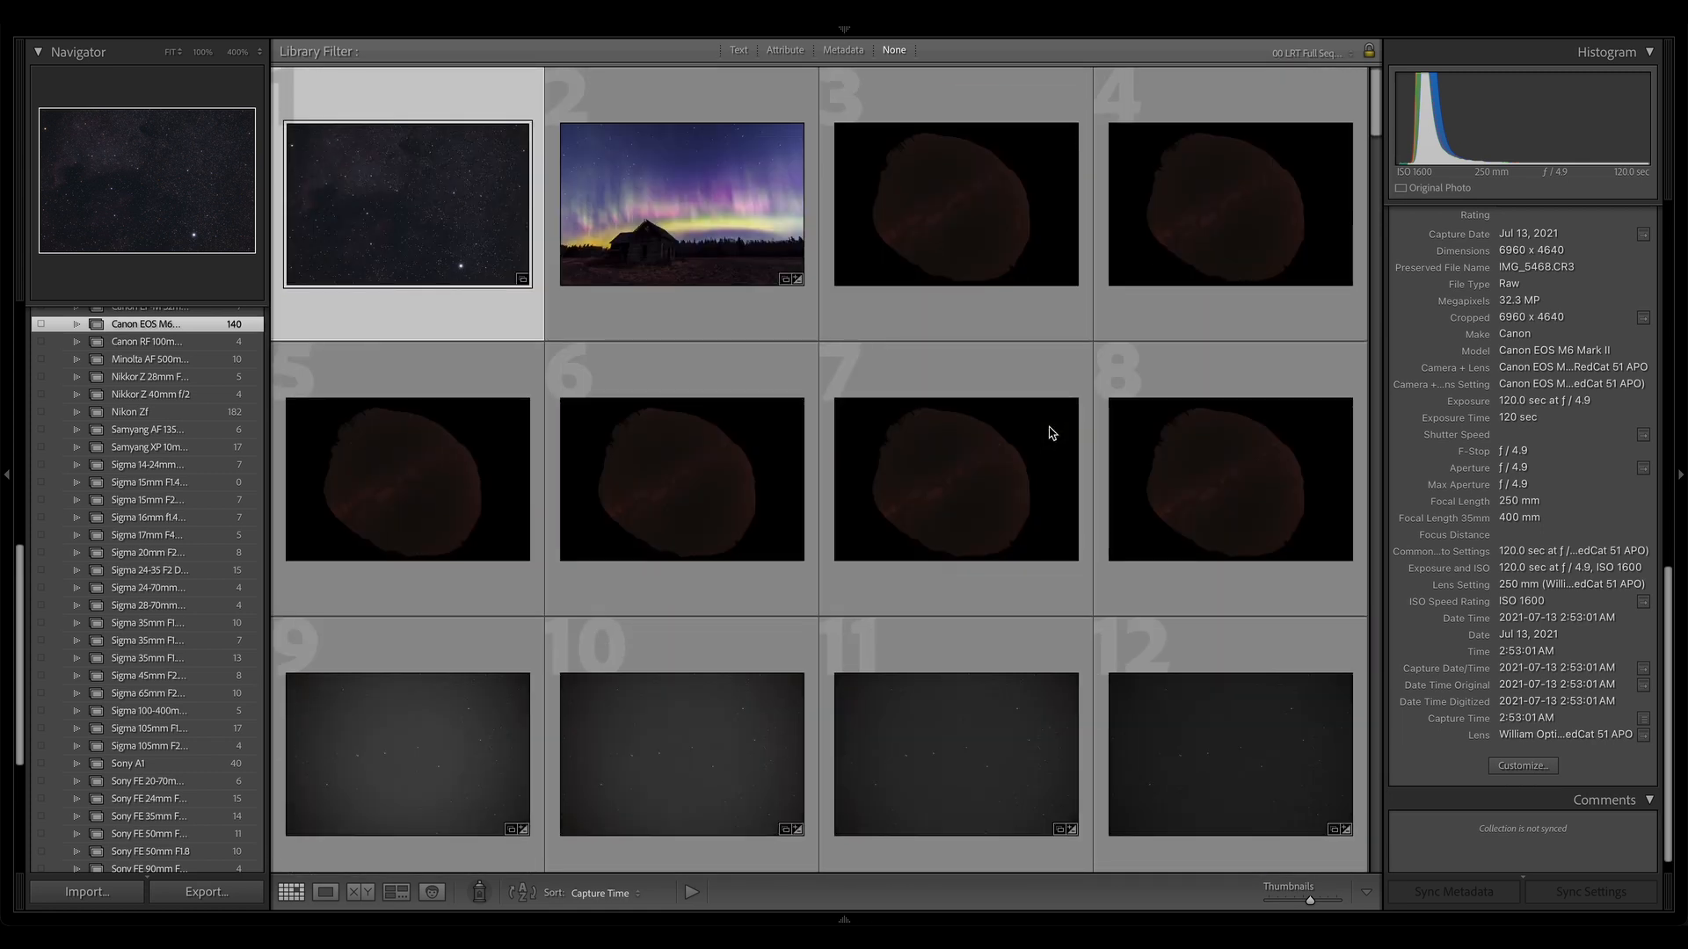
pyautogui.moveTo(721, 436)
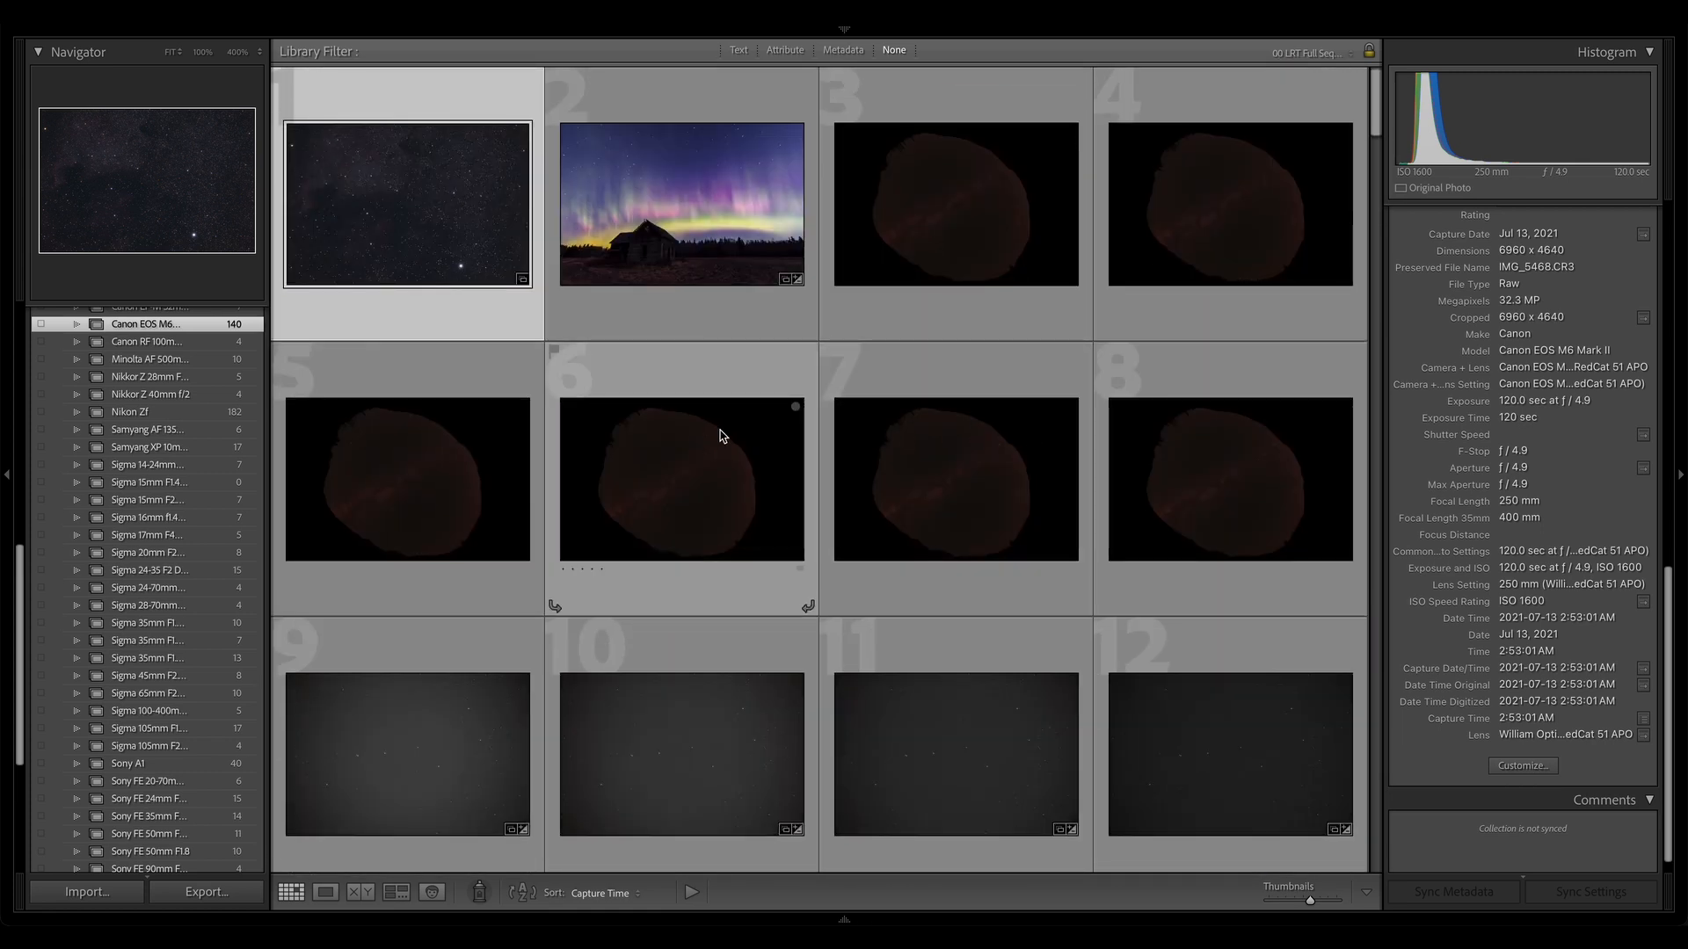
pyautogui.moveTo(662, 438)
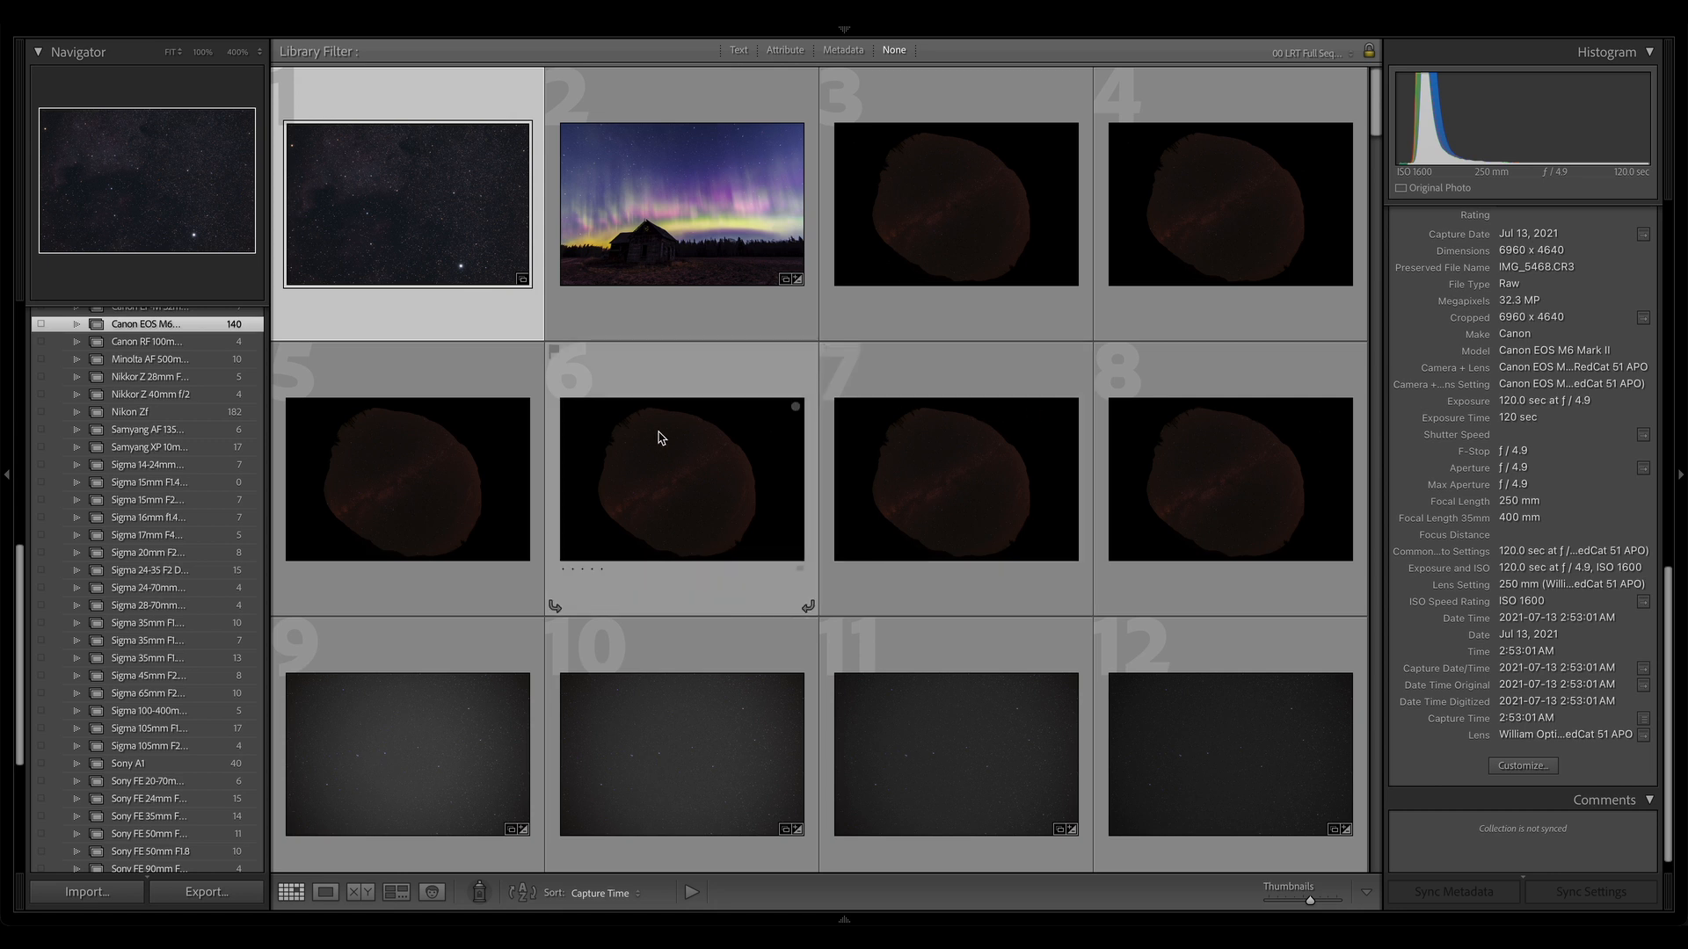
pyautogui.moveTo(756, 432)
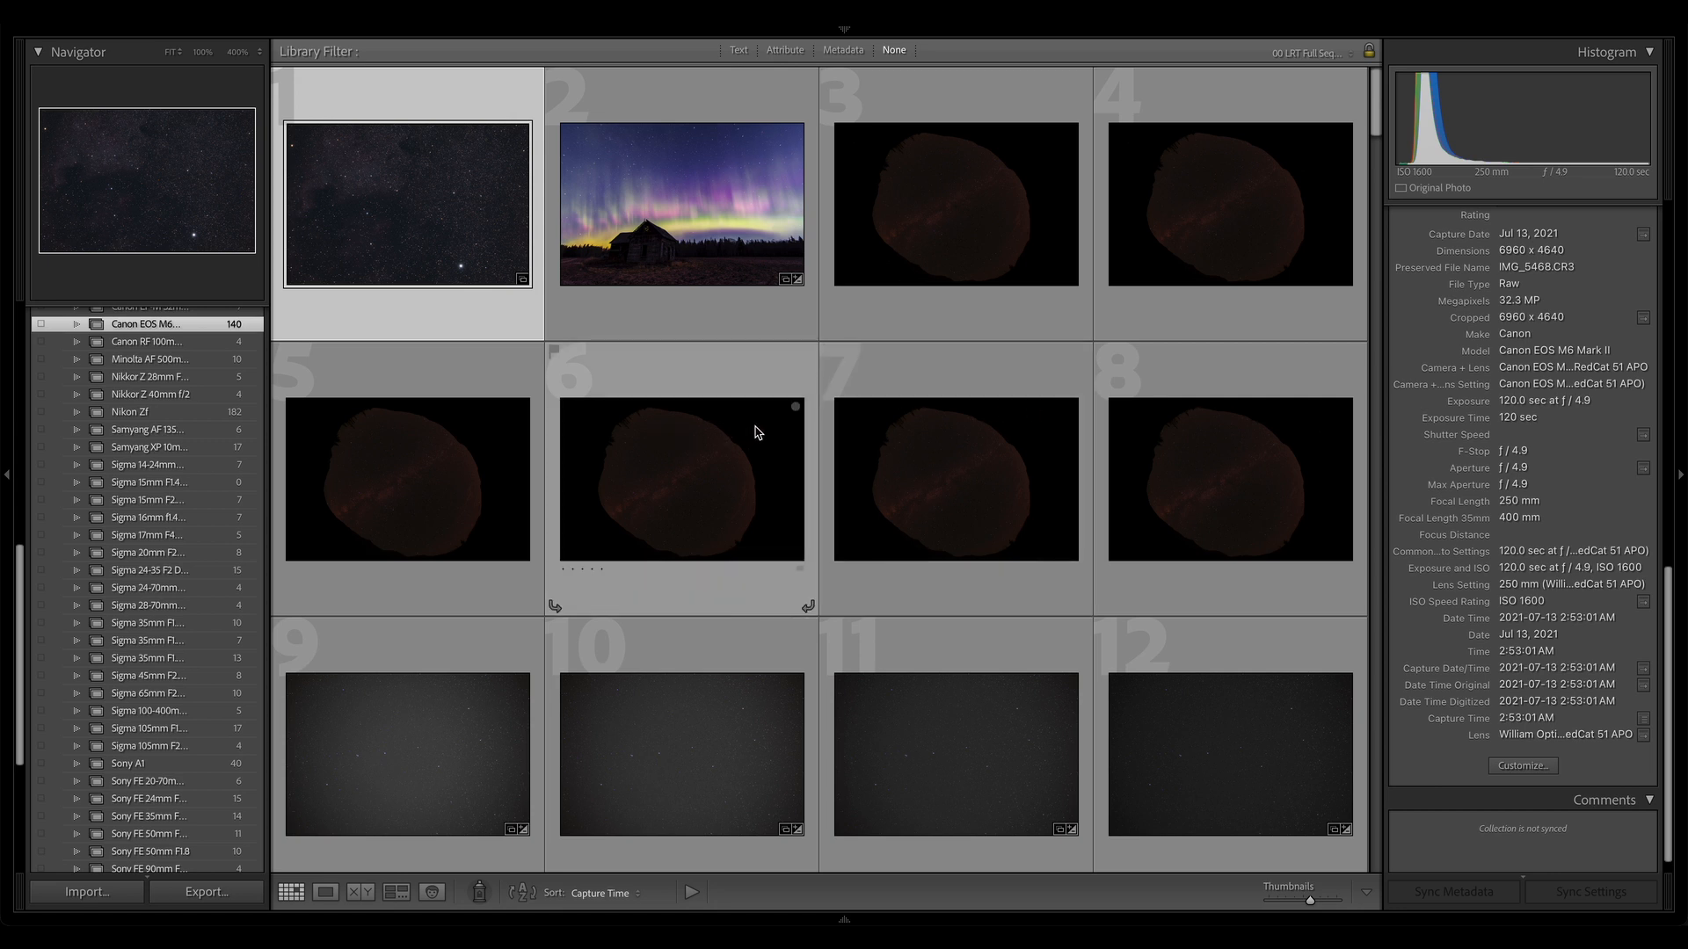
pyautogui.moveTo(1012, 256)
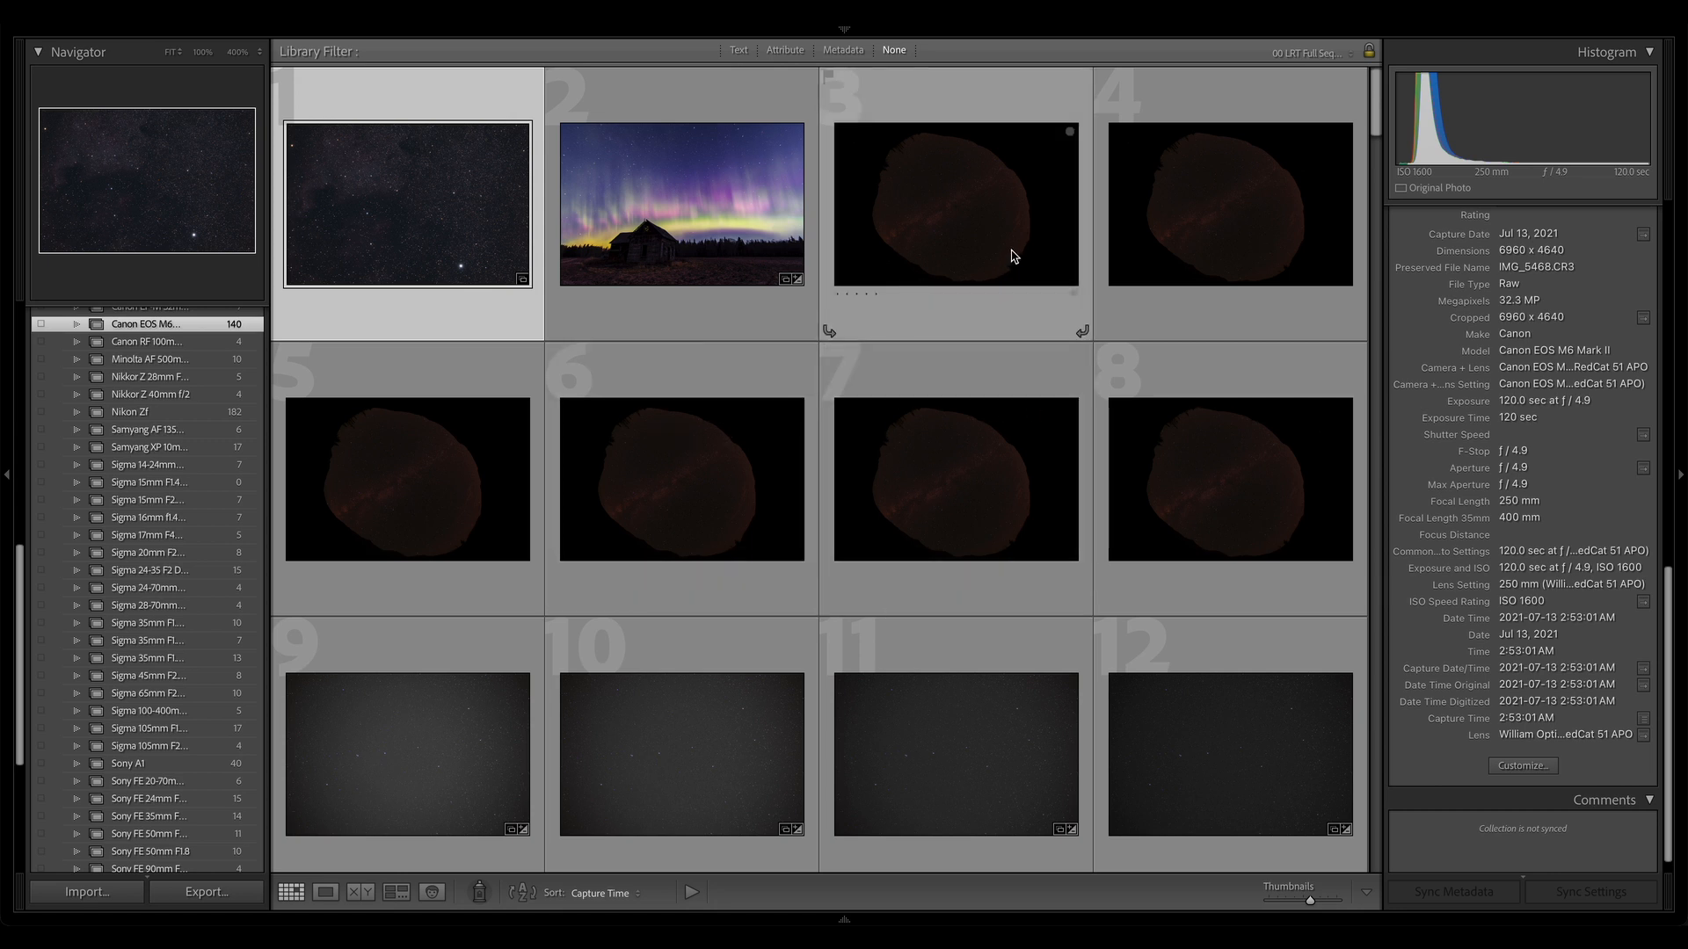
pyautogui.scroll(-3)
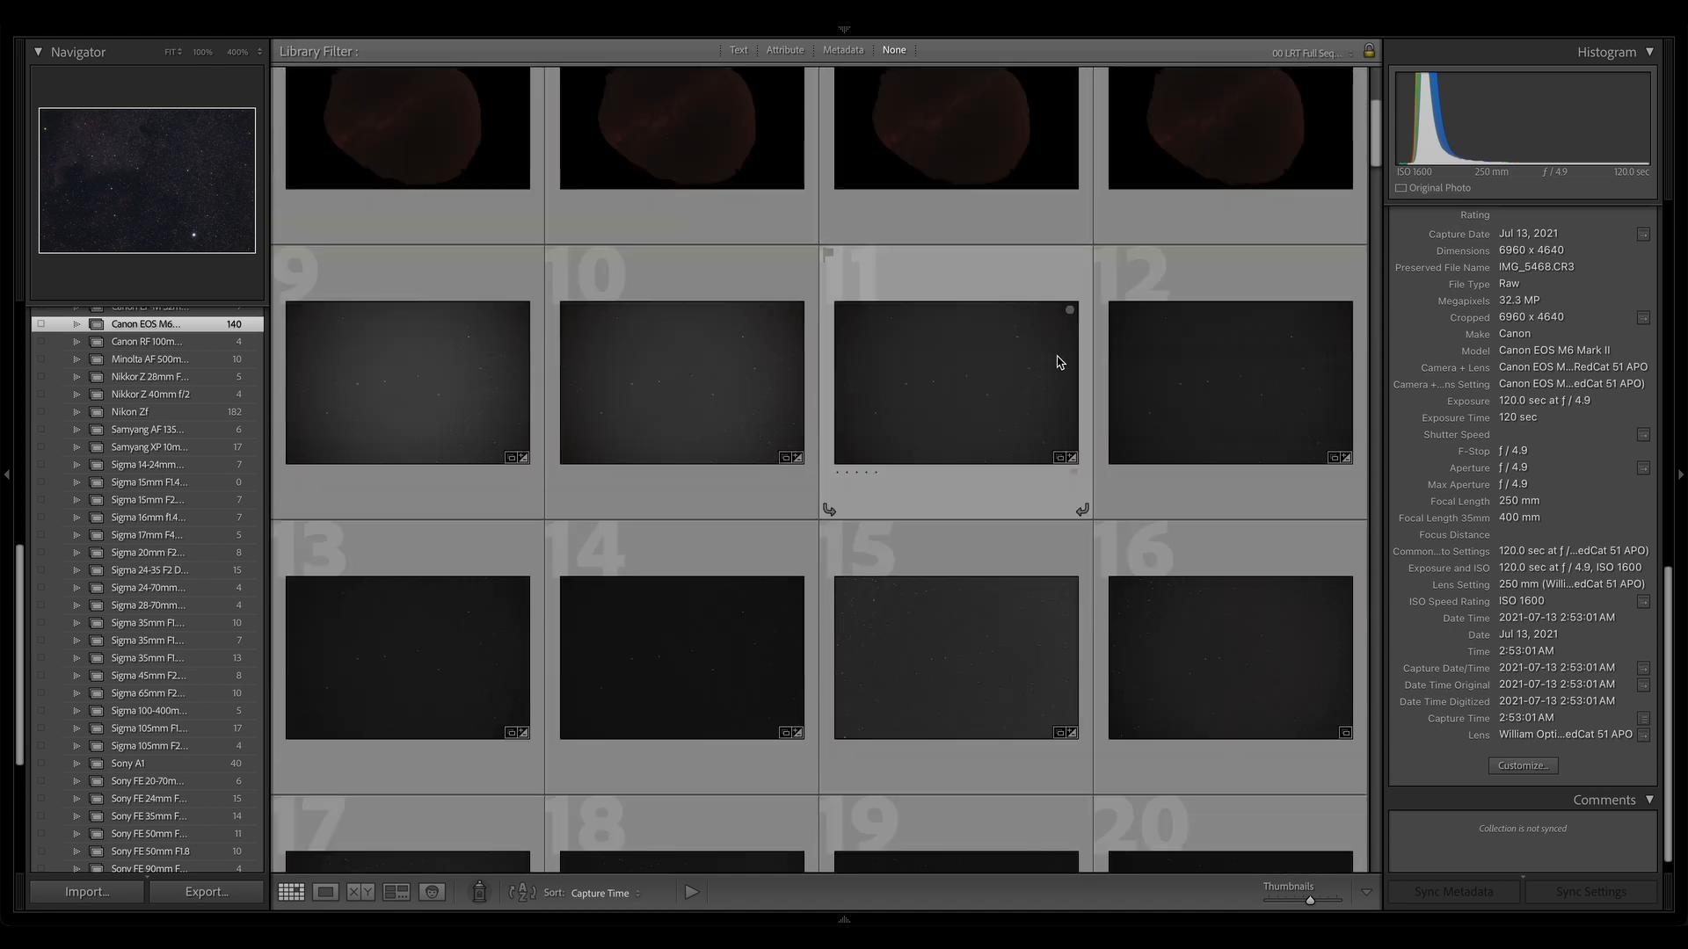
pyautogui.scroll(-3)
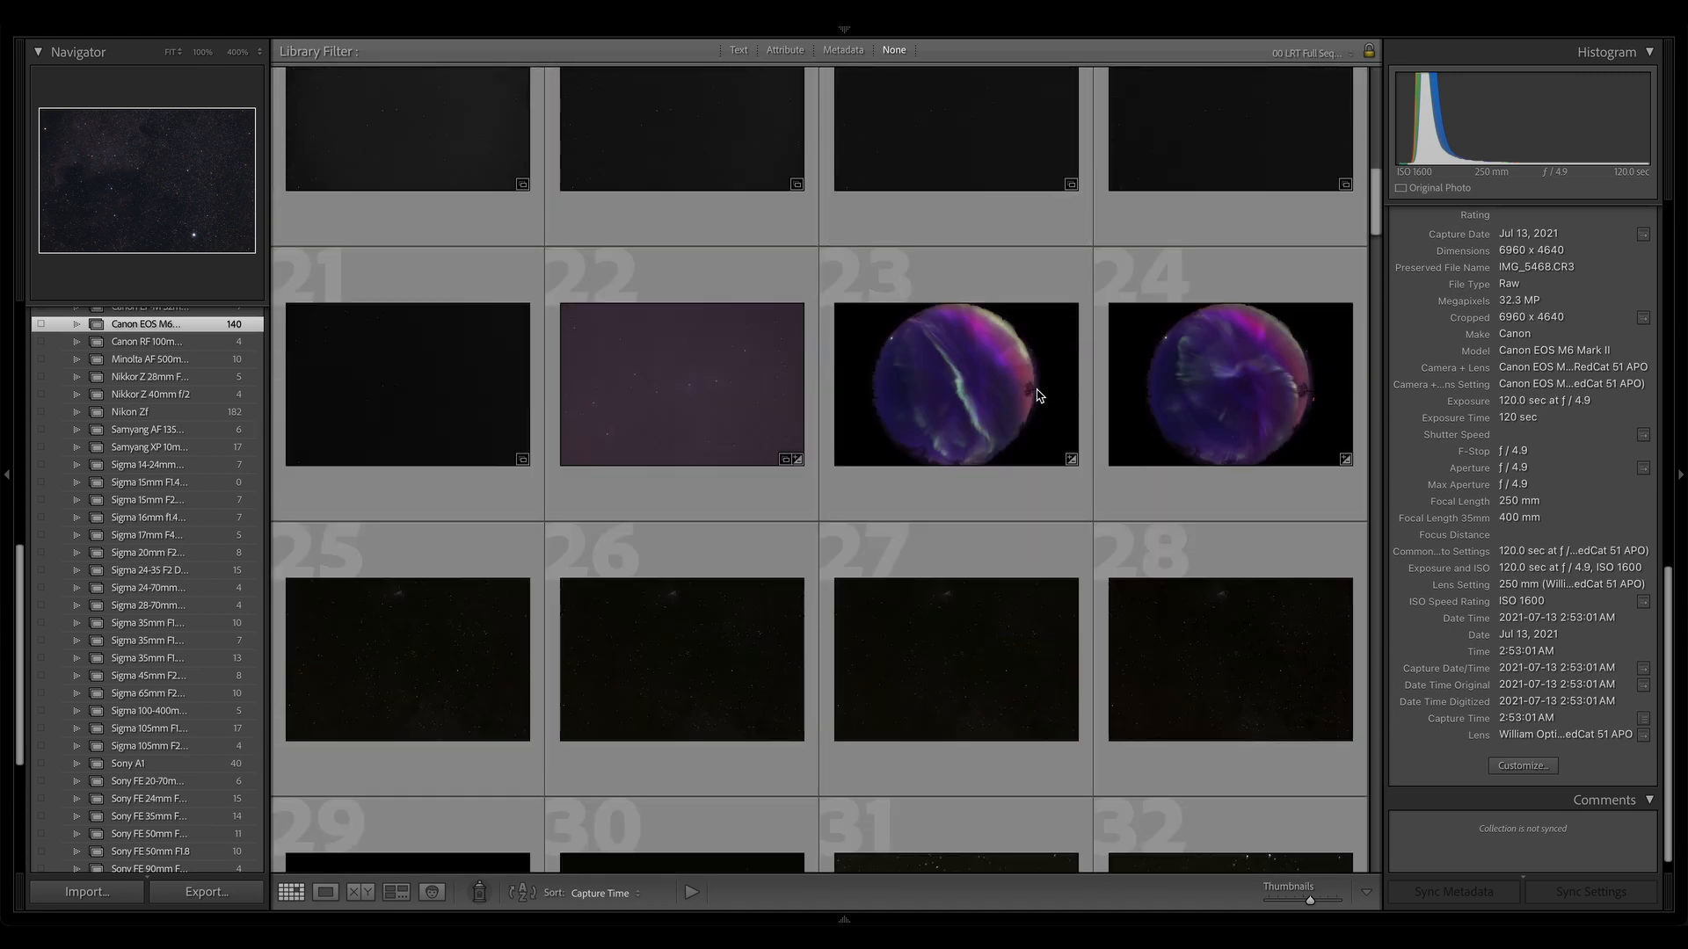
pyautogui.scroll(-3)
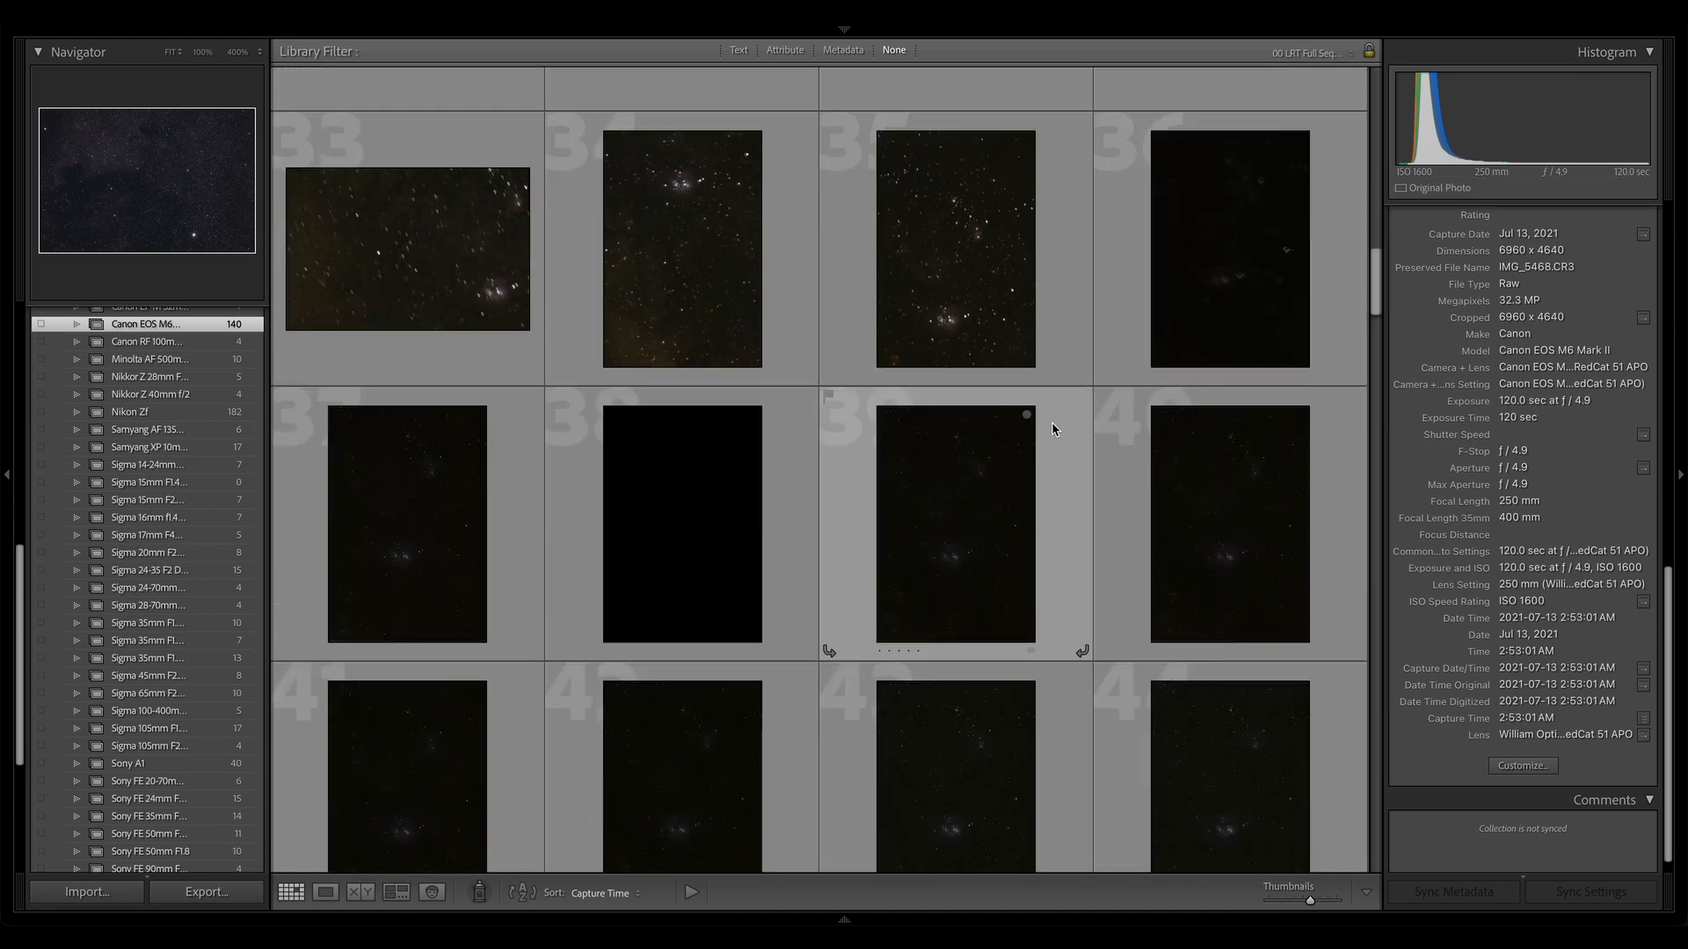
pyautogui.scroll(-3)
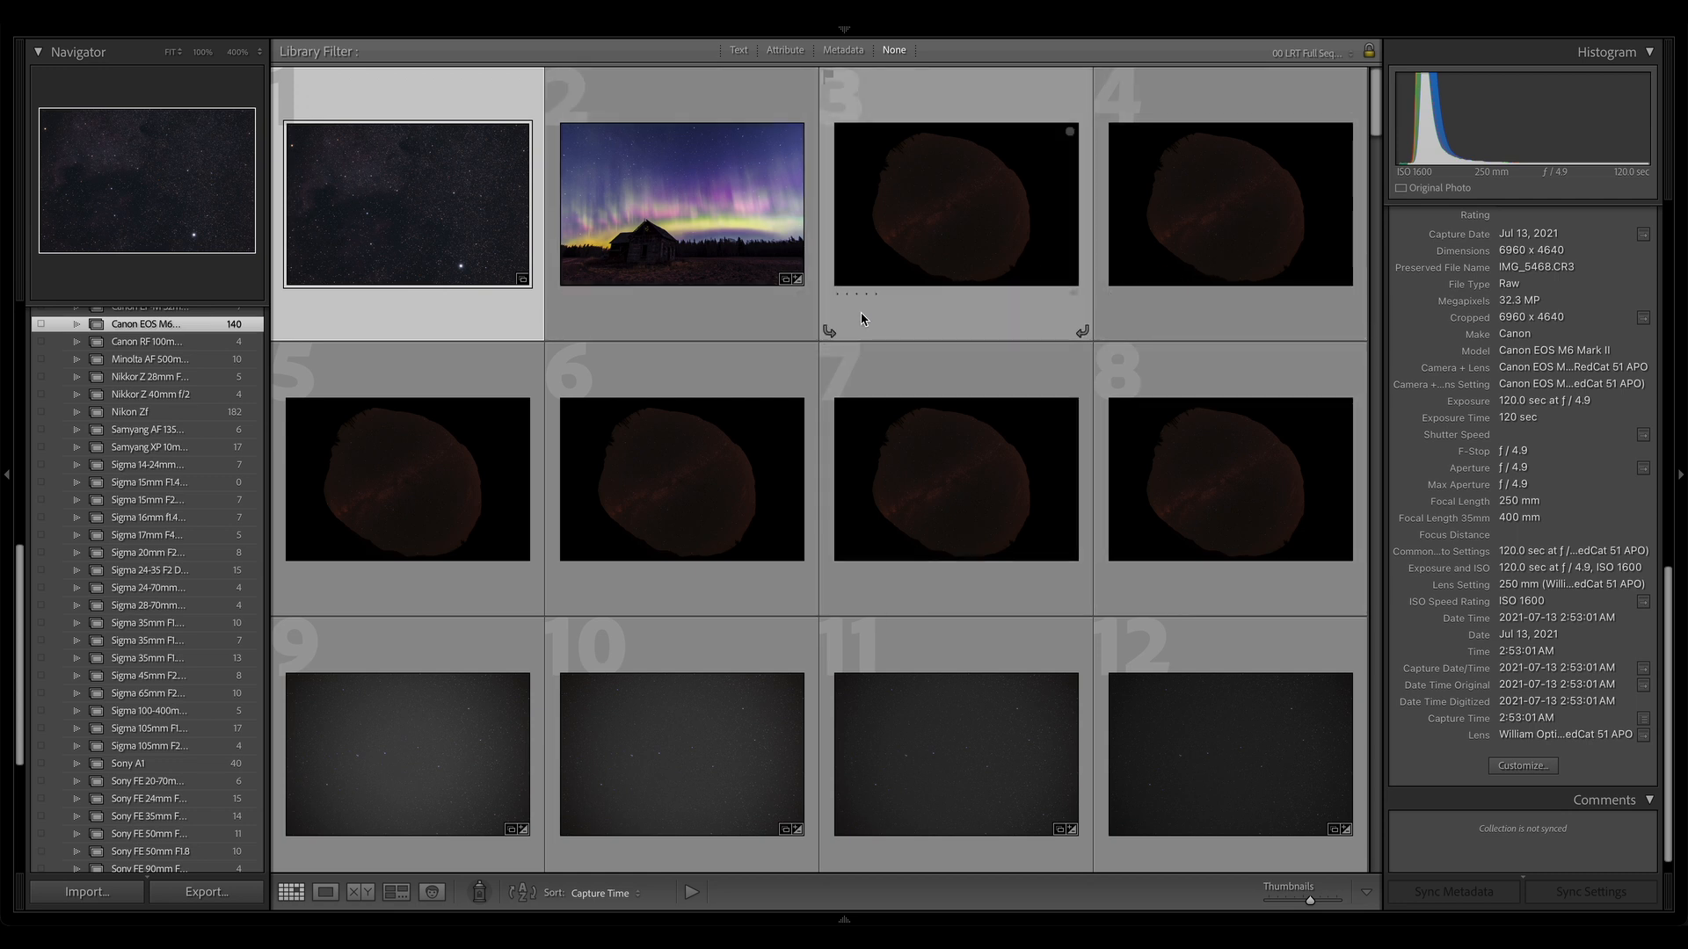
pyautogui.moveTo(922, 342)
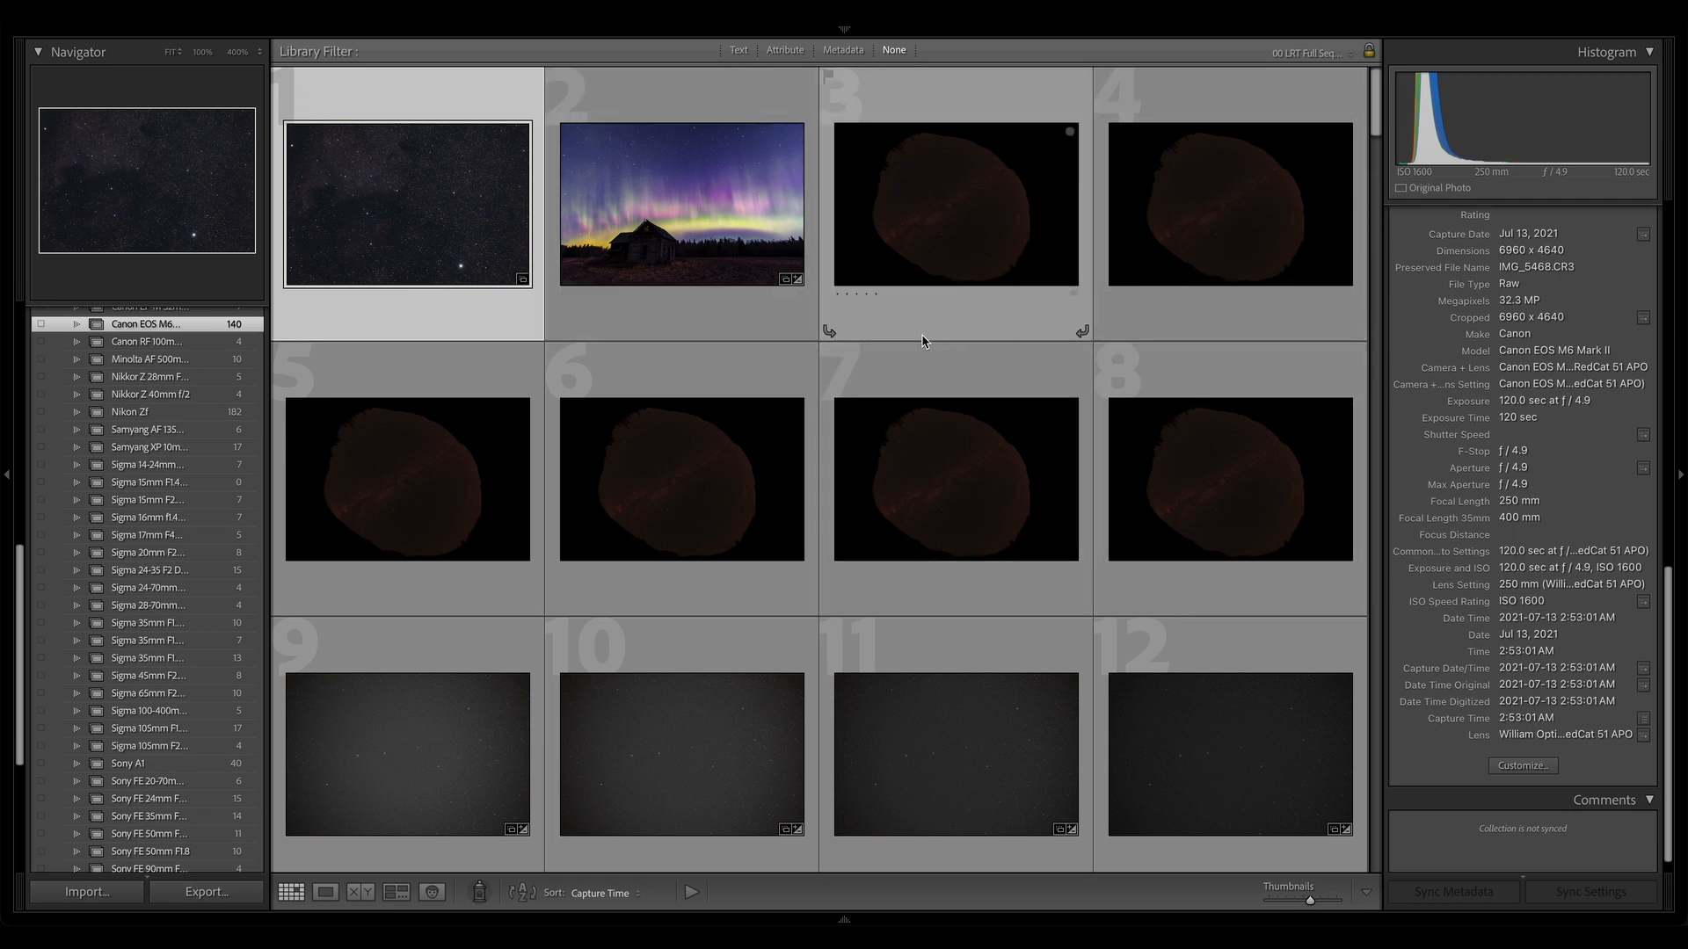
pyautogui.moveTo(965, 245)
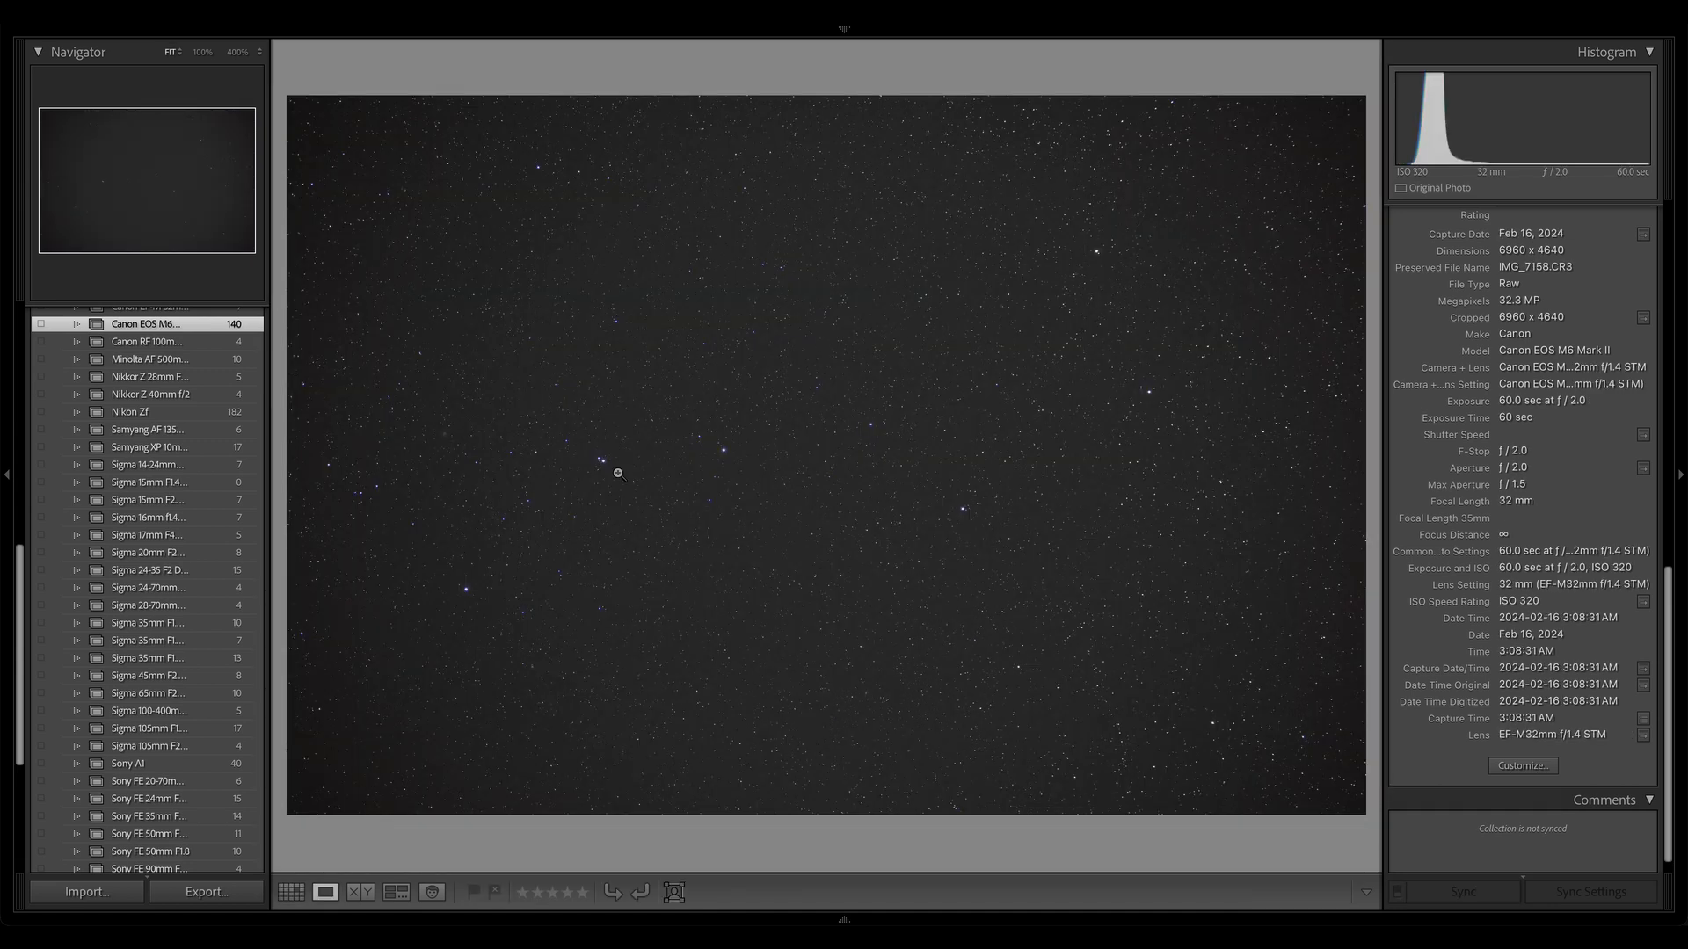
pyautogui.click(291, 892)
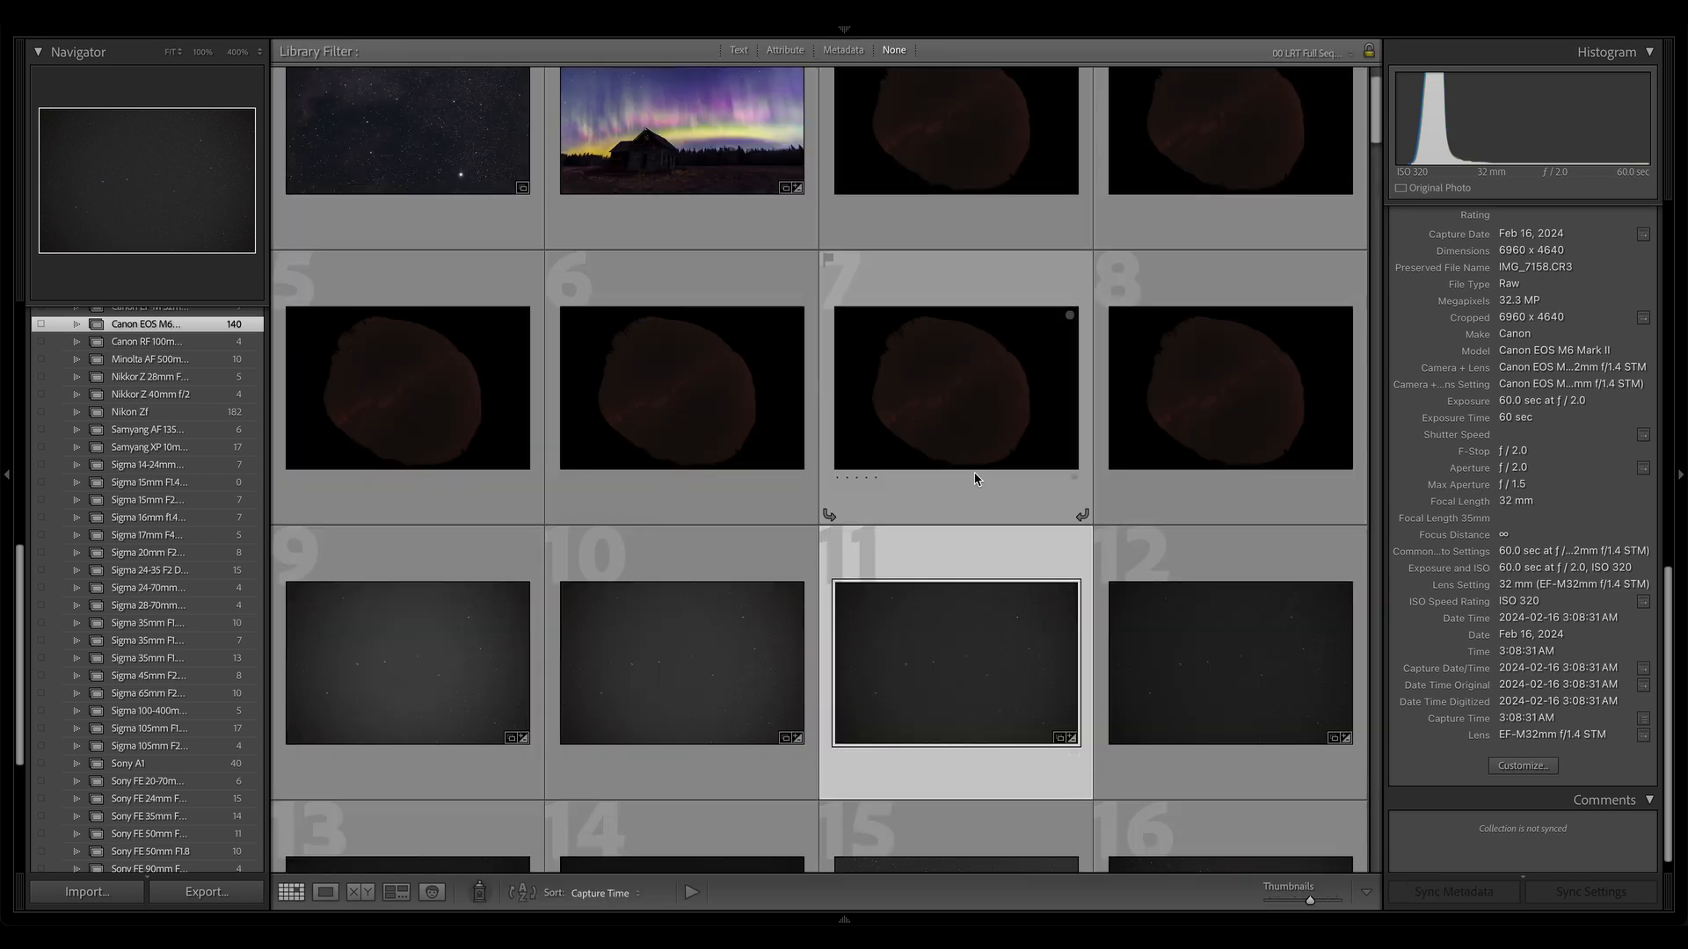
pyautogui.scroll(3)
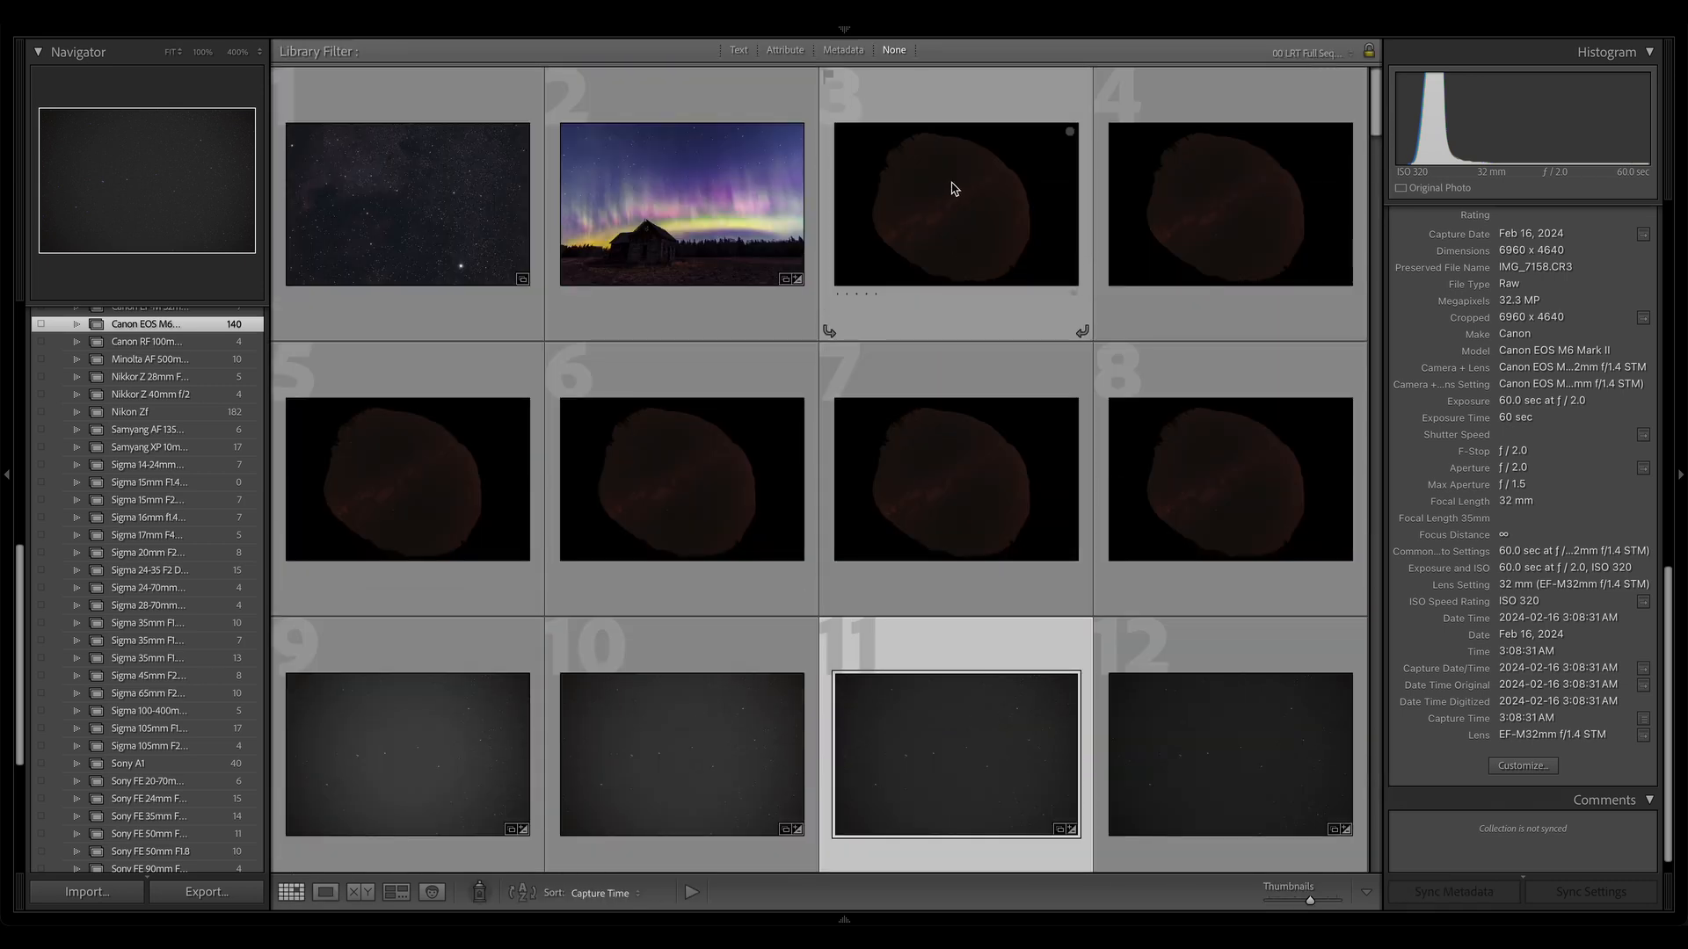
pyautogui.moveTo(1020, 195)
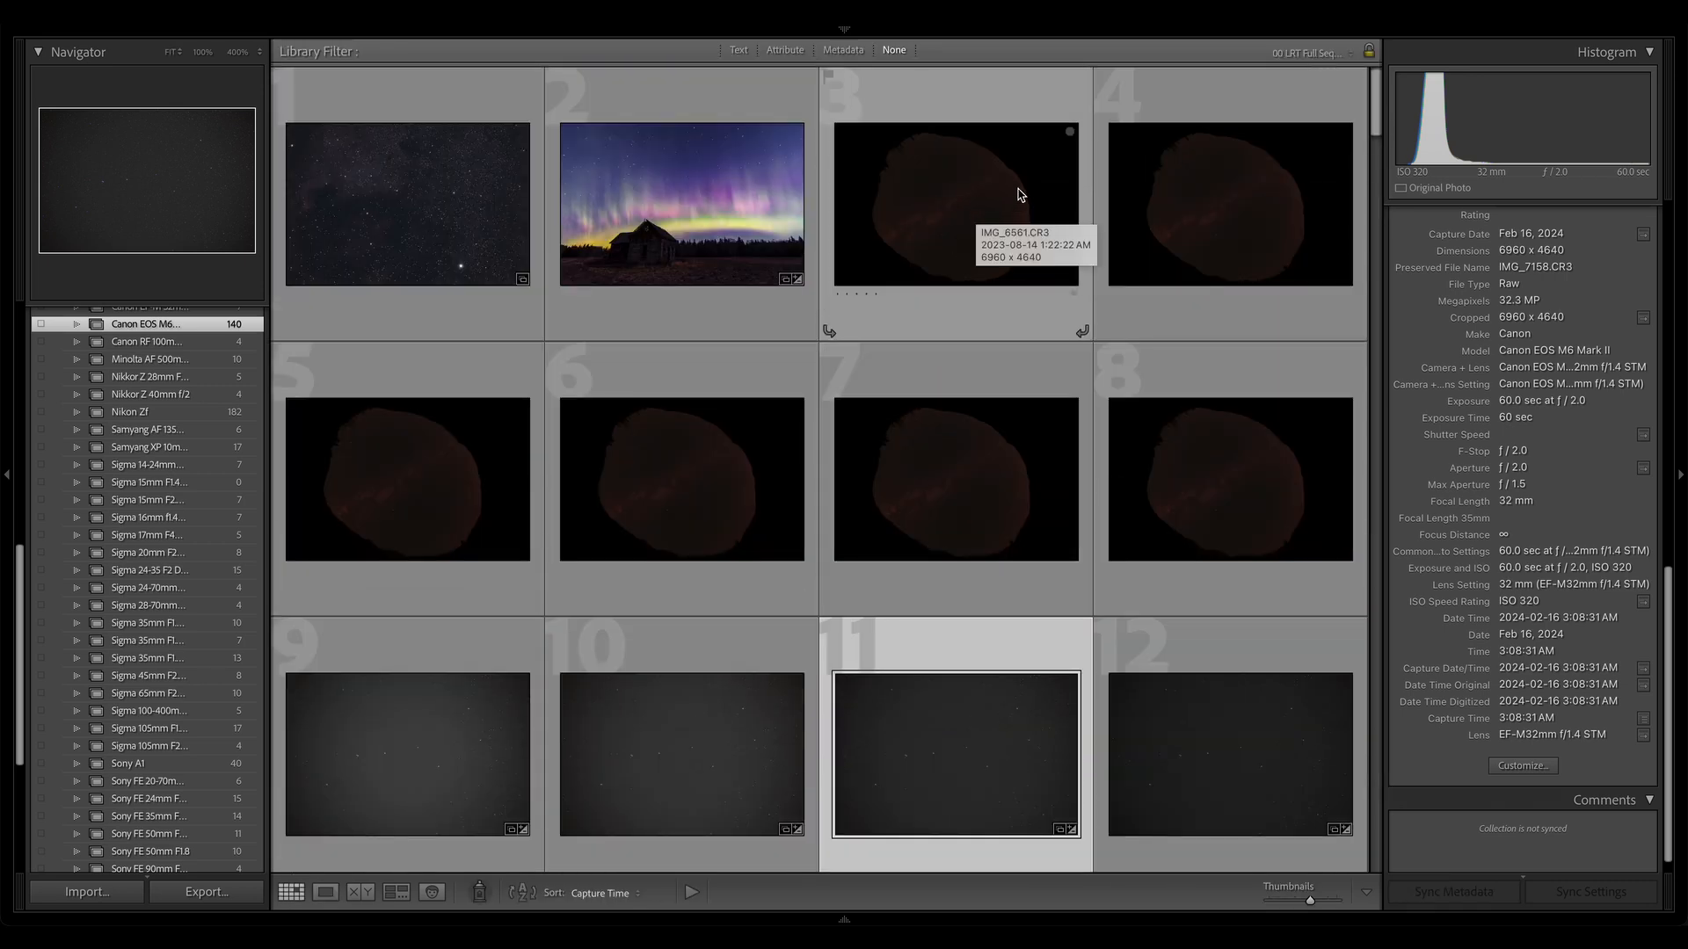
pyautogui.moveTo(783, 364)
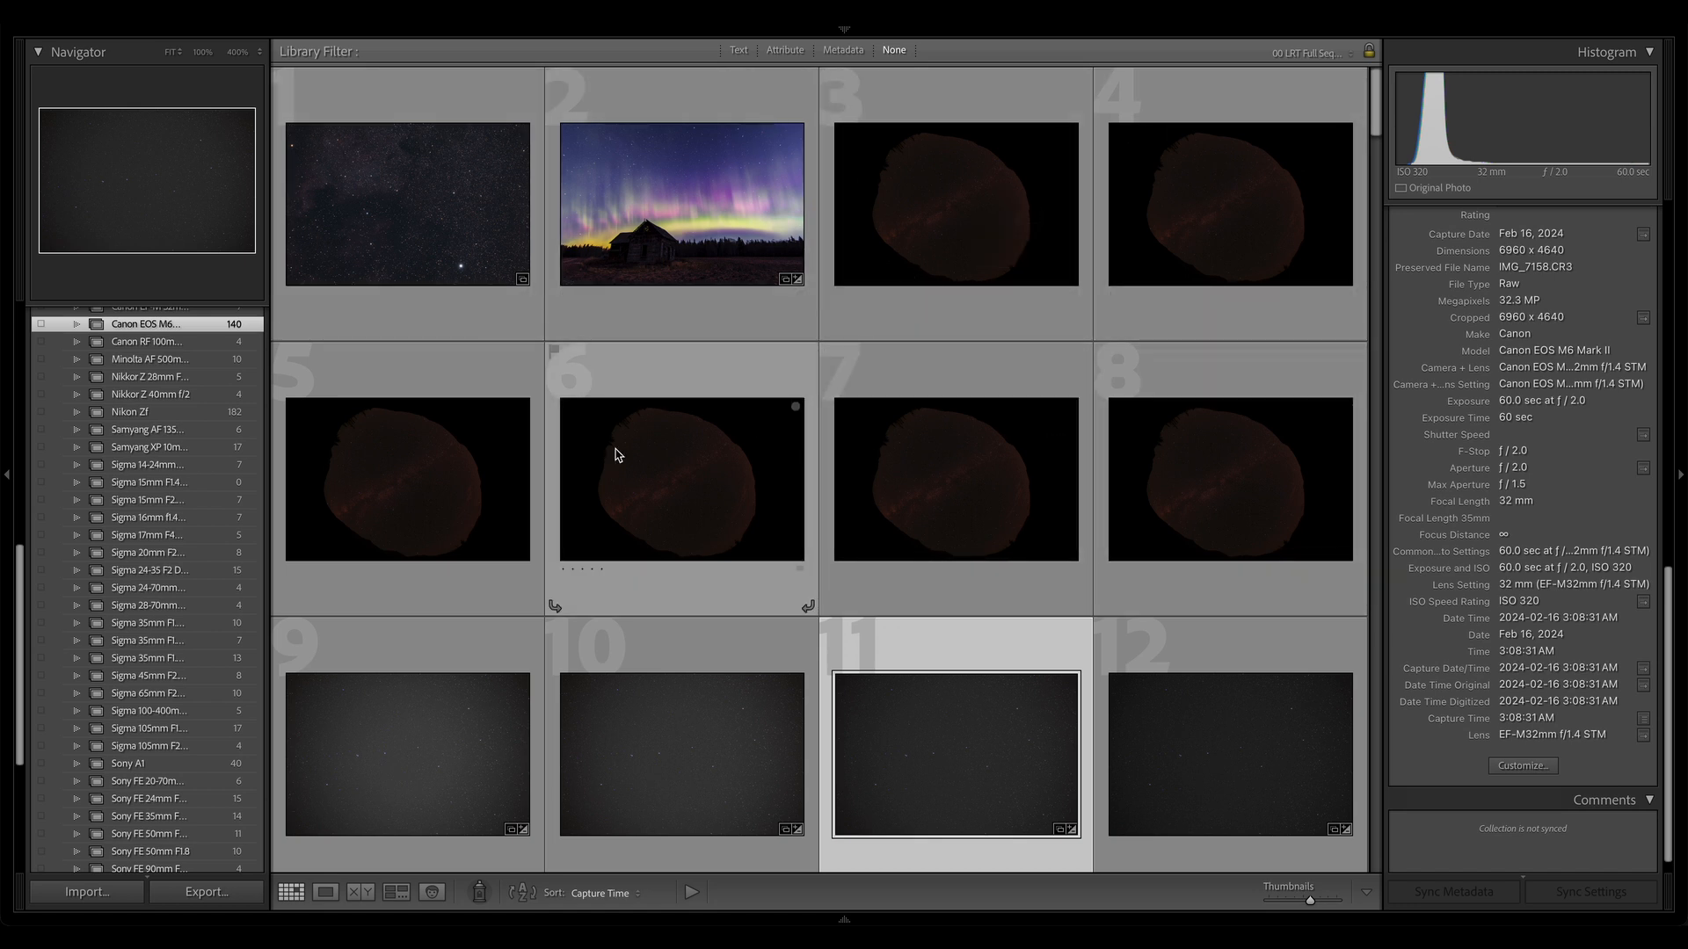
pyautogui.moveTo(895, 294)
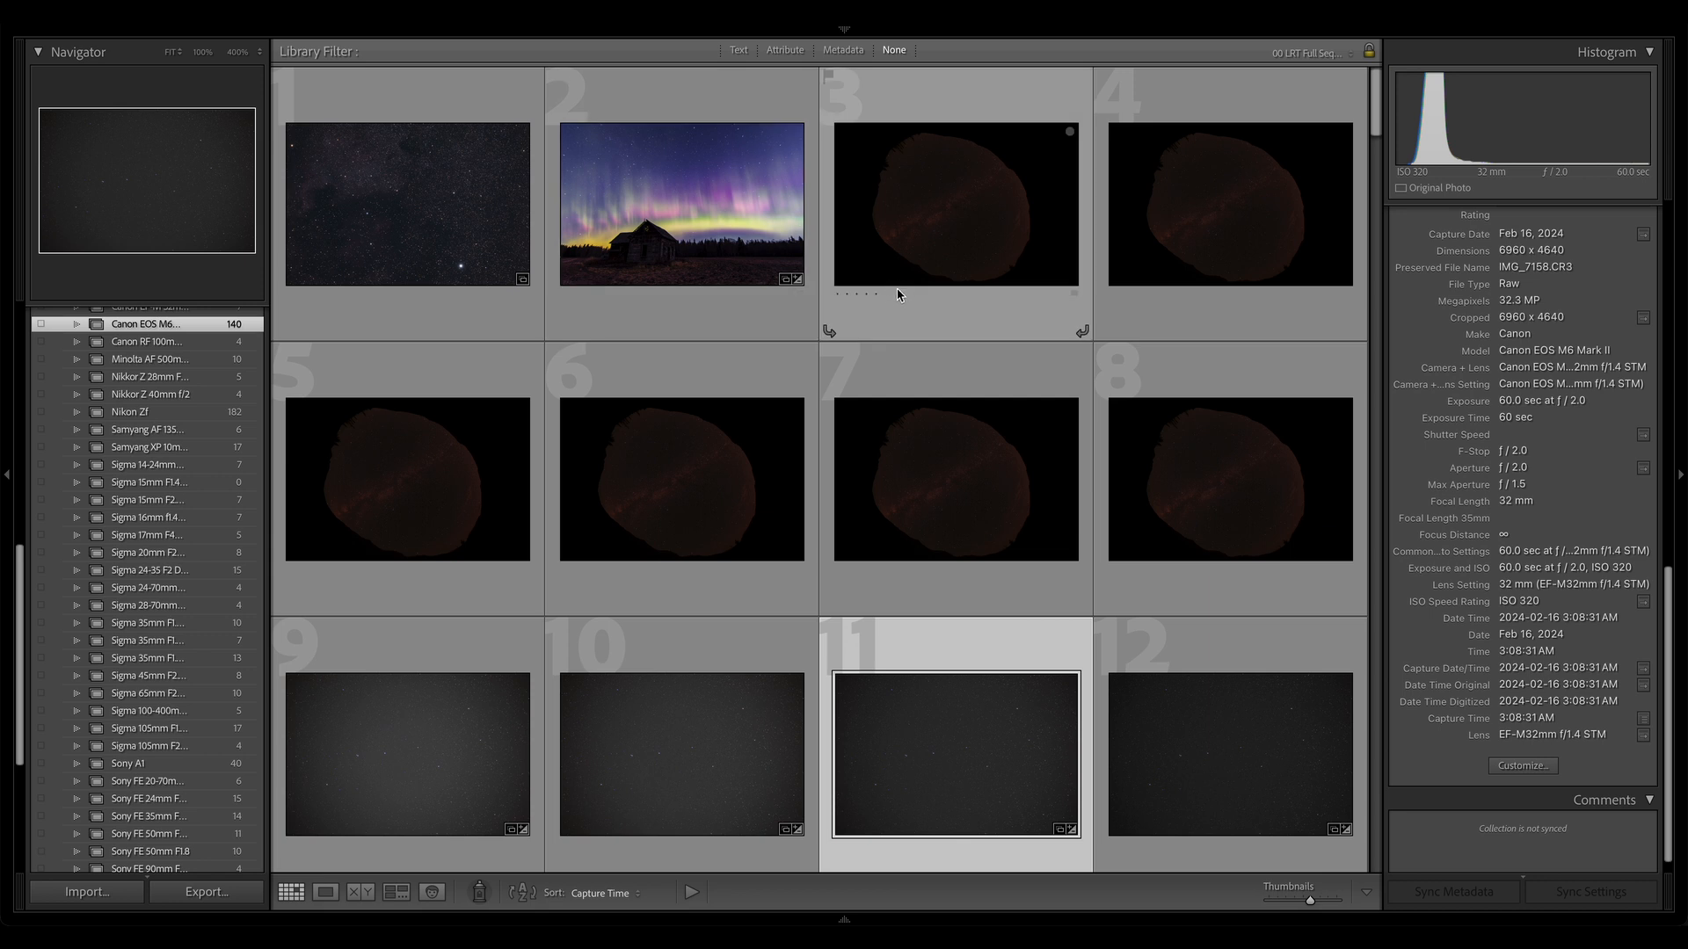
pyautogui.moveTo(982, 334)
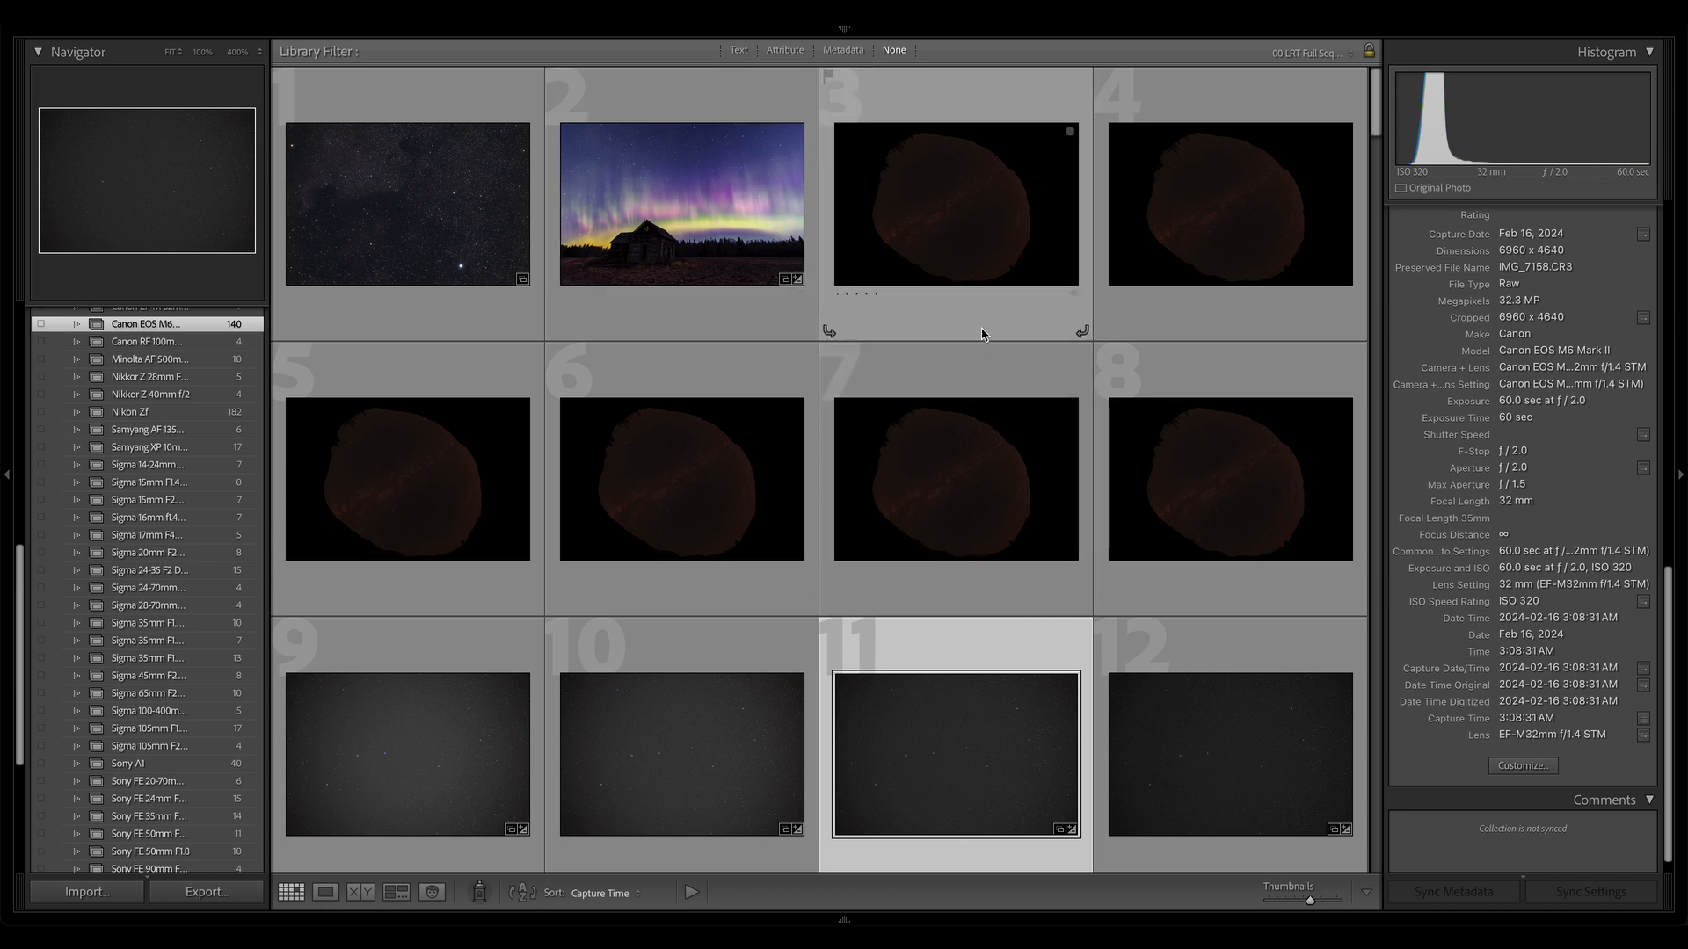
pyautogui.moveTo(961, 382)
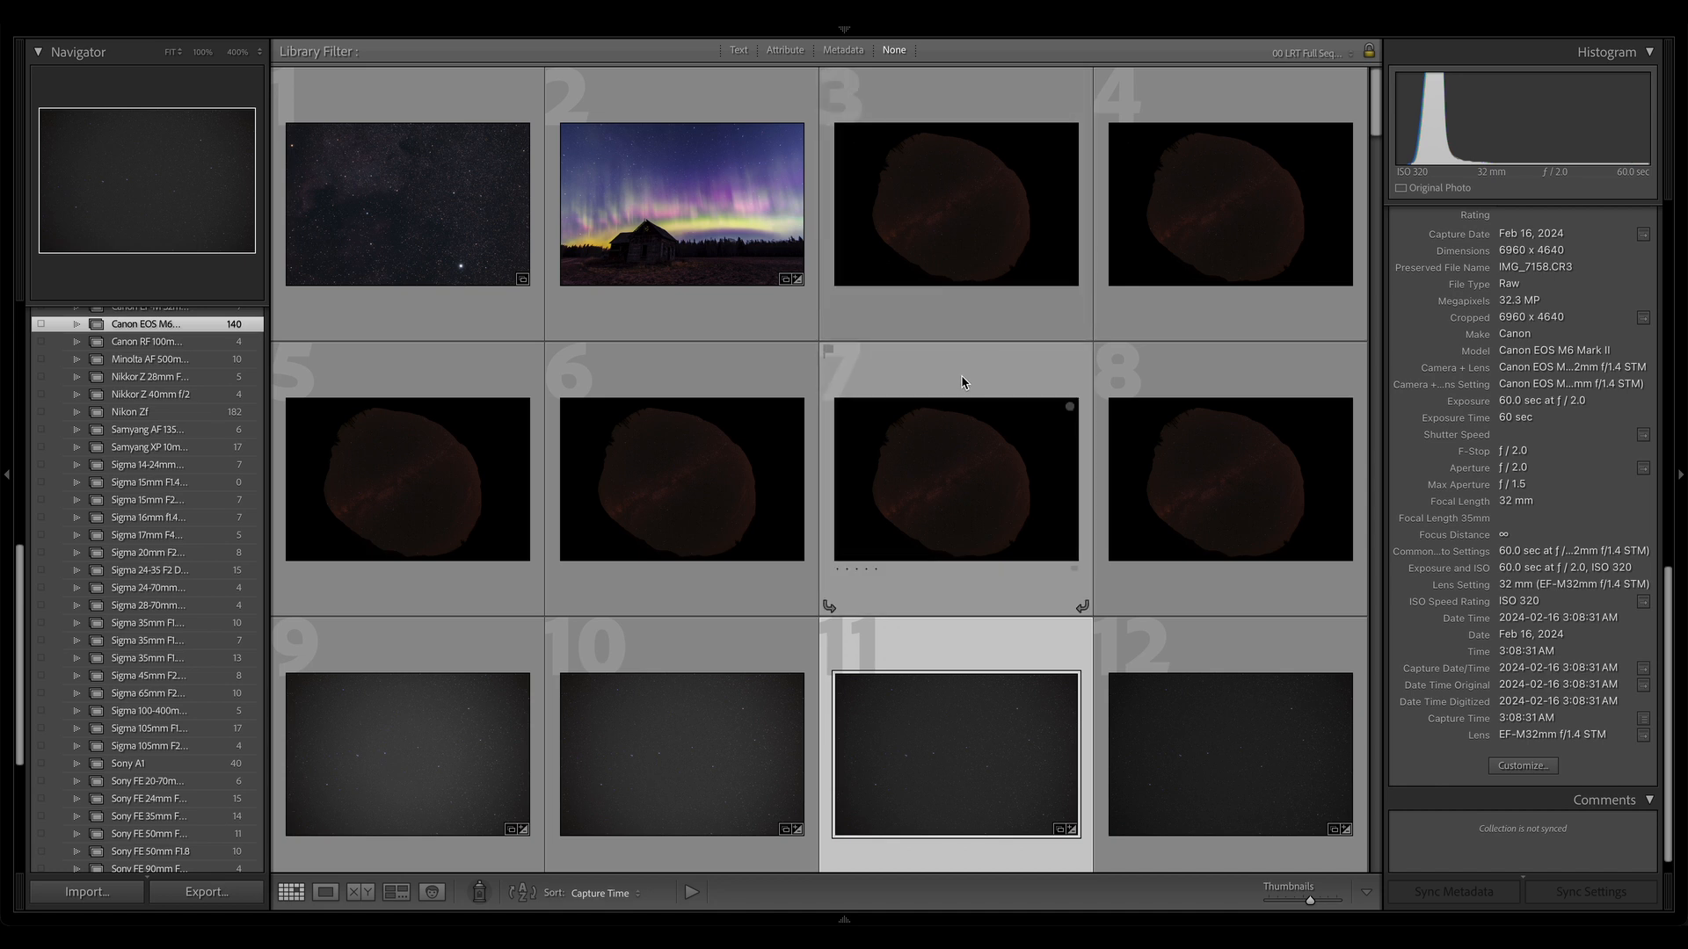
pyautogui.moveTo(926, 380)
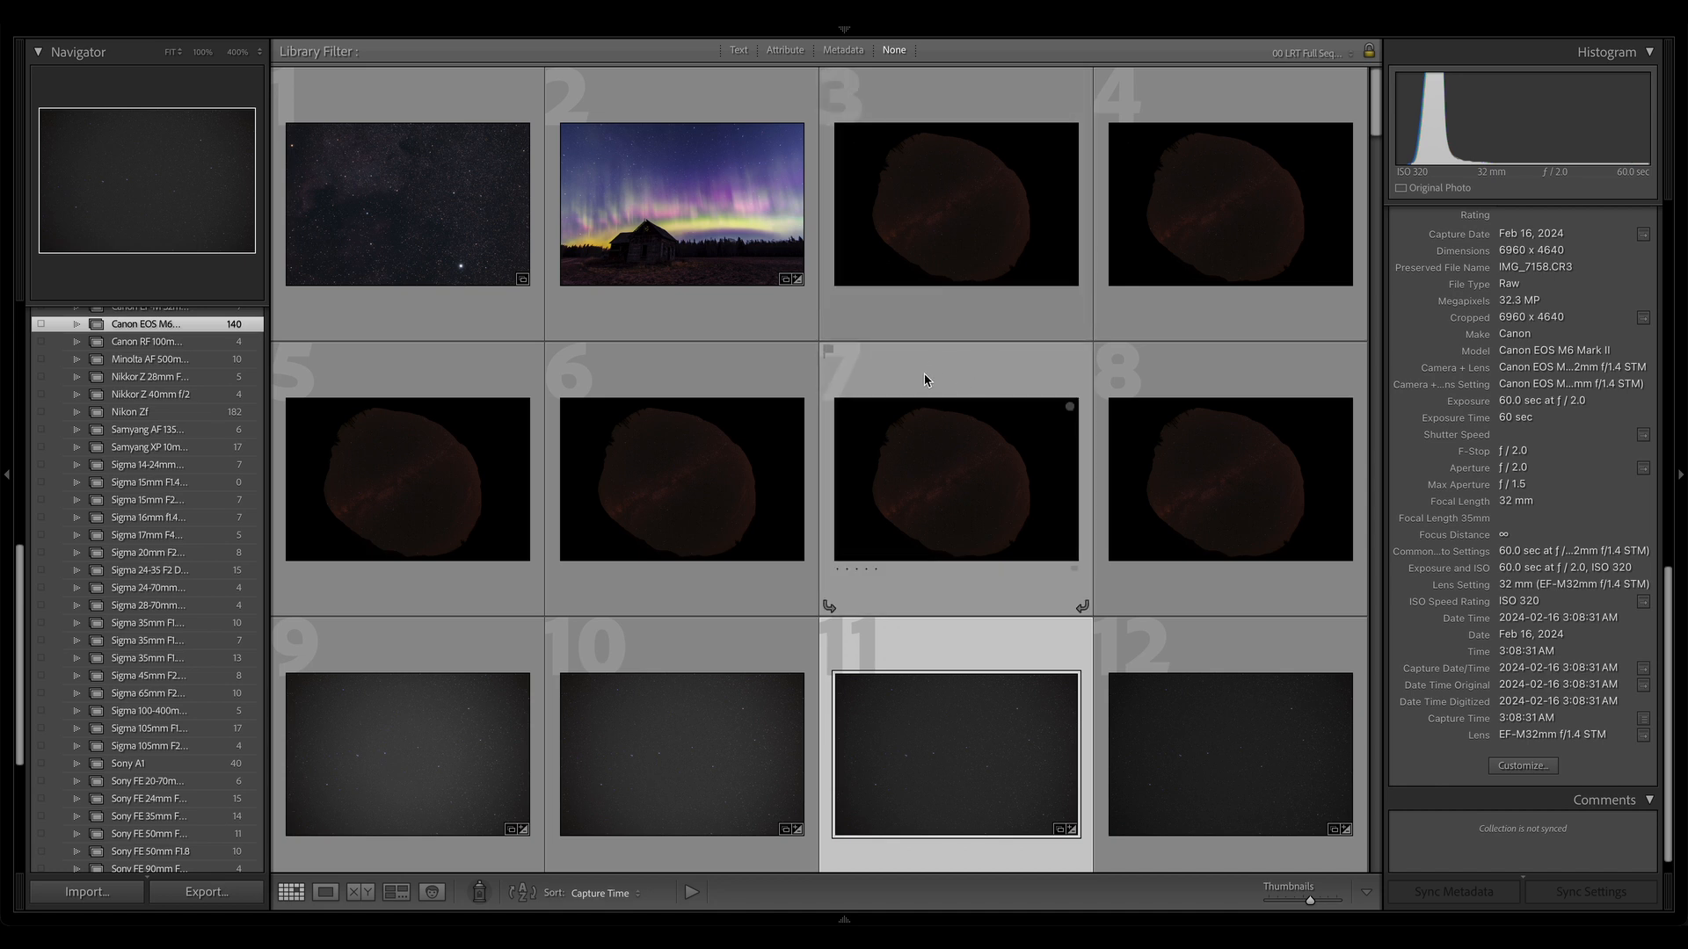
pyautogui.moveTo(1127, 348)
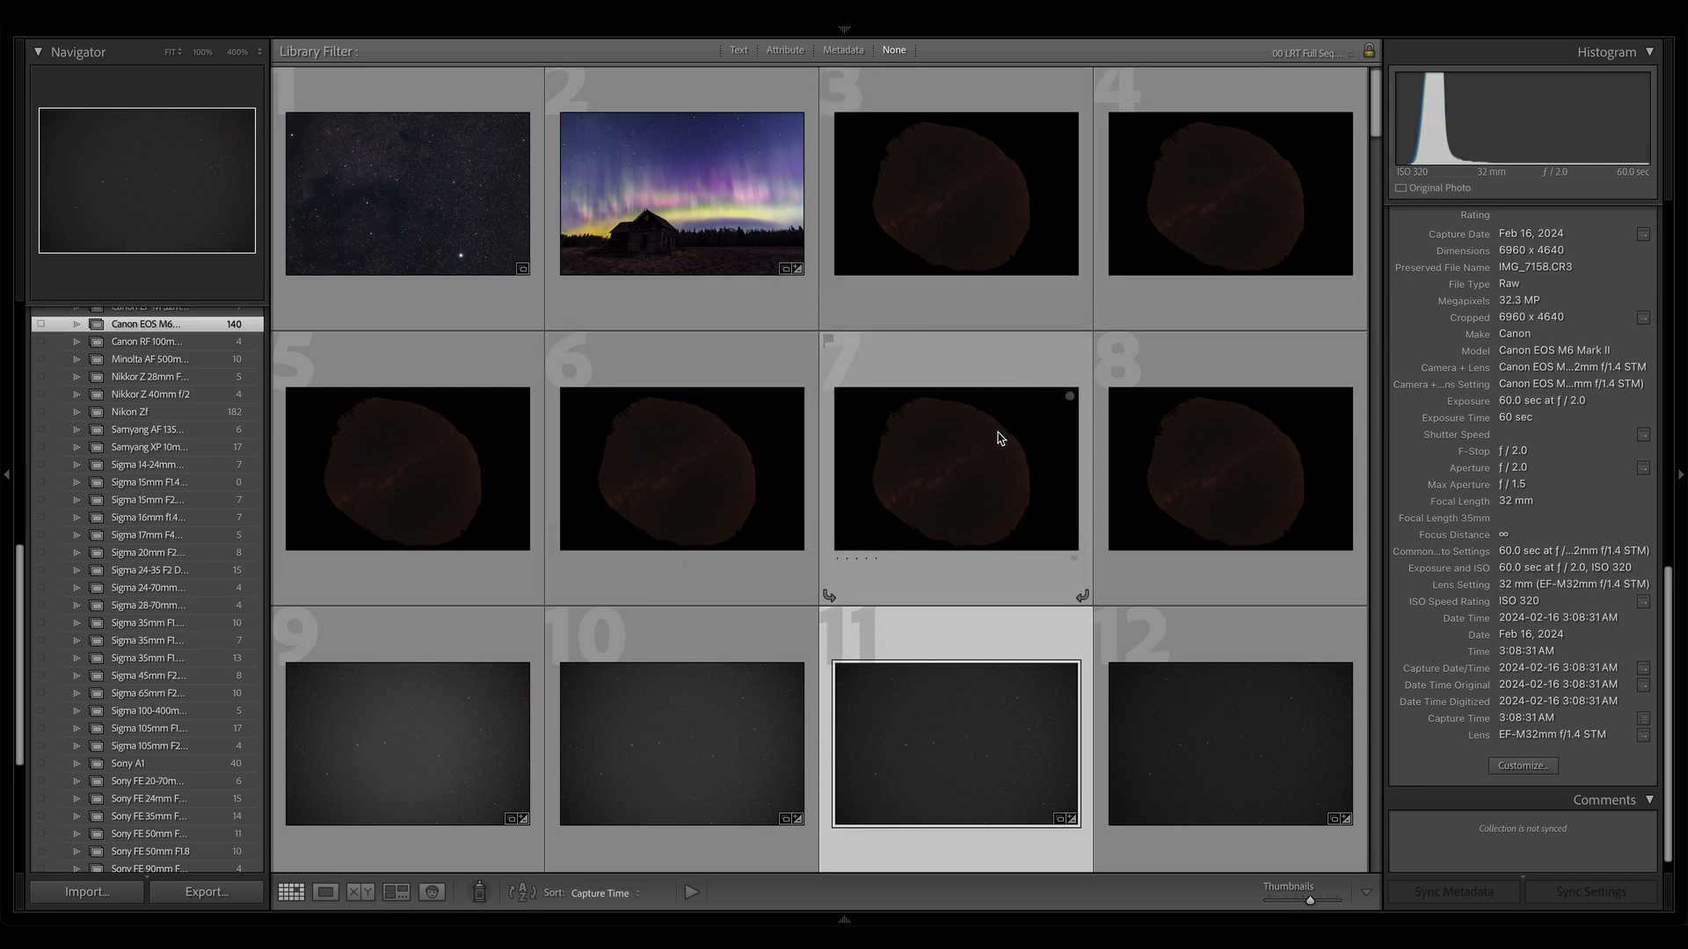
# Scroll to the August 2024 nebula frames and select a reddish portrait thumbnail.
pyautogui.scroll(-3)
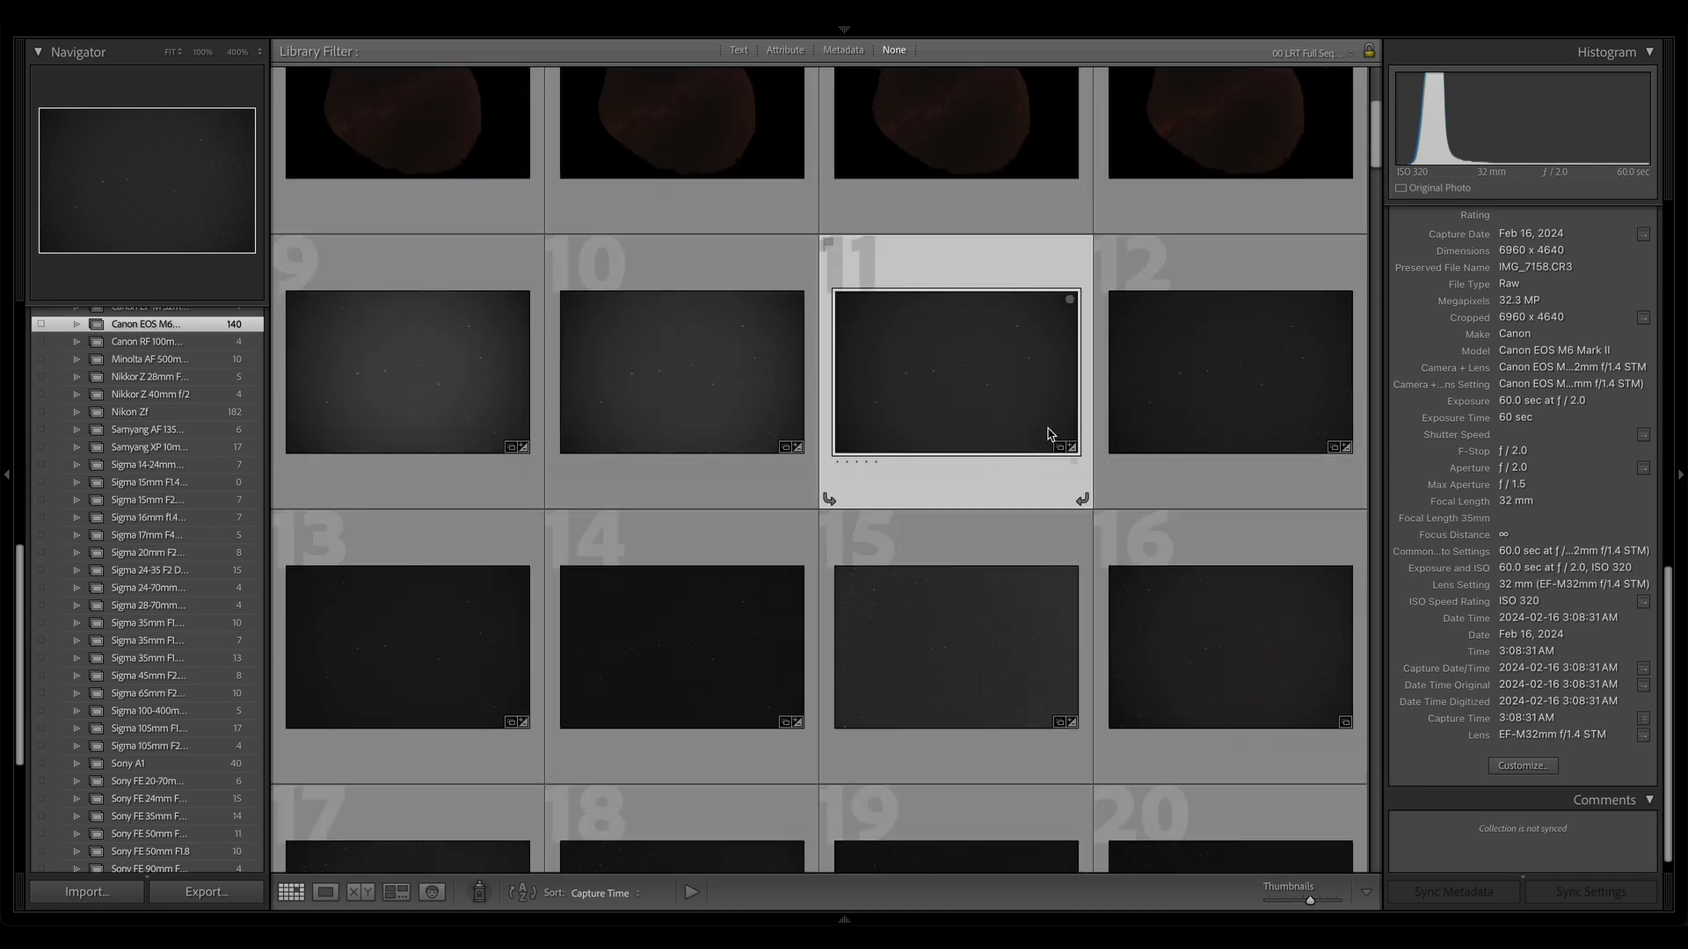
pyautogui.scroll(-3)
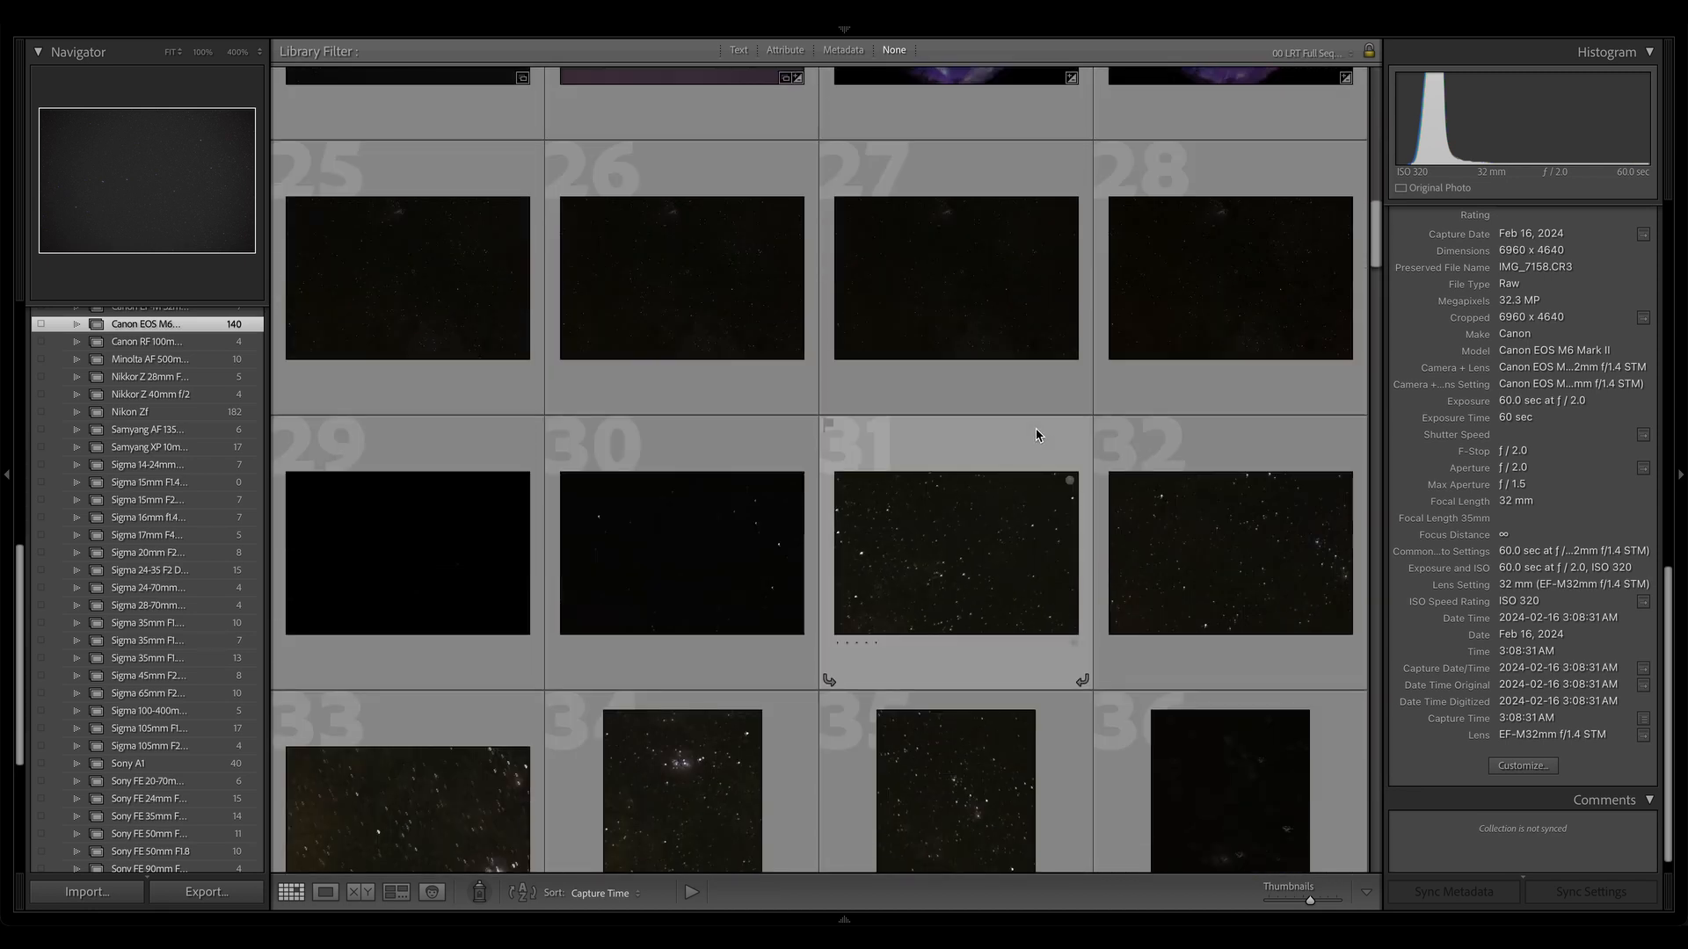
pyautogui.scroll(-3)
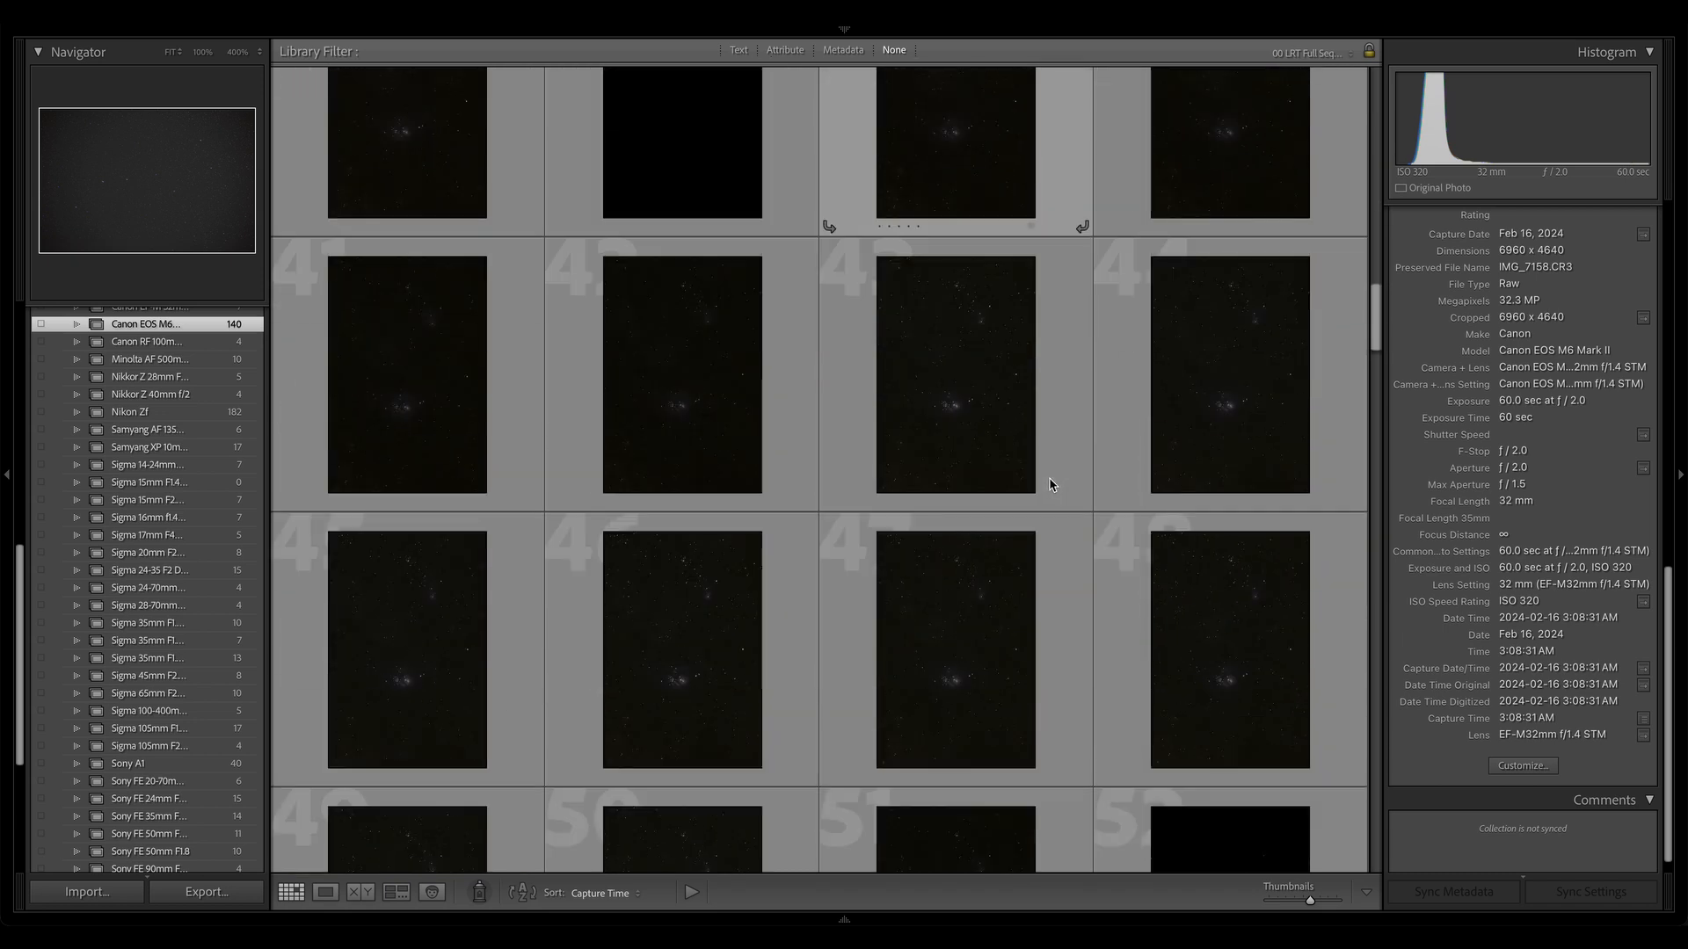
pyautogui.scroll(-3)
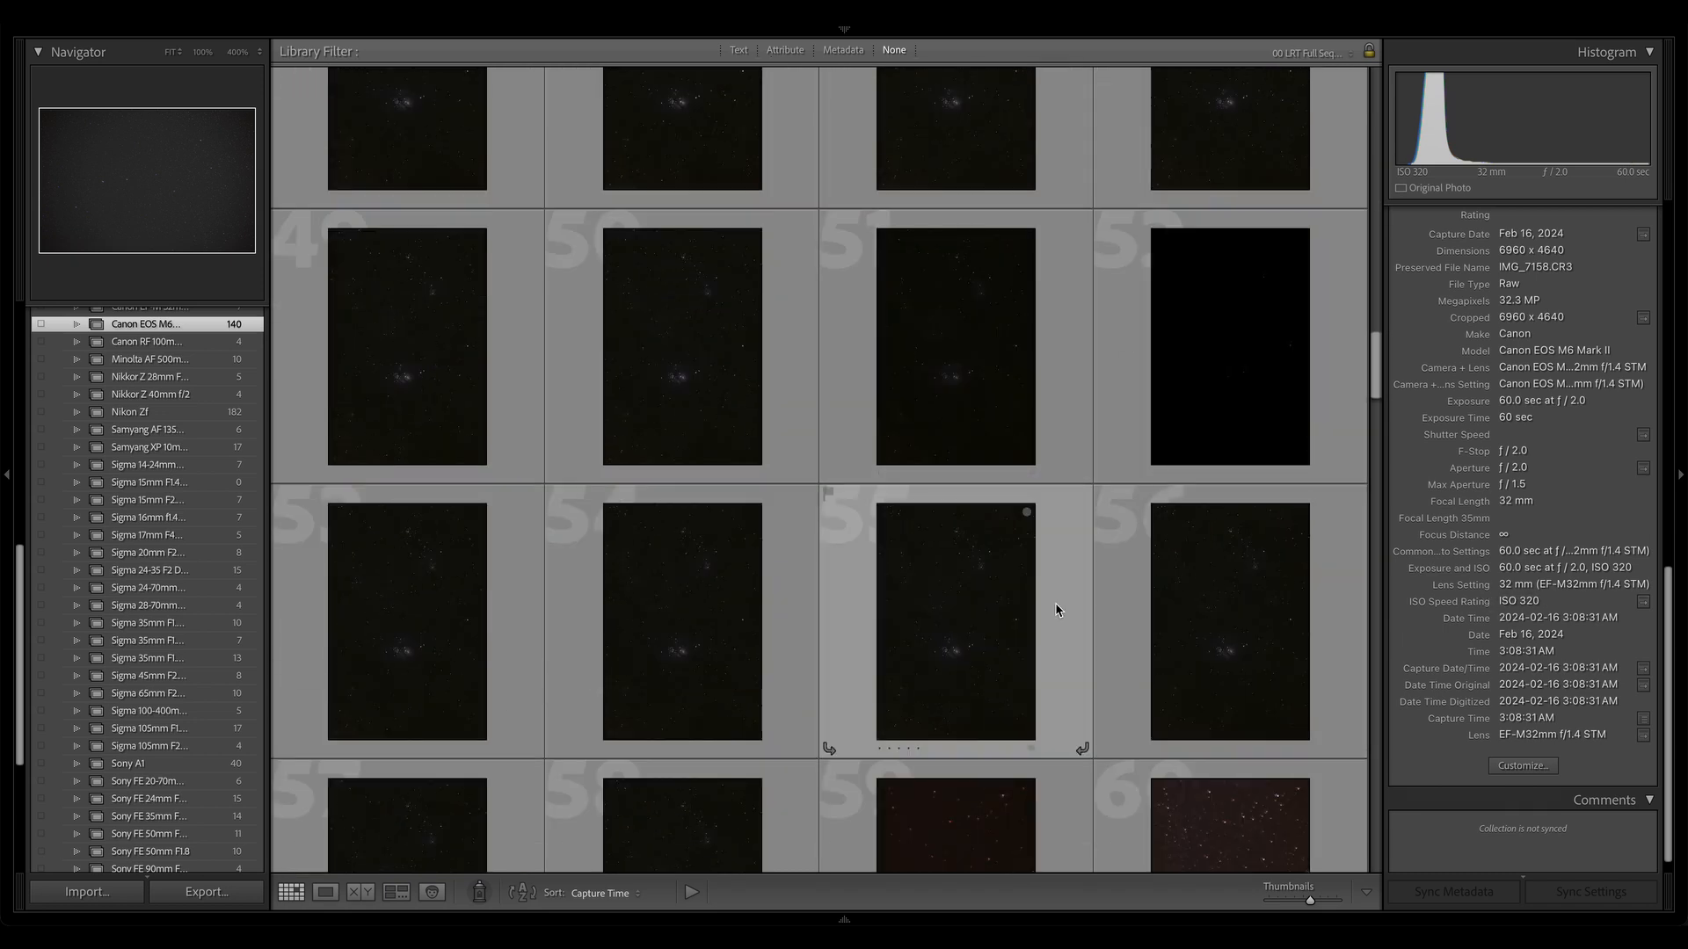
pyautogui.click(953, 346)
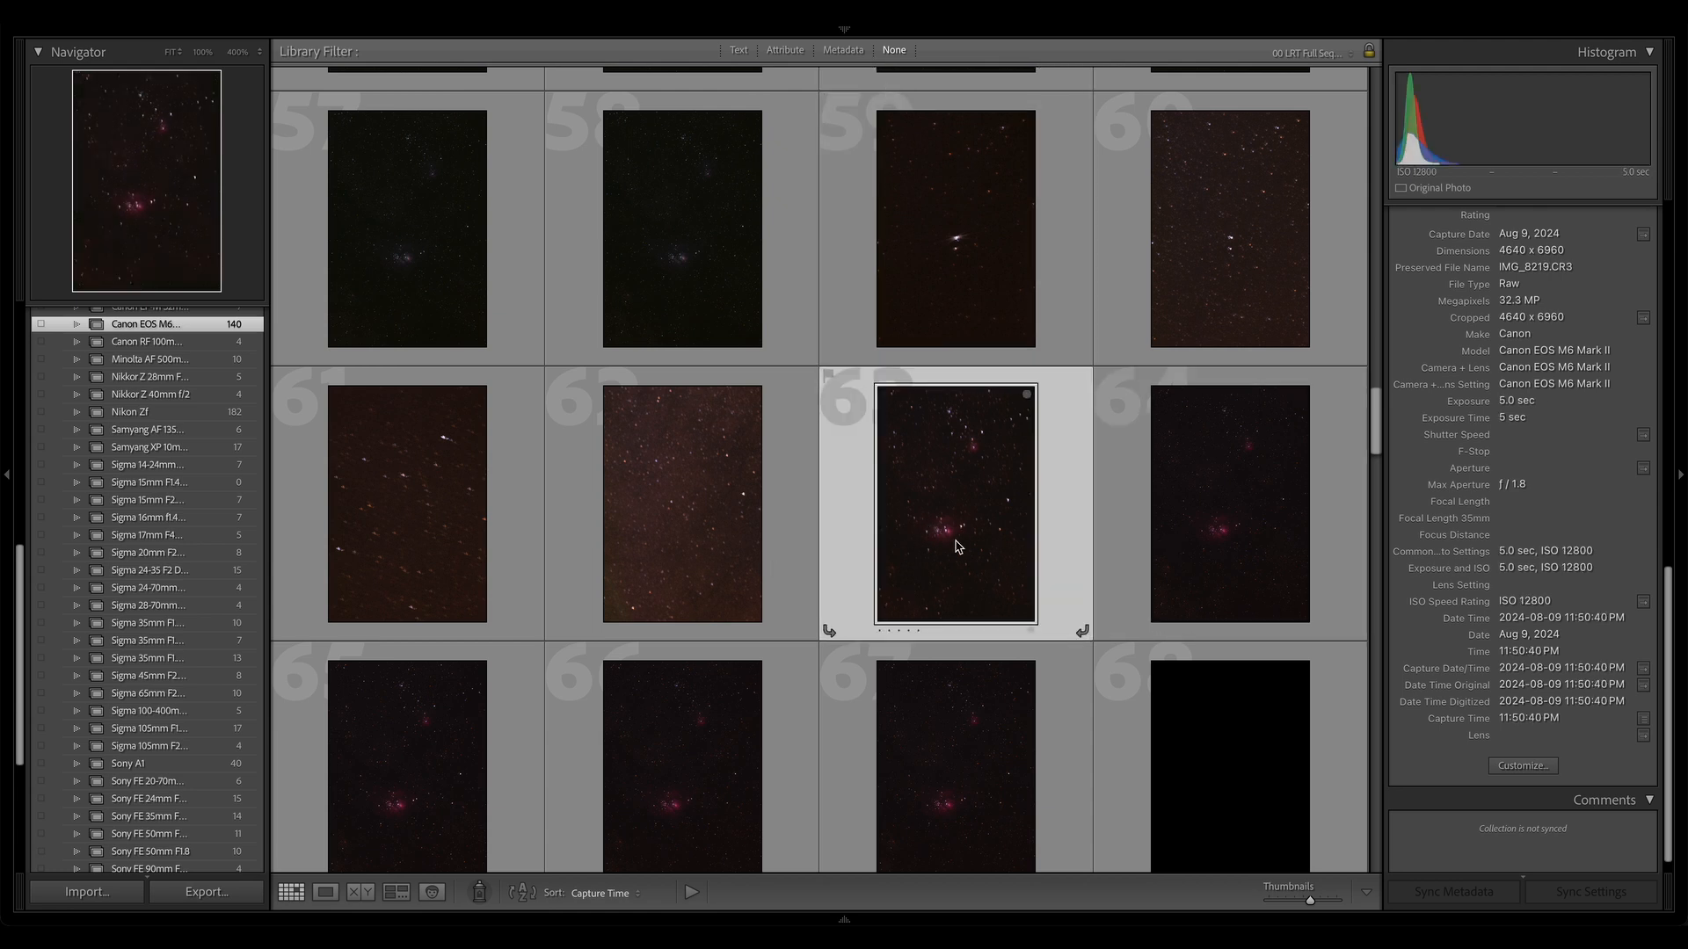
pyautogui.scroll(-3)
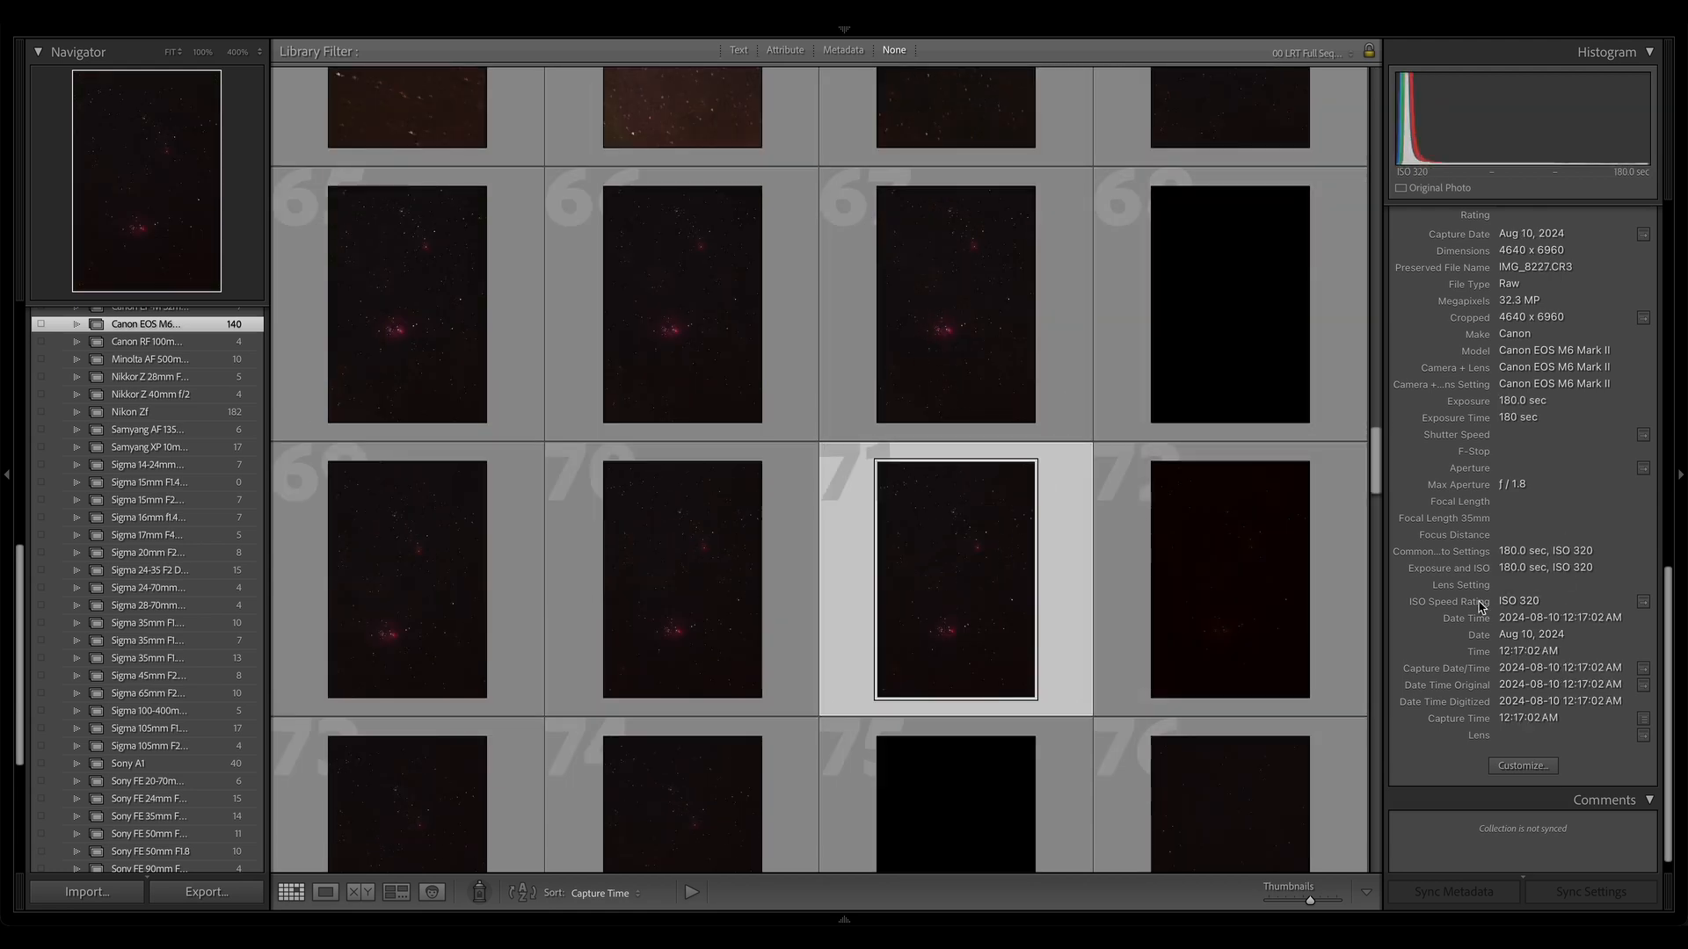
pyautogui.moveTo(872, 622)
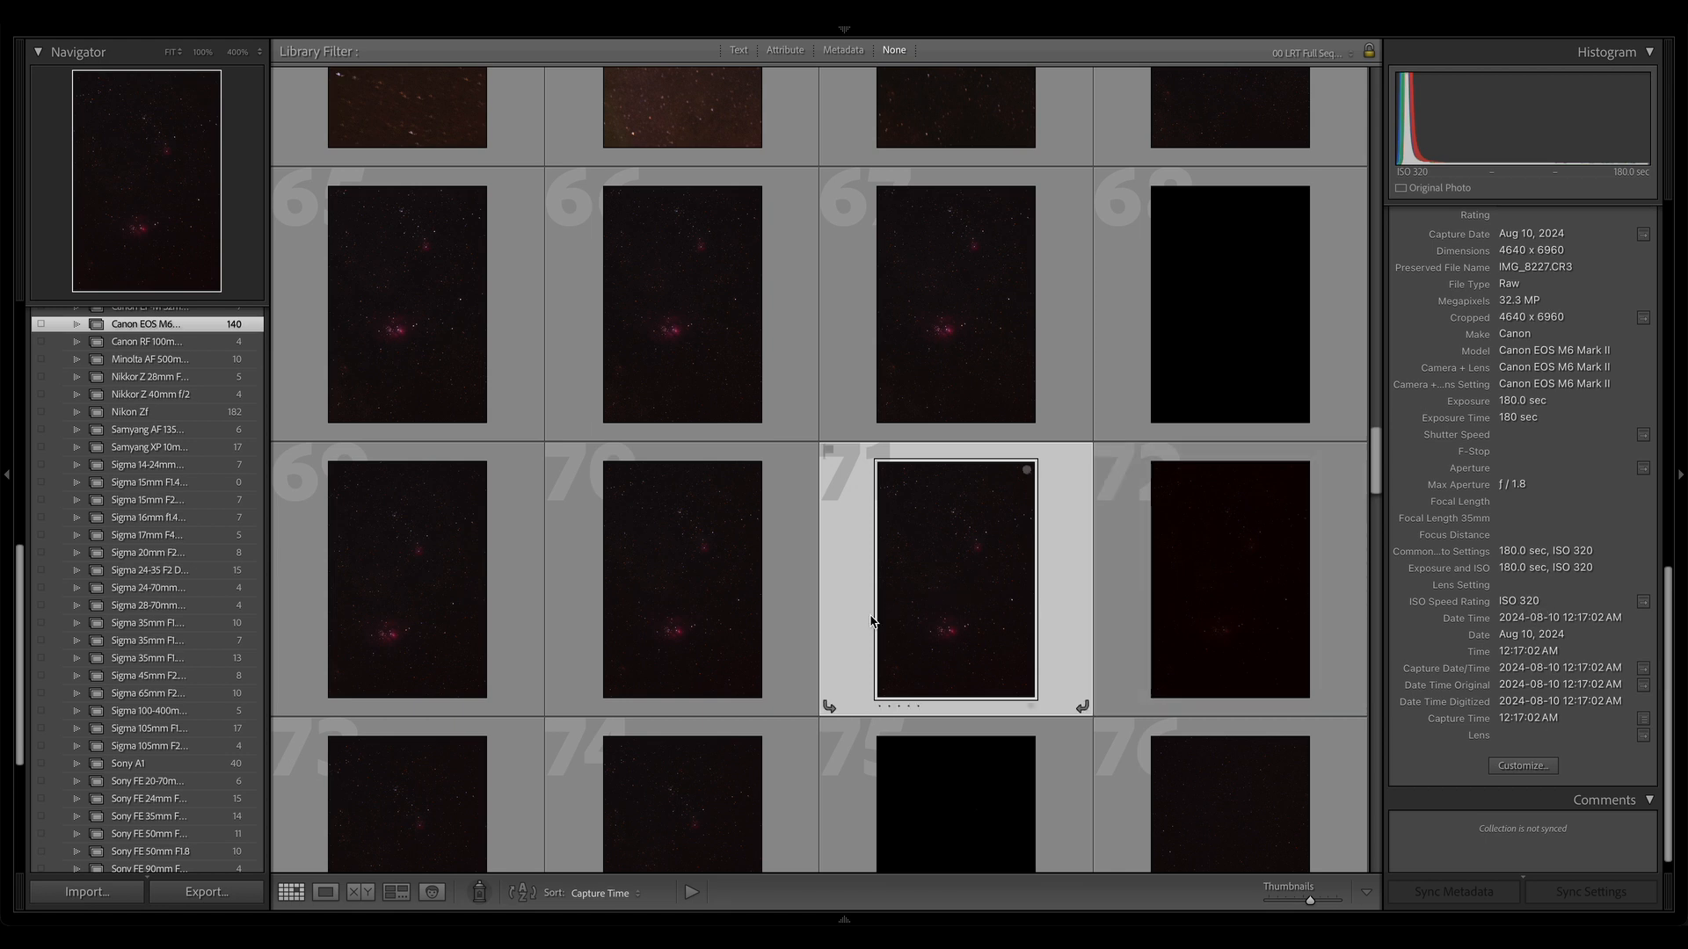
# Scroll the grid back up toward the first star-field and aurora thumbnails.
pyautogui.scroll(3)
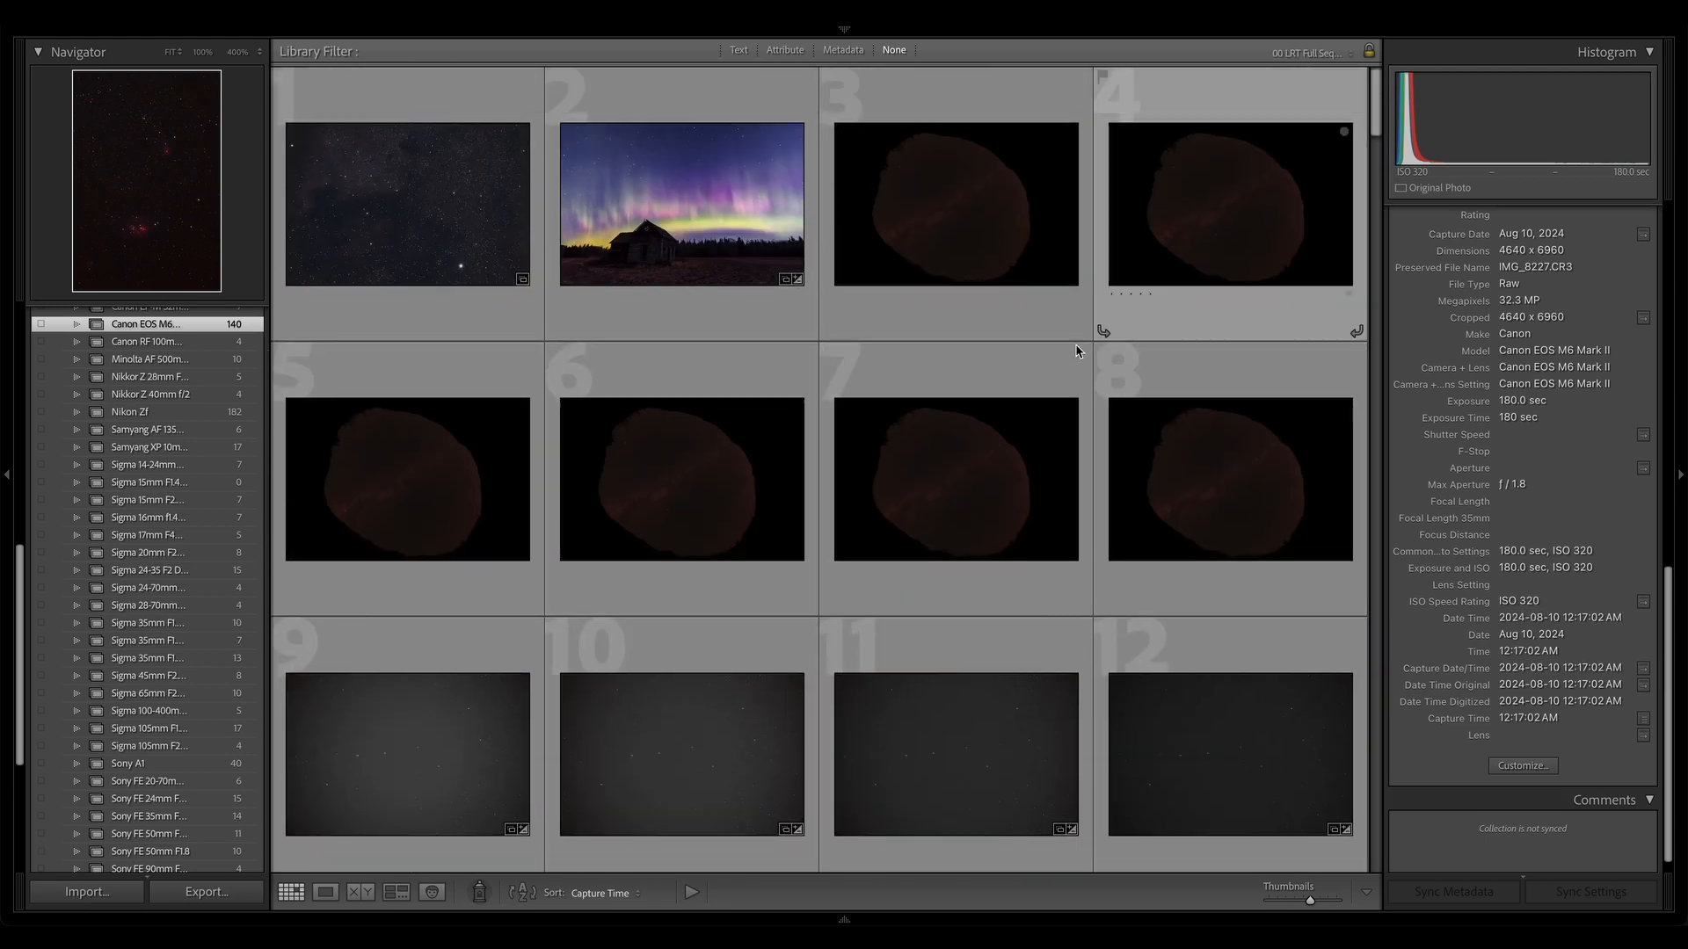
pyautogui.moveTo(1042, 404)
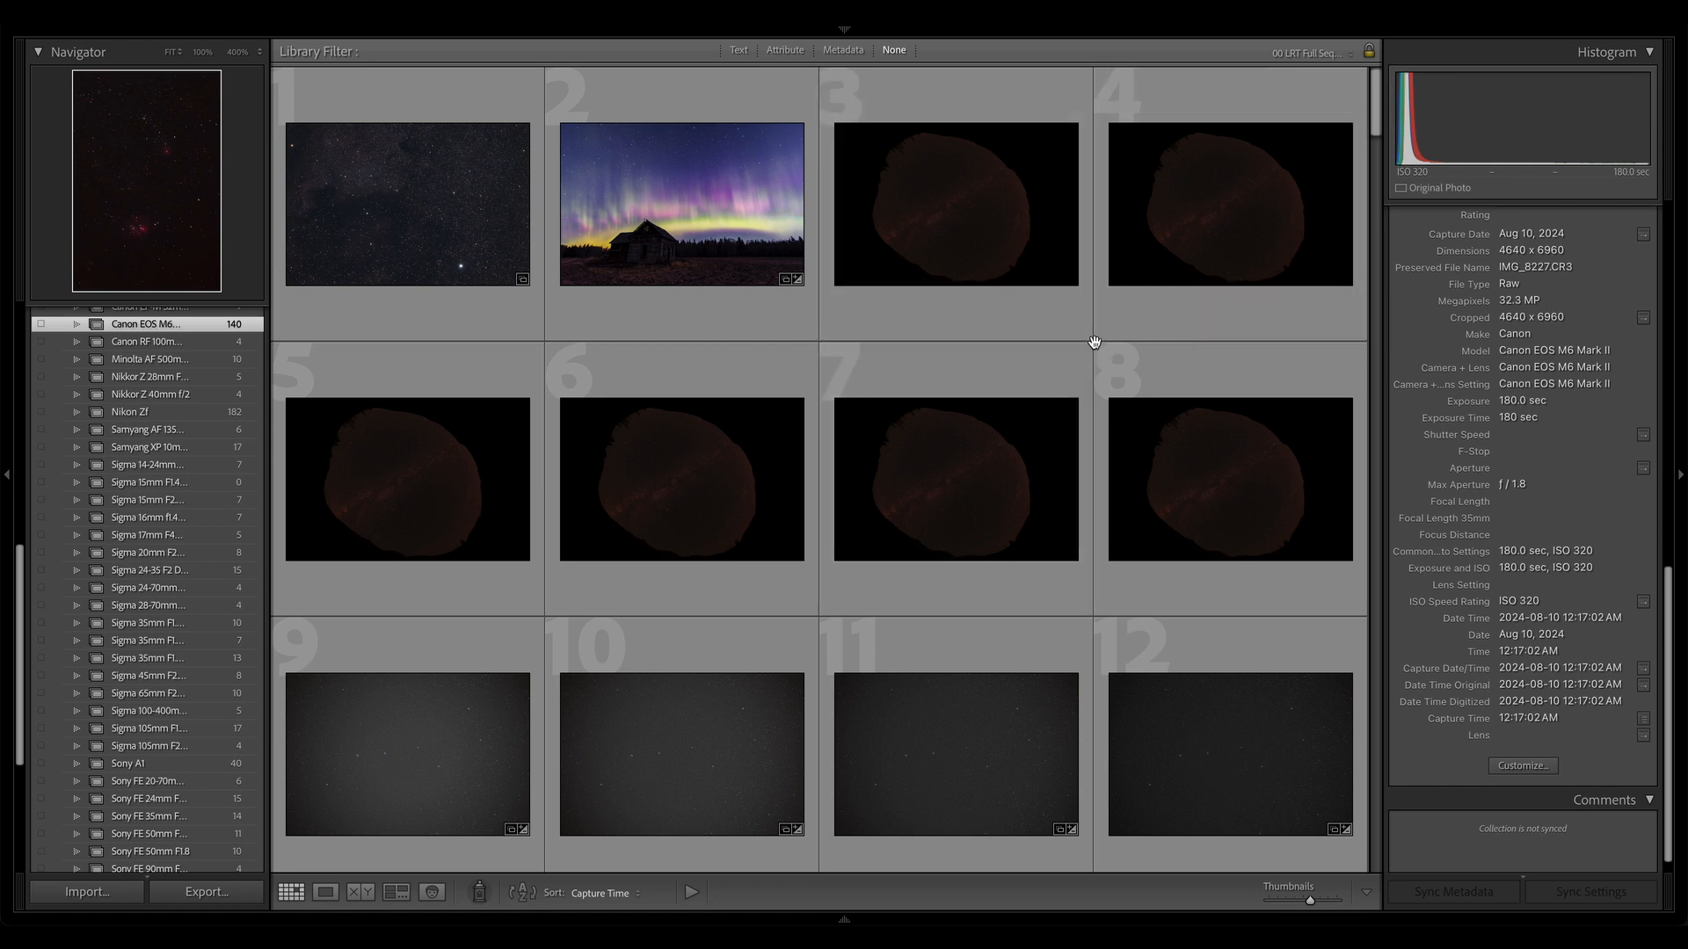
pyautogui.moveTo(1069, 370)
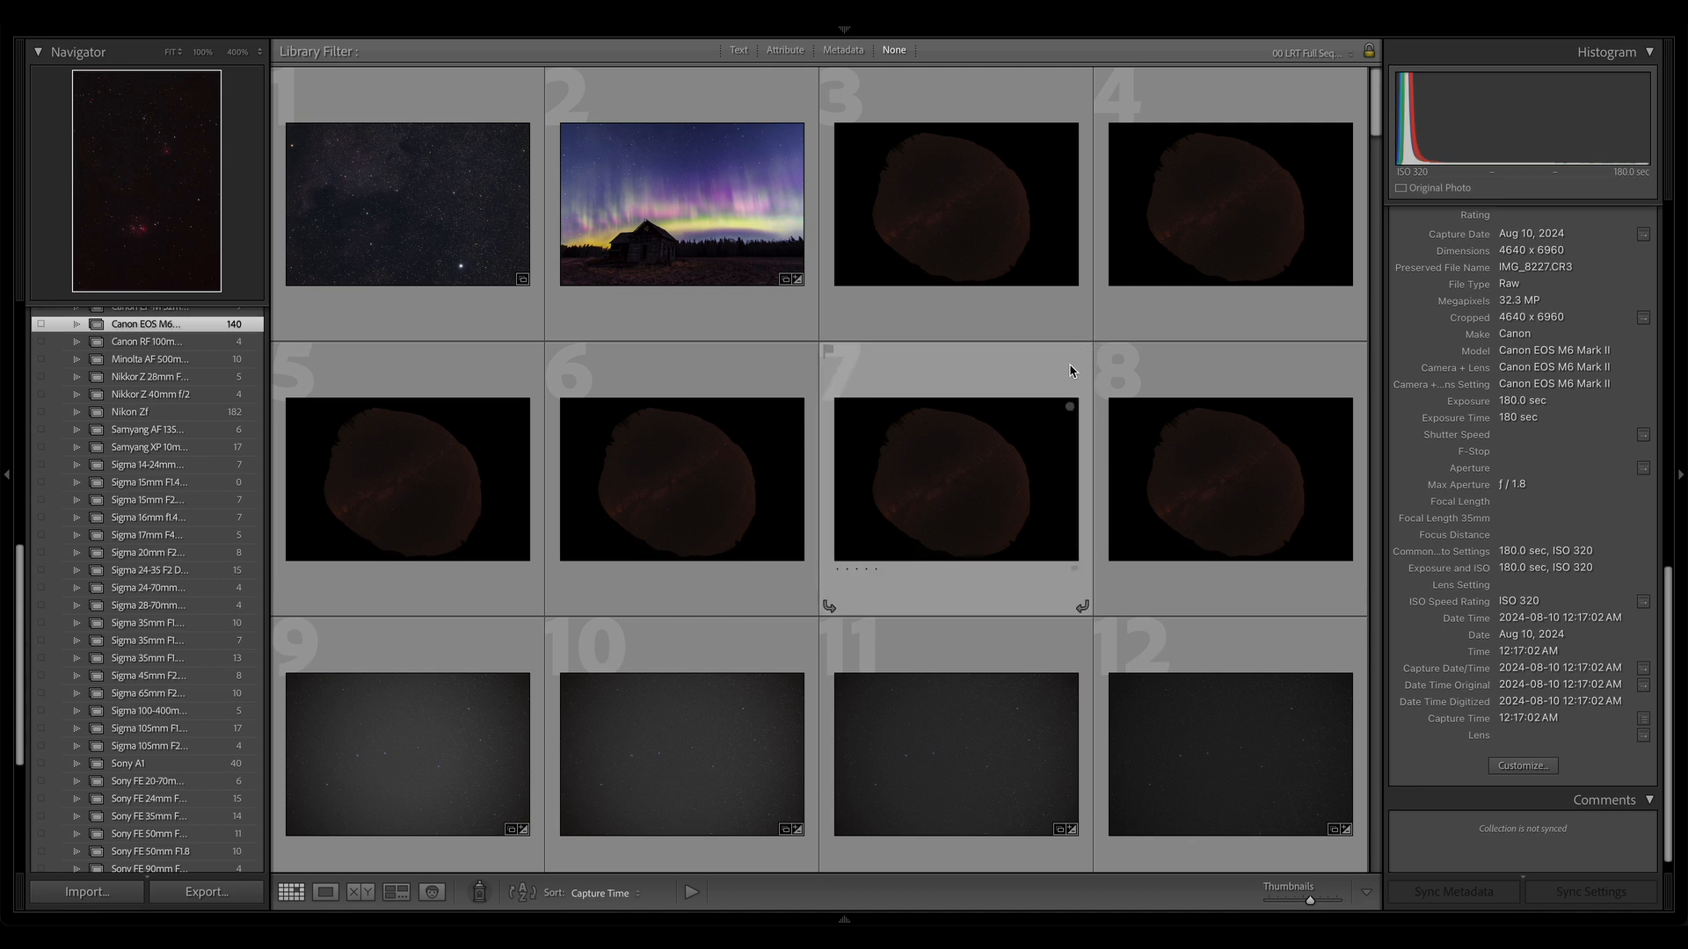
pyautogui.moveTo(1026, 406)
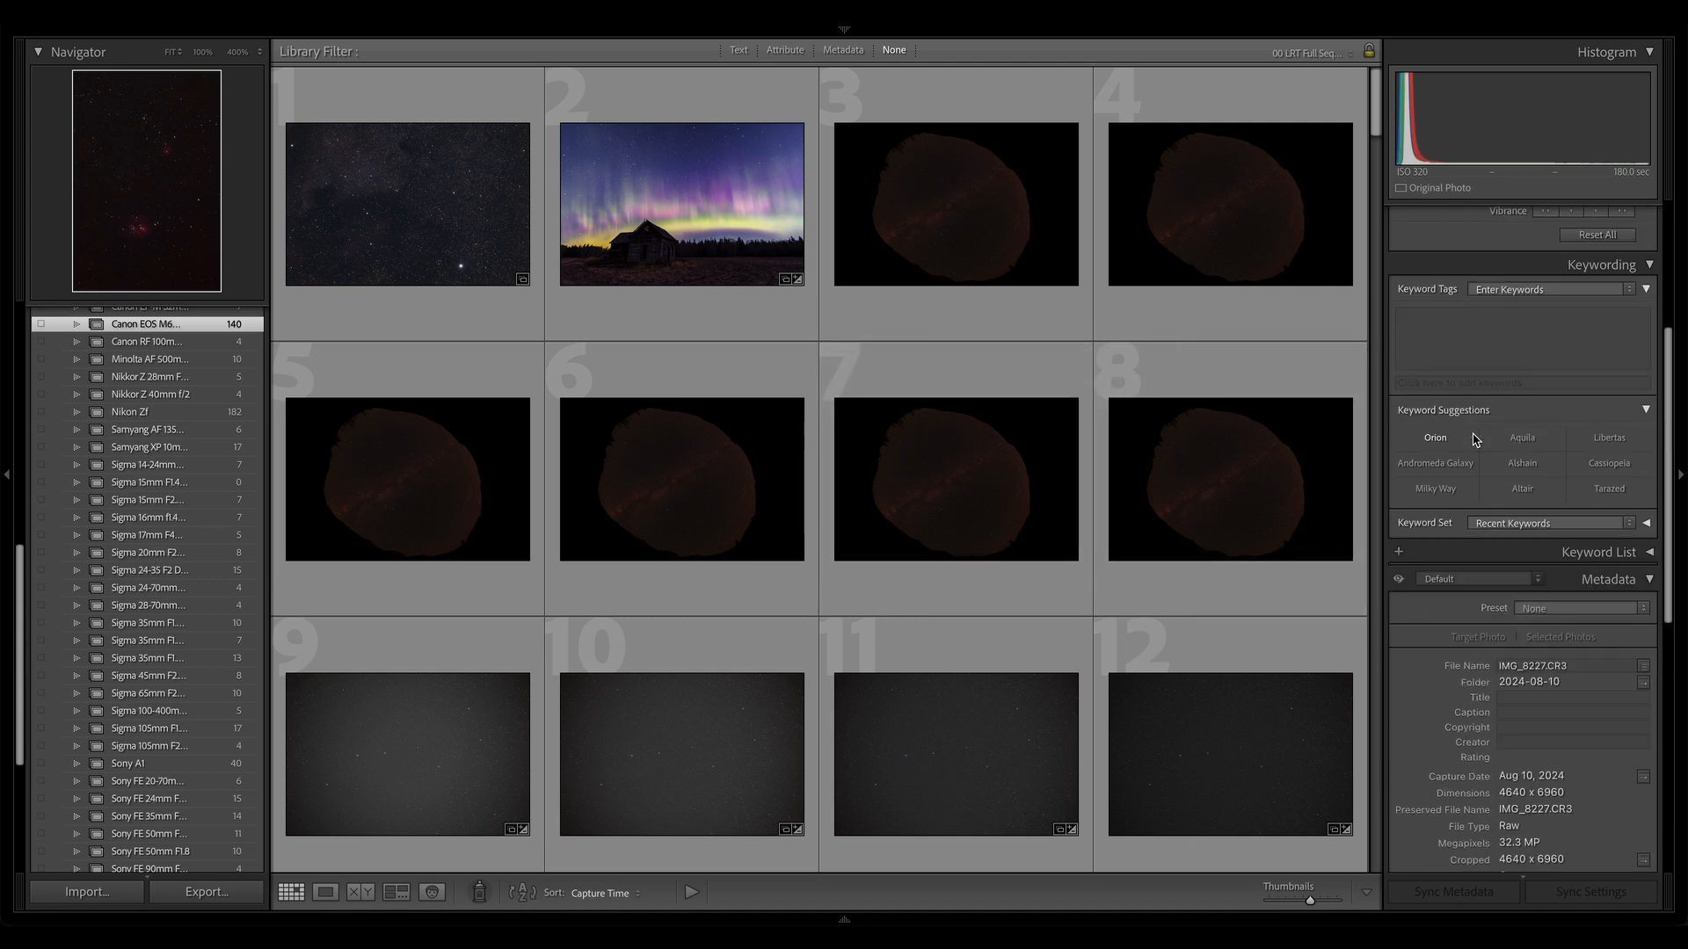
# Show Quick Develop and select the dark August 2023 fisheye frame (8 mm, f/4, ISO 1600).
pyautogui.click(1596, 212)
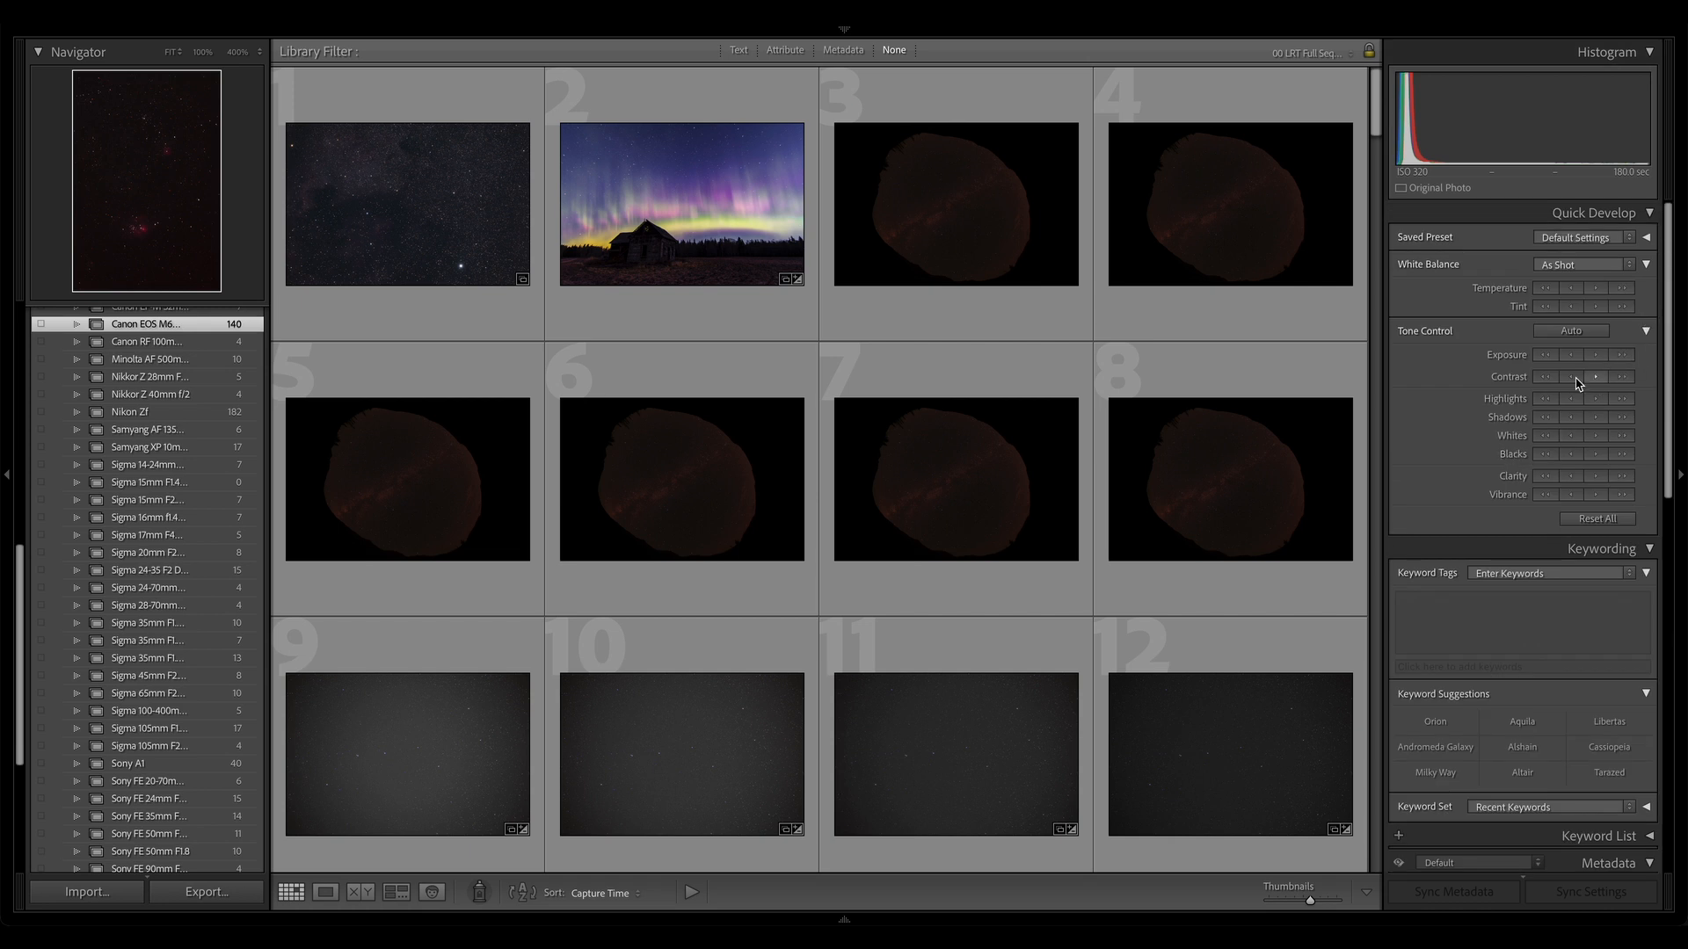
pyautogui.moveTo(1036, 394)
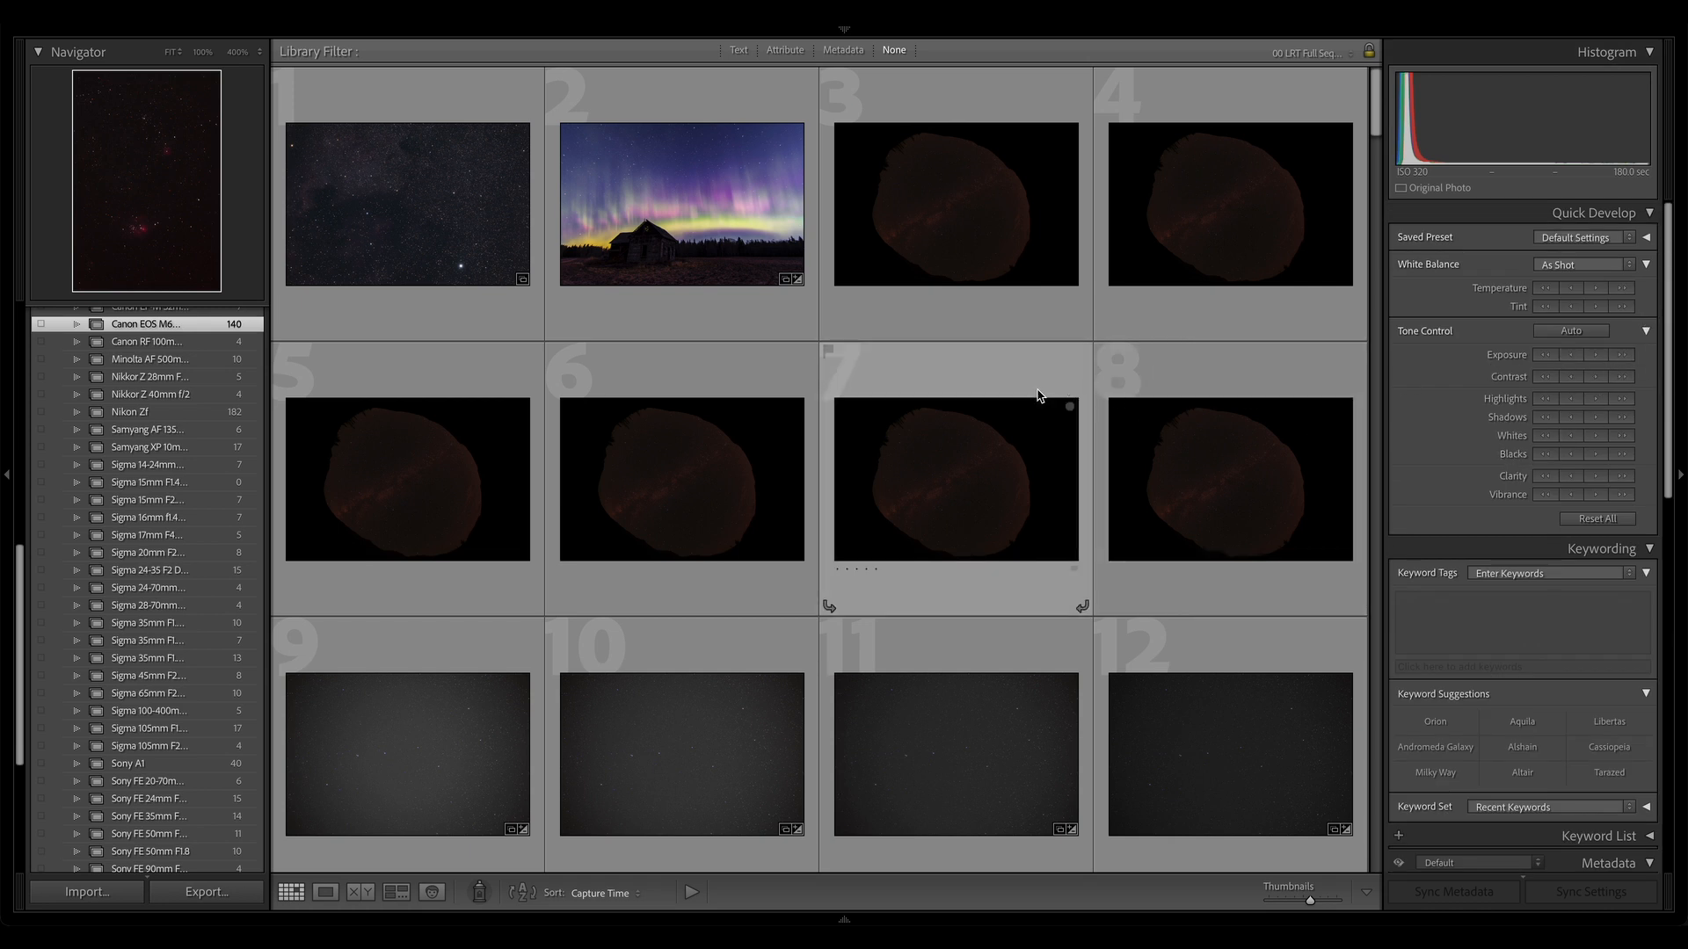
pyautogui.click(407, 205)
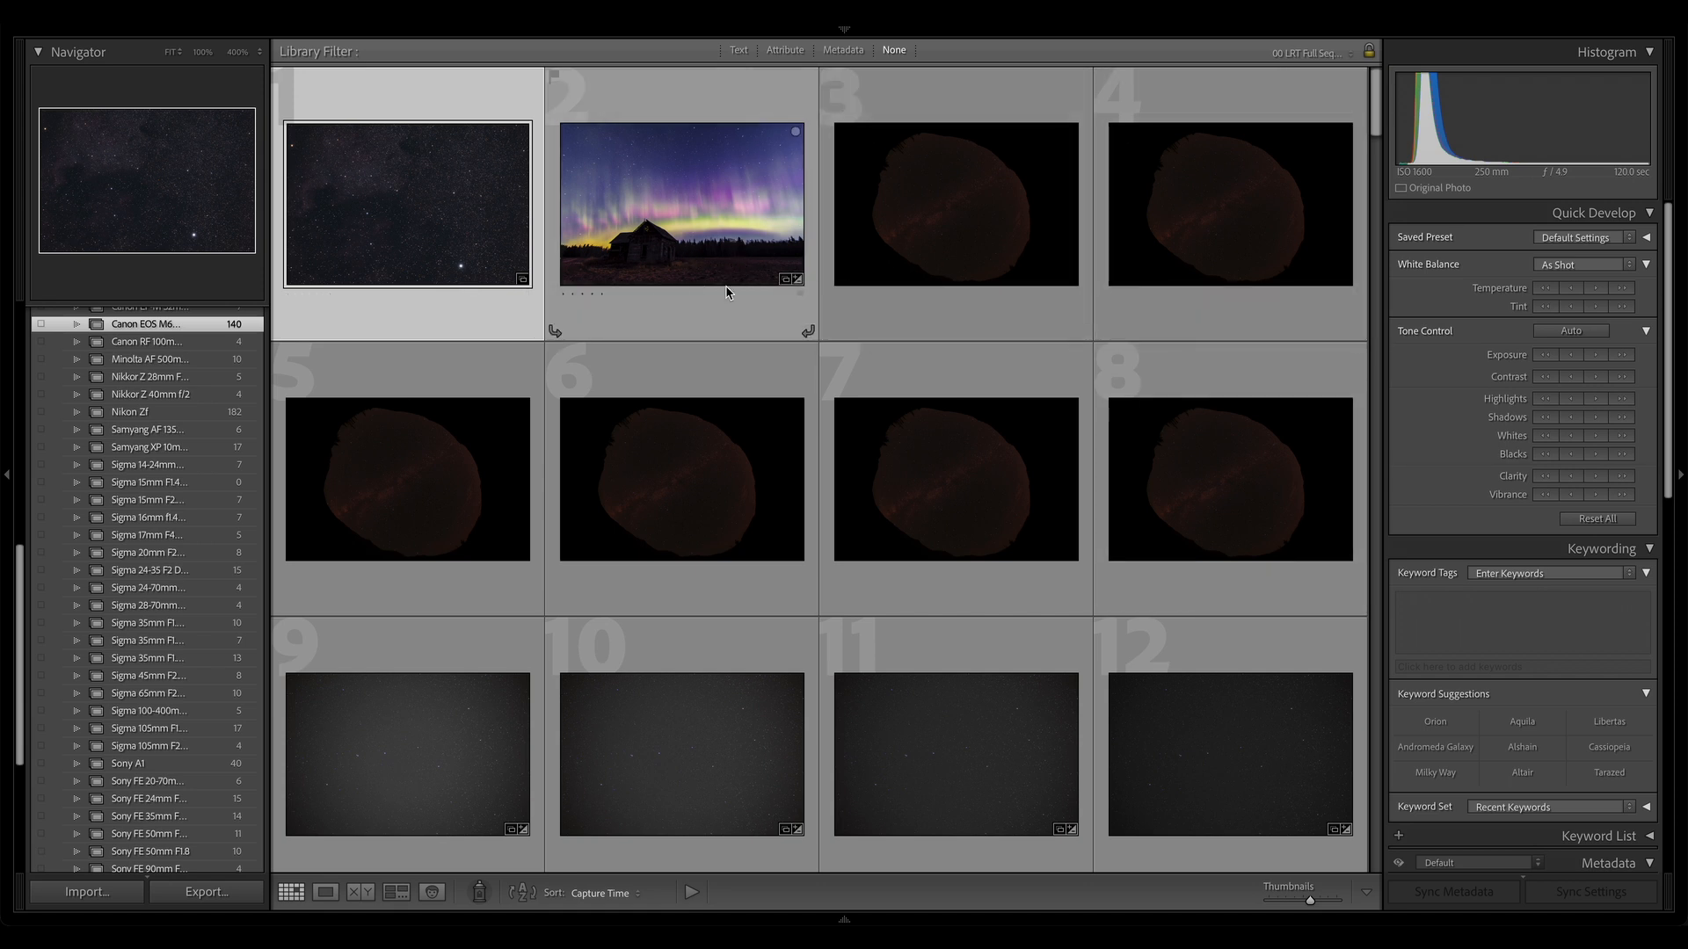
pyautogui.moveTo(796, 269)
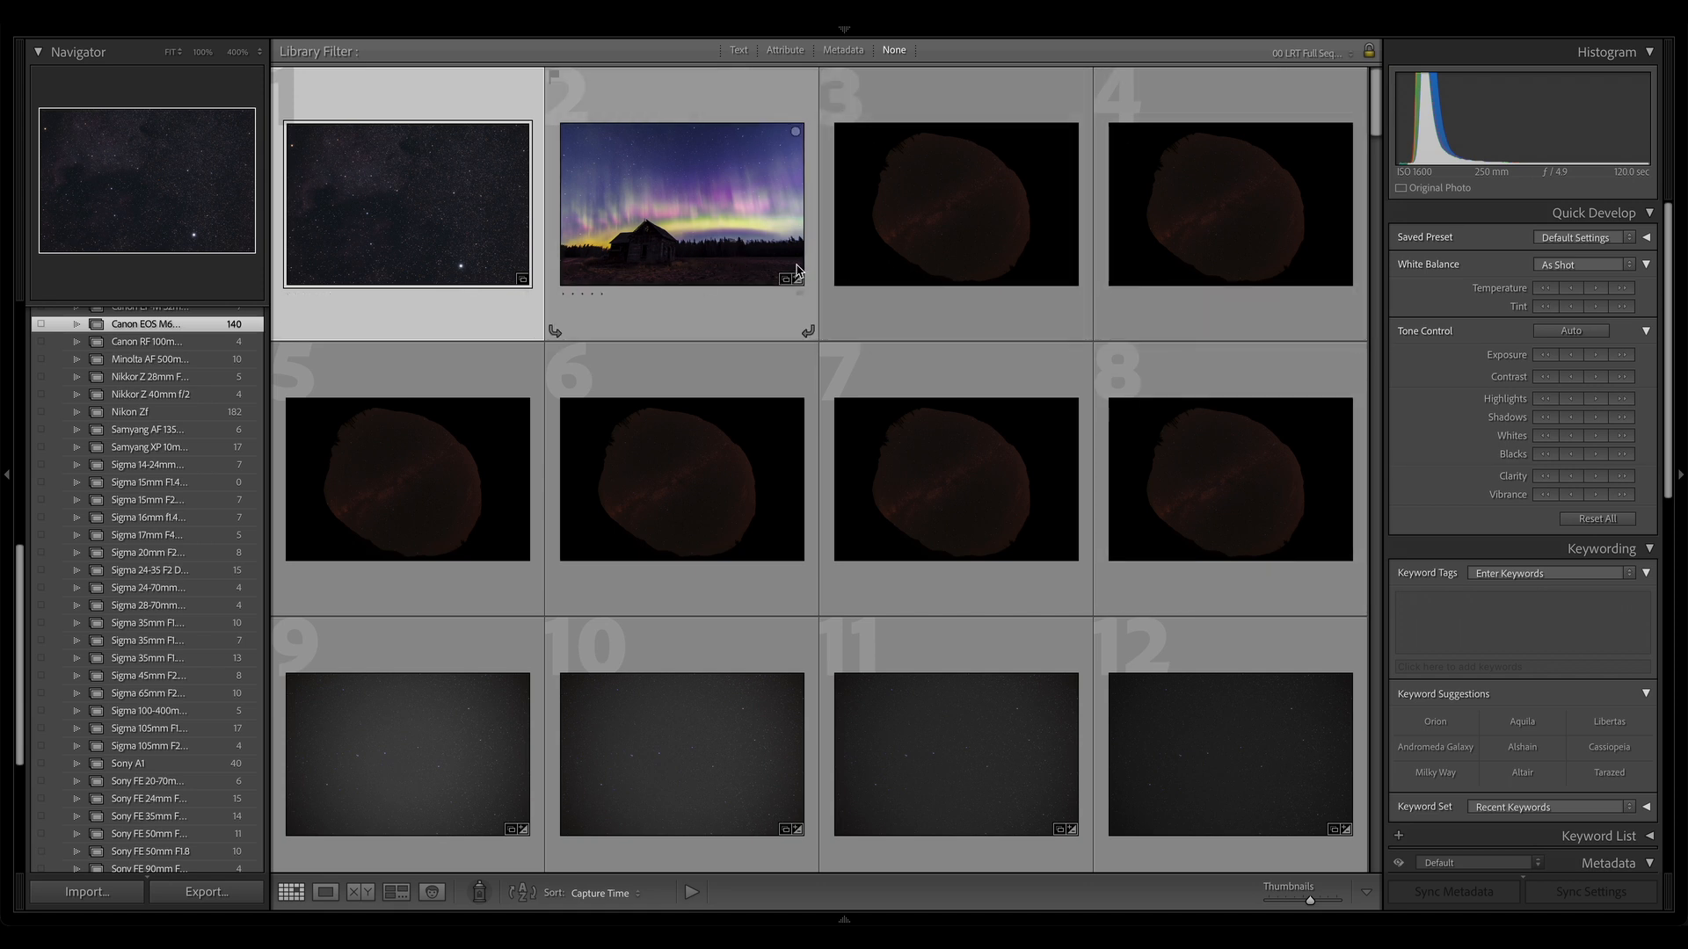
pyautogui.moveTo(743, 260)
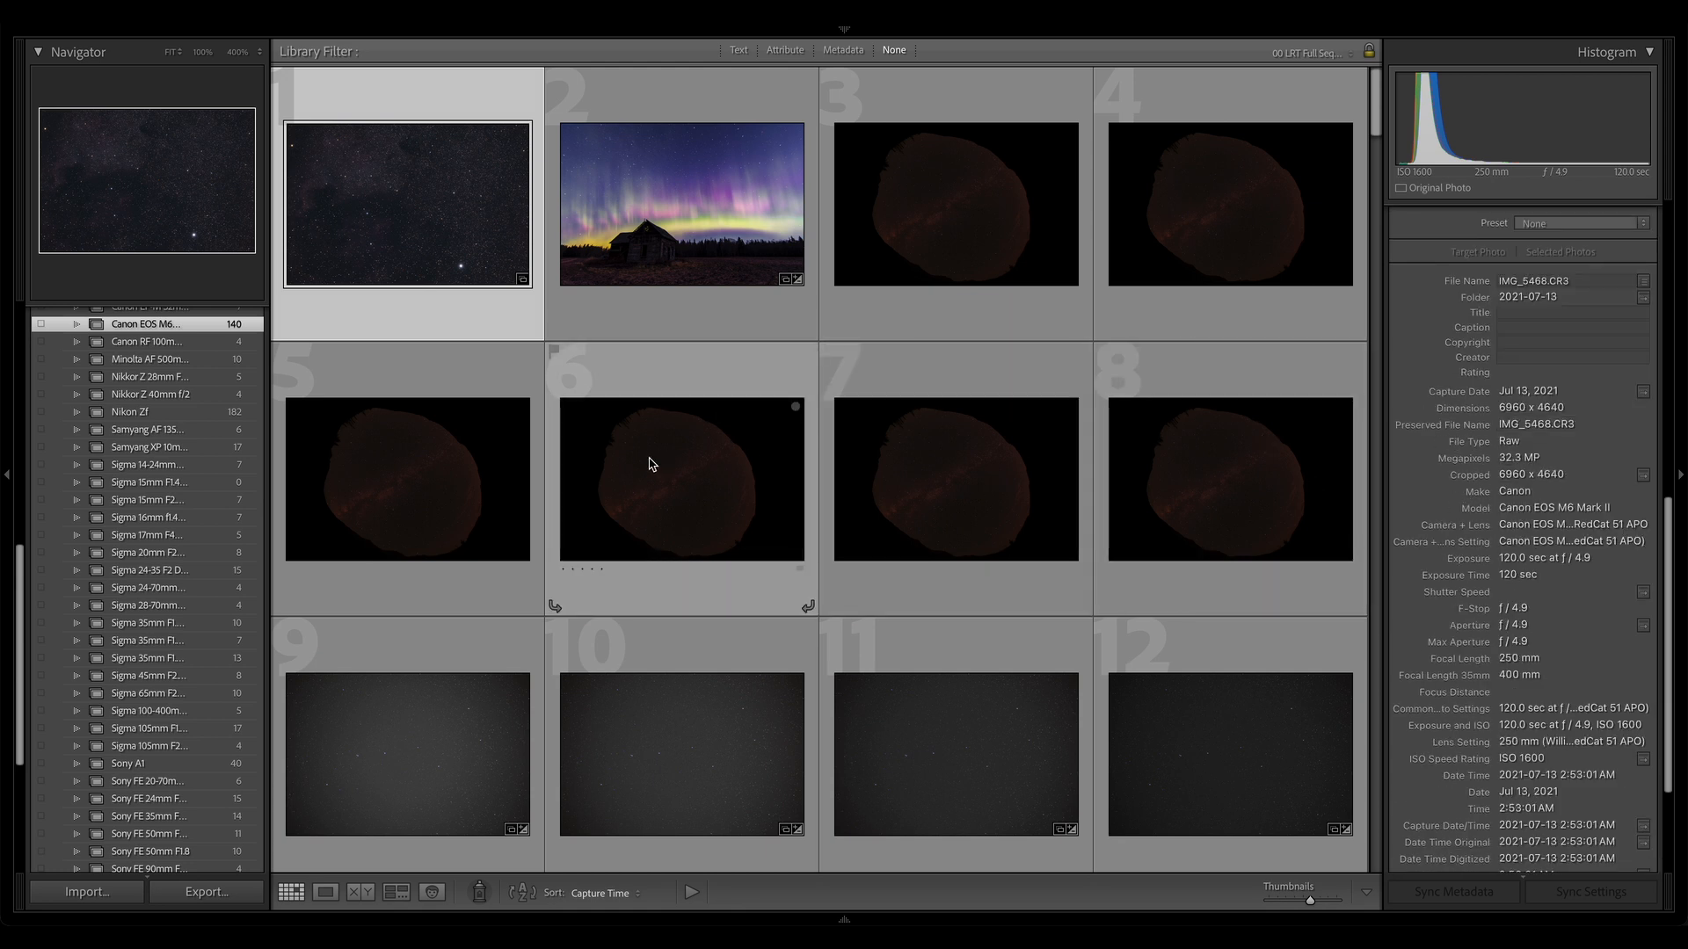
pyautogui.moveTo(973, 417)
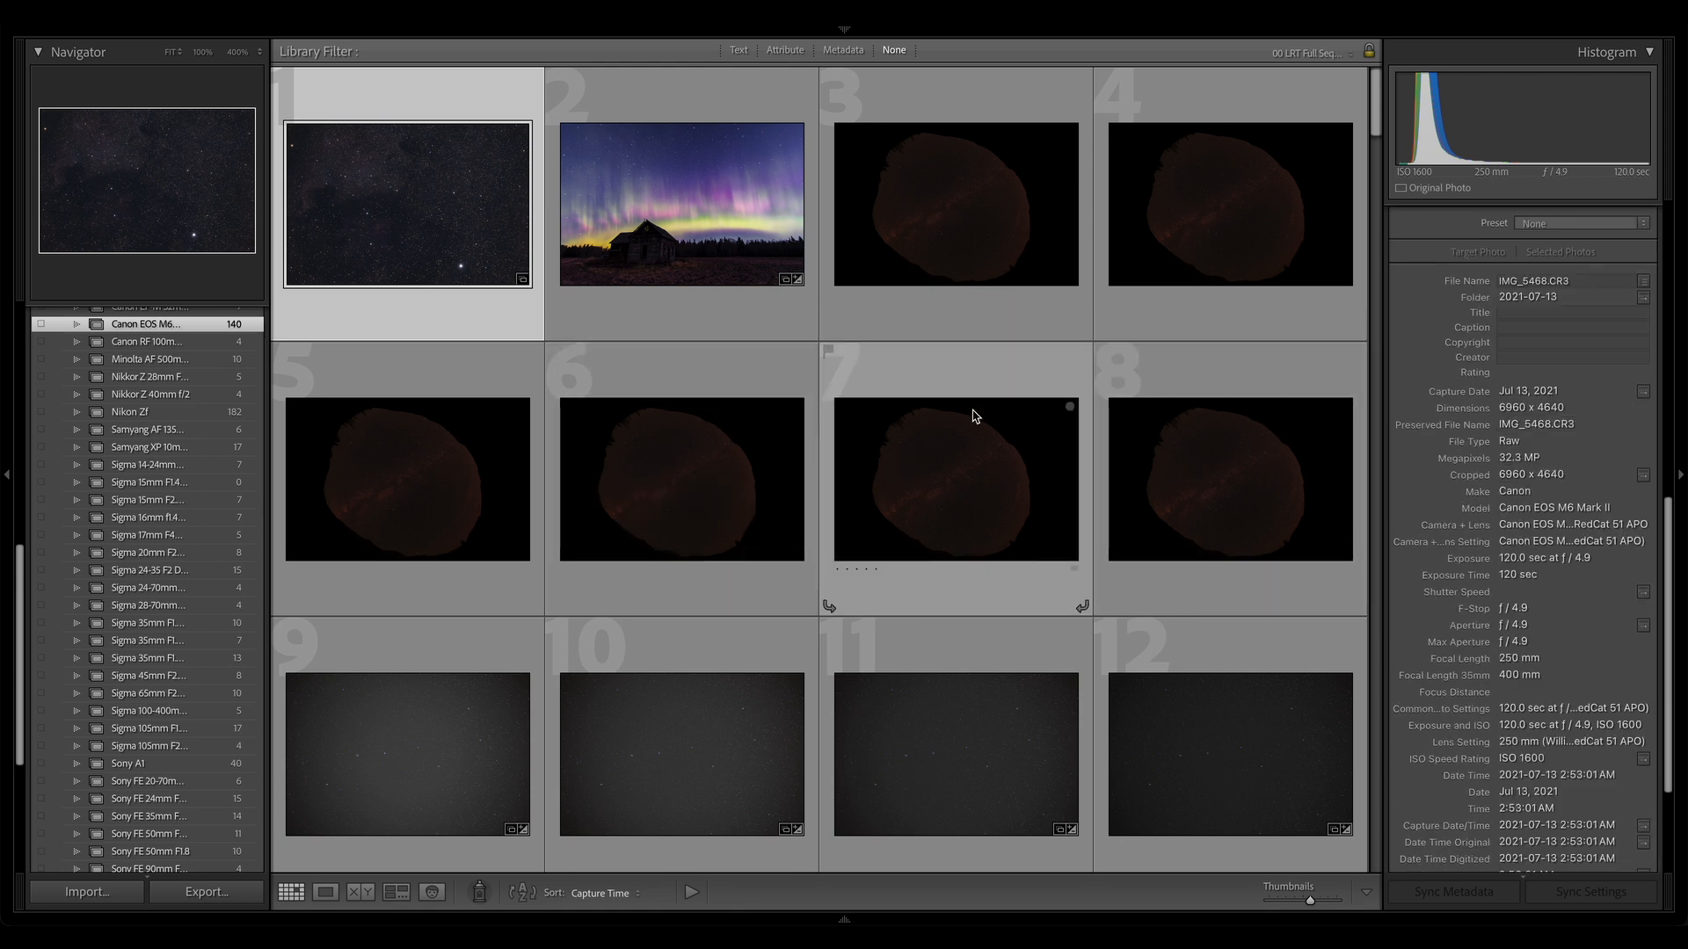
pyautogui.moveTo(992, 463)
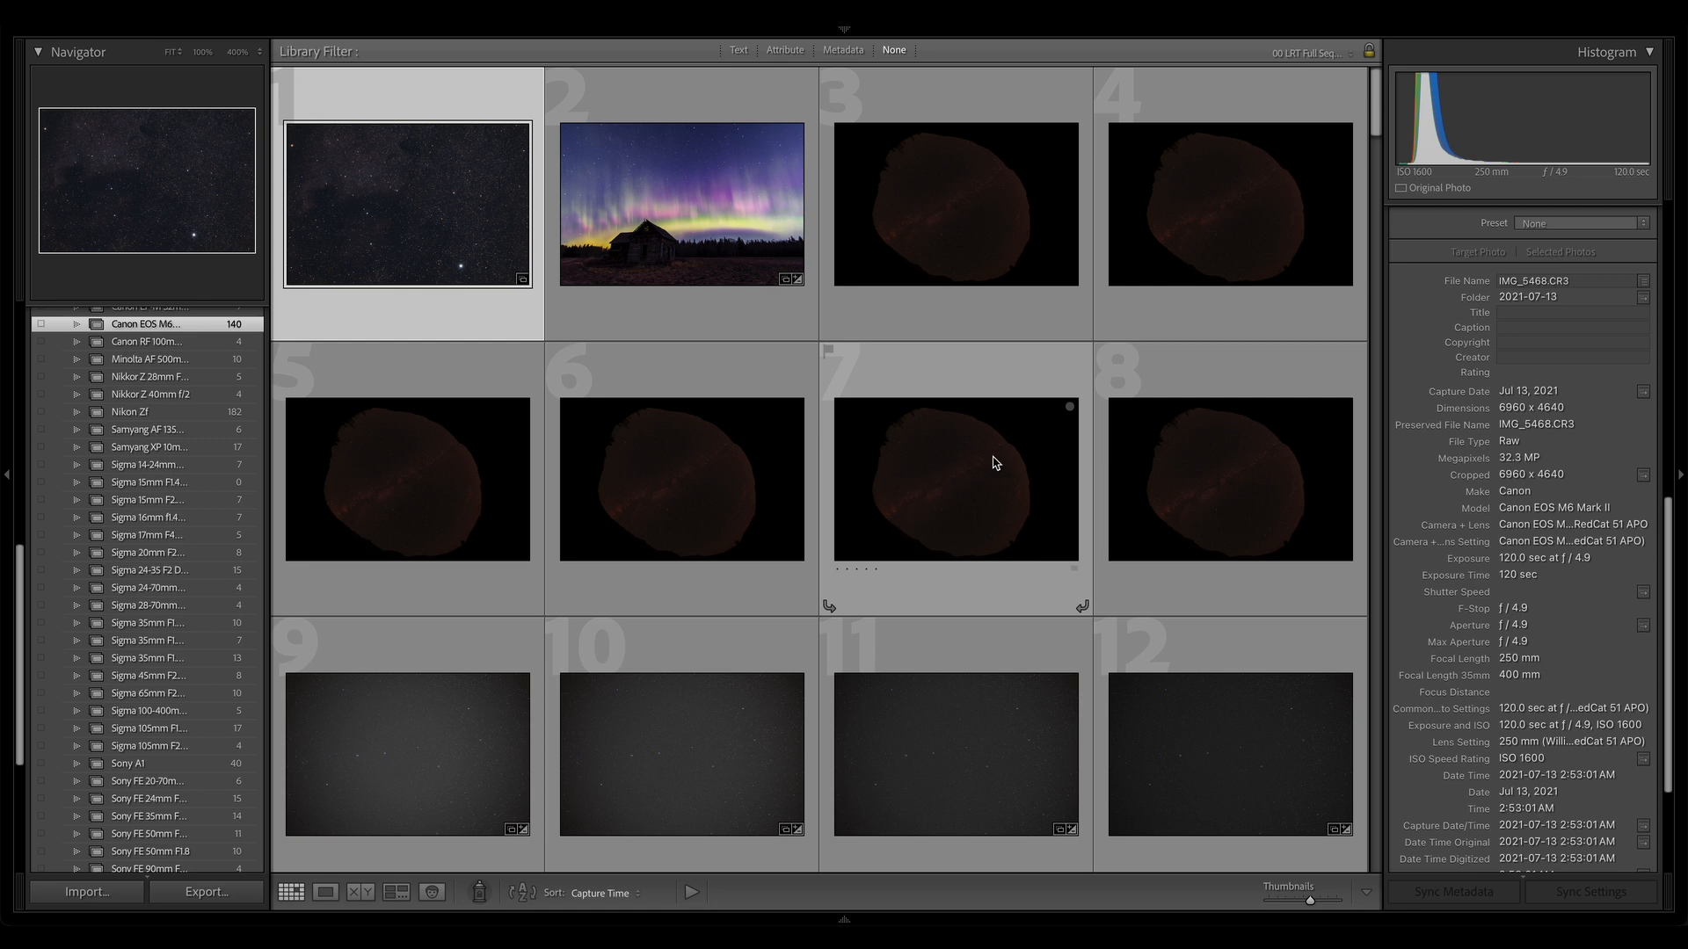
pyautogui.moveTo(983, 450)
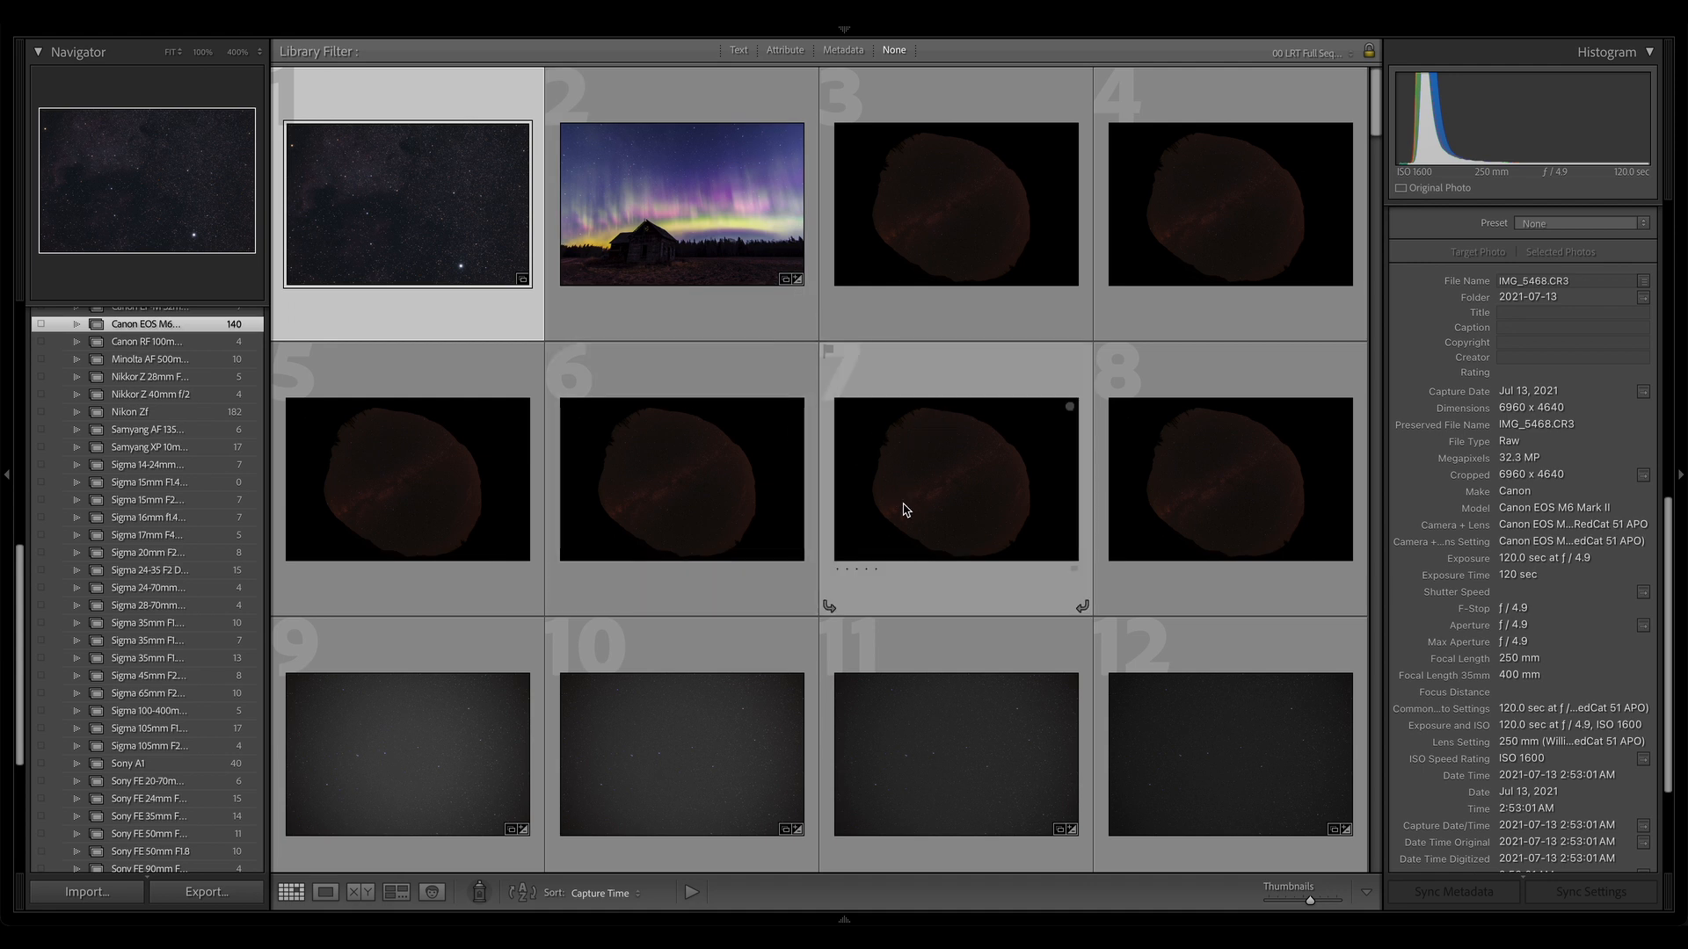
pyautogui.moveTo(1046, 470)
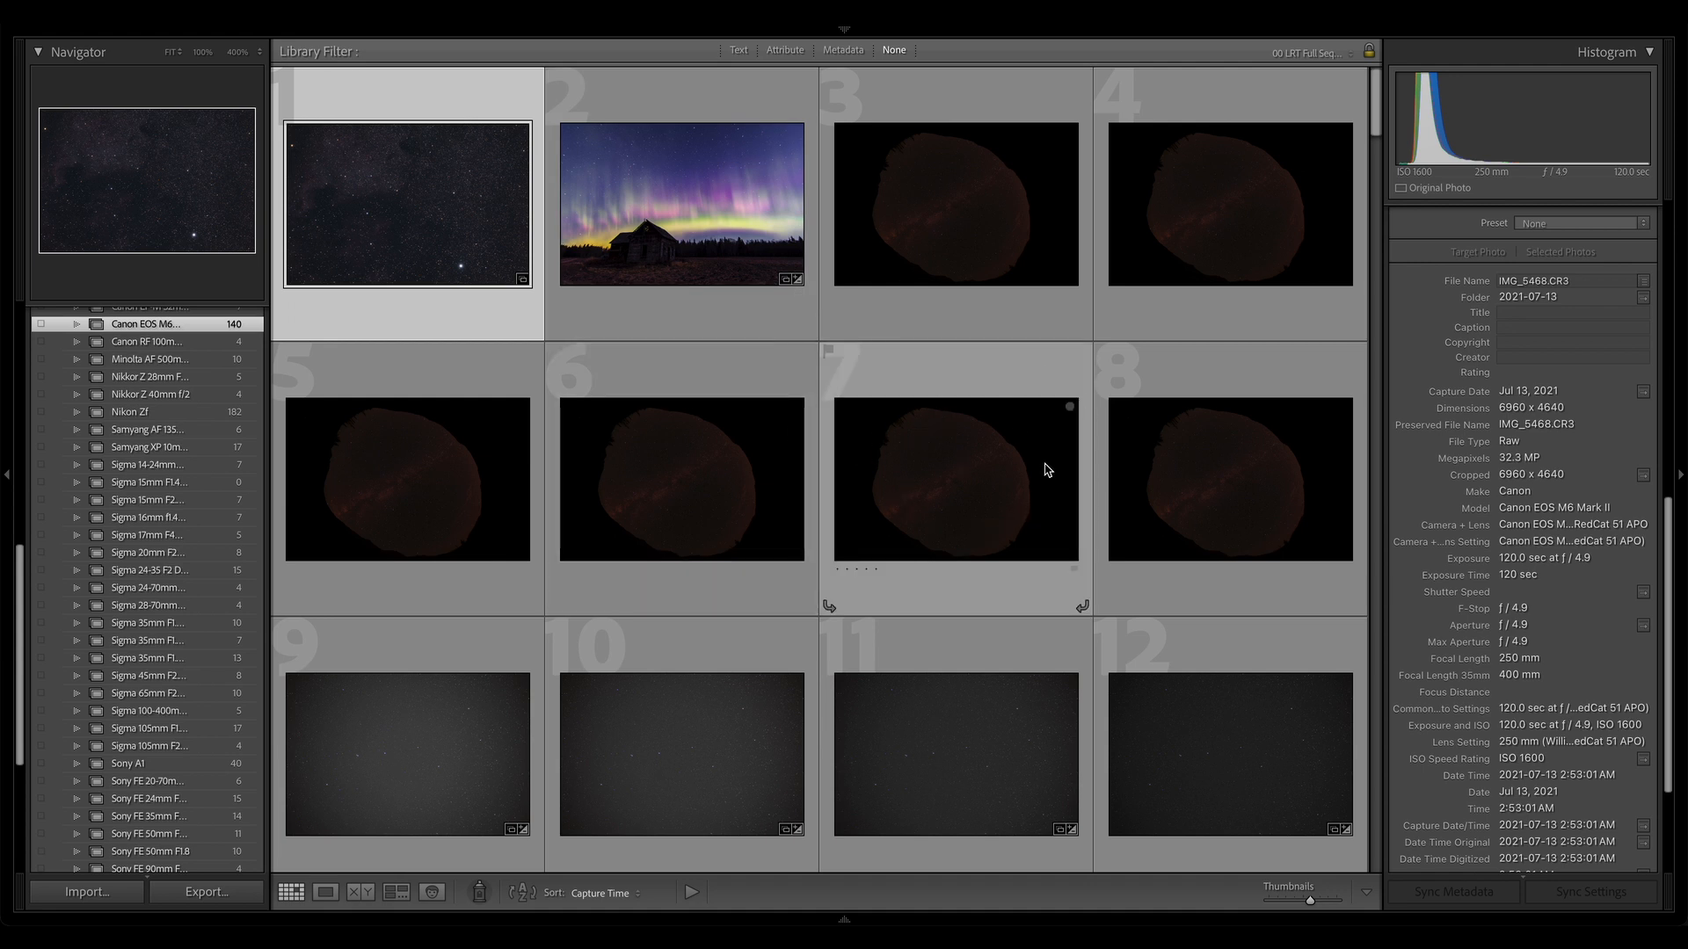
pyautogui.moveTo(1003, 462)
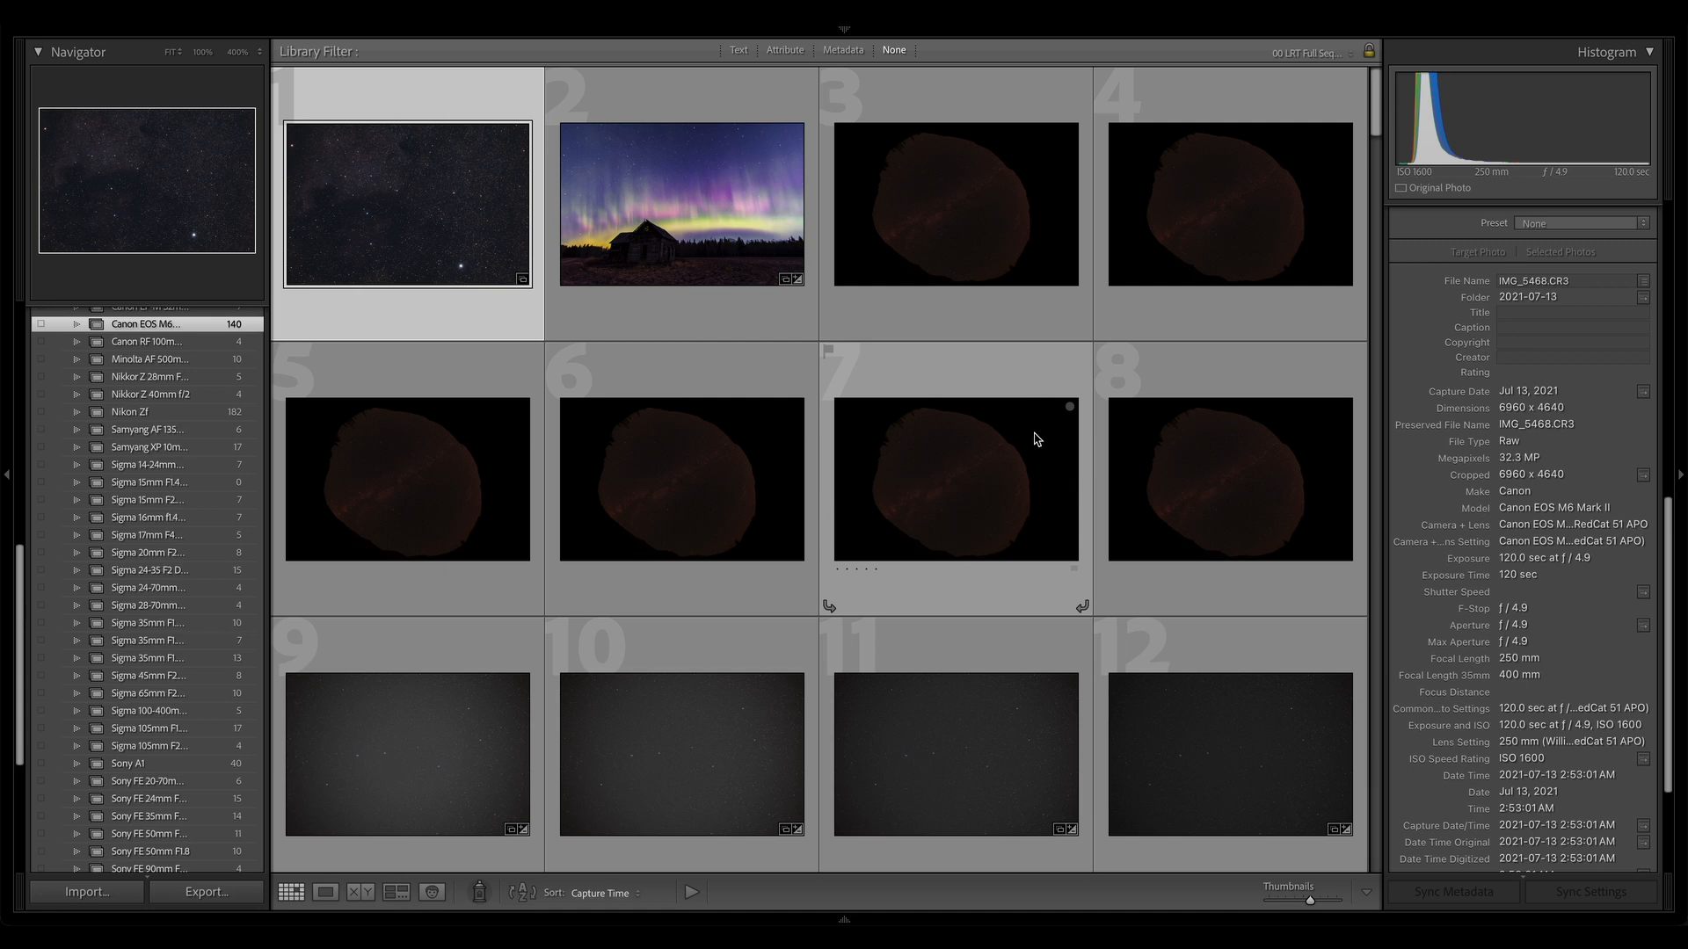
pyautogui.moveTo(875, 369)
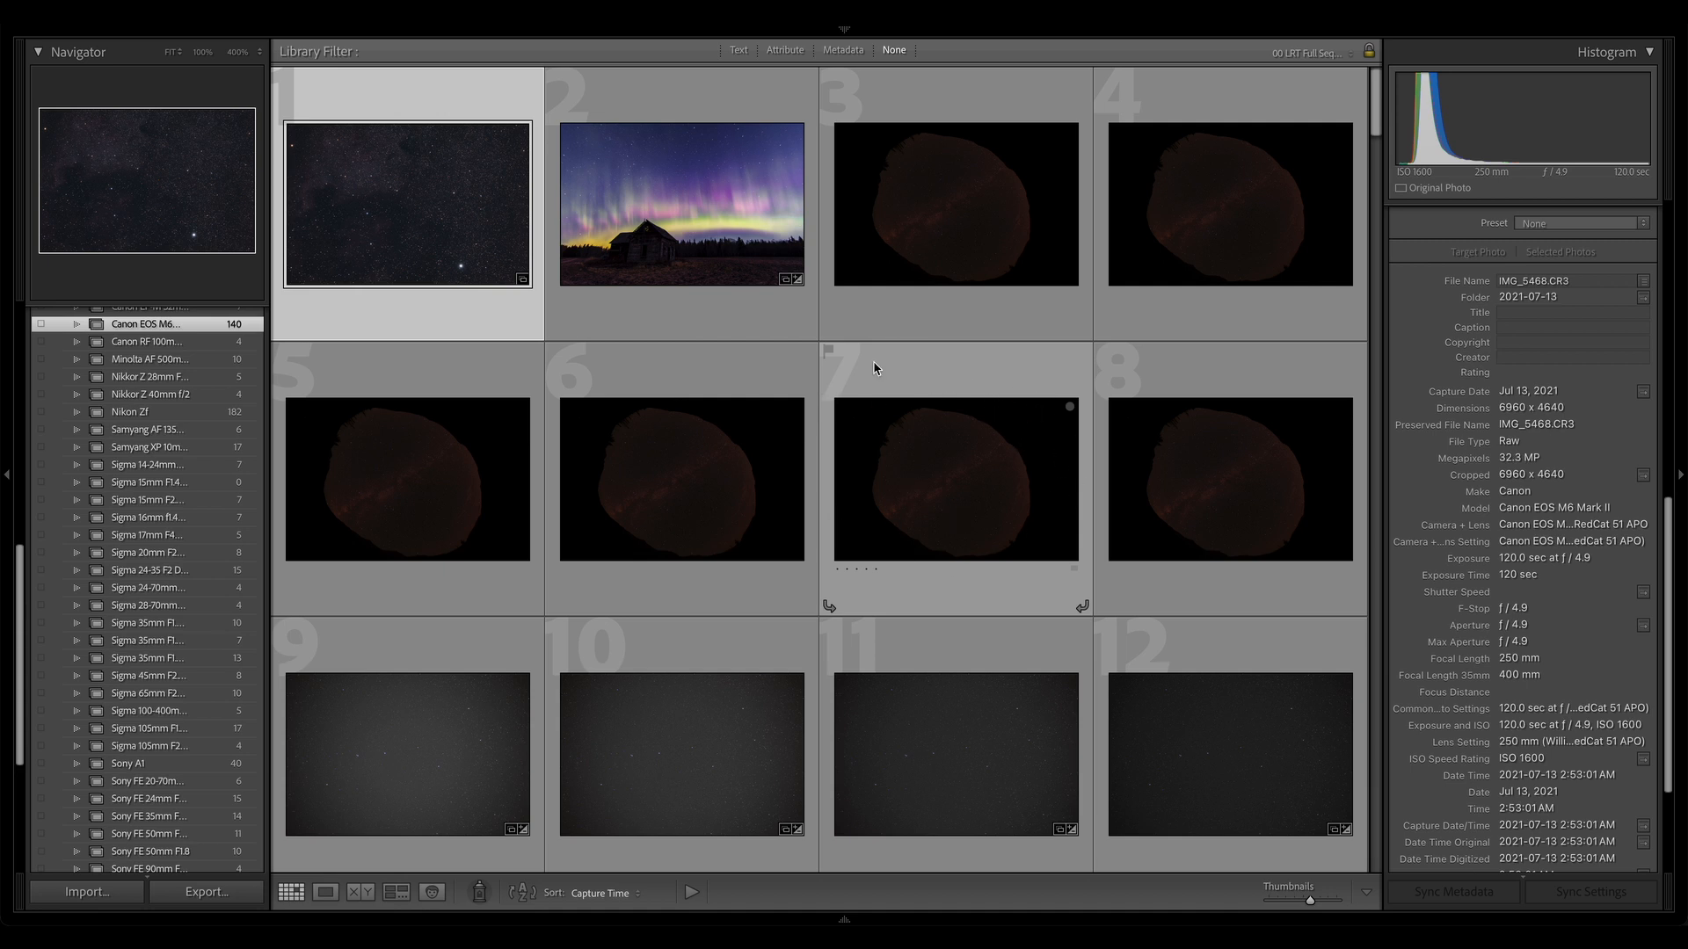
pyautogui.moveTo(914, 480)
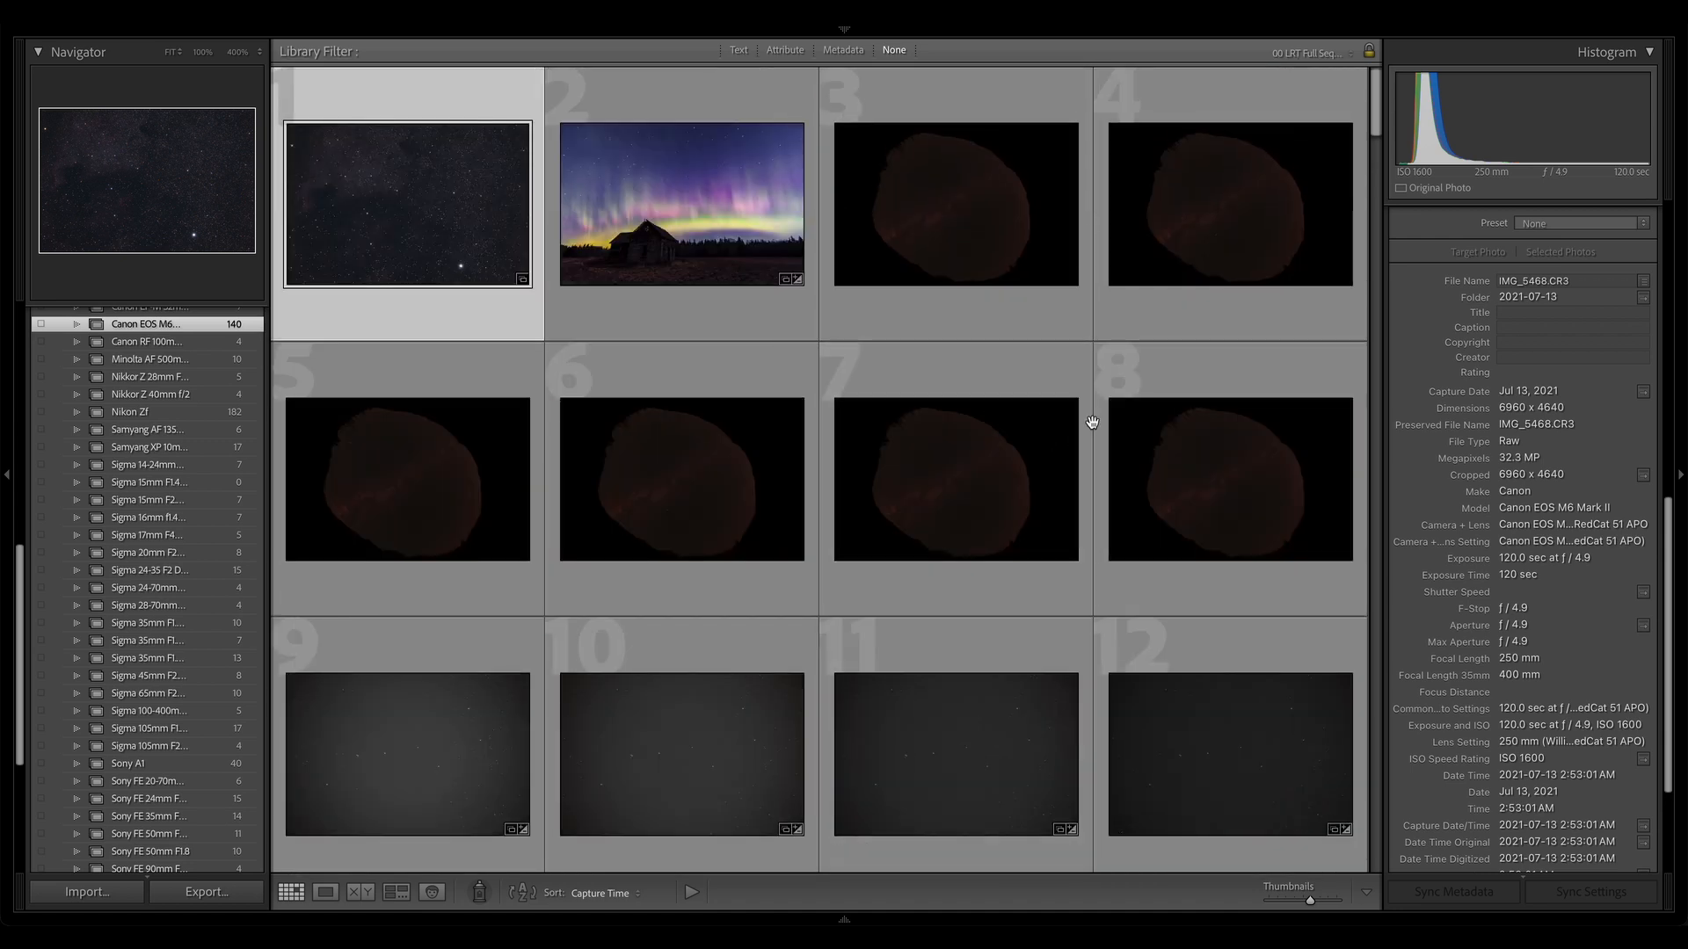
pyautogui.moveTo(1057, 416)
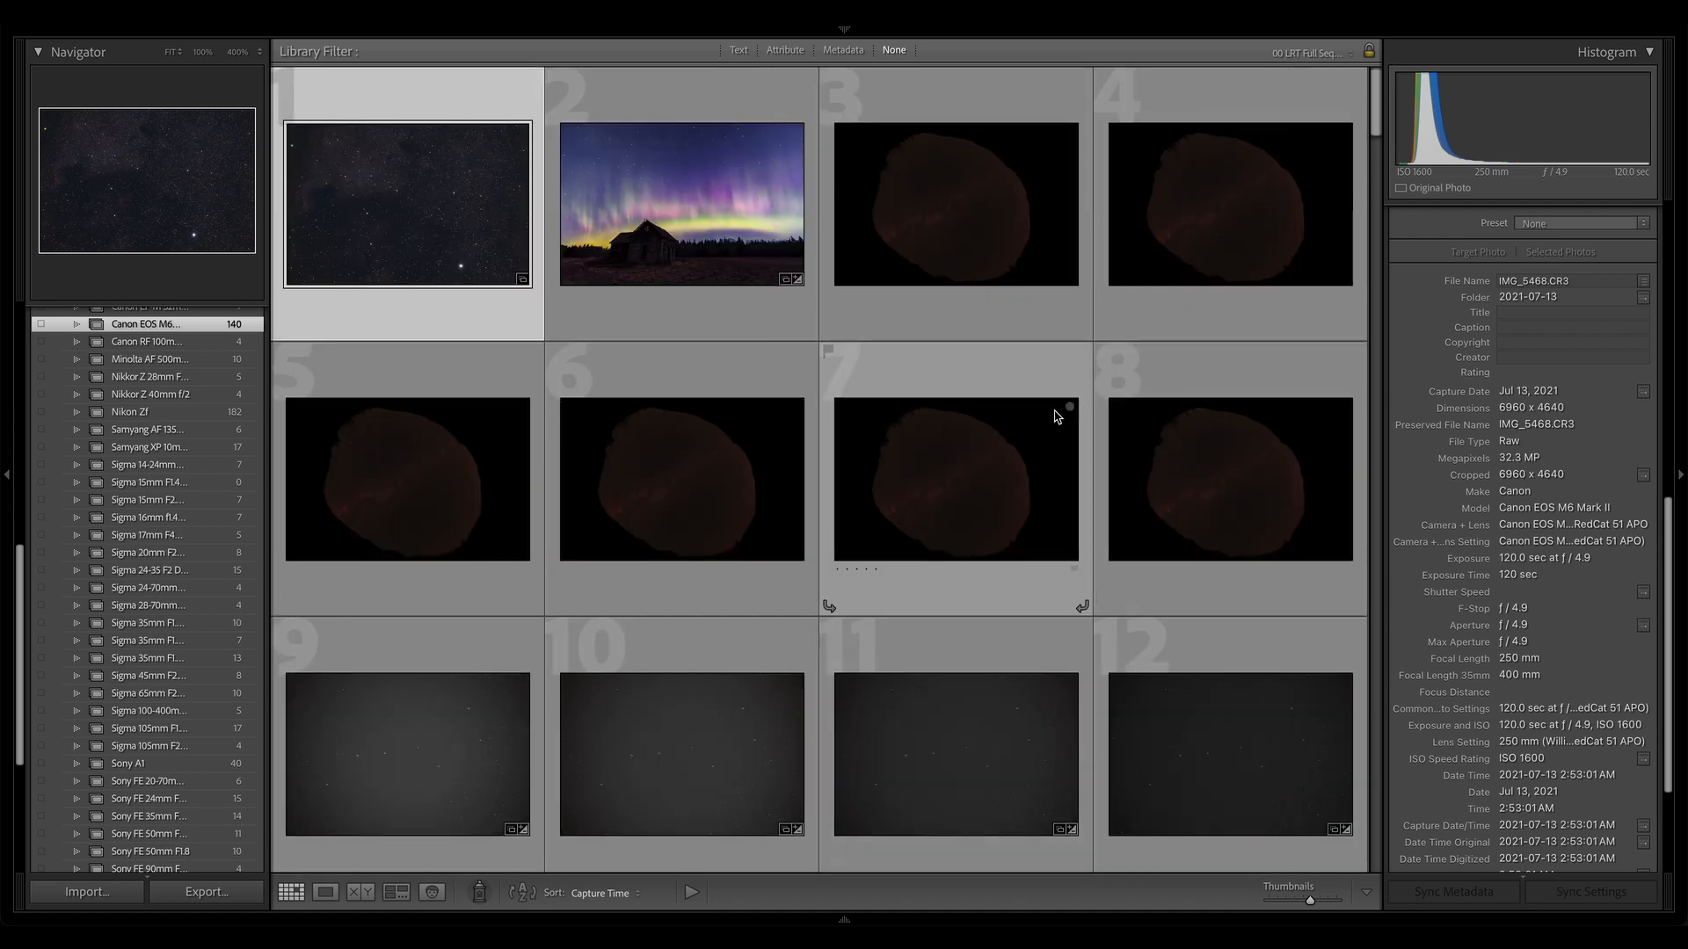
pyautogui.moveTo(1008, 420)
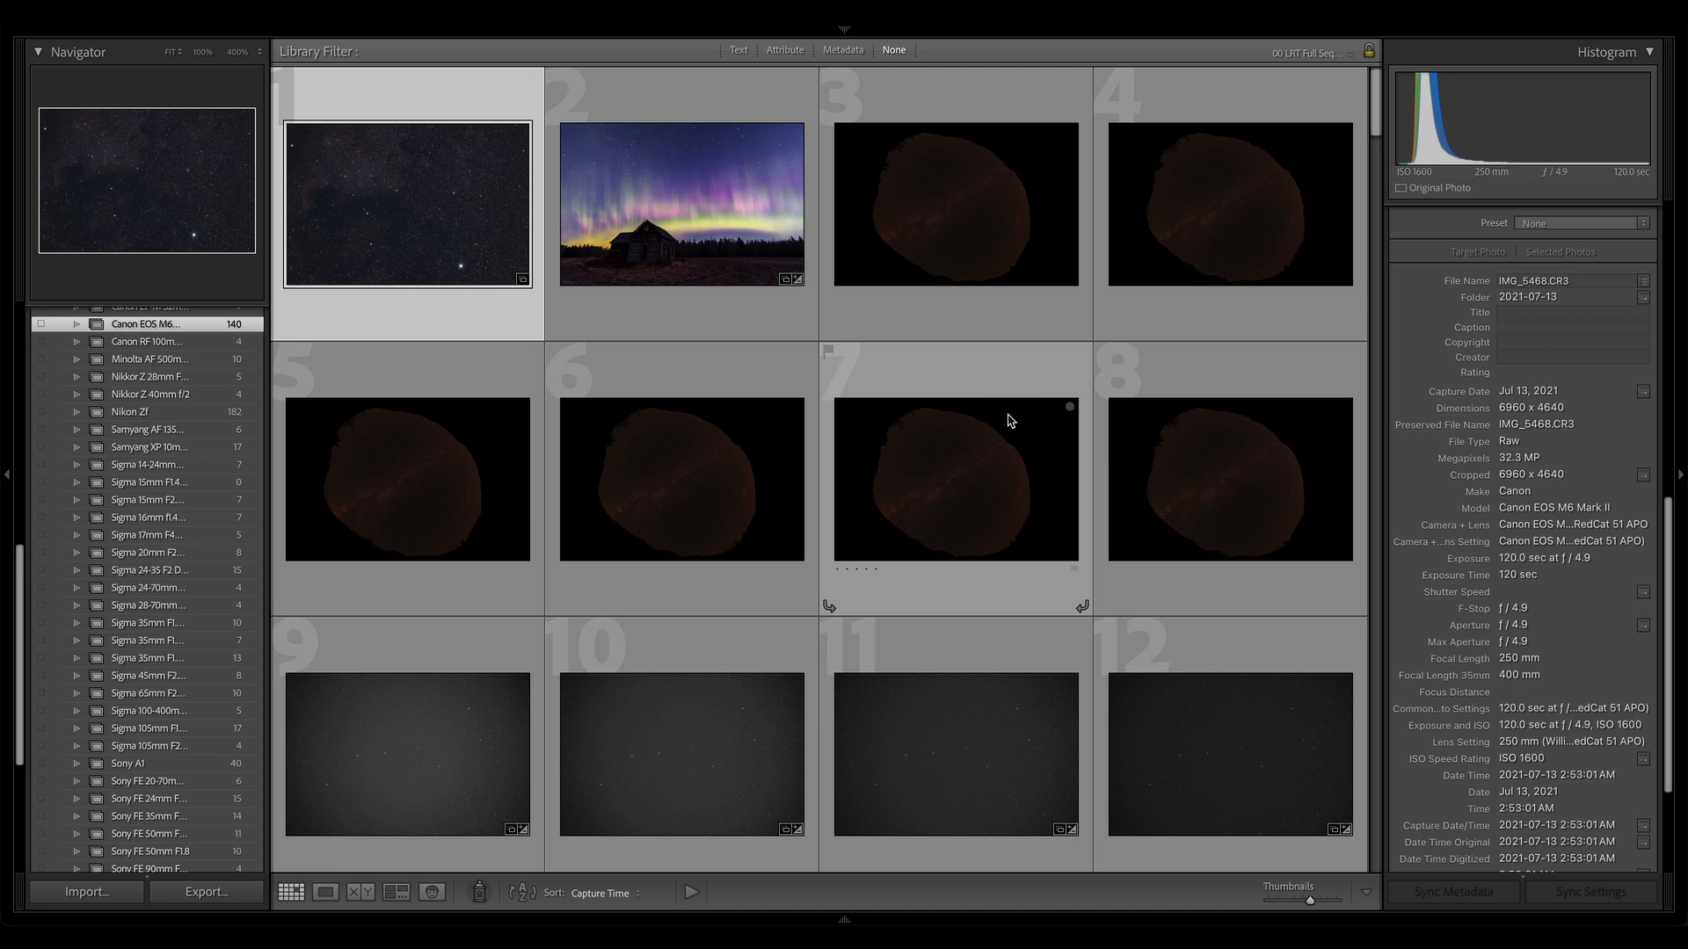
pyautogui.moveTo(1023, 414)
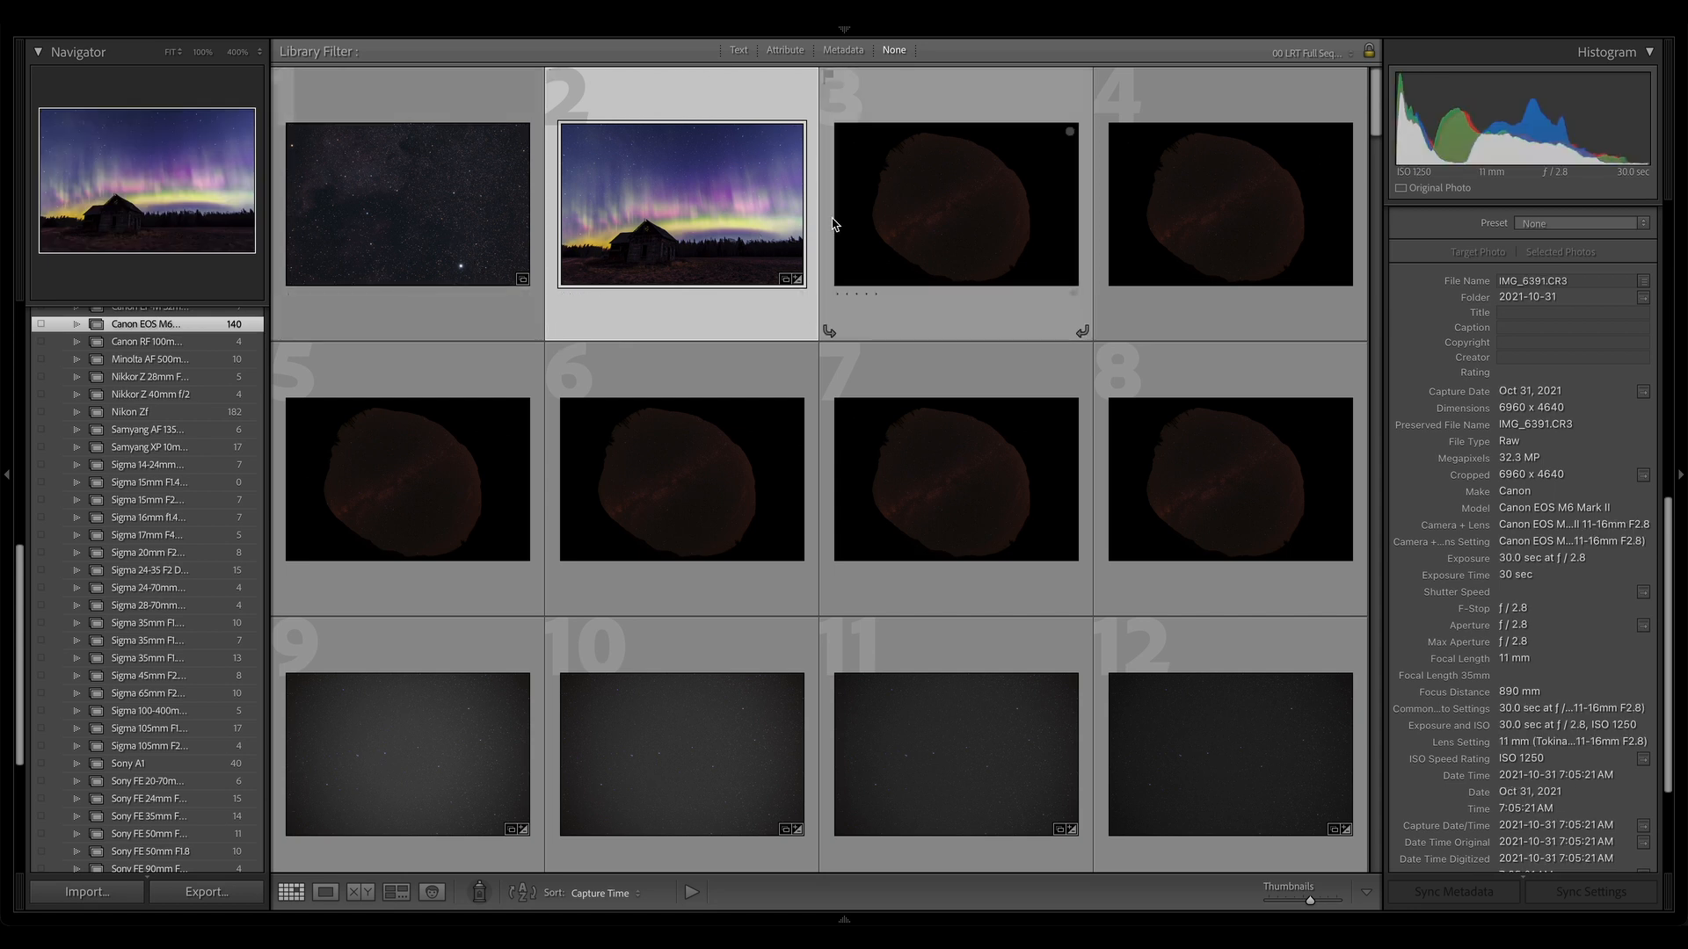
pyautogui.moveTo(969, 219)
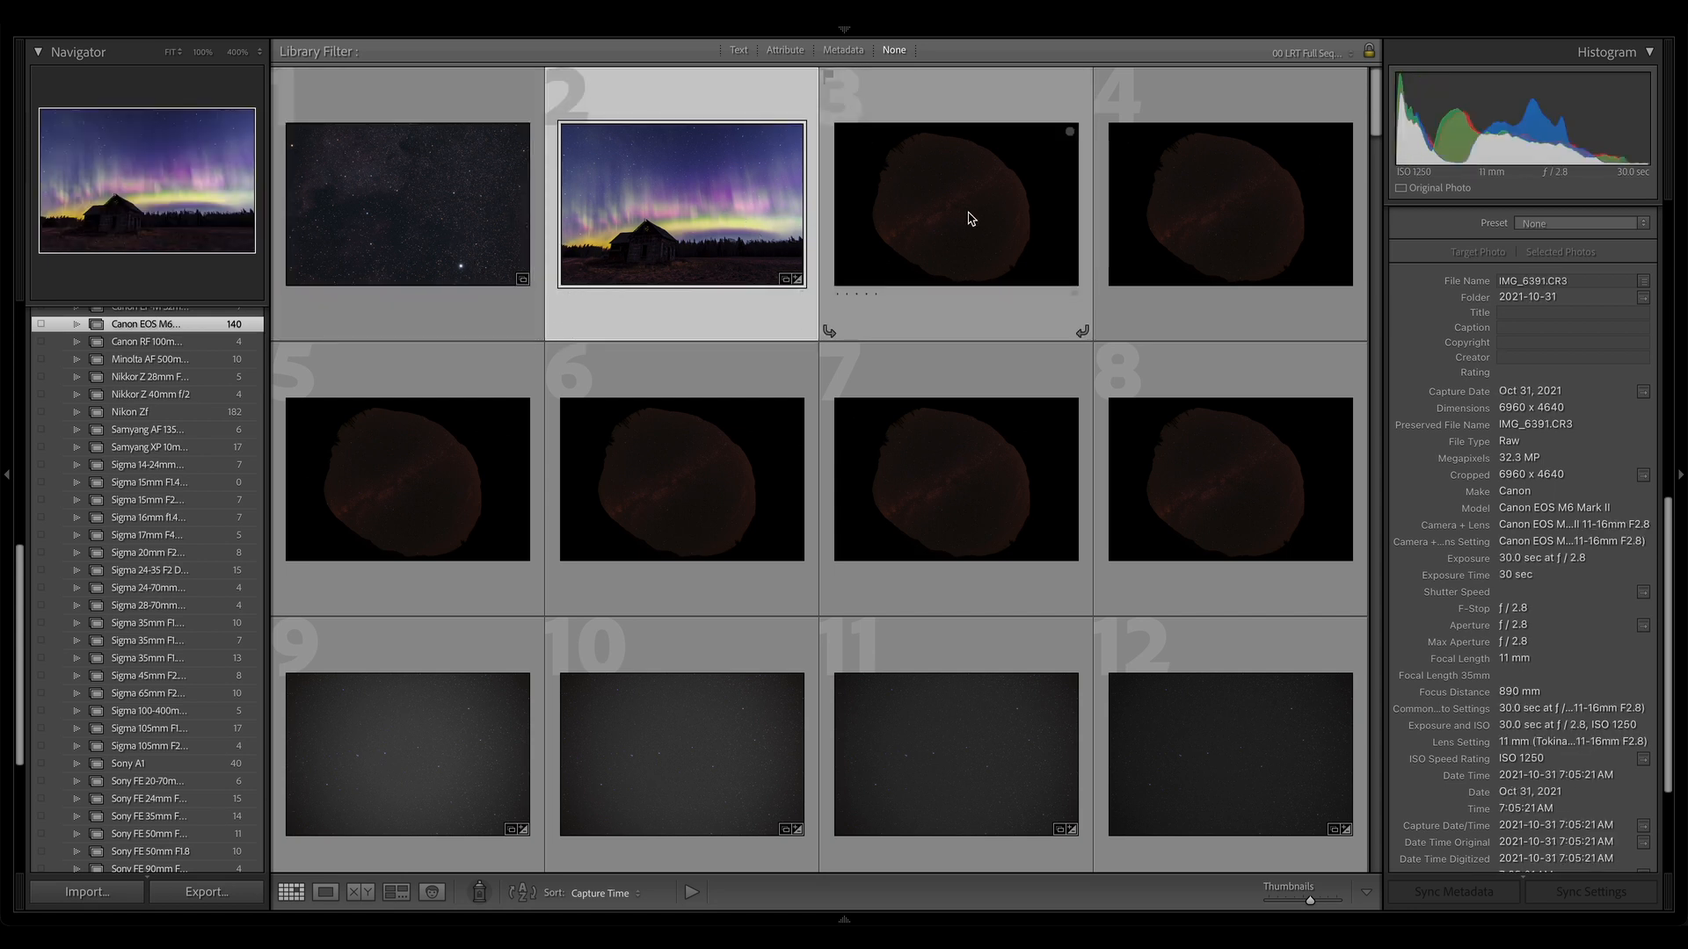
pyautogui.click(954, 207)
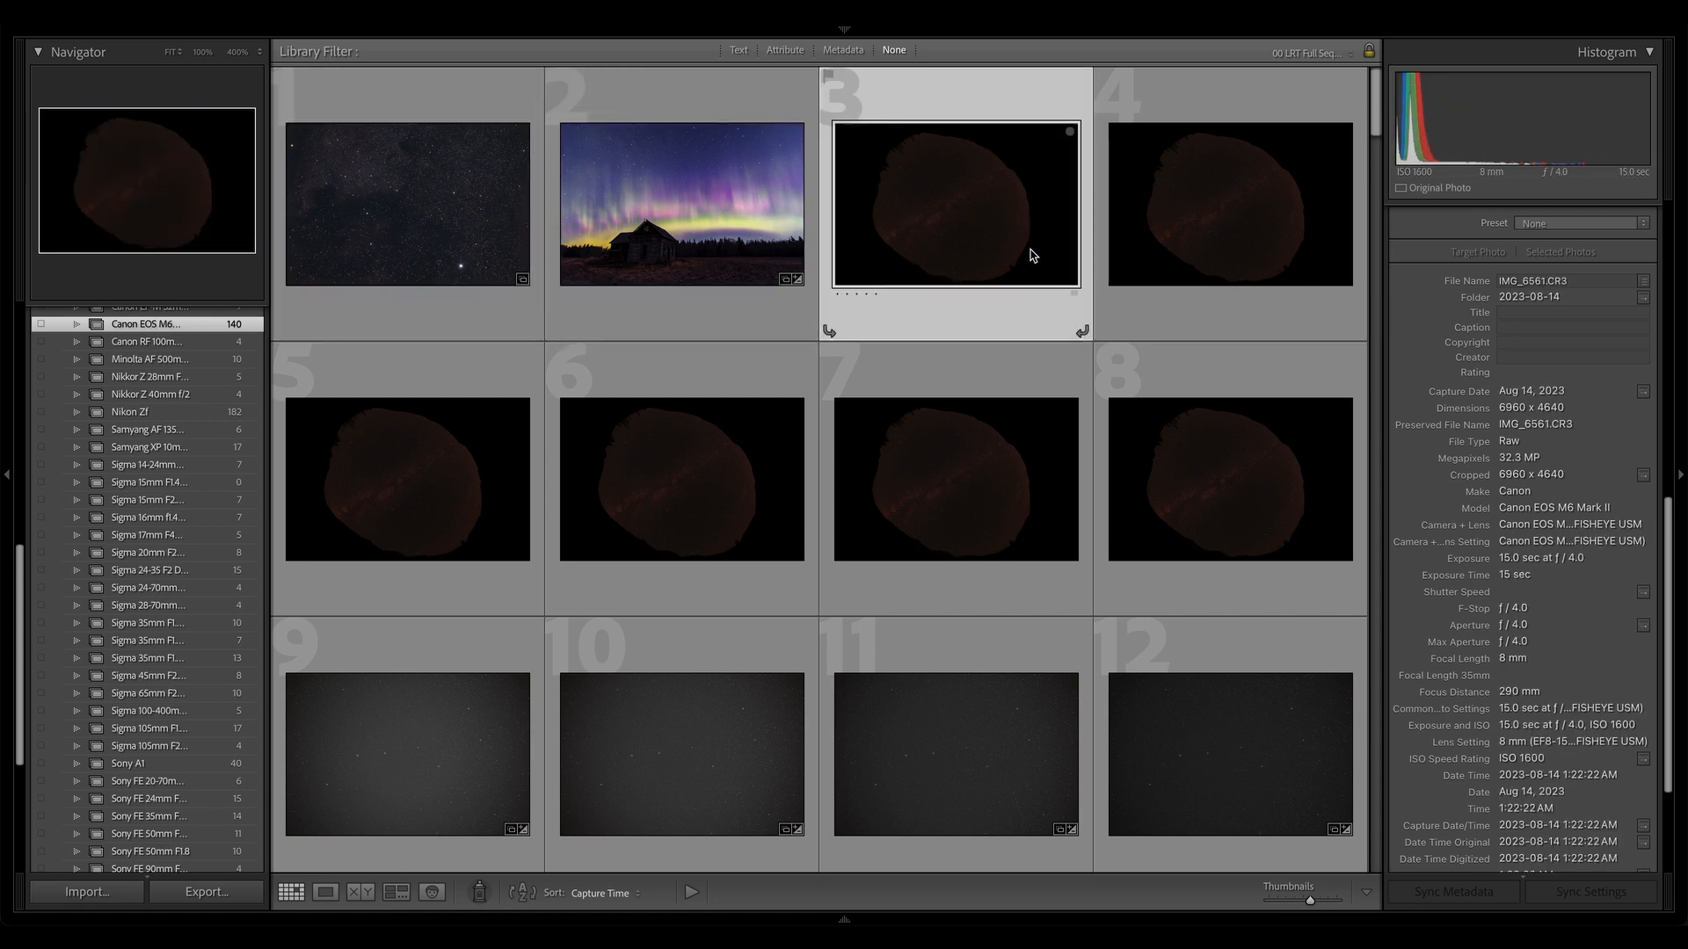
pyautogui.moveTo(863, 119)
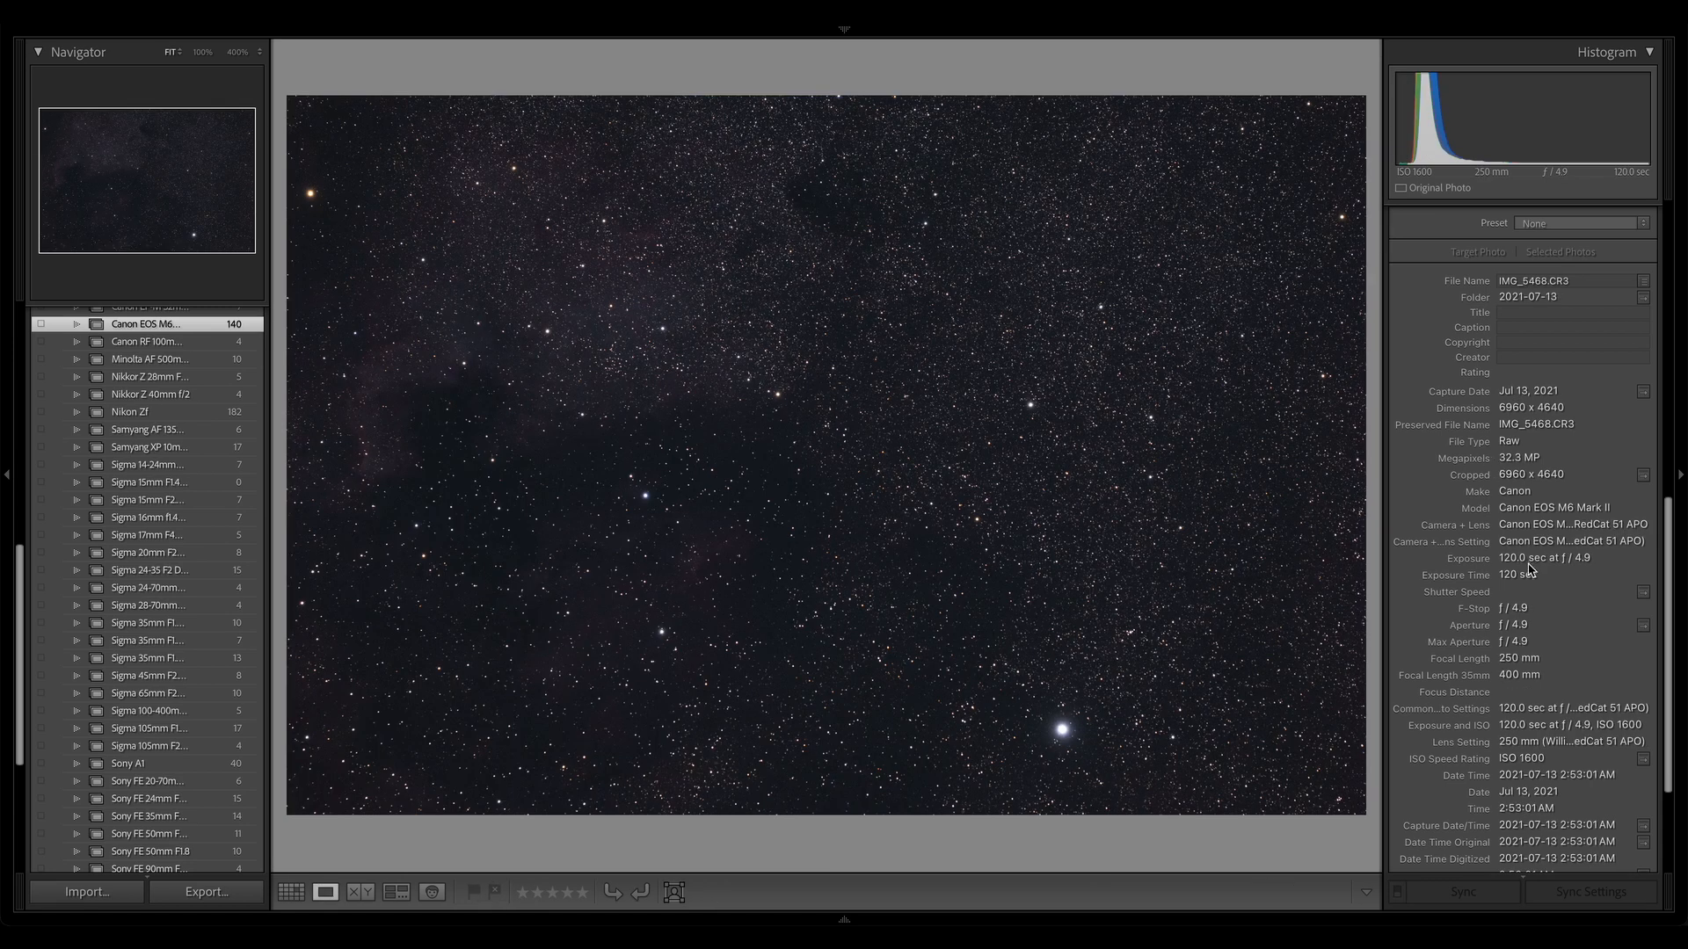
# Raise the July 2021 star-field photo's exposure by a large Quick Develop step.
pyautogui.scroll(-3)
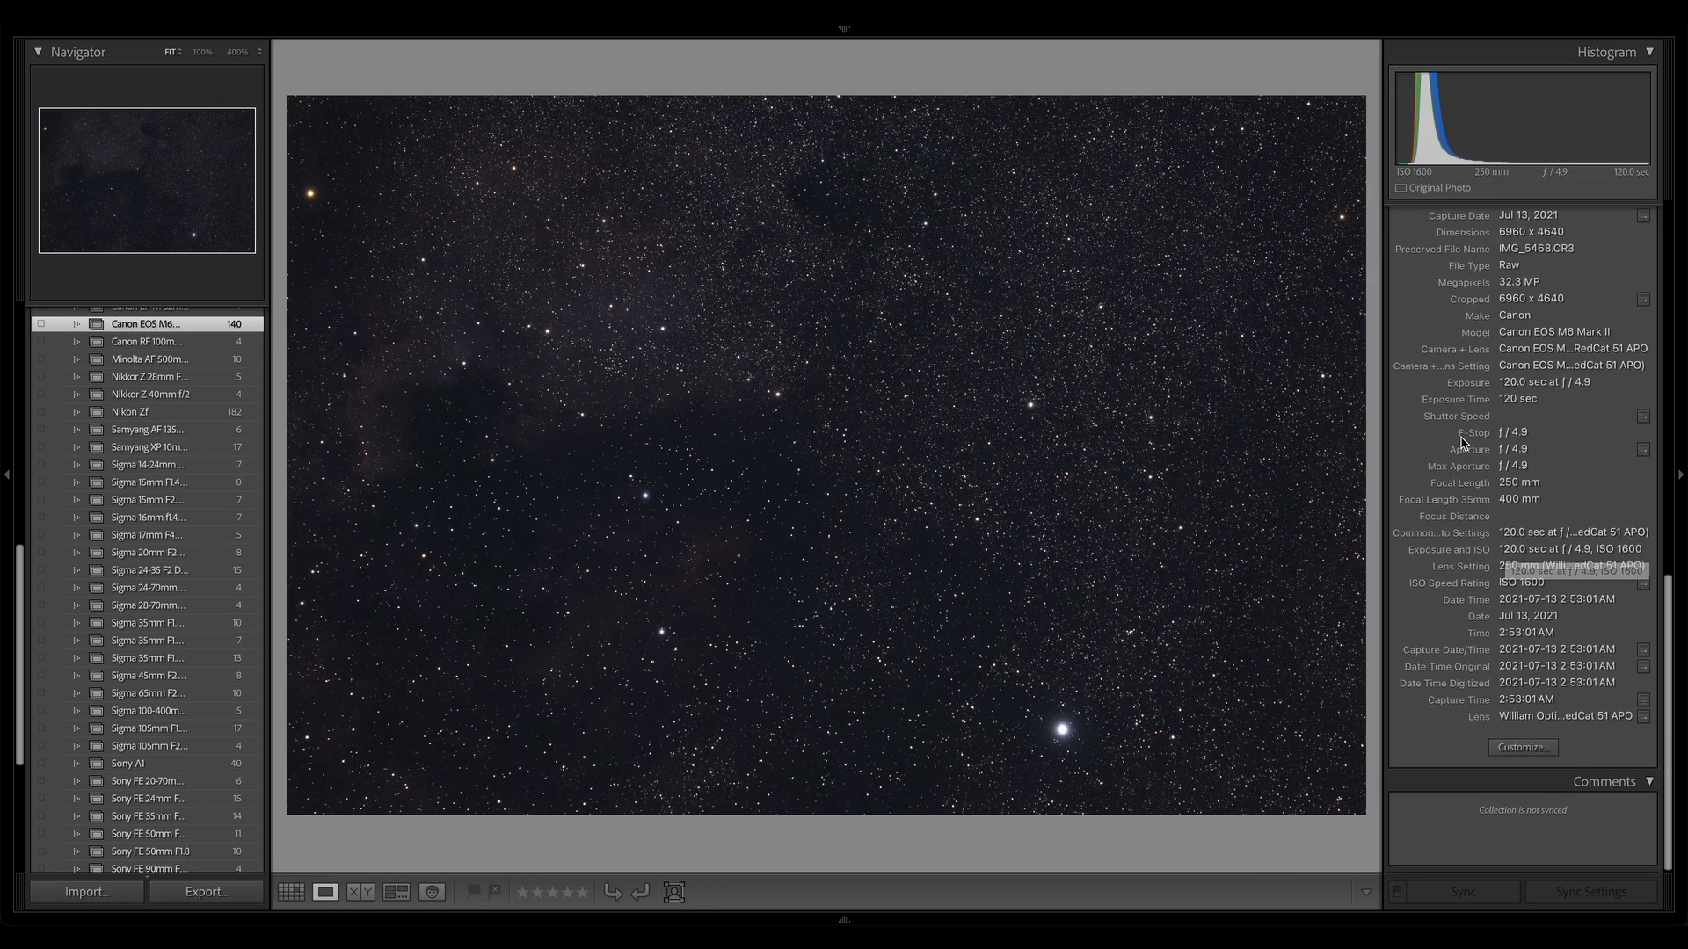
pyautogui.moveTo(1600, 628)
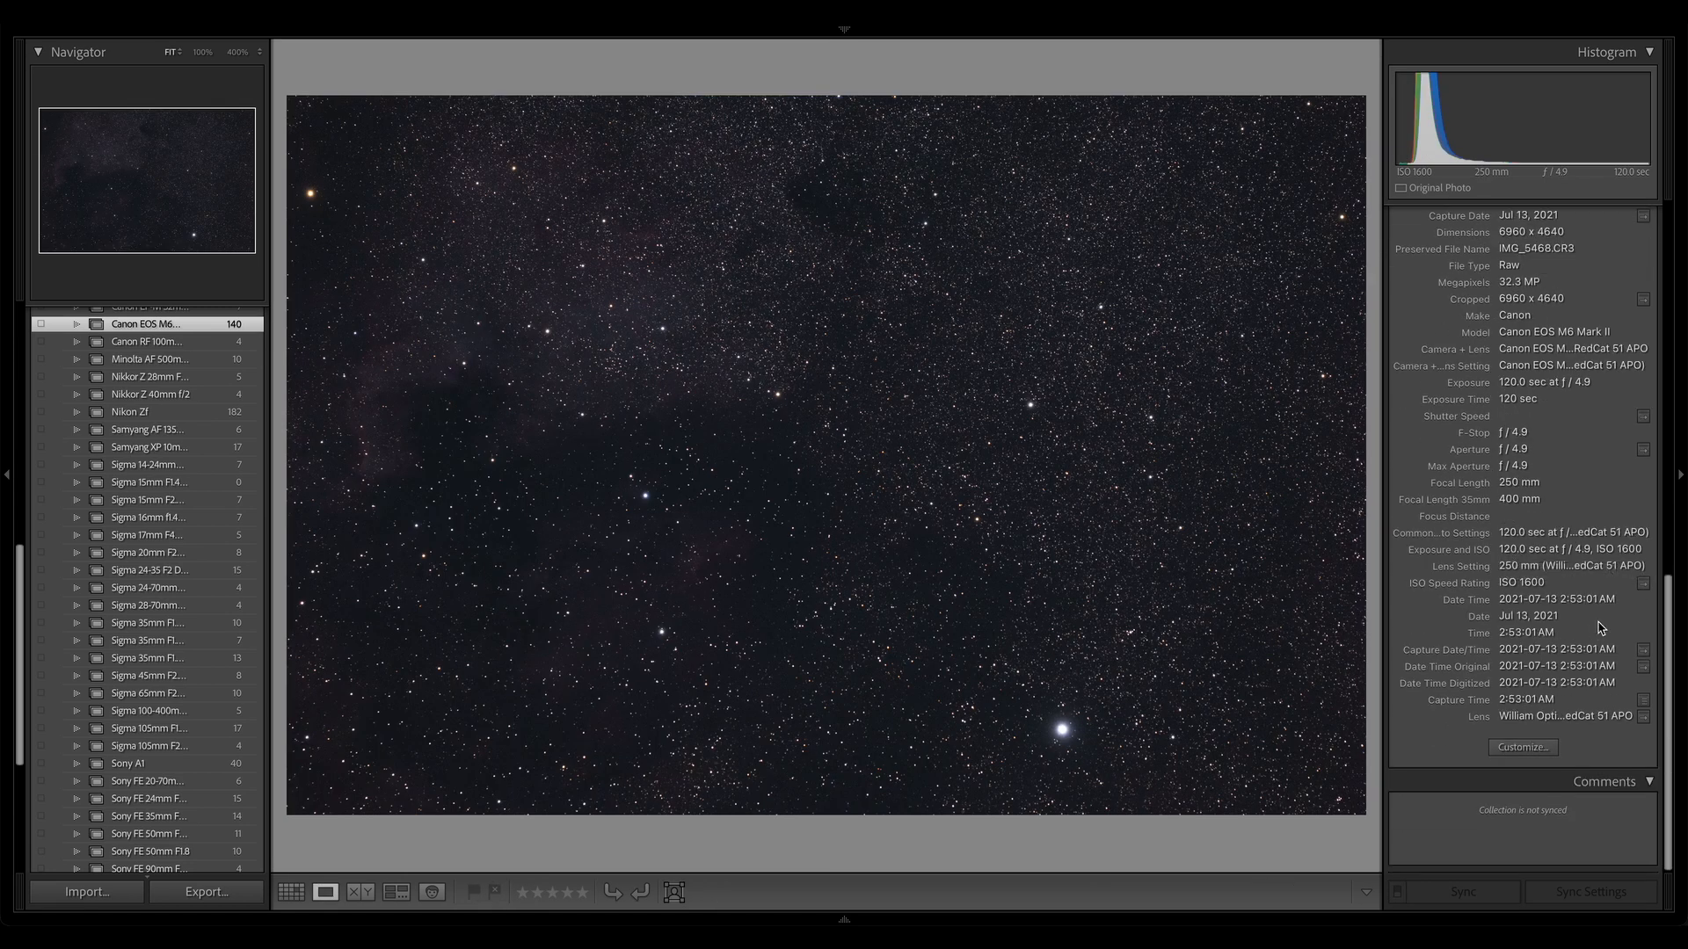
pyautogui.moveTo(1418, 513)
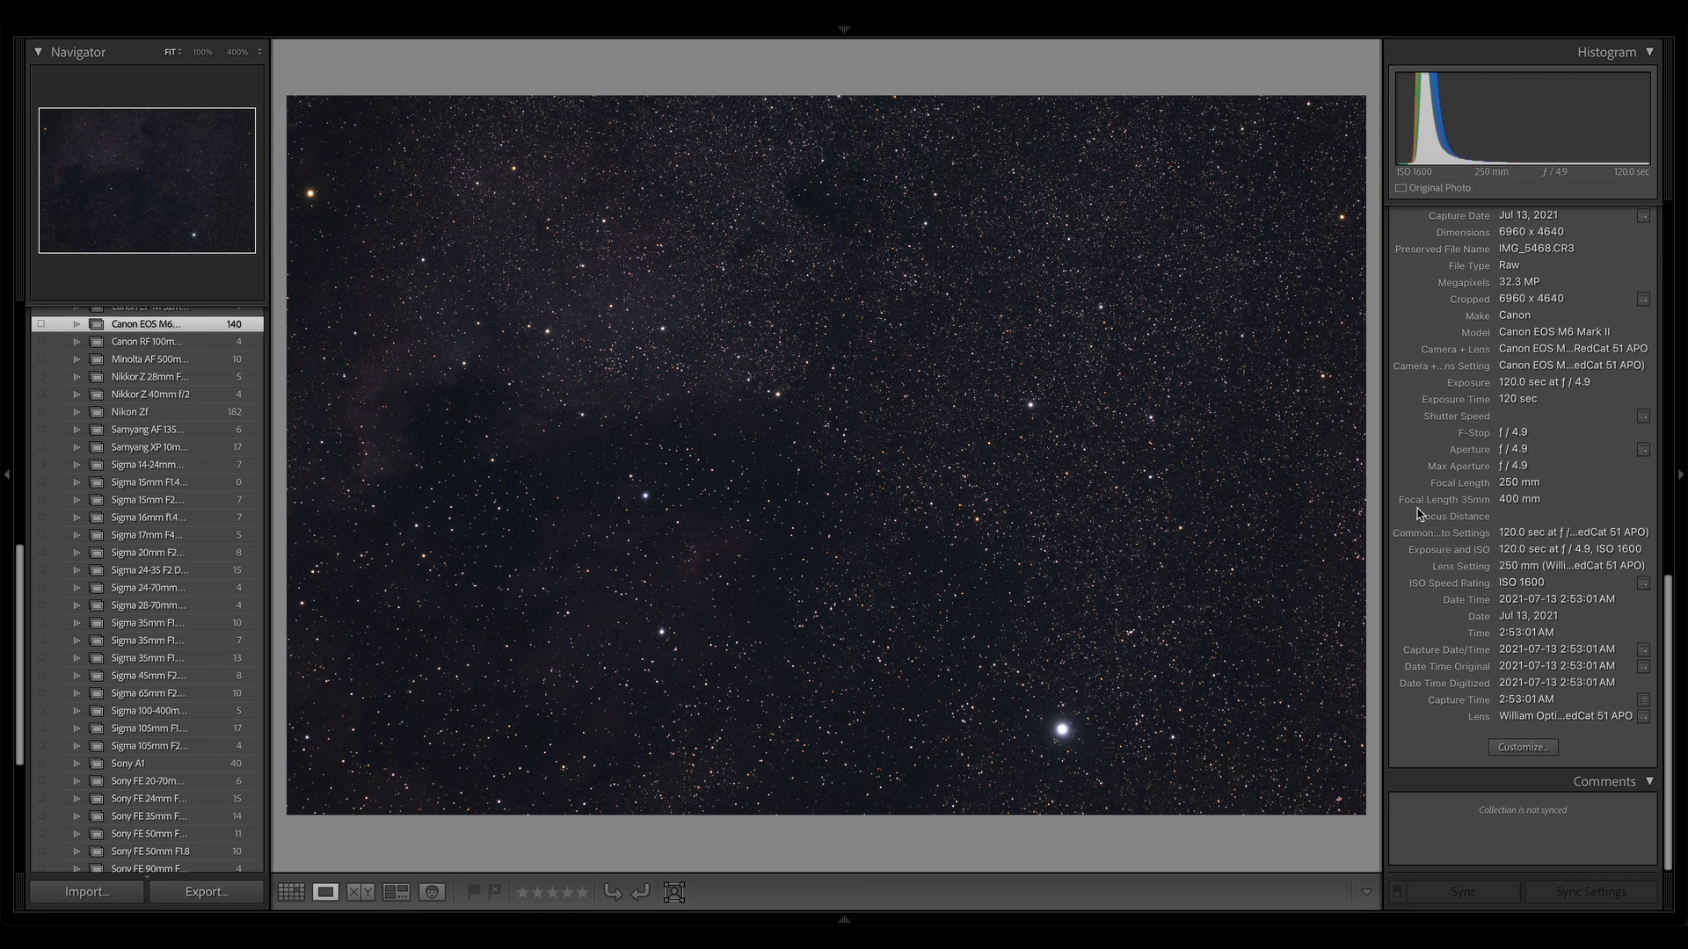
pyautogui.moveTo(1155, 88)
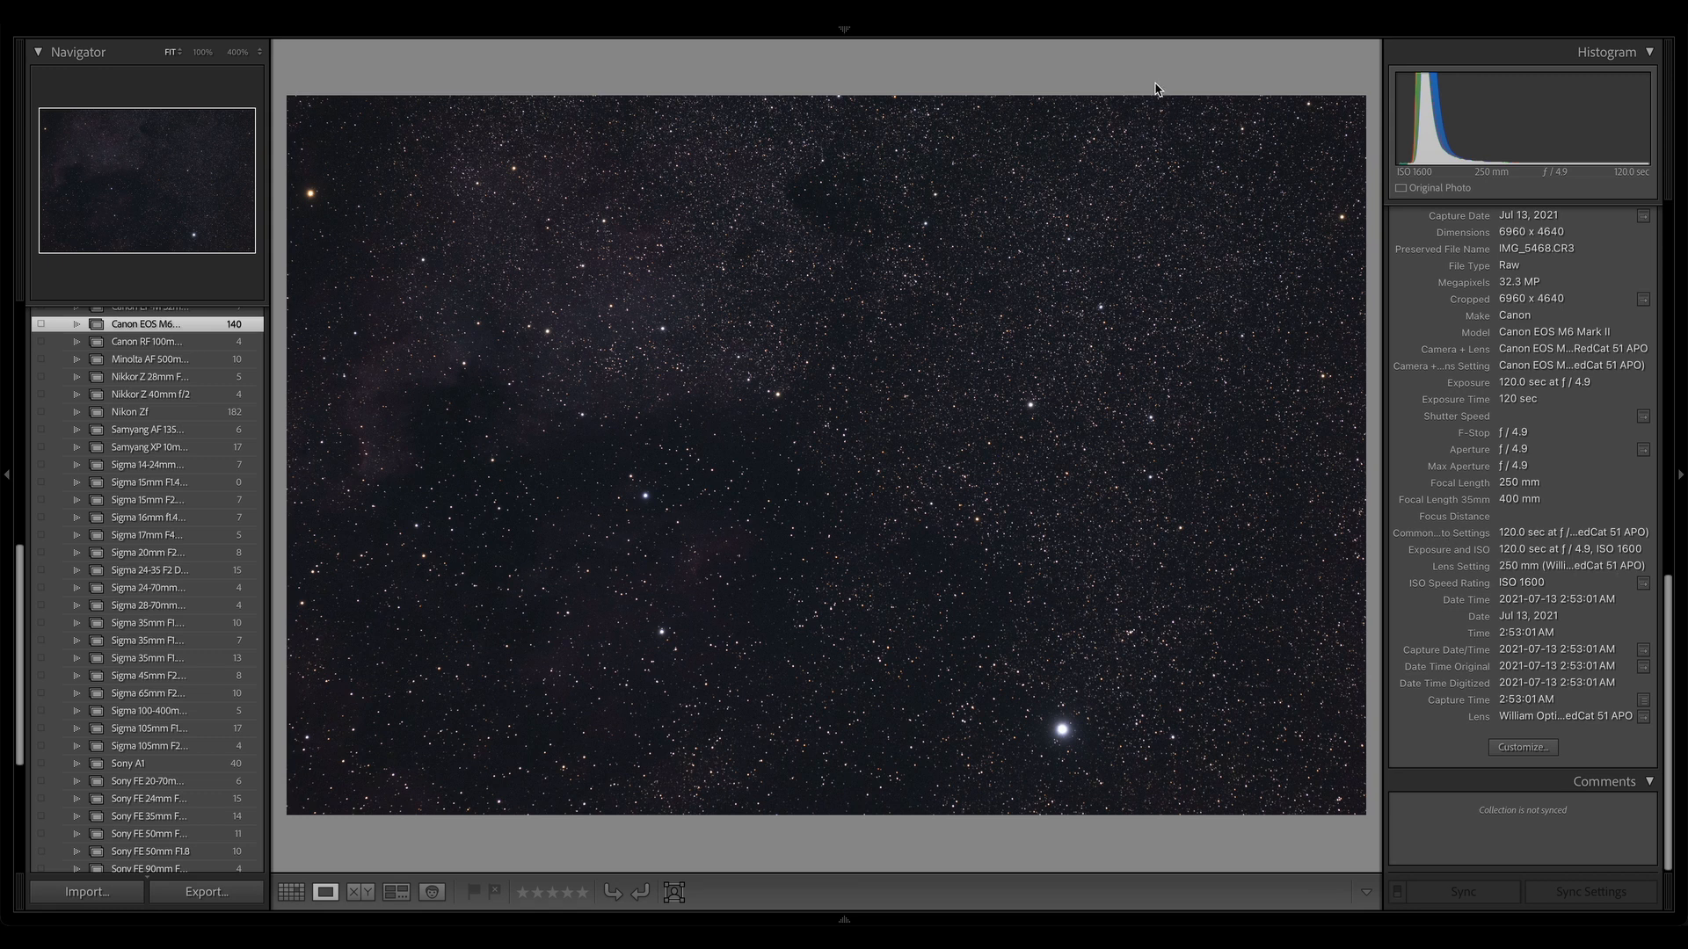
pyautogui.moveTo(1021, 375)
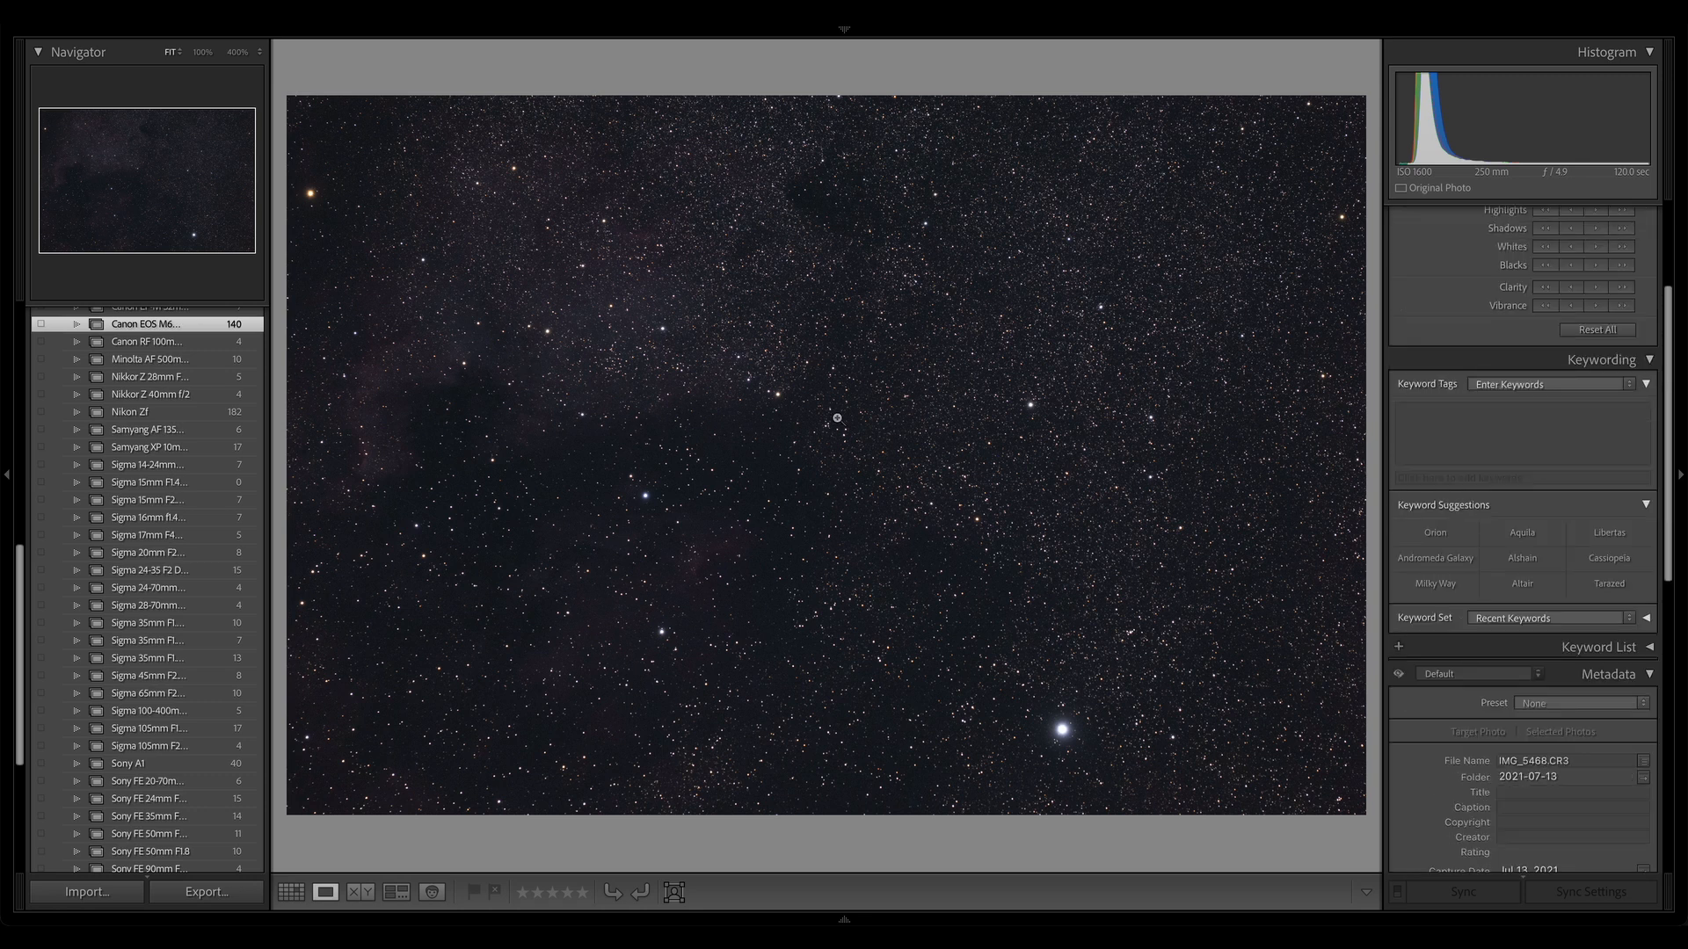
pyautogui.click(1595, 212)
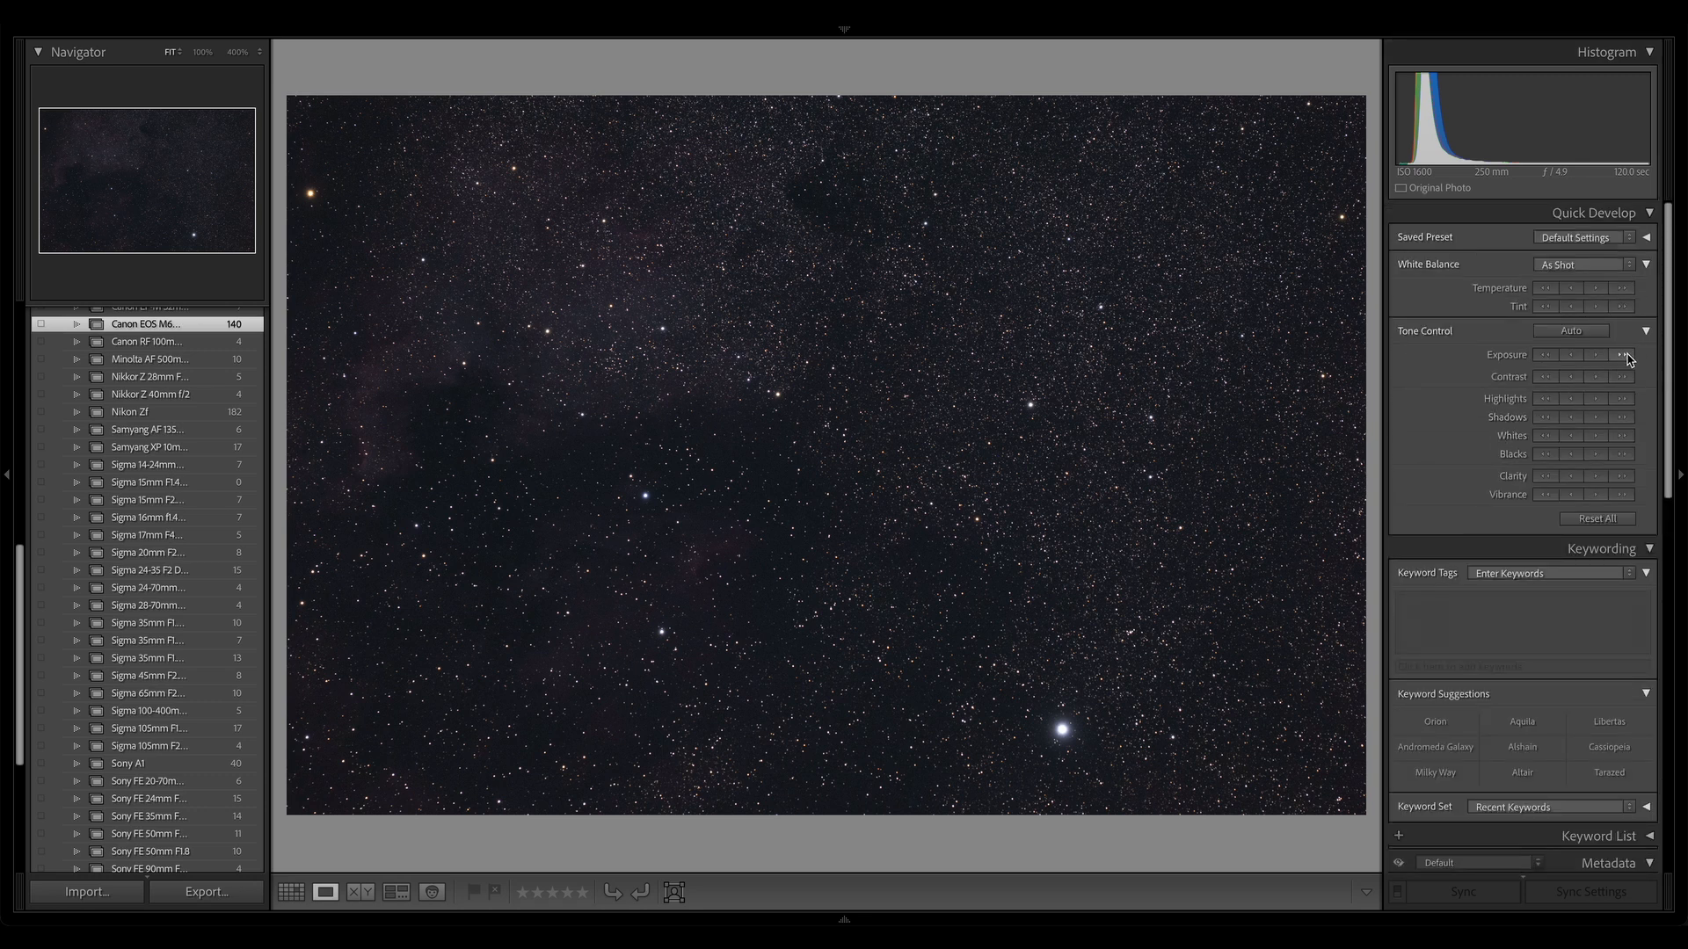
pyautogui.click(1629, 354)
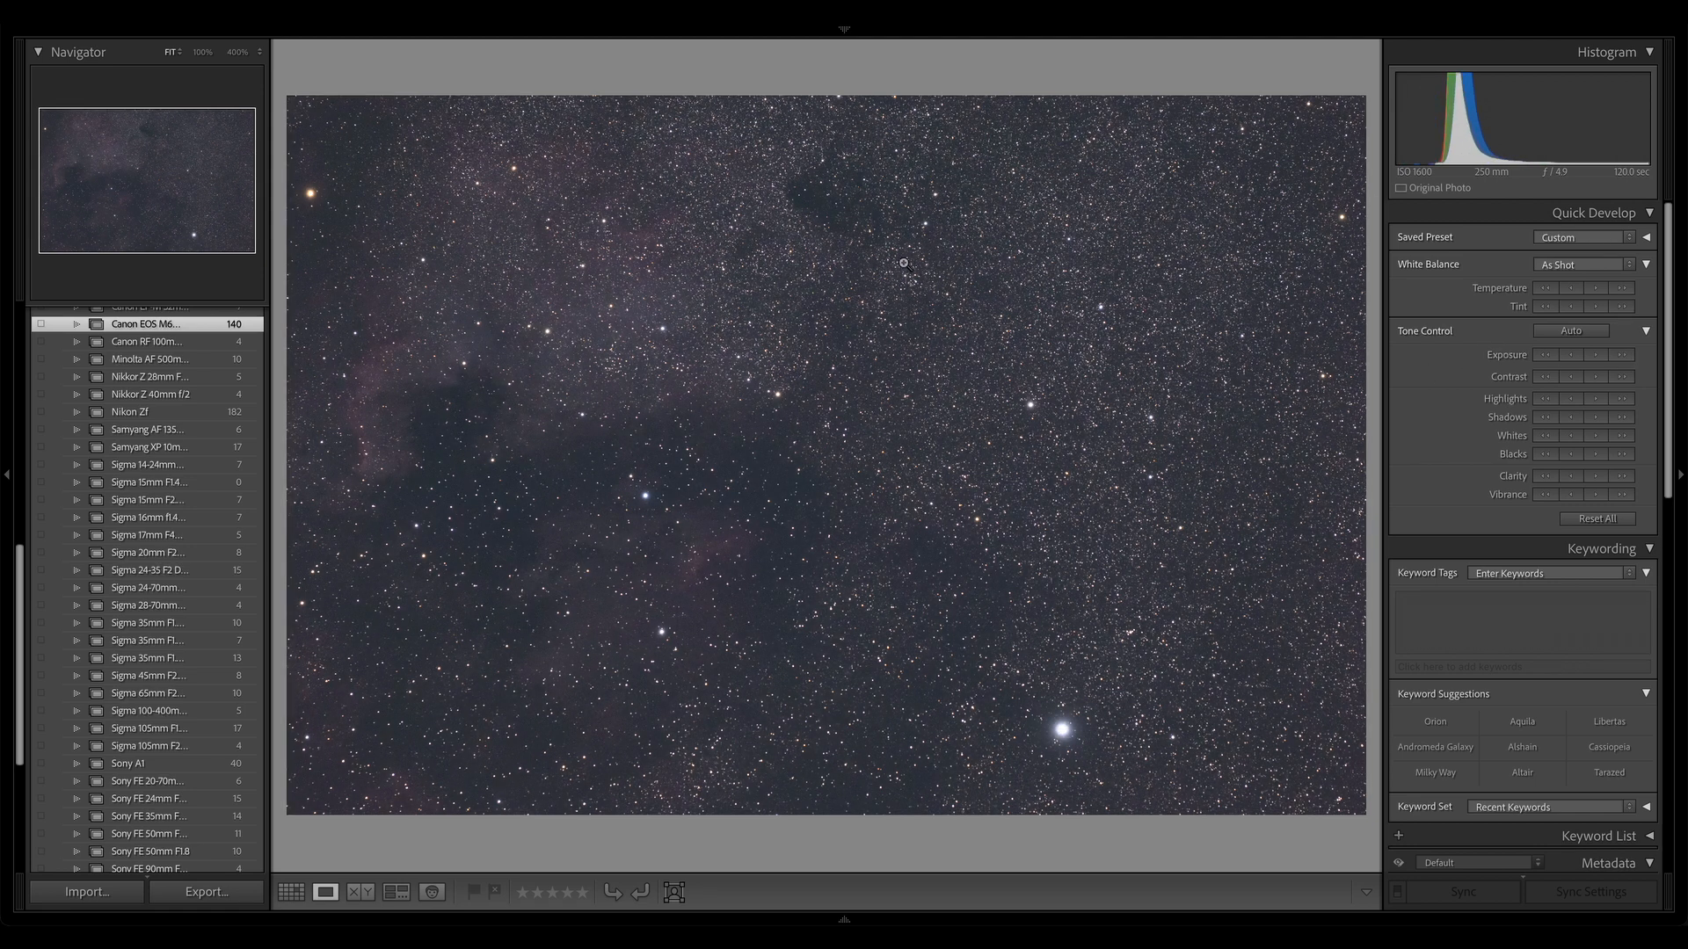
pyautogui.moveTo(1185, 495)
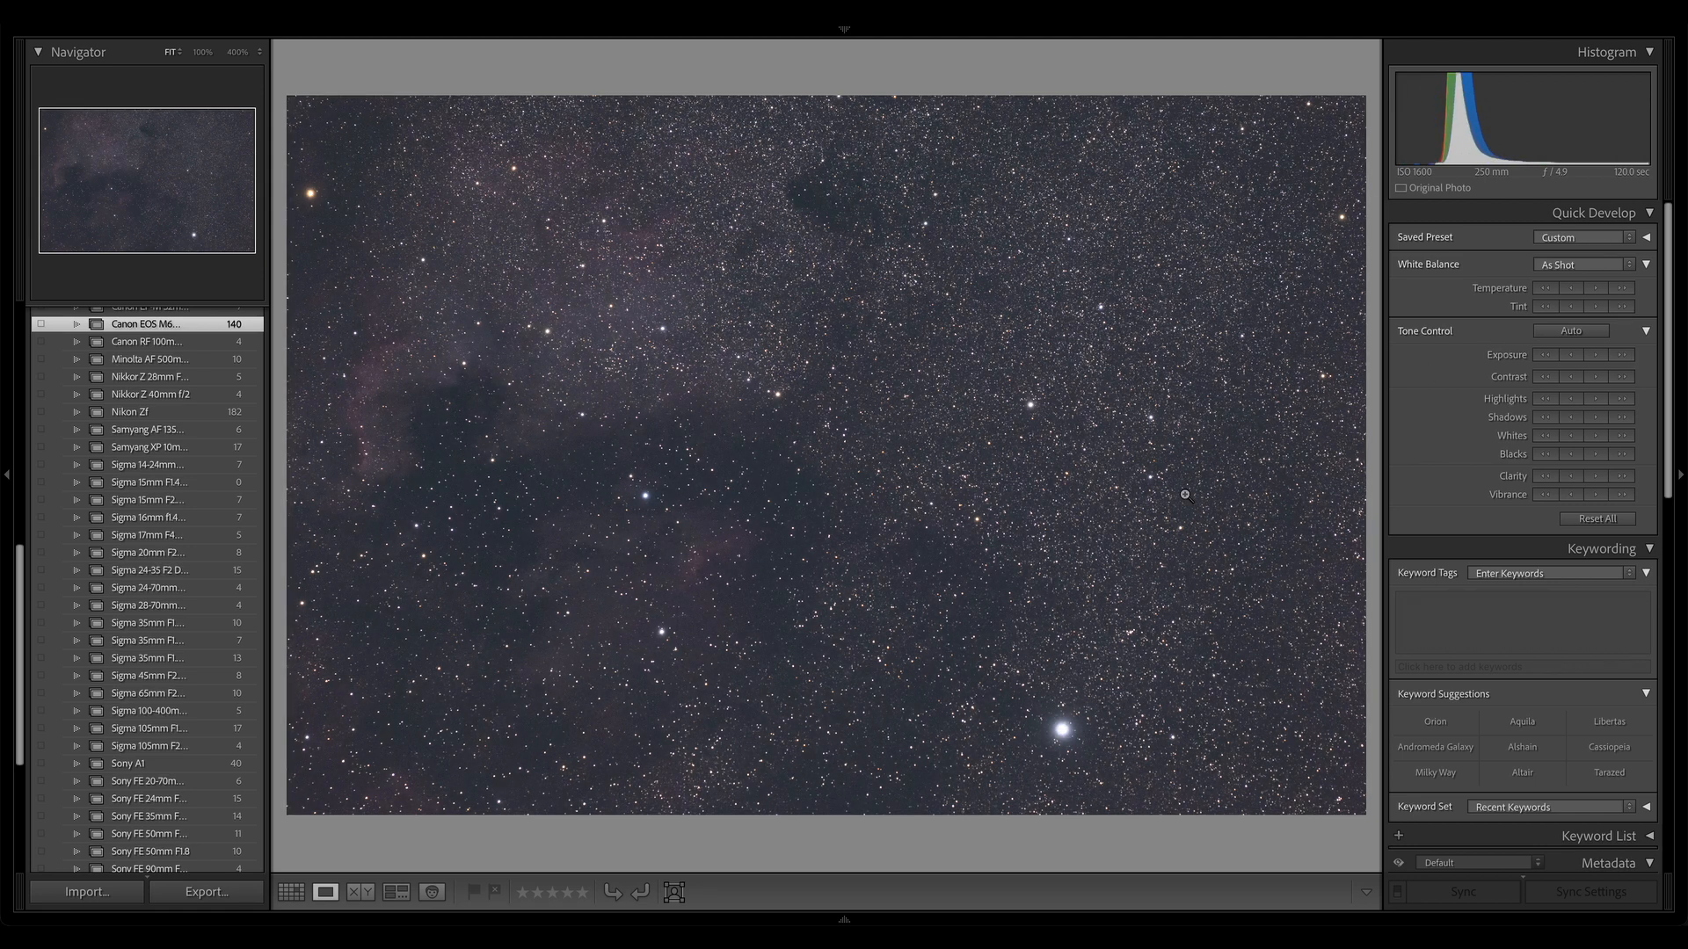
pyautogui.click(1608, 862)
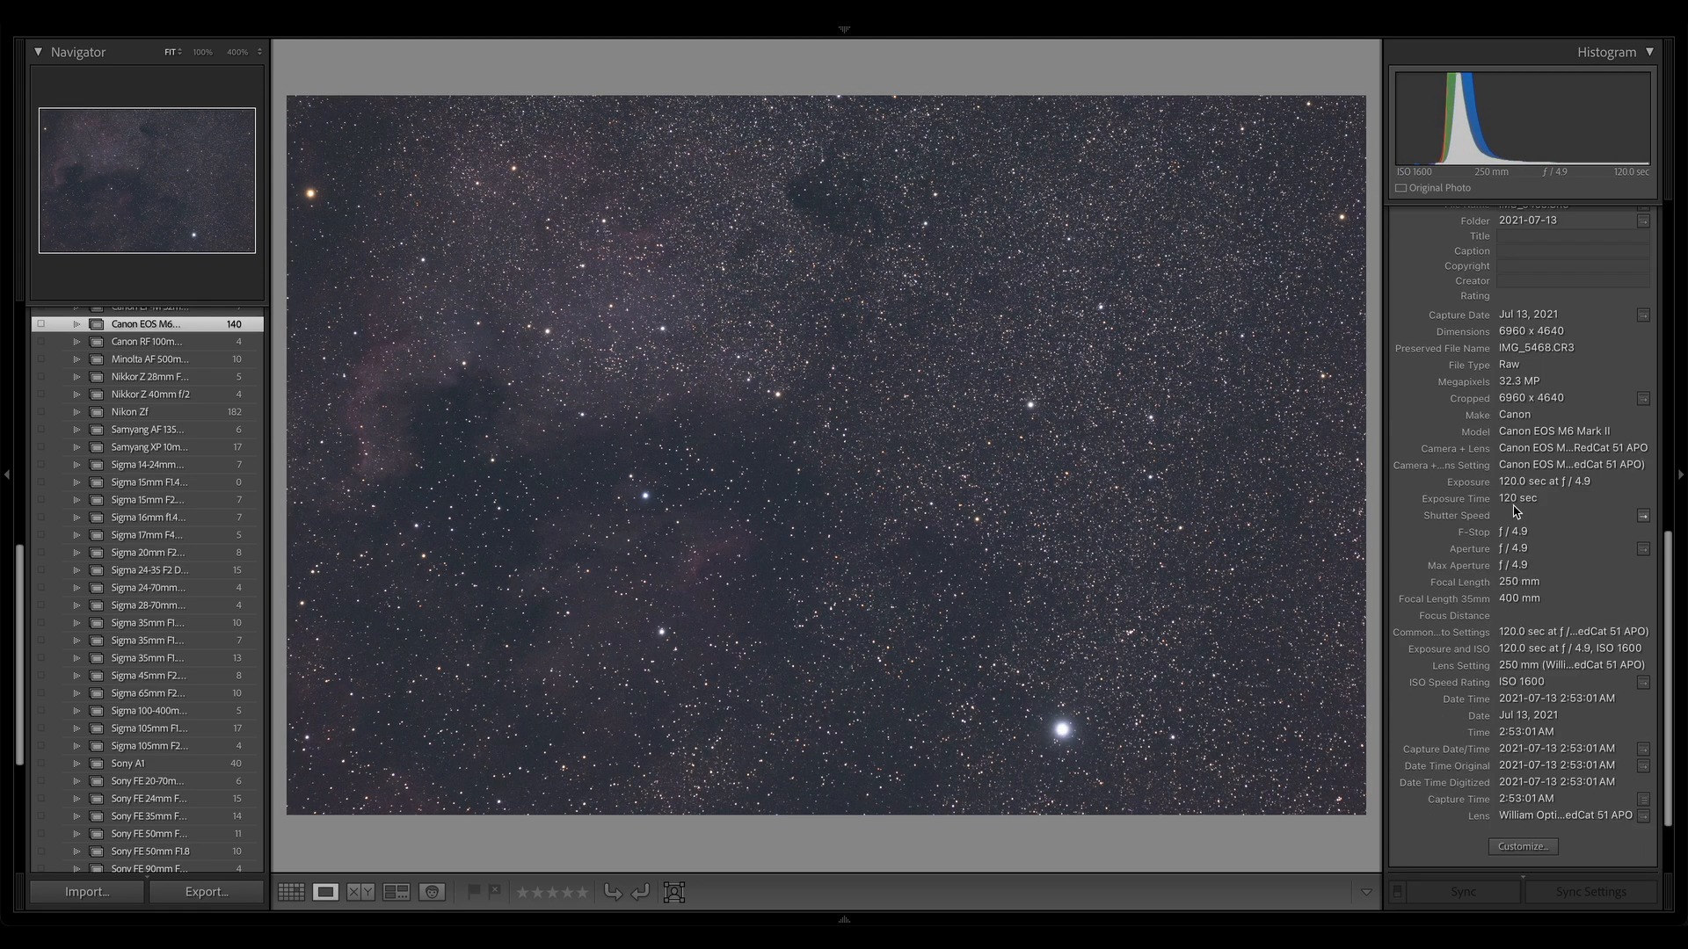
pyautogui.moveTo(590, 423)
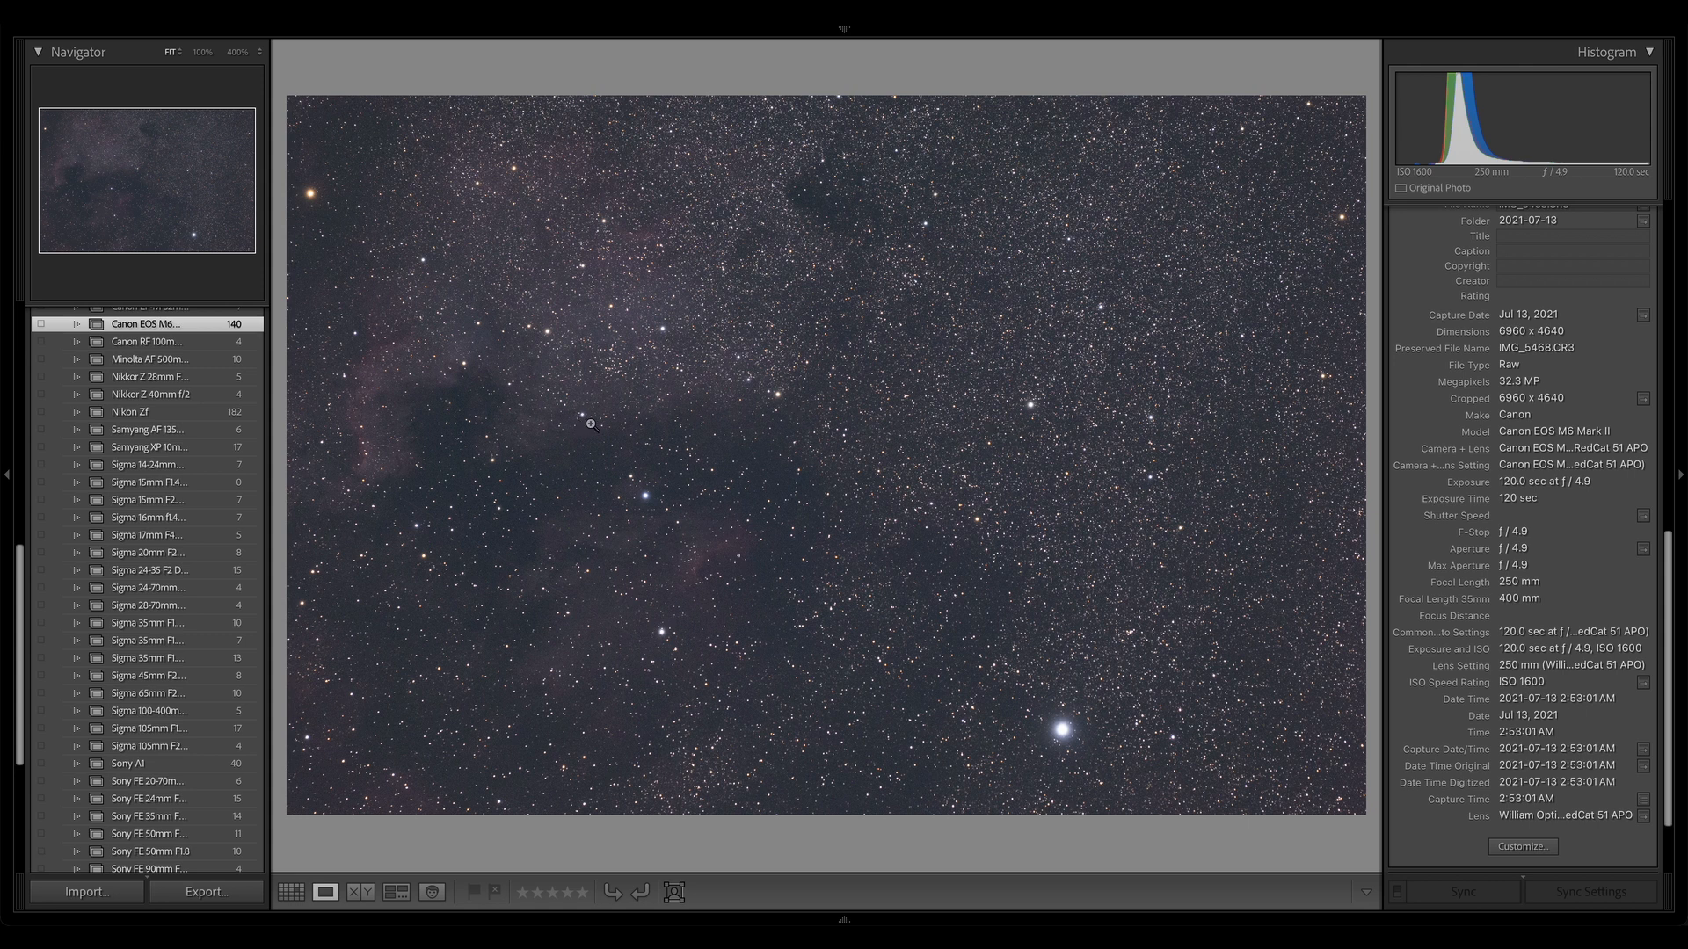
pyautogui.moveTo(865, 463)
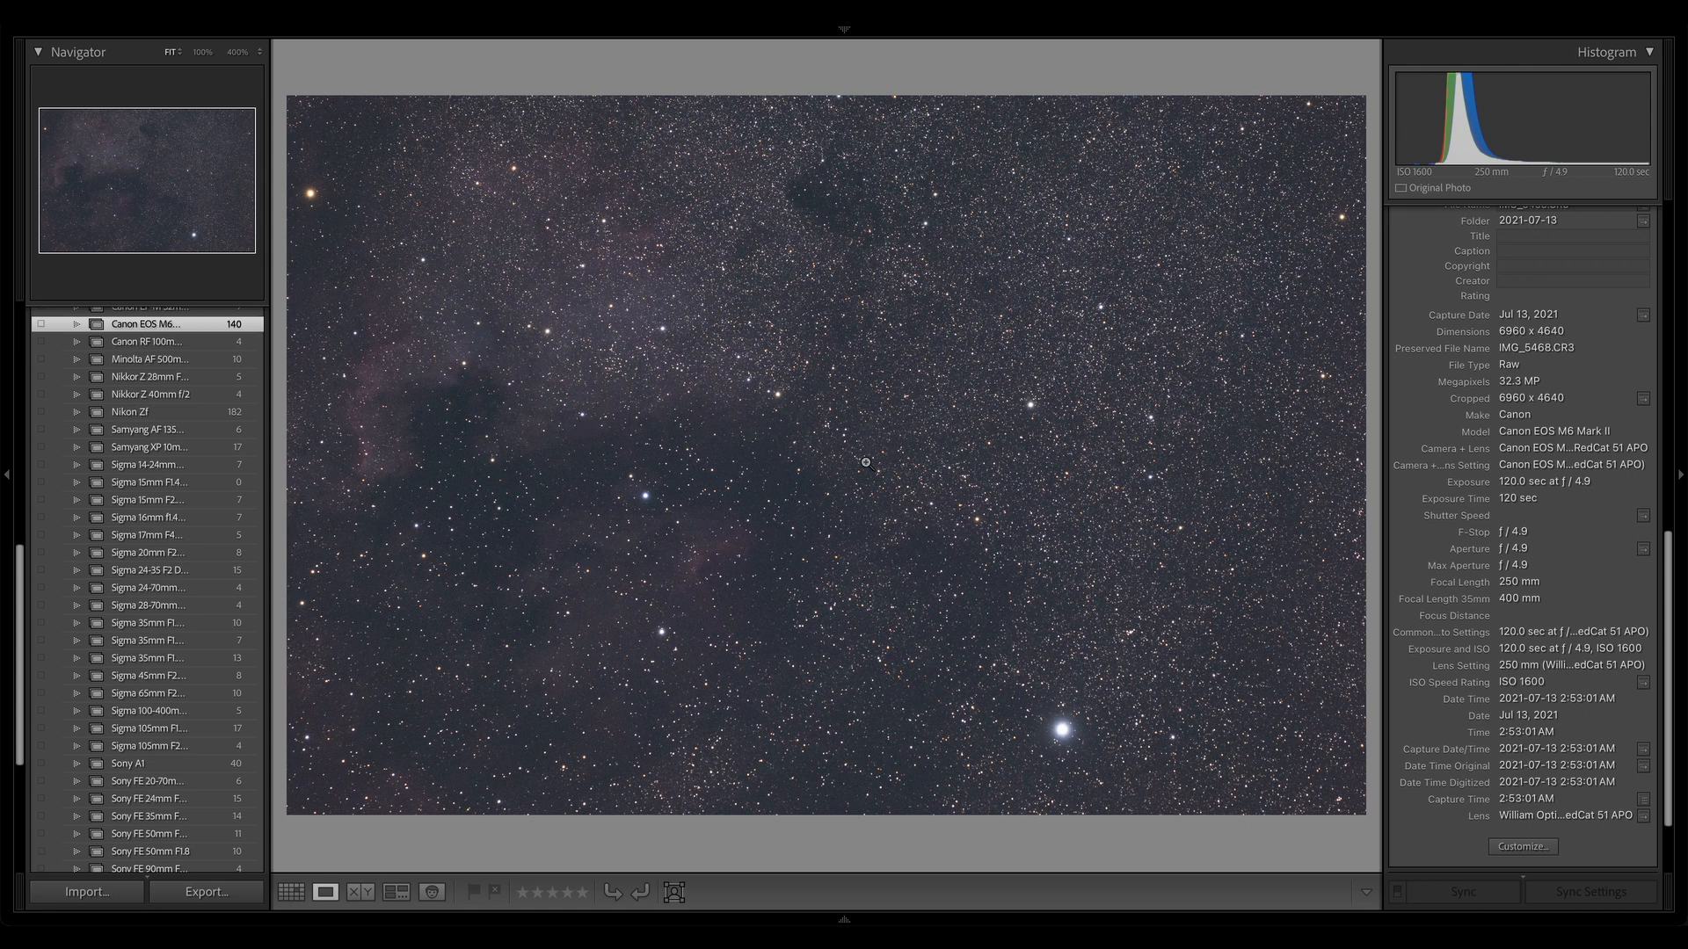
pyautogui.moveTo(1357, 485)
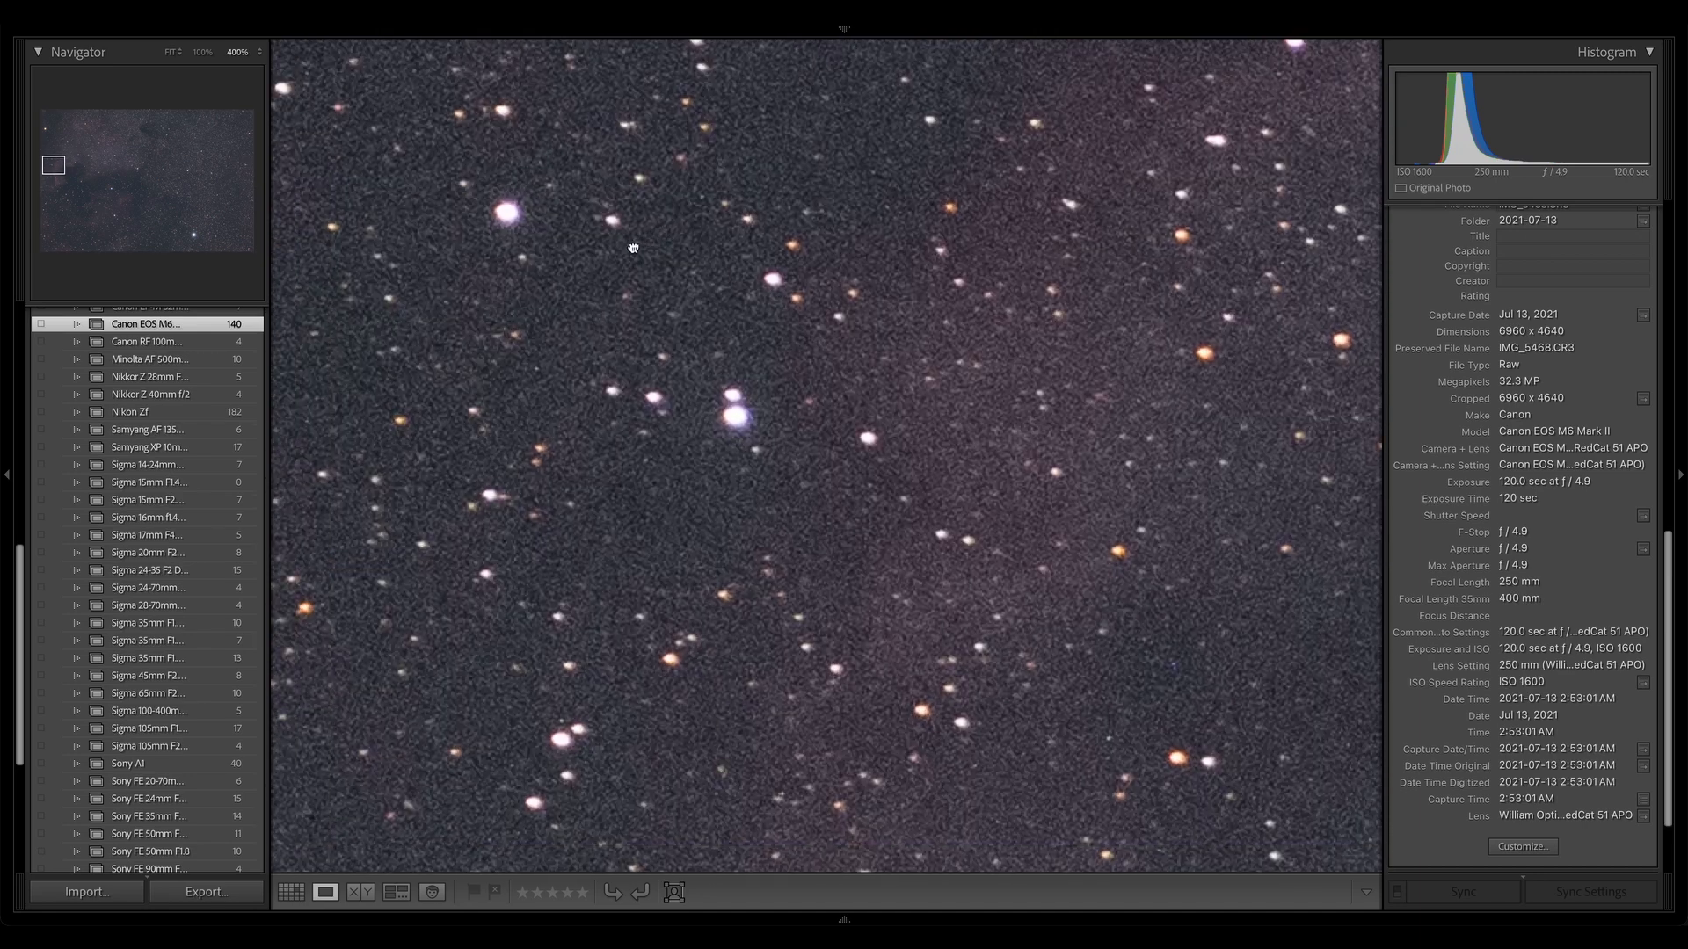
pyautogui.click(164, 51)
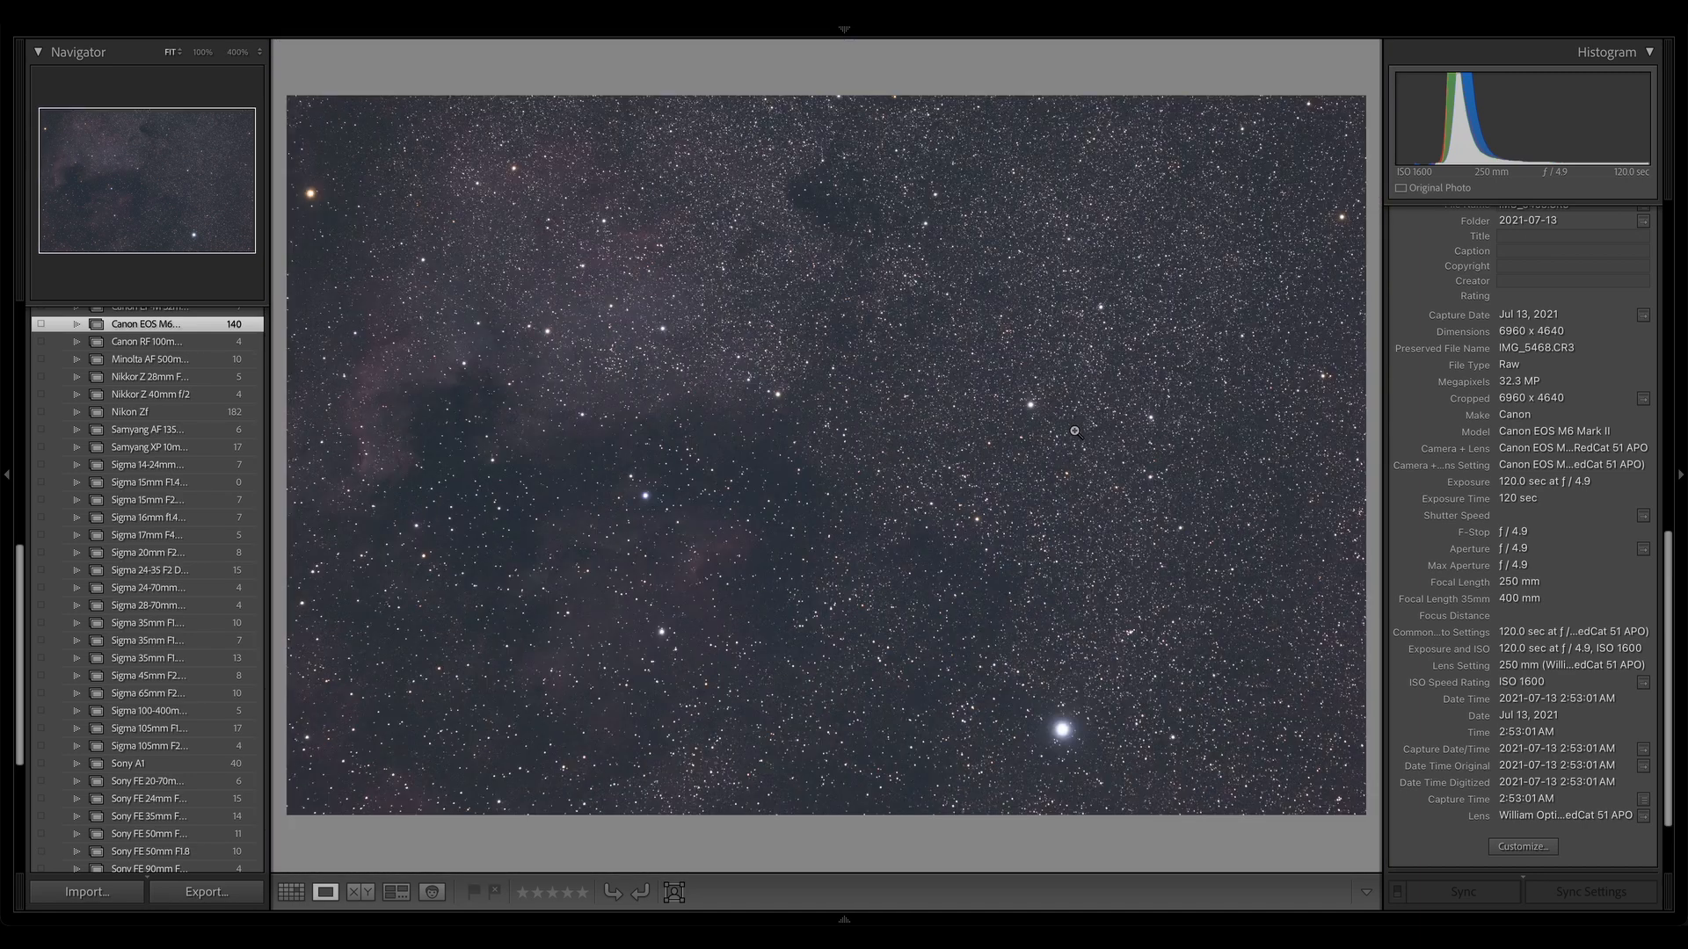
pyautogui.moveTo(649, 508)
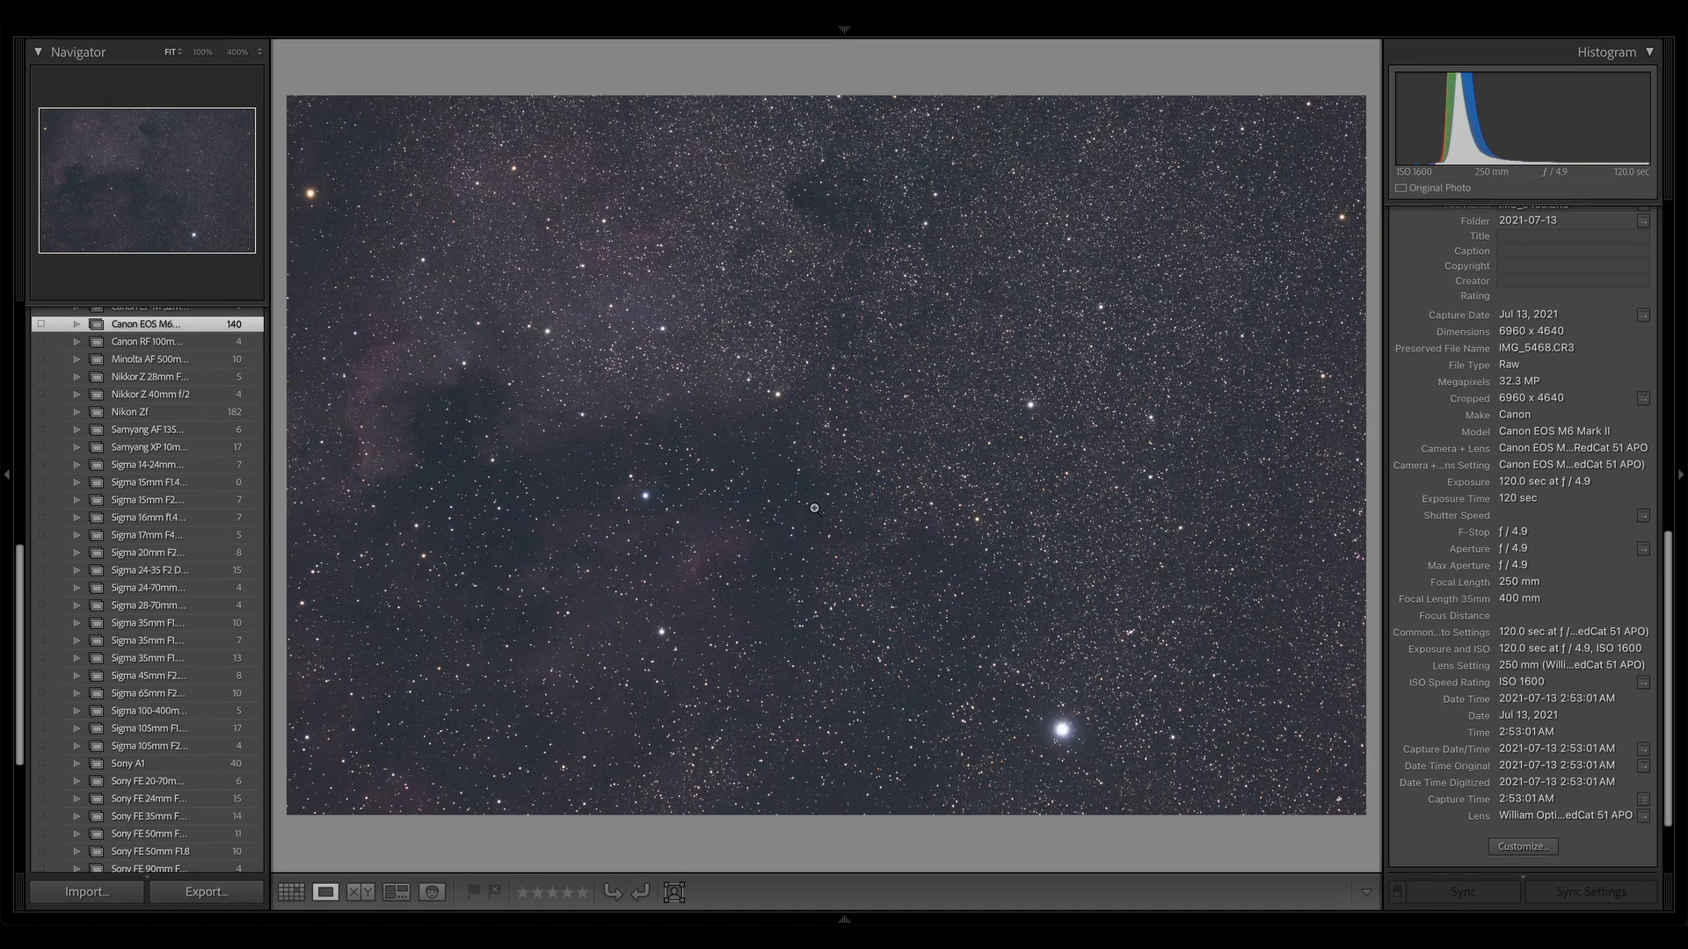
pyautogui.moveTo(834, 471)
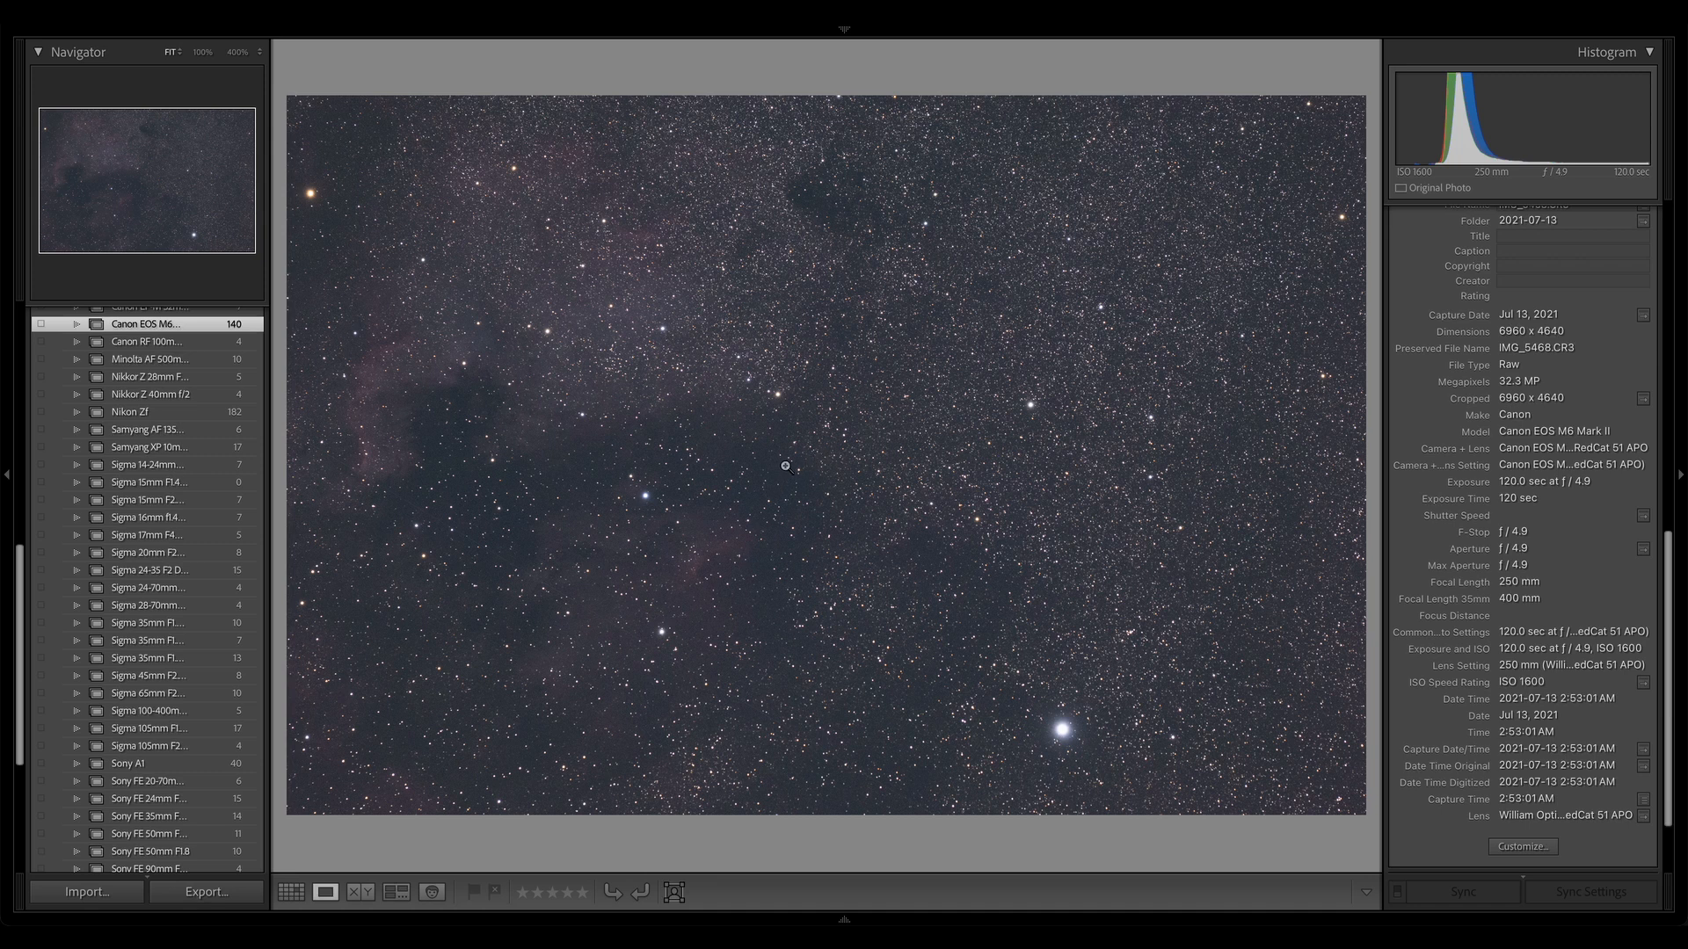
pyautogui.moveTo(1073, 370)
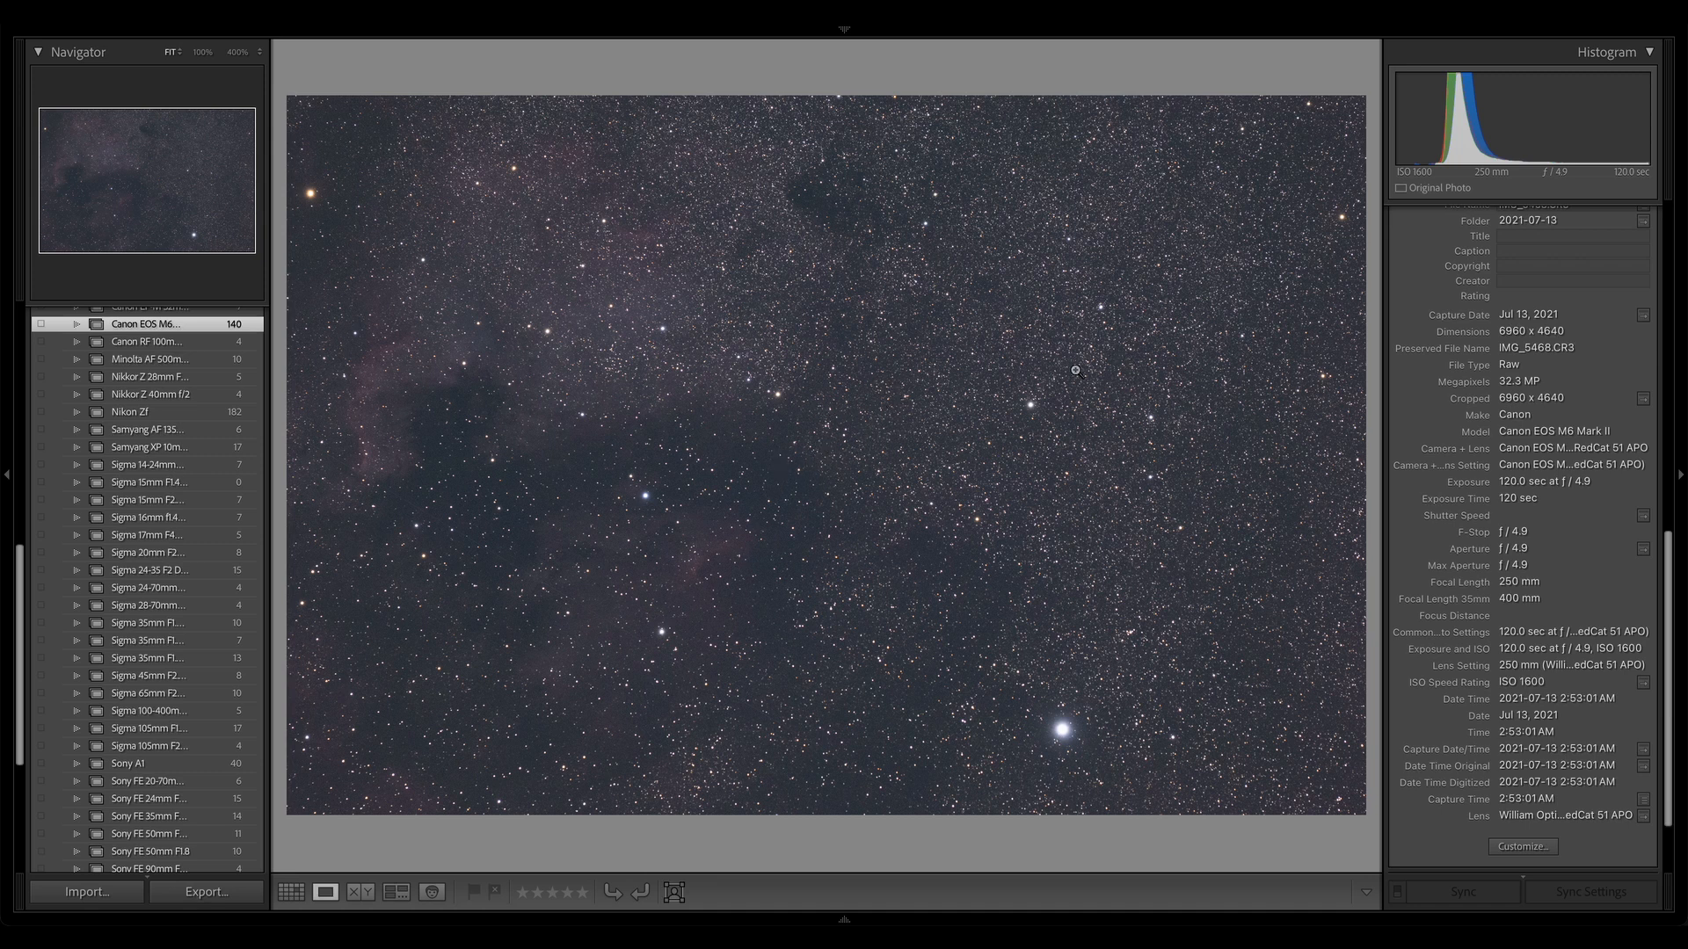
pyautogui.moveTo(896, 384)
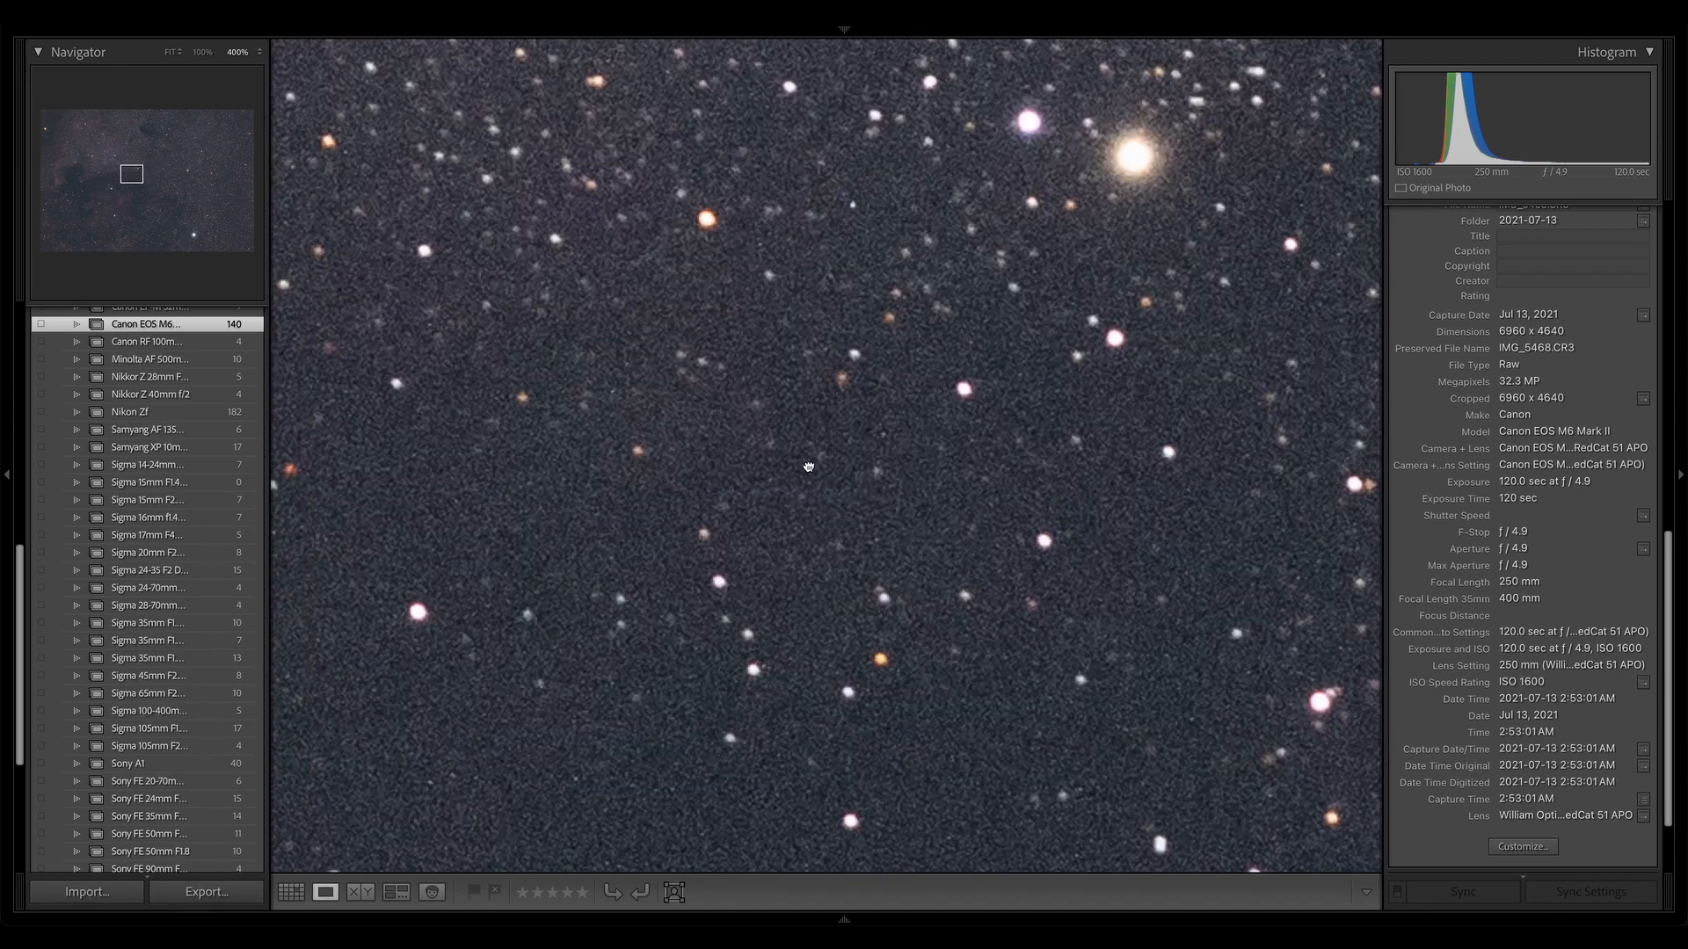
pyautogui.click(172, 51)
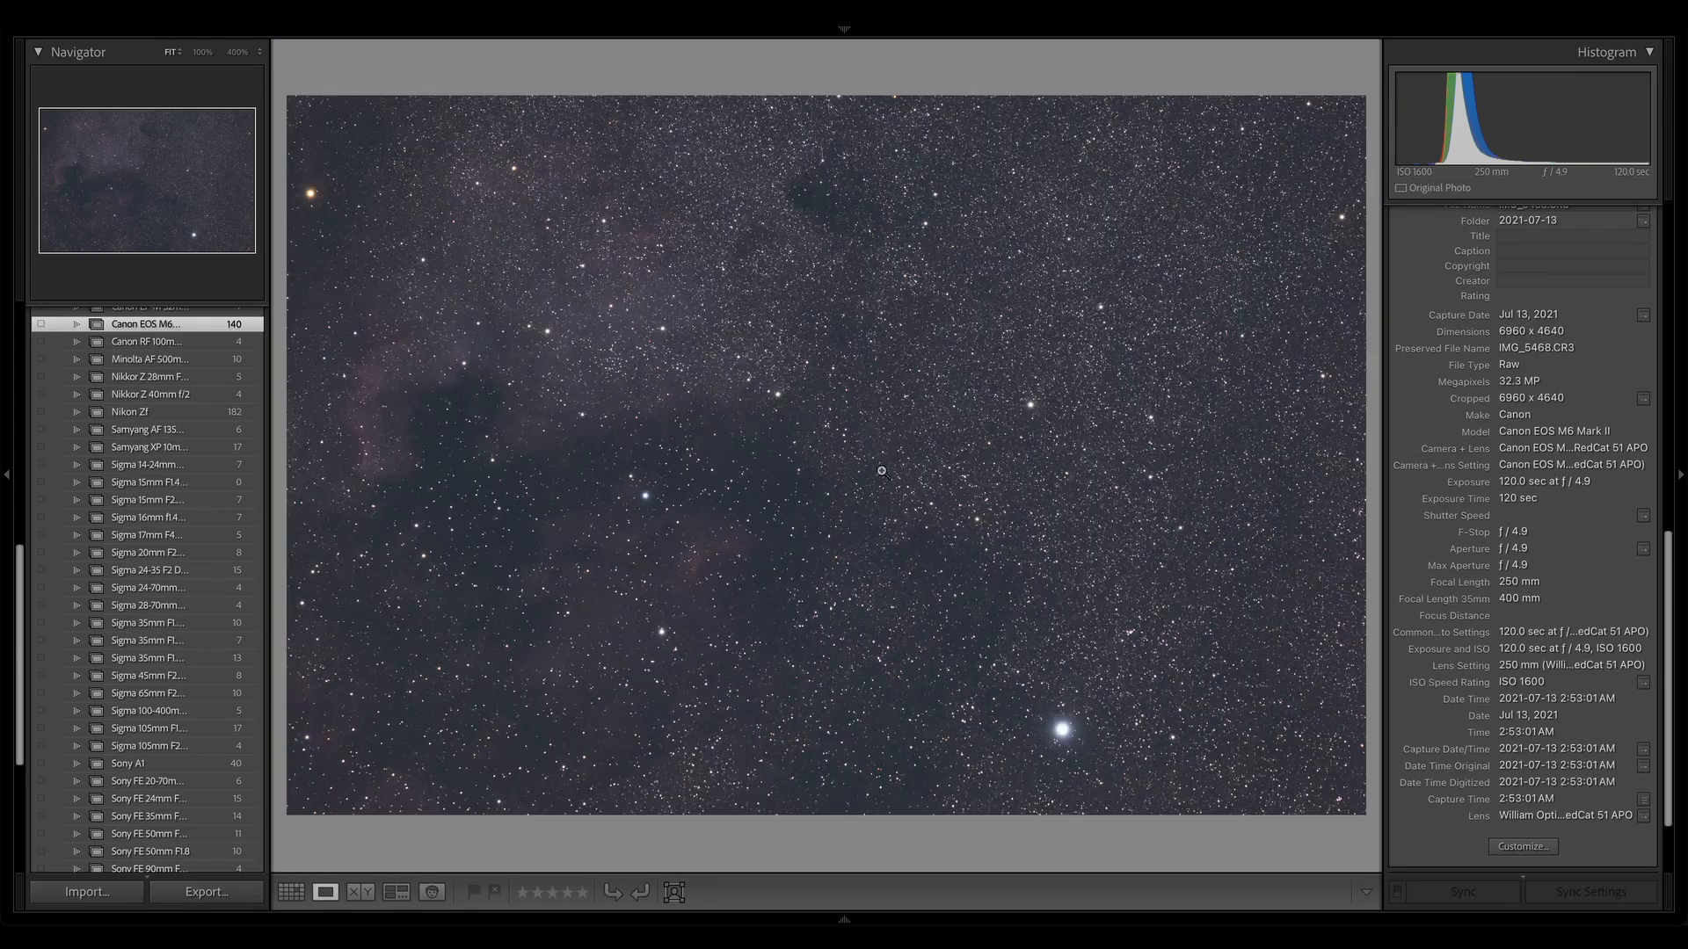
pyautogui.moveTo(572, 542)
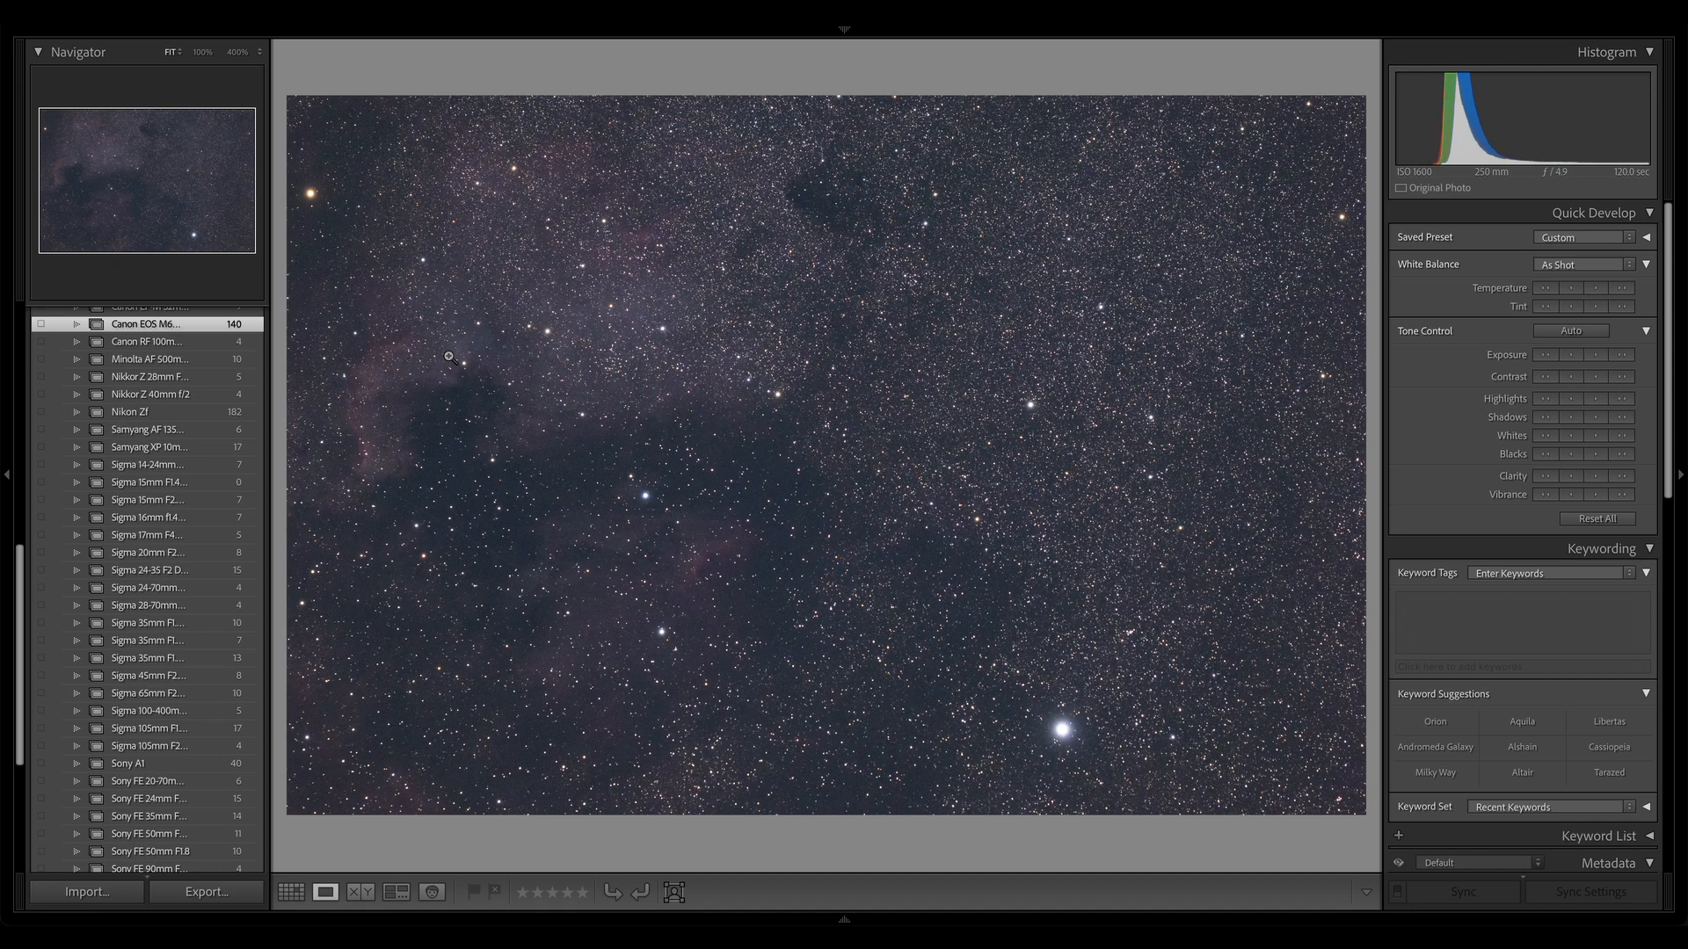
pyautogui.moveTo(538, 366)
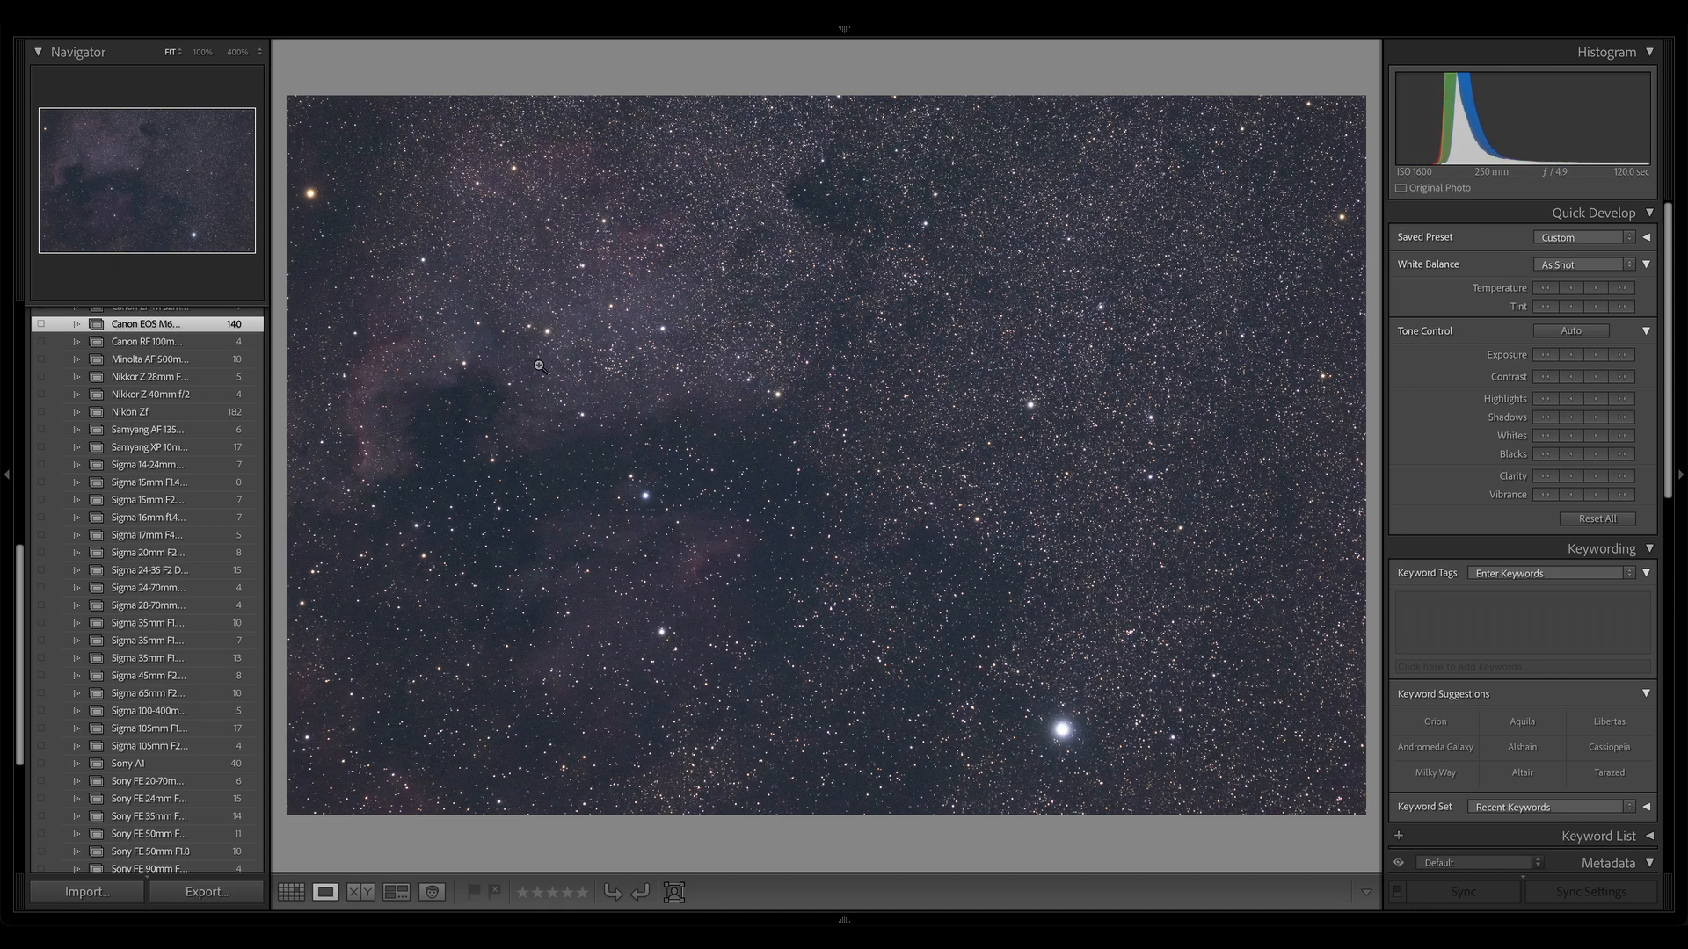
pyautogui.moveTo(662, 591)
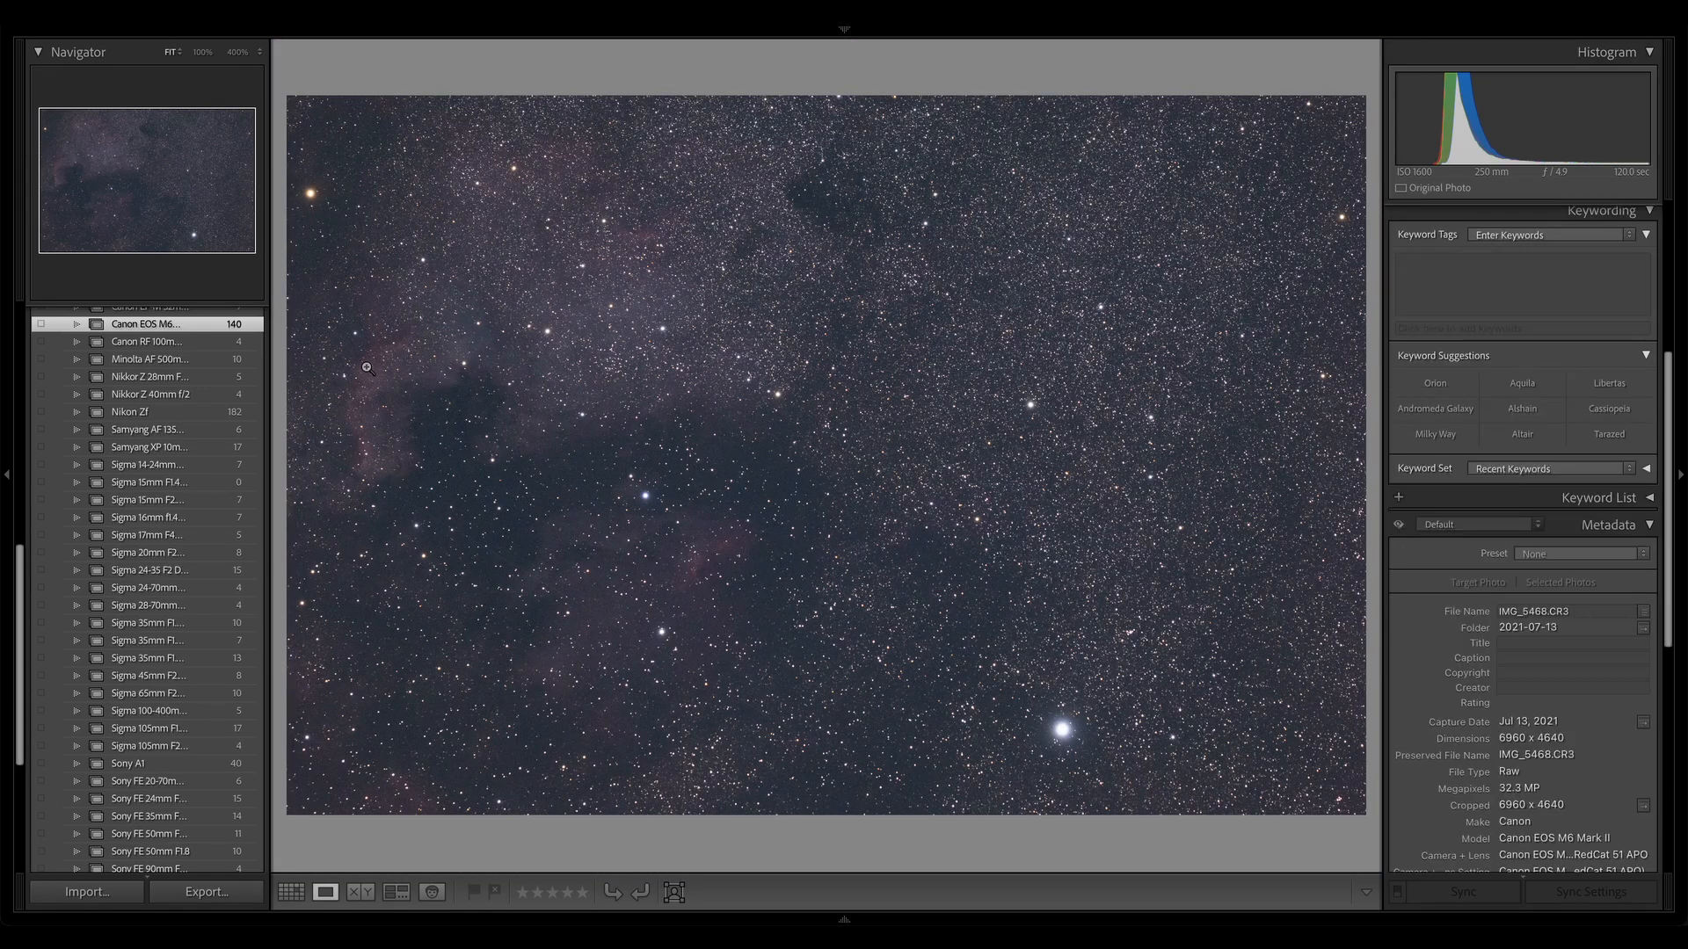
pyautogui.moveTo(632, 335)
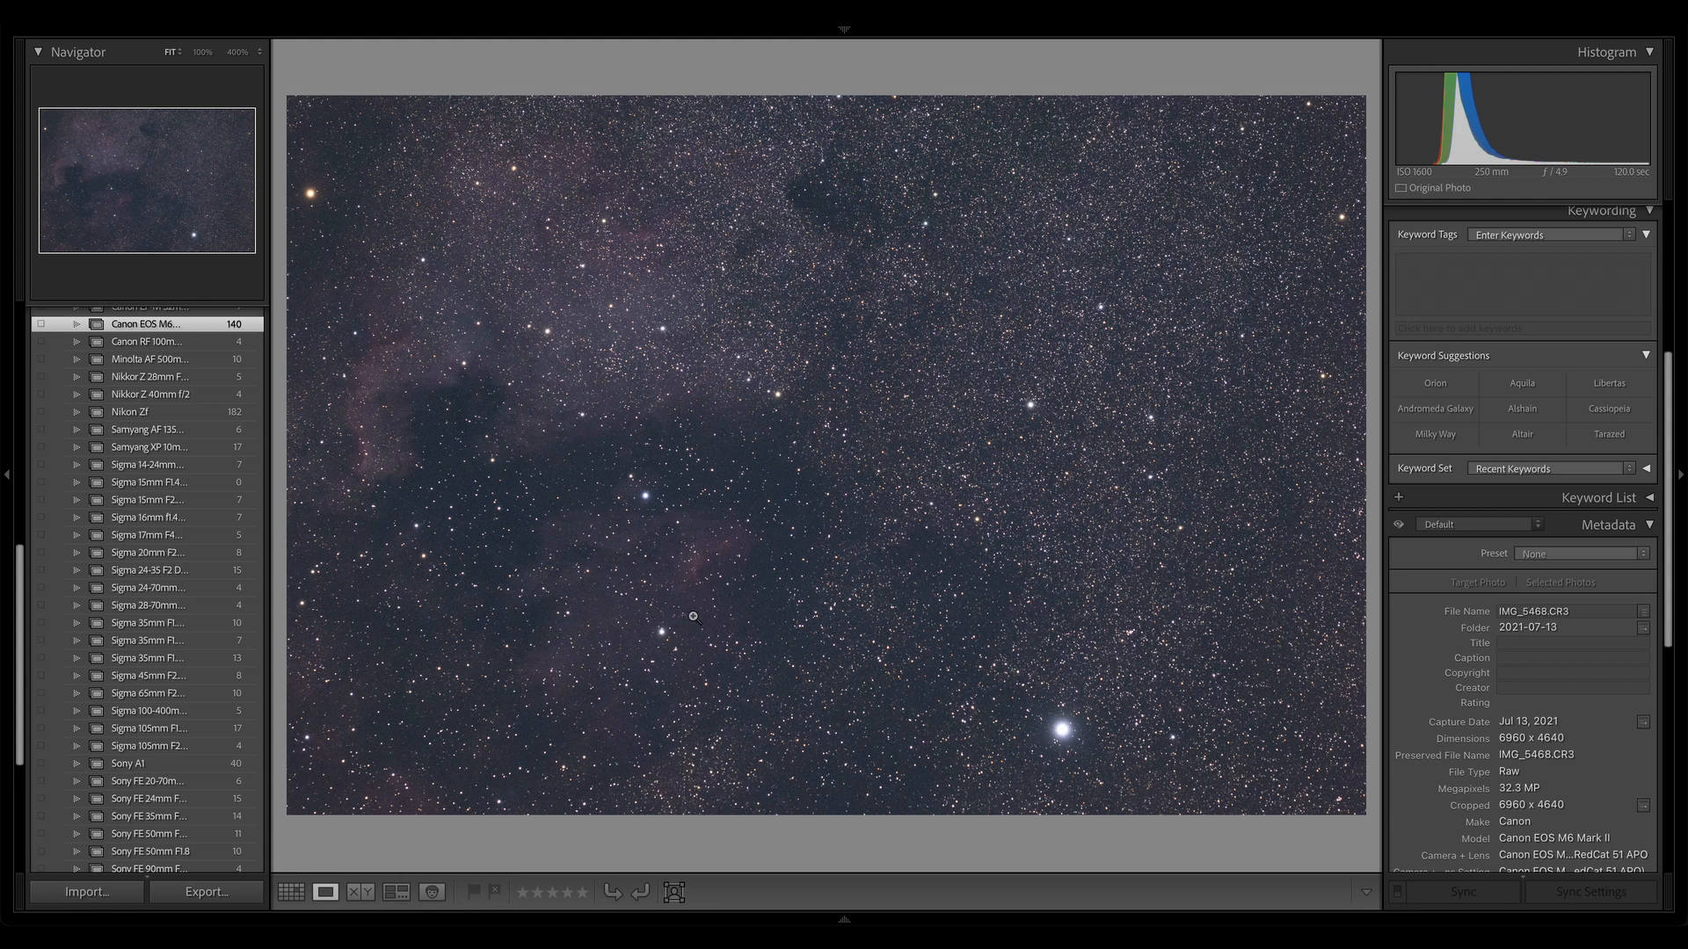
pyautogui.moveTo(1583, 560)
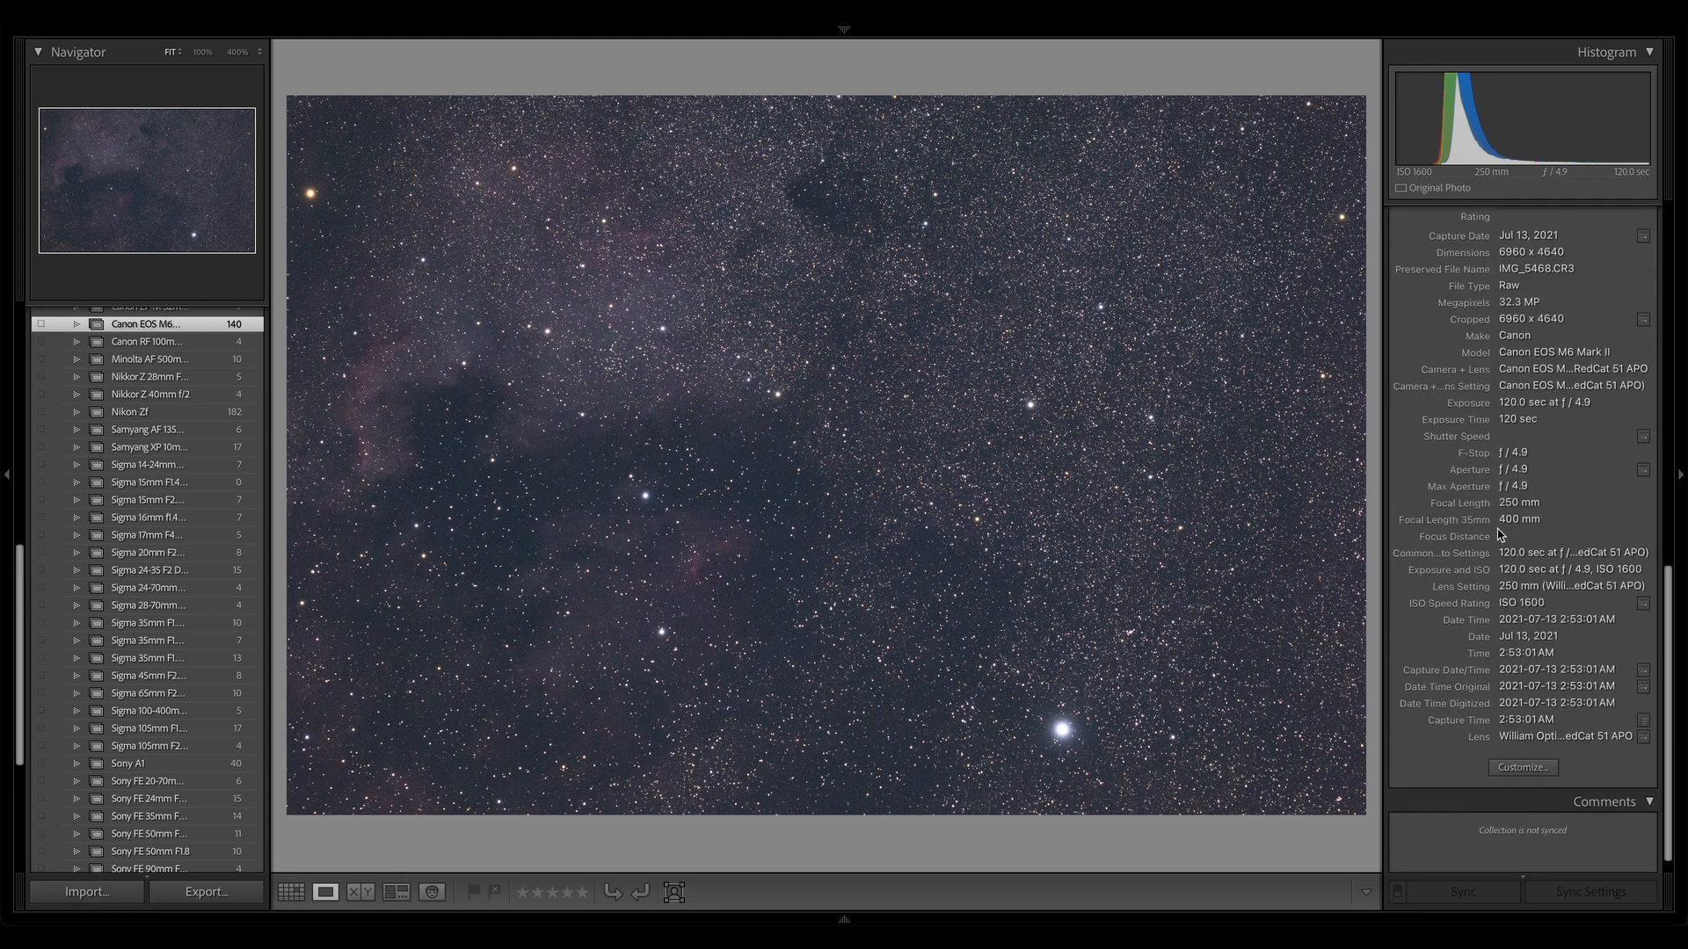
pyautogui.moveTo(850, 523)
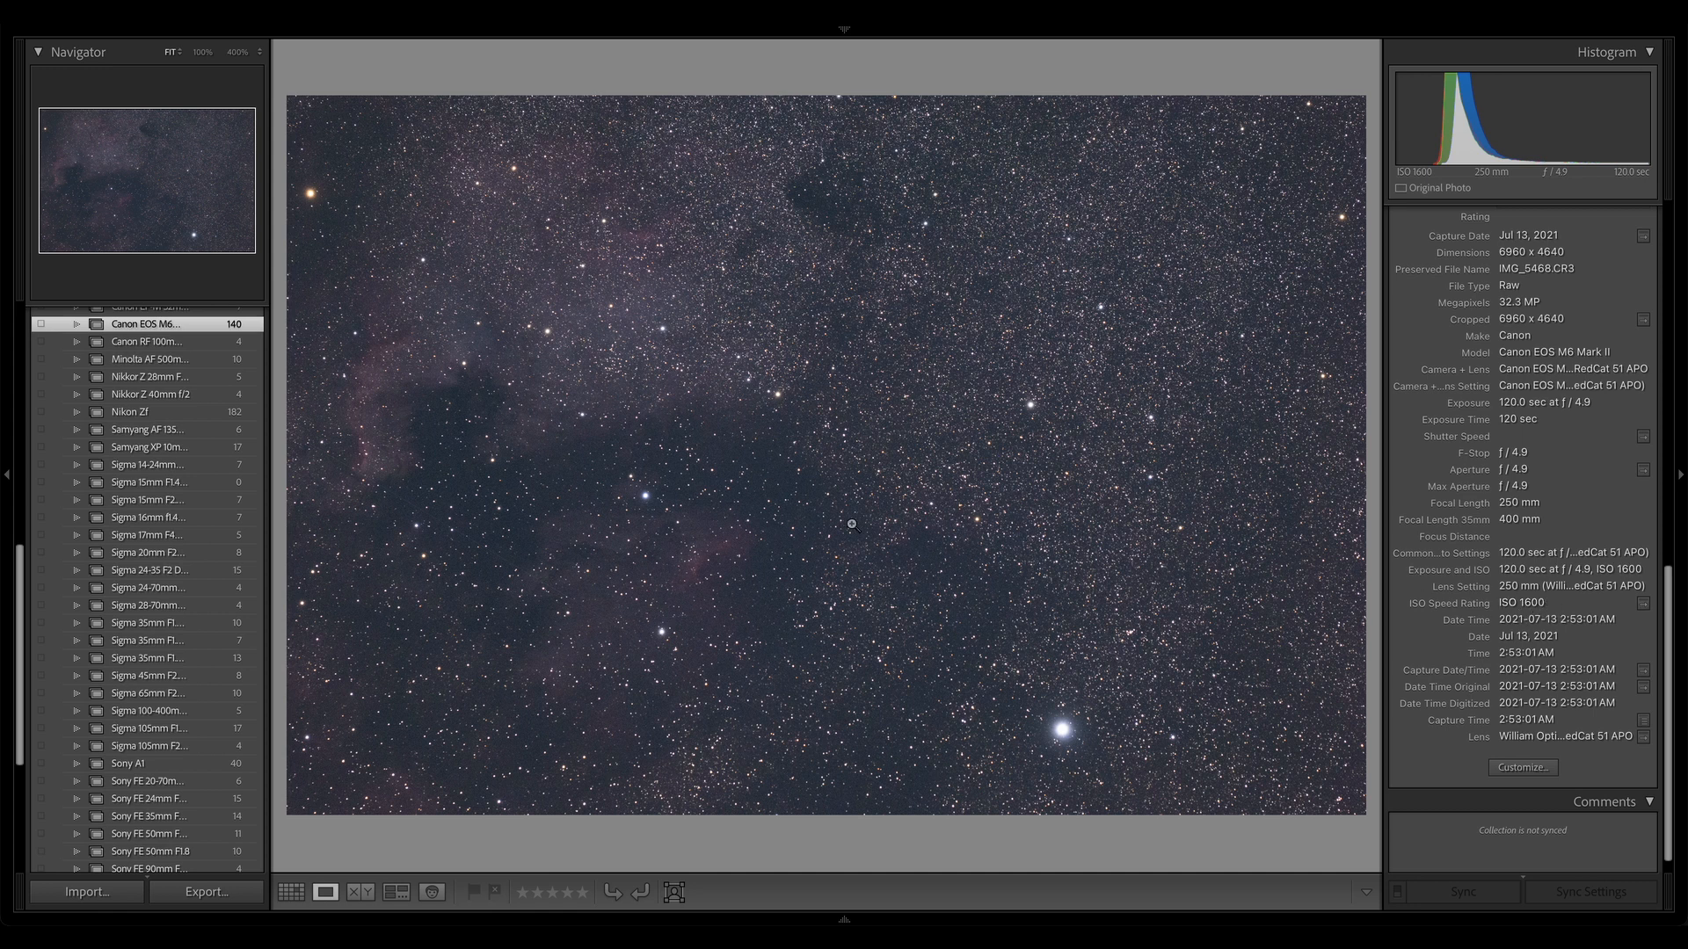
pyautogui.moveTo(958, 725)
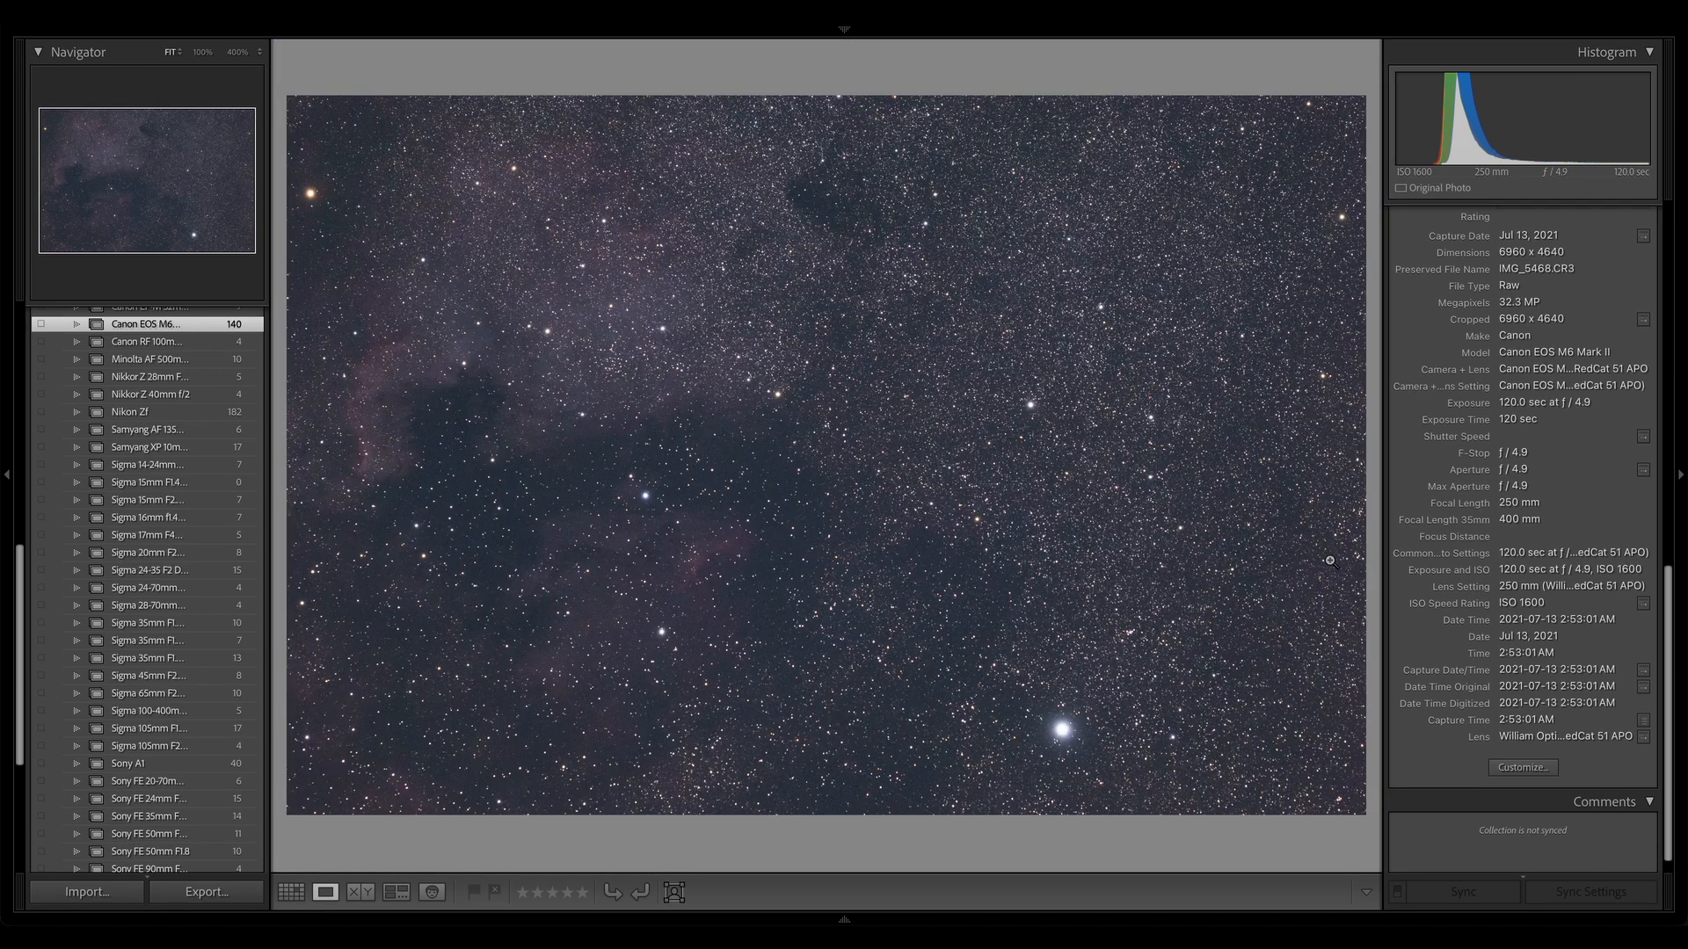
pyautogui.moveTo(1511, 610)
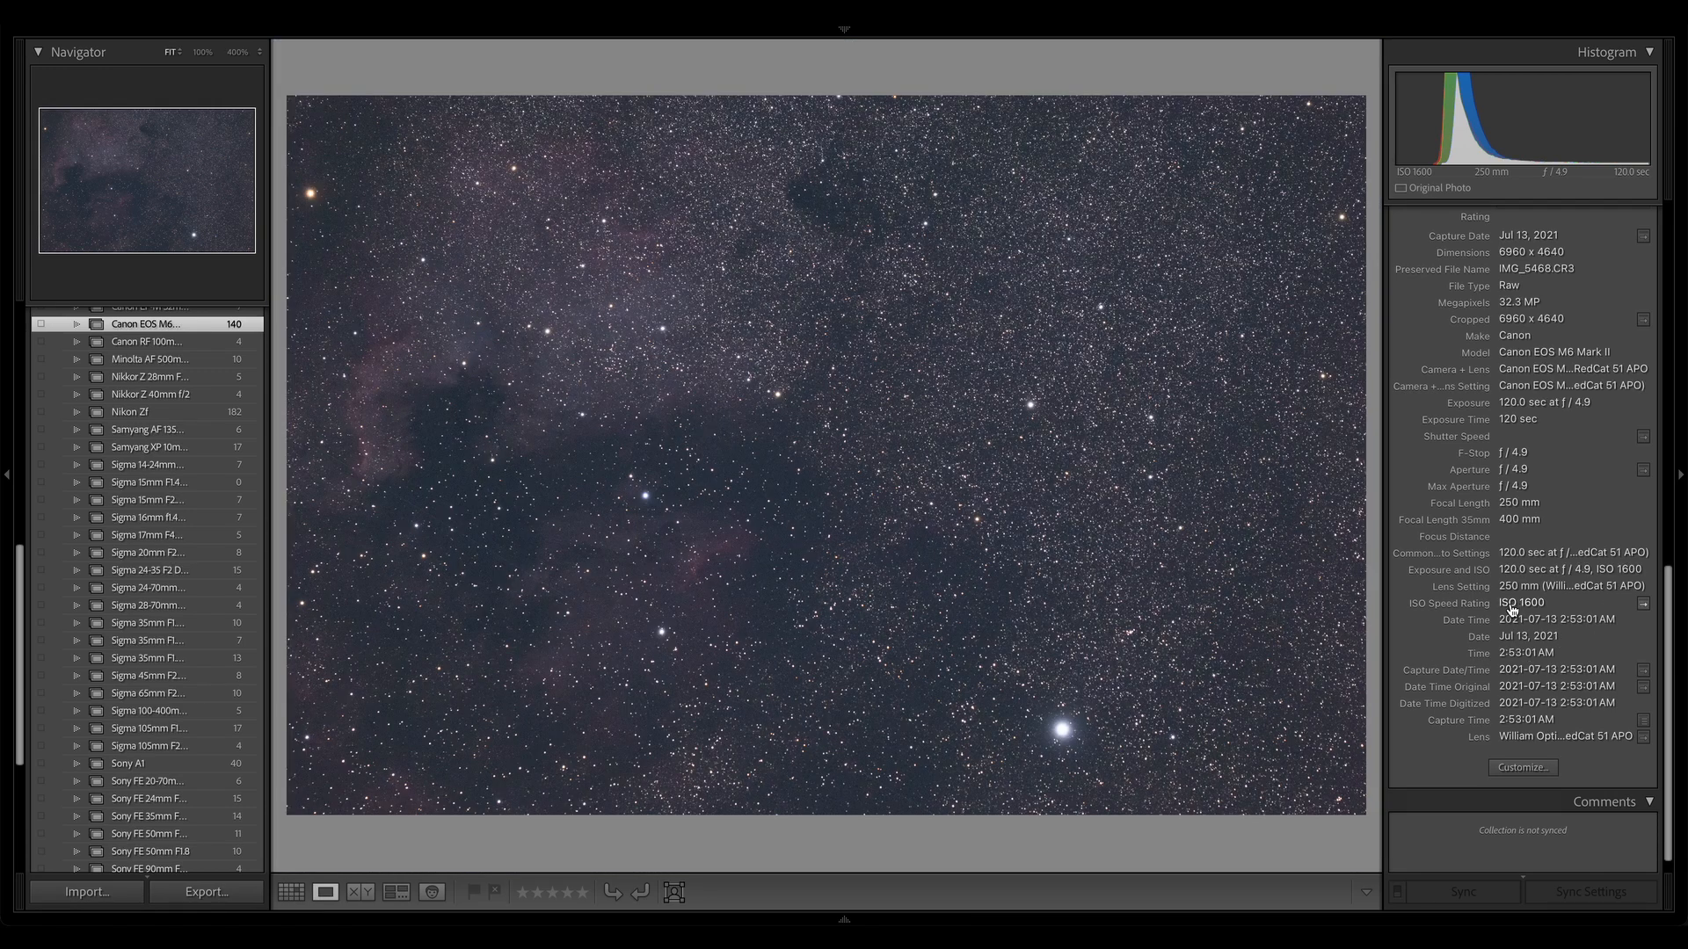
pyautogui.moveTo(1432, 604)
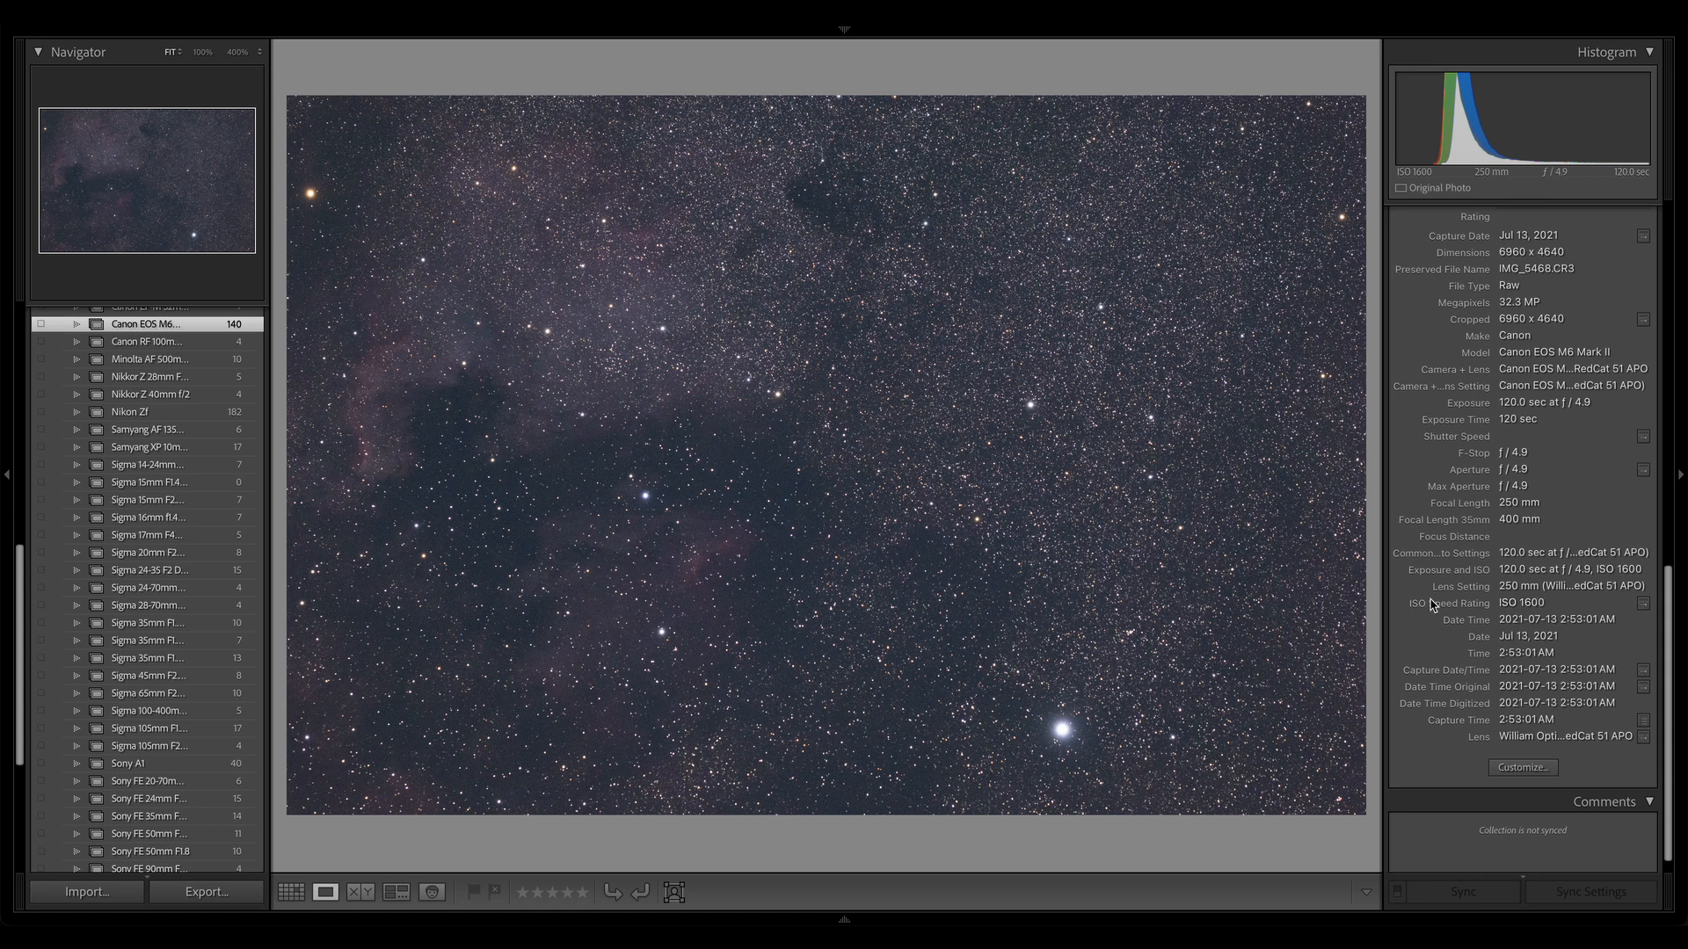
pyautogui.moveTo(1151, 420)
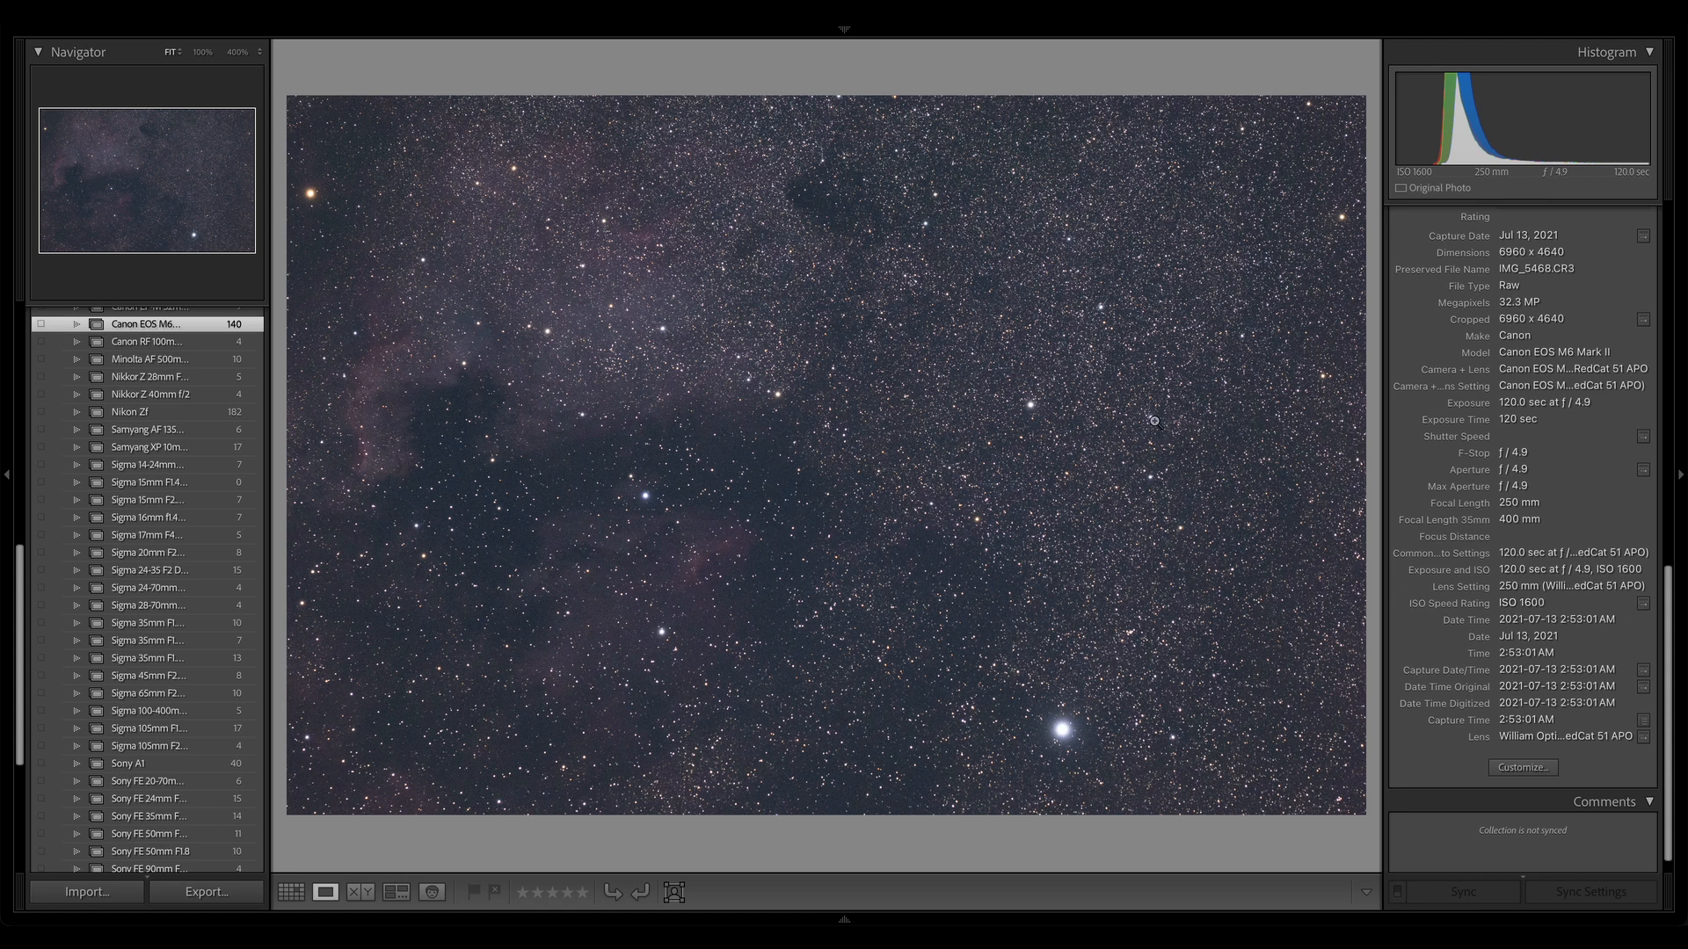
pyautogui.moveTo(1660, 355)
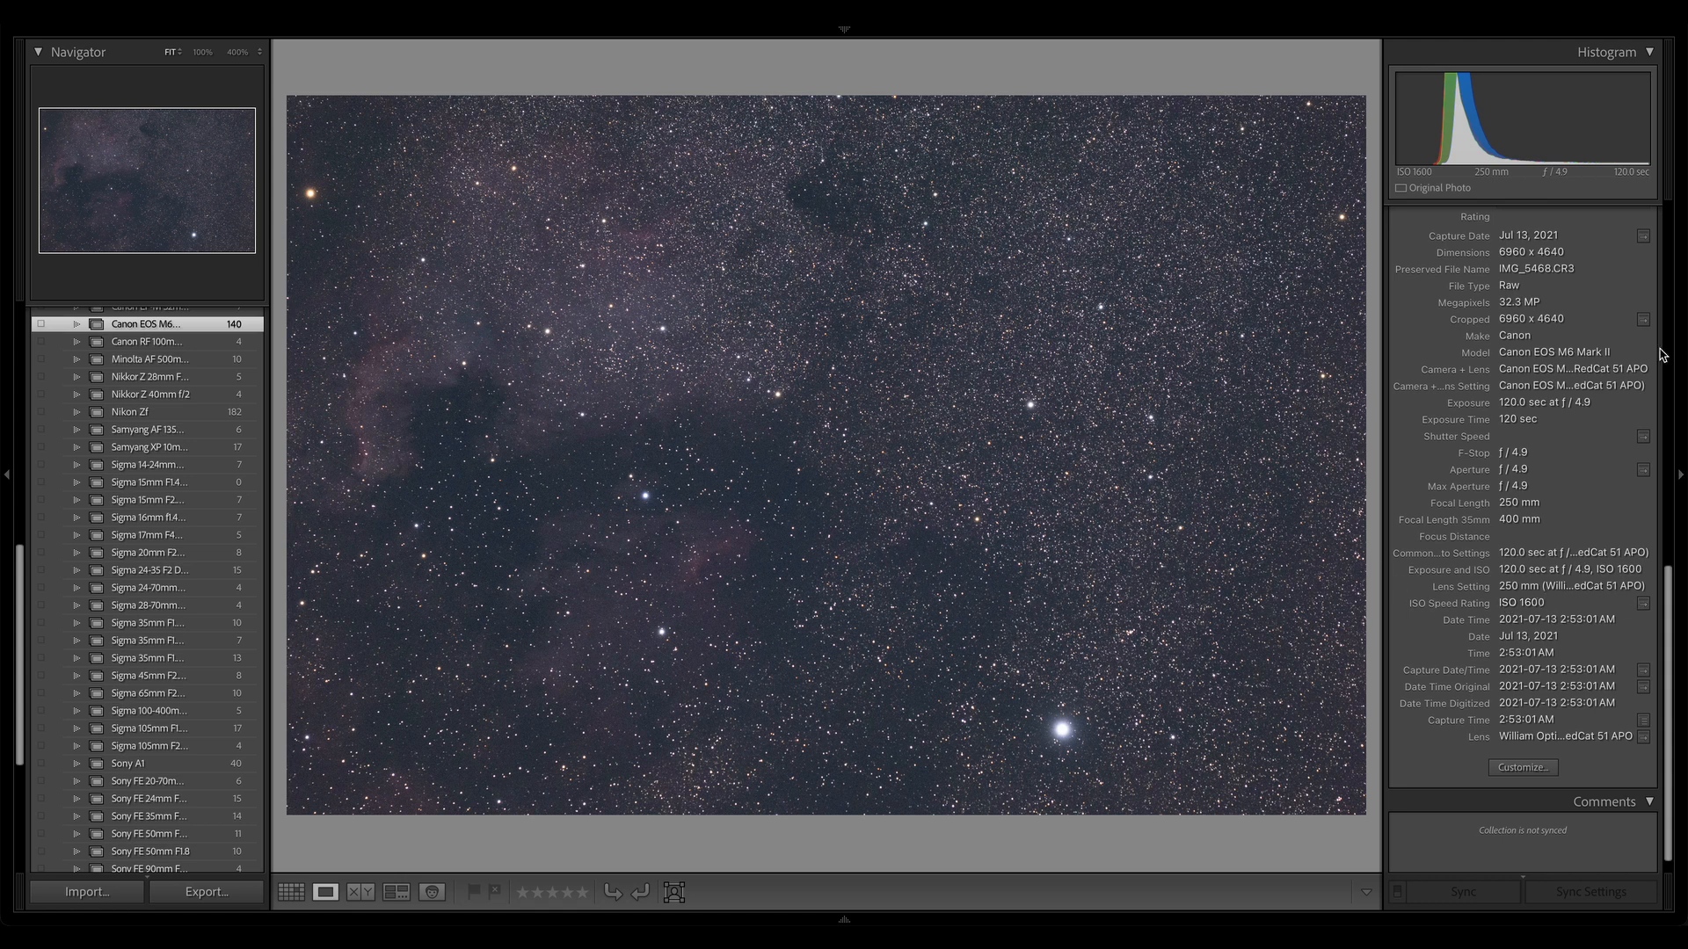
# Return to Grid and open the October 2021 old-barn aurora photo in Loupe.
pyautogui.click(291, 891)
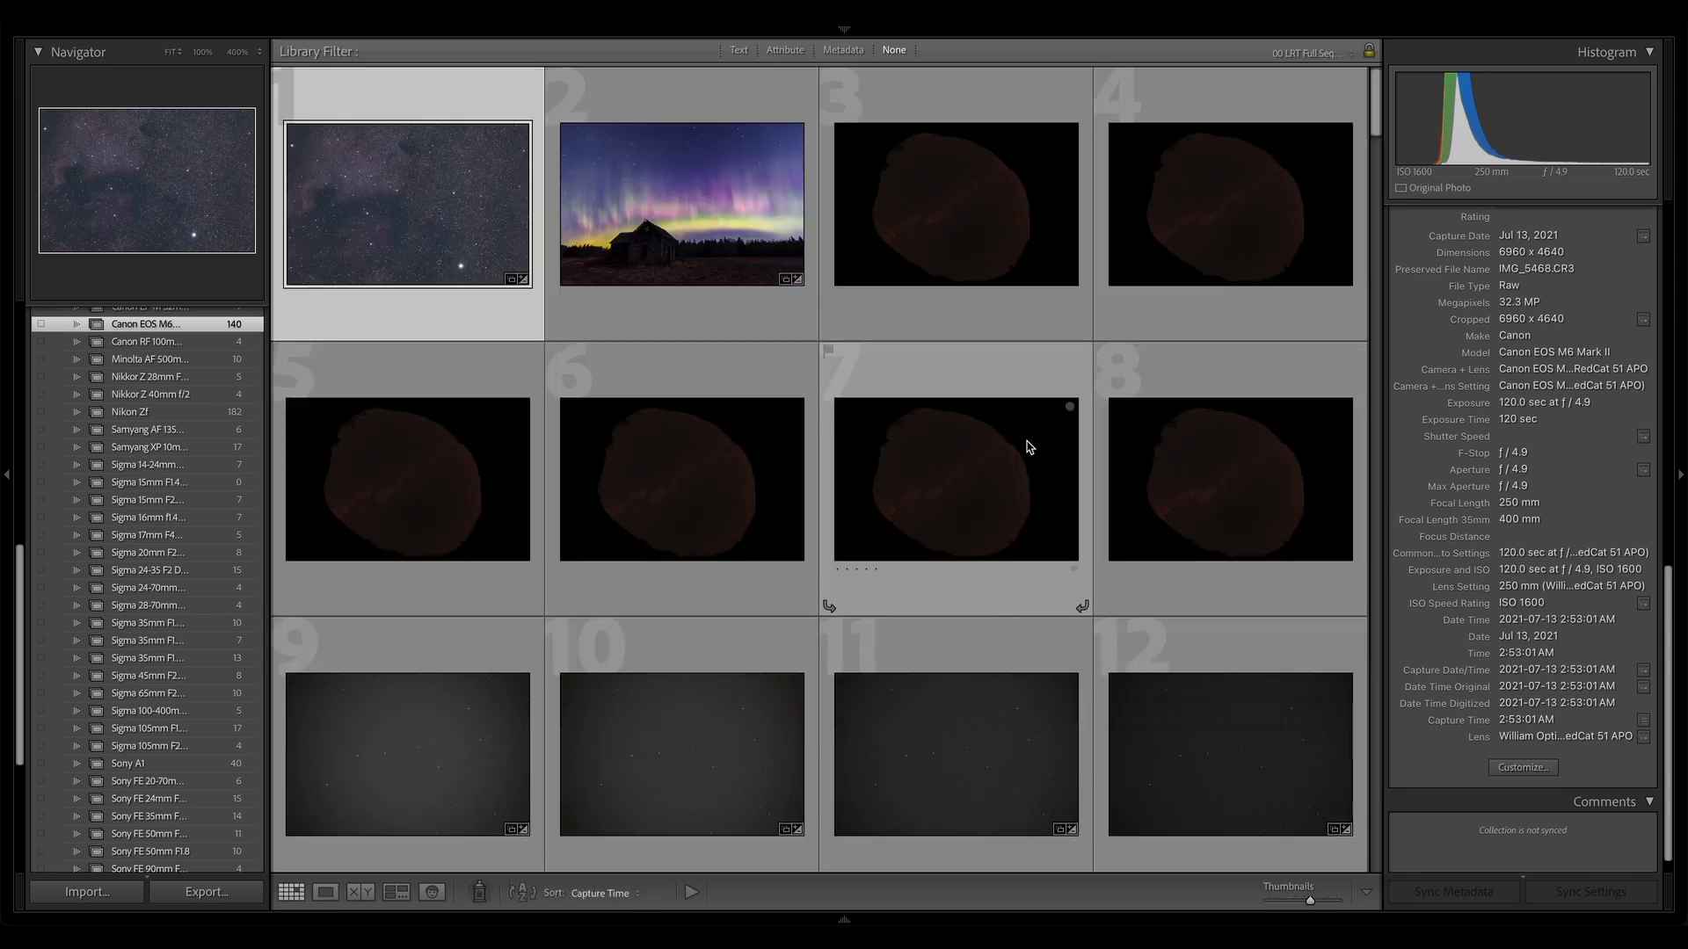
pyautogui.click(680, 205)
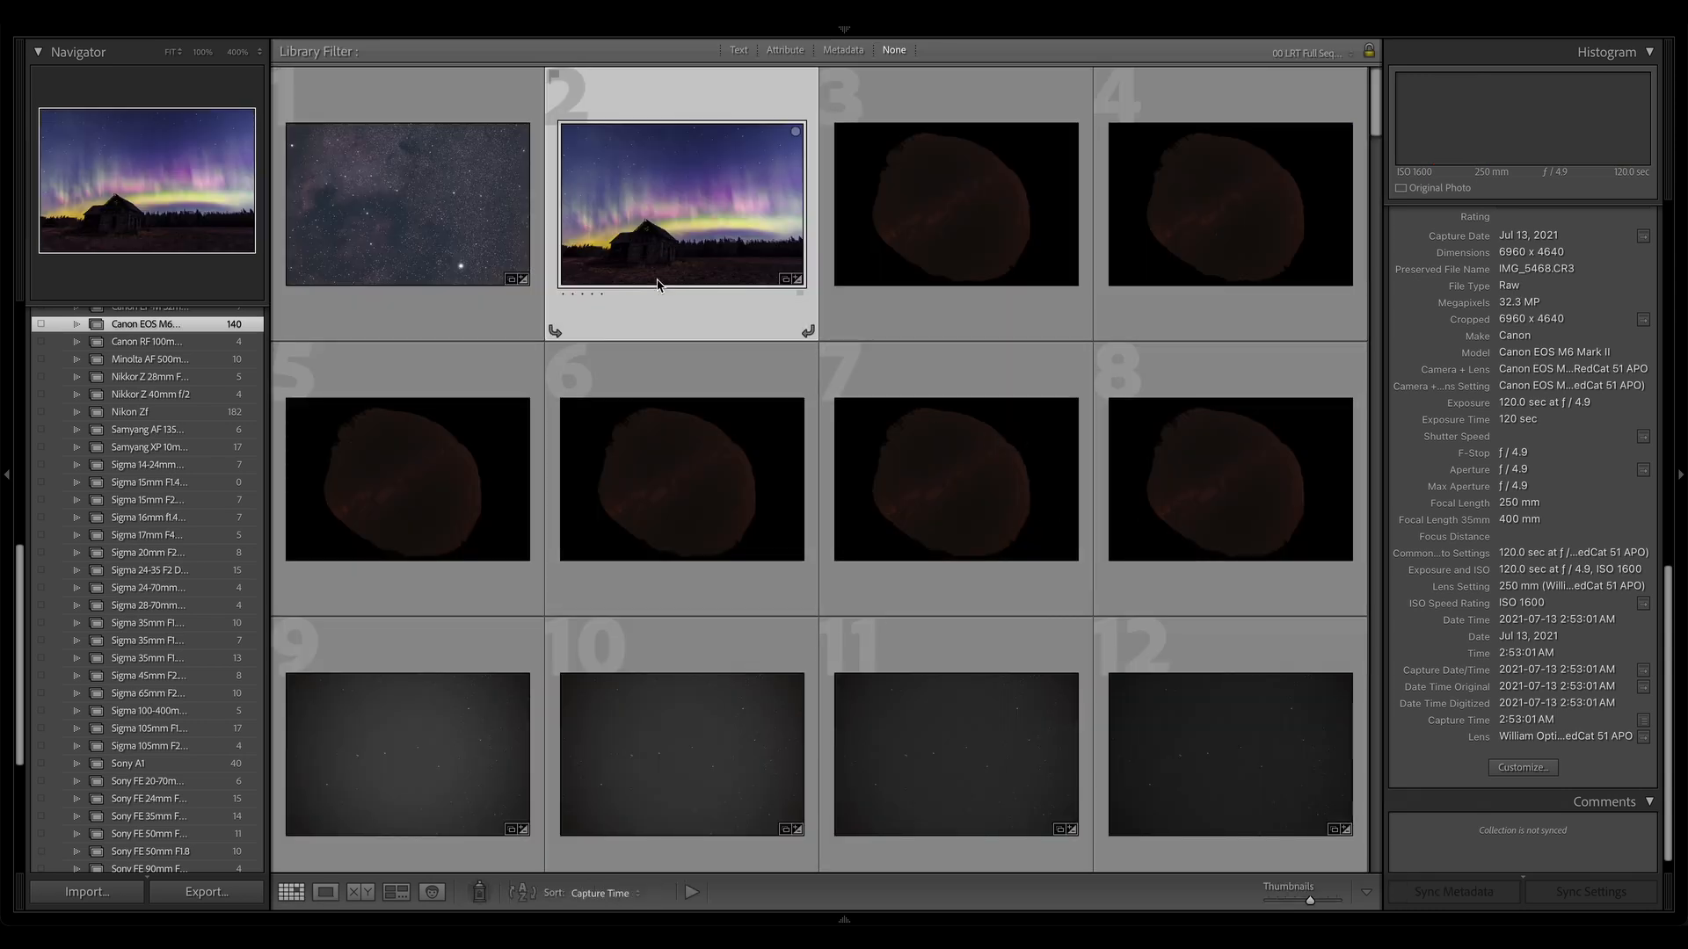
pyautogui.doubleClick(680, 205)
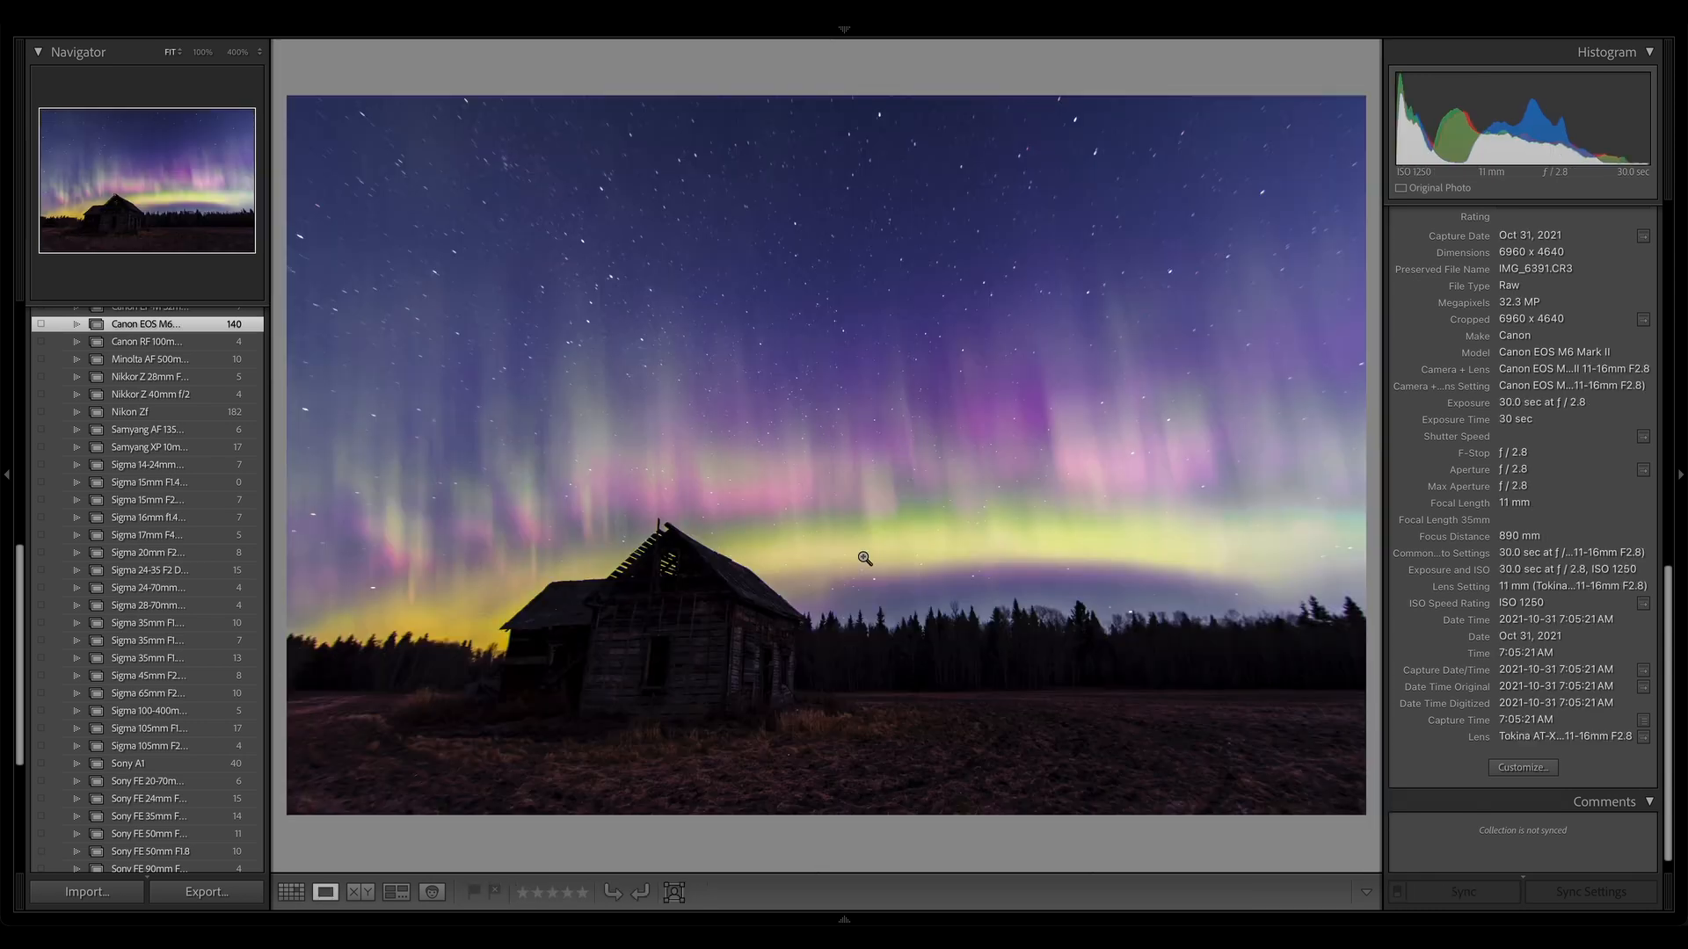
pyautogui.moveTo(951, 614)
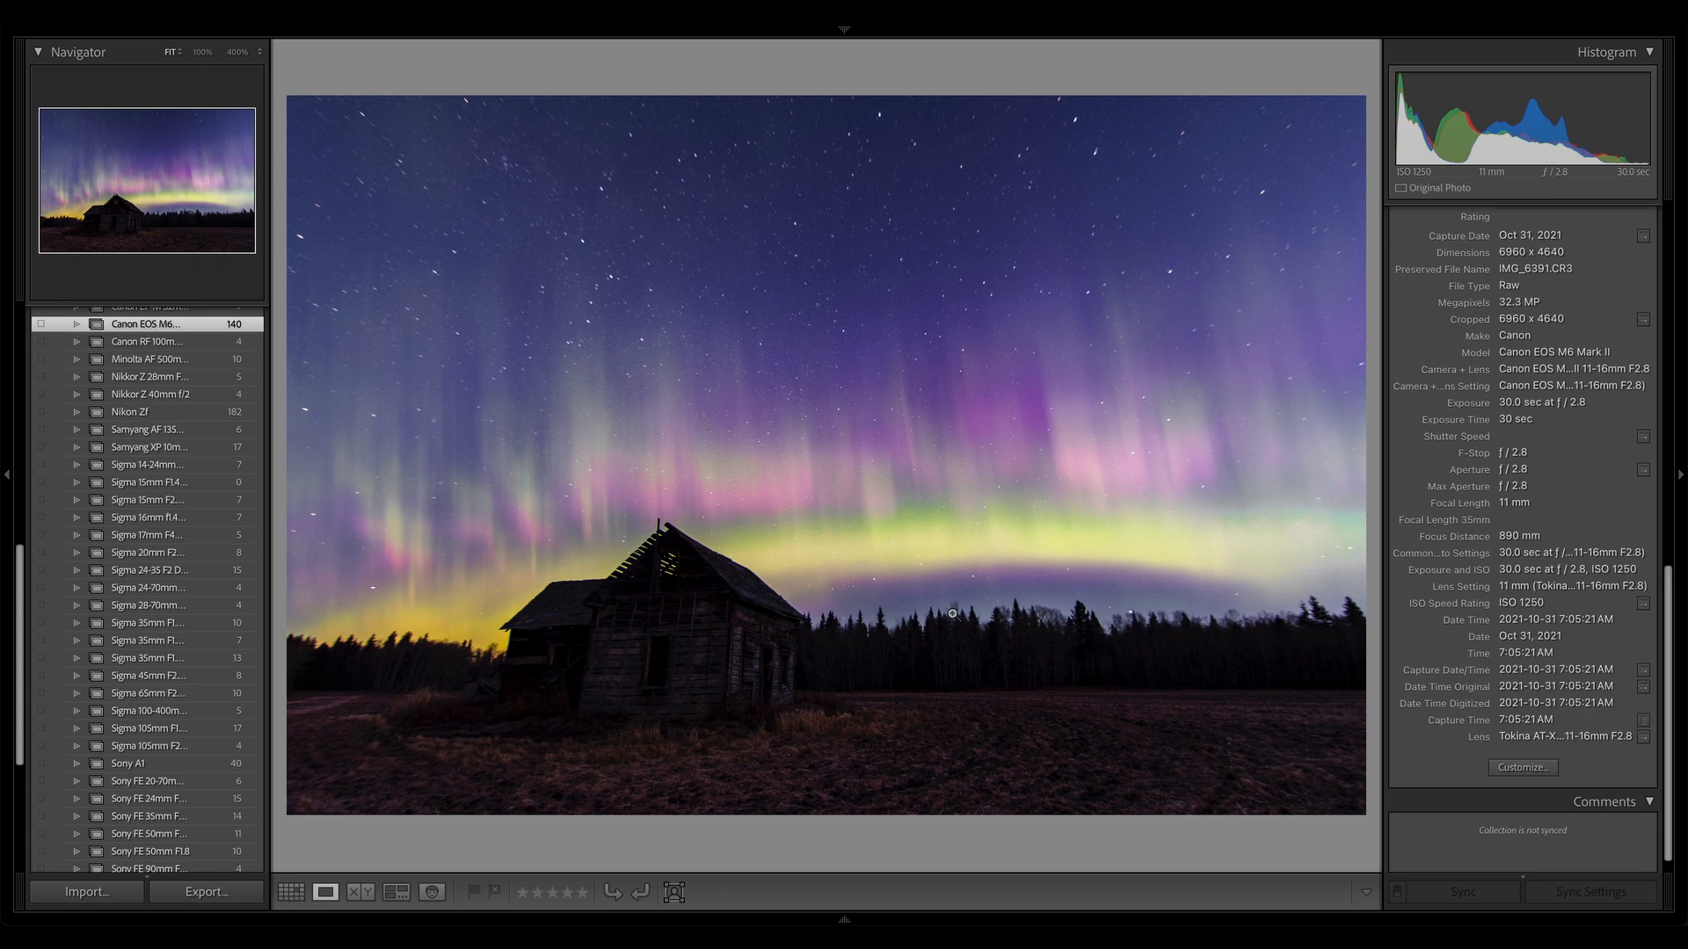
pyautogui.click(291, 892)
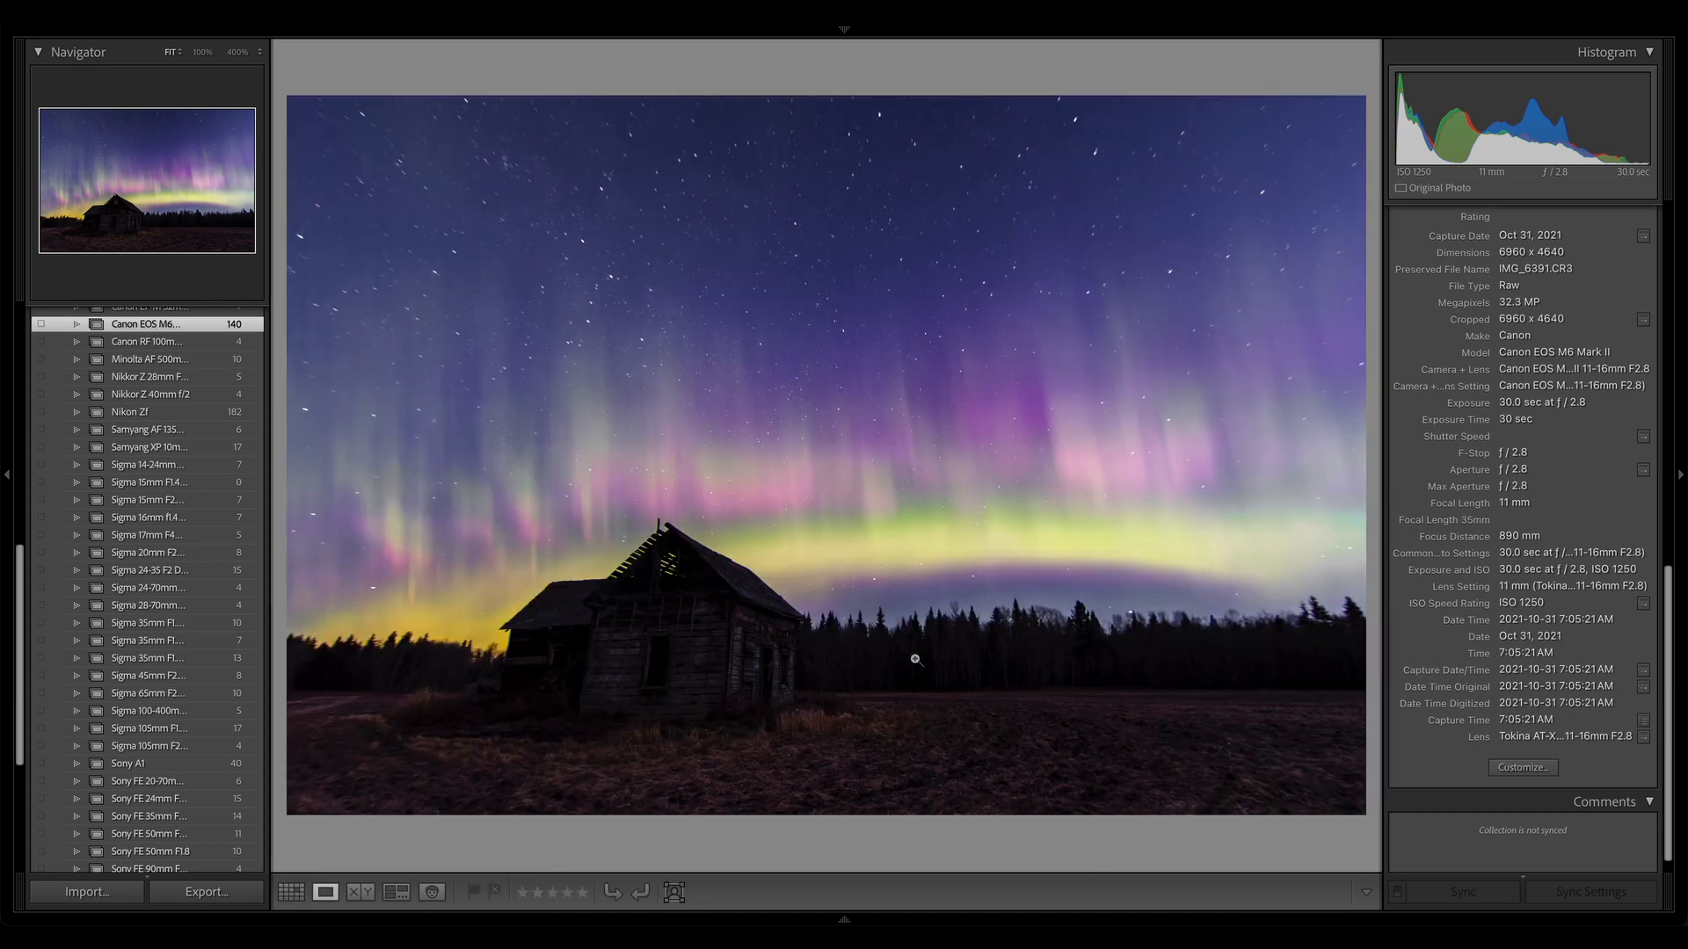
pyautogui.moveTo(834, 430)
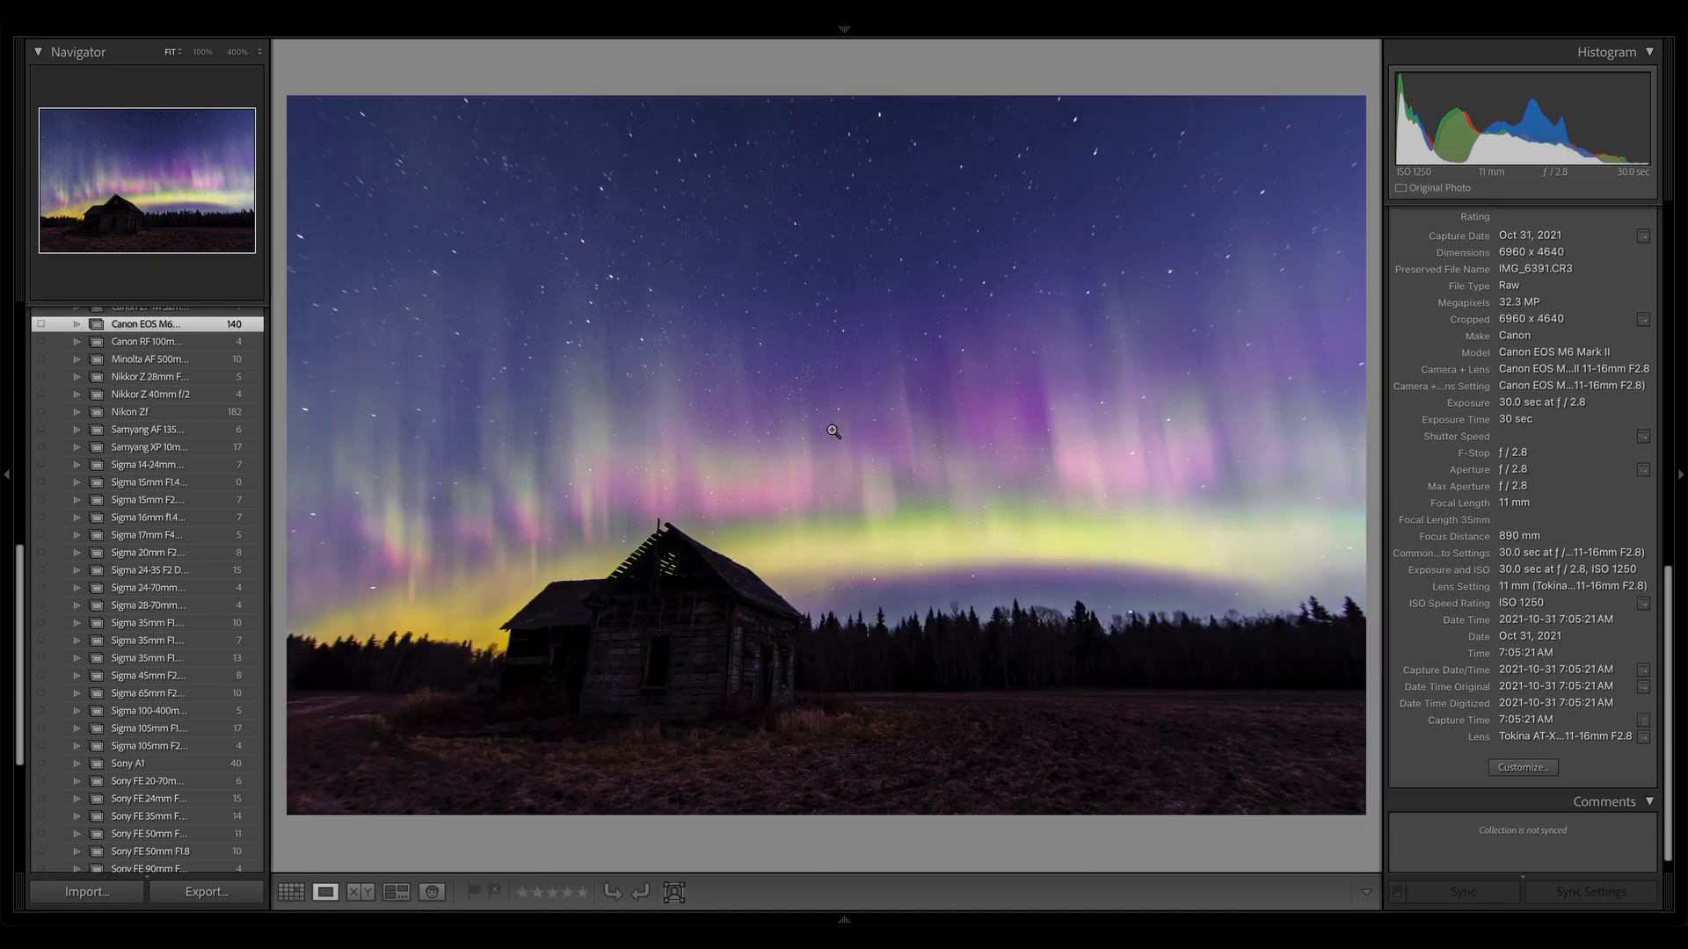
pyautogui.moveTo(1552, 570)
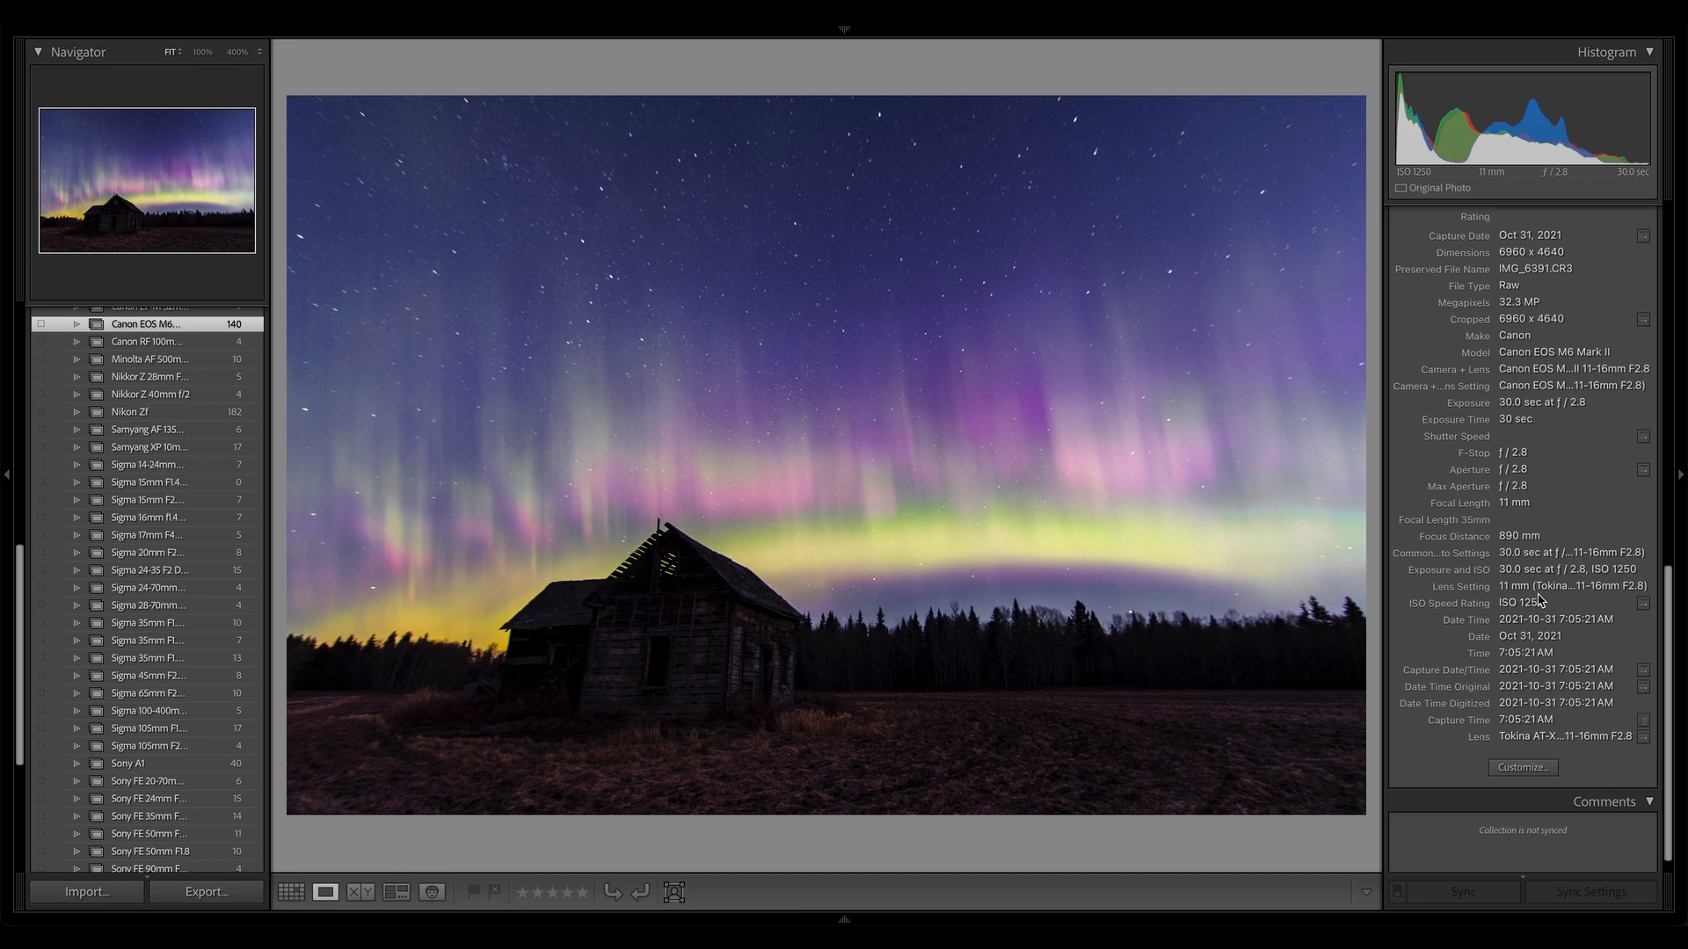
pyautogui.moveTo(421, 320)
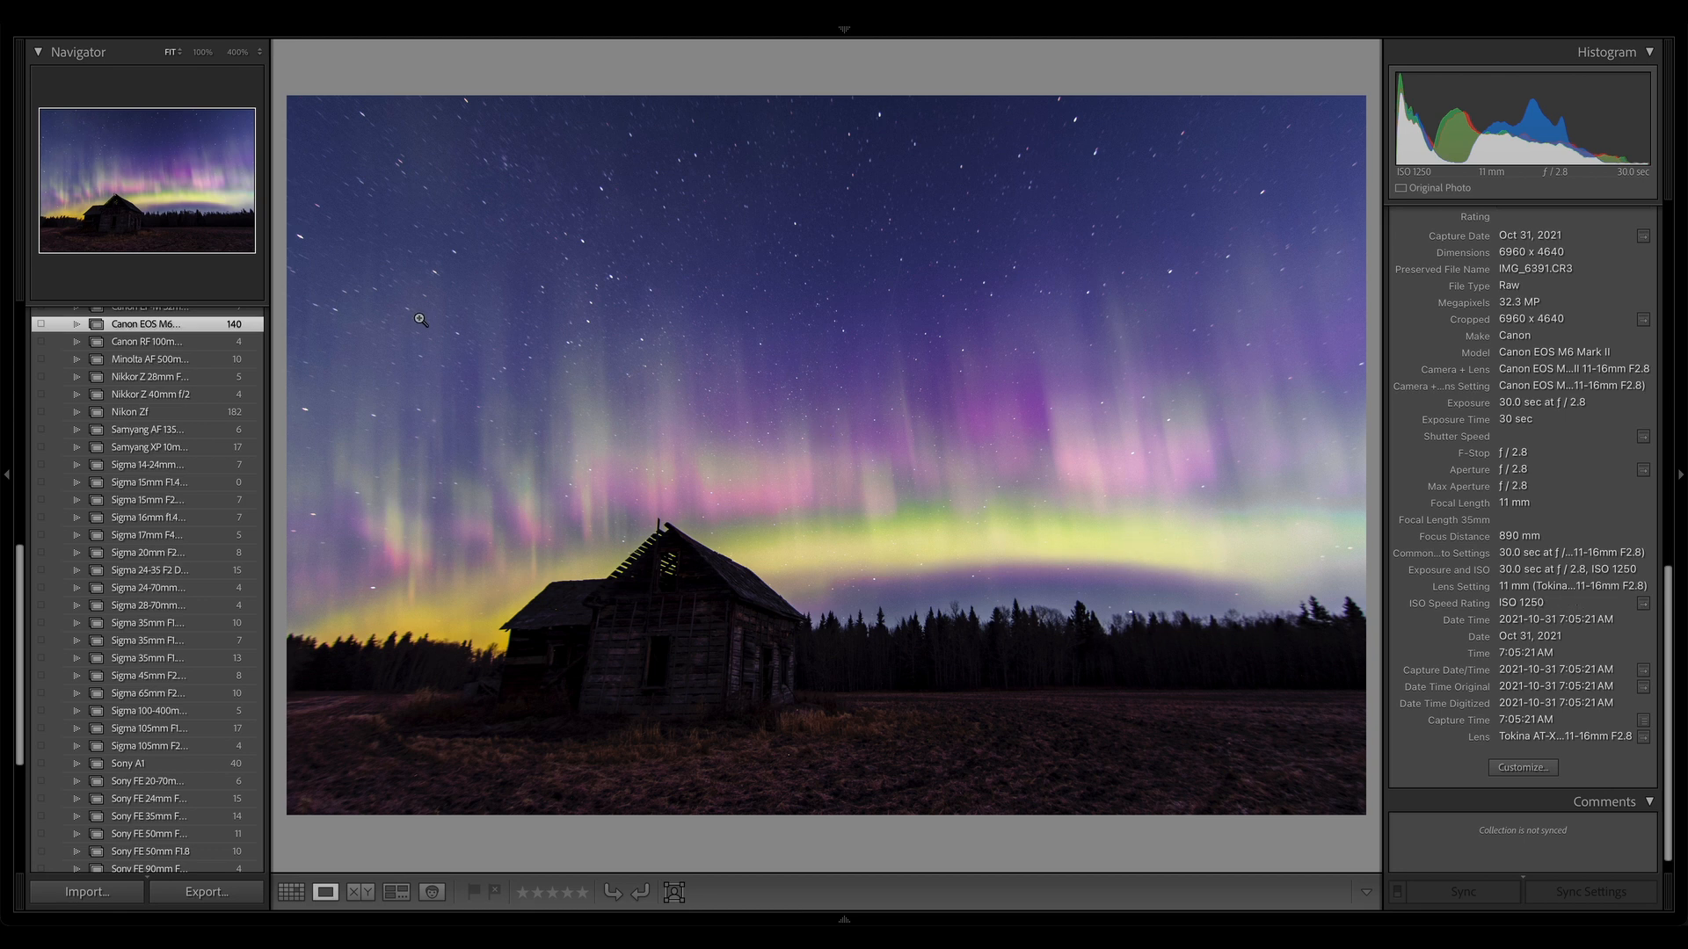
pyautogui.moveTo(441, 203)
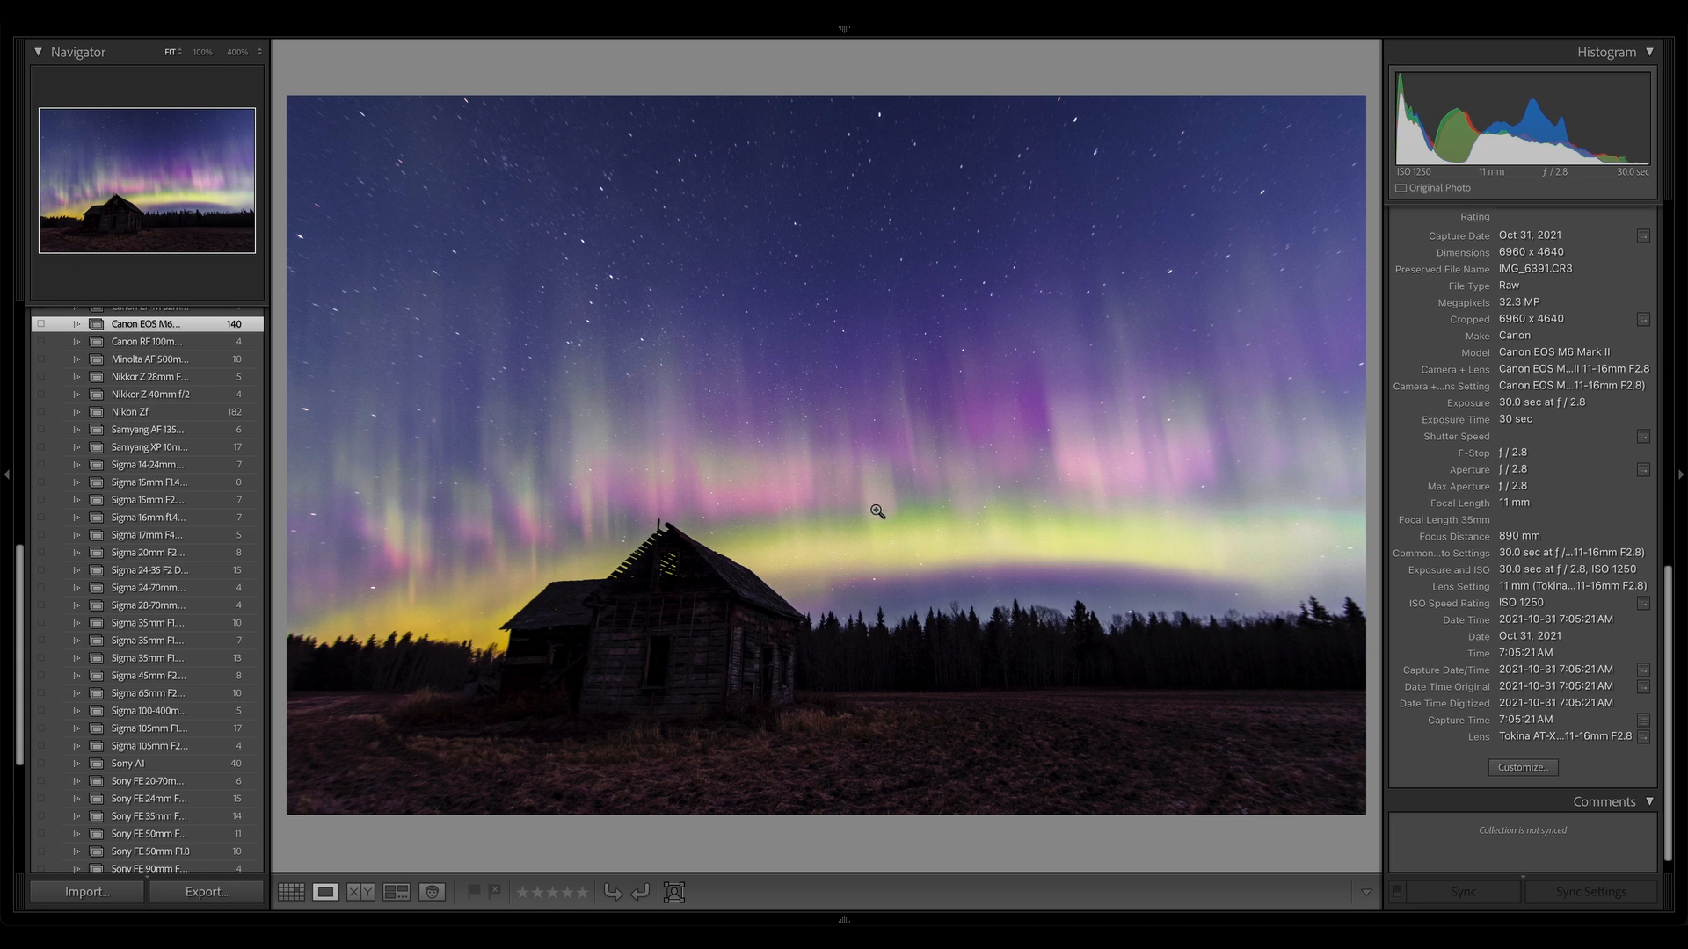
pyautogui.moveTo(1069, 507)
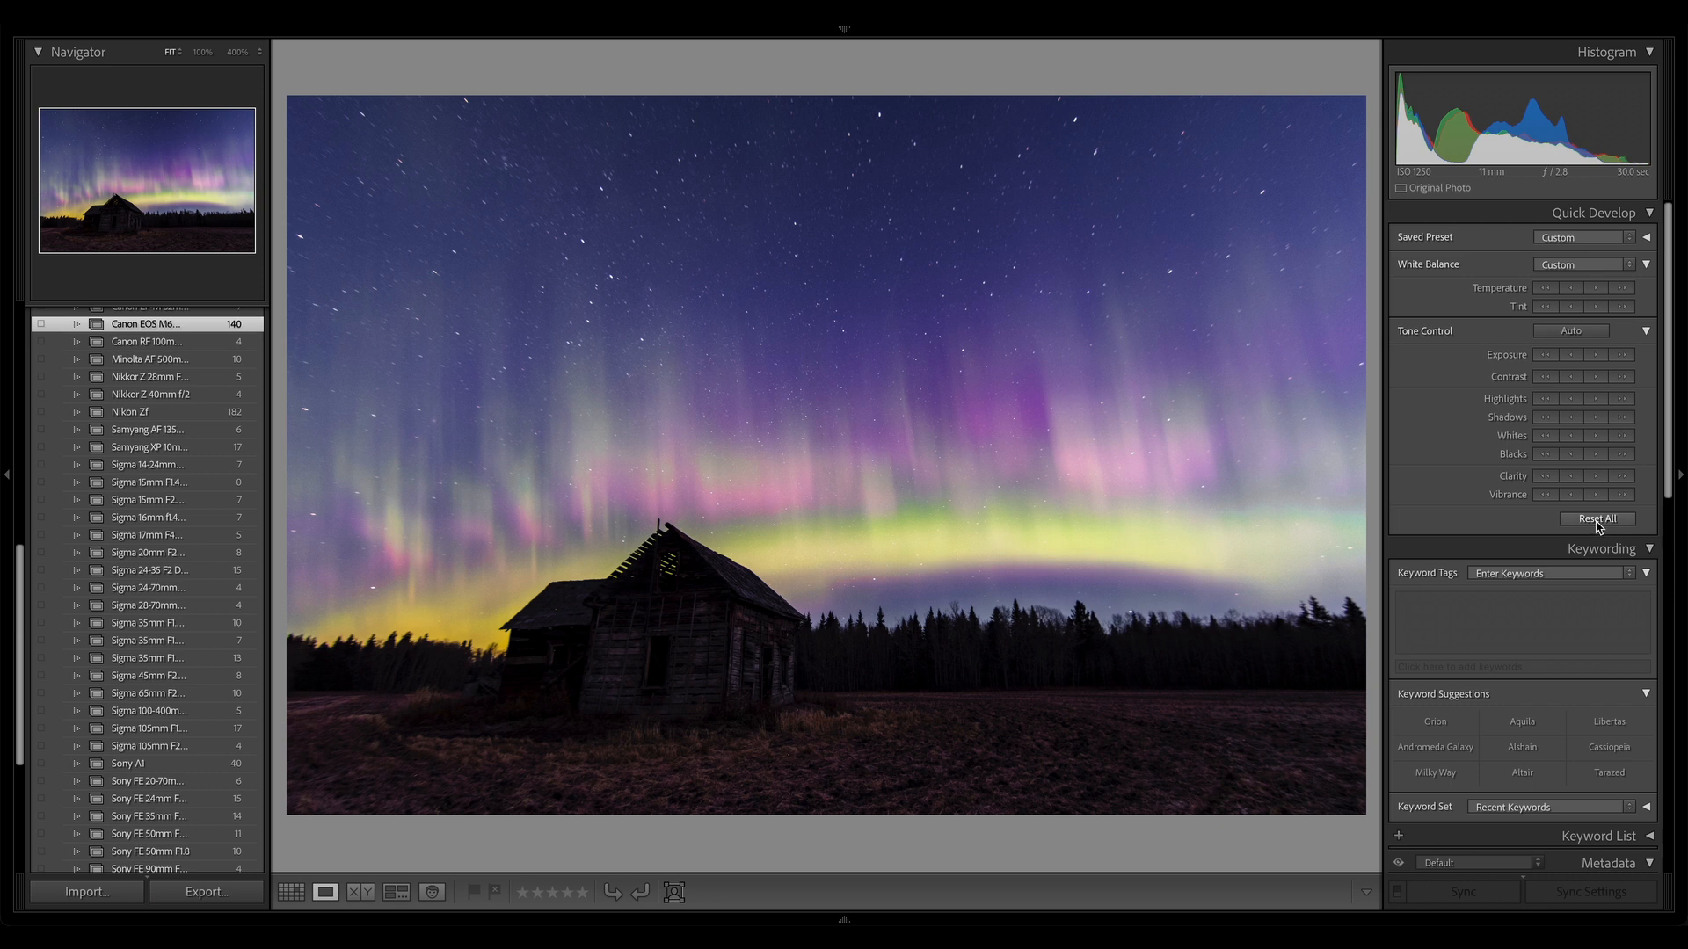
# Reset all Quick Develop edits on the barn-aurora photo, then undo once with Ctrl+Z.
pyautogui.click(1597, 518)
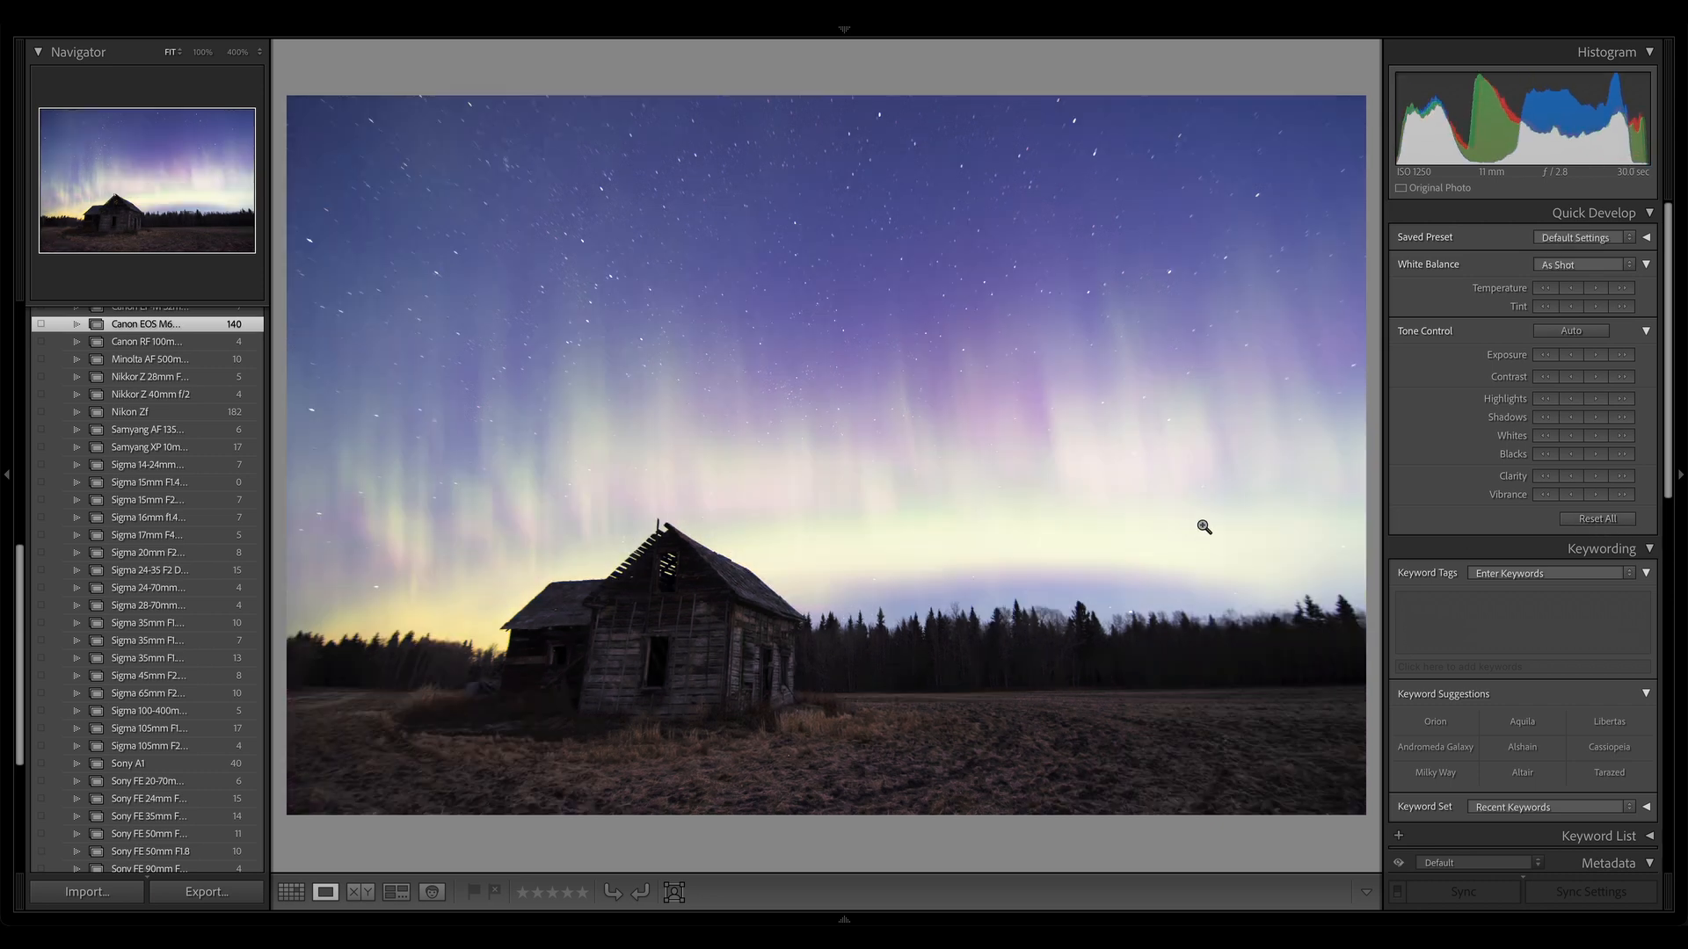
pyautogui.moveTo(1073, 341)
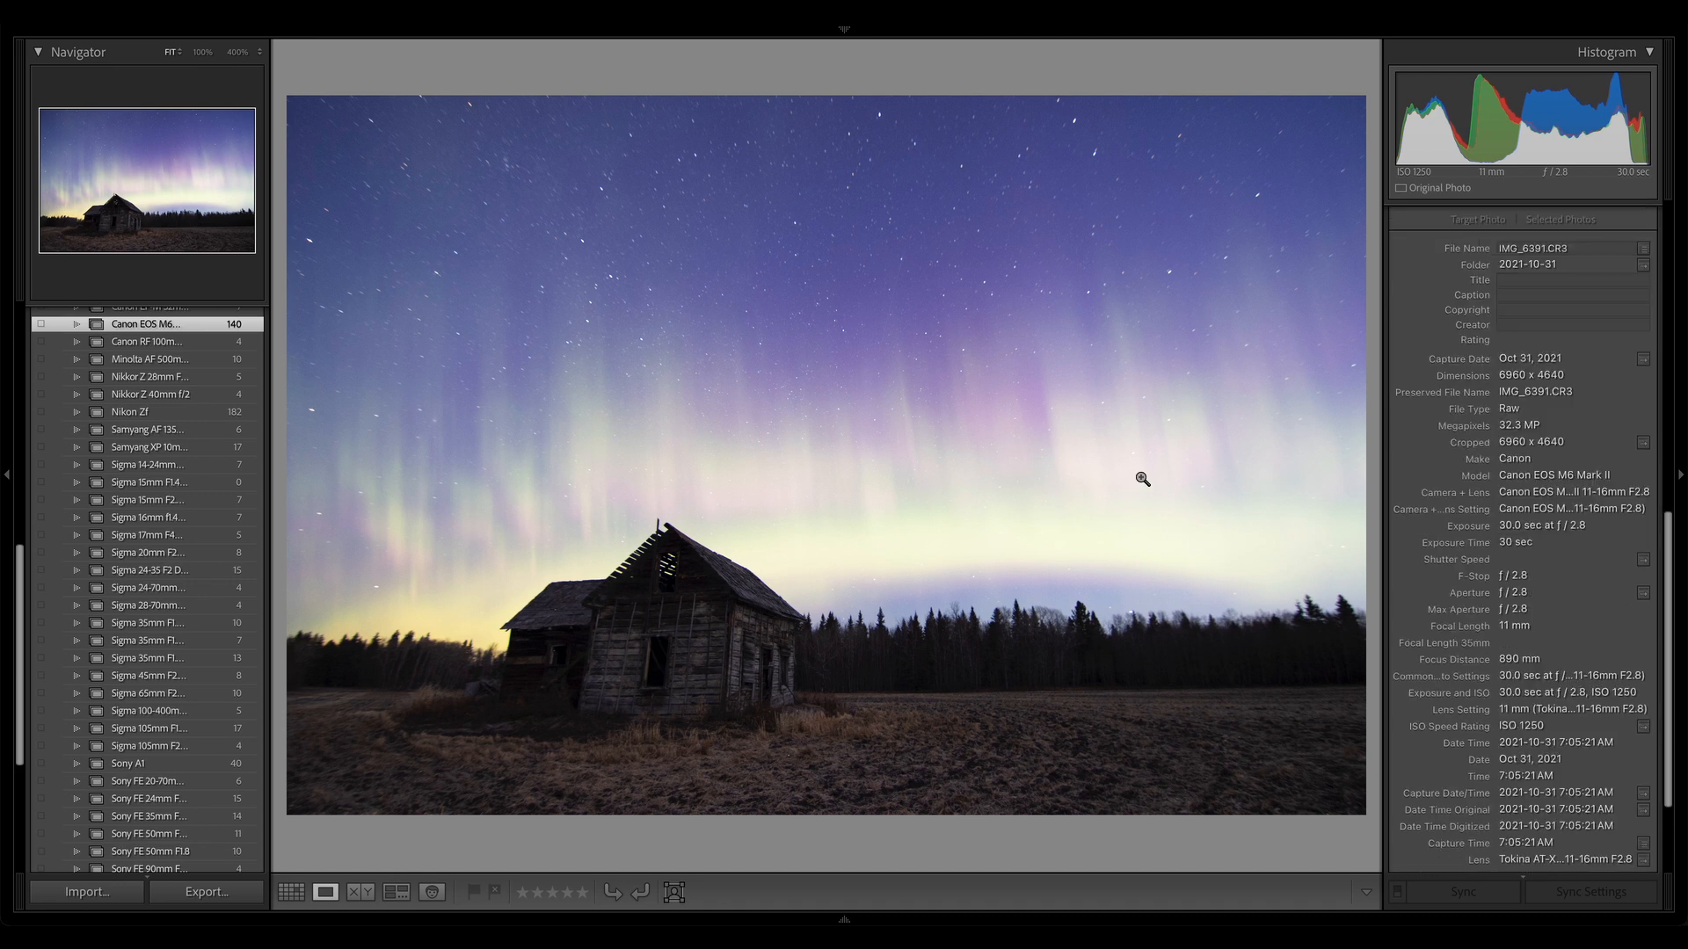
pyautogui.moveTo(477, 442)
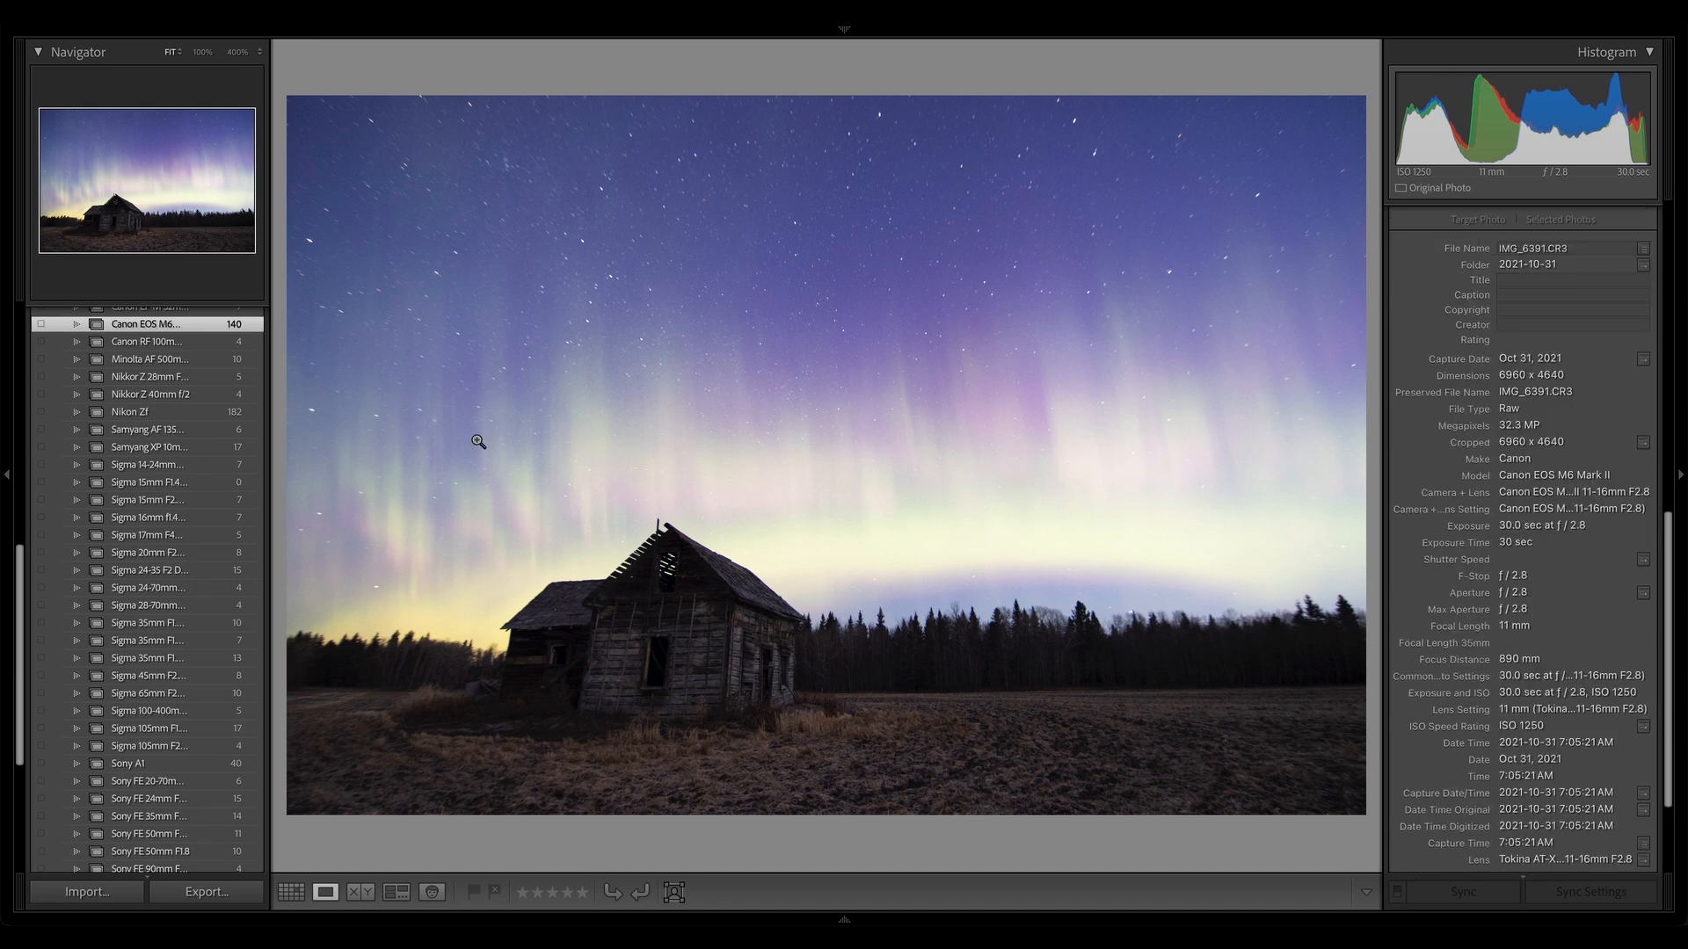
pyautogui.moveTo(642, 455)
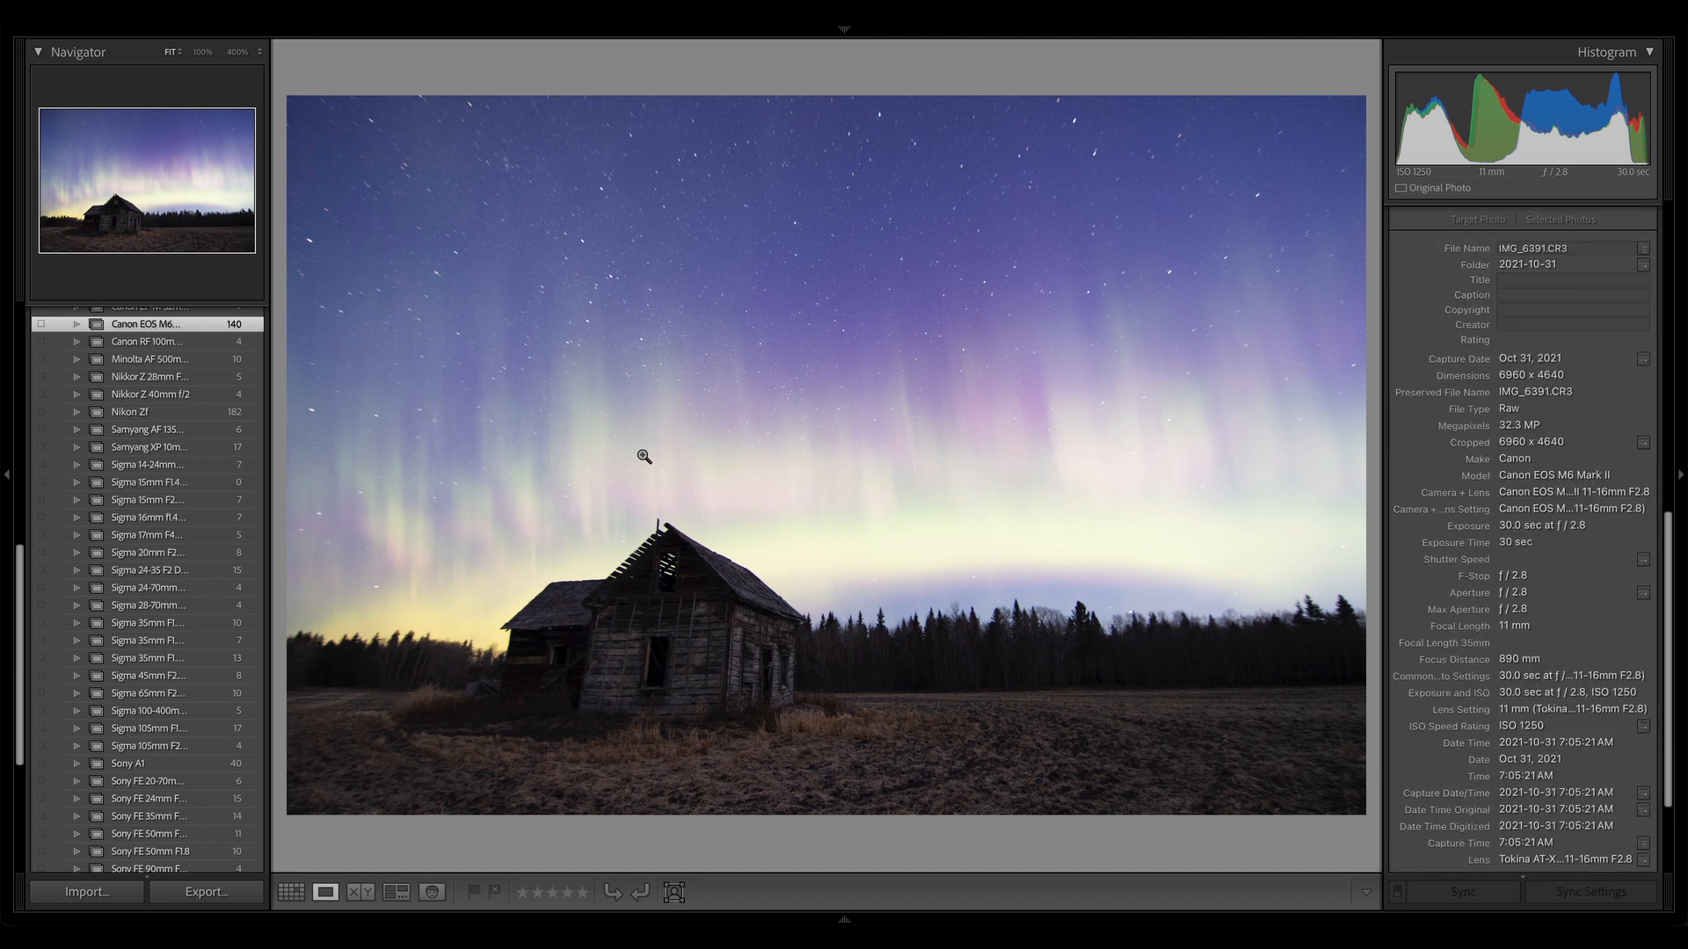
pyautogui.press('ctrl+z')
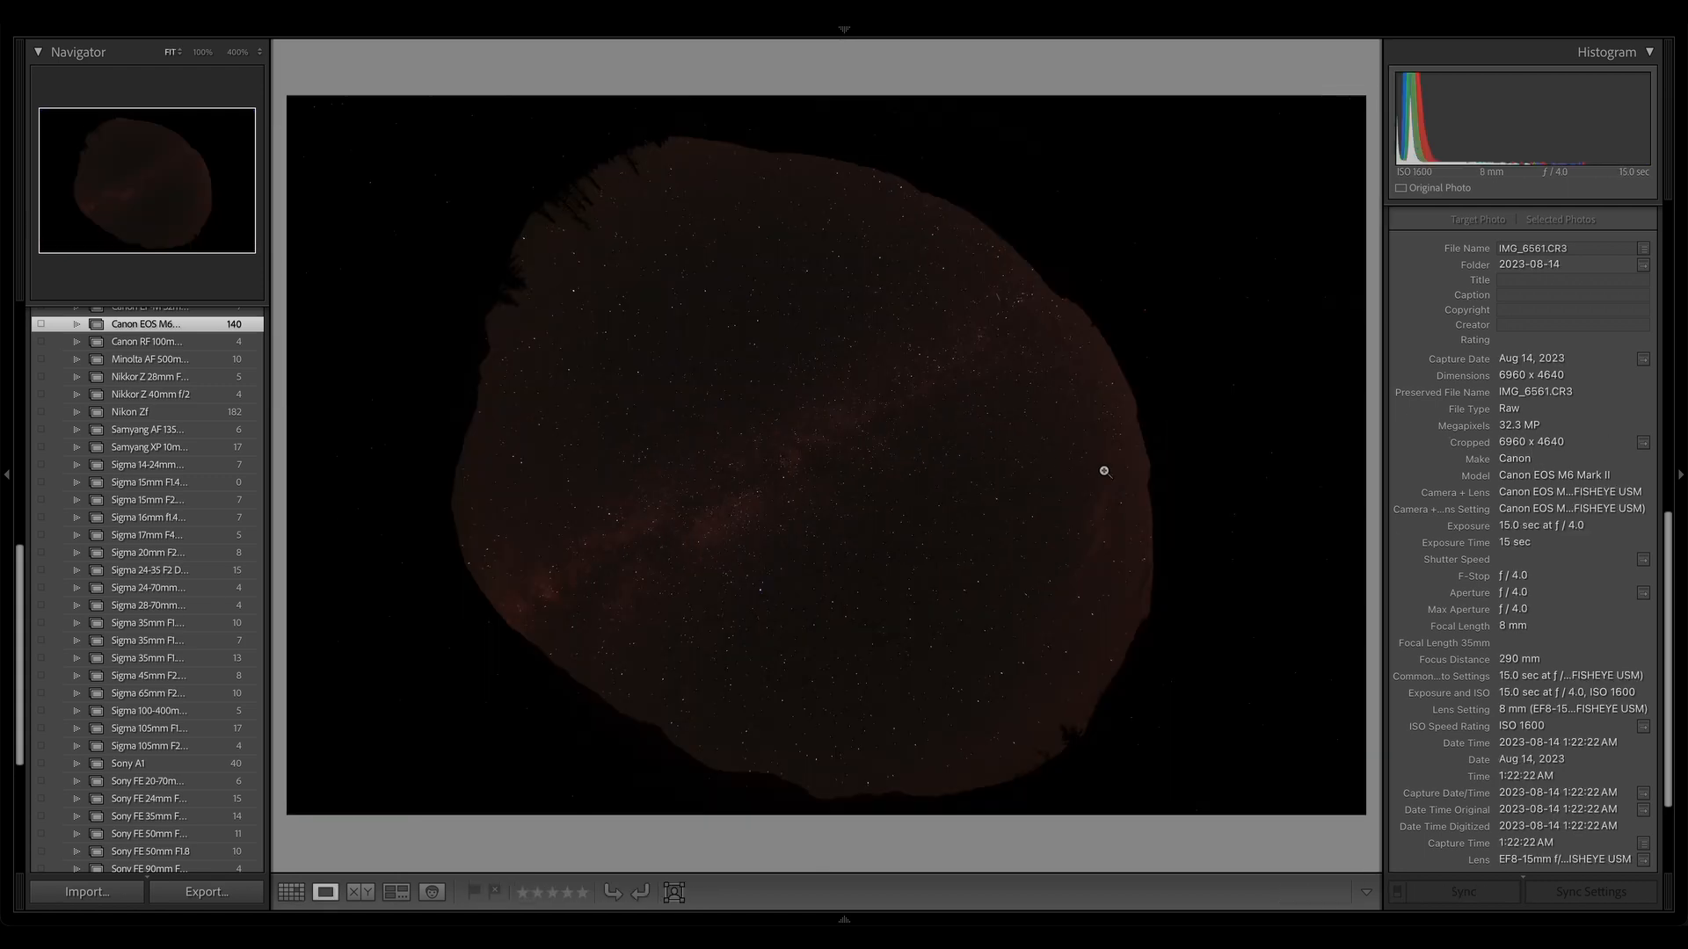
pyautogui.moveTo(1621, 621)
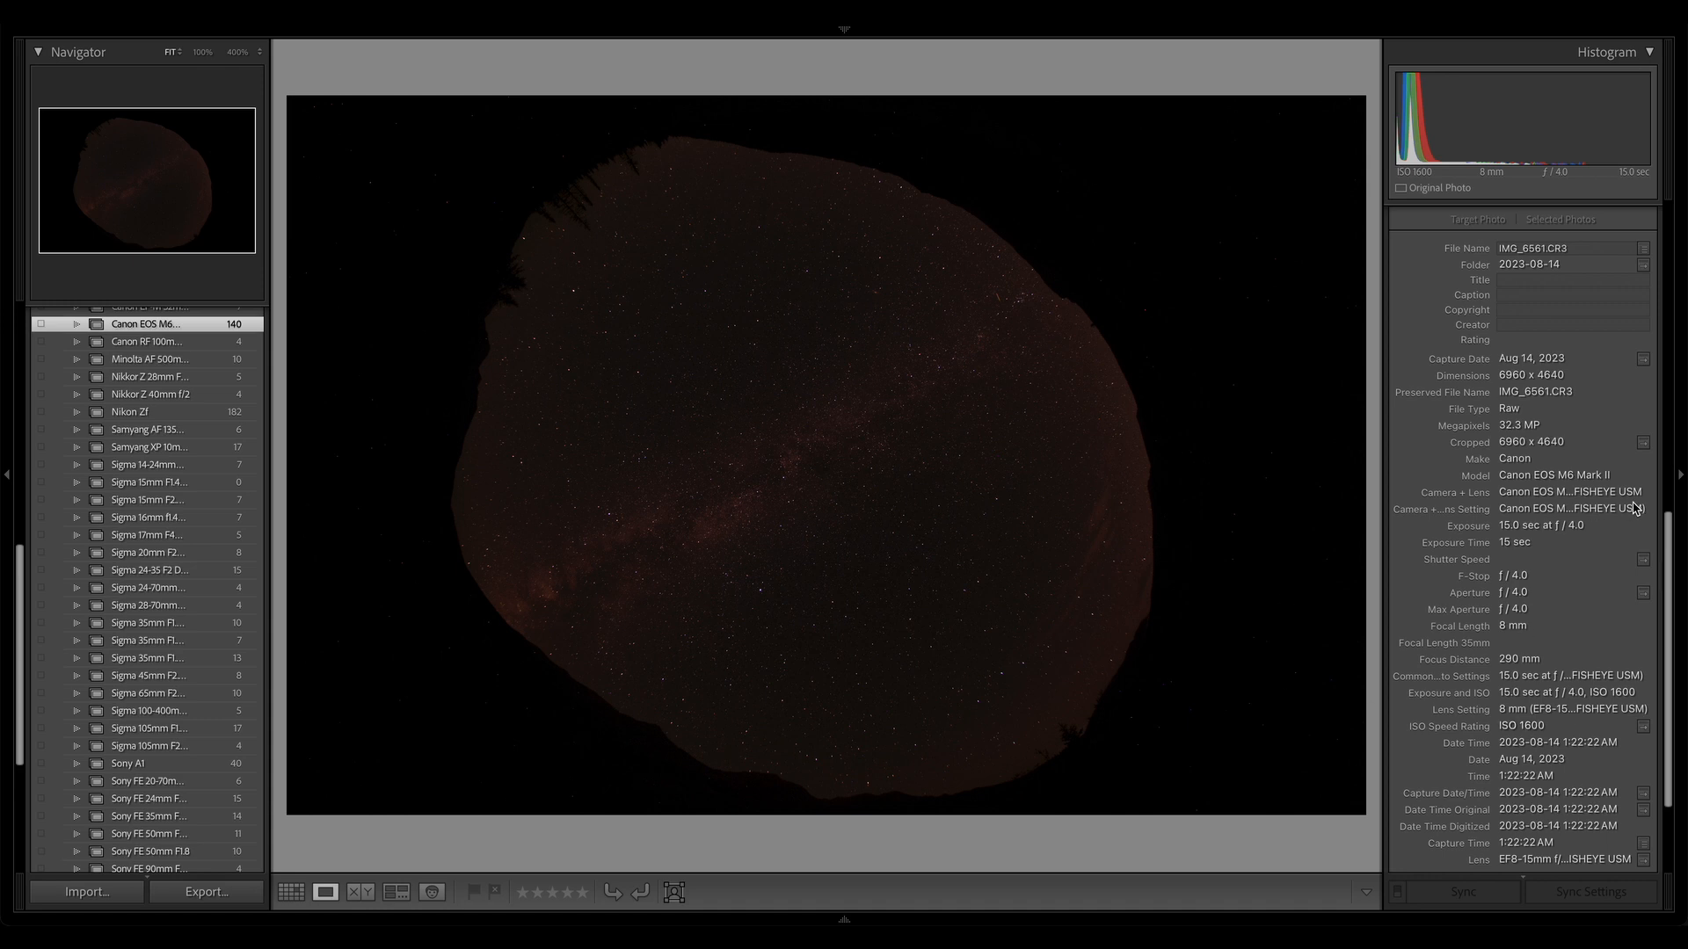
pyautogui.moveTo(1596, 671)
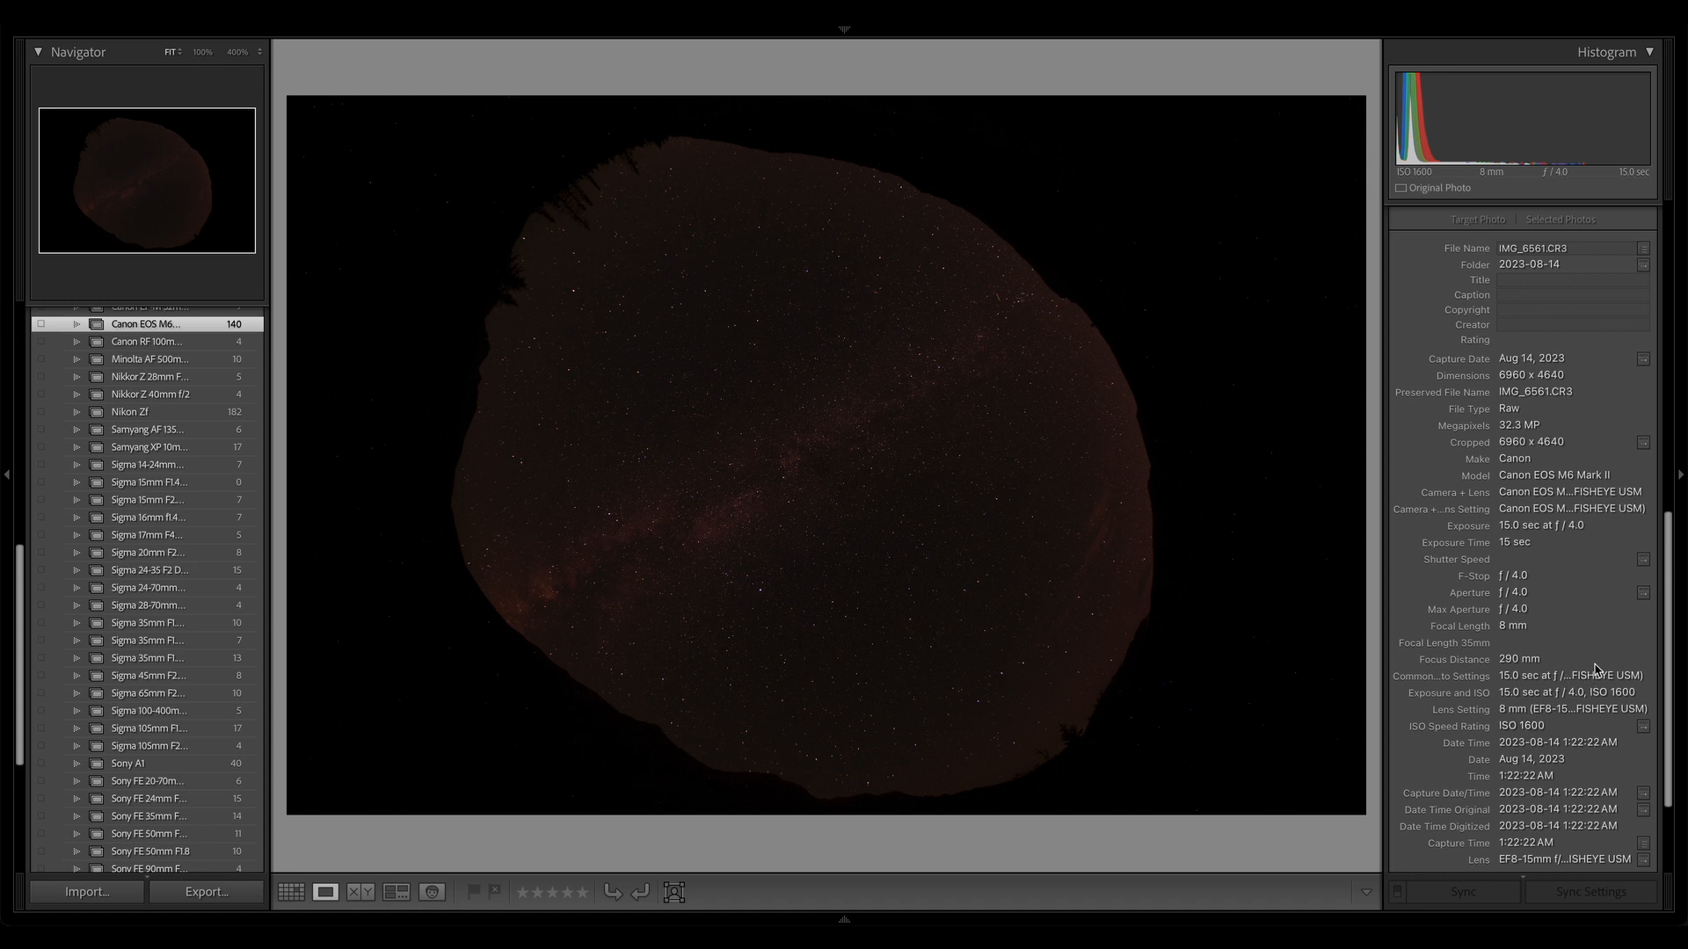
pyautogui.moveTo(1619, 580)
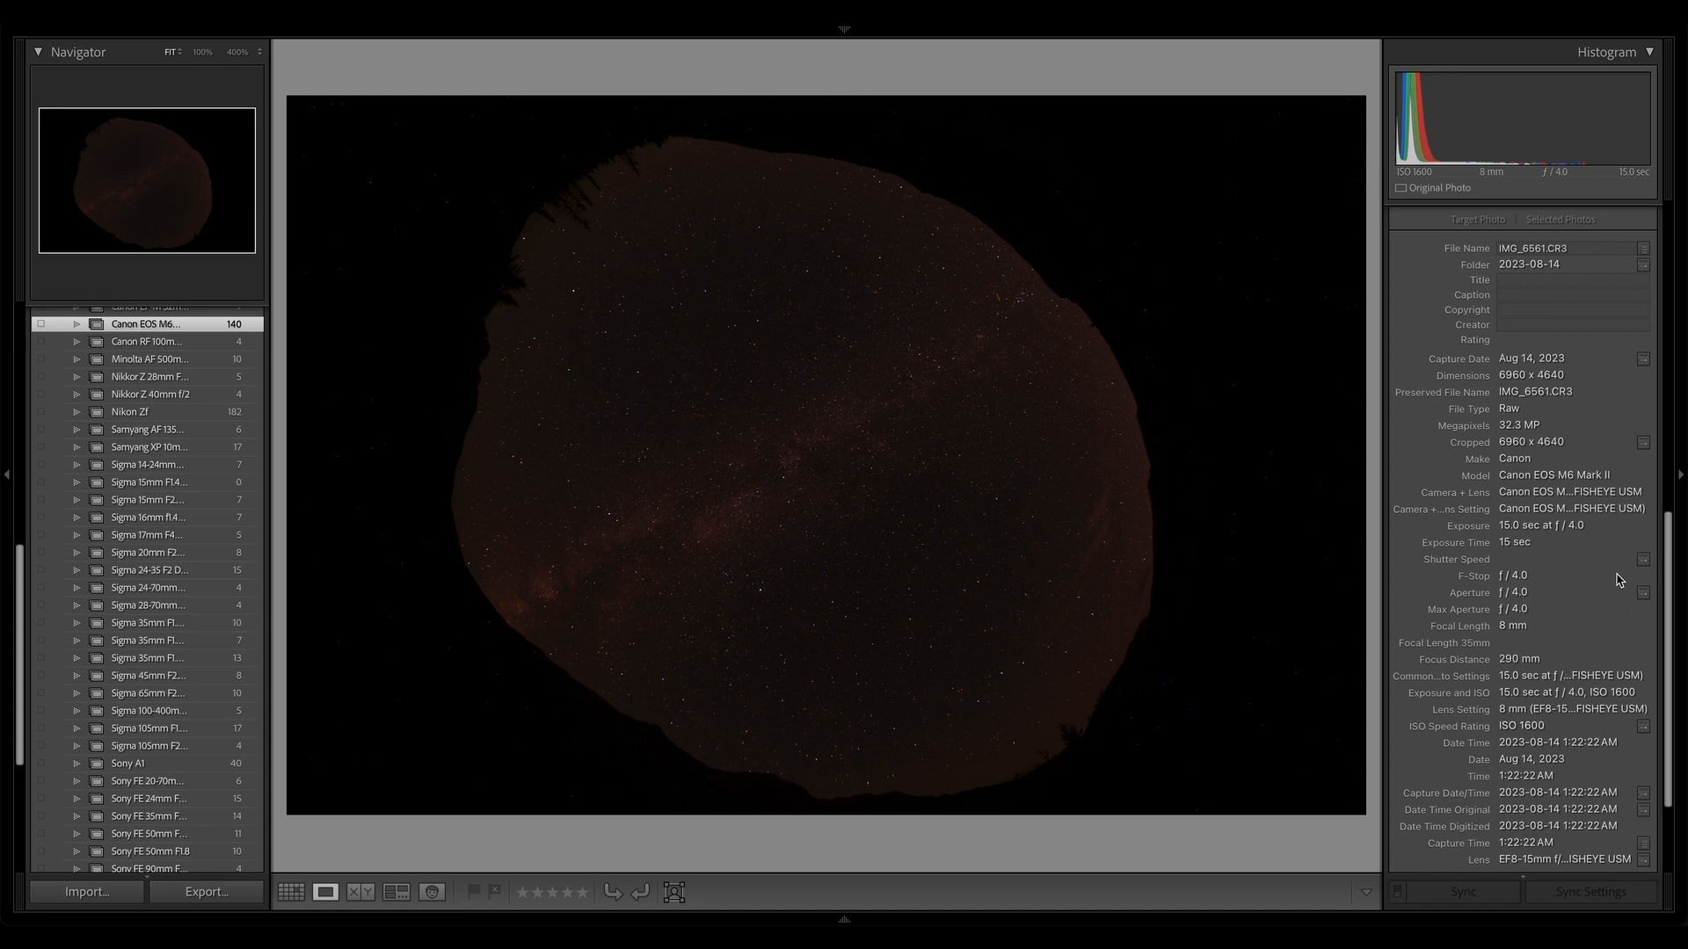
pyautogui.moveTo(925, 527)
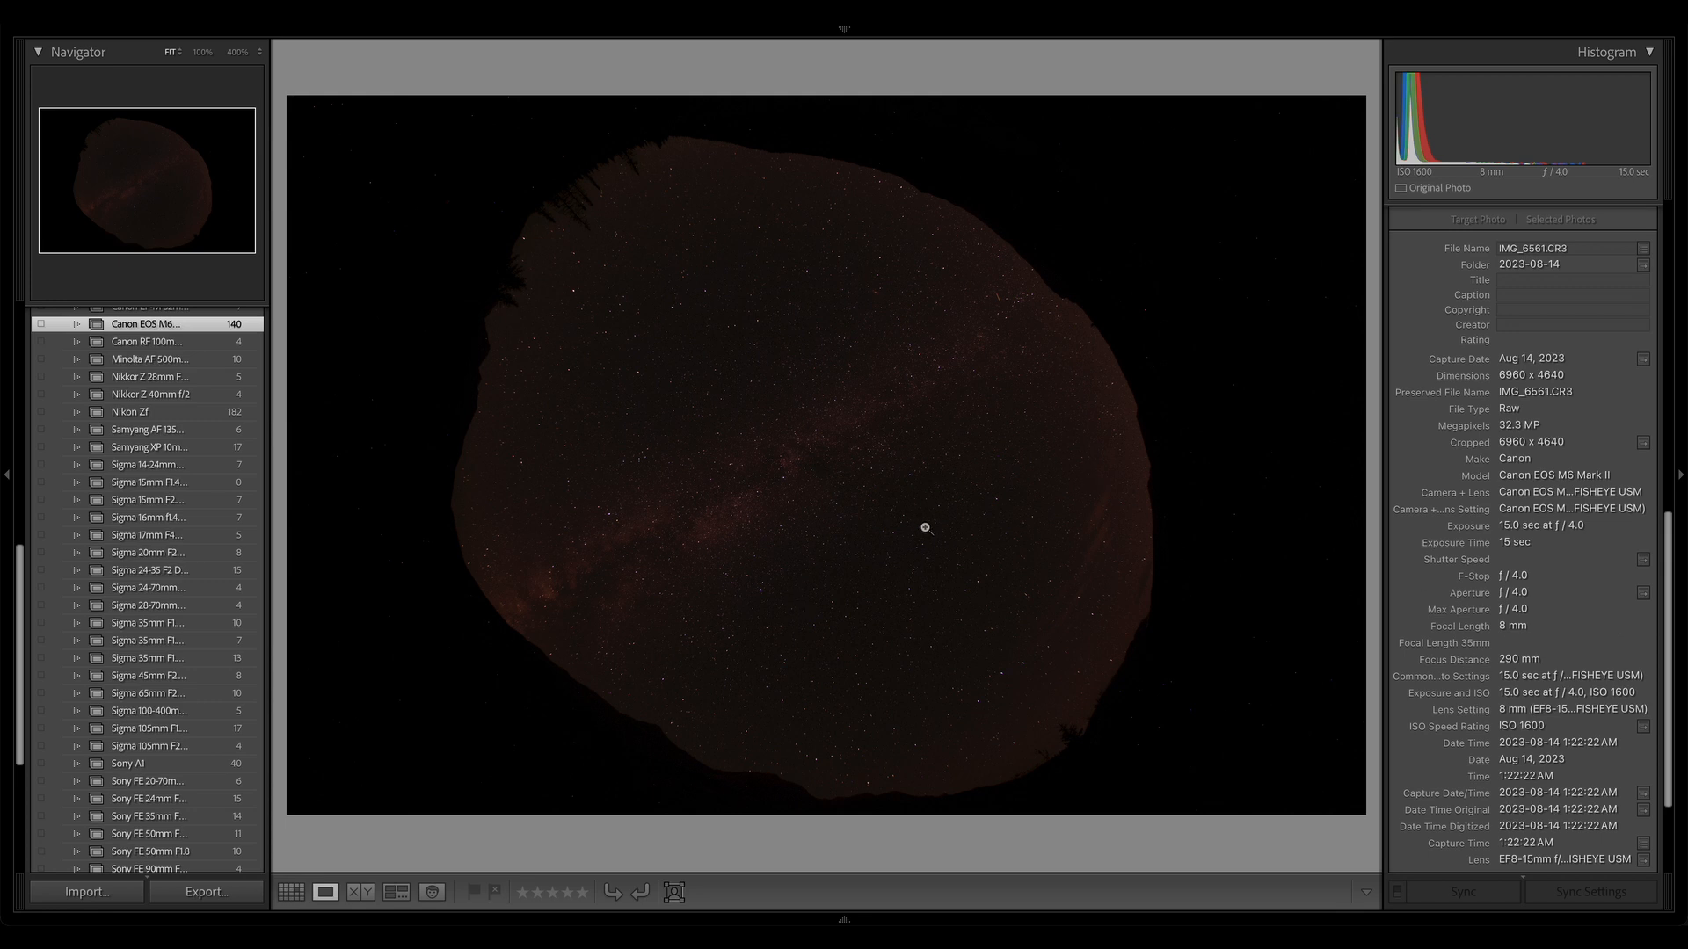
pyautogui.moveTo(760, 569)
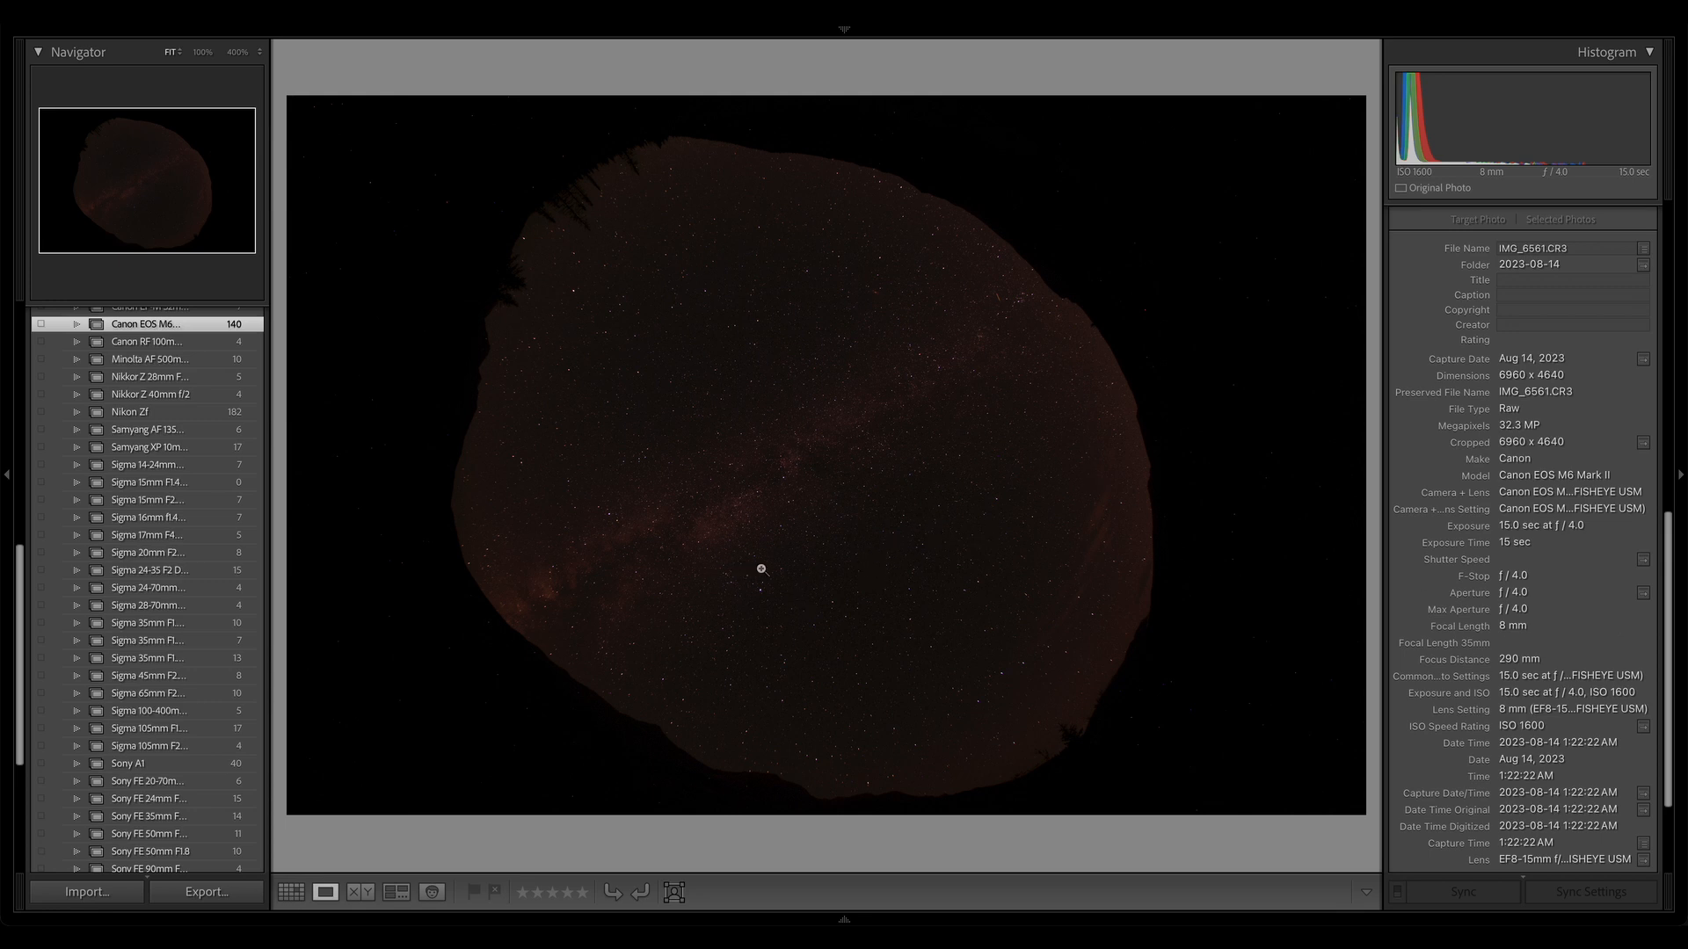
pyautogui.moveTo(1449, 608)
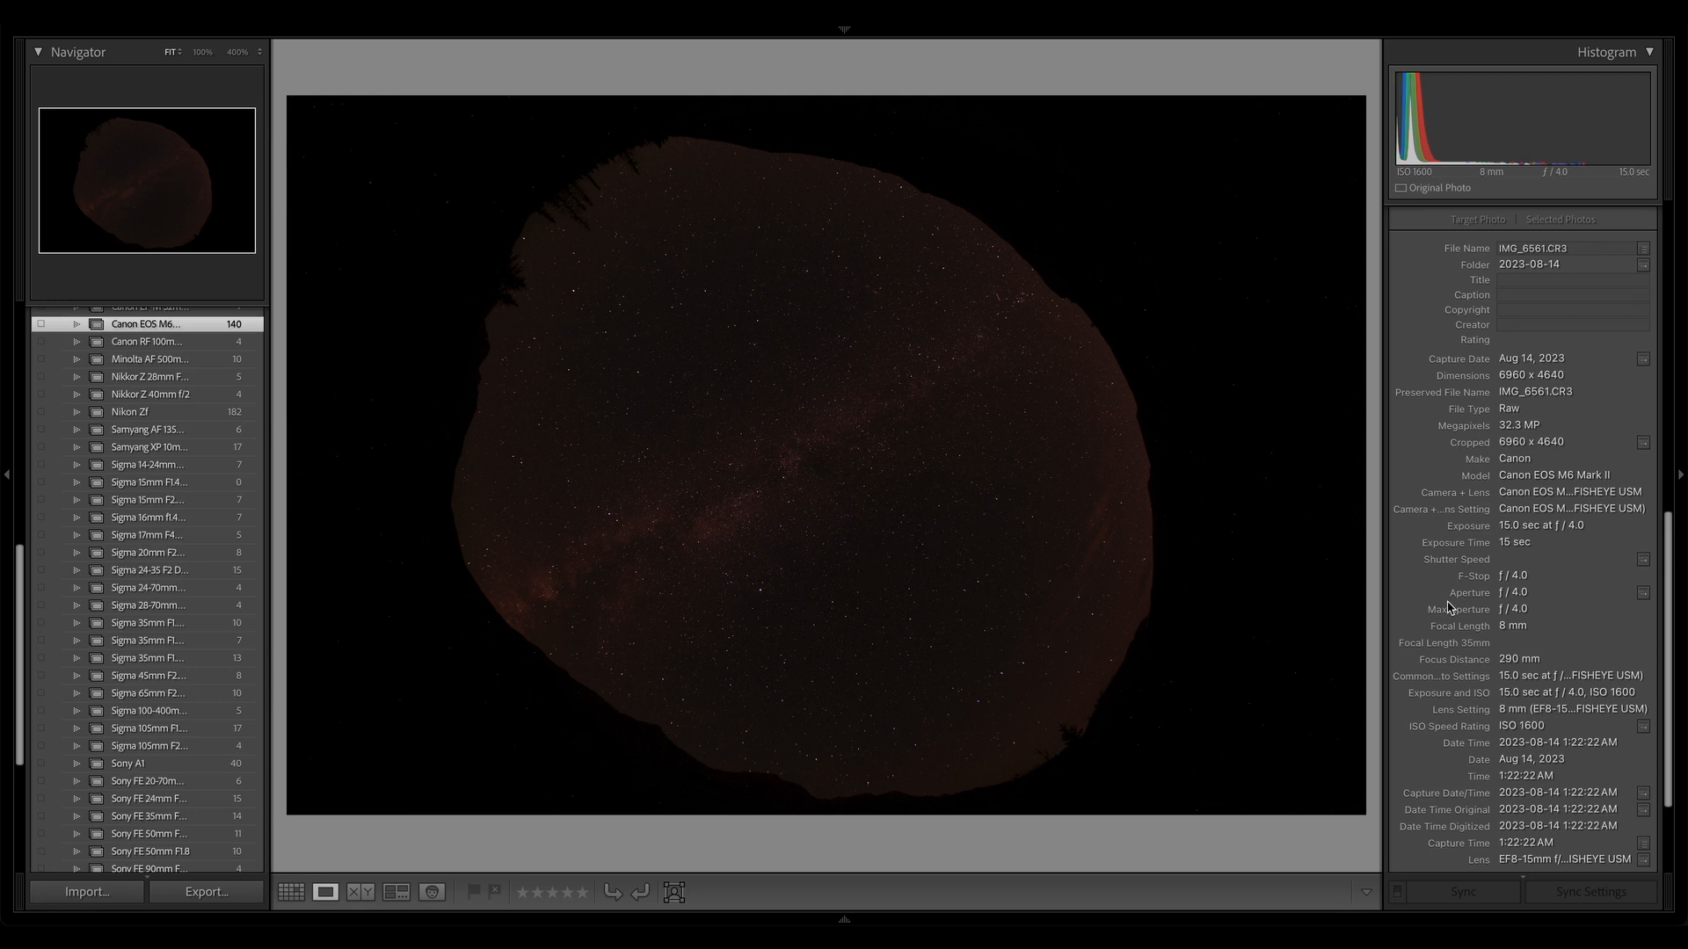
pyautogui.moveTo(1588, 369)
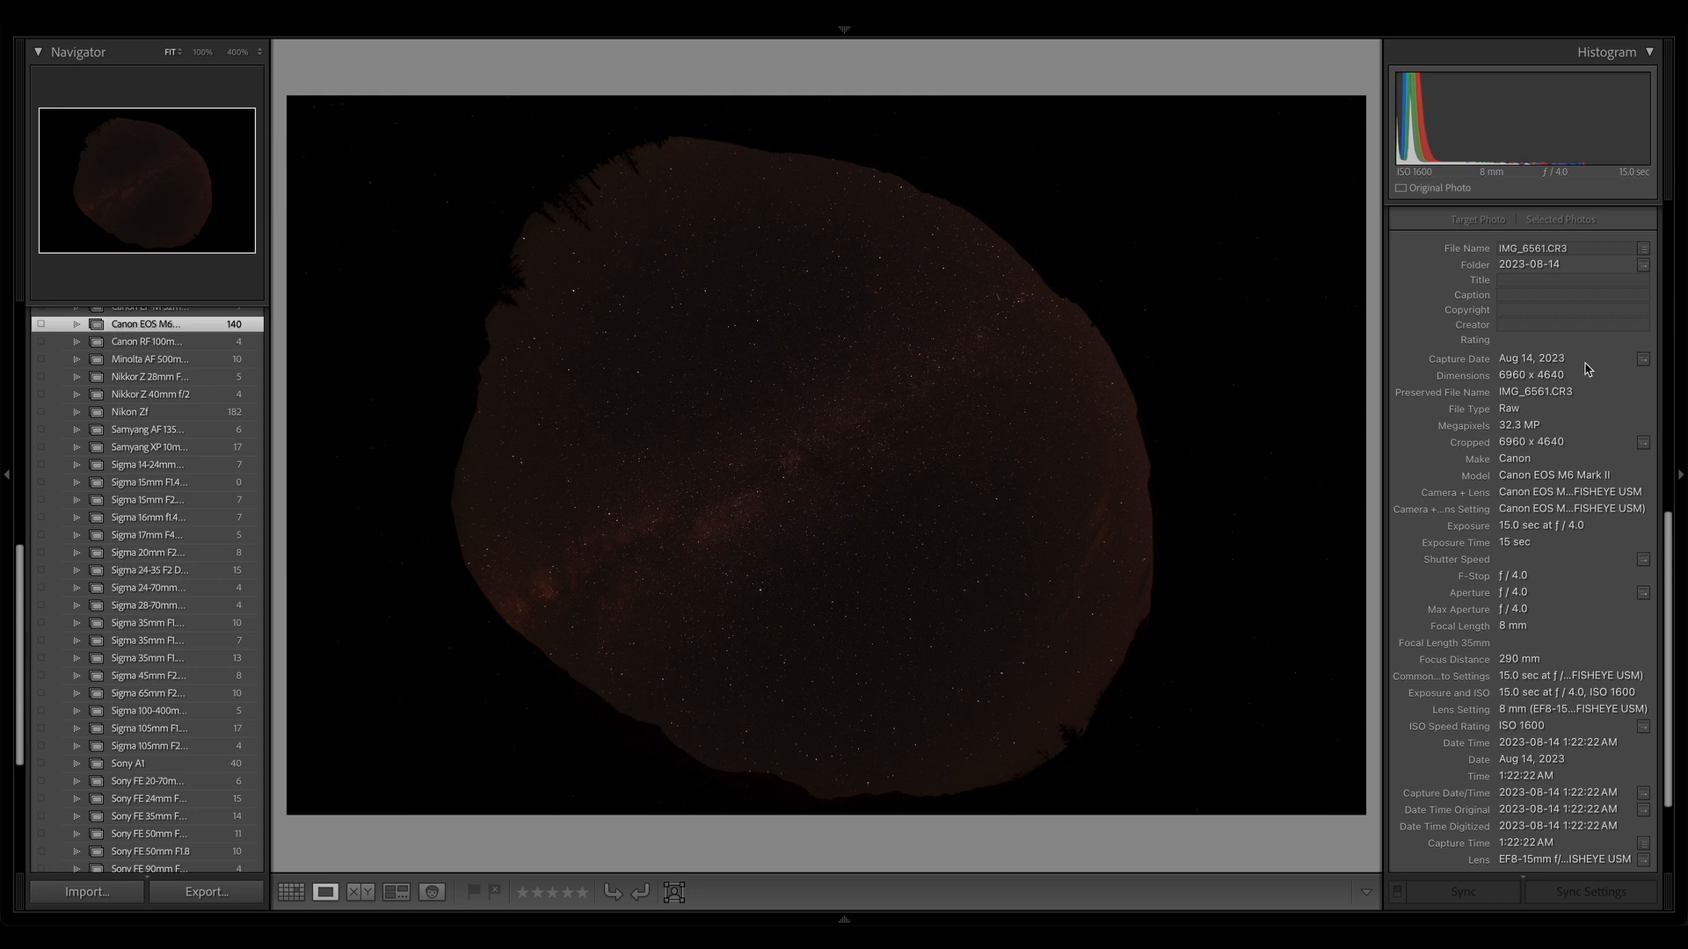
pyautogui.moveTo(1544, 549)
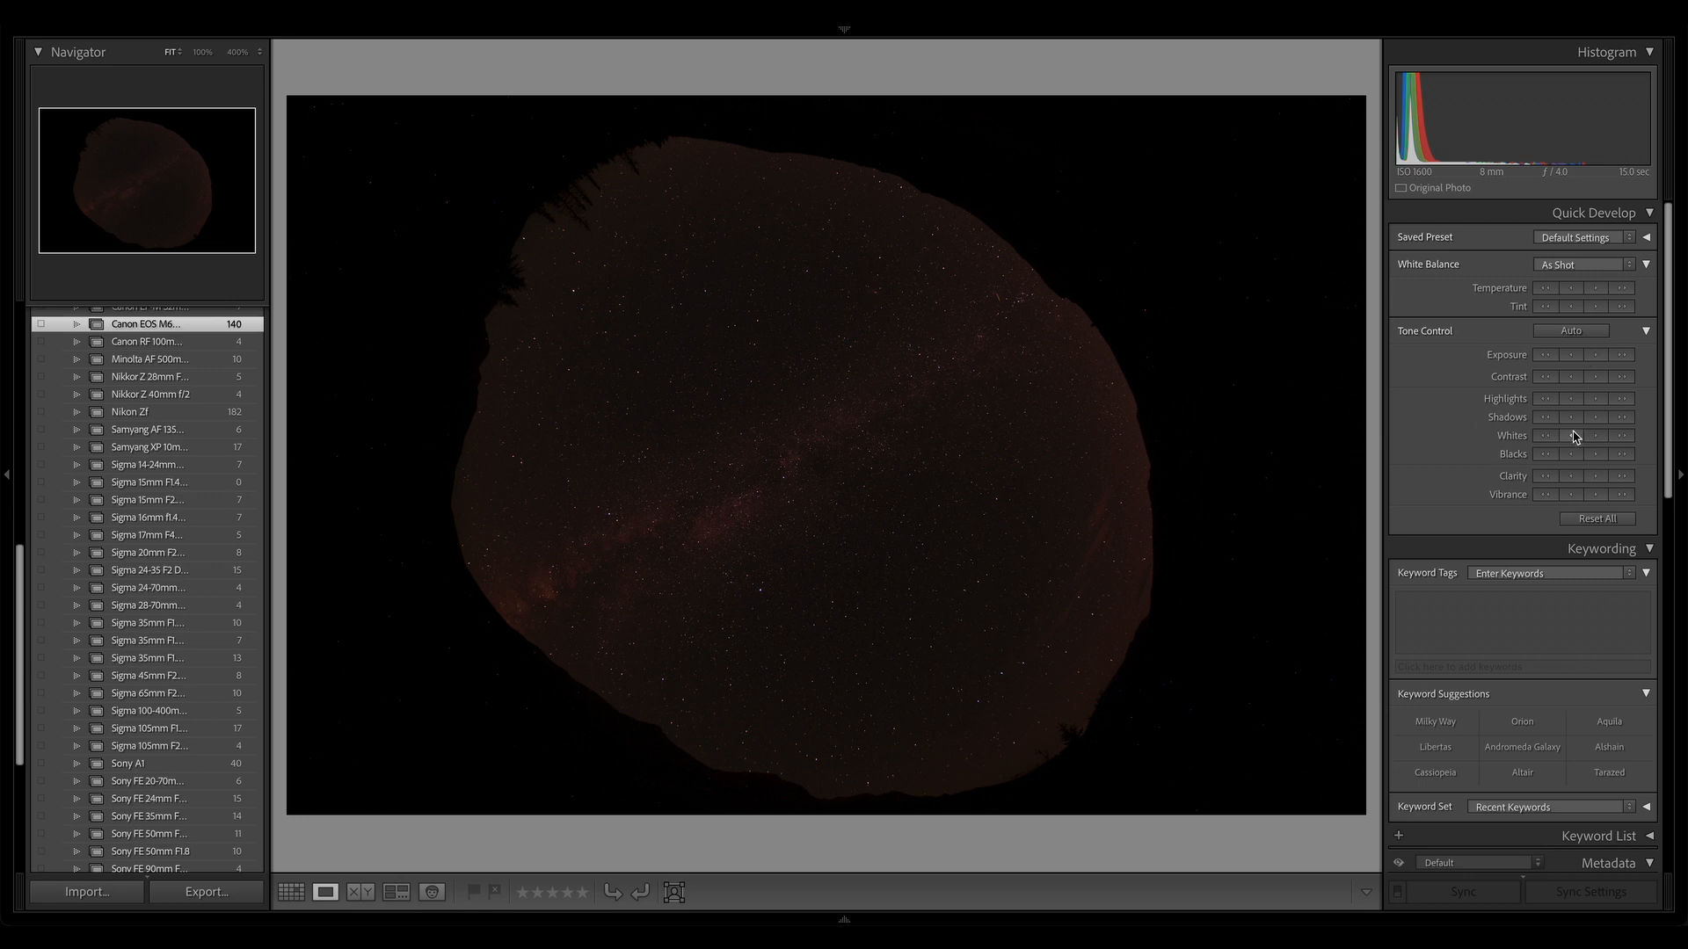
# Raise the dark August 2023 fisheye frame's exposure to reveal the Milky Way.
pyautogui.click(1625, 355)
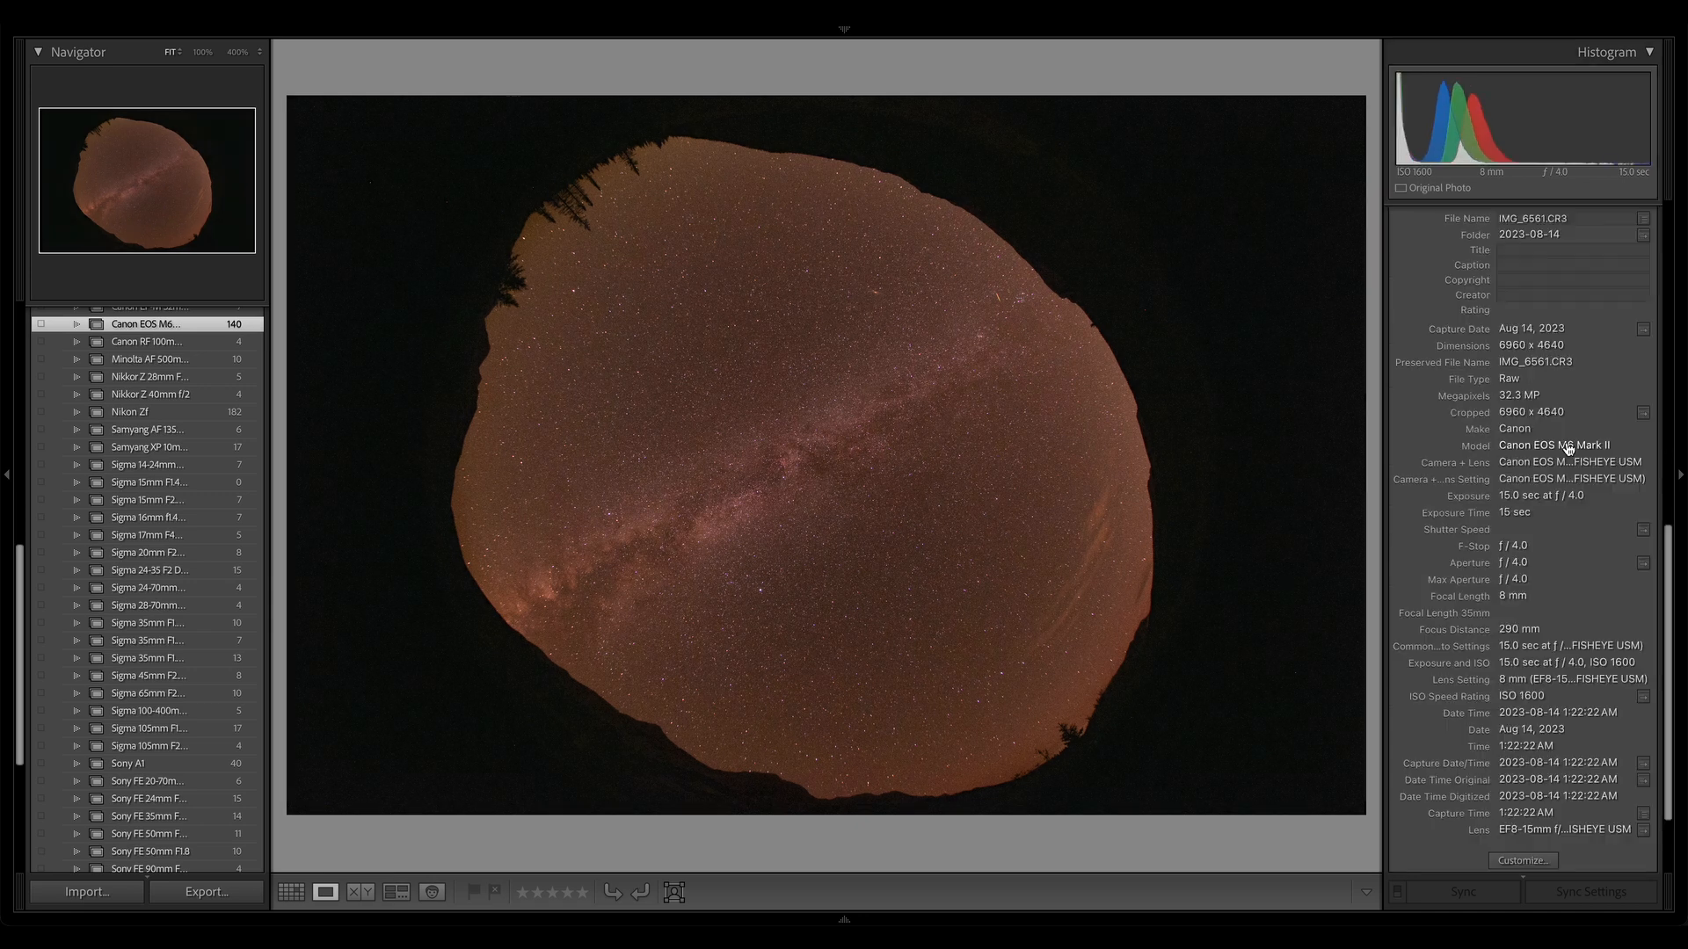
pyautogui.scroll(-3)
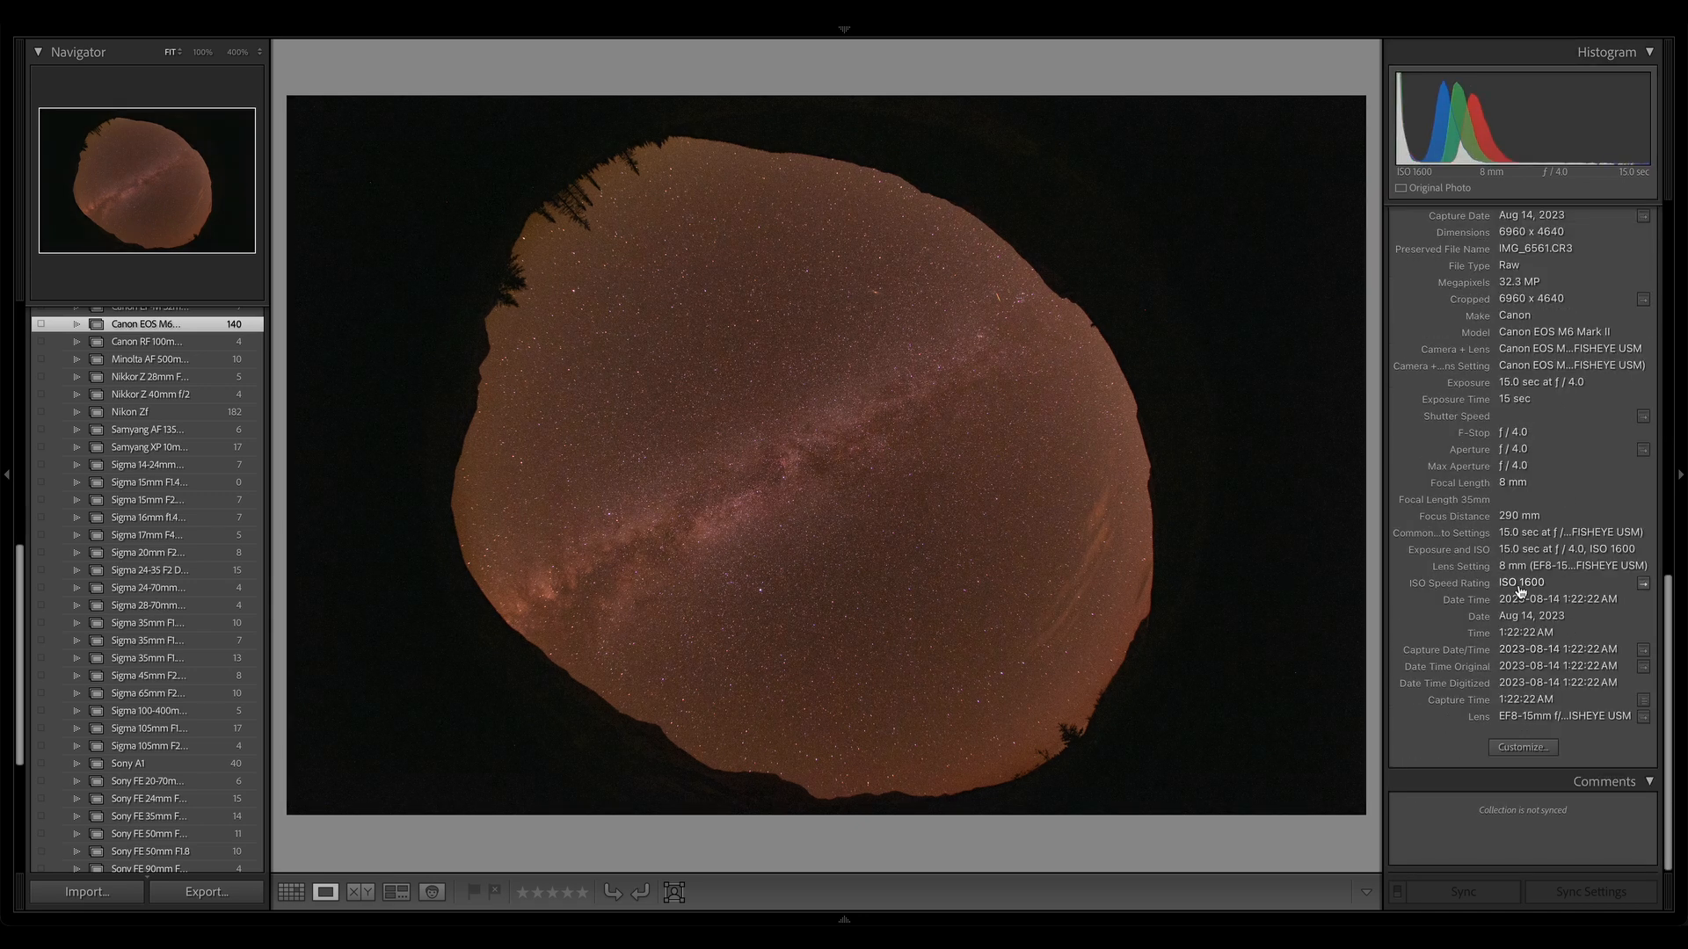
pyautogui.moveTo(1539, 428)
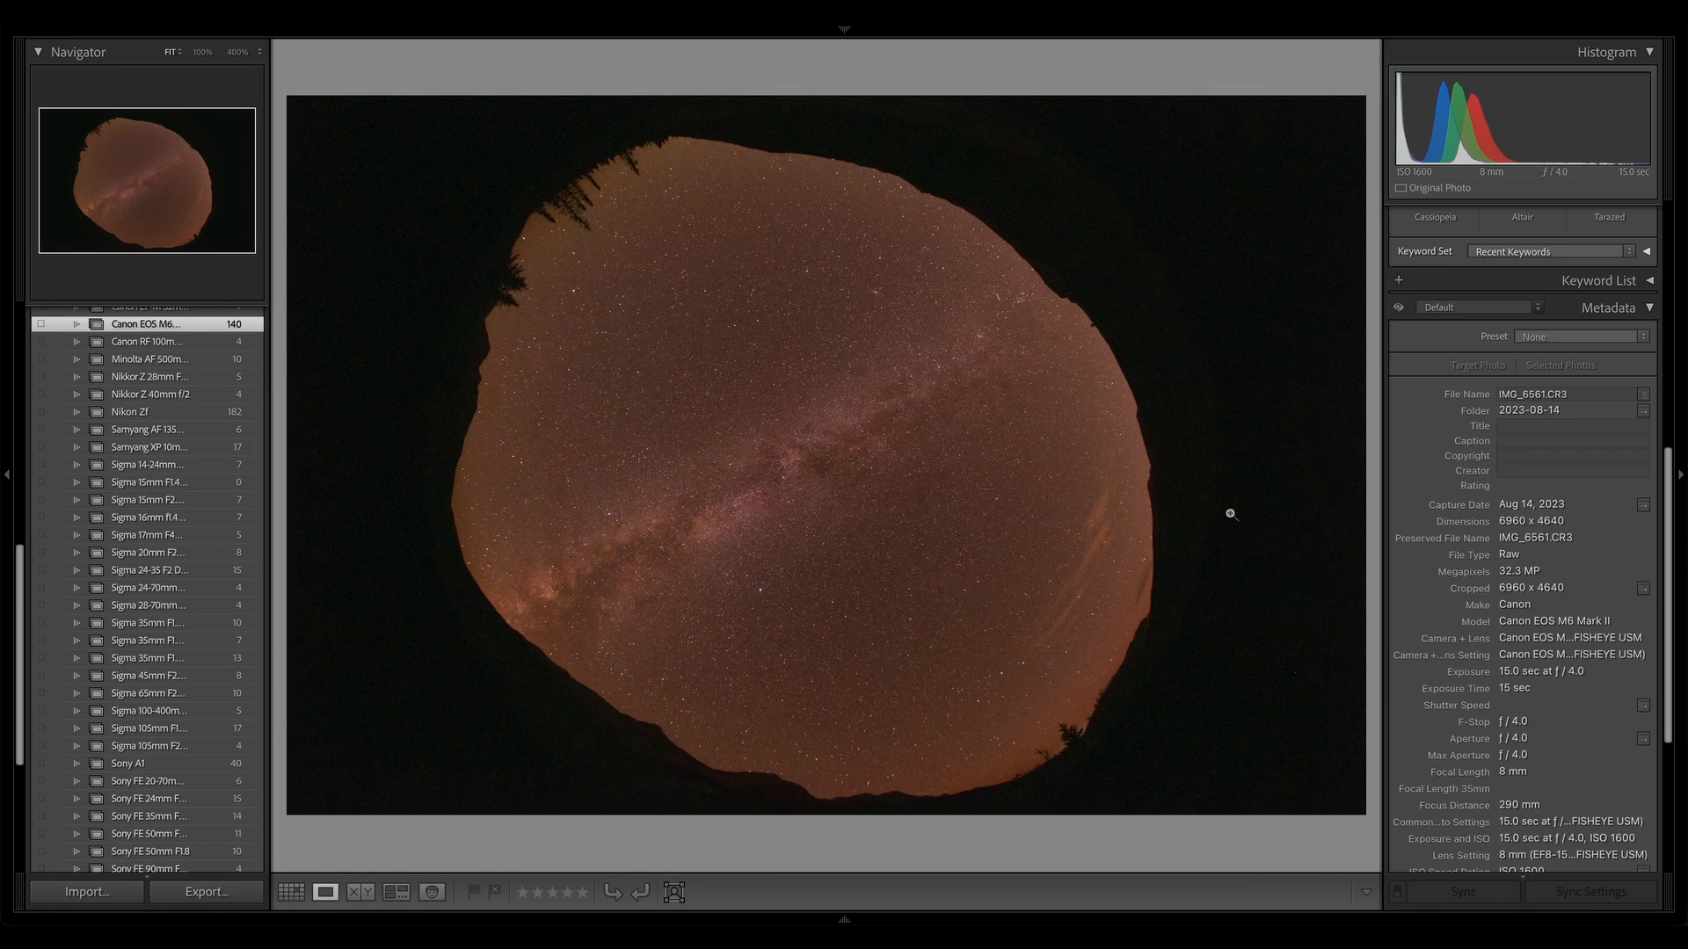
pyautogui.moveTo(939, 502)
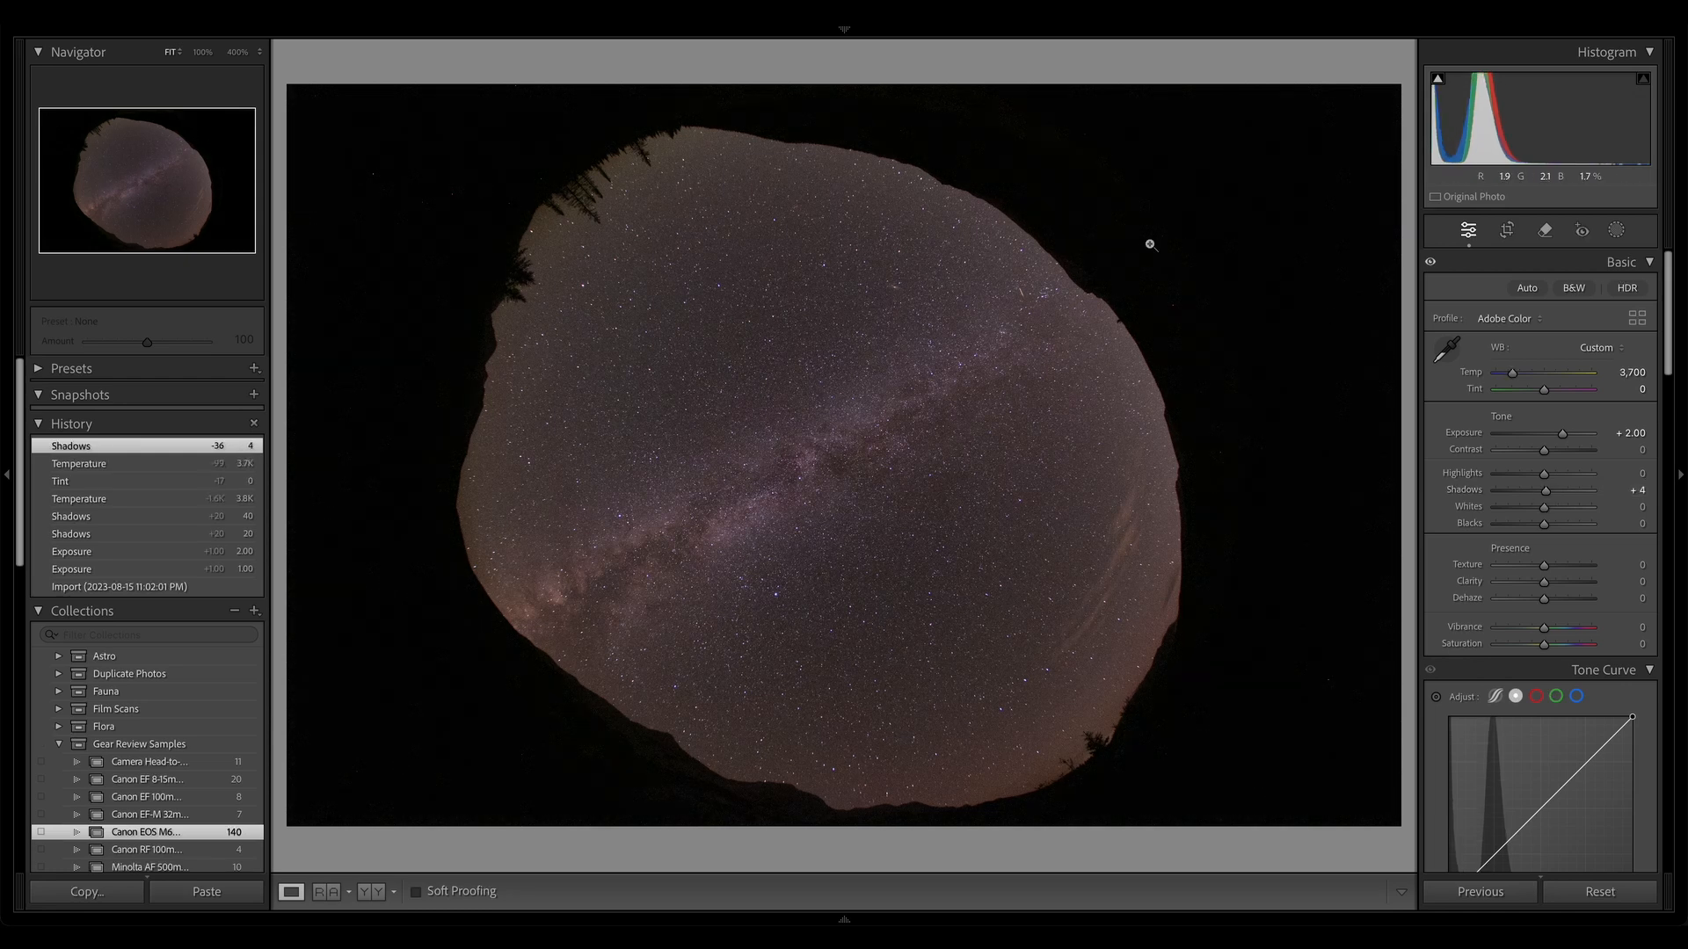
pyautogui.moveTo(984, 245)
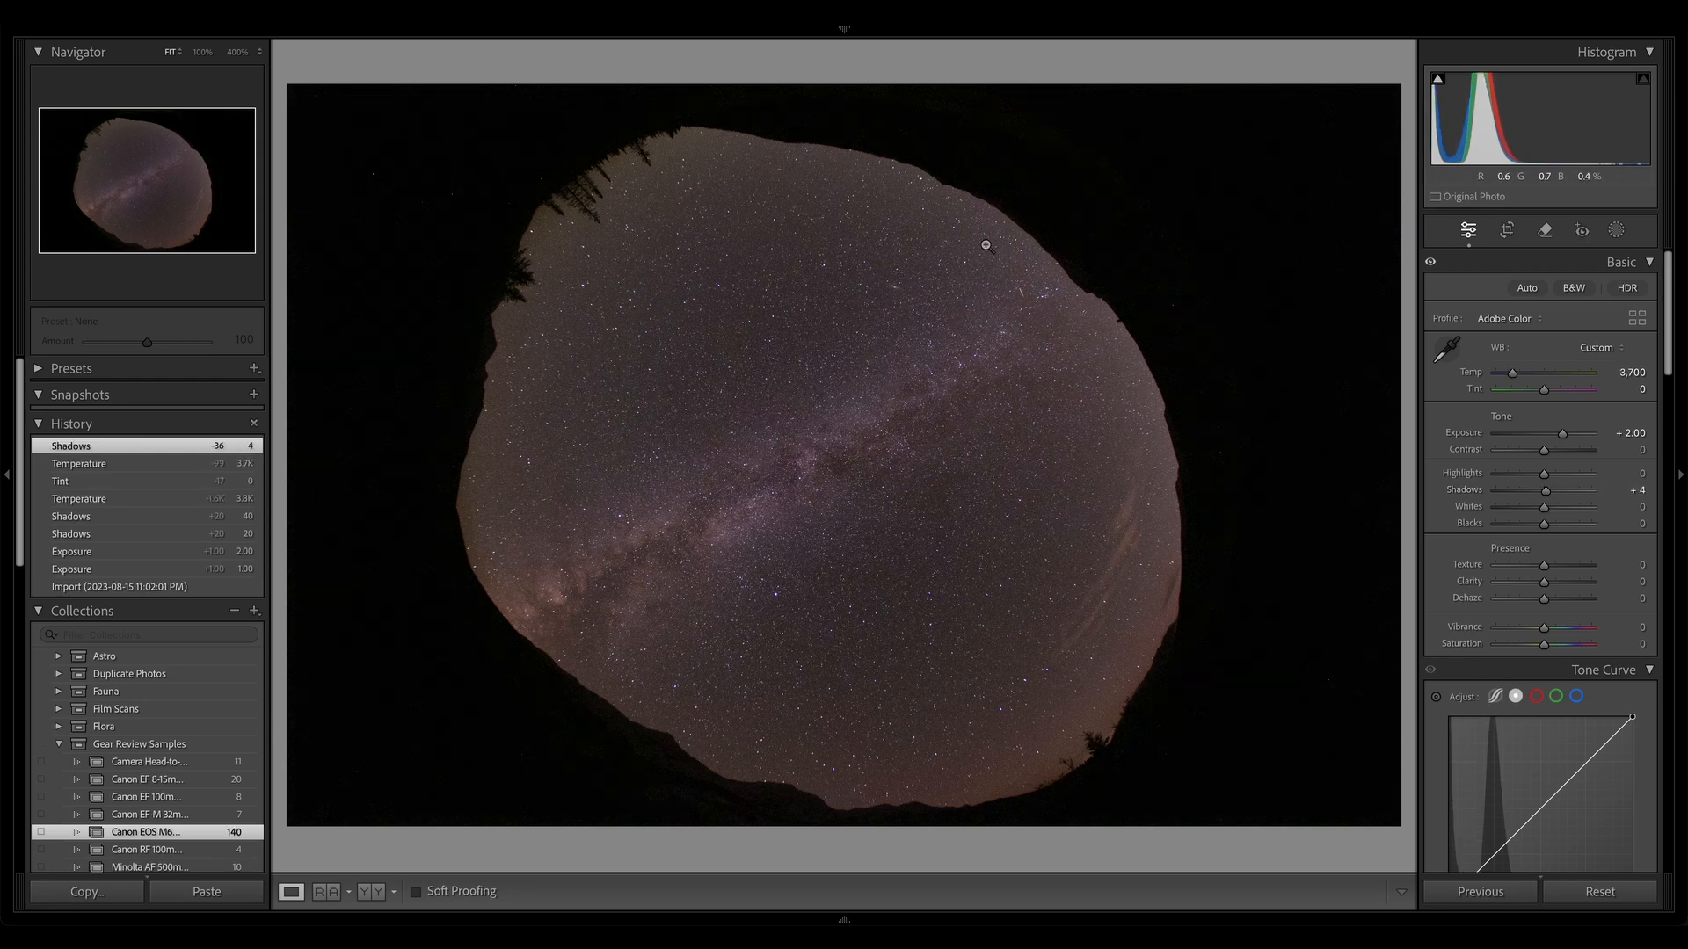
pyautogui.moveTo(767, 200)
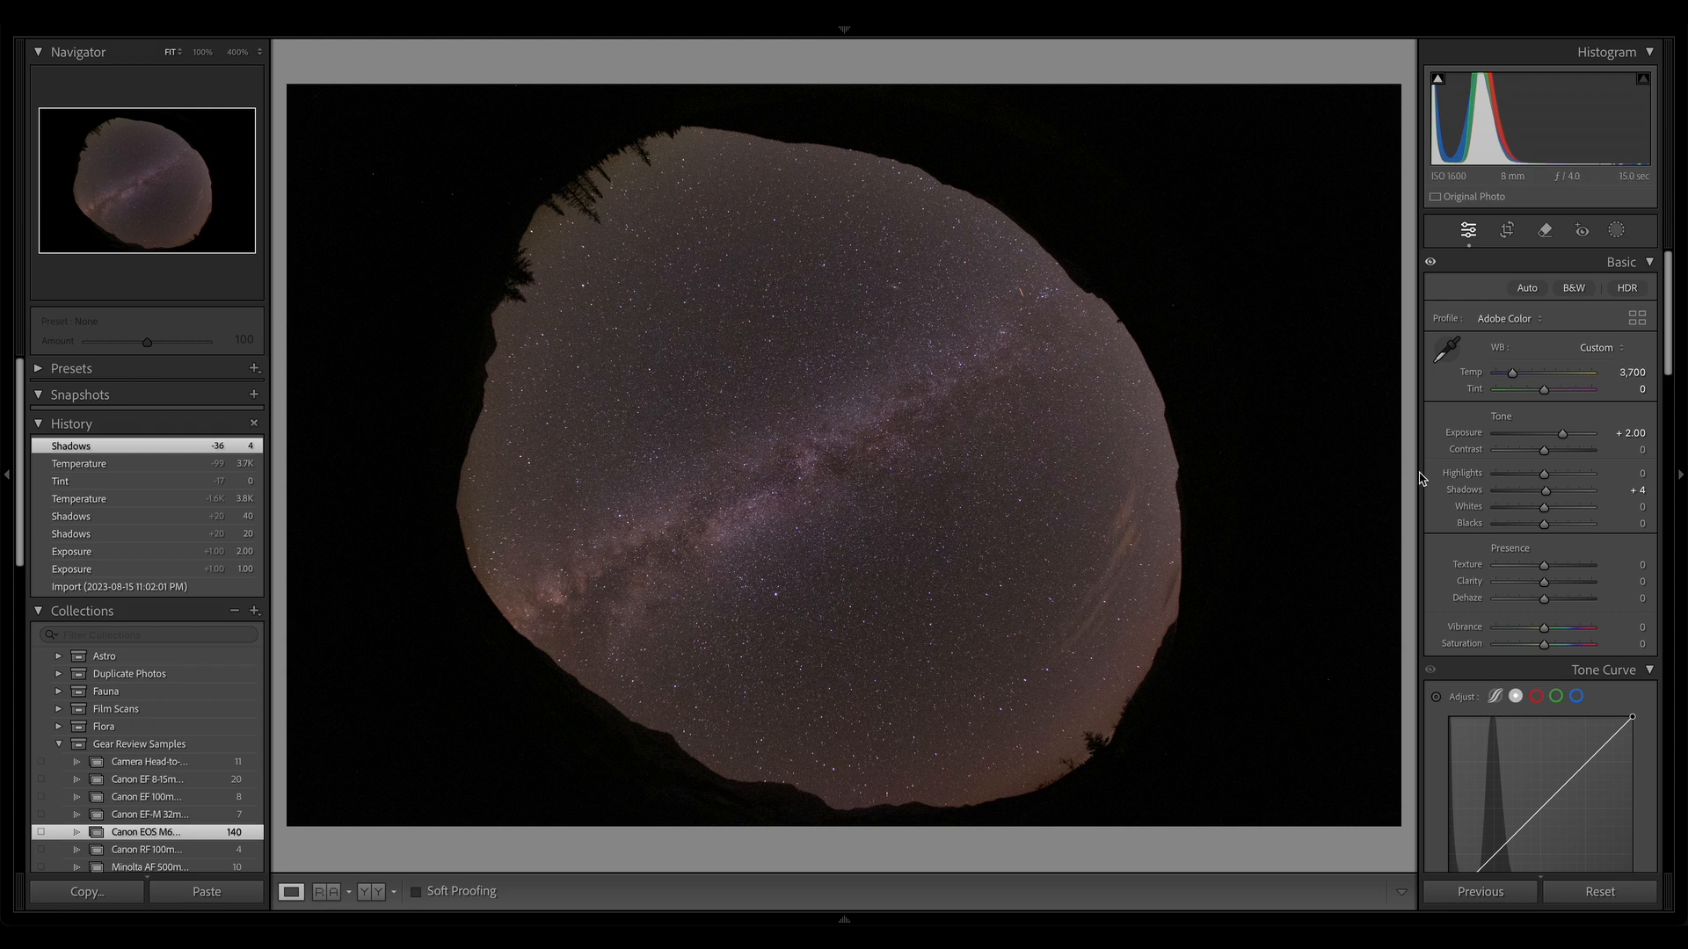
pyautogui.moveTo(968, 493)
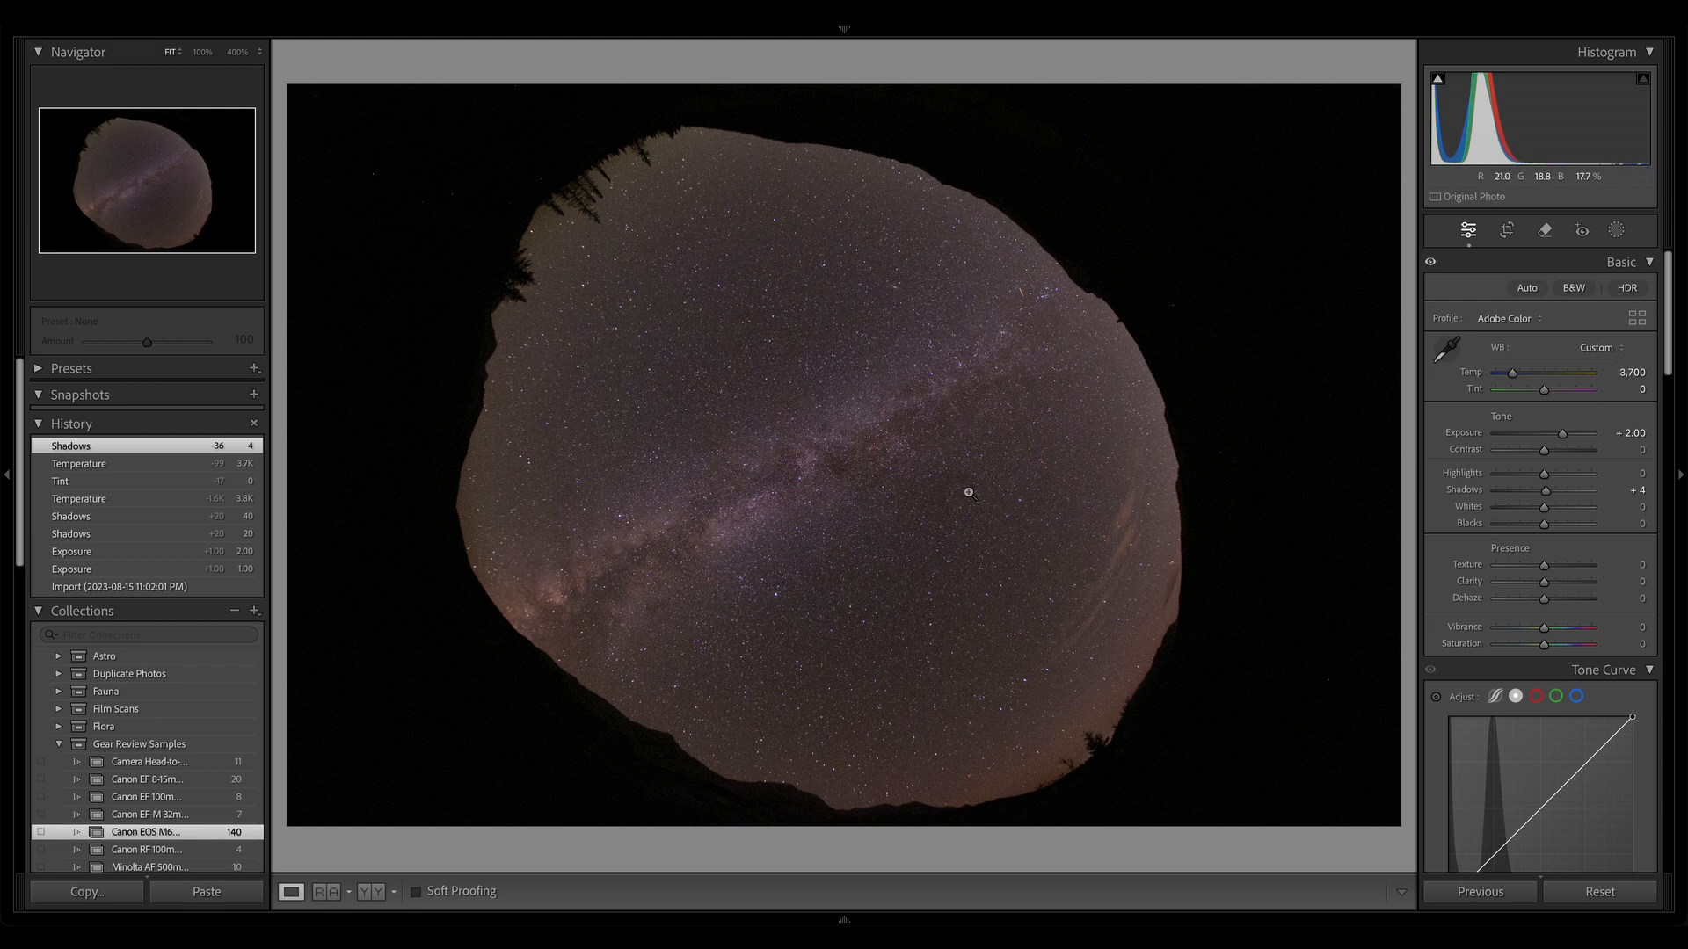
pyautogui.moveTo(850, 232)
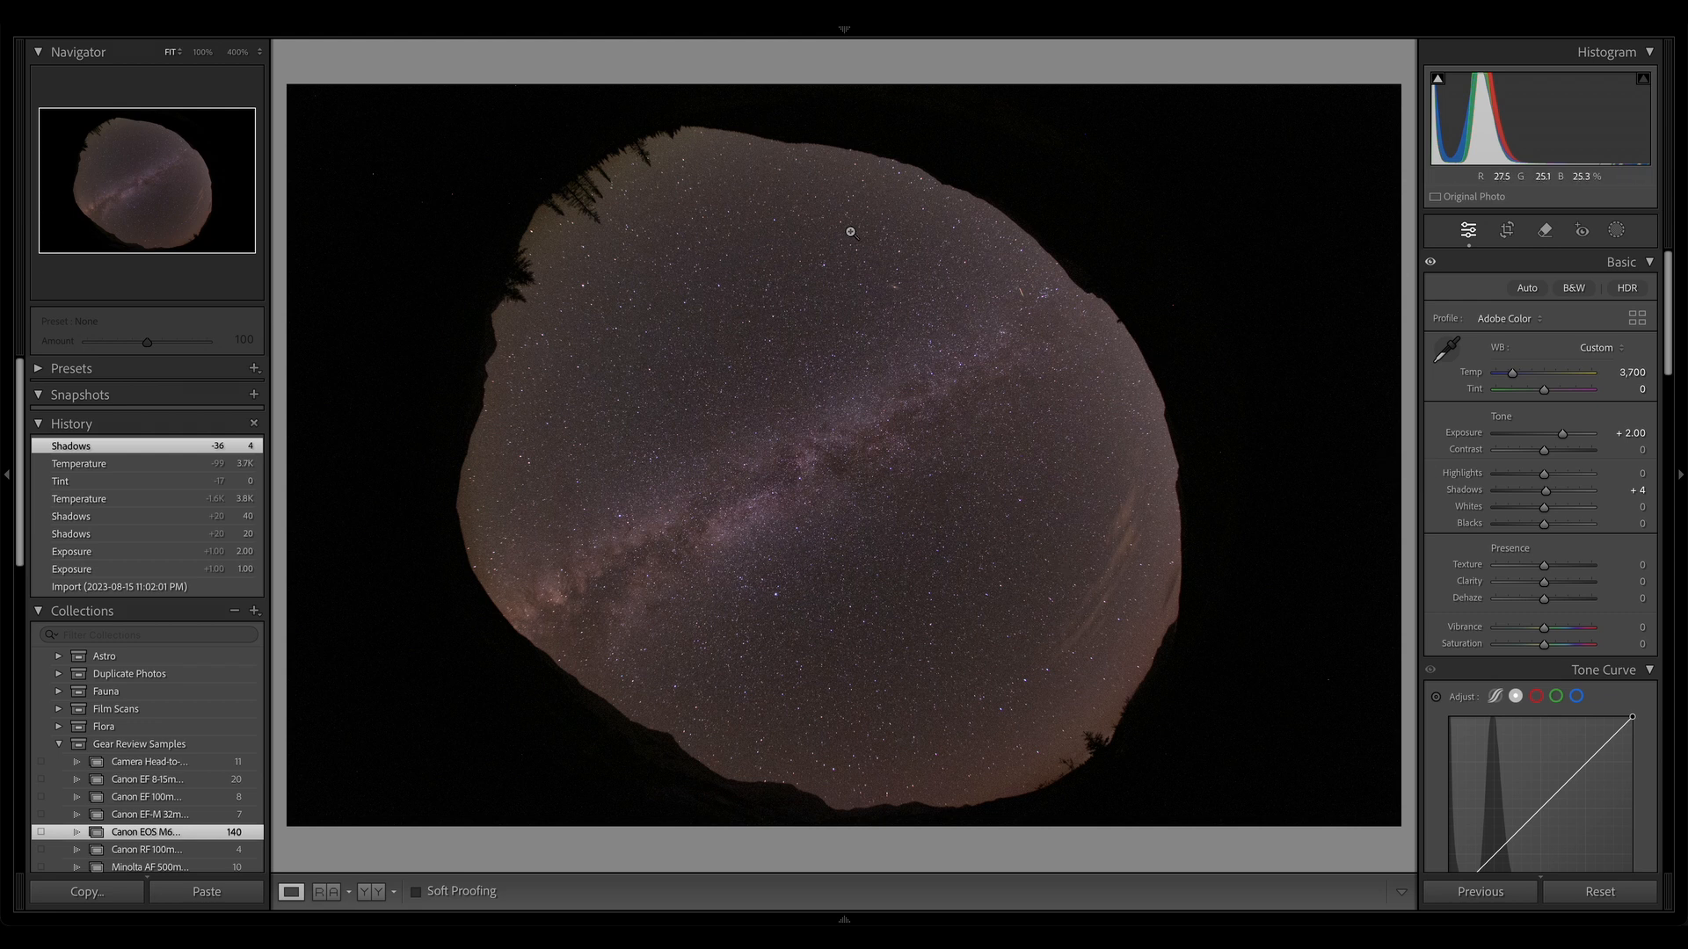
pyautogui.moveTo(961, 449)
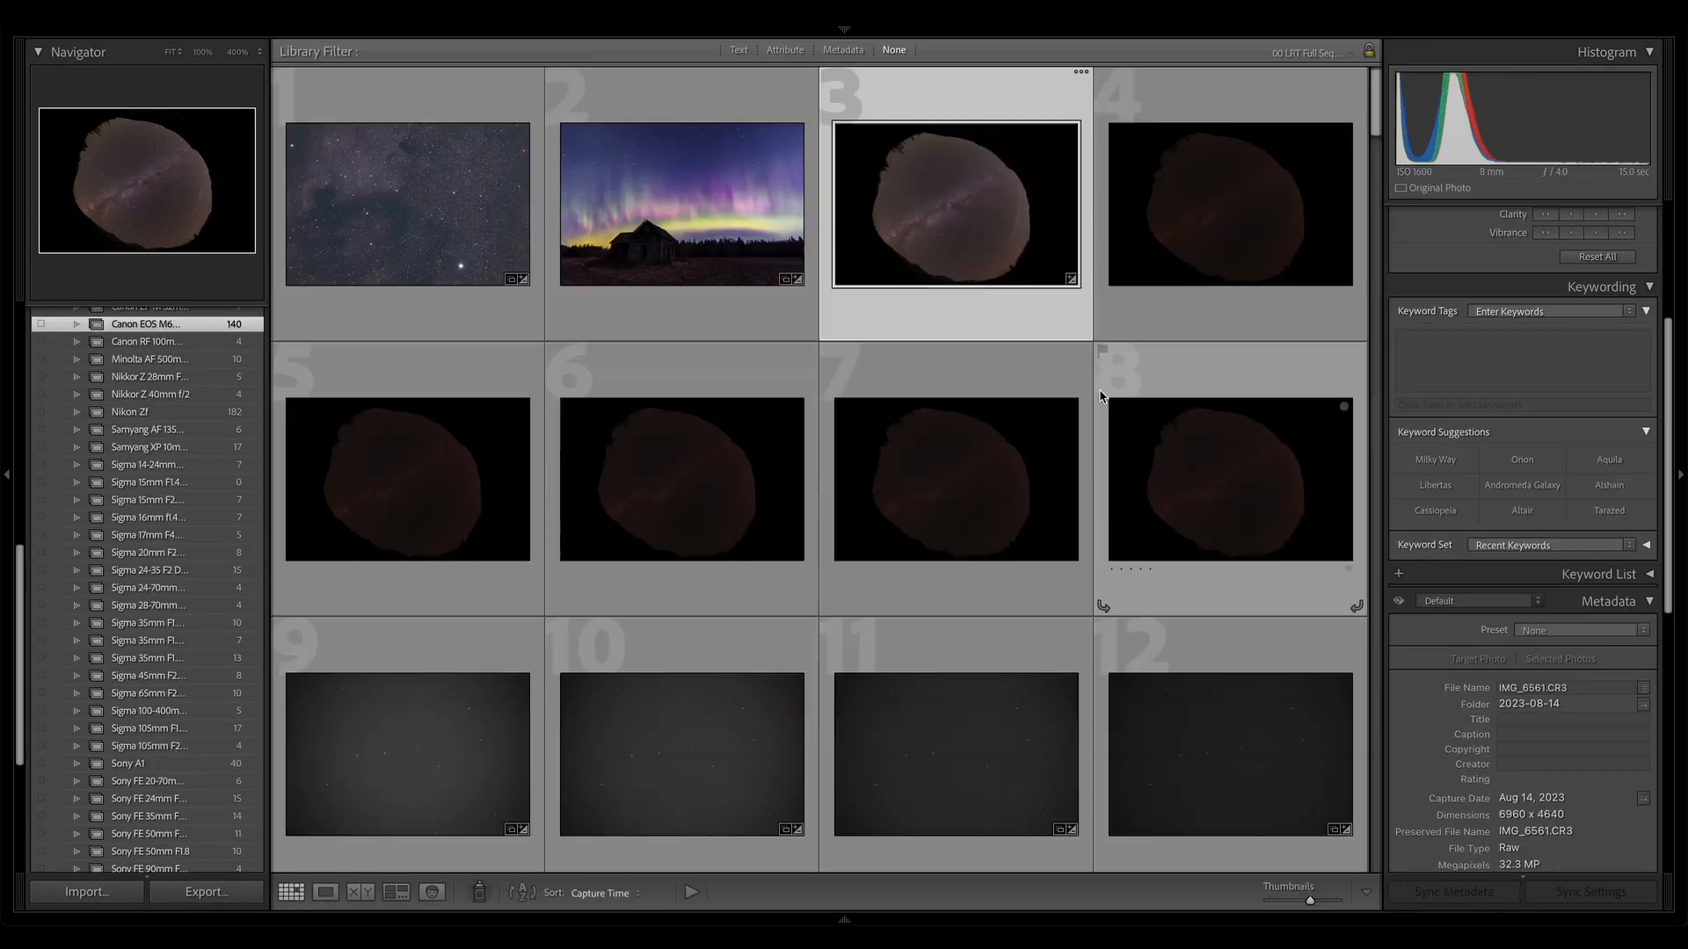
pyautogui.moveTo(1022, 387)
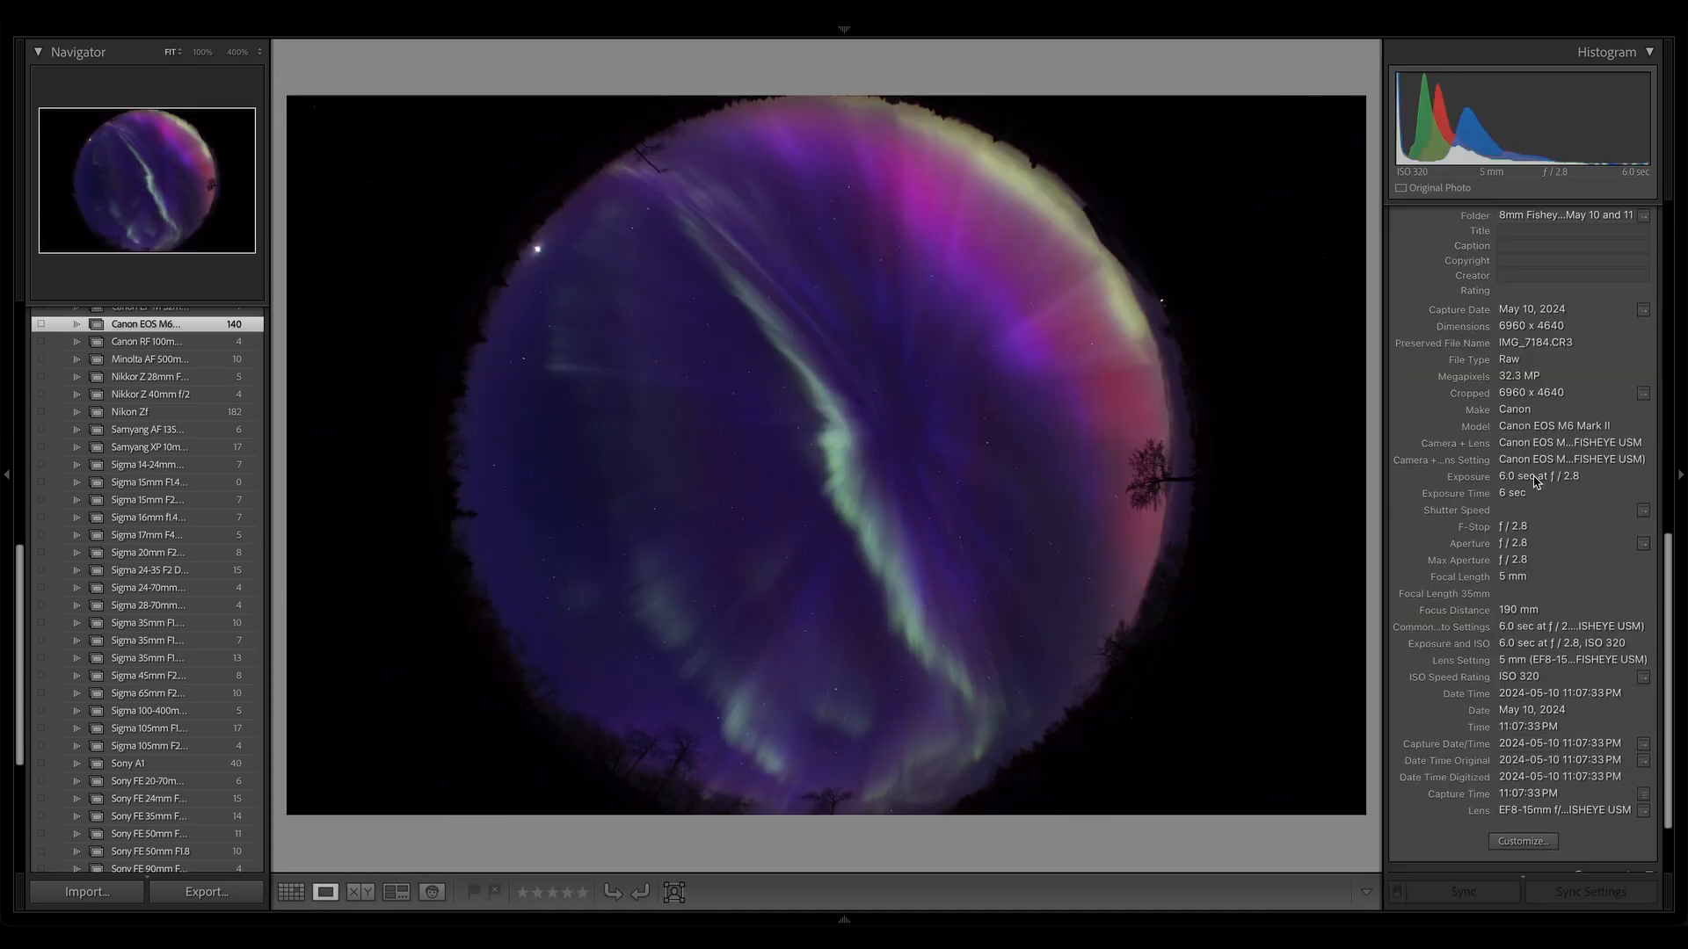
pyautogui.moveTo(1541, 549)
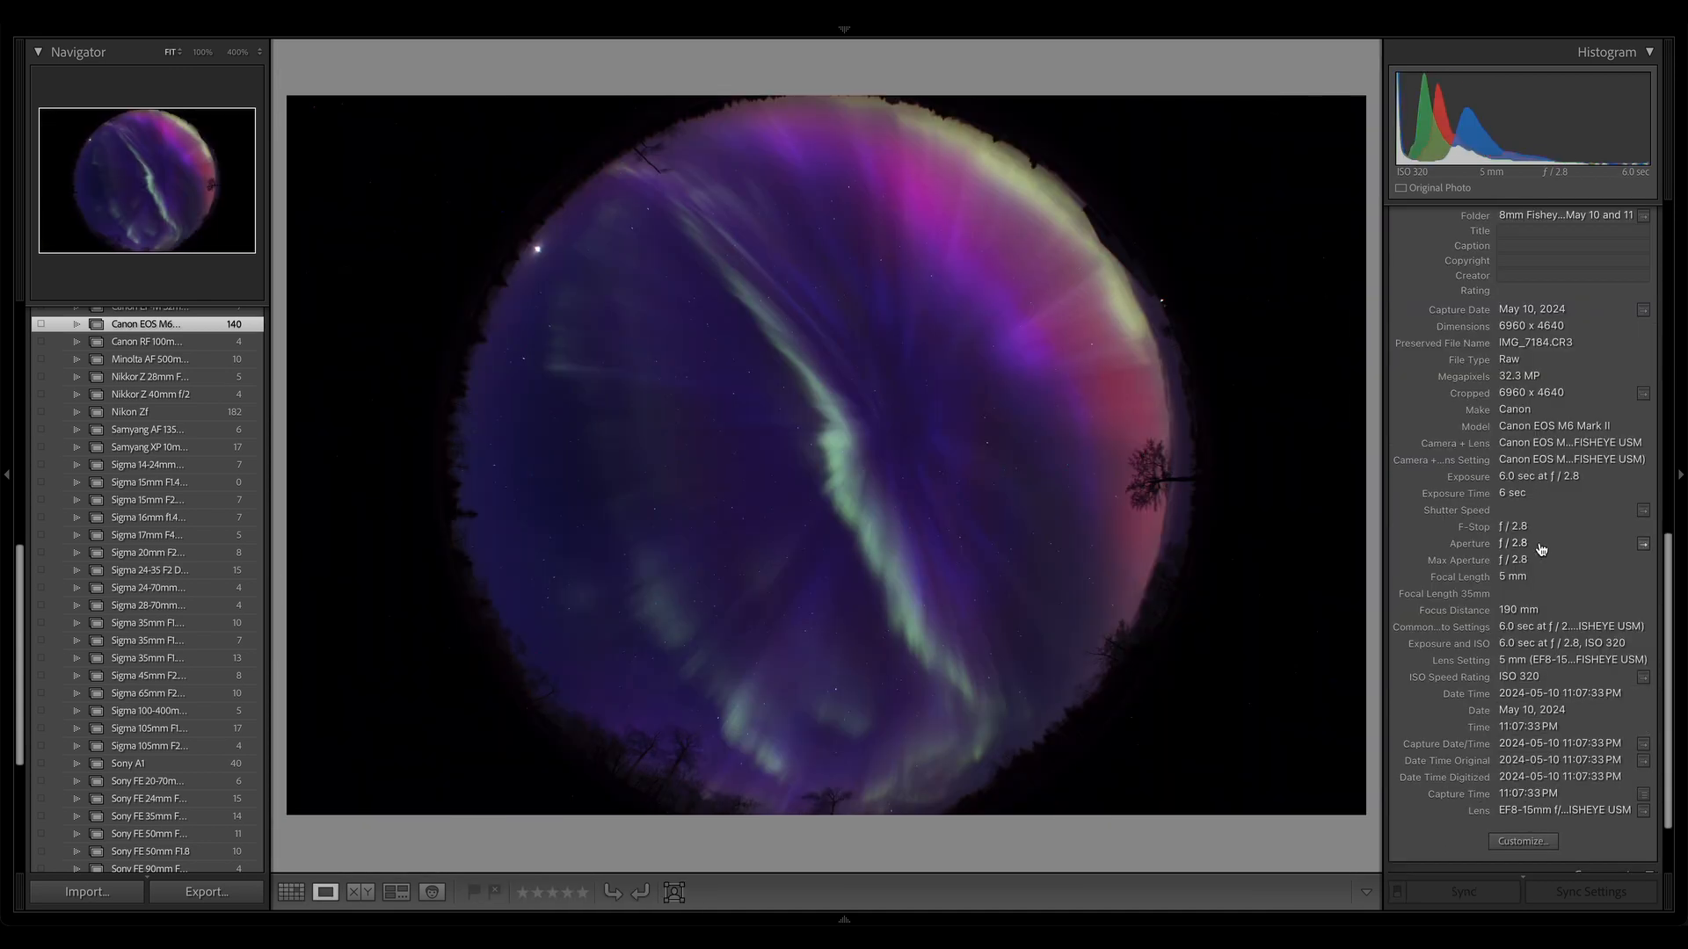
pyautogui.moveTo(1562, 571)
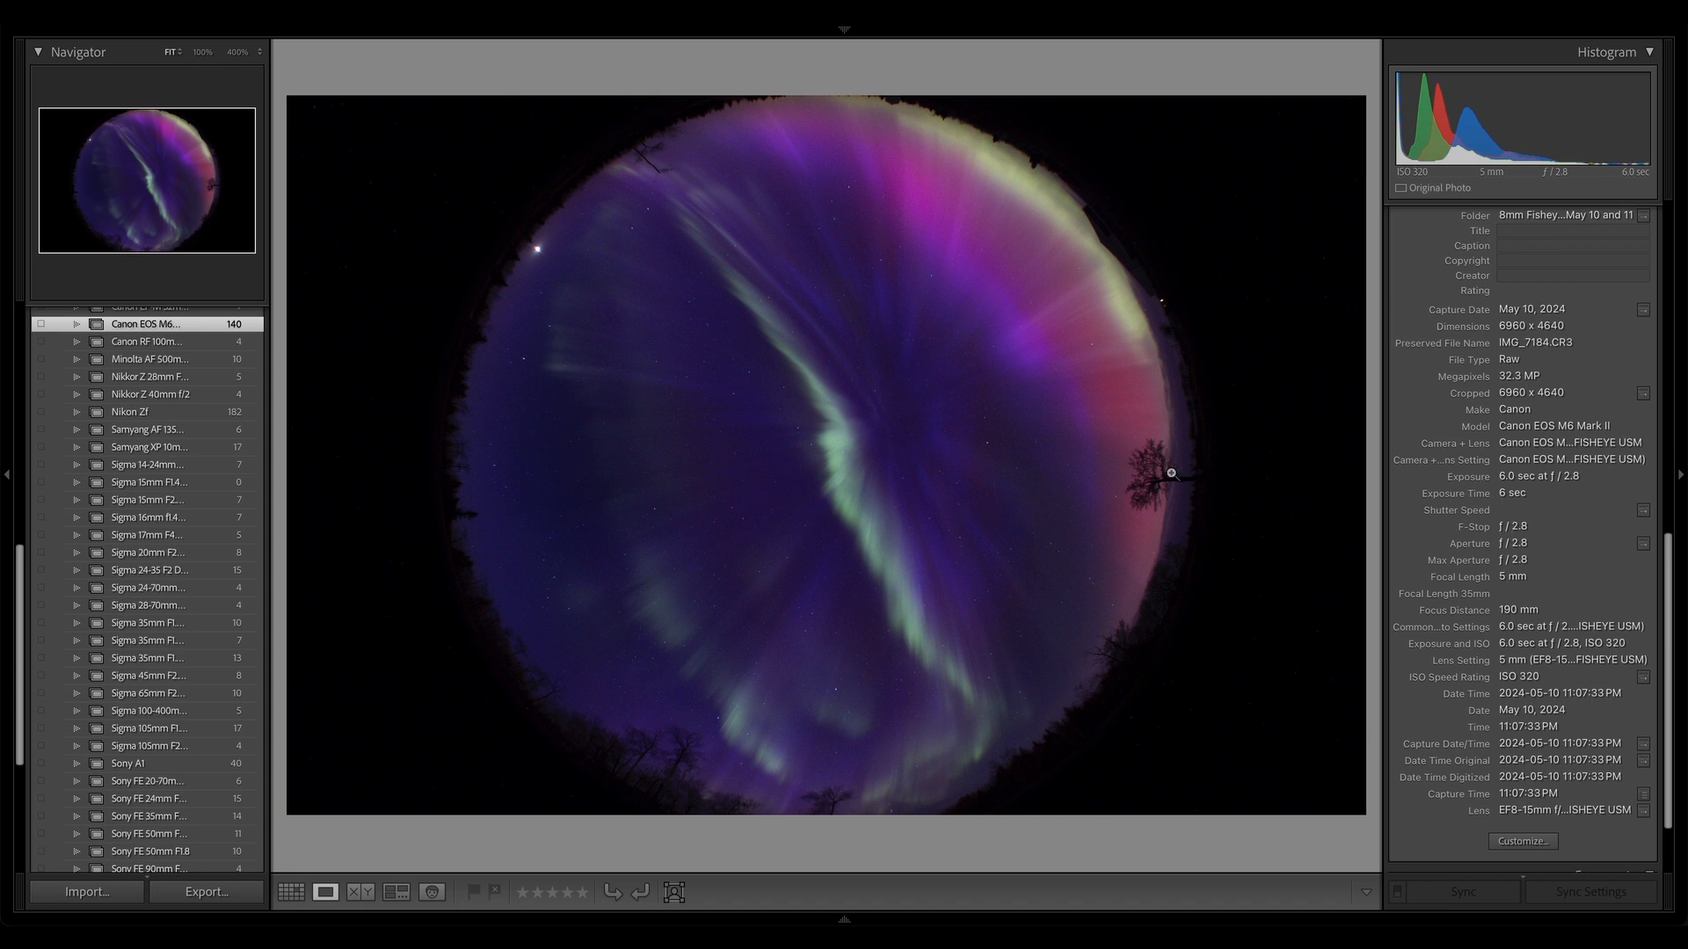
pyautogui.moveTo(1023, 595)
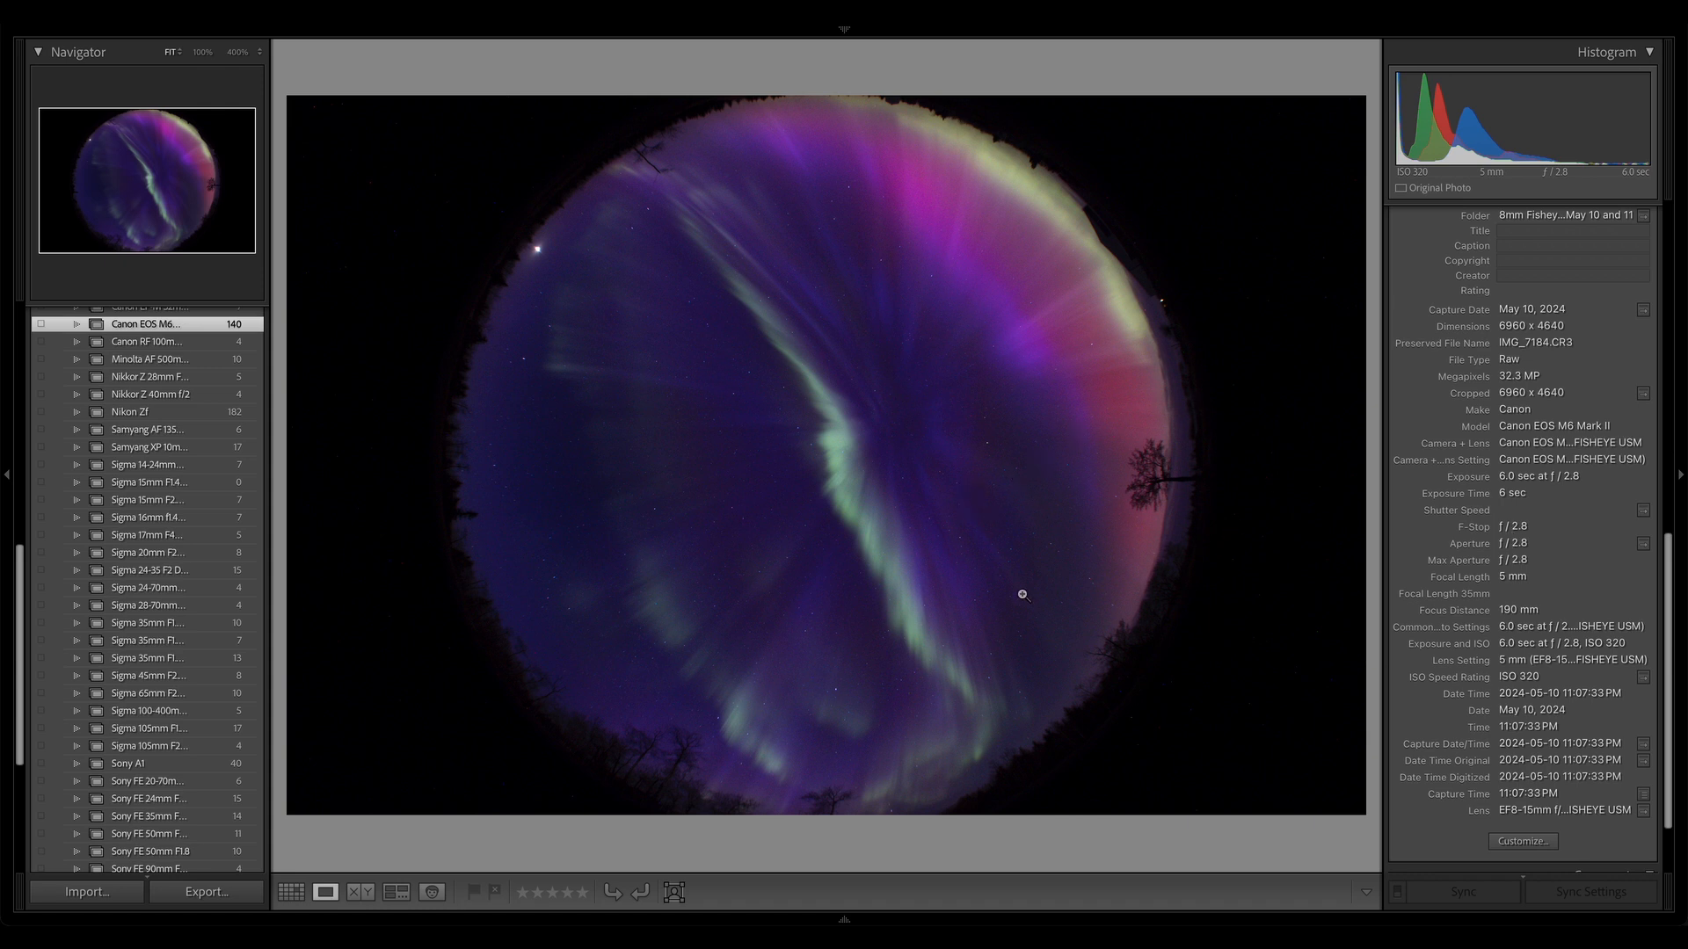
pyautogui.moveTo(1146, 396)
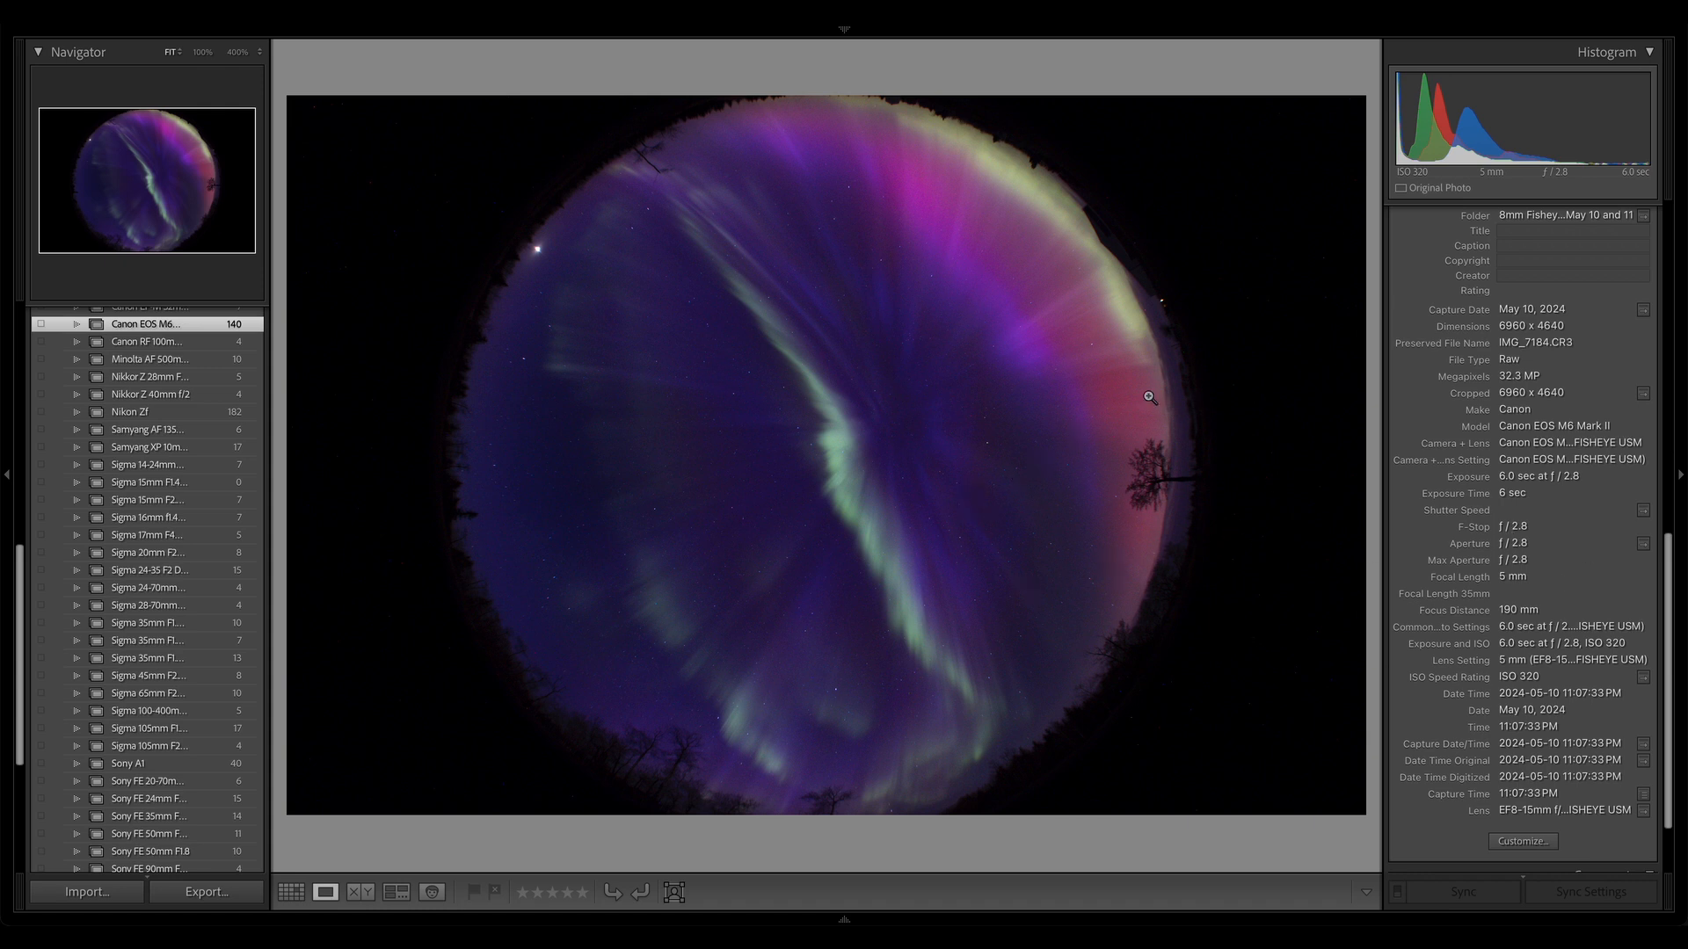
pyautogui.moveTo(697, 497)
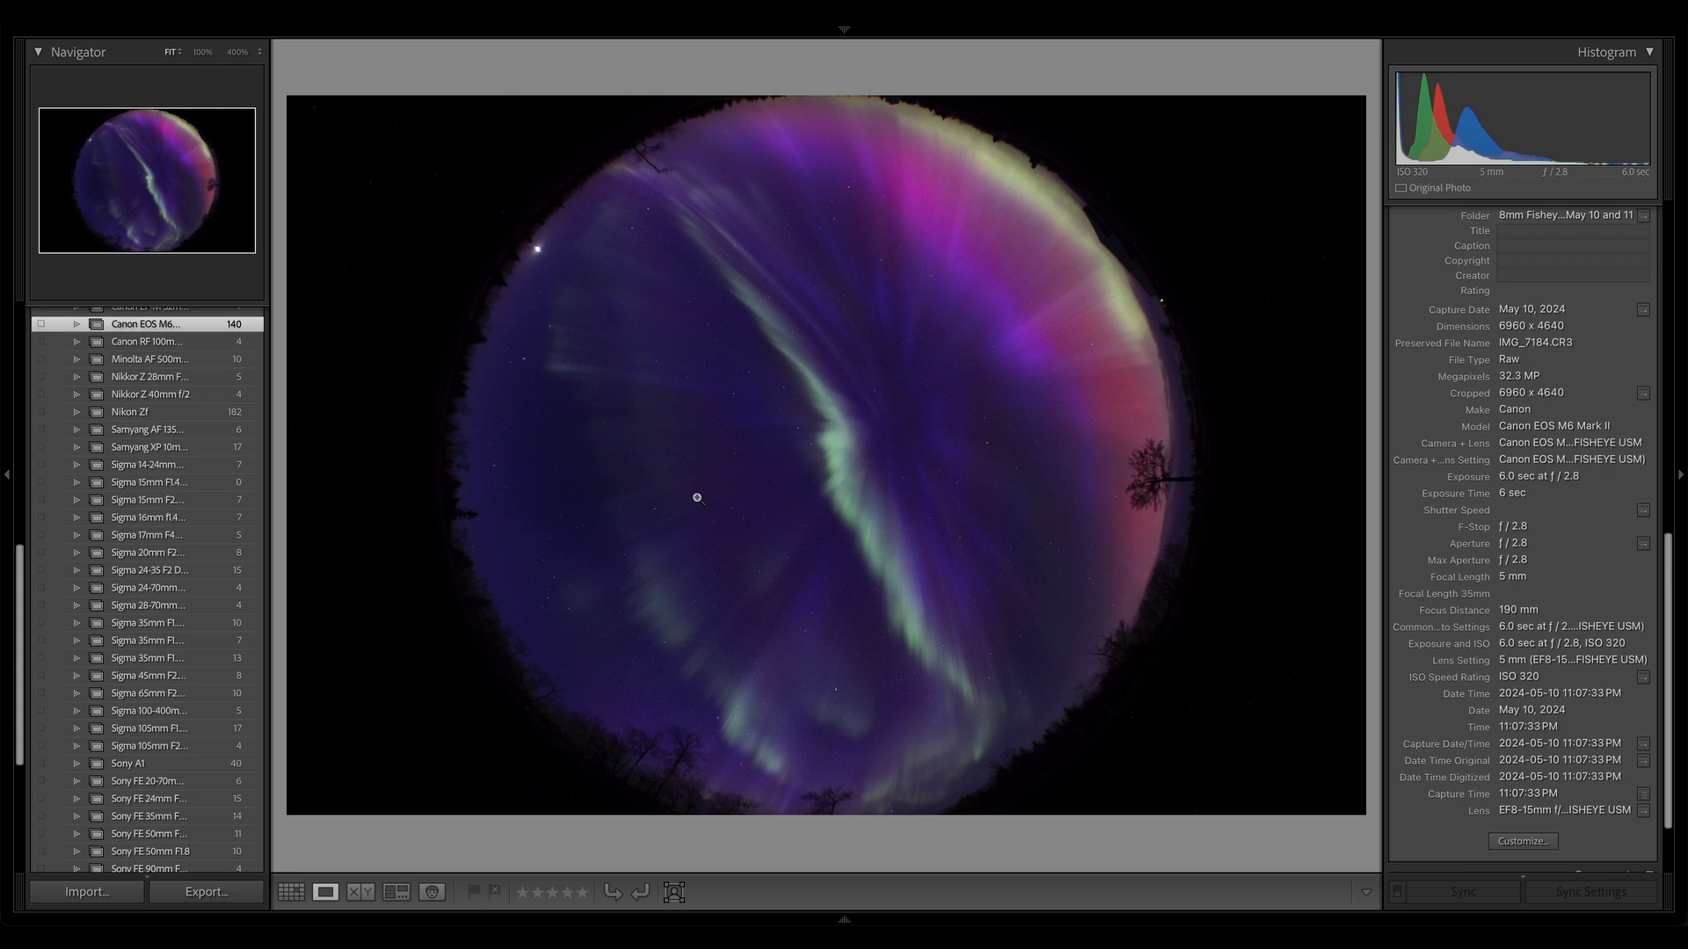
pyautogui.moveTo(941, 460)
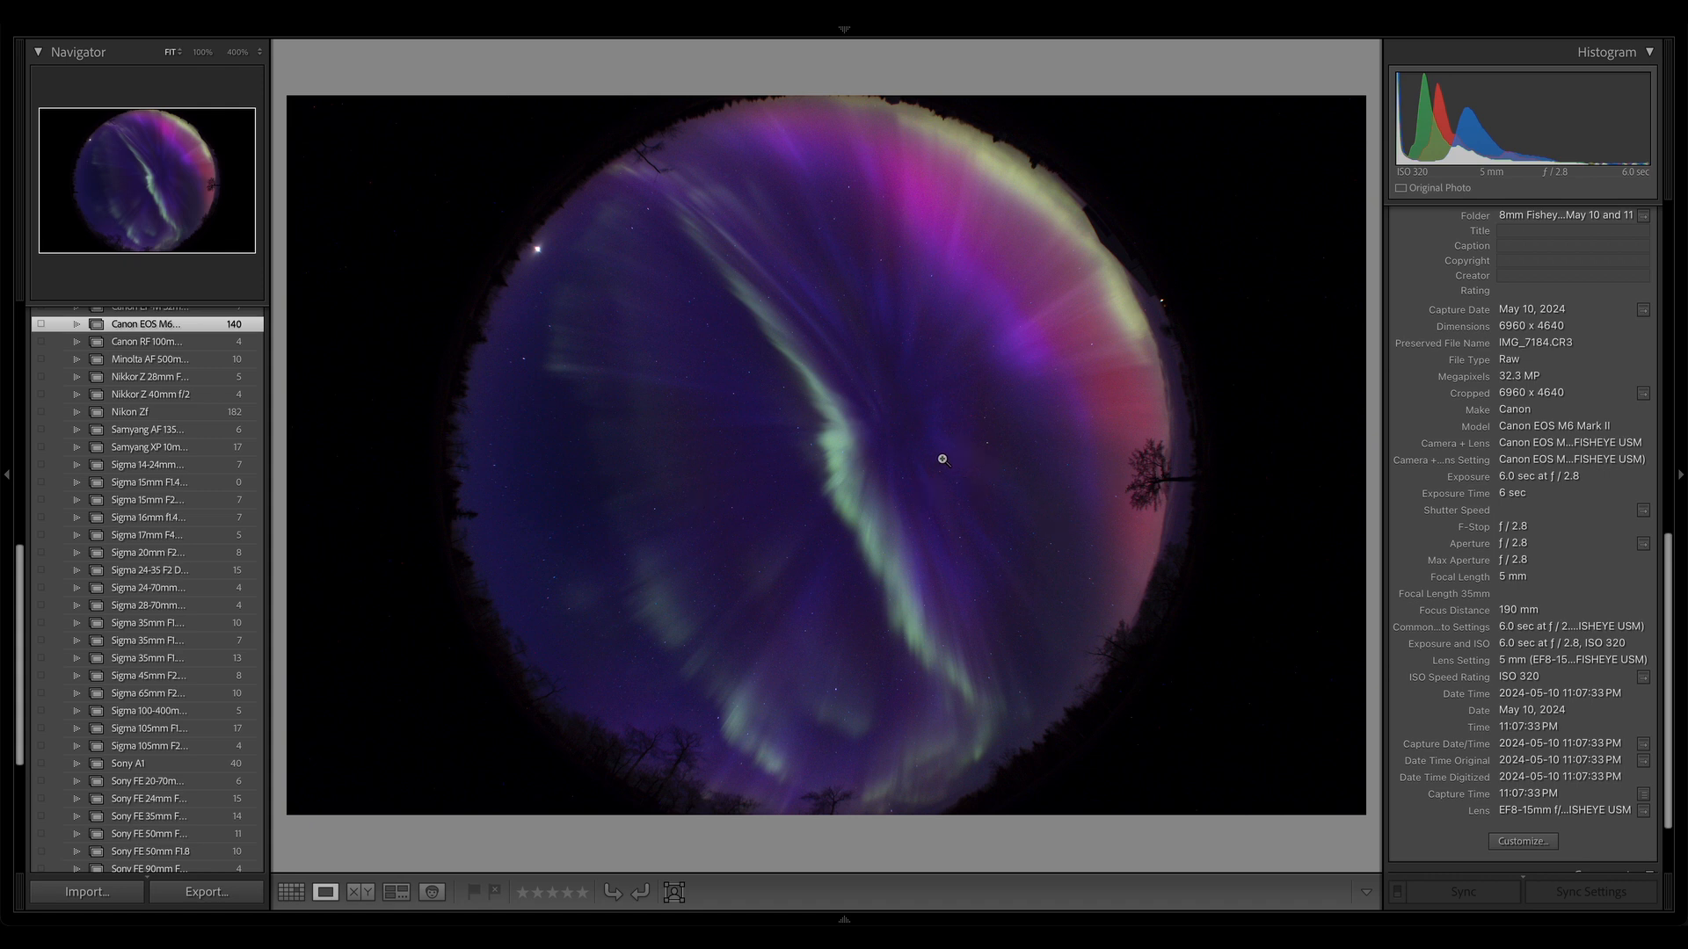
pyautogui.moveTo(967, 514)
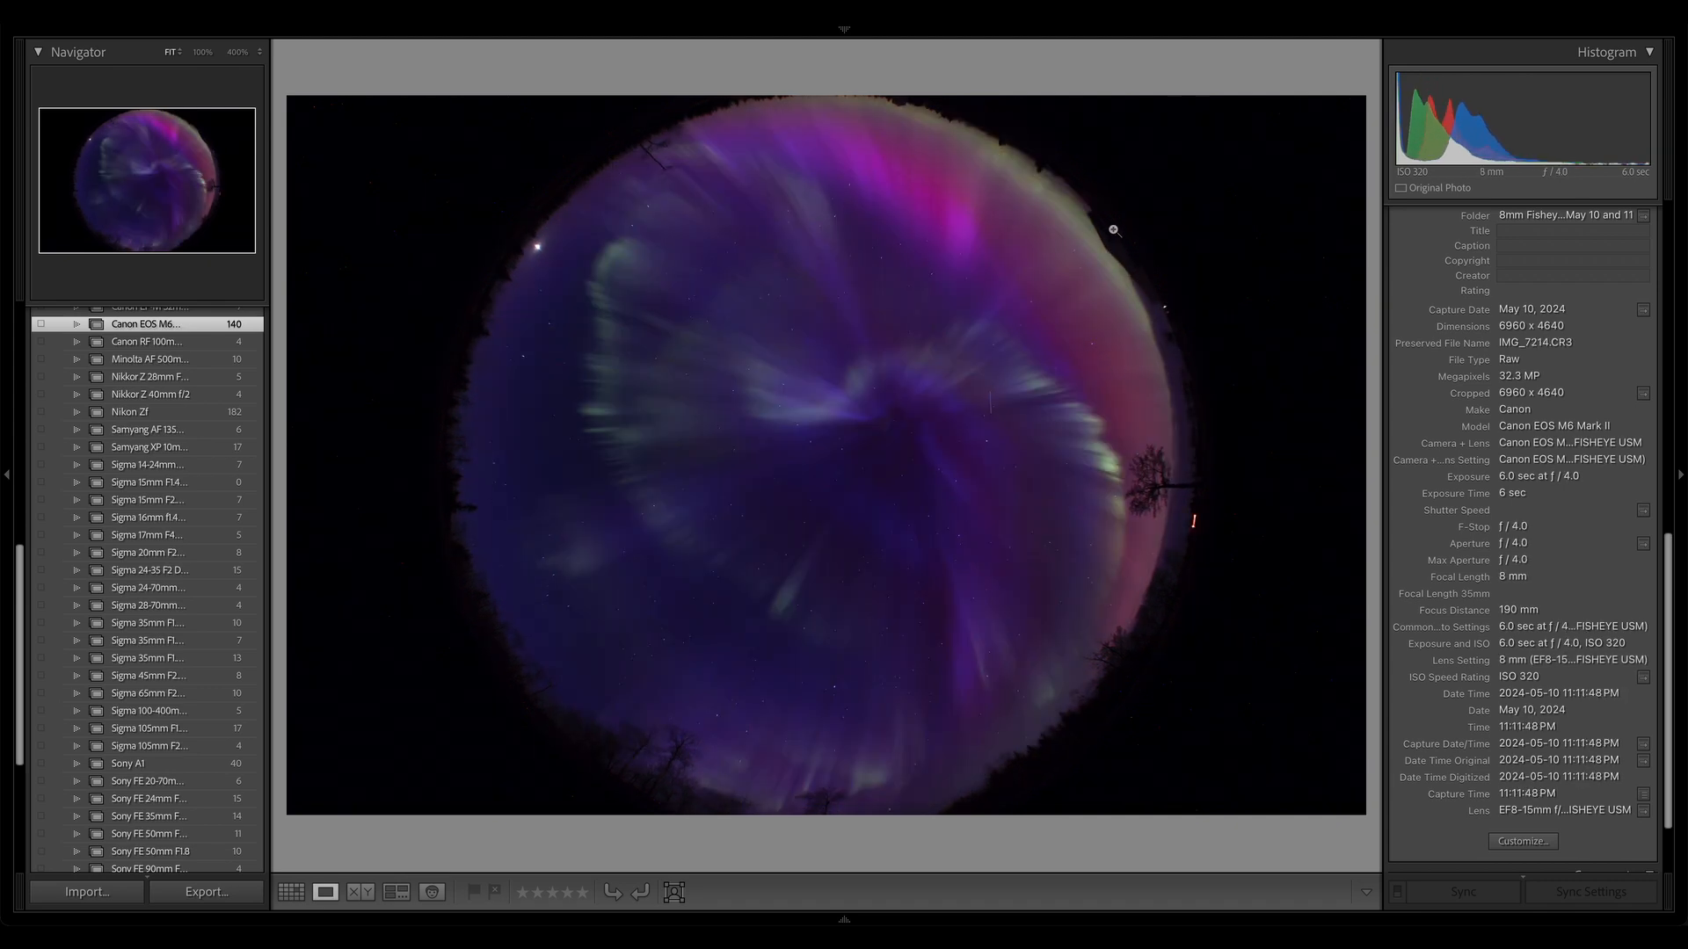
pyautogui.moveTo(1192, 545)
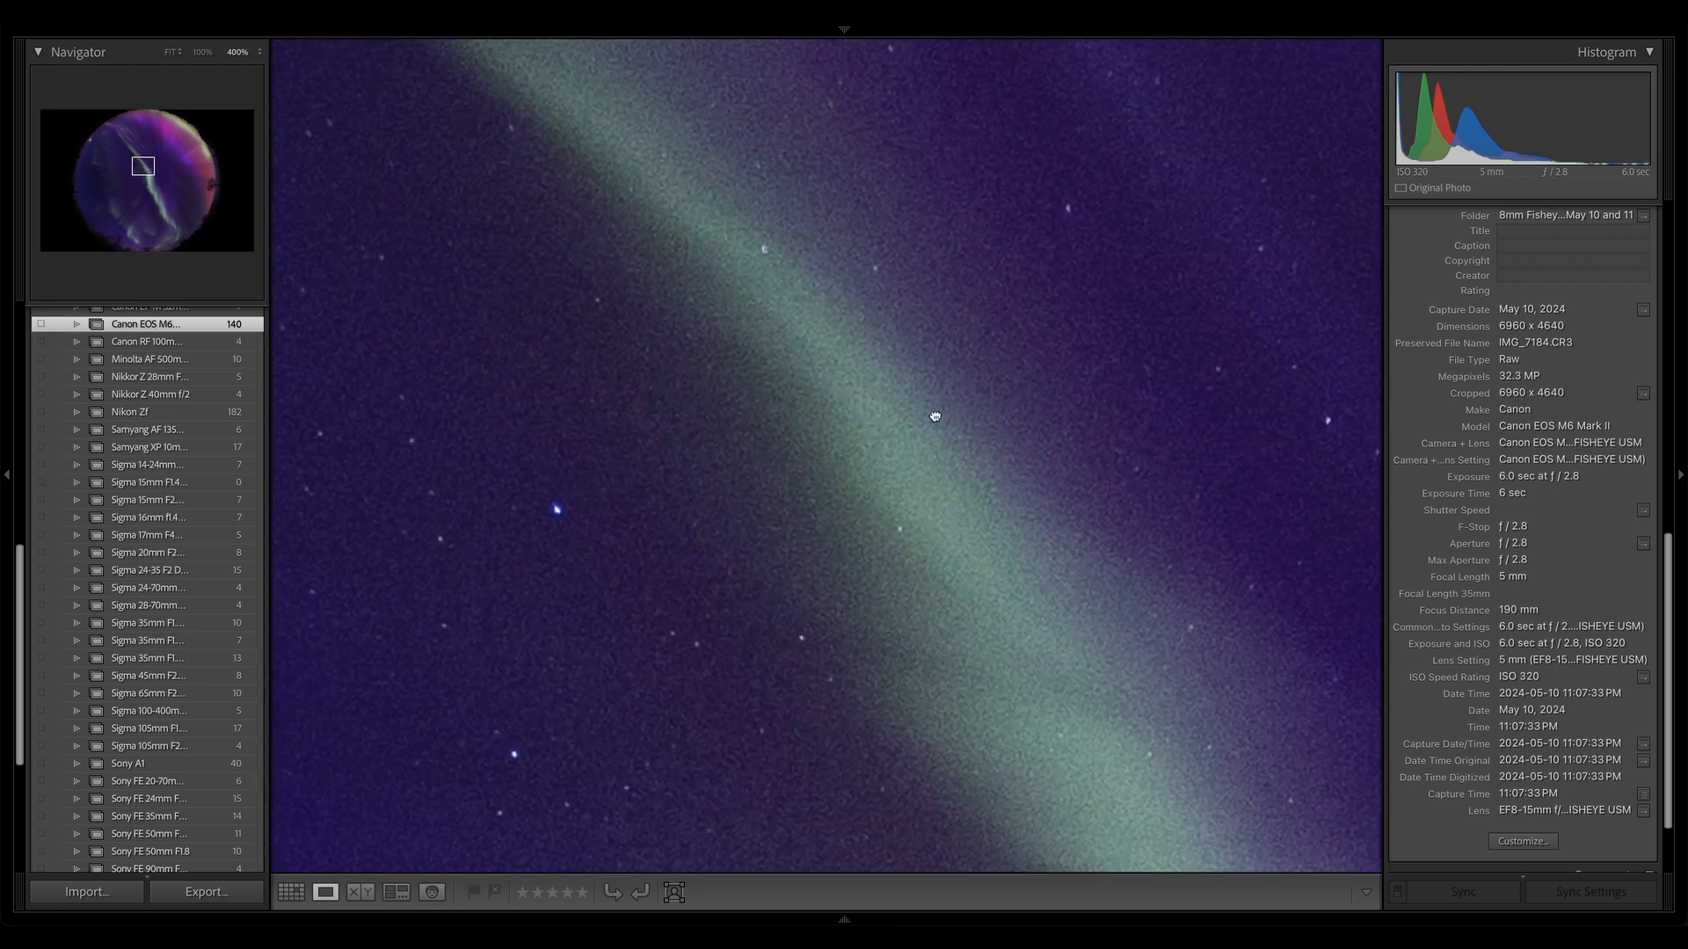
pyautogui.click(170, 52)
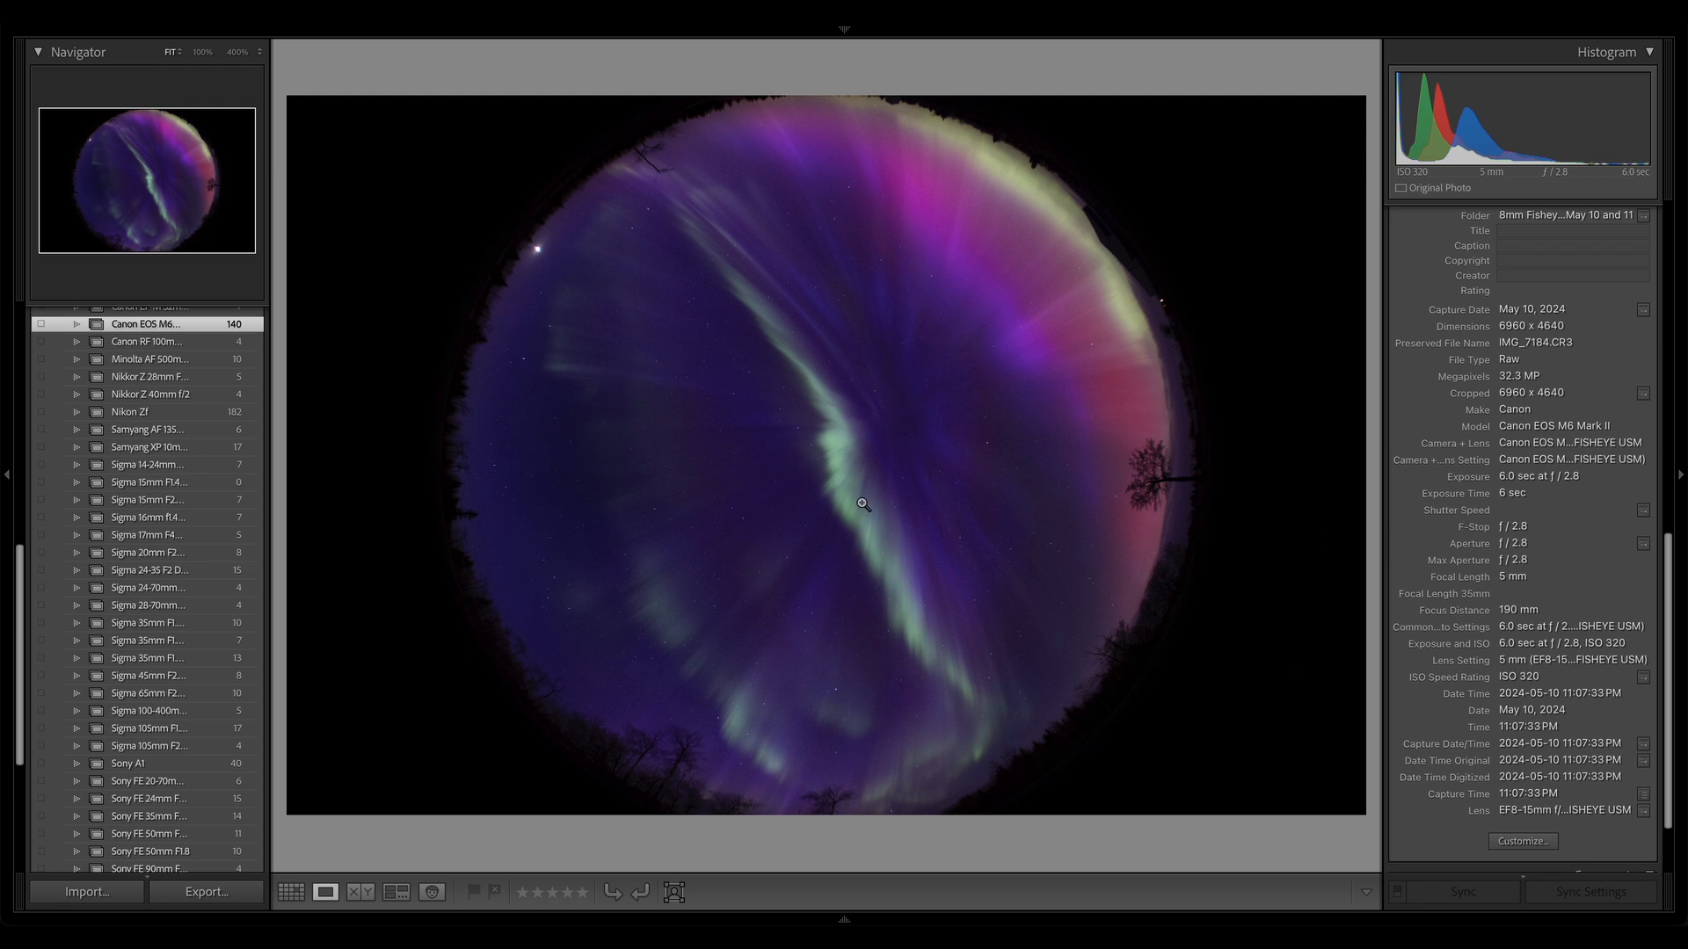
pyautogui.click(861, 503)
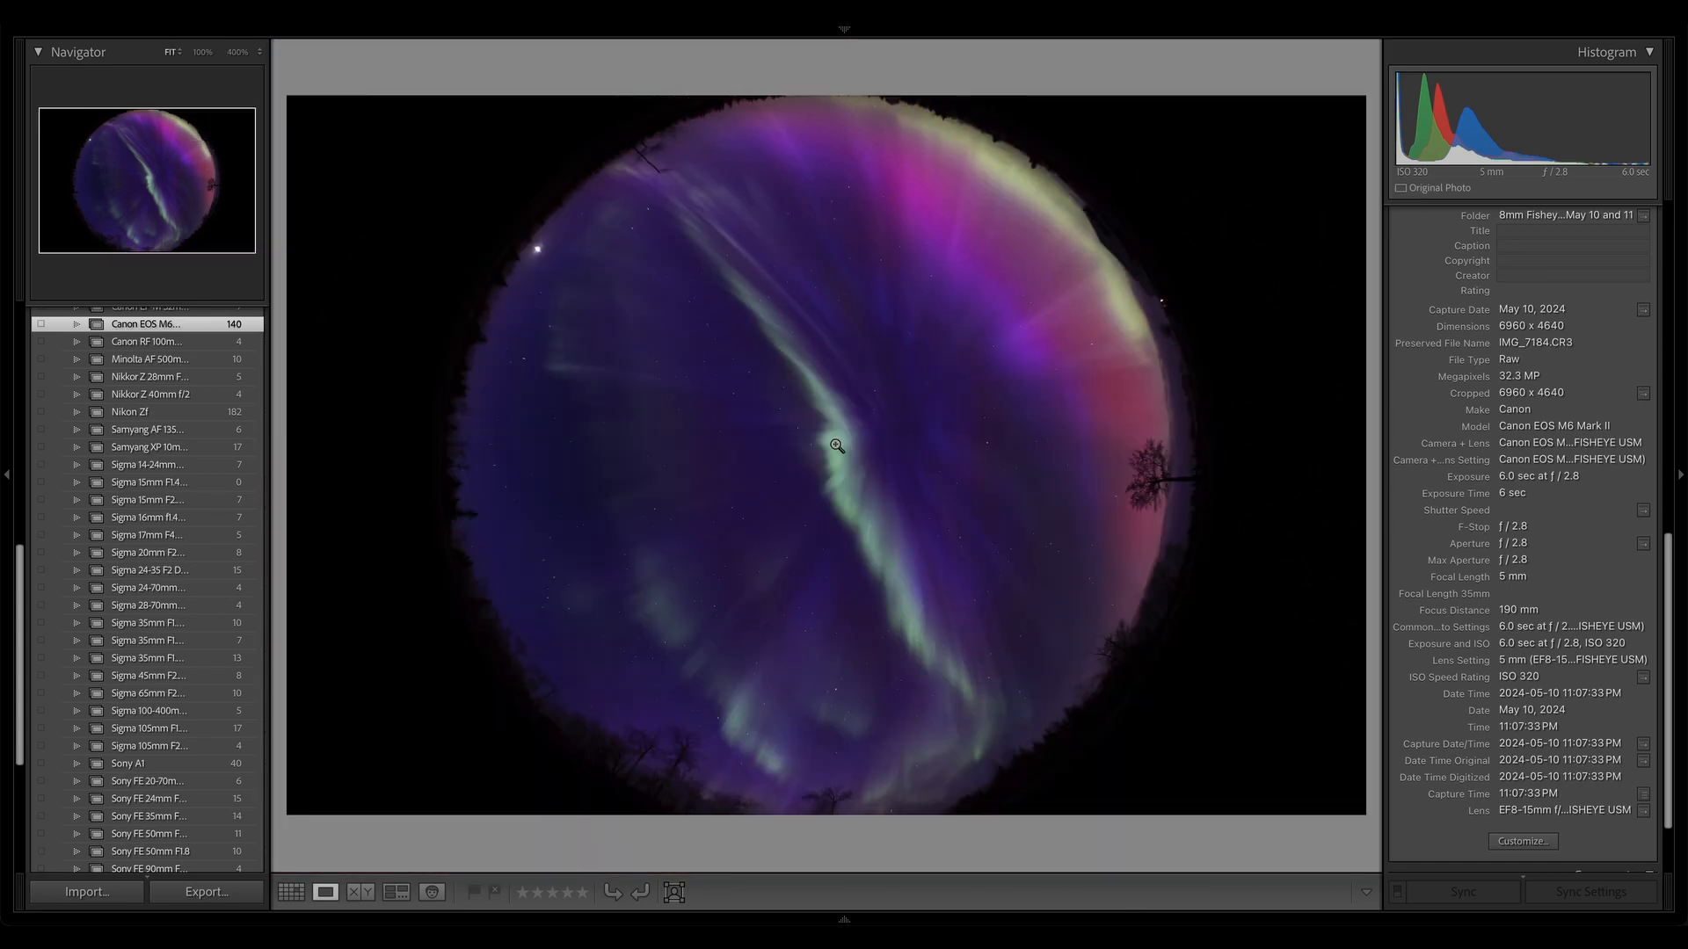
# Open the August 2024 vertical nebula frame (180 s, ISO 320) in Loupe and raise its exposure.
pyautogui.click(291, 893)
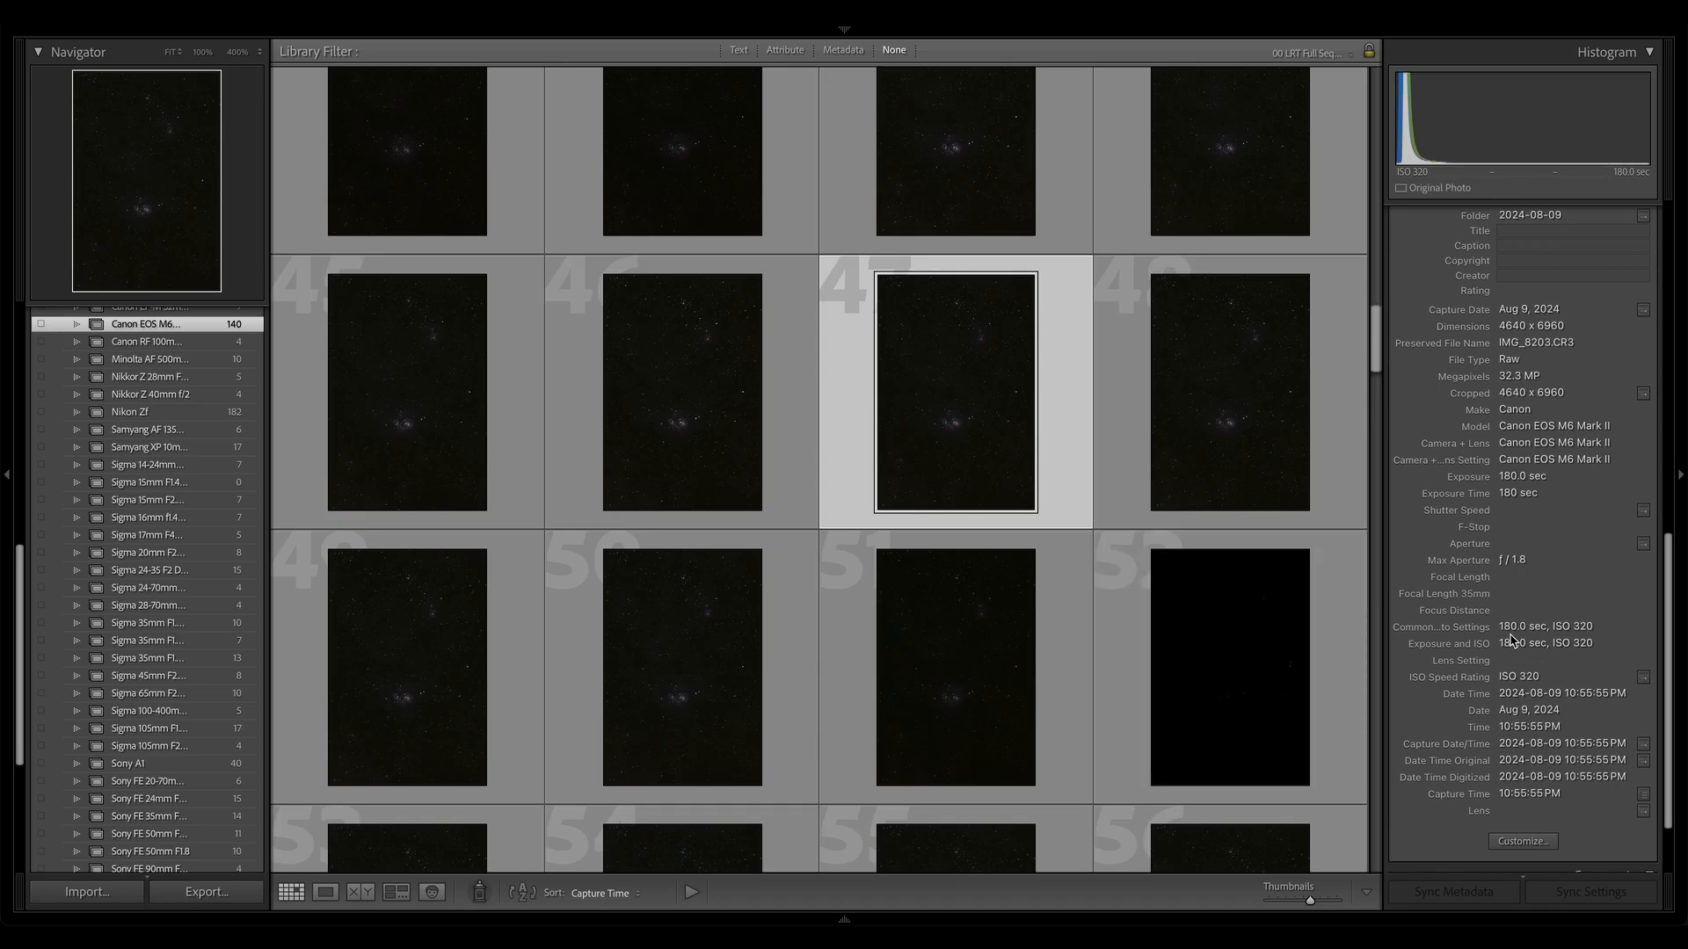
pyautogui.moveTo(979, 445)
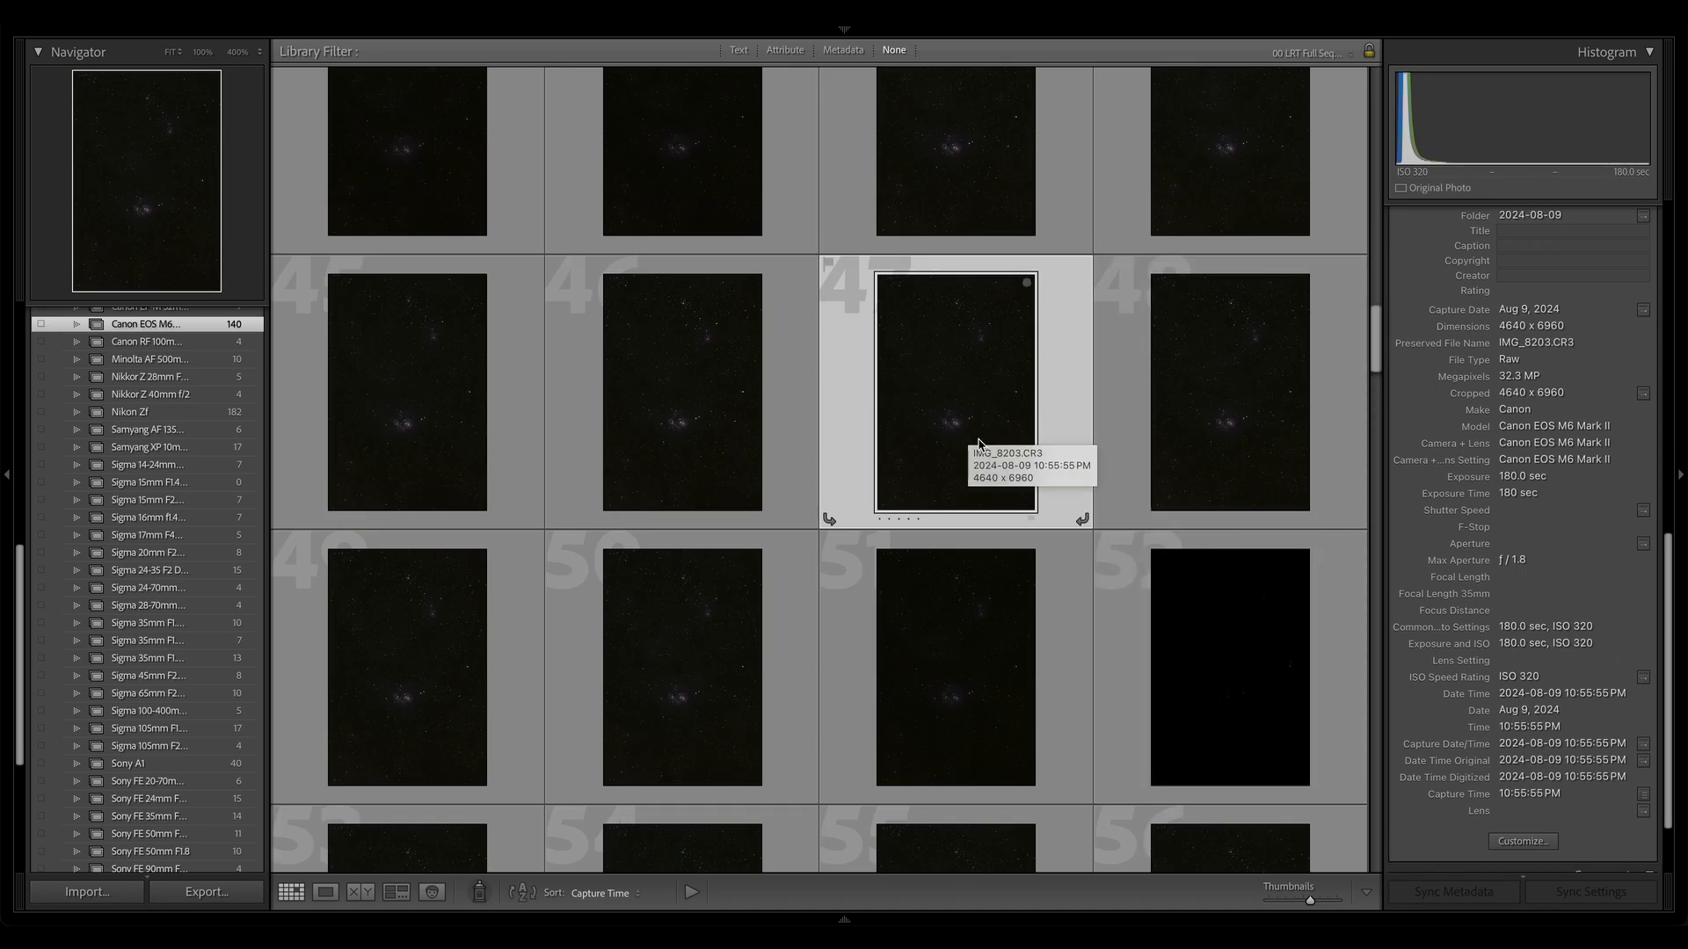
pyautogui.moveTo(1032, 469)
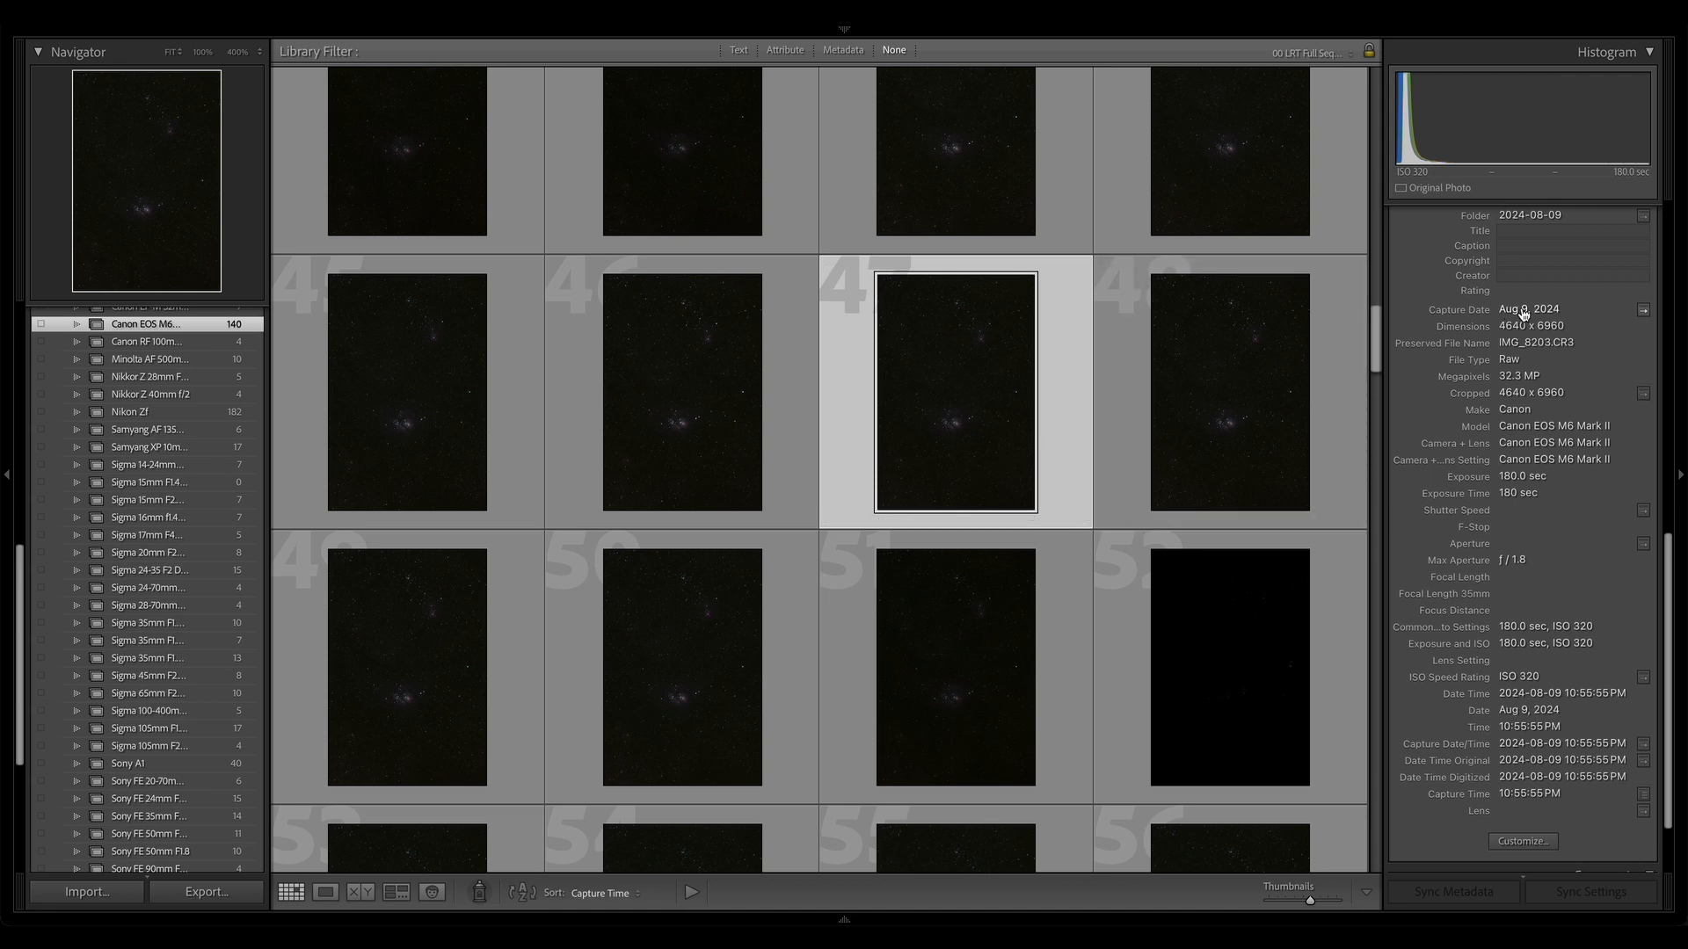
pyautogui.doubleClick(954, 393)
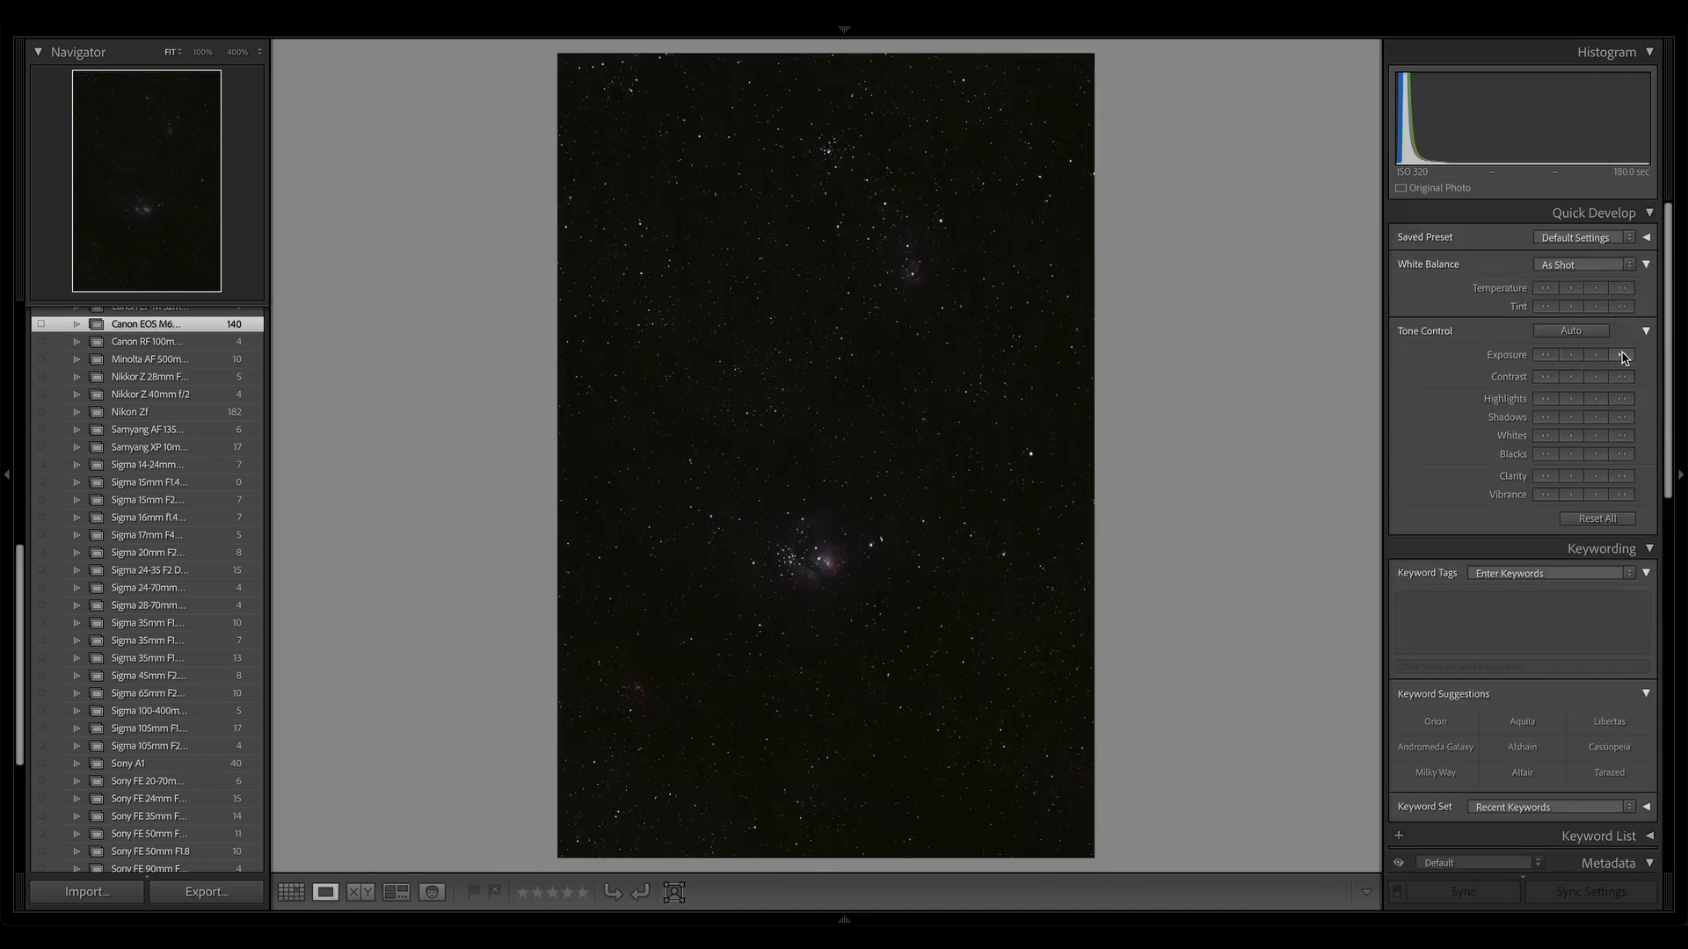
pyautogui.click(1623, 355)
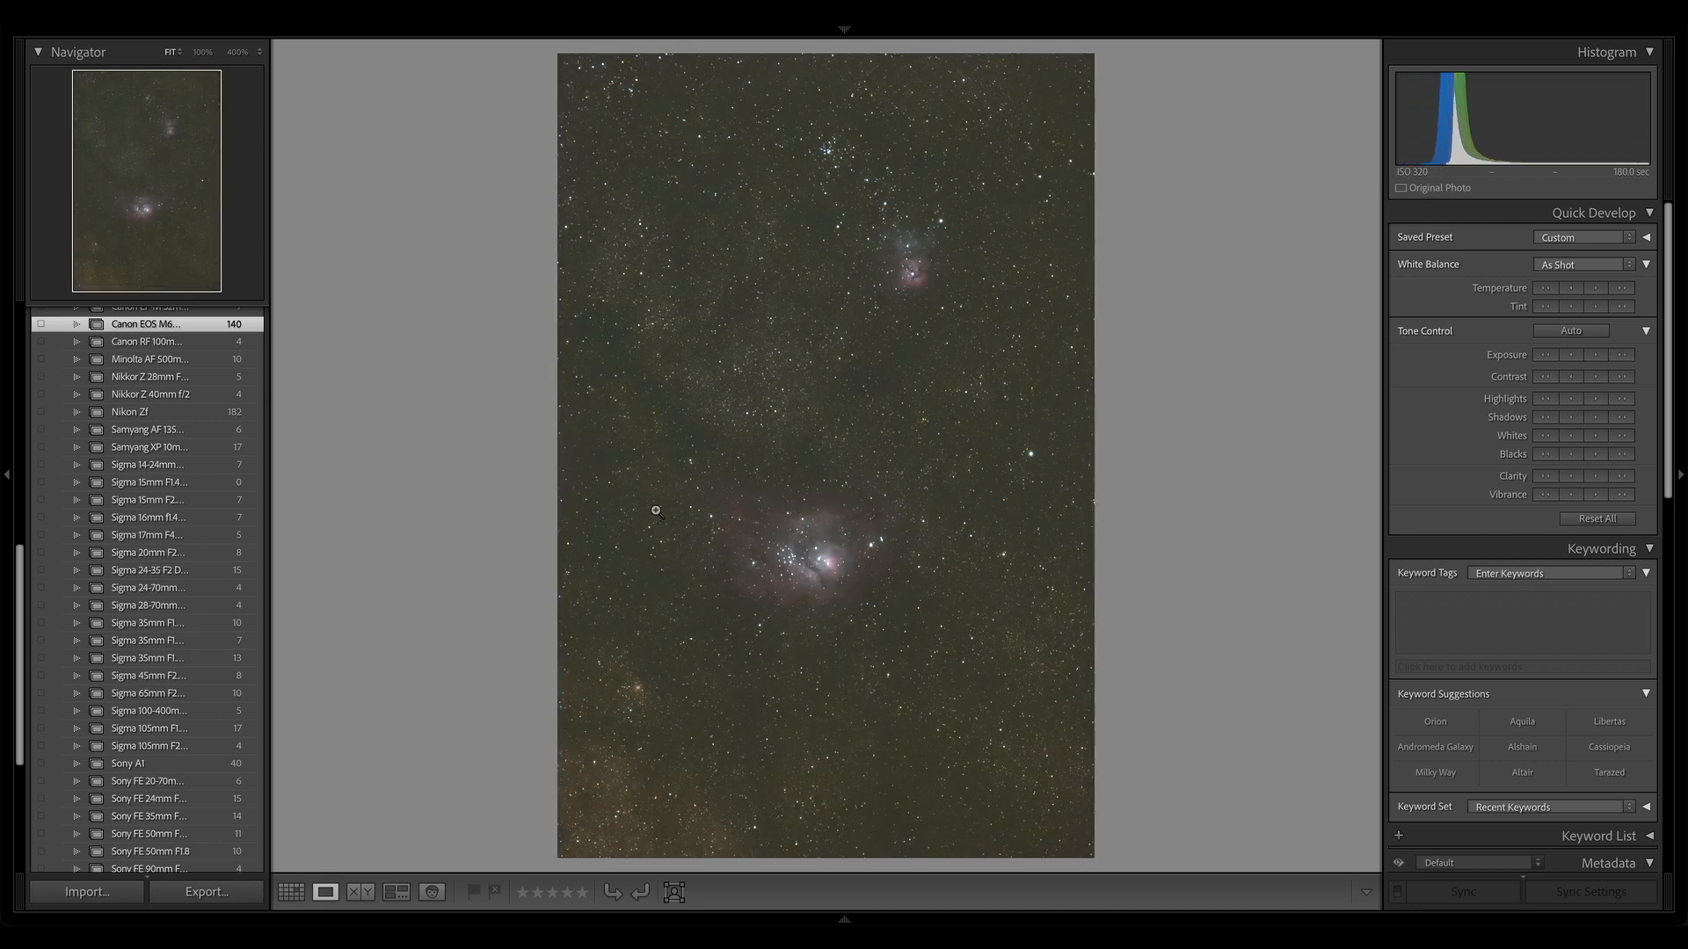
pyautogui.moveTo(1421, 377)
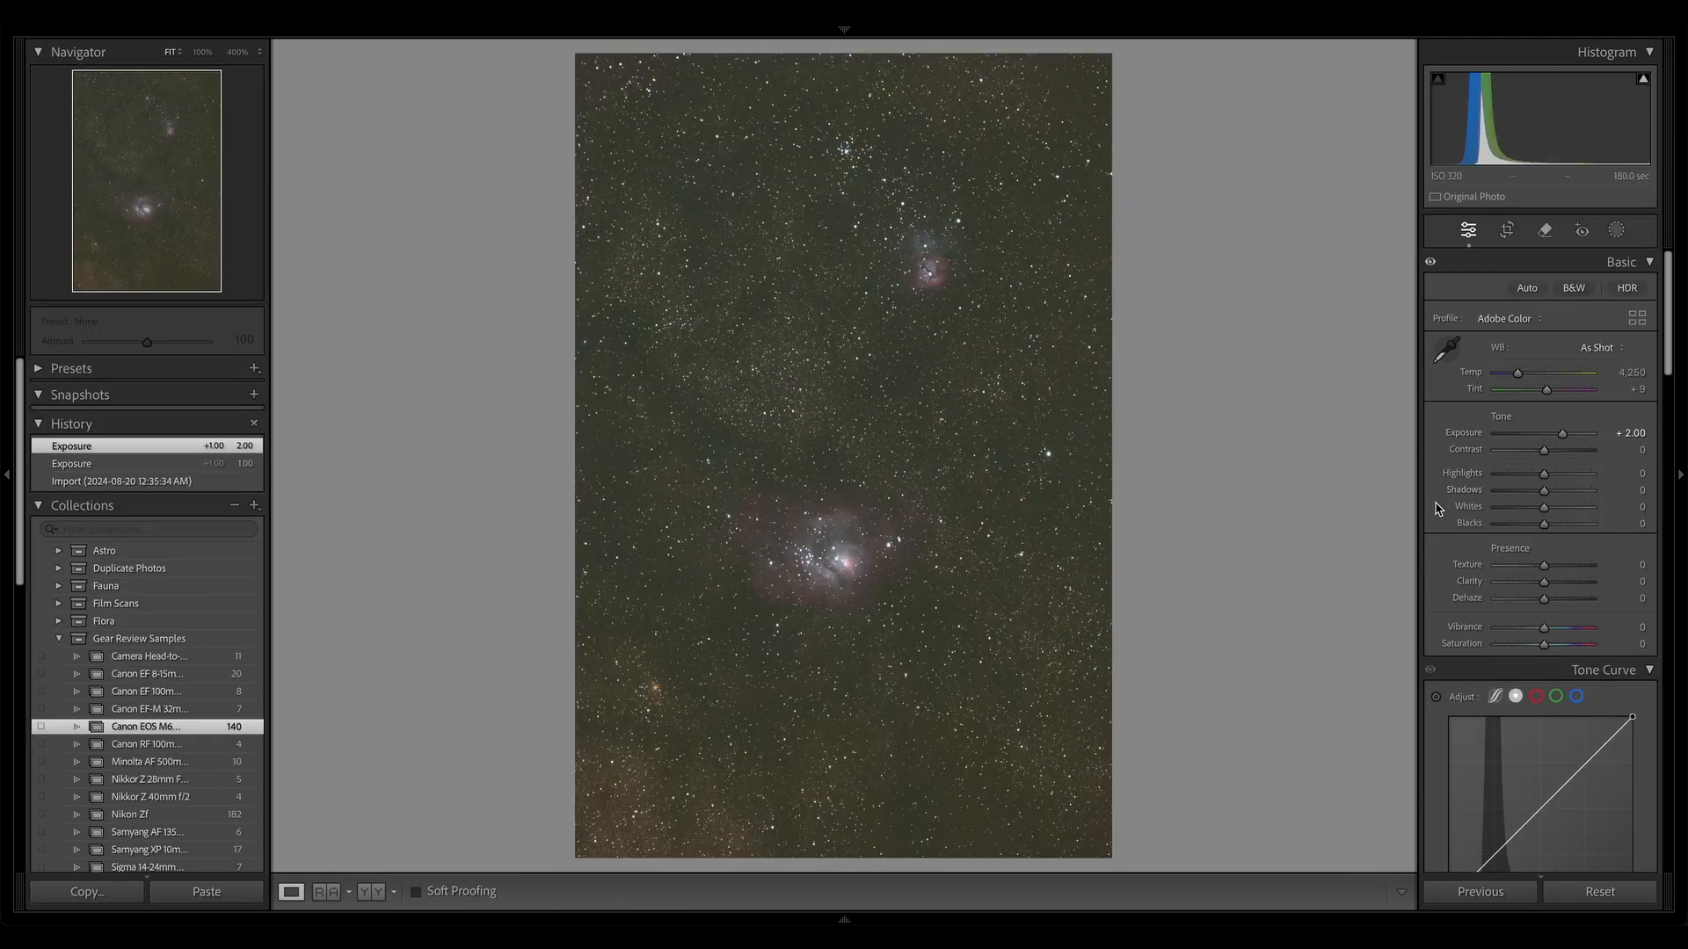
pyautogui.moveTo(1594, 560)
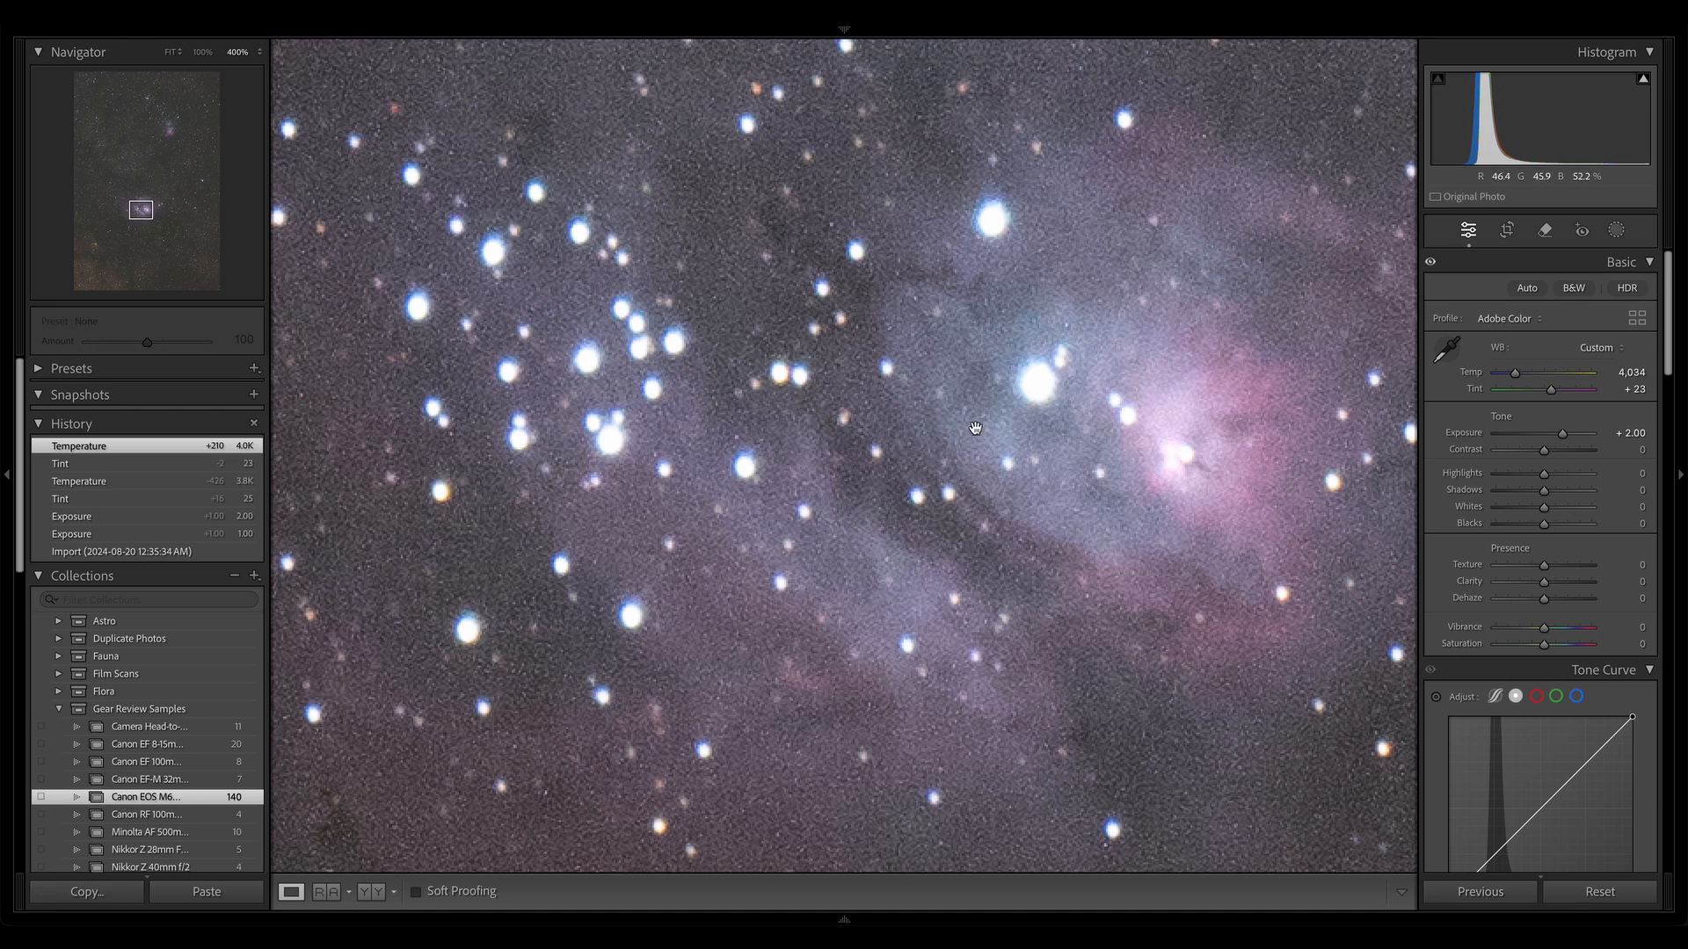
pyautogui.moveTo(844, 436)
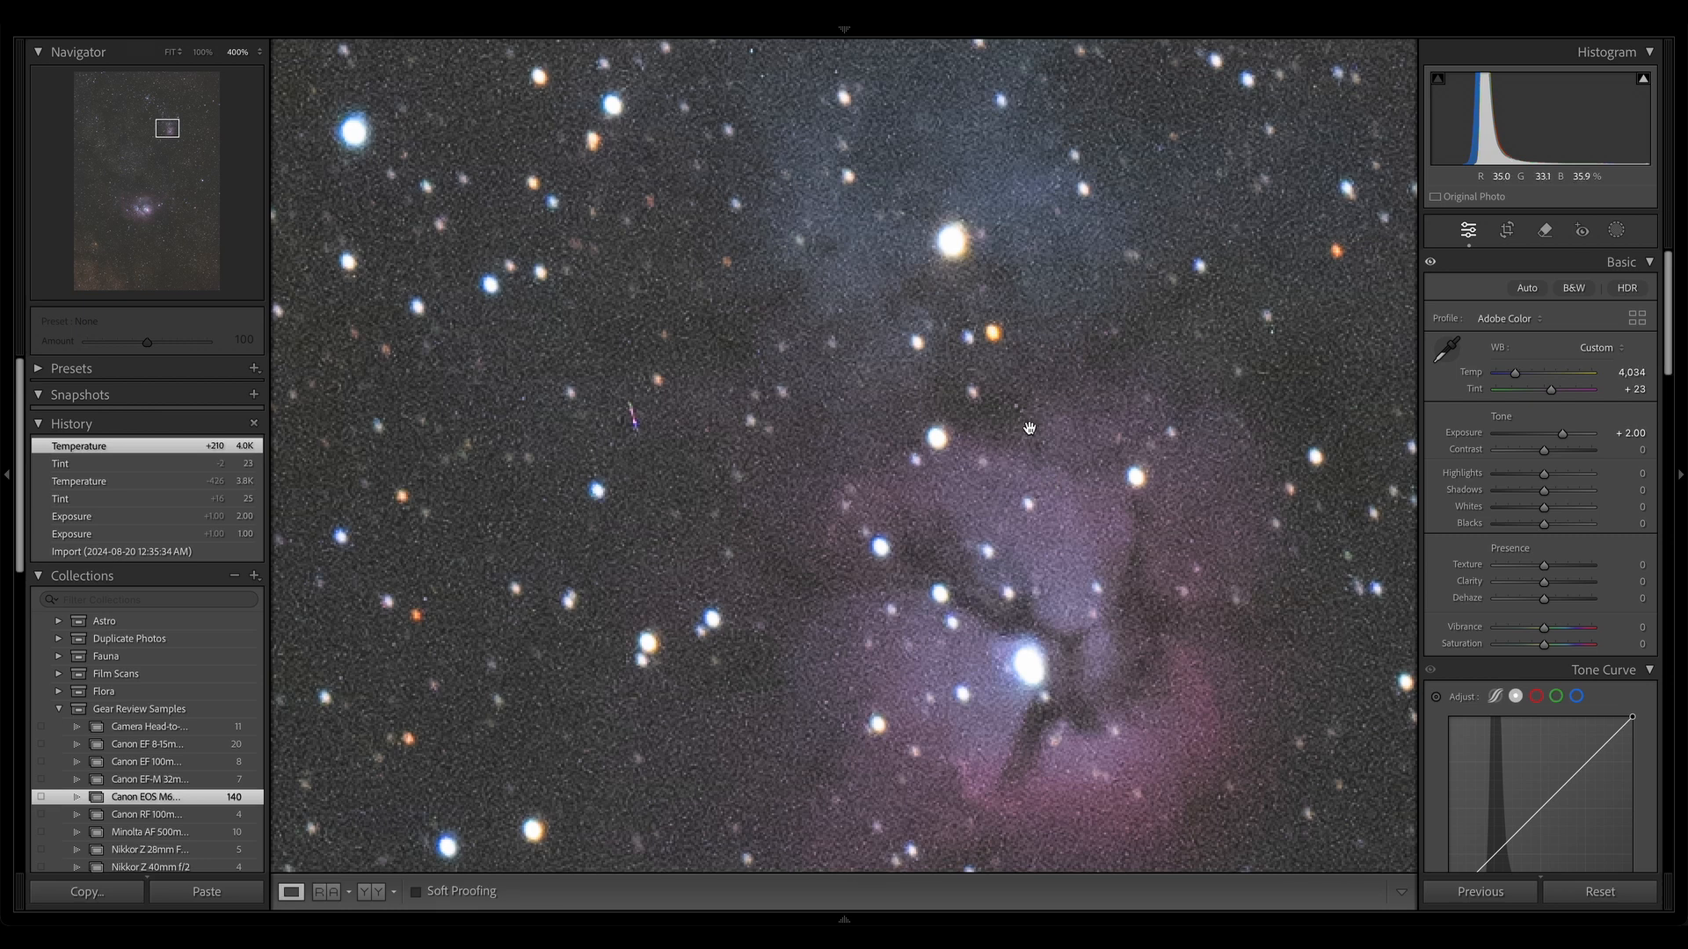
pyautogui.moveTo(1112, 326)
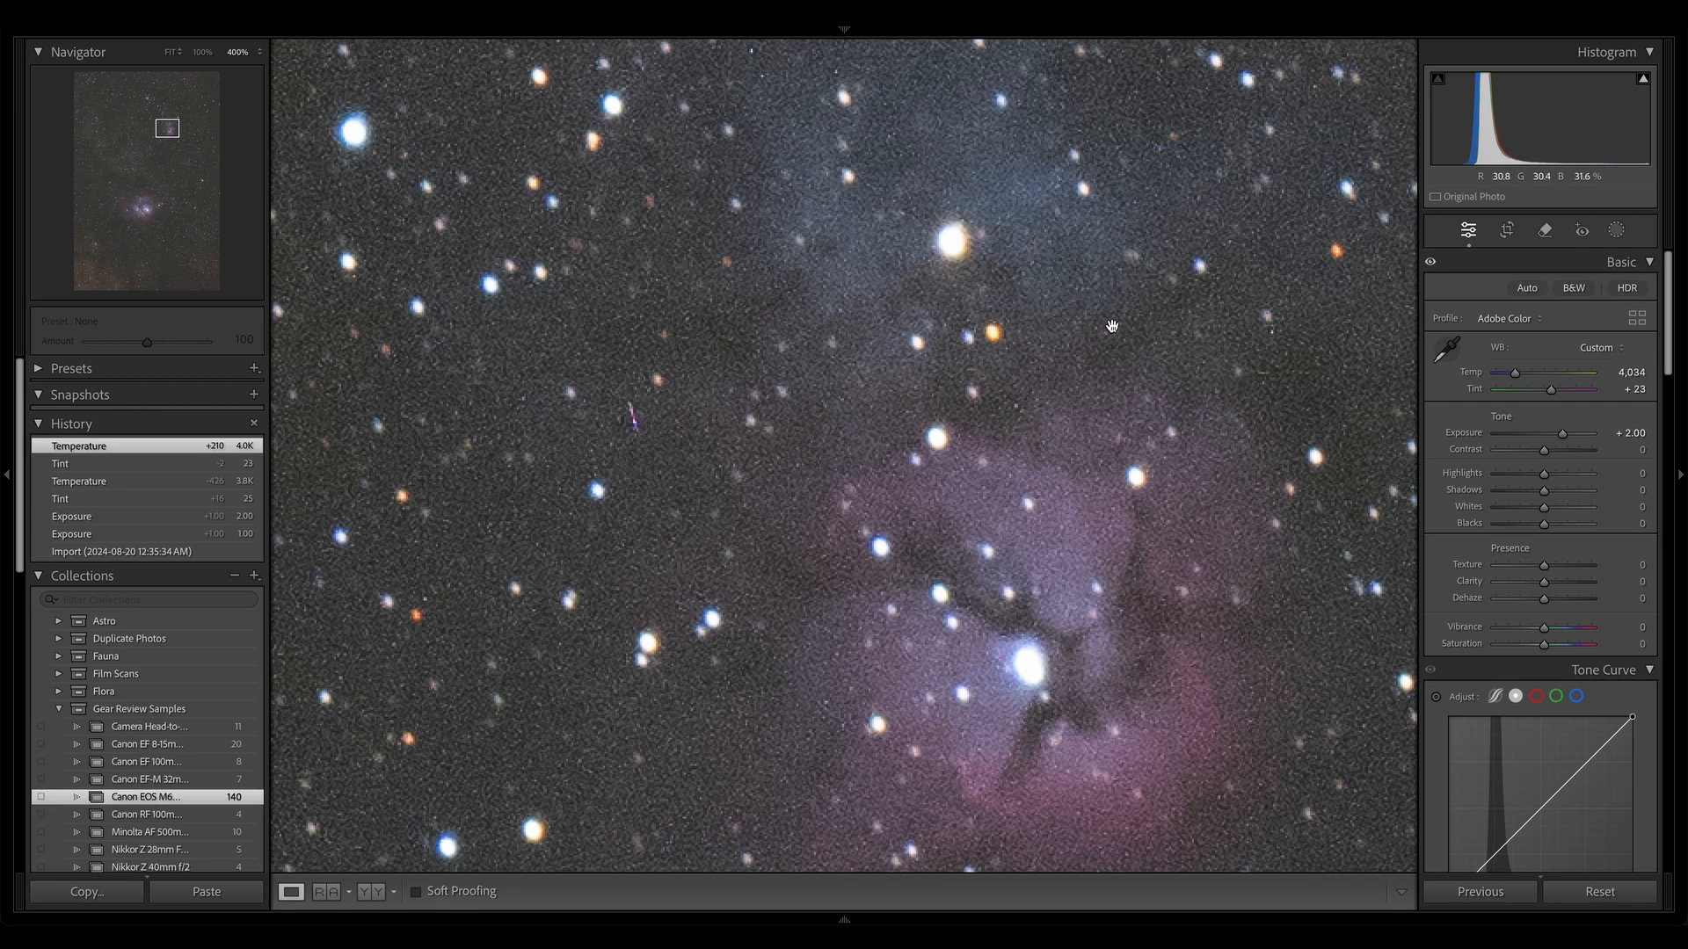
pyautogui.moveTo(1109, 326)
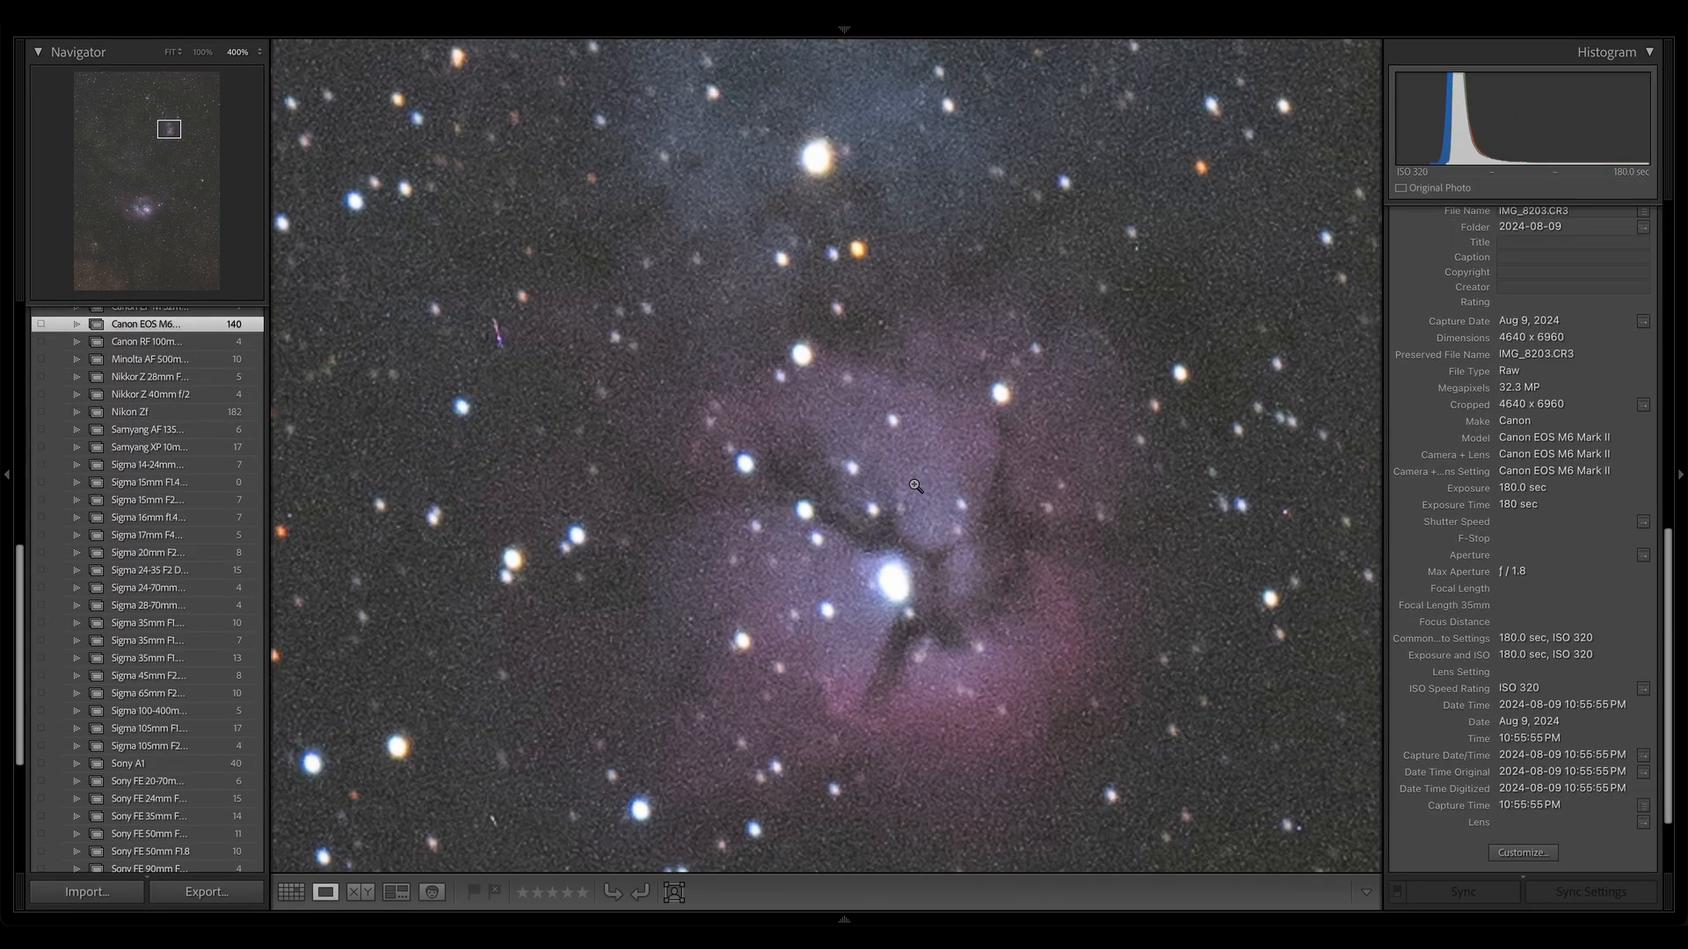
pyautogui.click(172, 51)
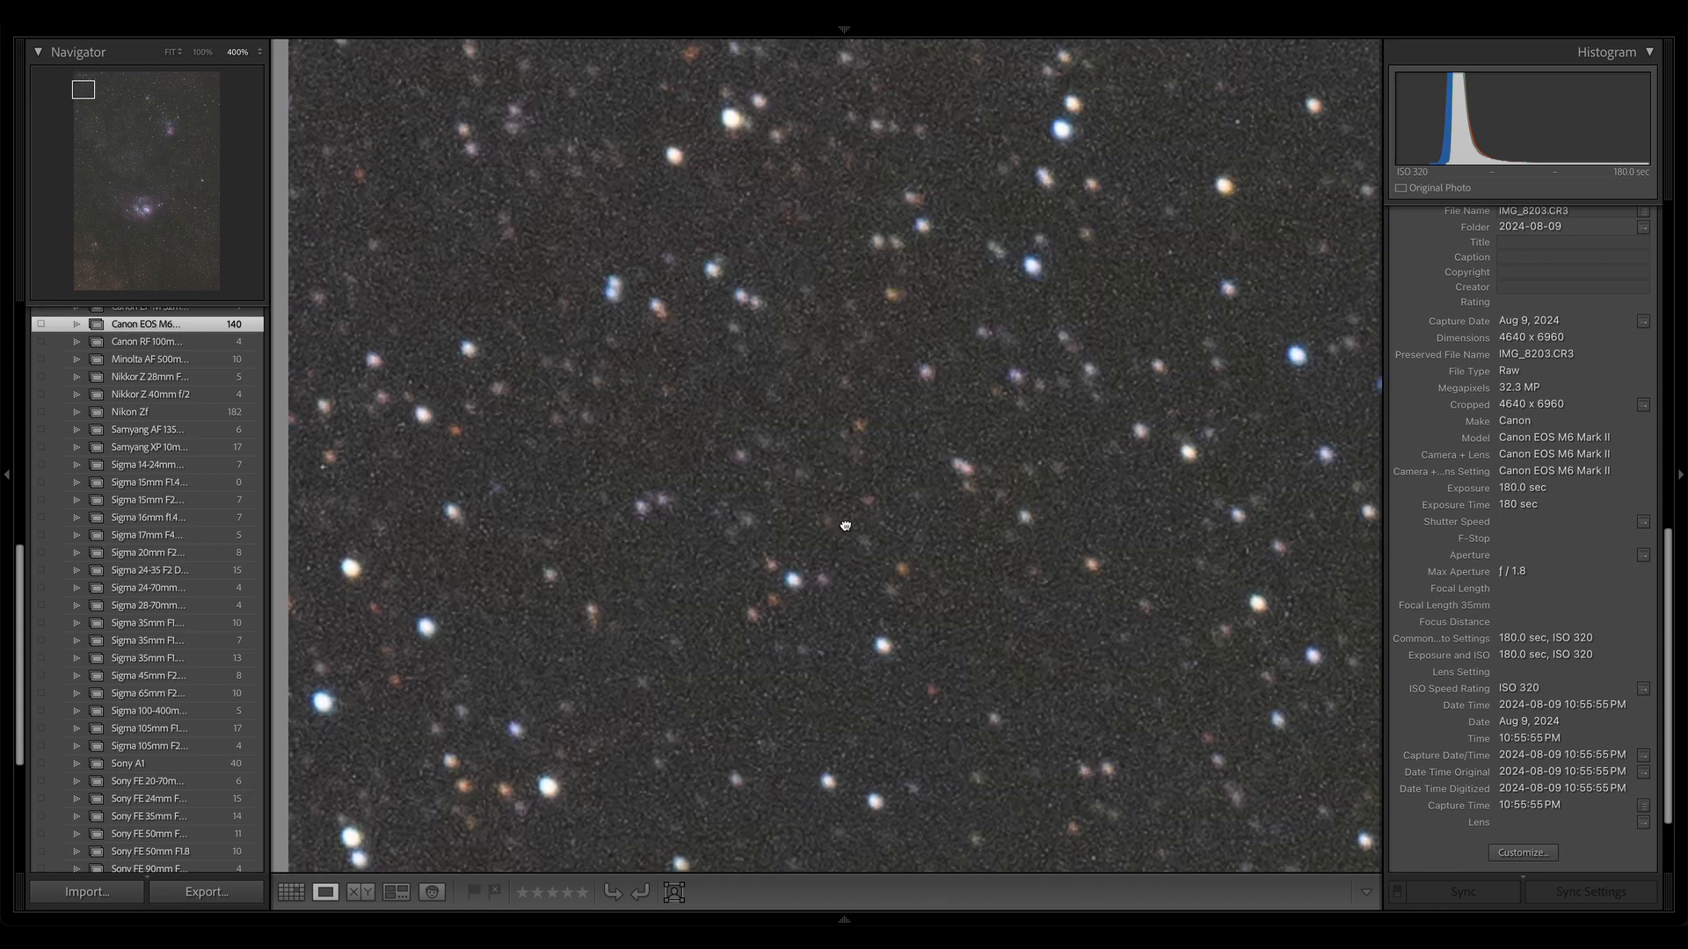
pyautogui.click(169, 51)
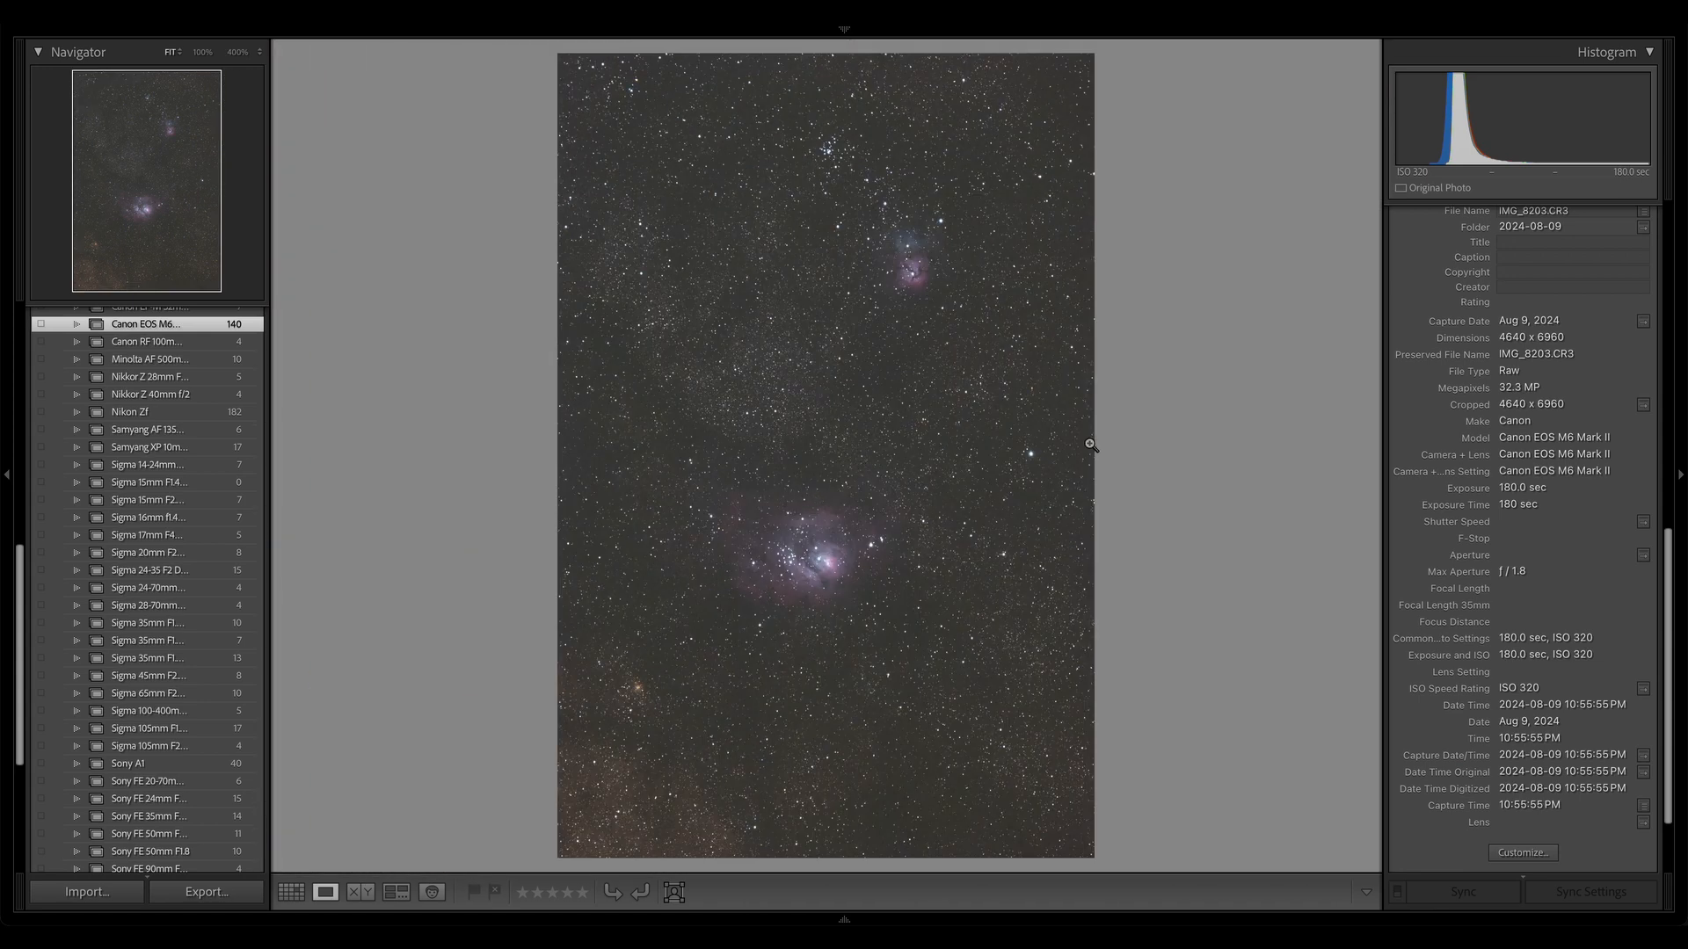
pyautogui.moveTo(900, 585)
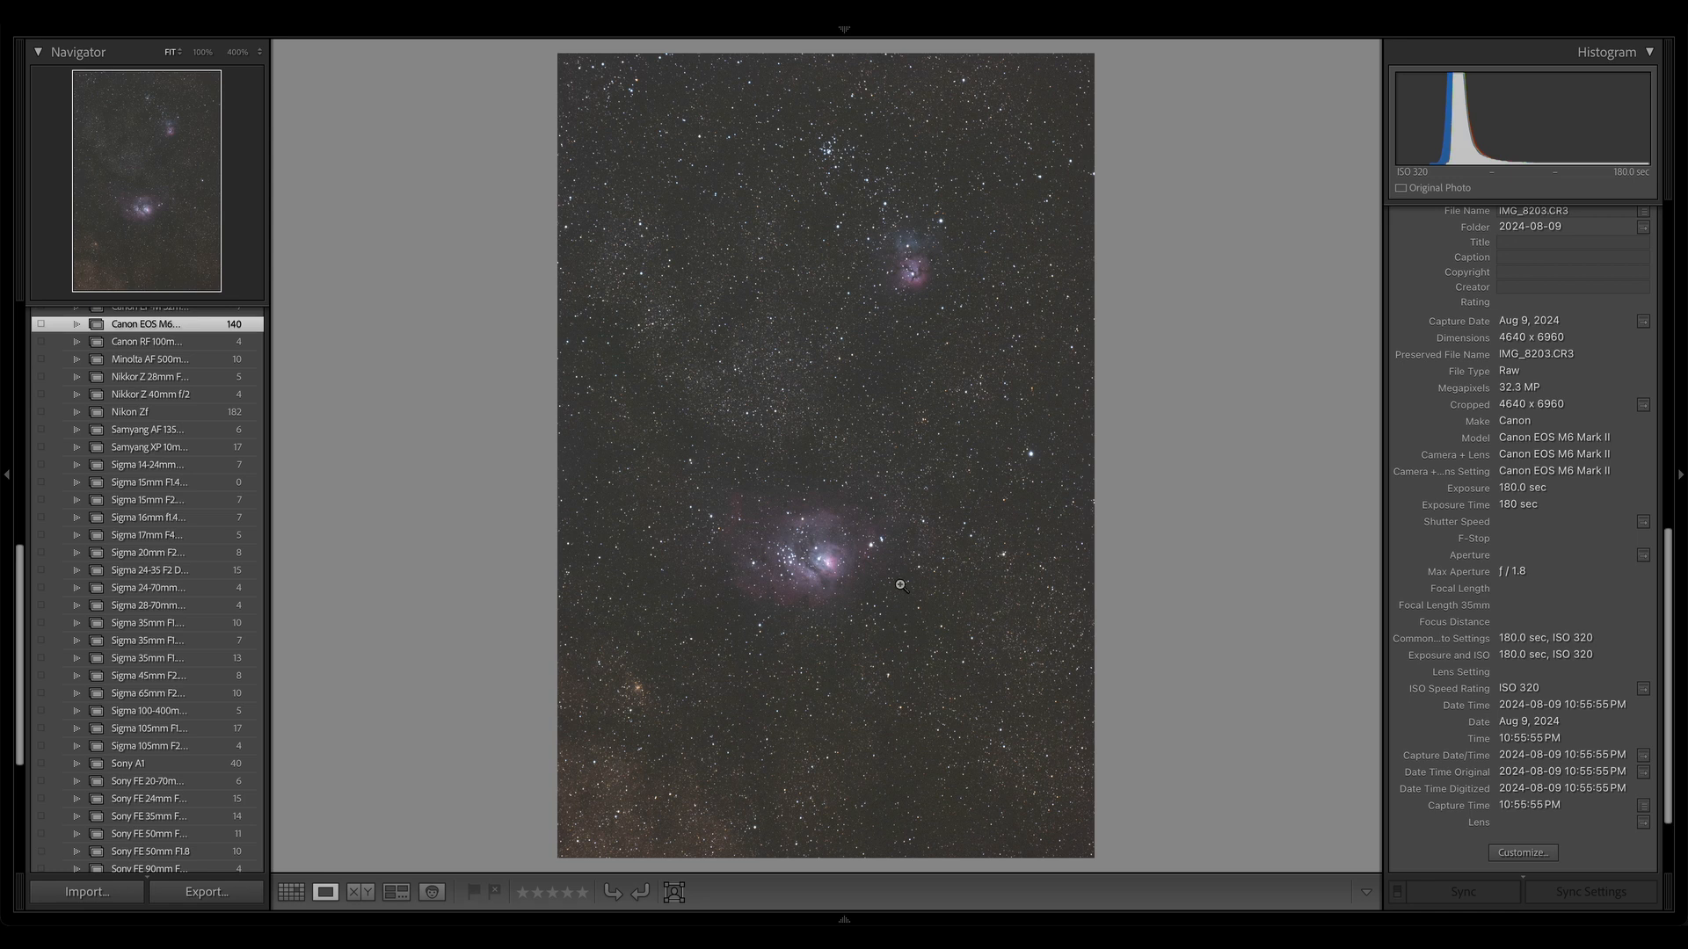
pyautogui.moveTo(888, 588)
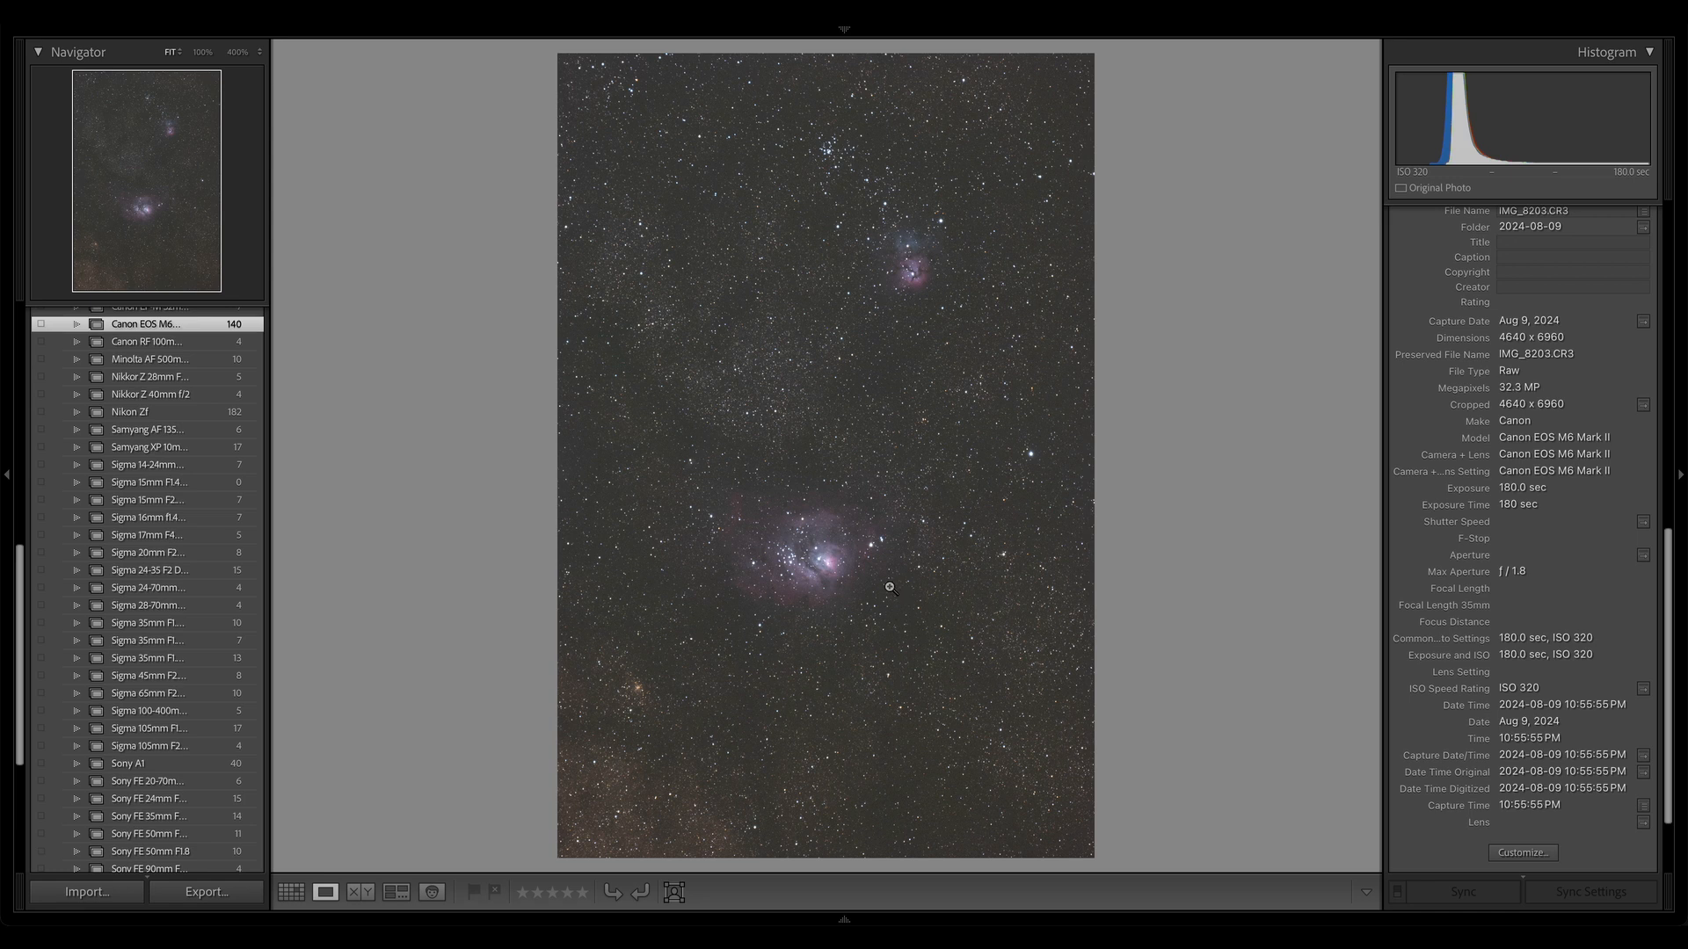
pyautogui.moveTo(886, 560)
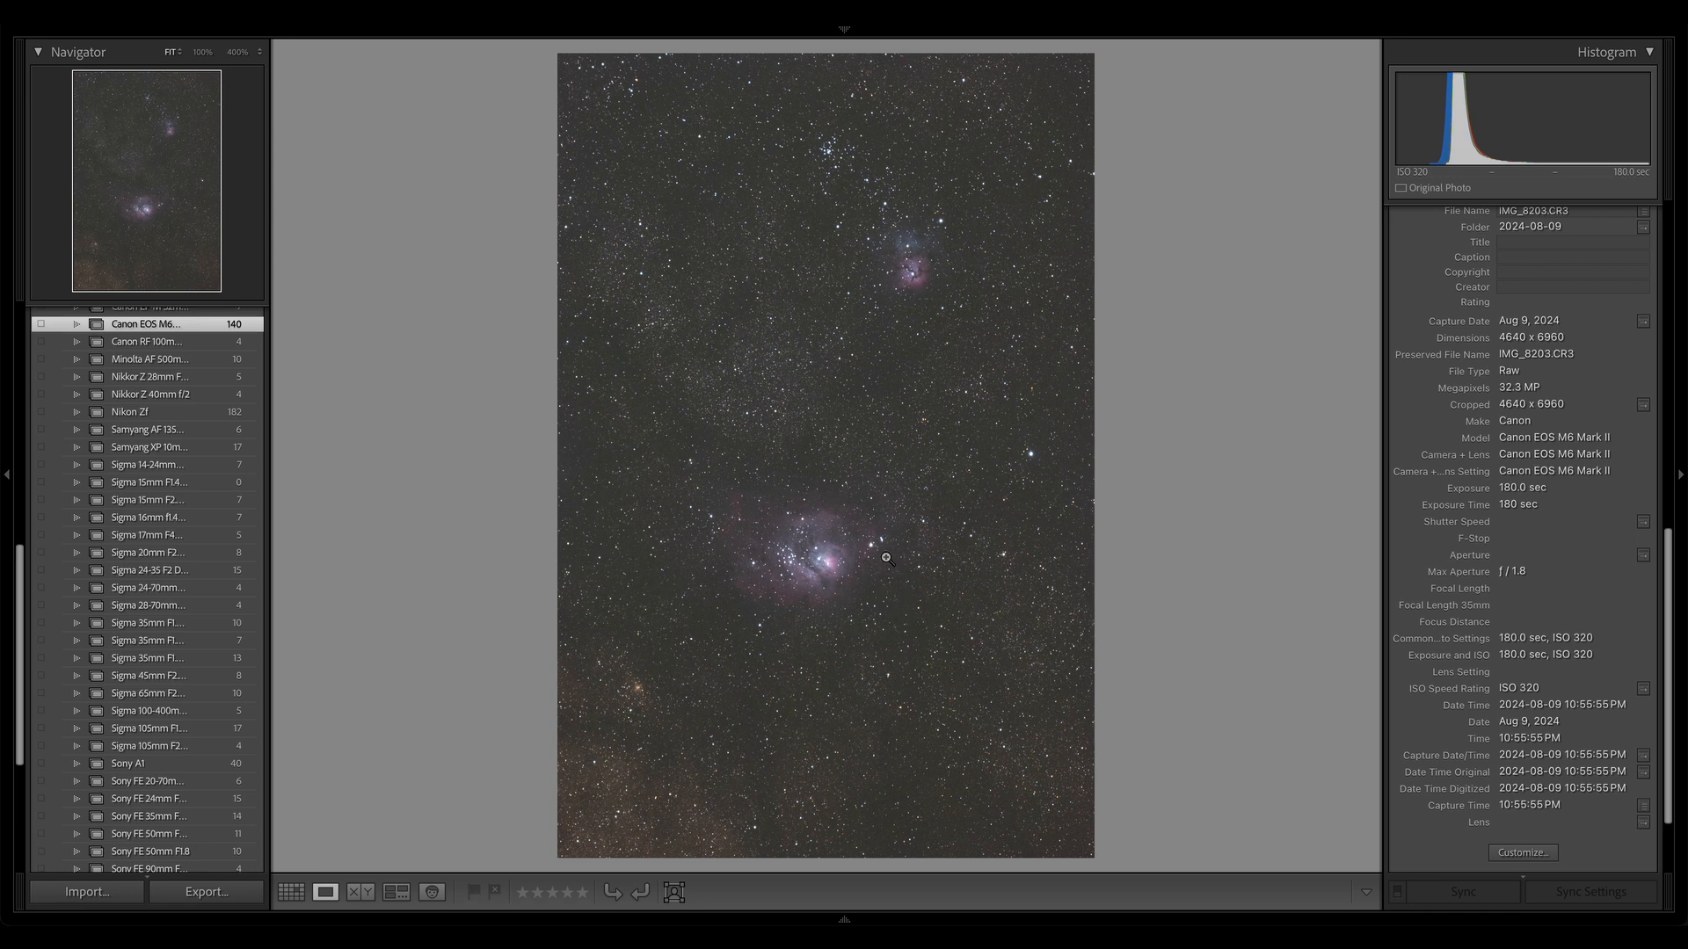
pyautogui.moveTo(949, 433)
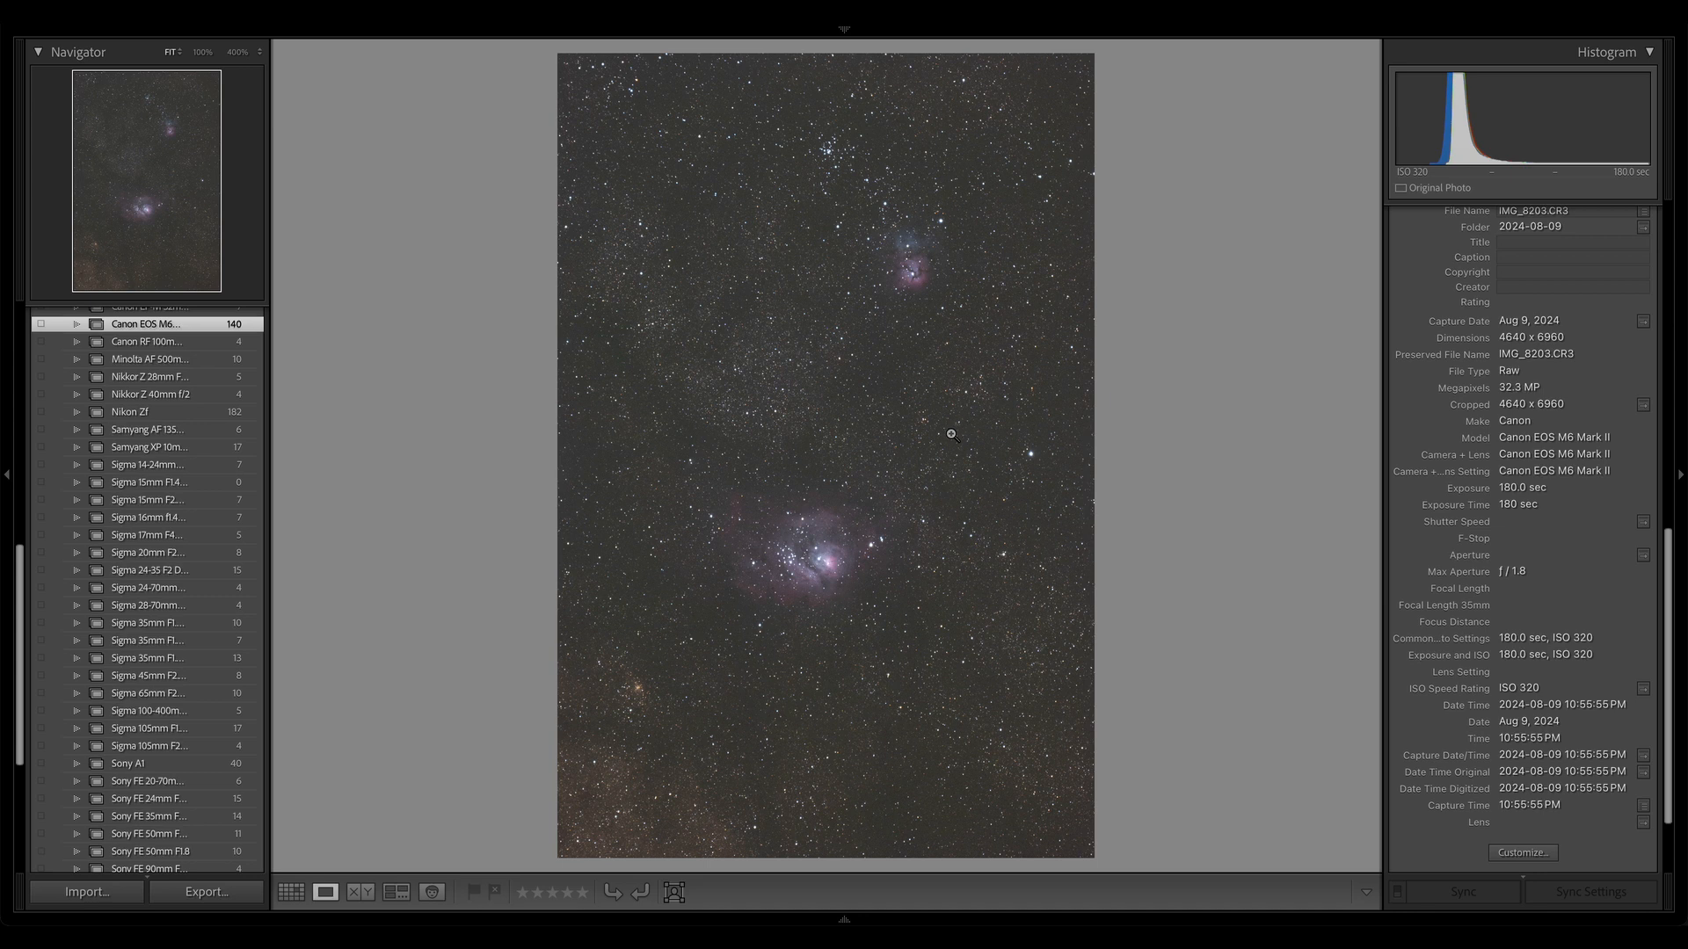
pyautogui.moveTo(749, 283)
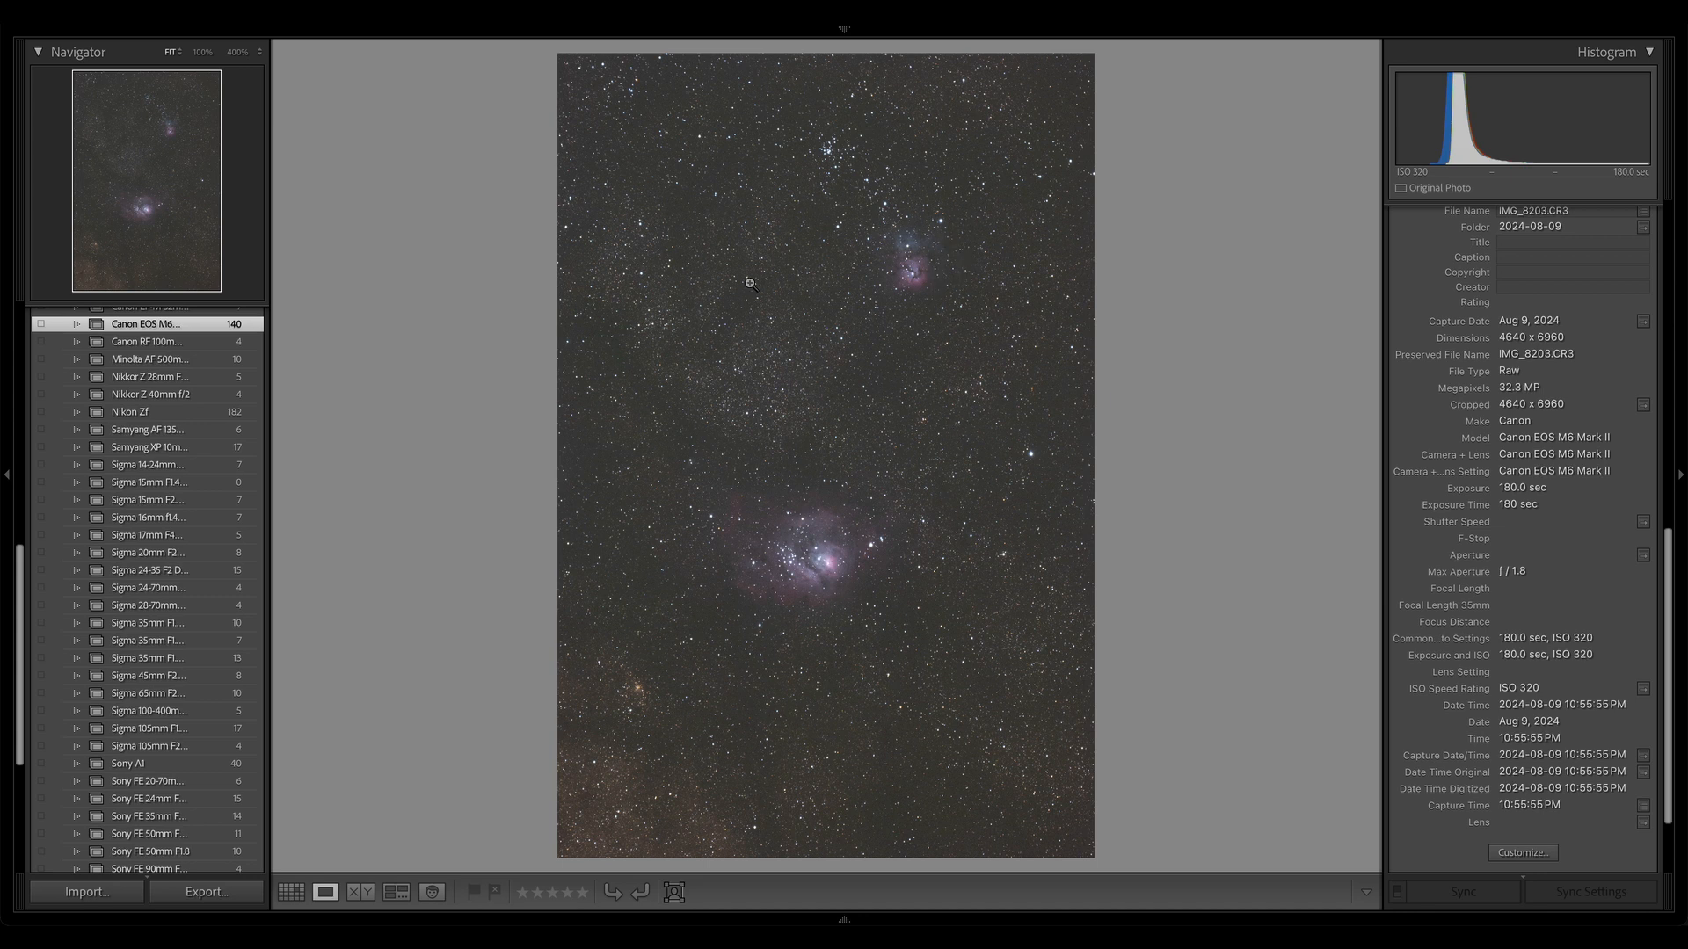
pyautogui.moveTo(809, 313)
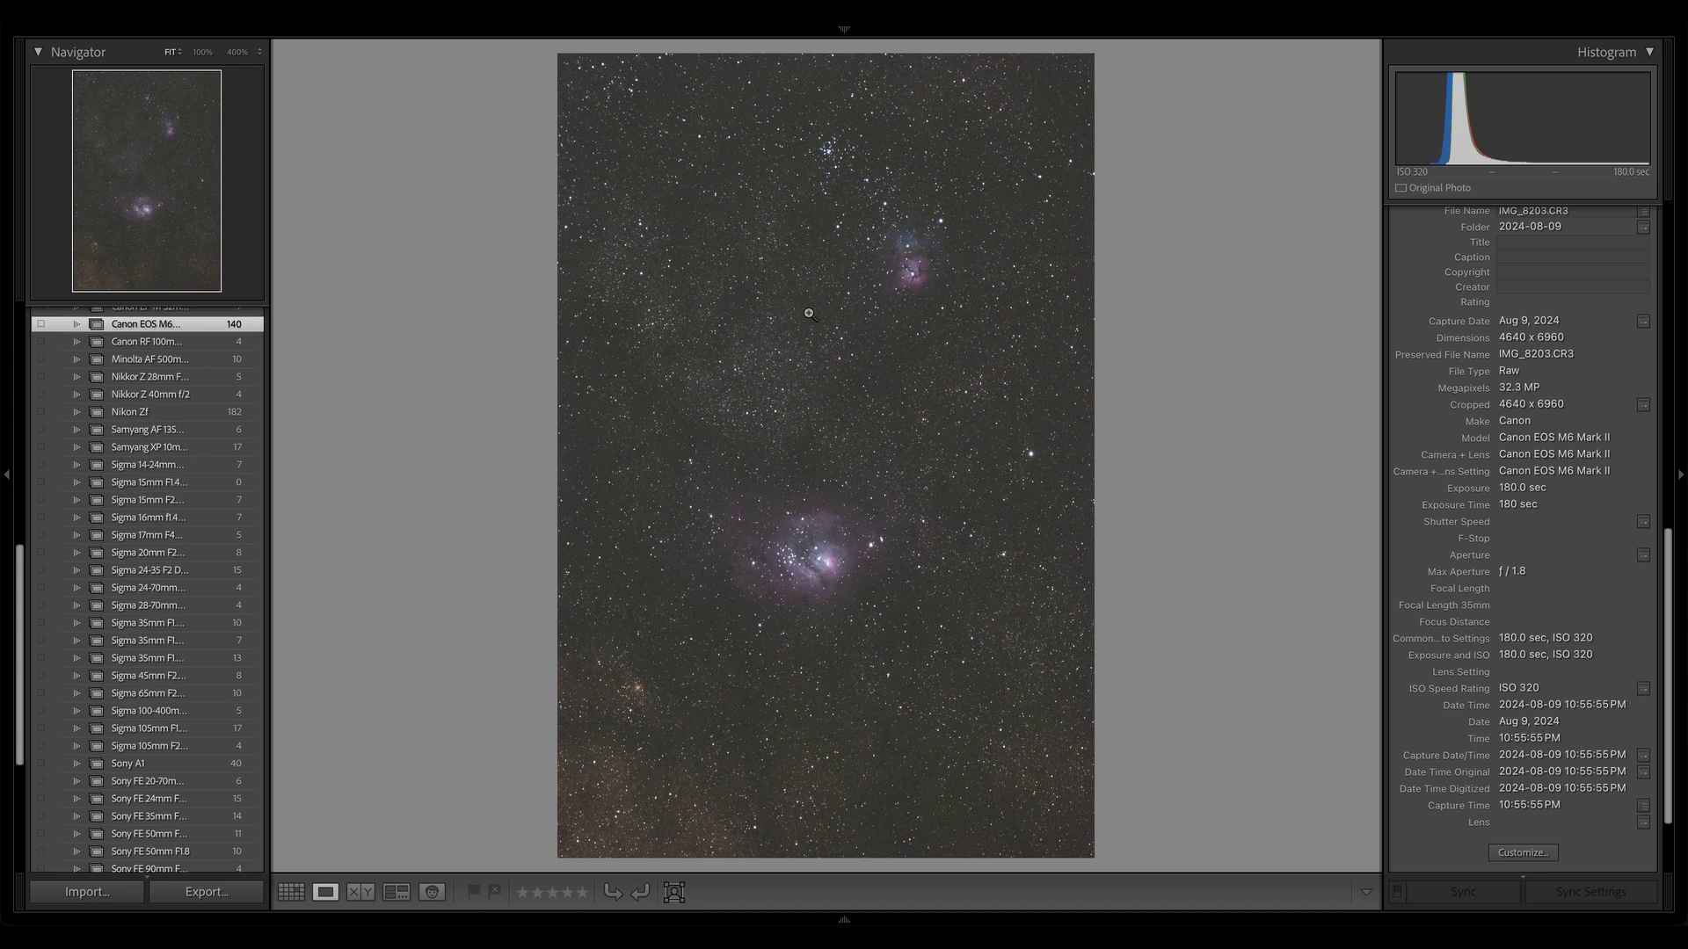
pyautogui.moveTo(898, 159)
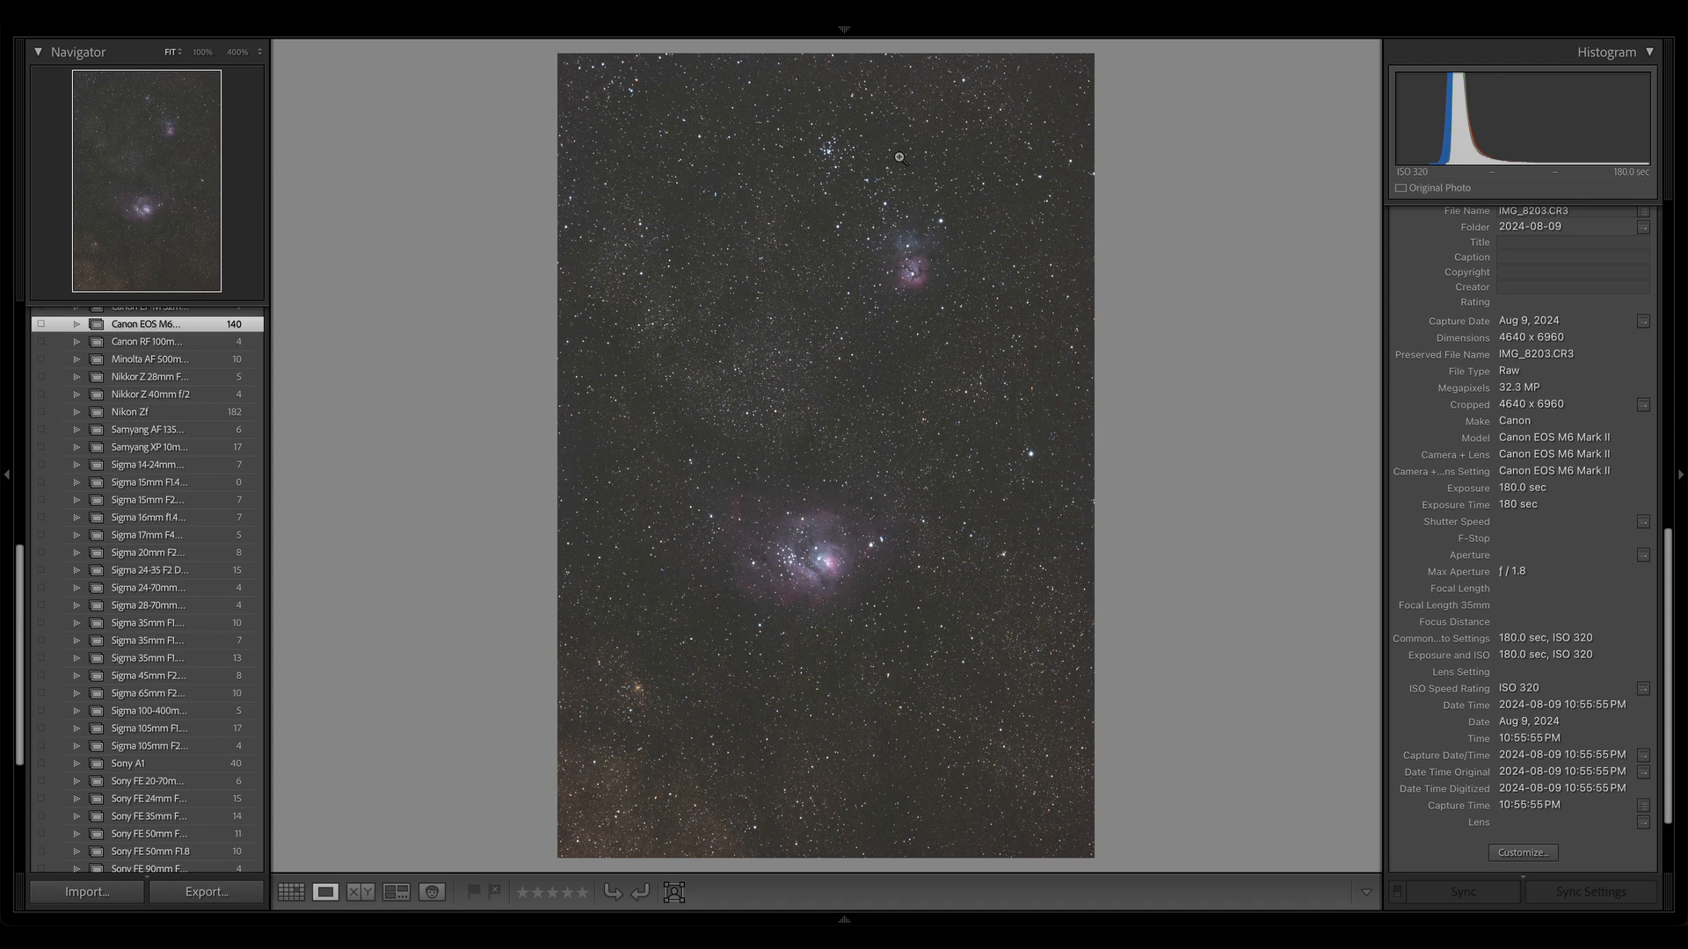
pyautogui.moveTo(840, 571)
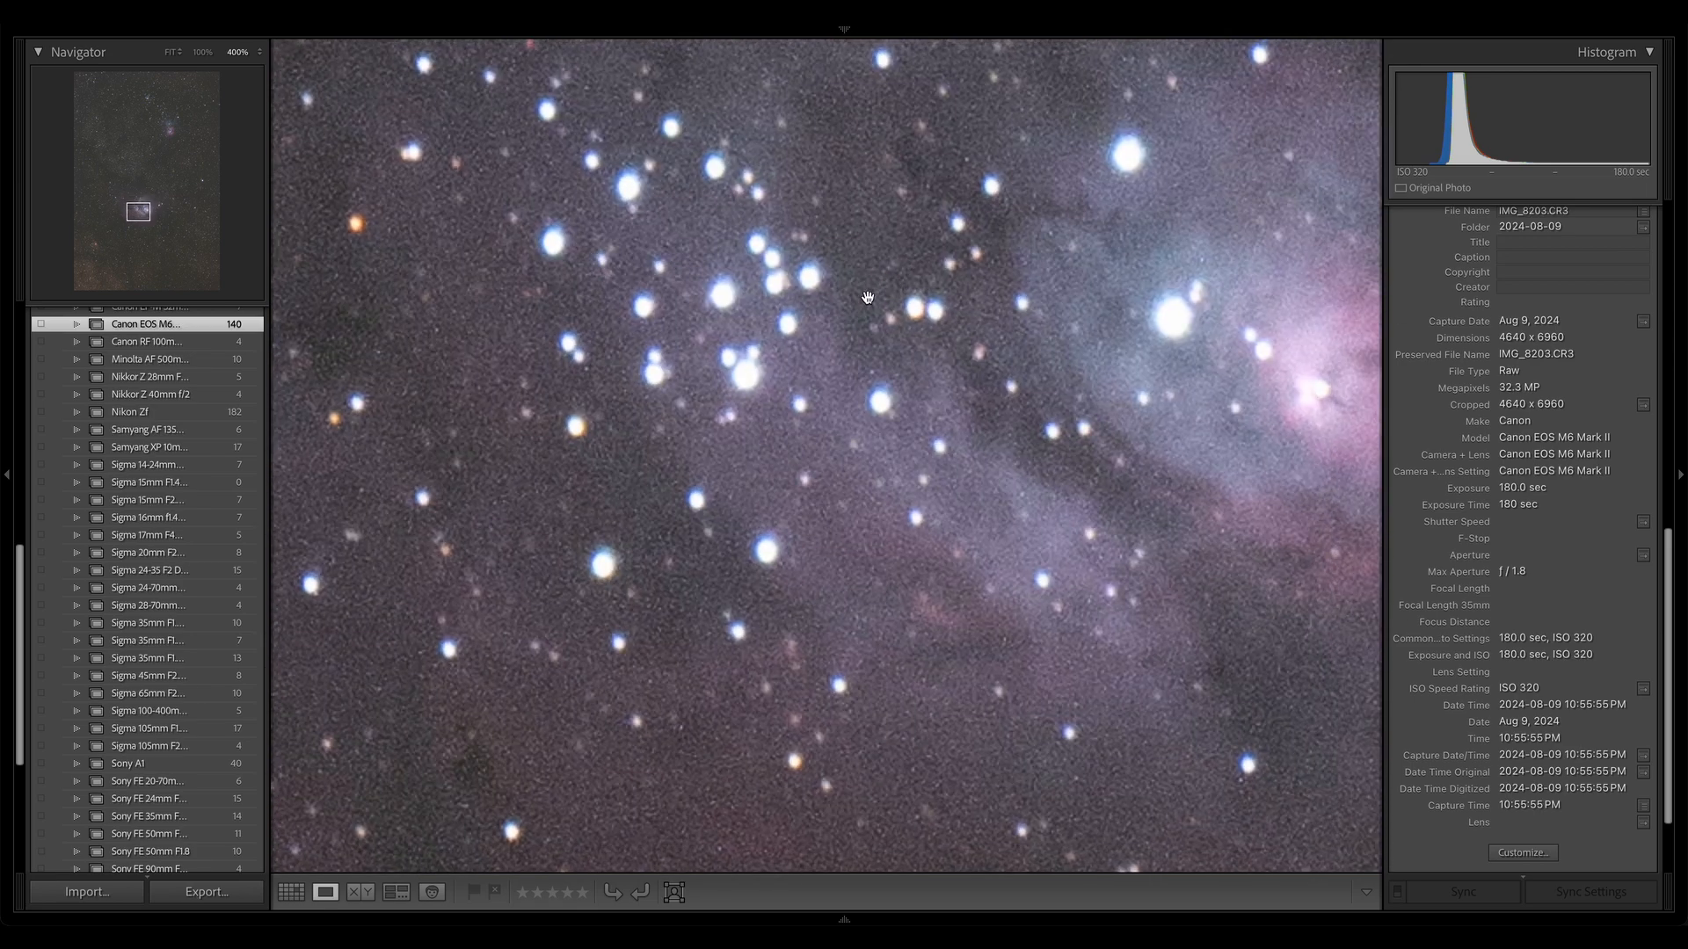
pyautogui.click(237, 52)
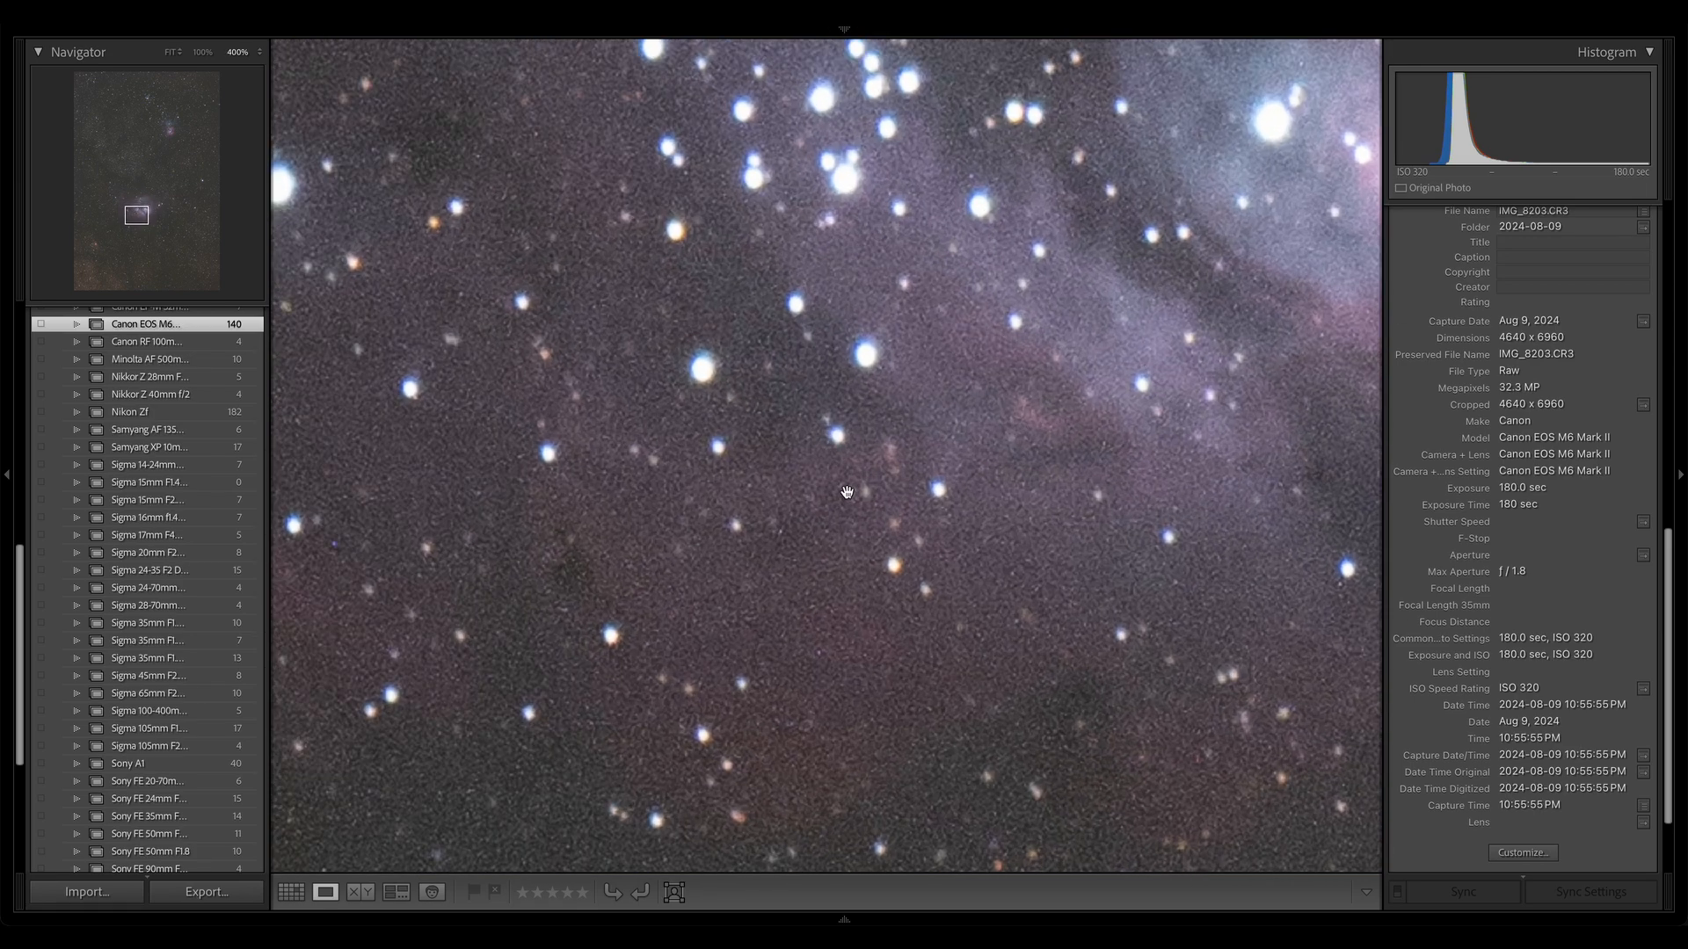
pyautogui.click(166, 52)
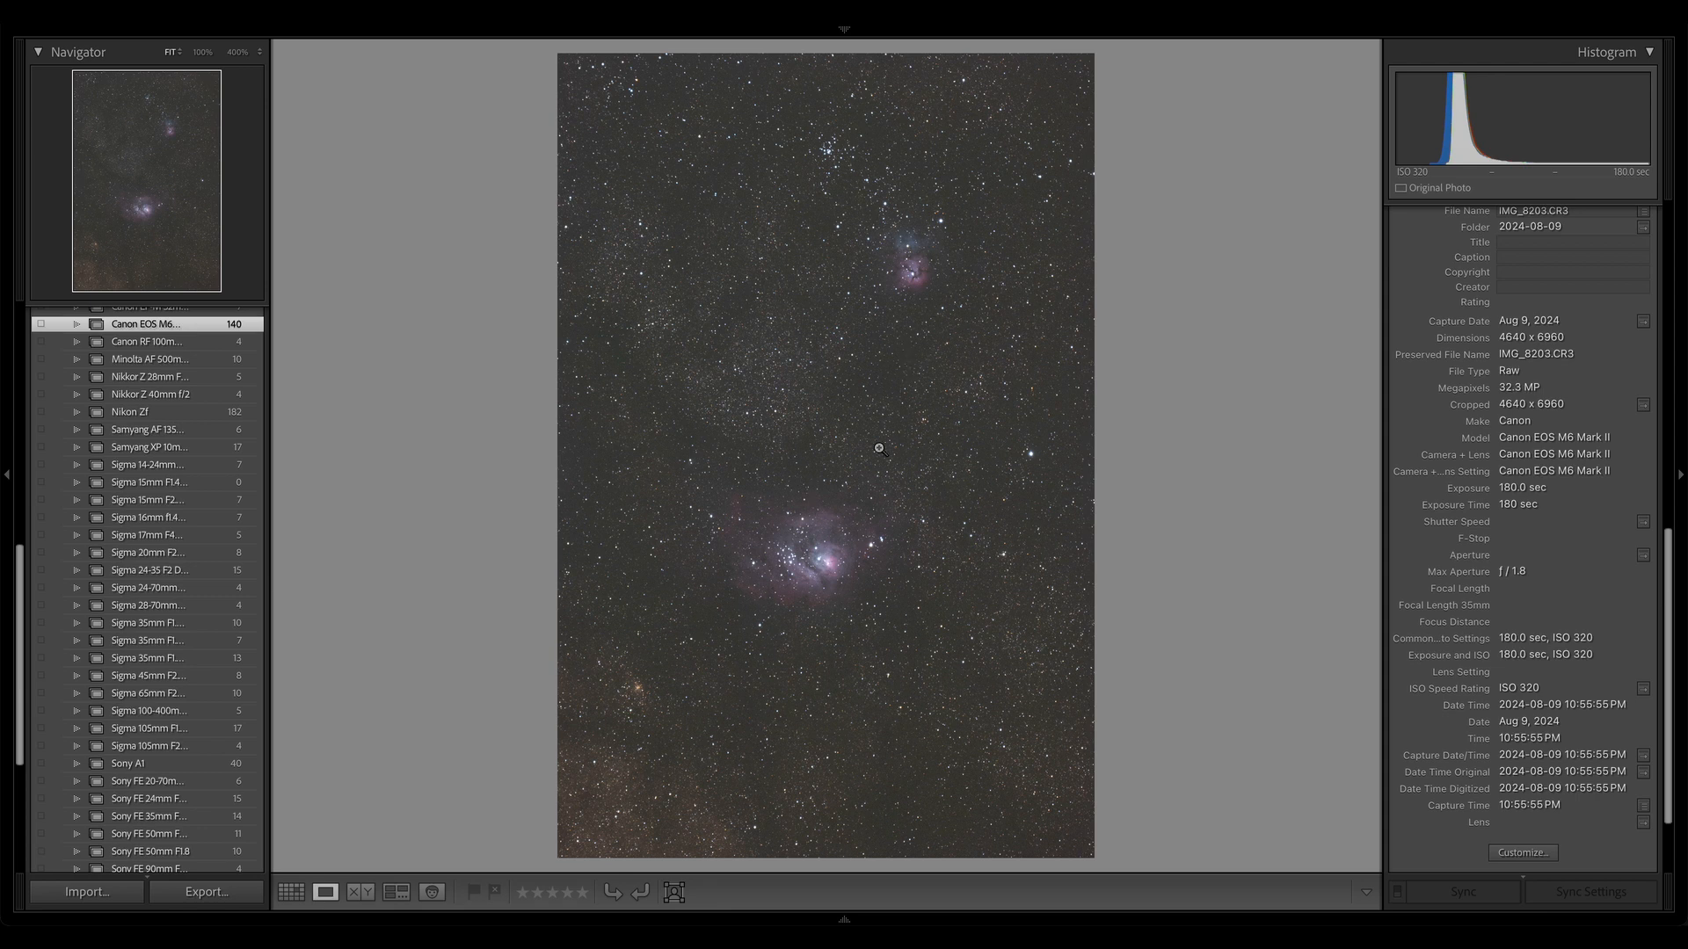
pyautogui.moveTo(850, 475)
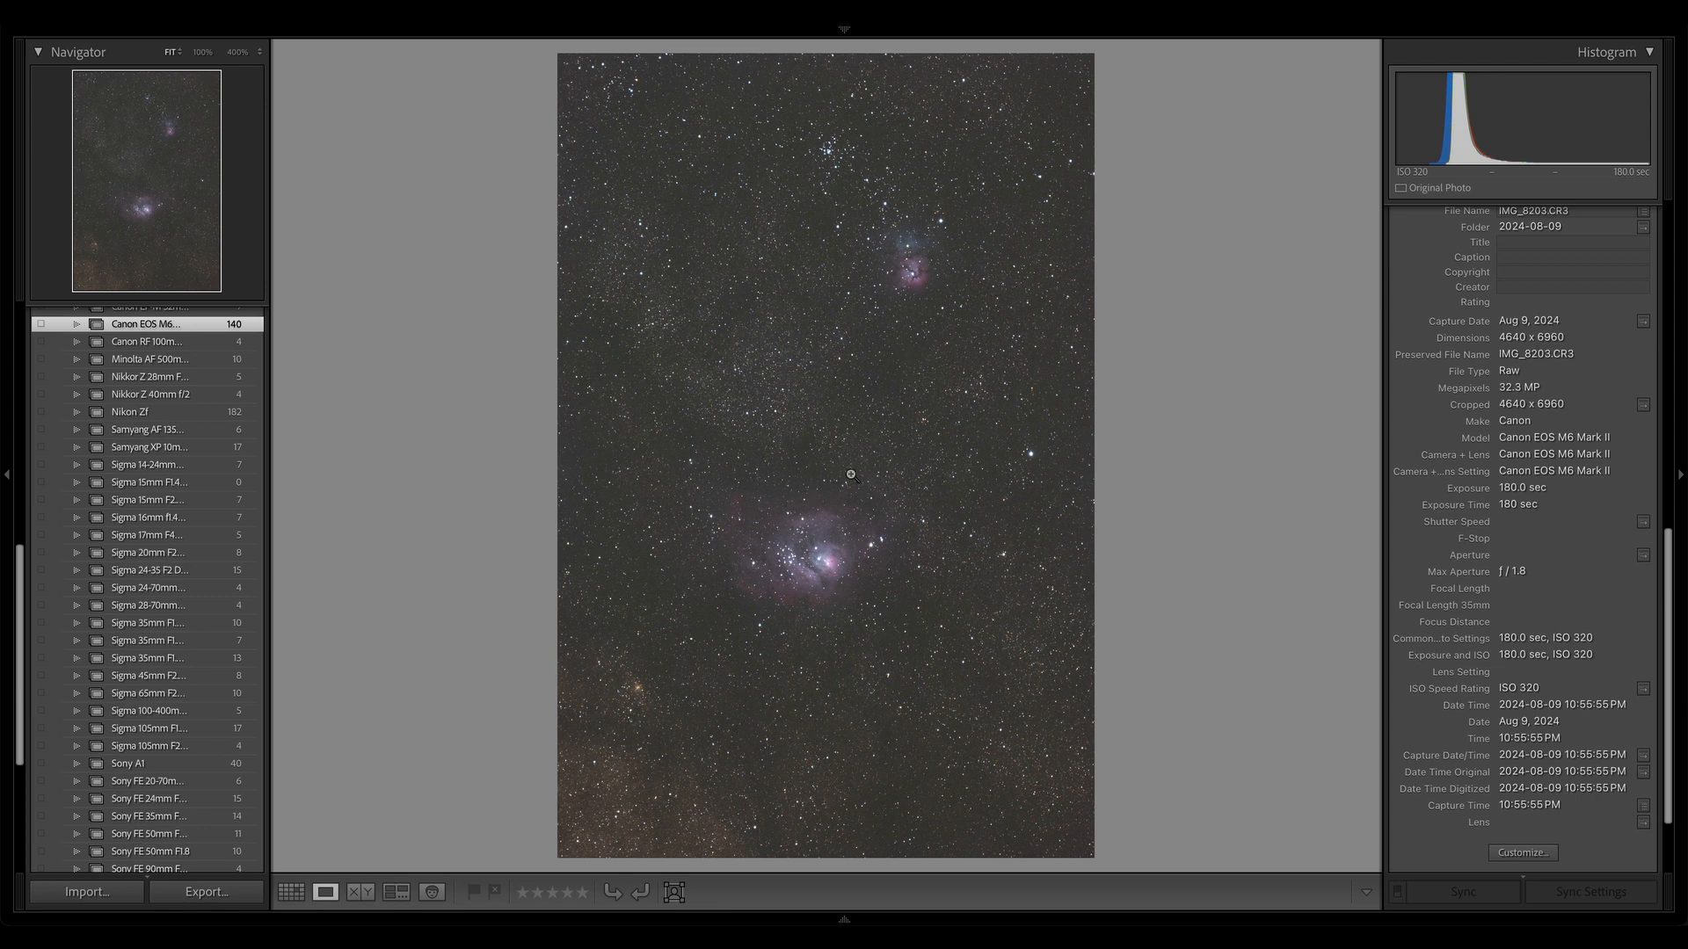
pyautogui.moveTo(862, 249)
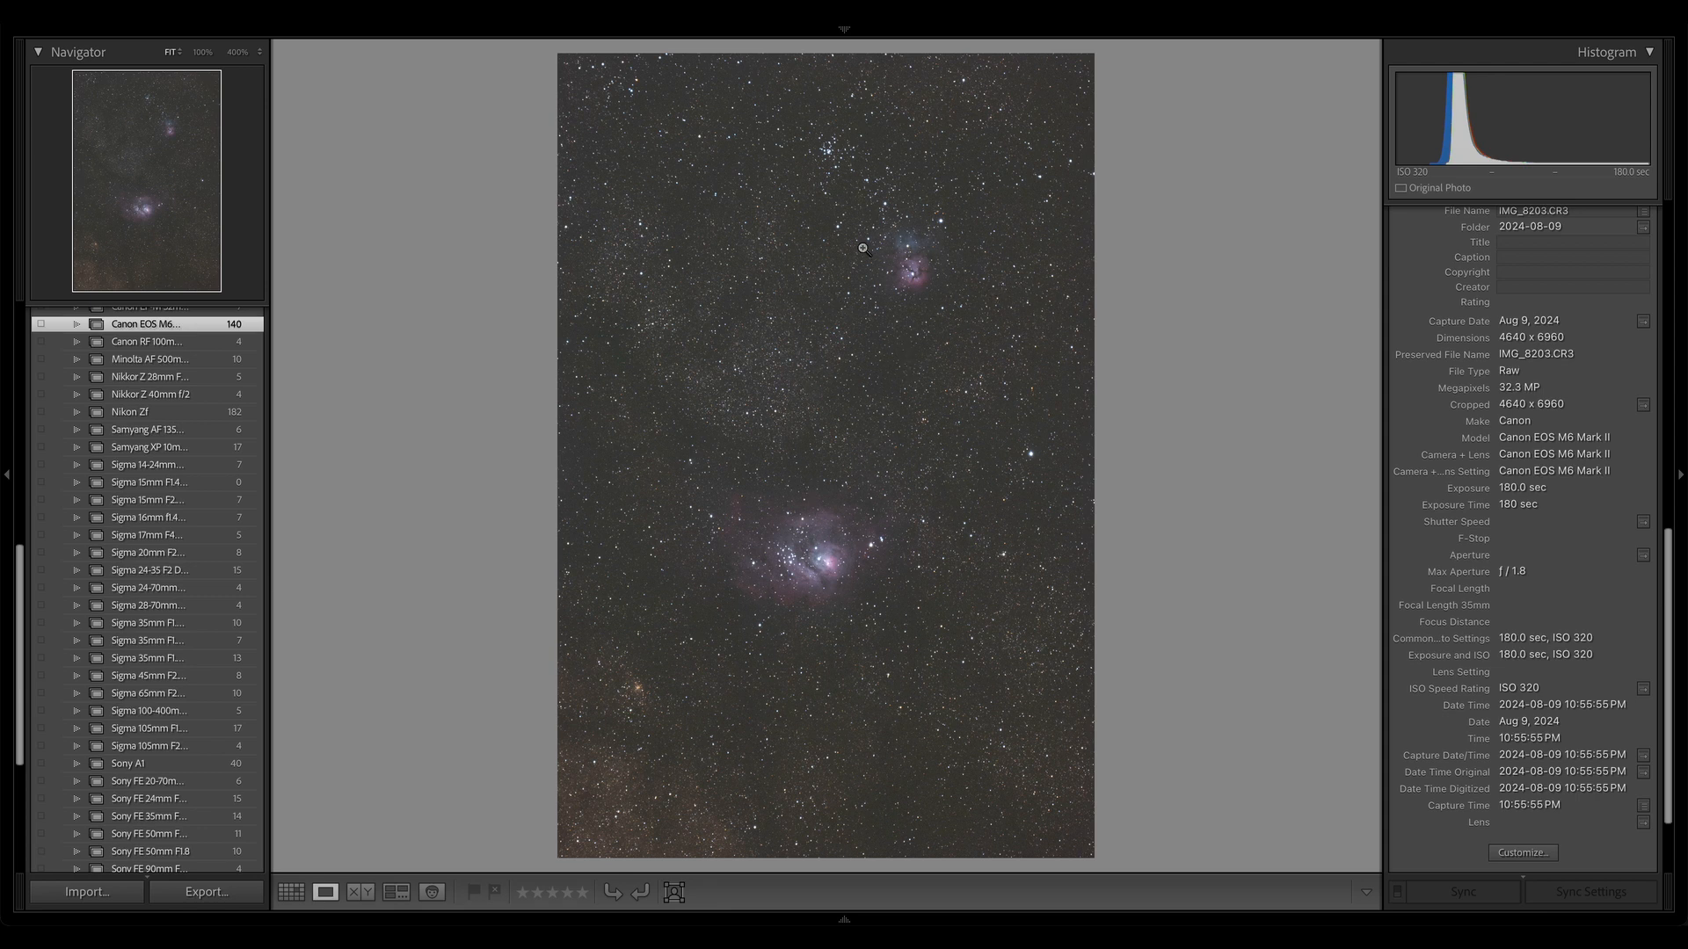
pyautogui.moveTo(915, 280)
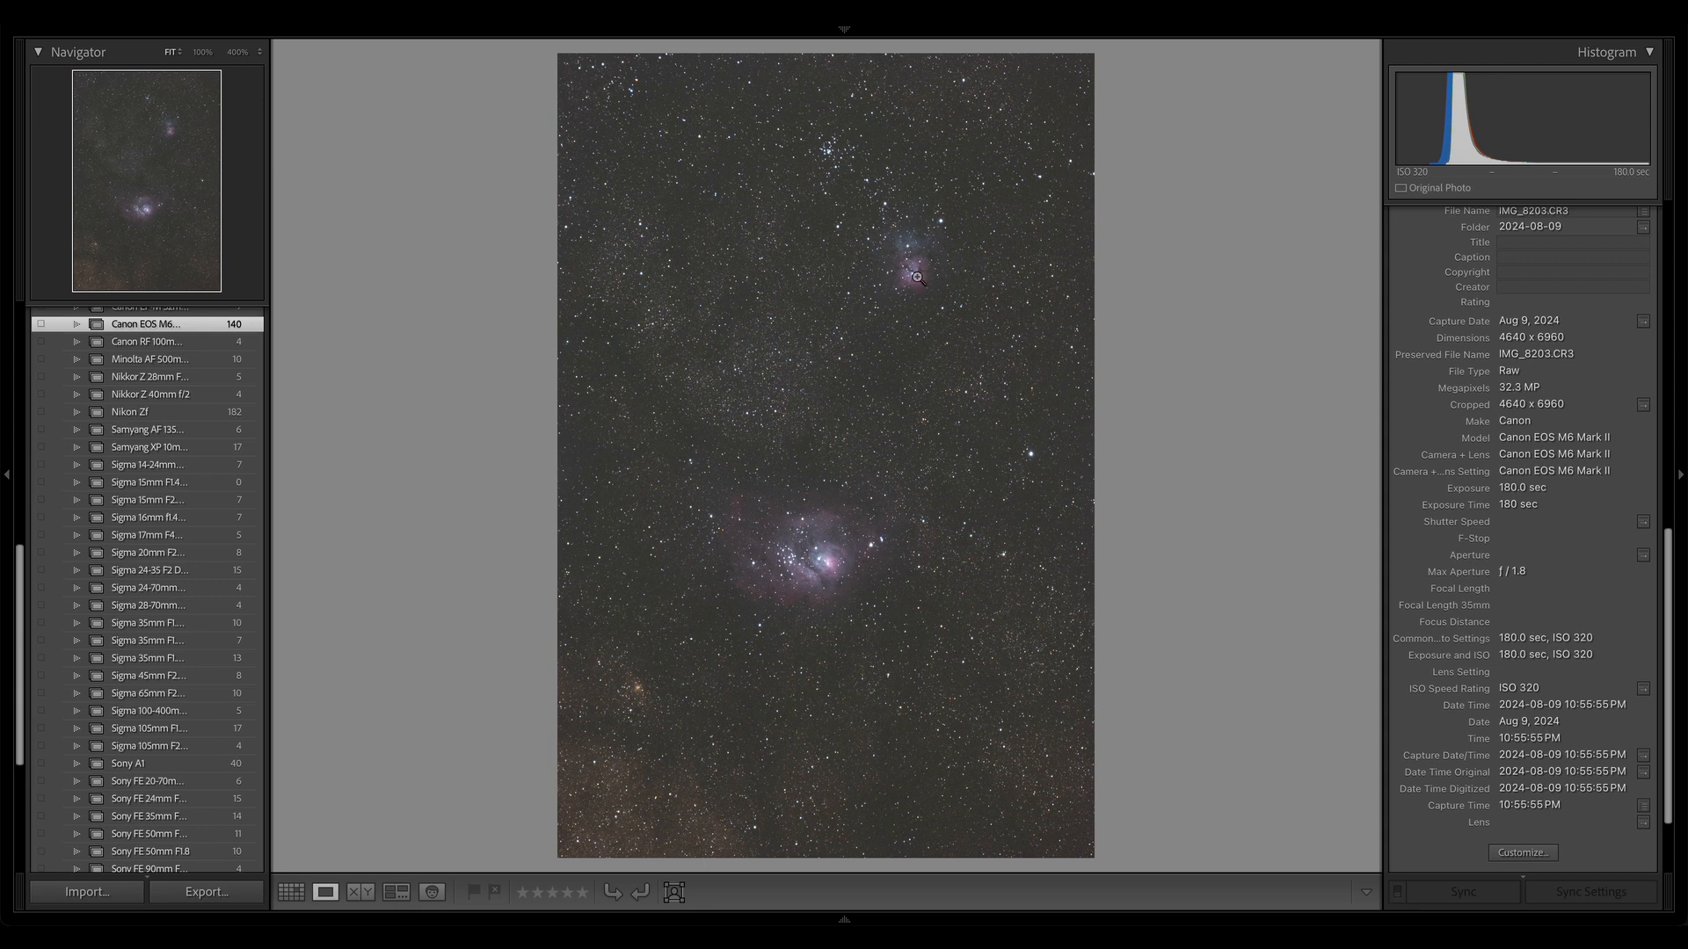
pyautogui.moveTo(876, 574)
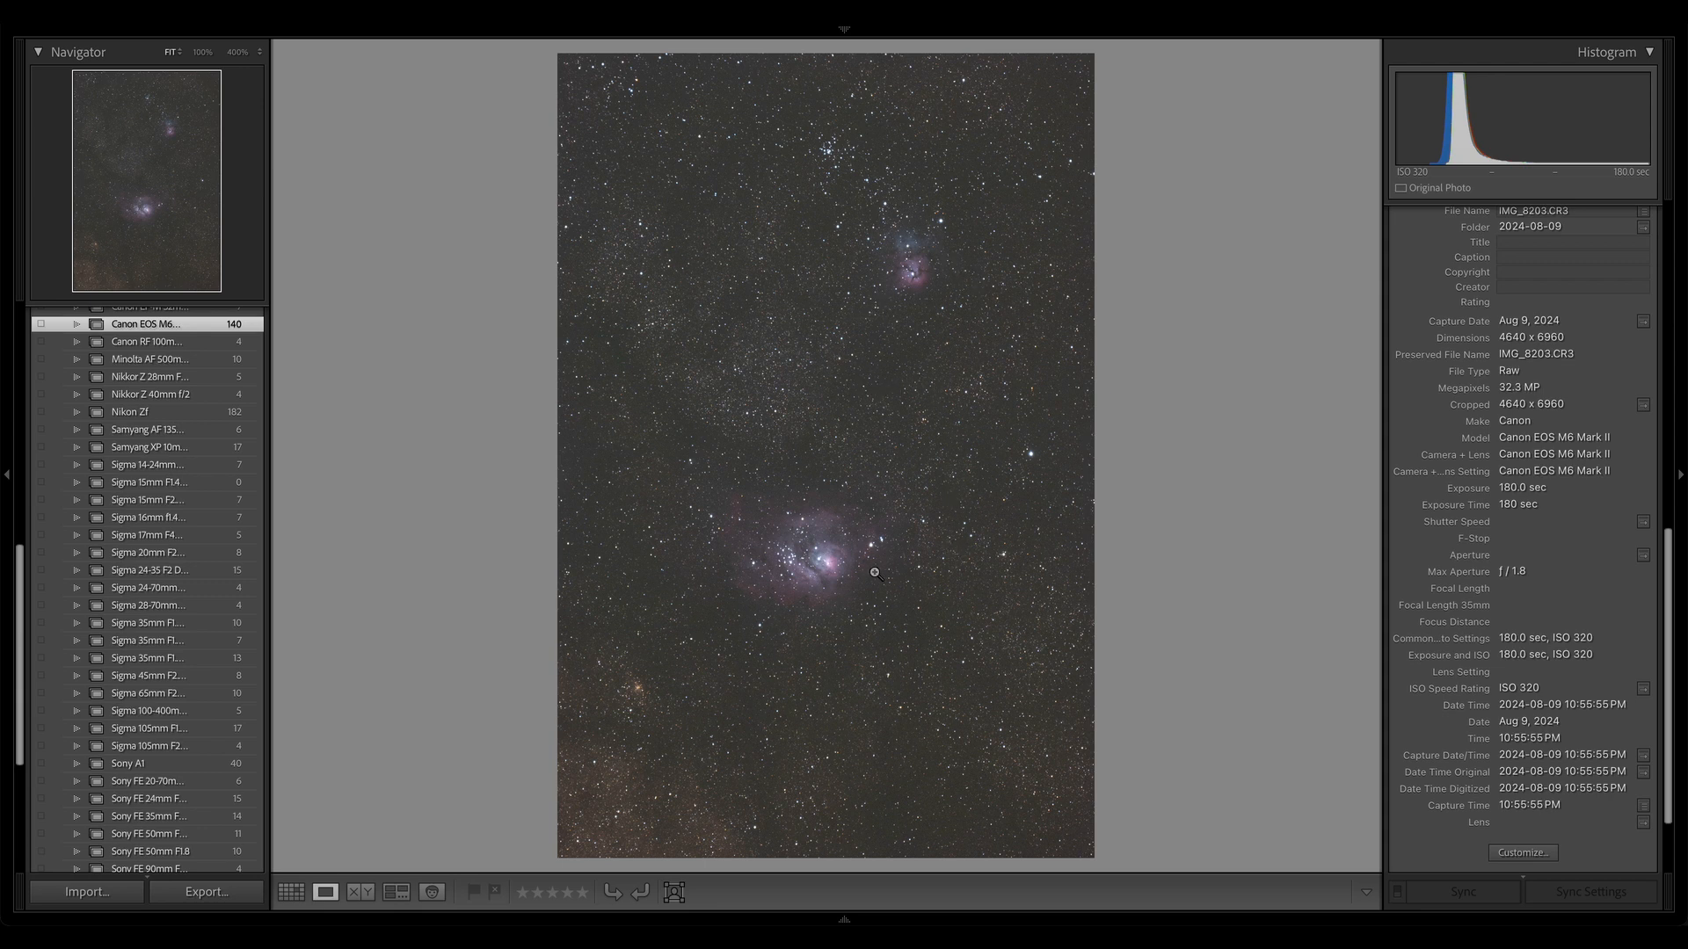
pyautogui.moveTo(924, 585)
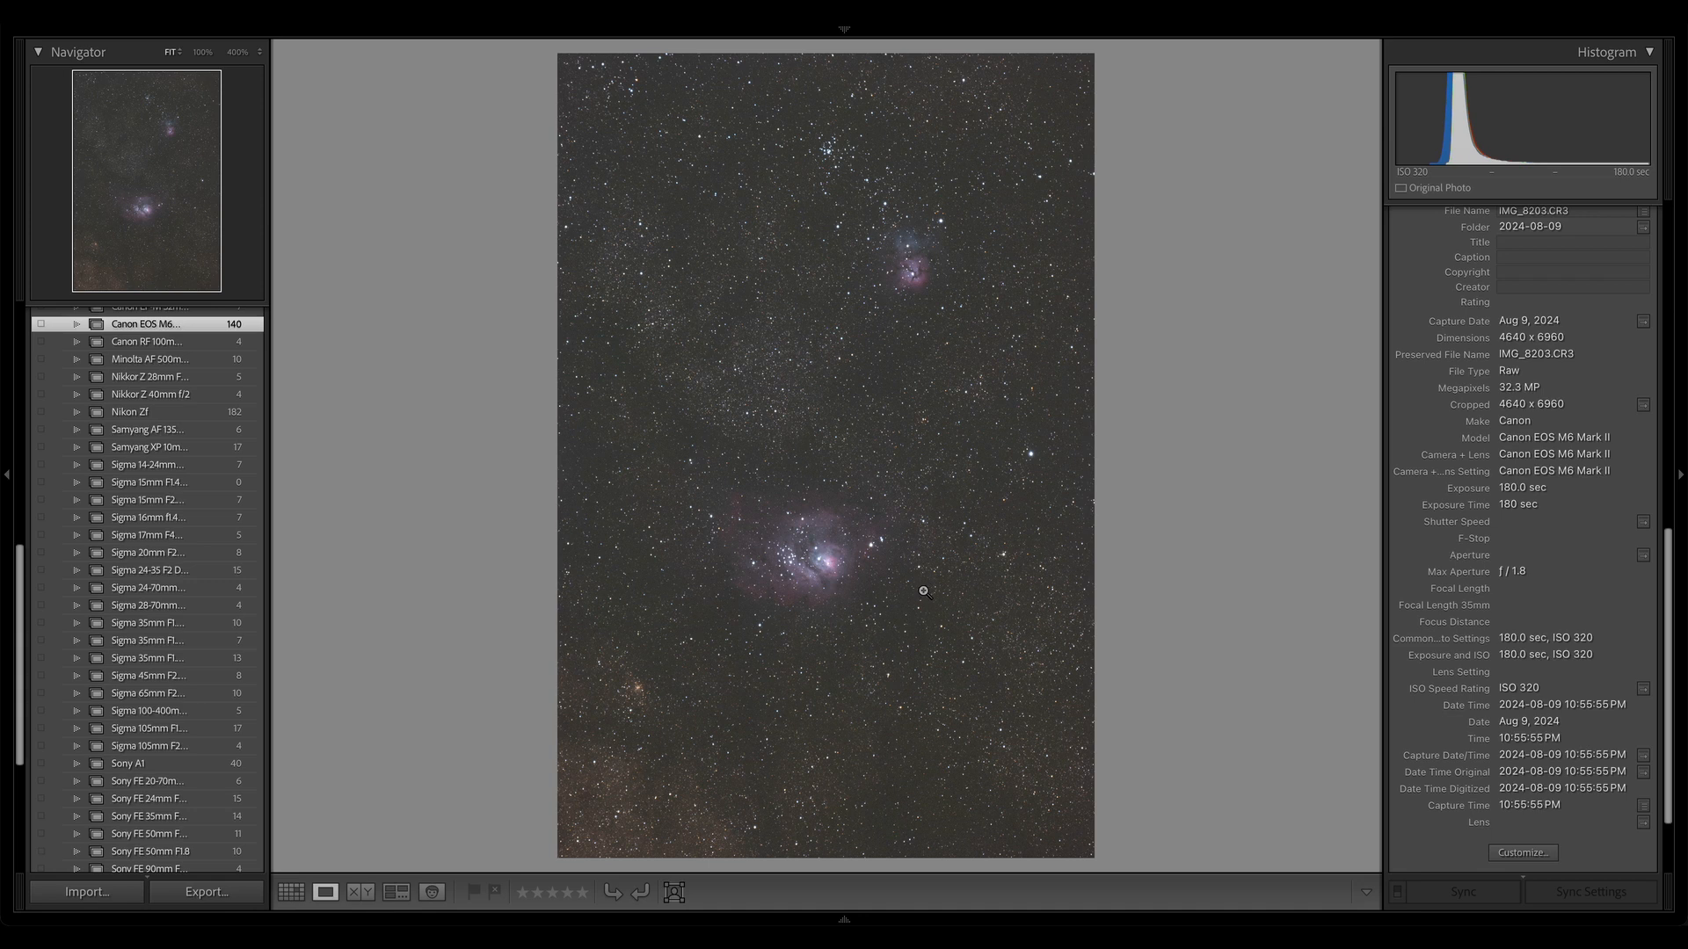
pyautogui.moveTo(920, 586)
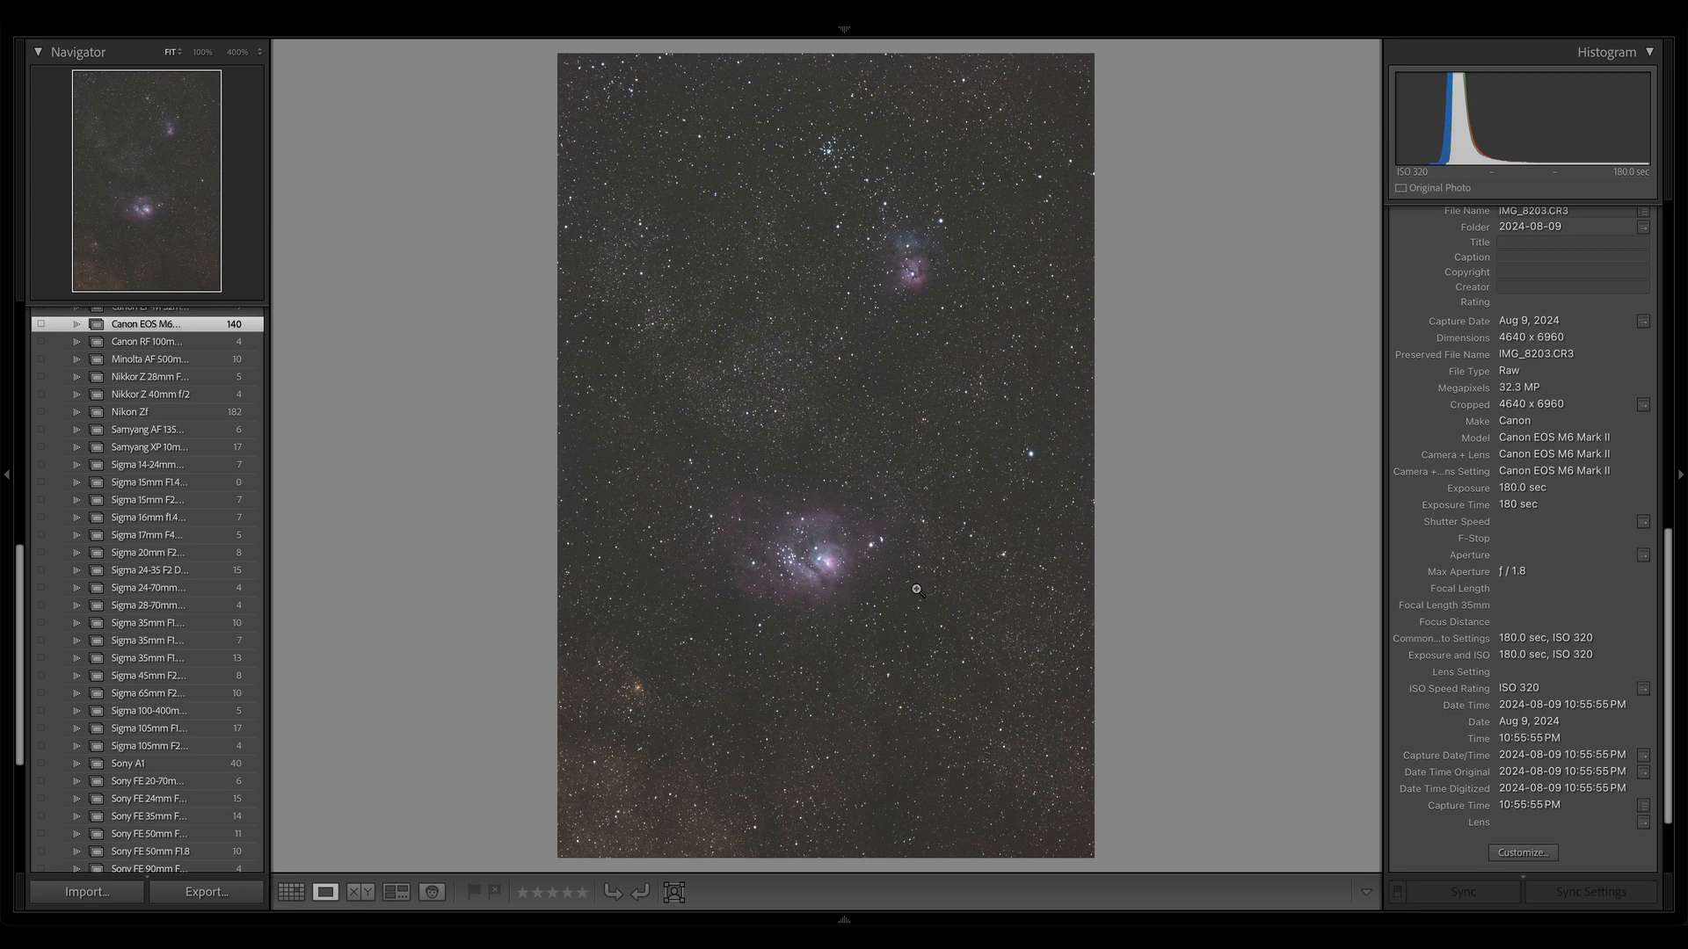
pyautogui.moveTo(922, 585)
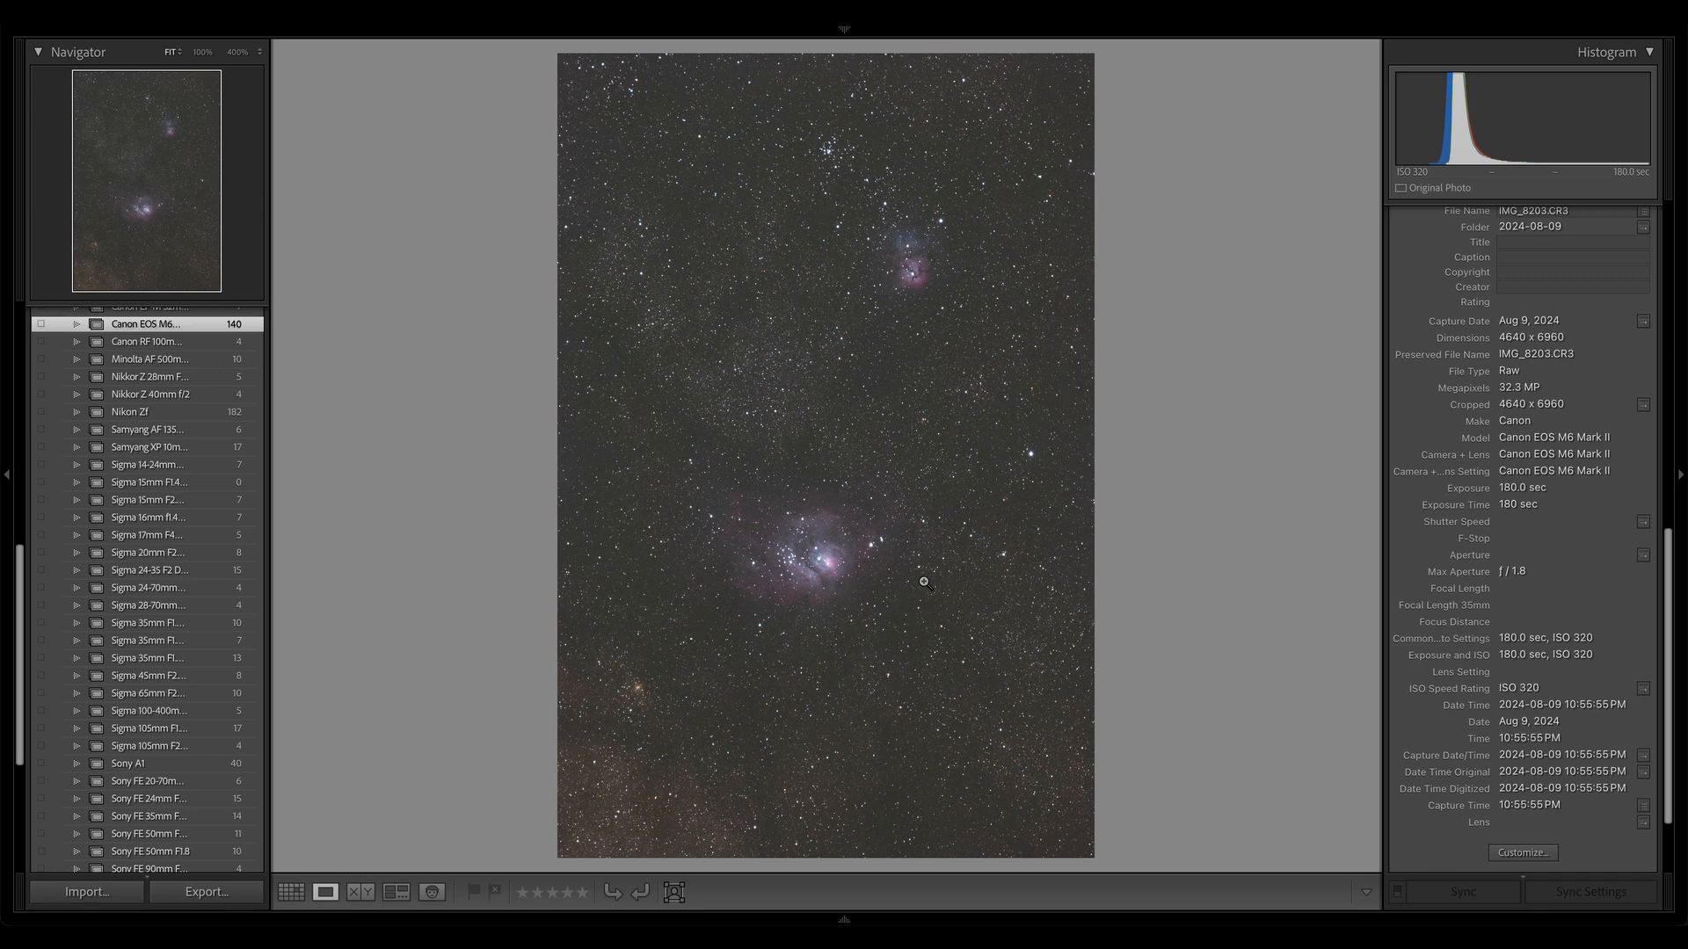
pyautogui.moveTo(882, 594)
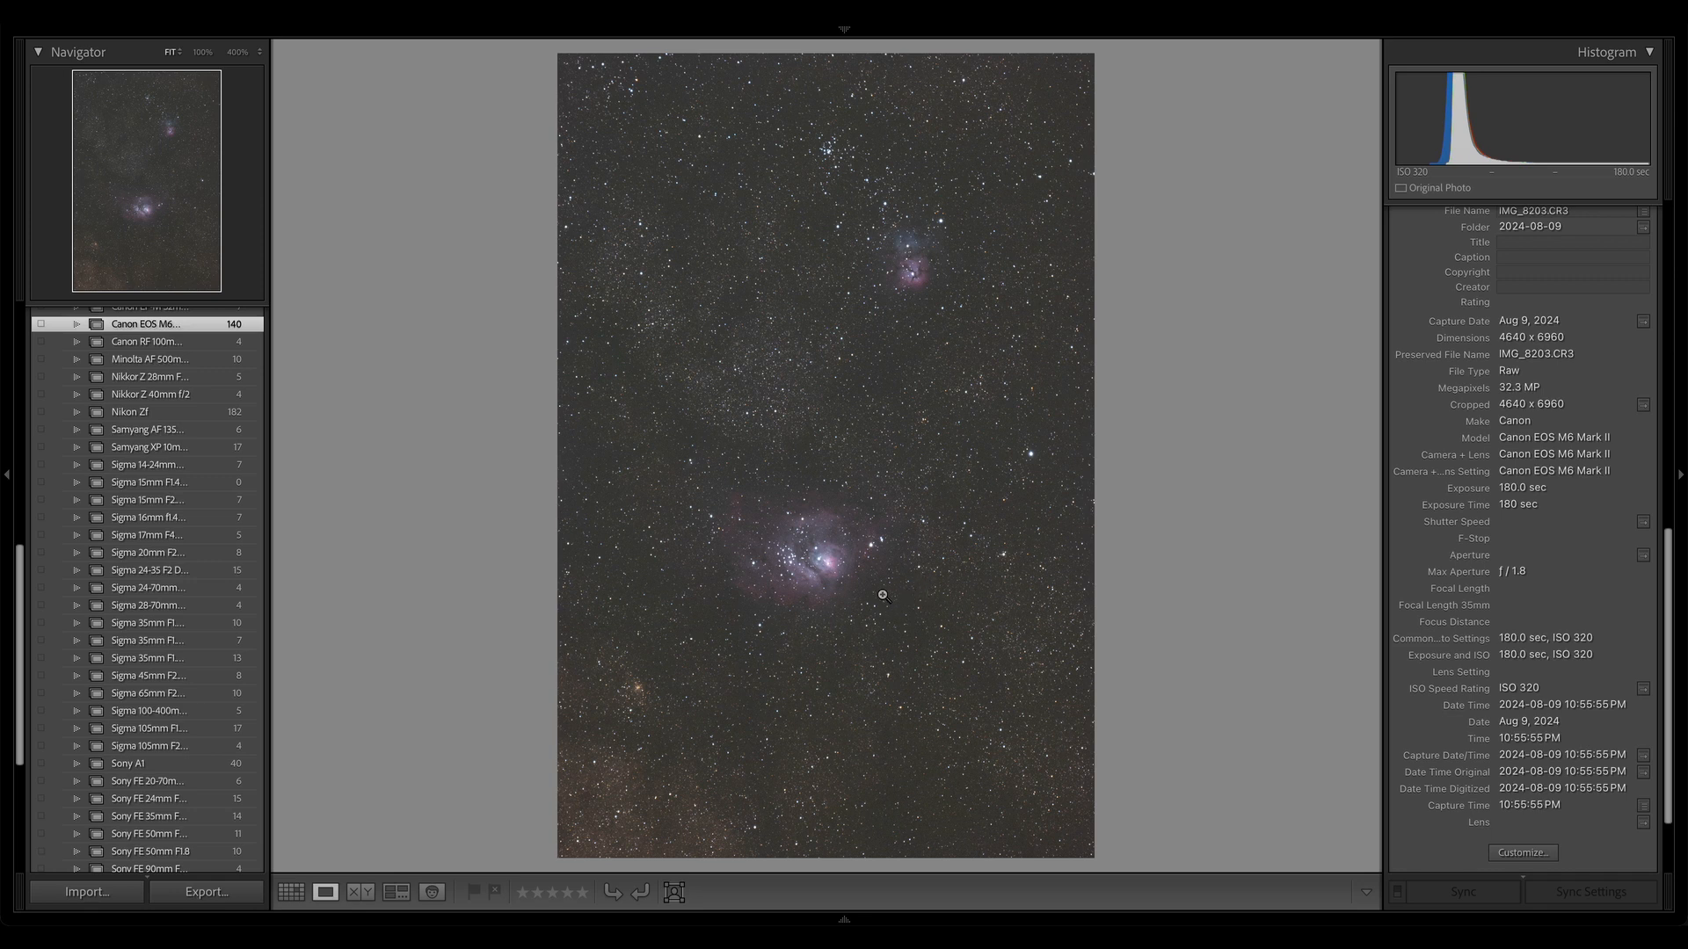
pyautogui.moveTo(905, 580)
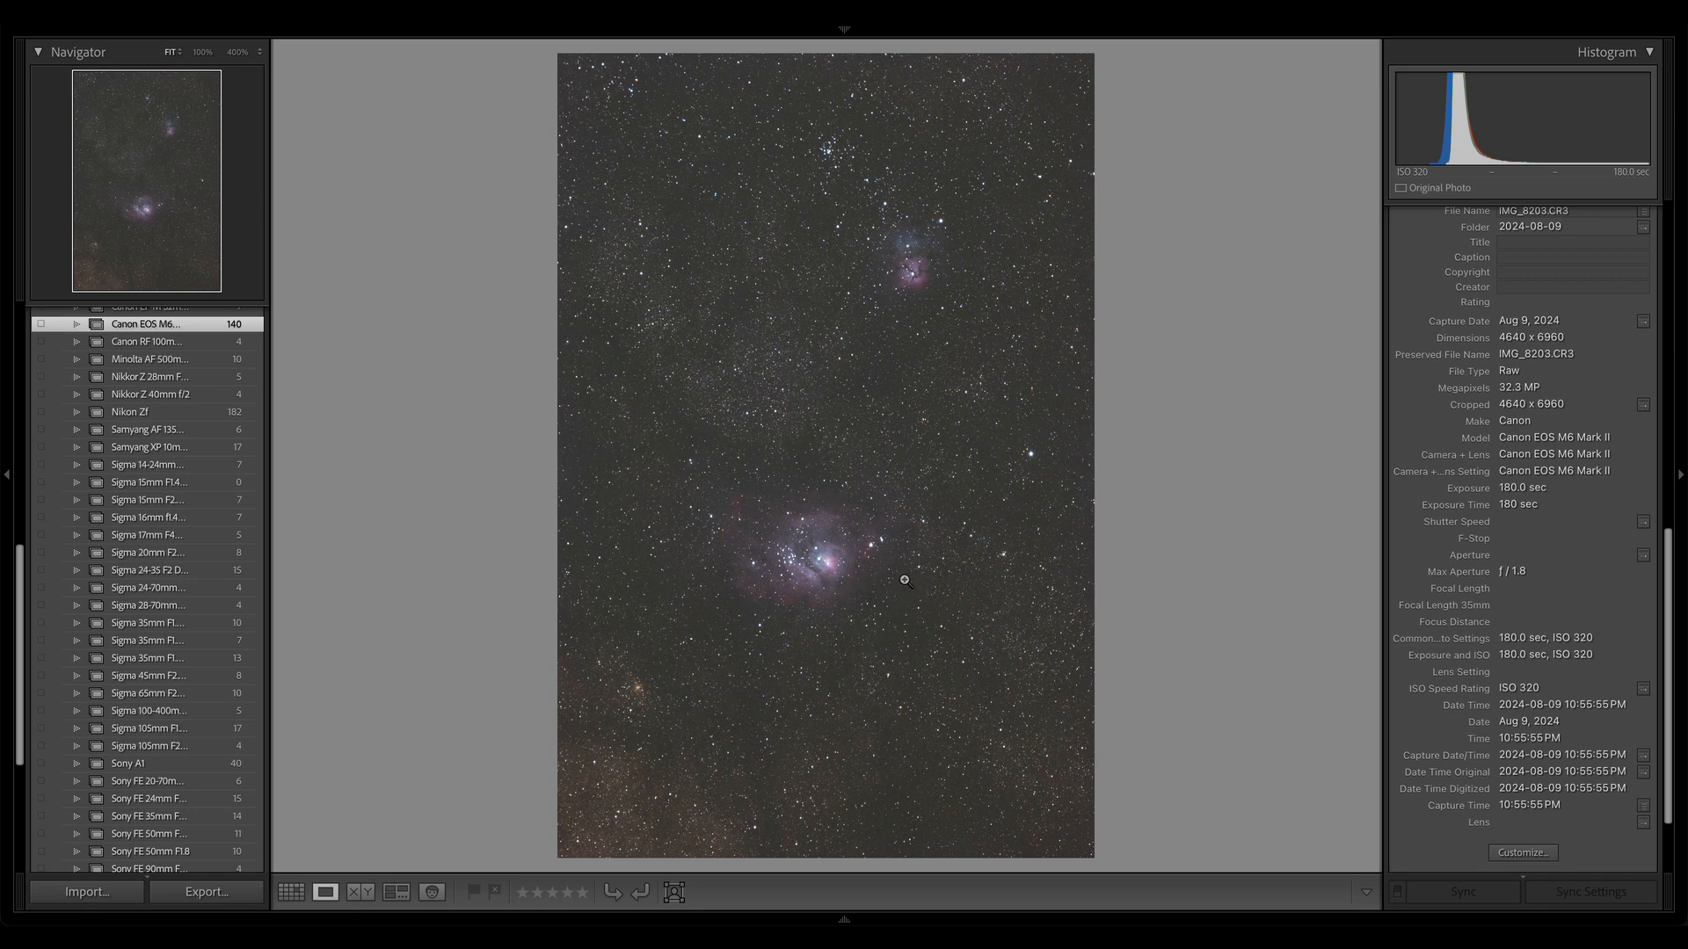
pyautogui.moveTo(1044, 538)
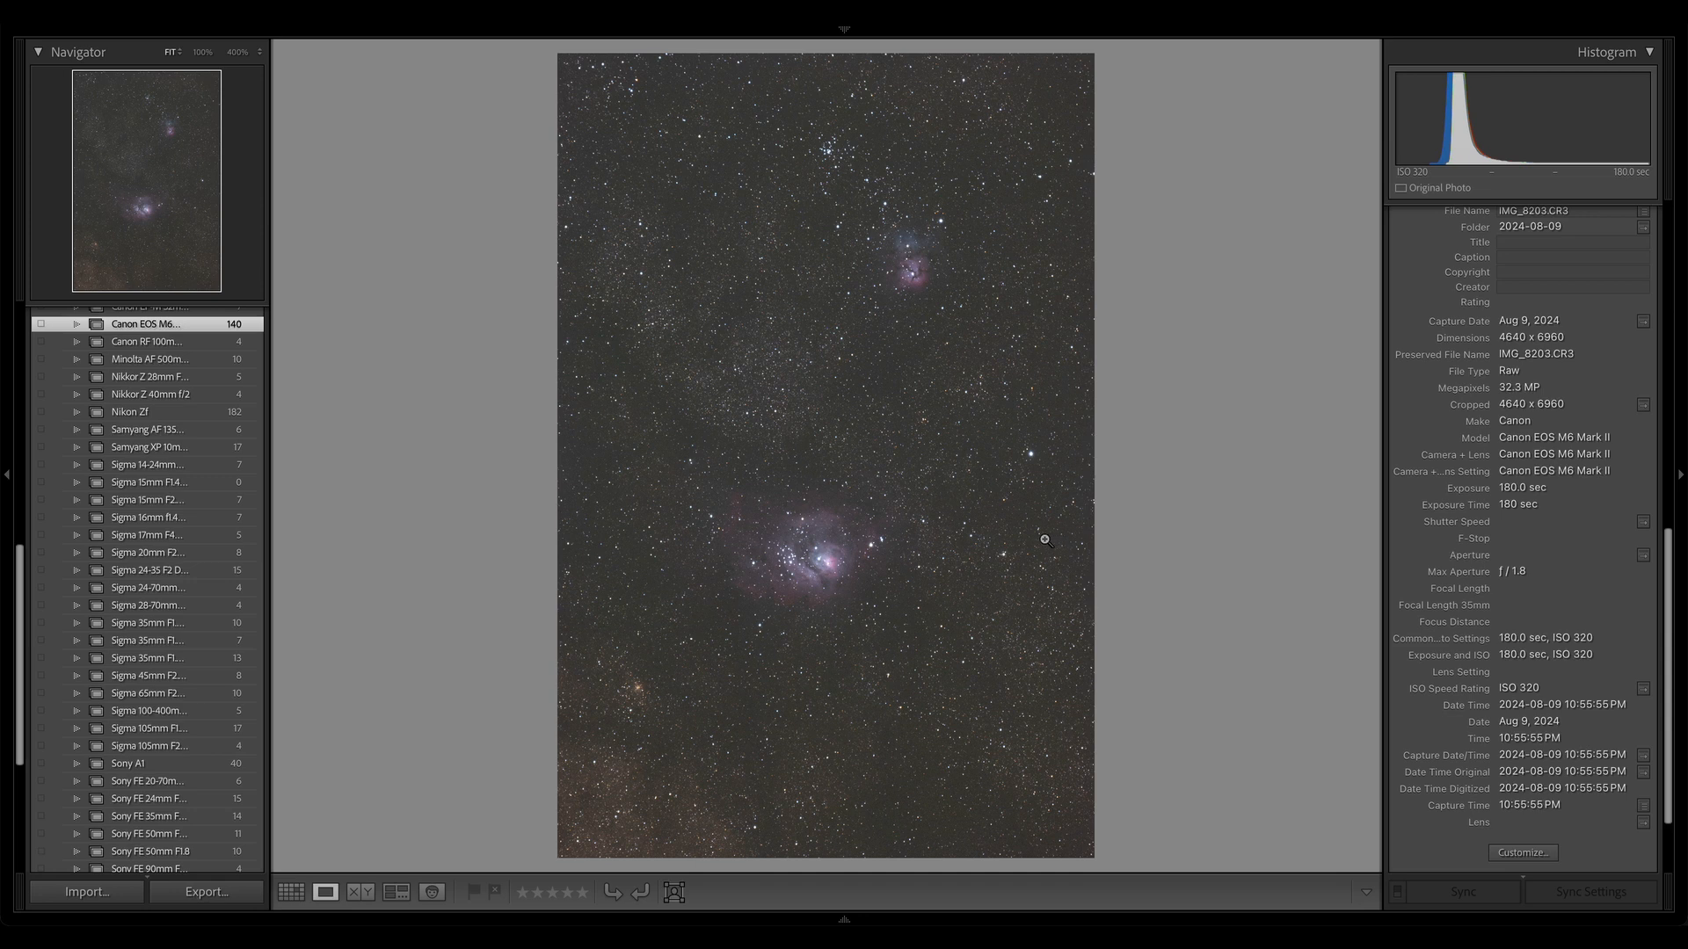
pyautogui.moveTo(965, 573)
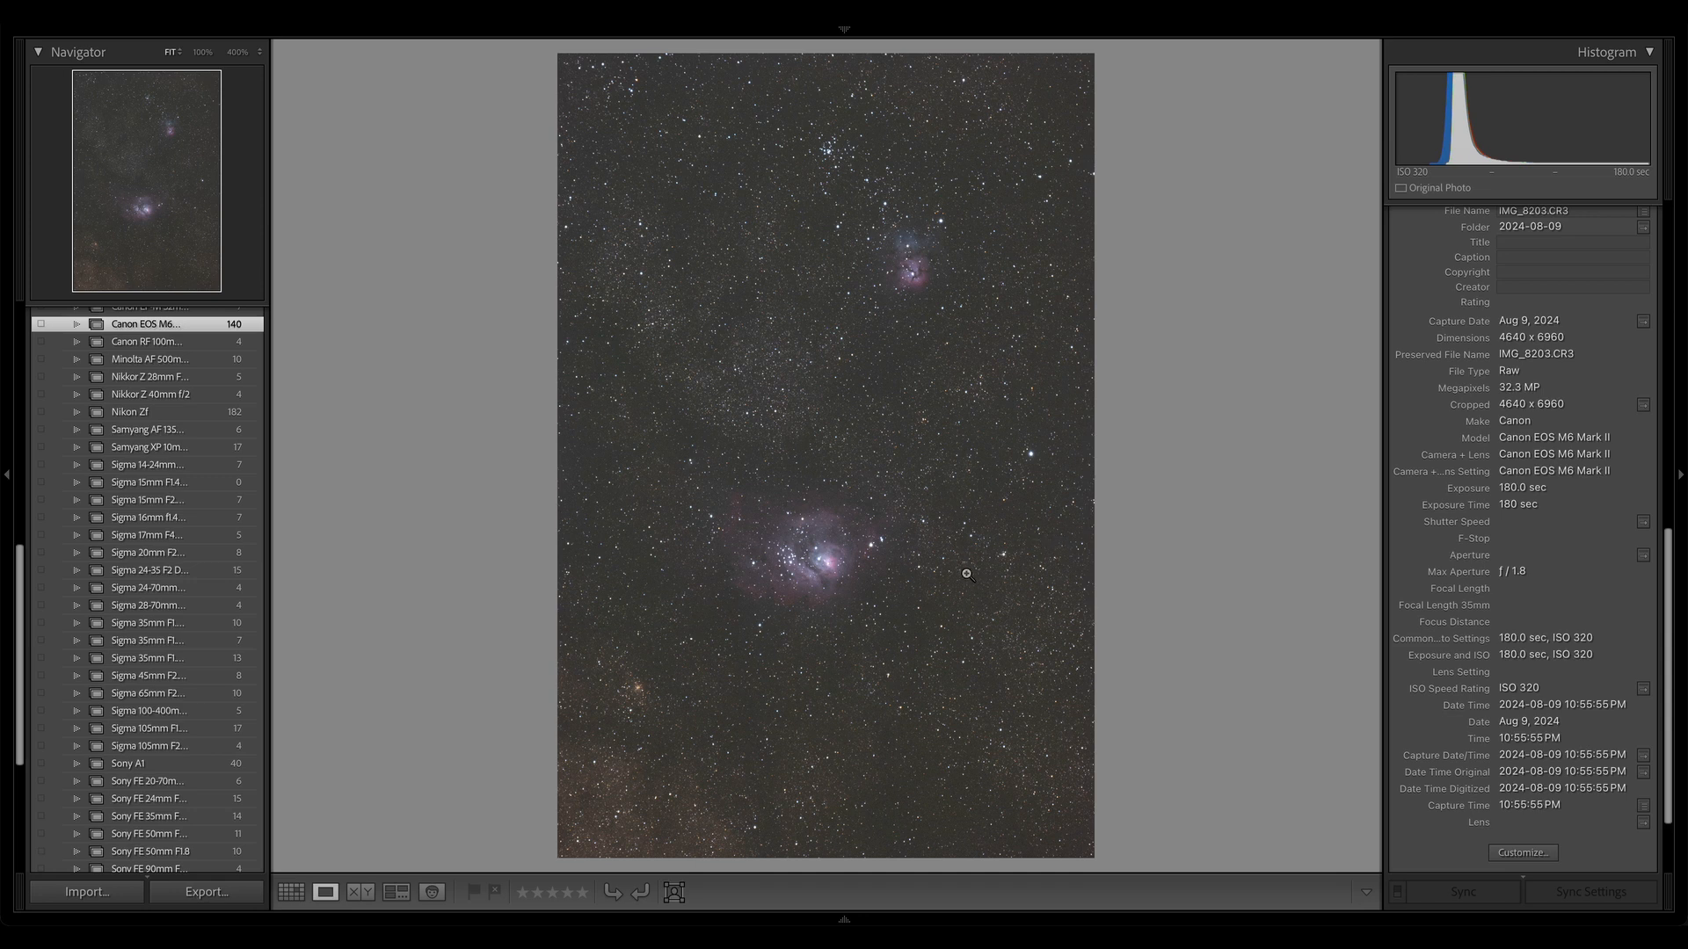
pyautogui.moveTo(936, 560)
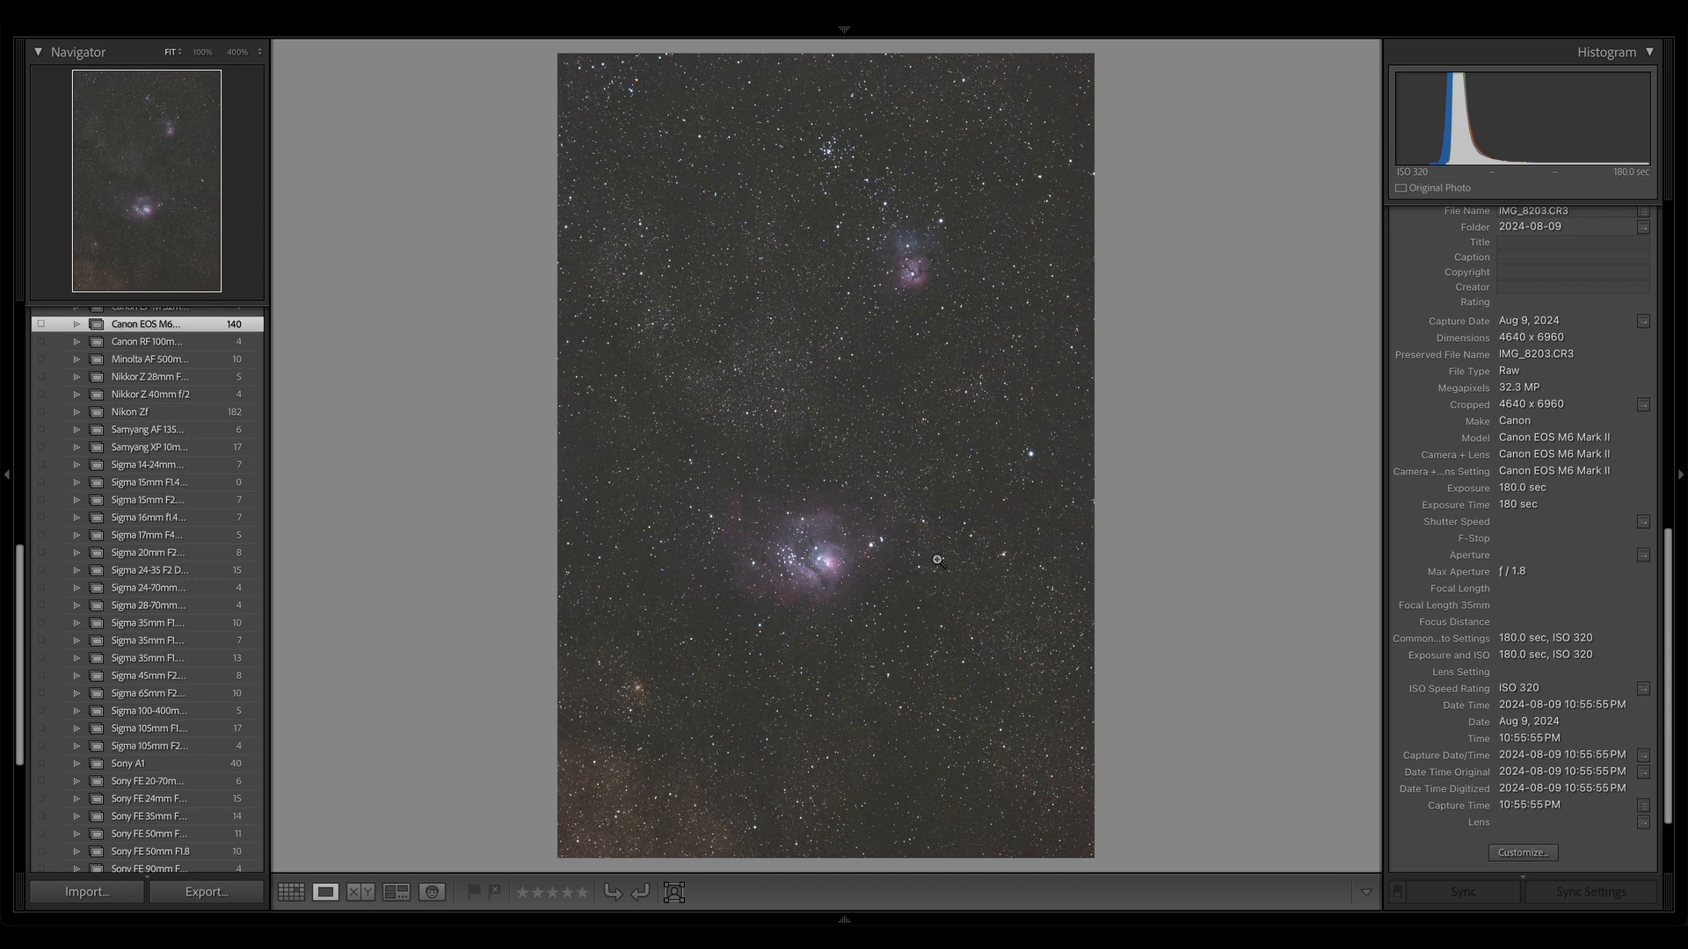
pyautogui.moveTo(932, 569)
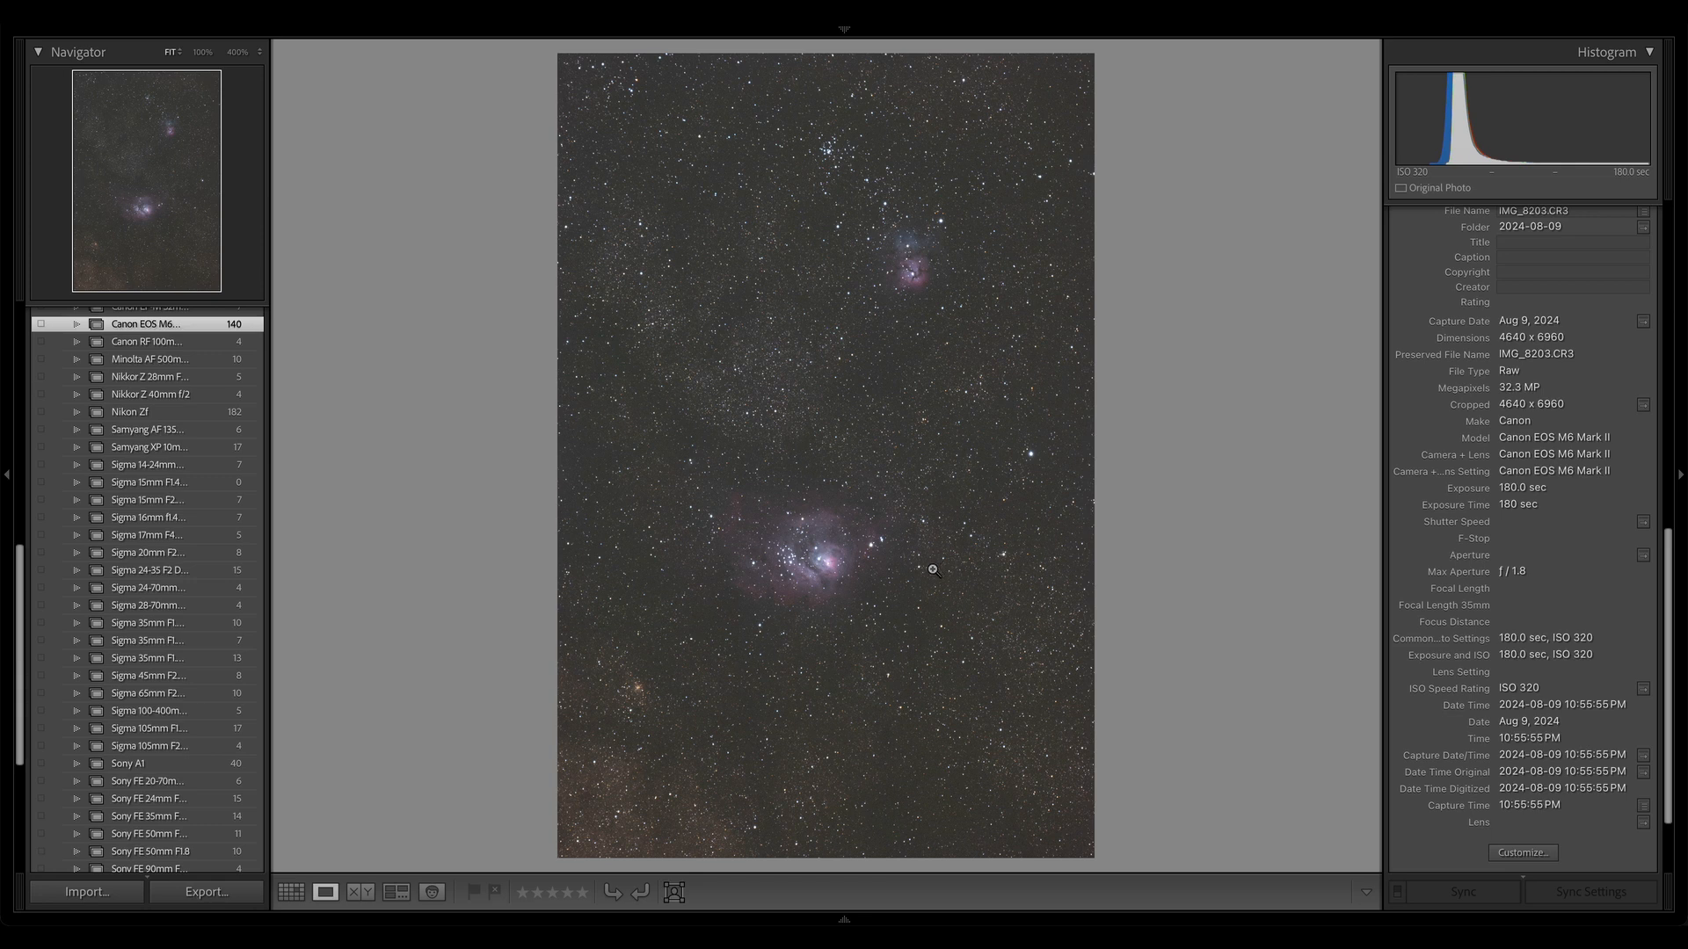
pyautogui.moveTo(920, 582)
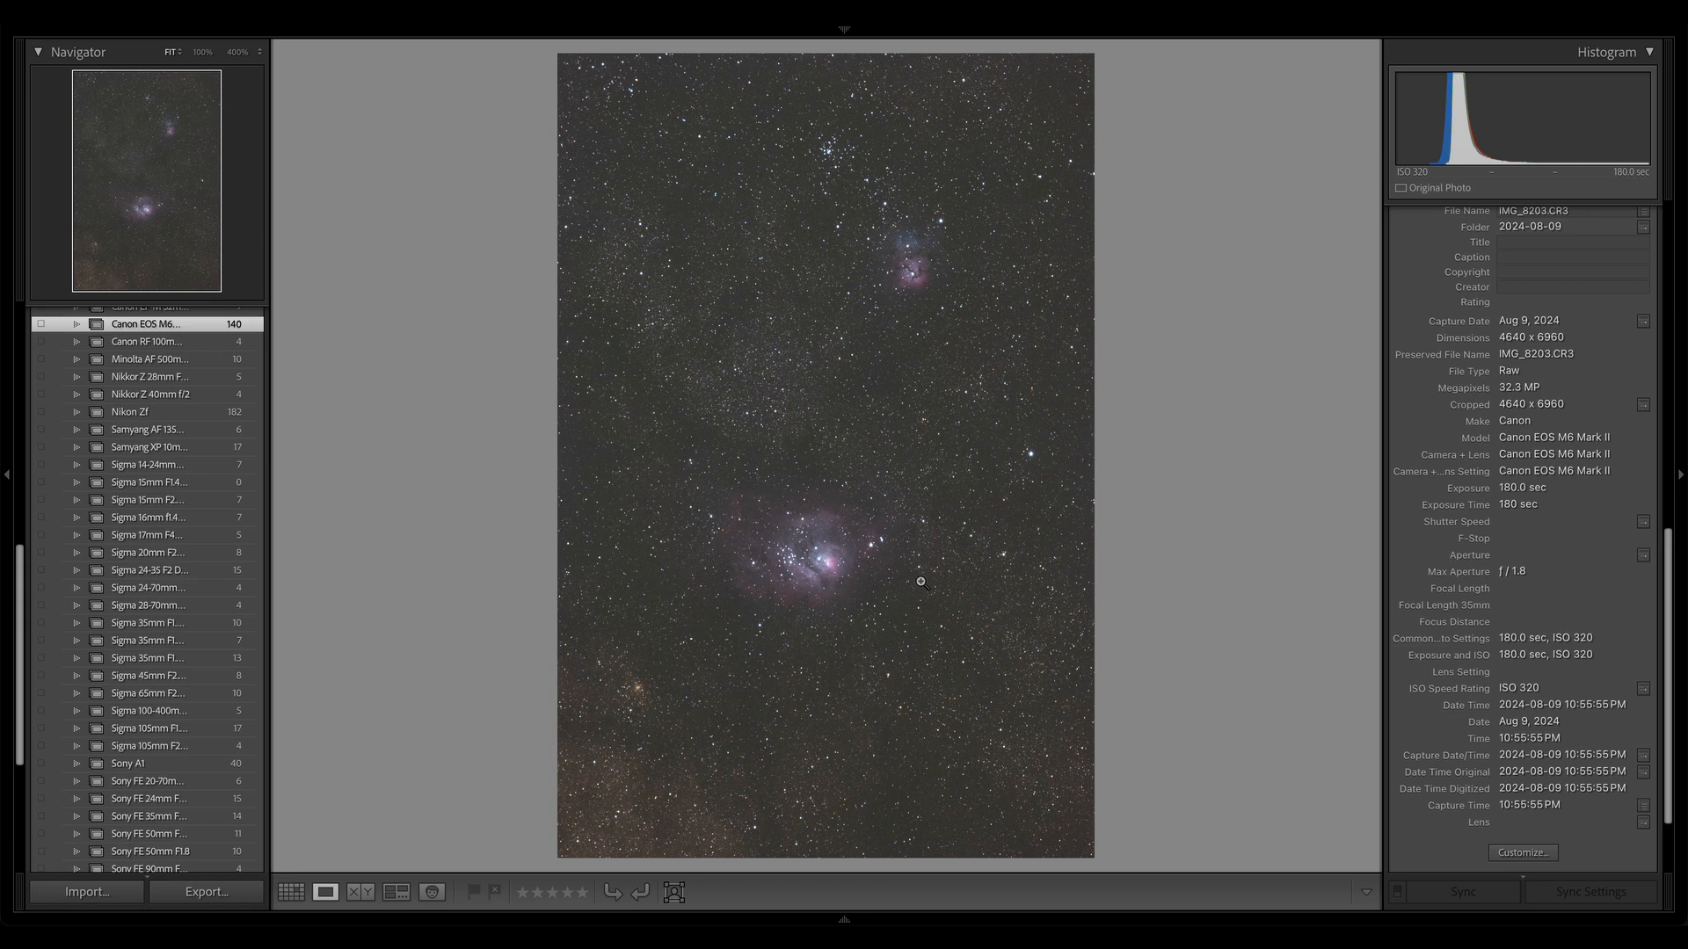
pyautogui.moveTo(916, 625)
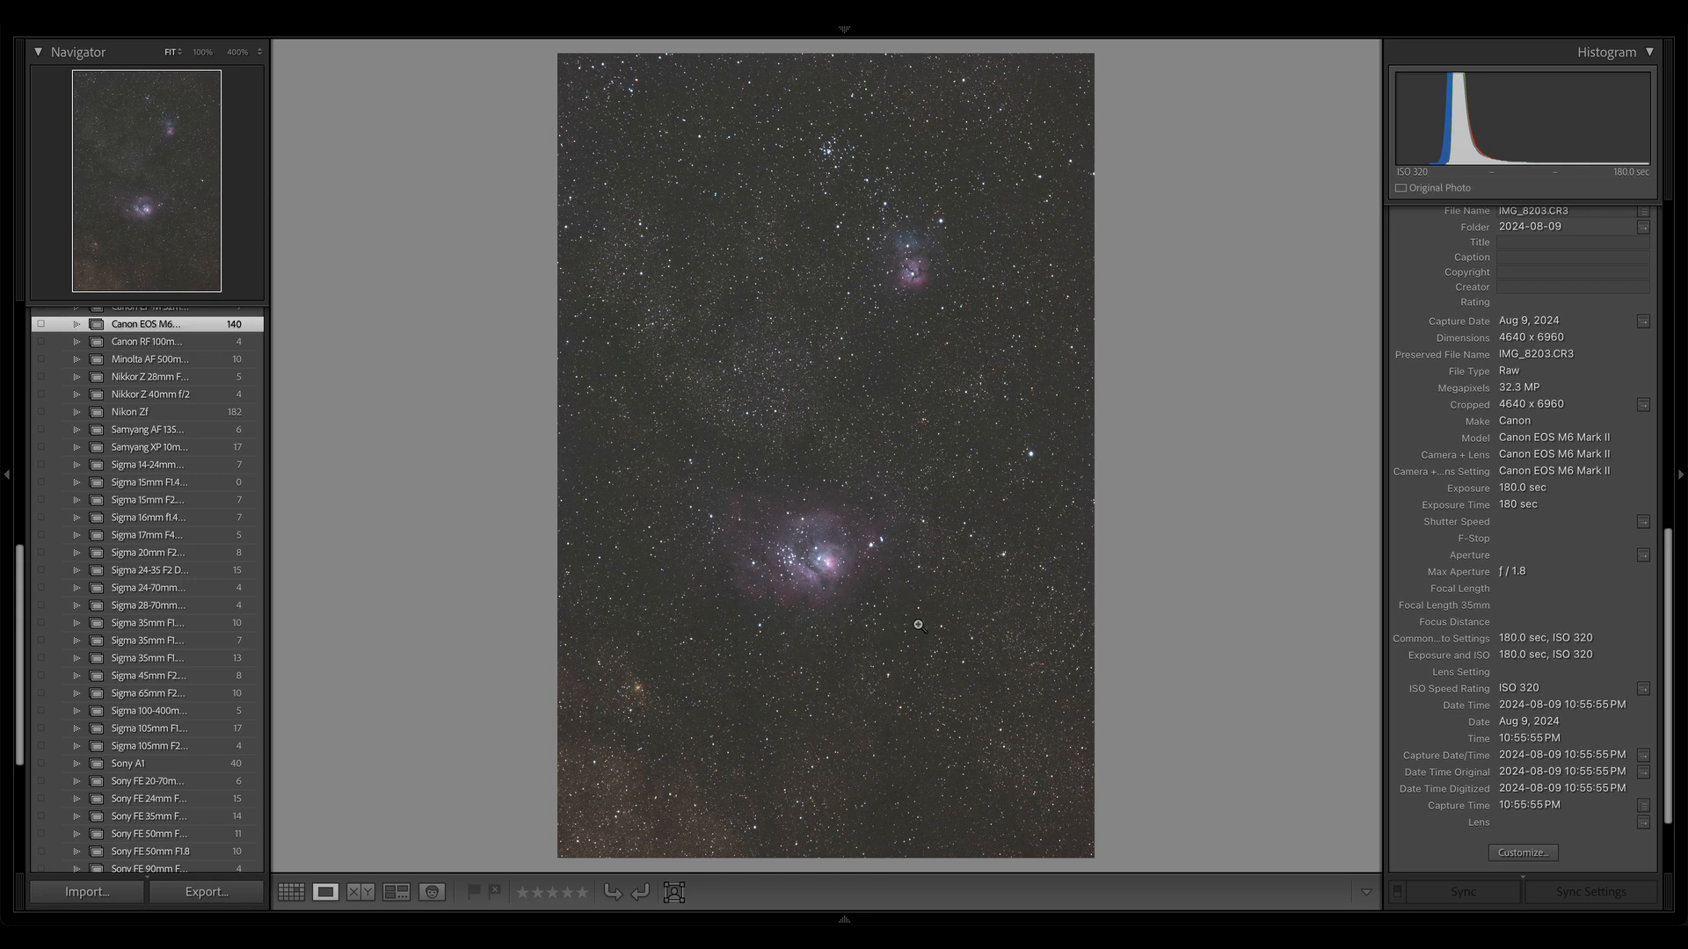
pyautogui.moveTo(843, 596)
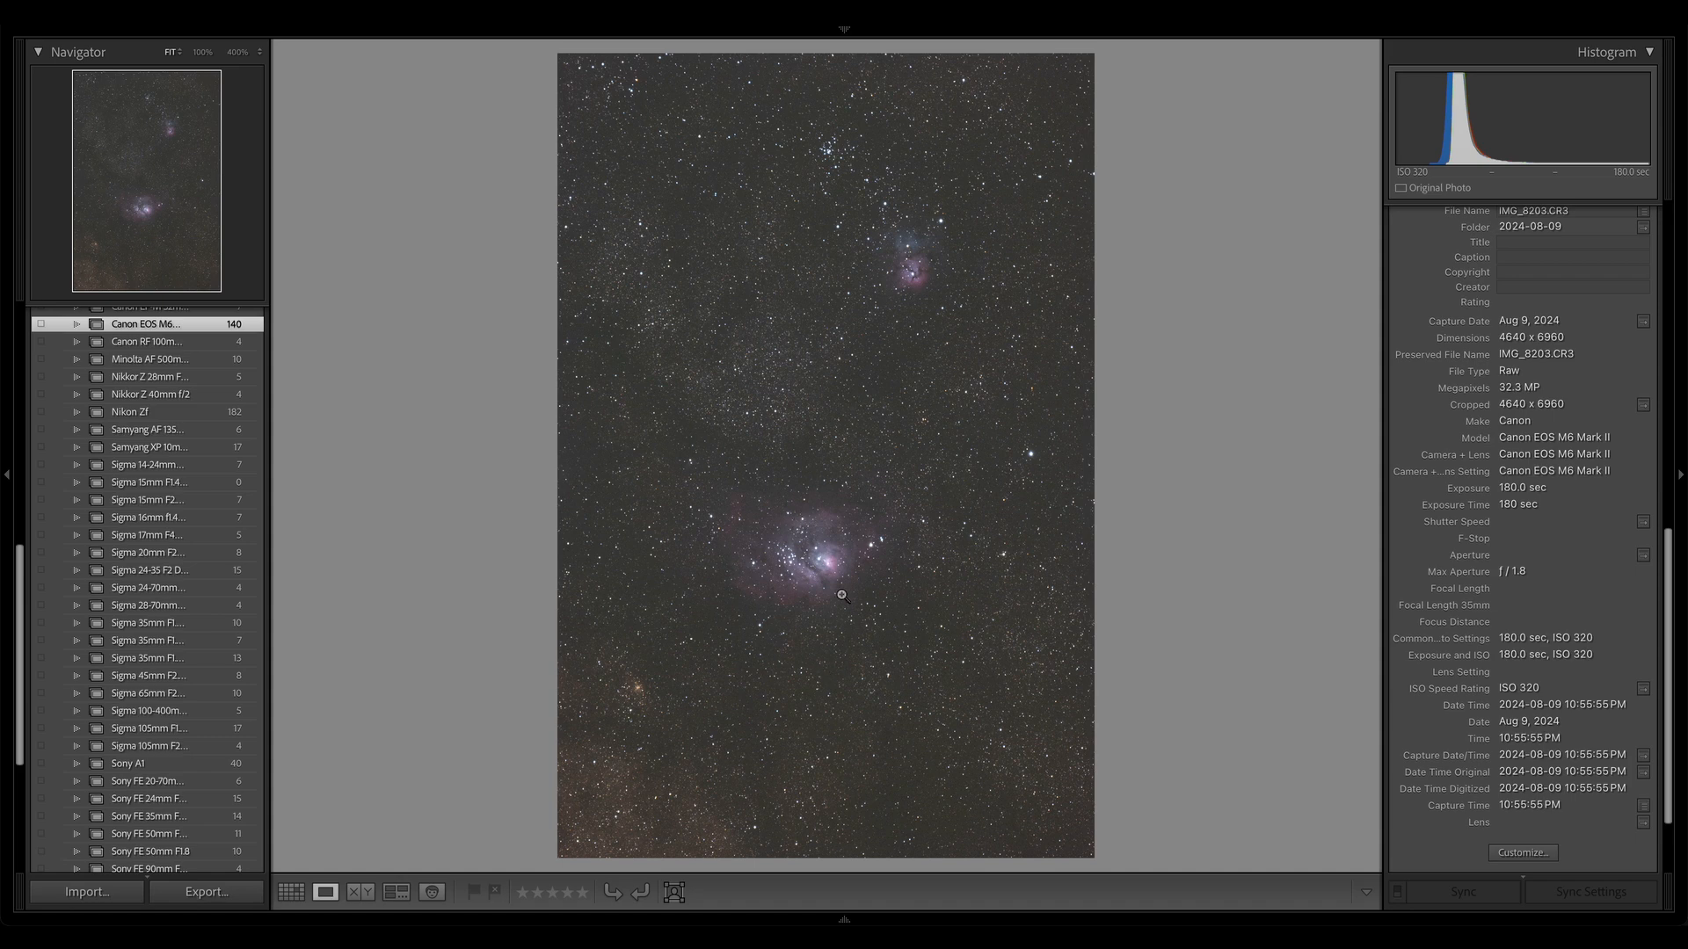
pyautogui.moveTo(797, 527)
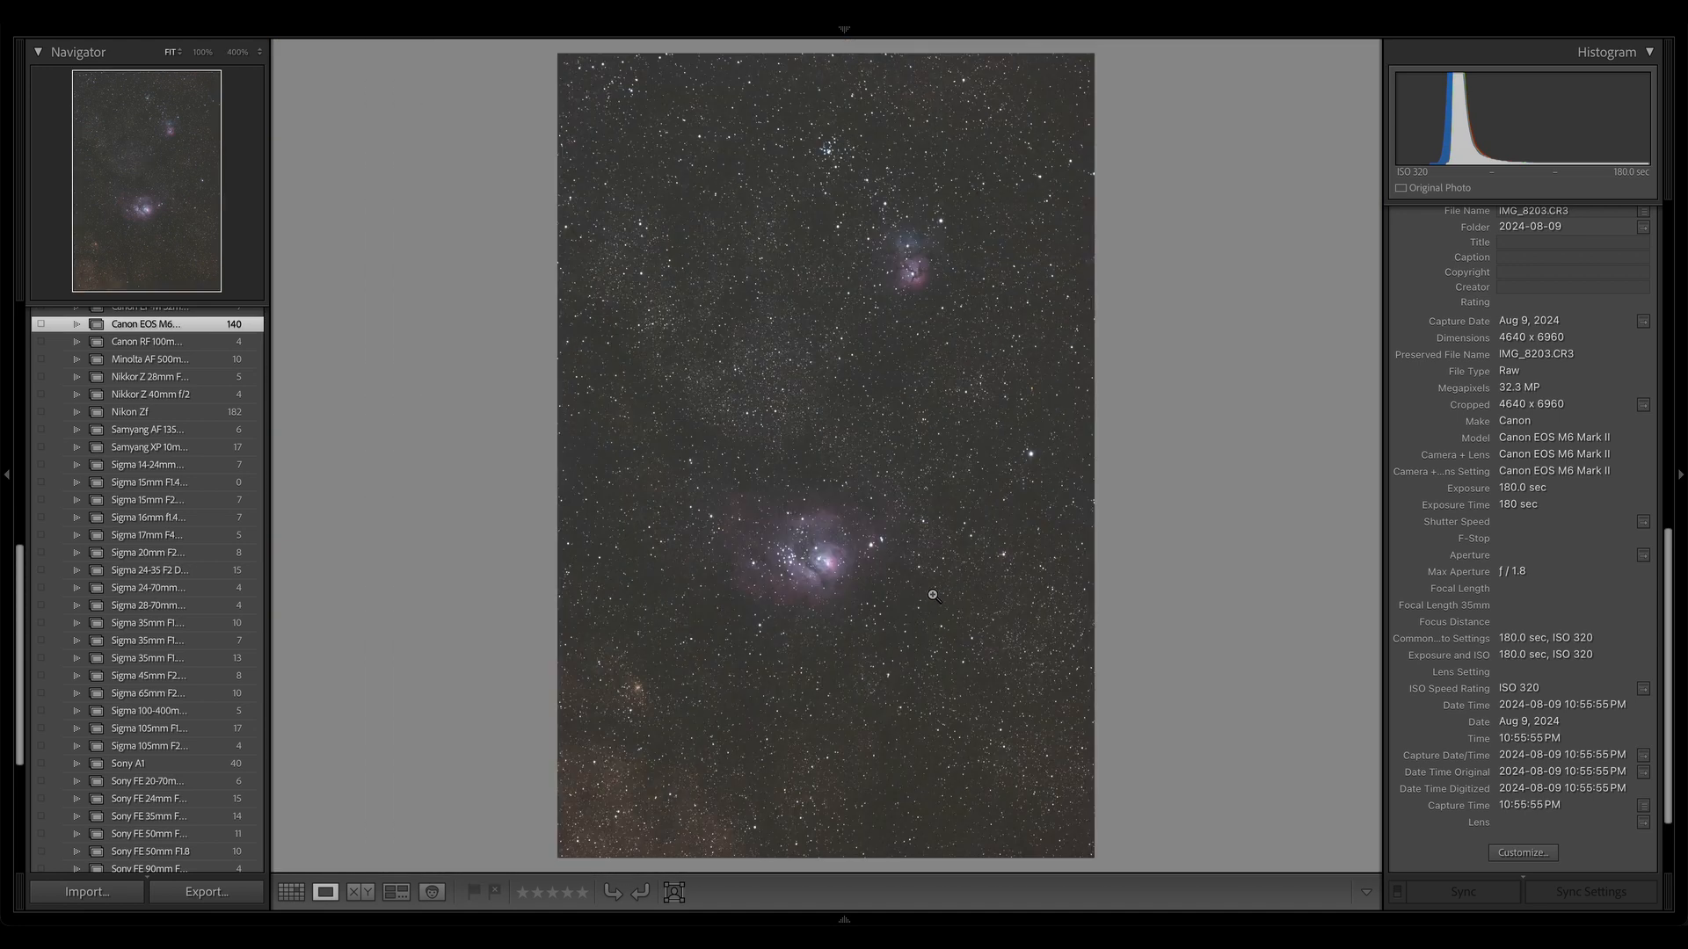
pyautogui.moveTo(711, 627)
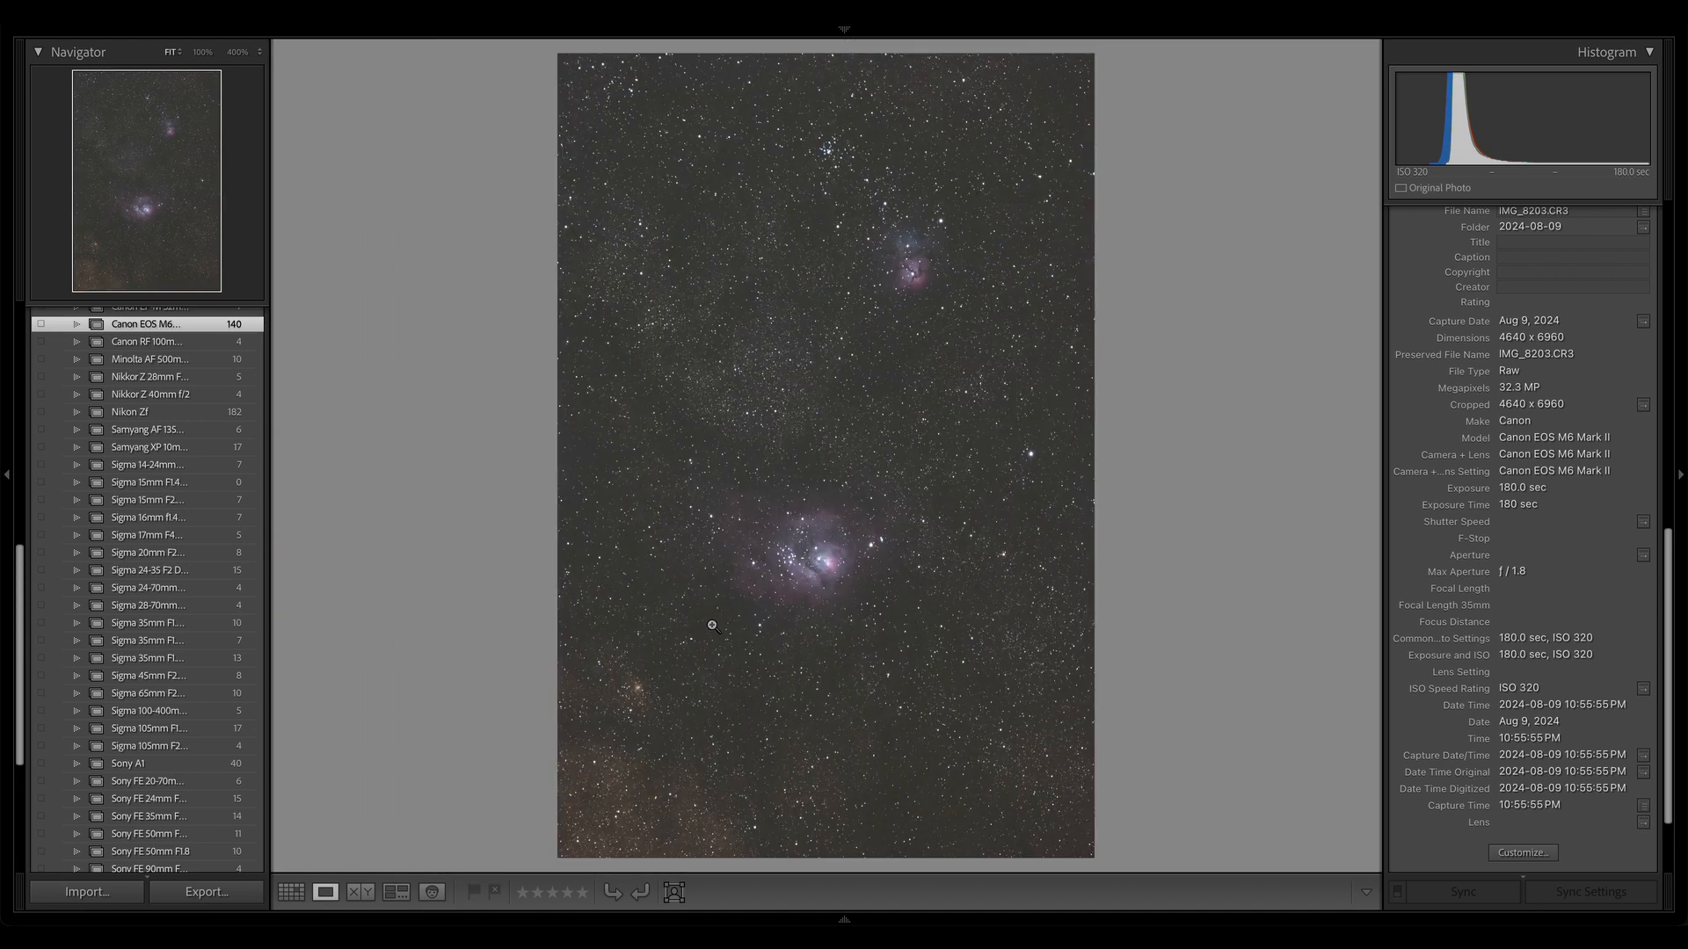
pyautogui.moveTo(829, 282)
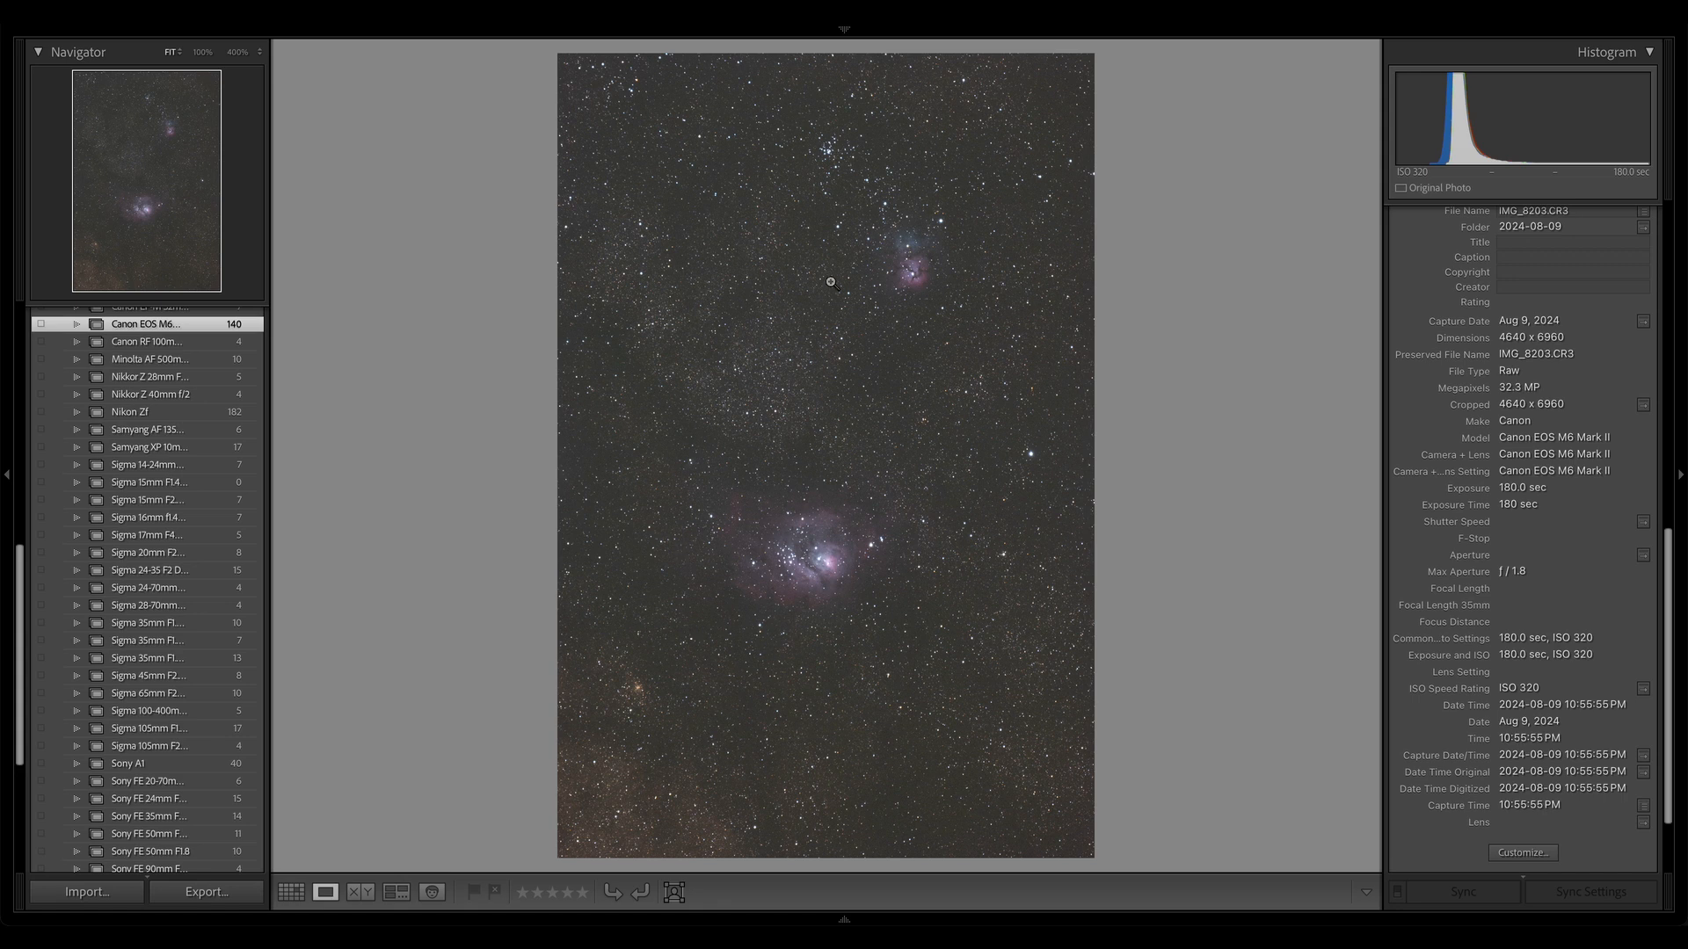
pyautogui.moveTo(946, 512)
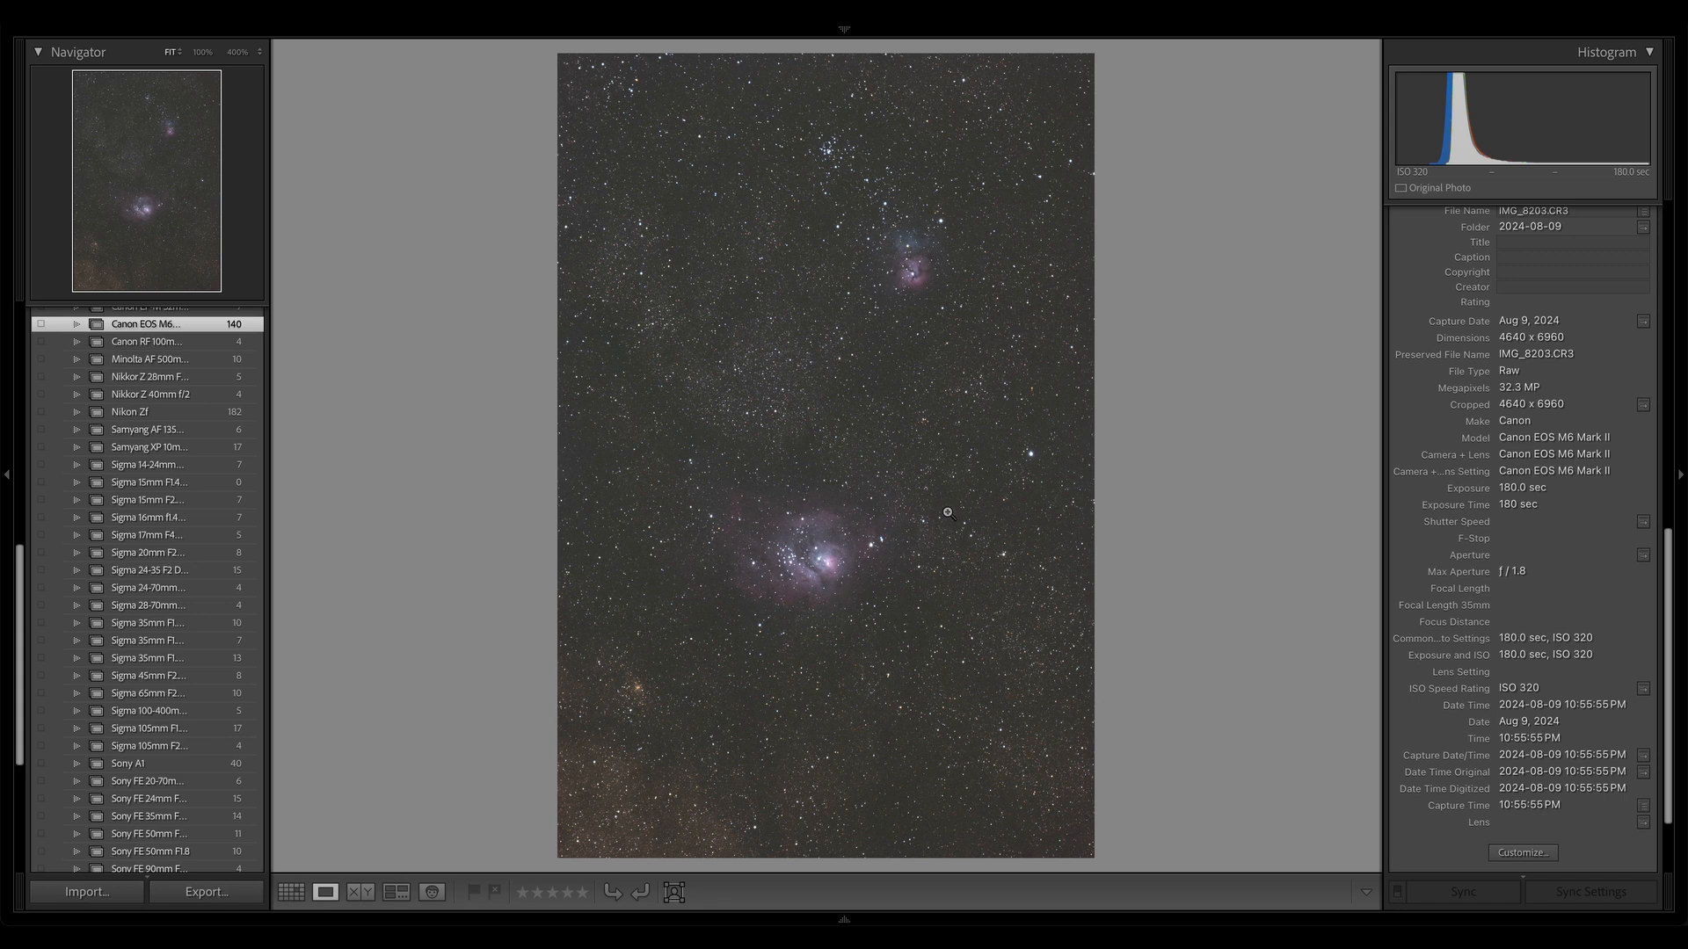
pyautogui.moveTo(1025, 439)
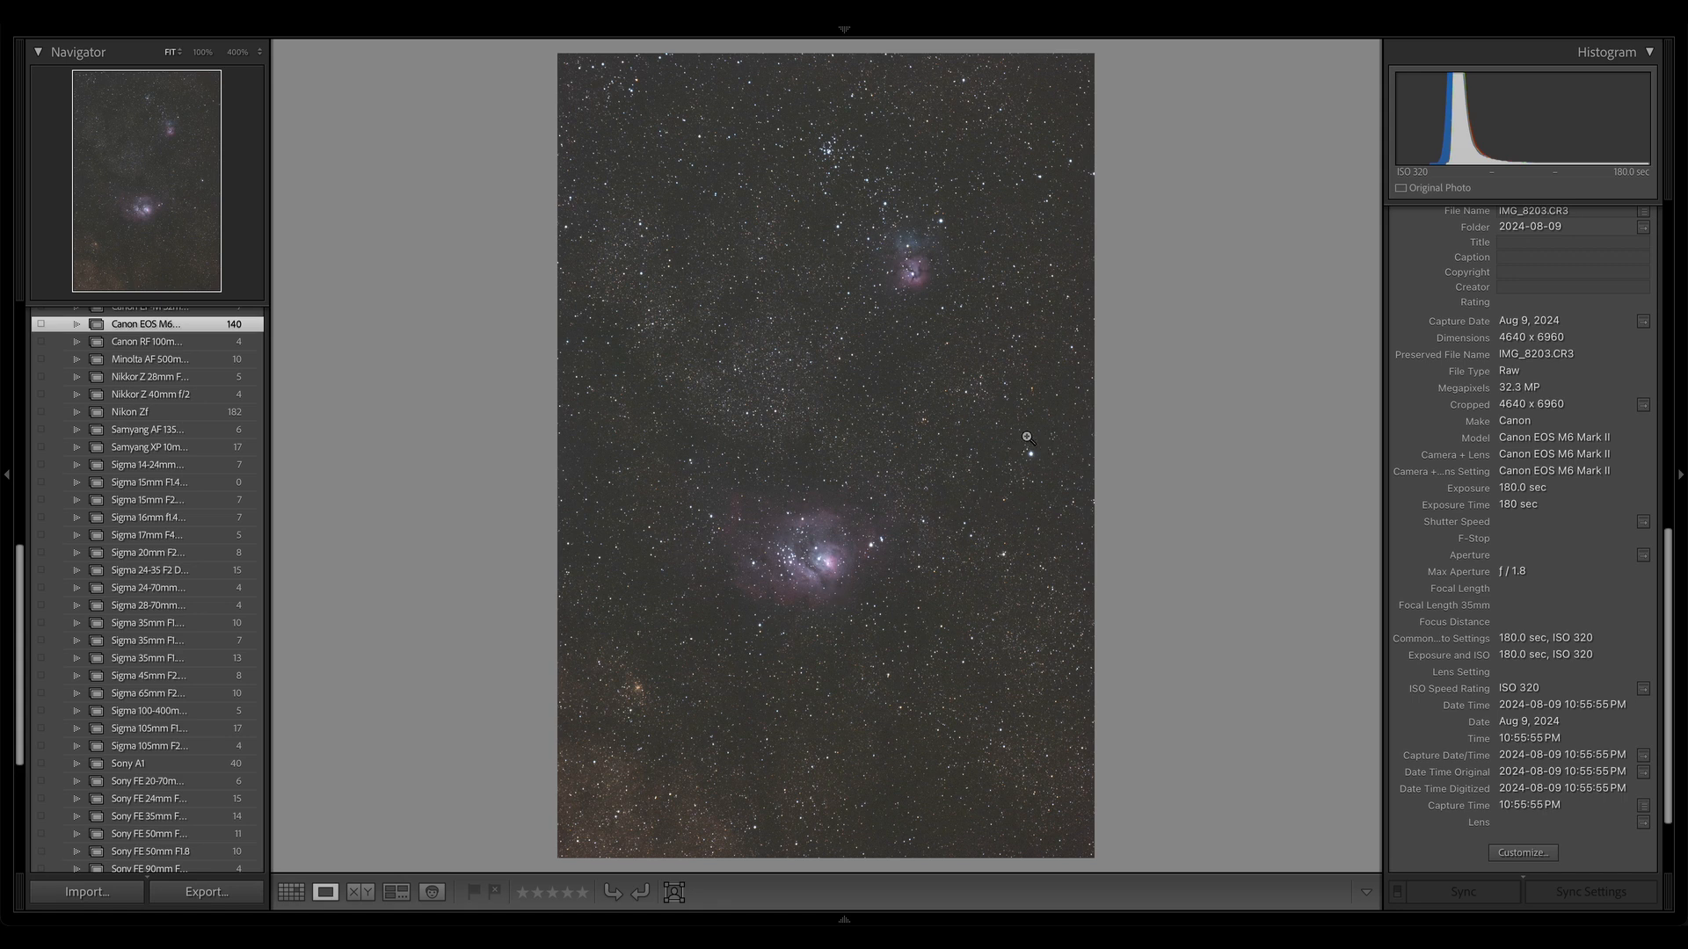
pyautogui.moveTo(1061, 491)
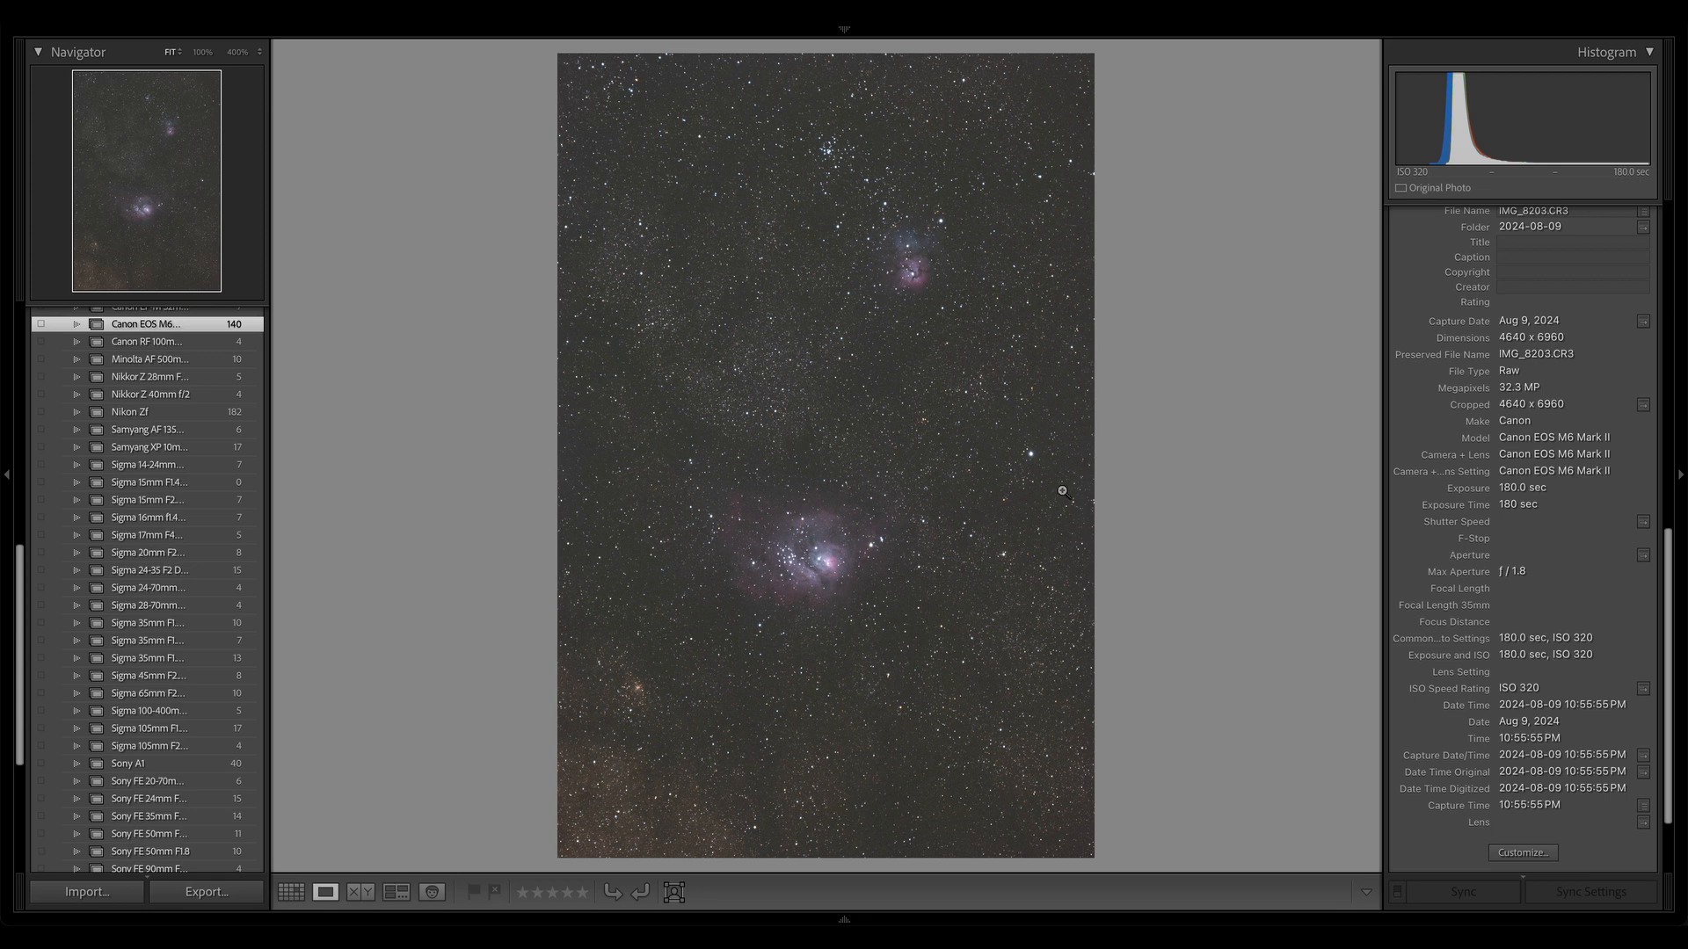
pyautogui.moveTo(998, 348)
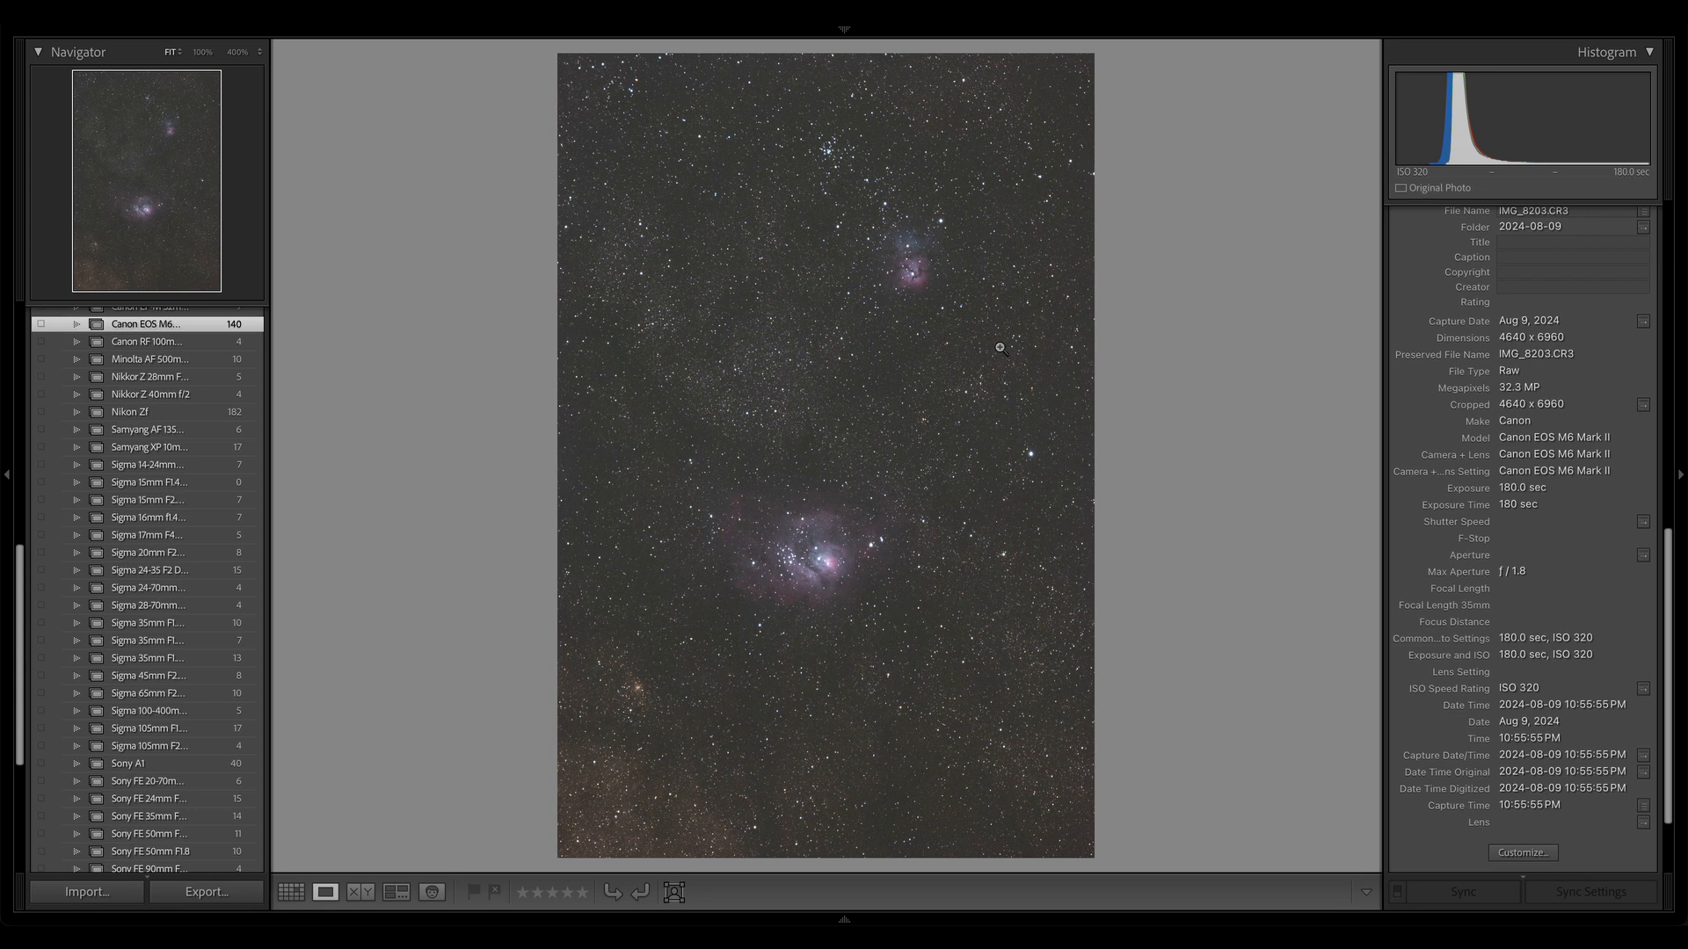
pyautogui.moveTo(836, 94)
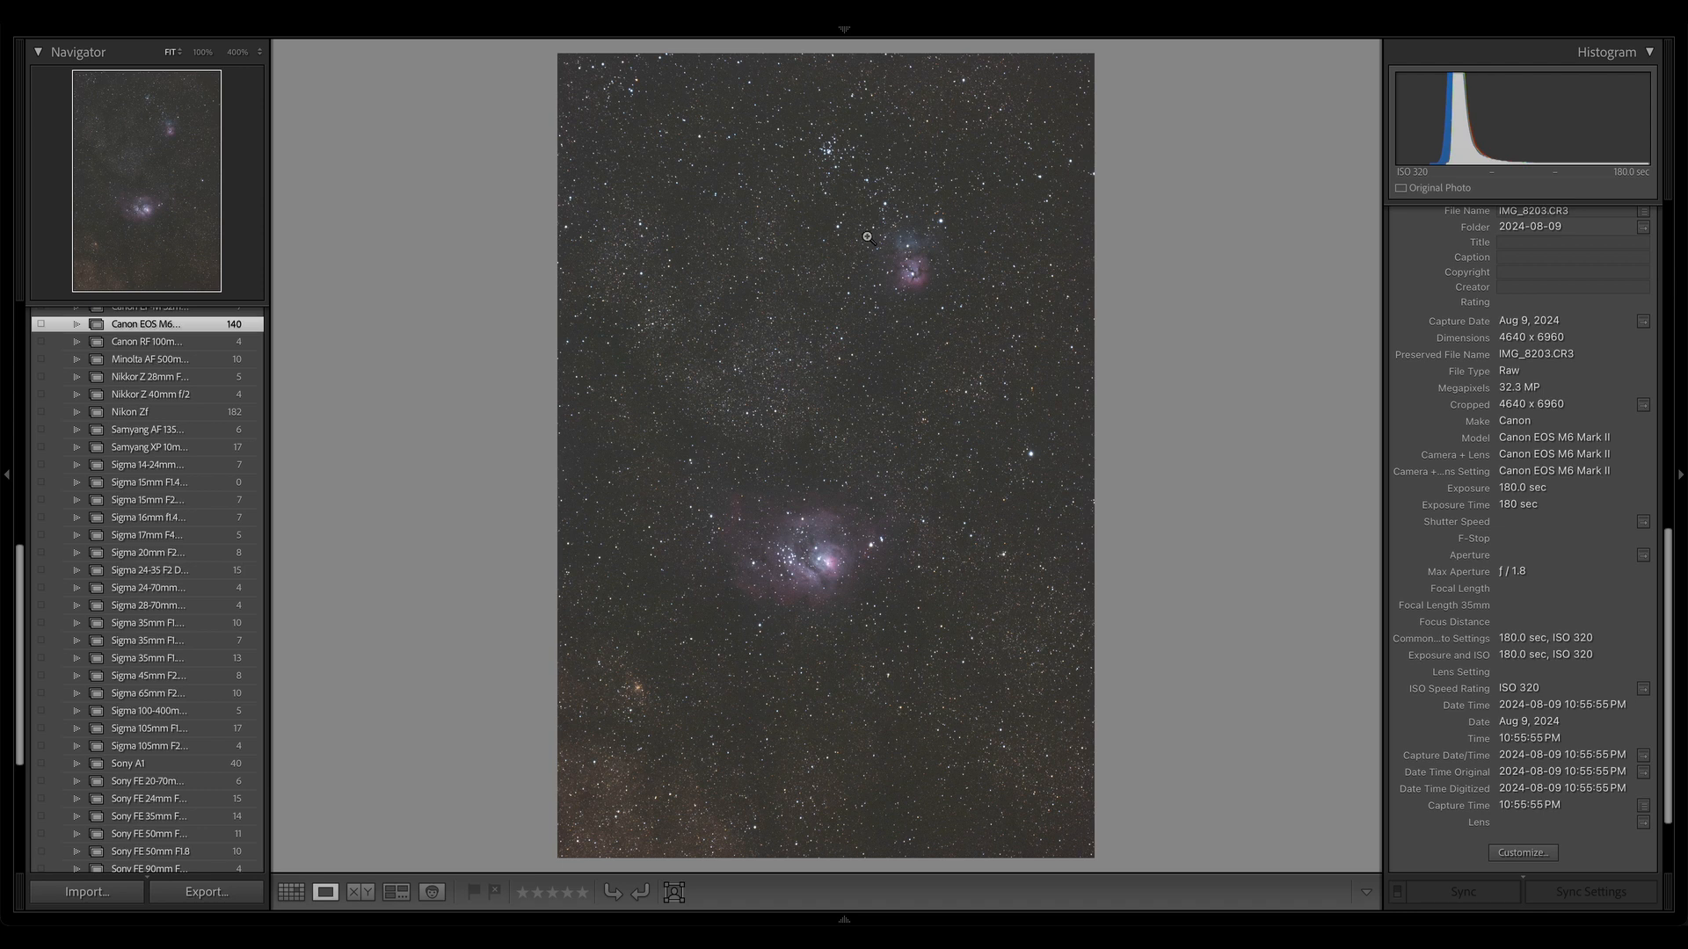
# Switch back to the Library grid showing the unedited August 10, 2024 nebula frame.
pyautogui.click(291, 892)
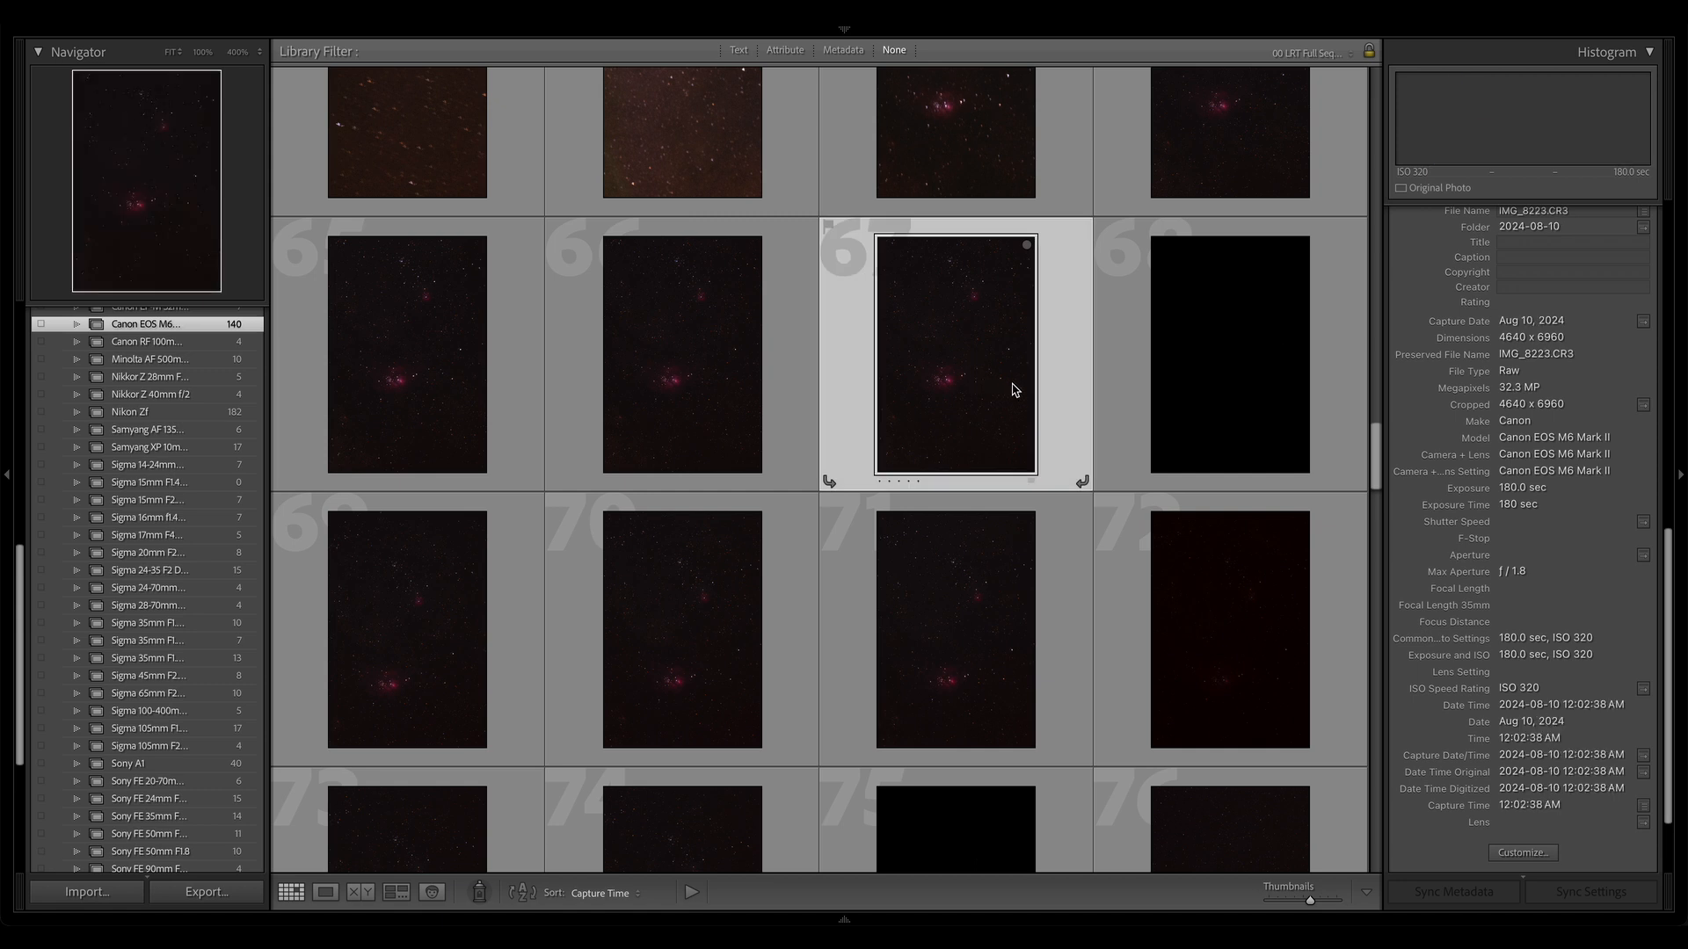
pyautogui.moveTo(1039, 420)
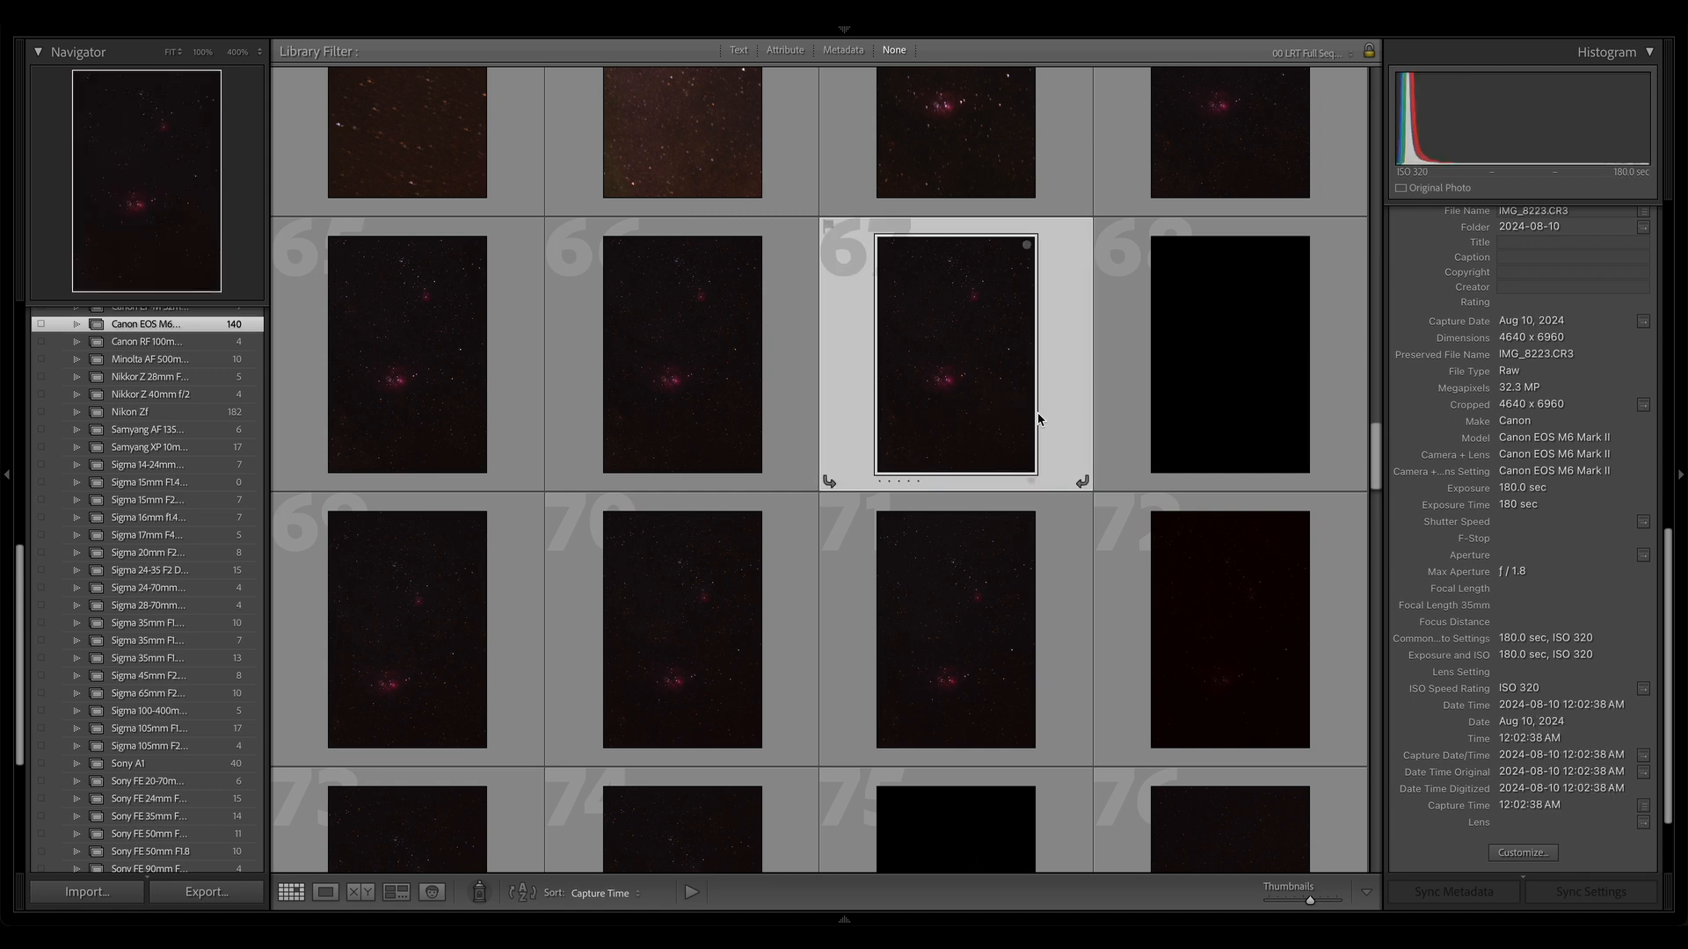
# Open the dark August 10, 2024 frame in Loupe and increase its exposure.
pyautogui.doubleClick(954, 353)
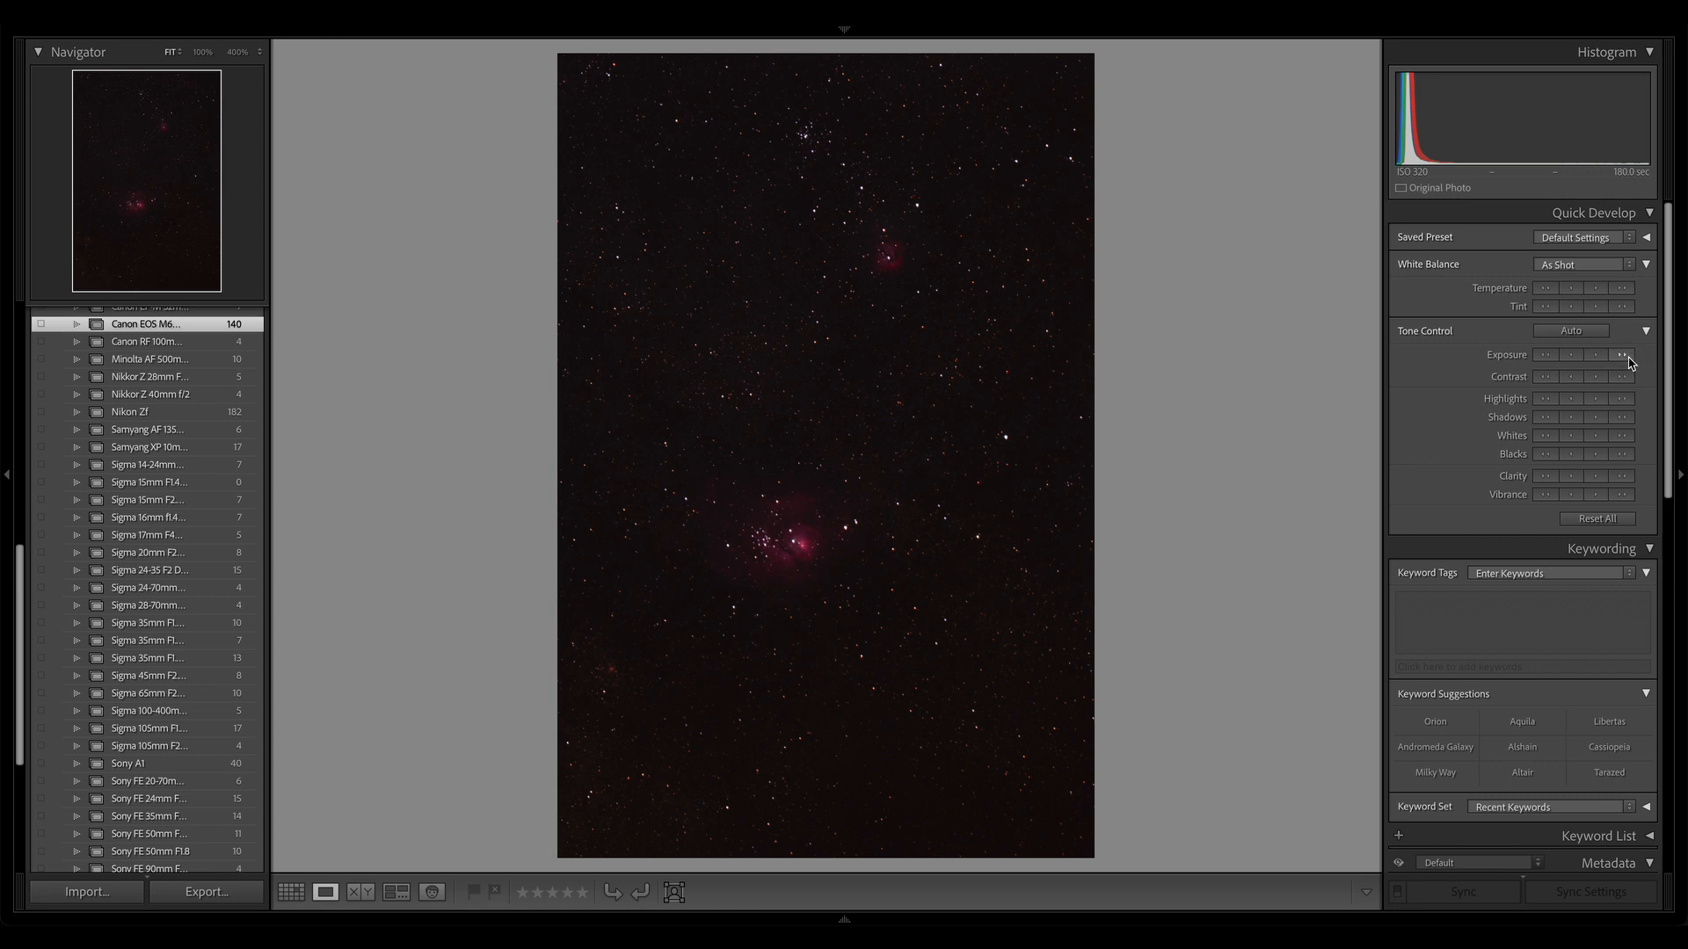
pyautogui.click(1626, 359)
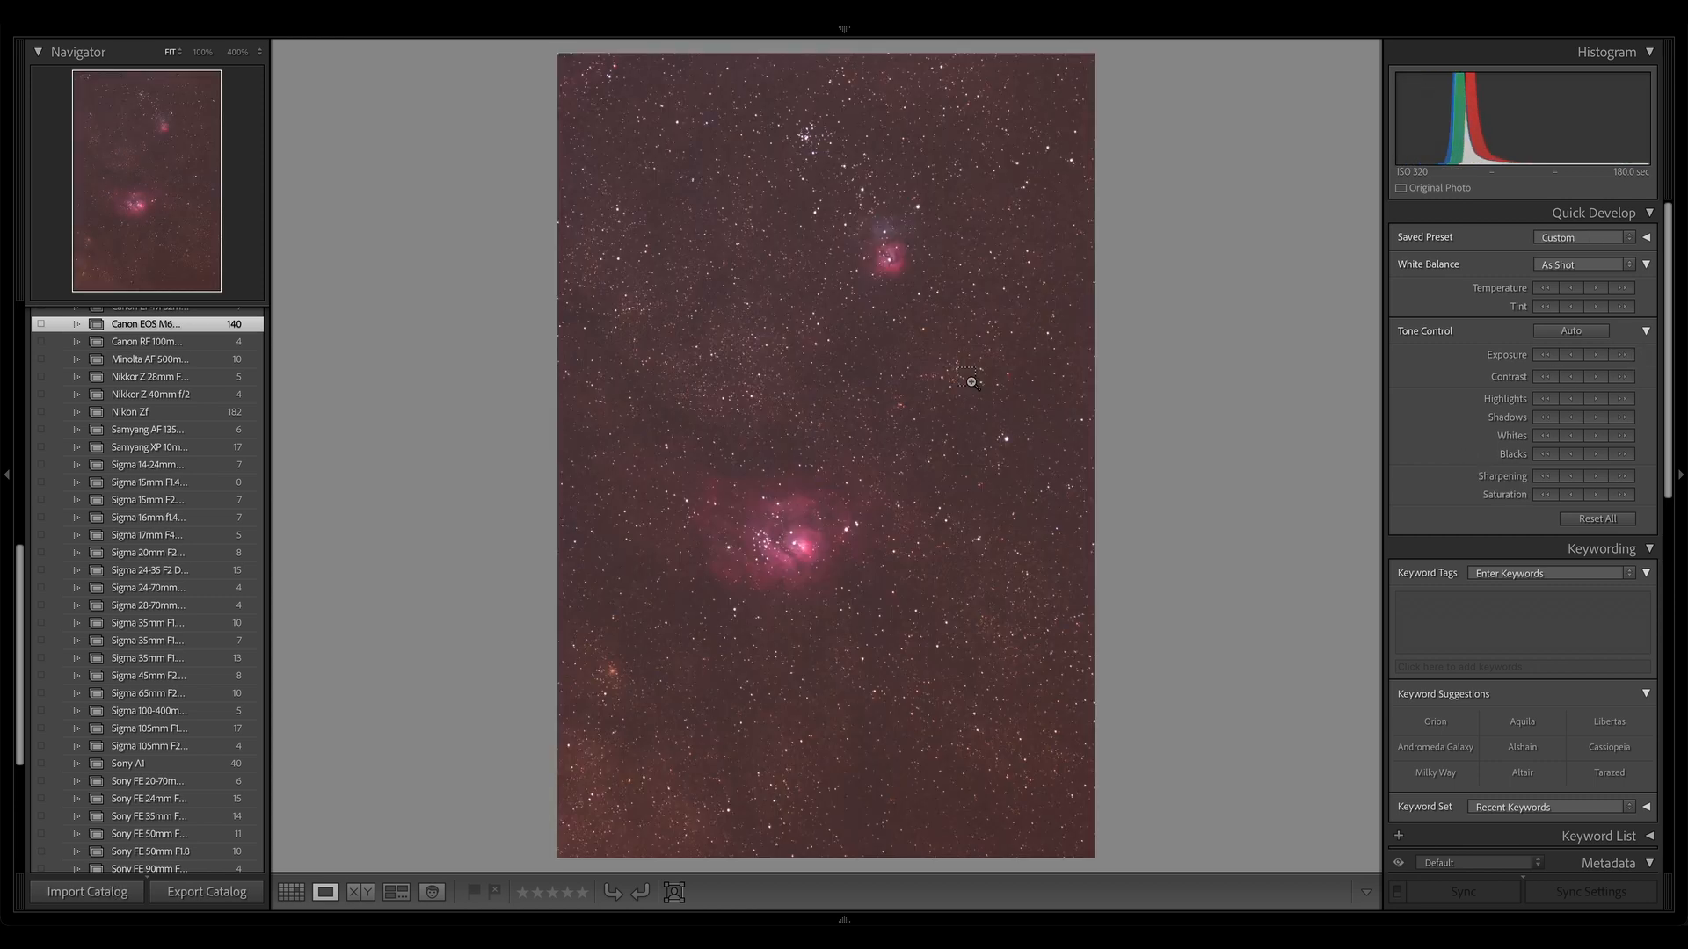
pyautogui.moveTo(1045, 351)
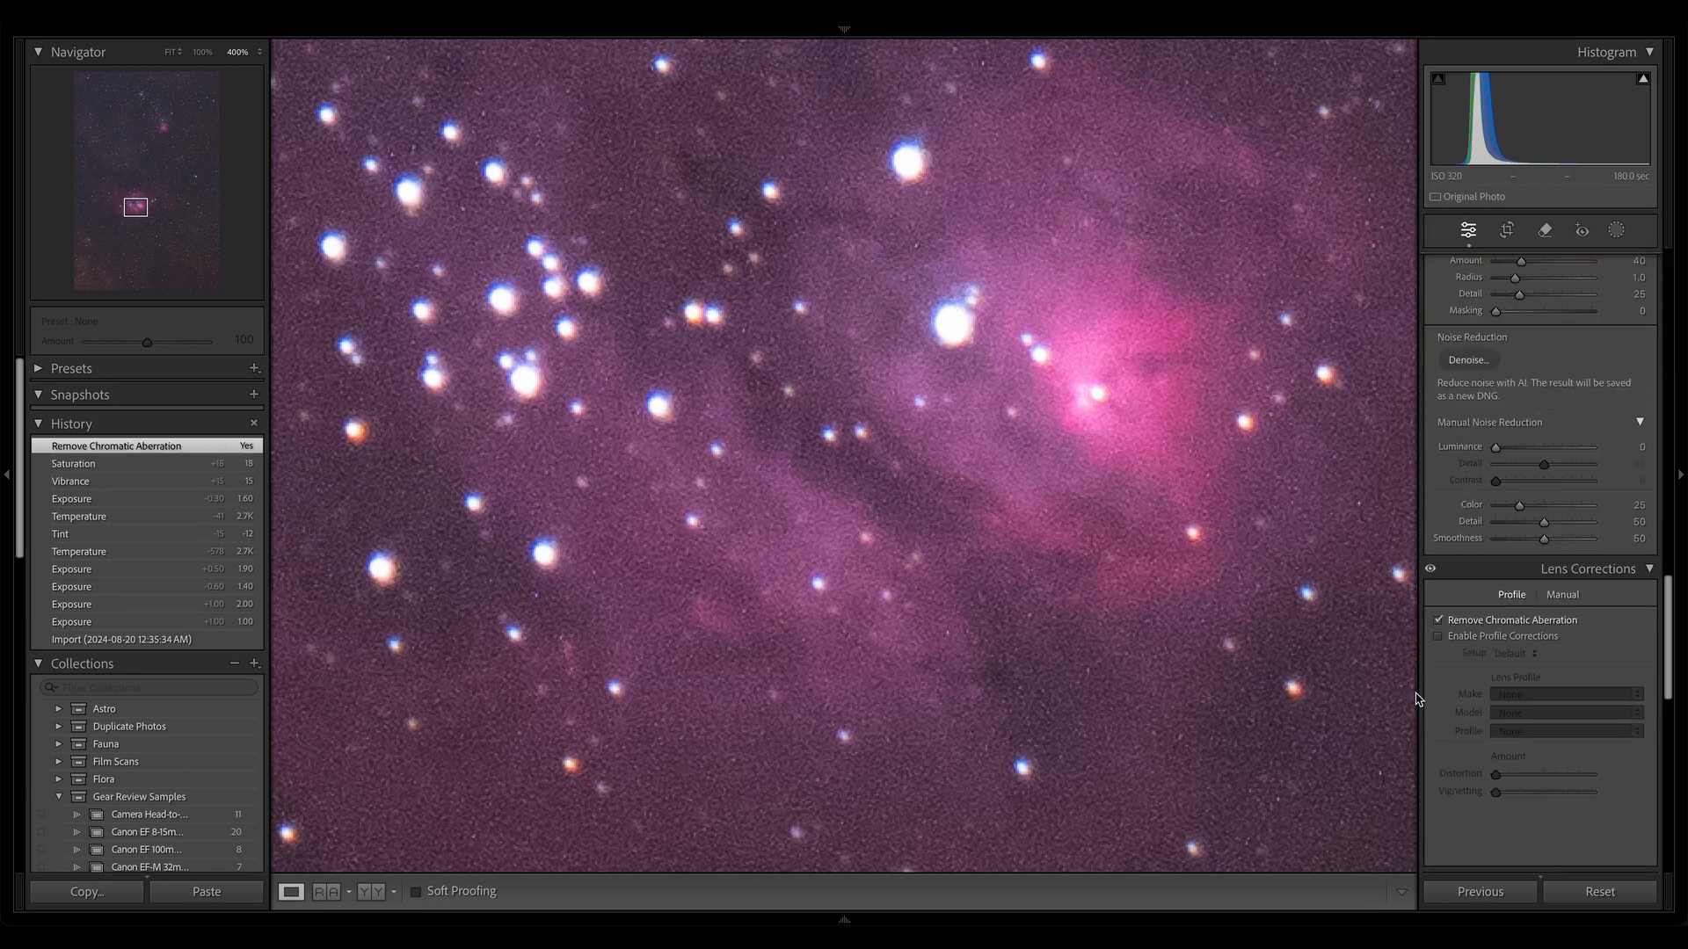
# Show the magenta-edited and unedited nebula frames side by side in Compare view, zoomed to fit.
pyautogui.click(359, 891)
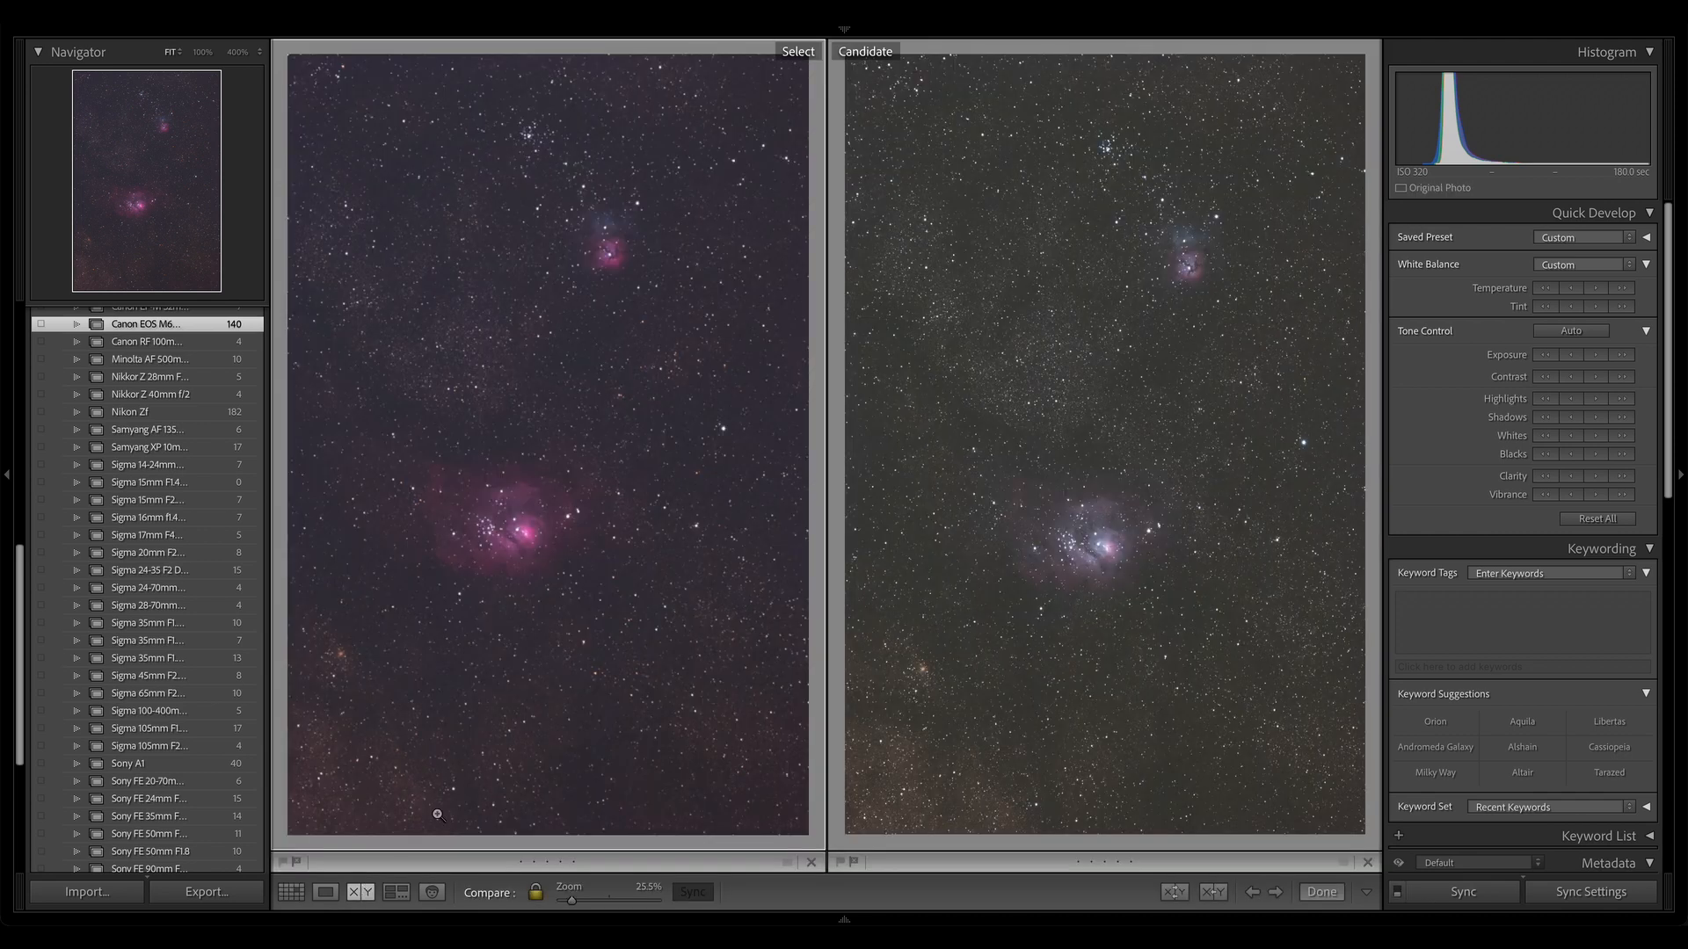
pyautogui.moveTo(1087, 547)
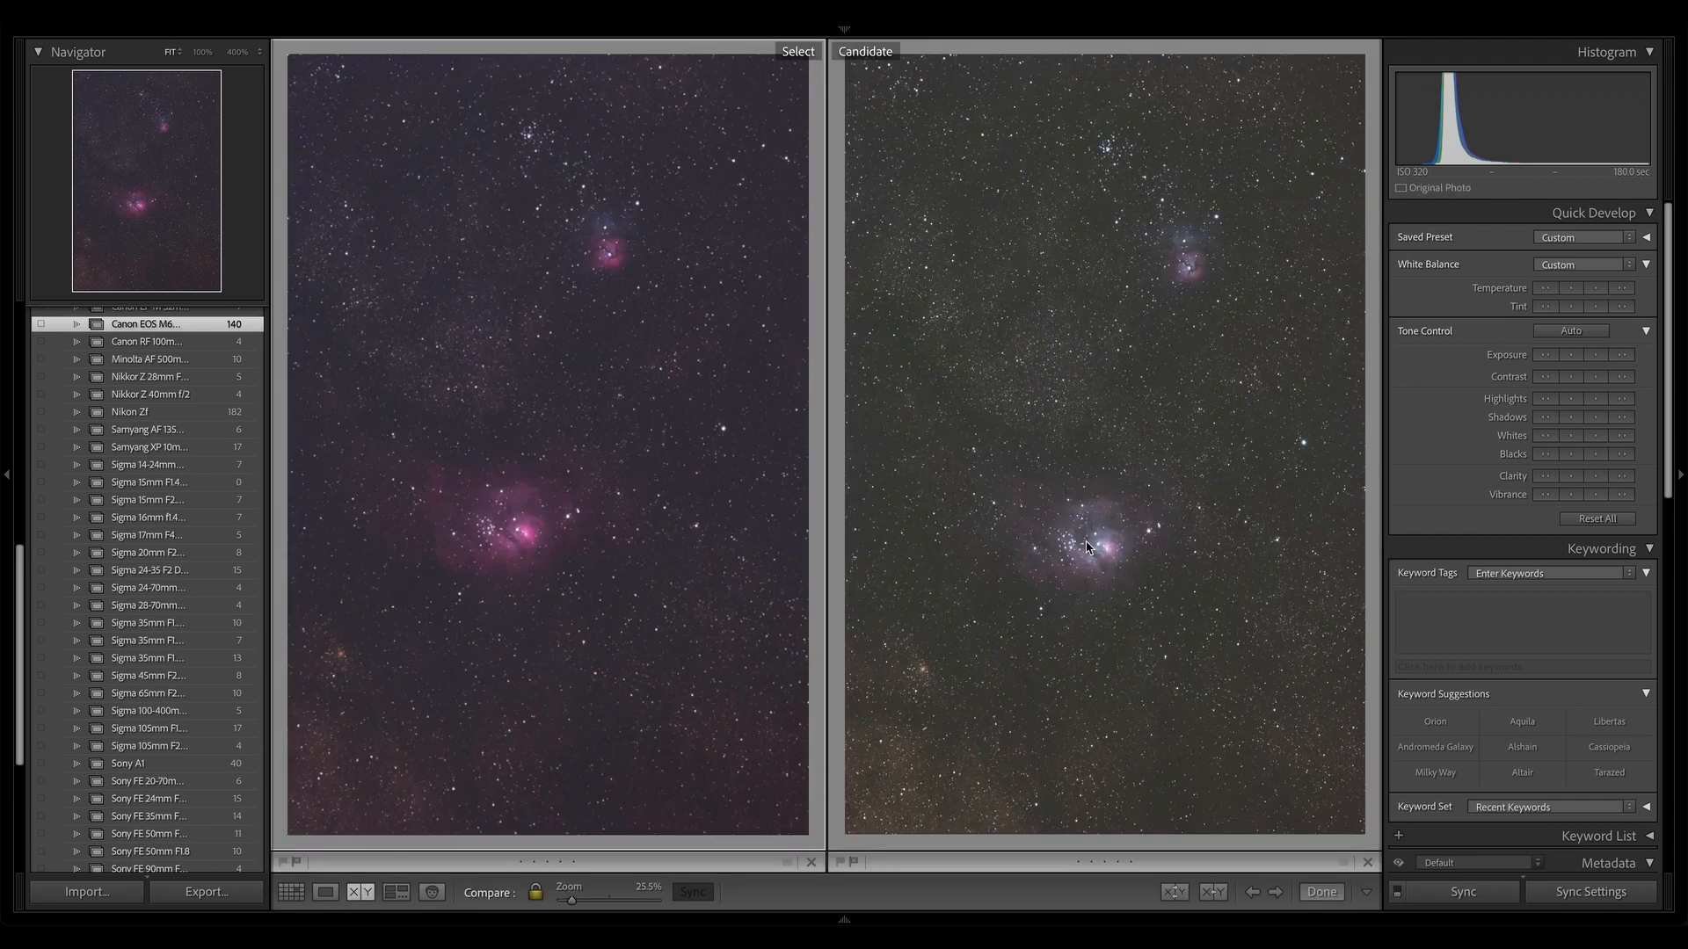
pyautogui.moveTo(1142, 291)
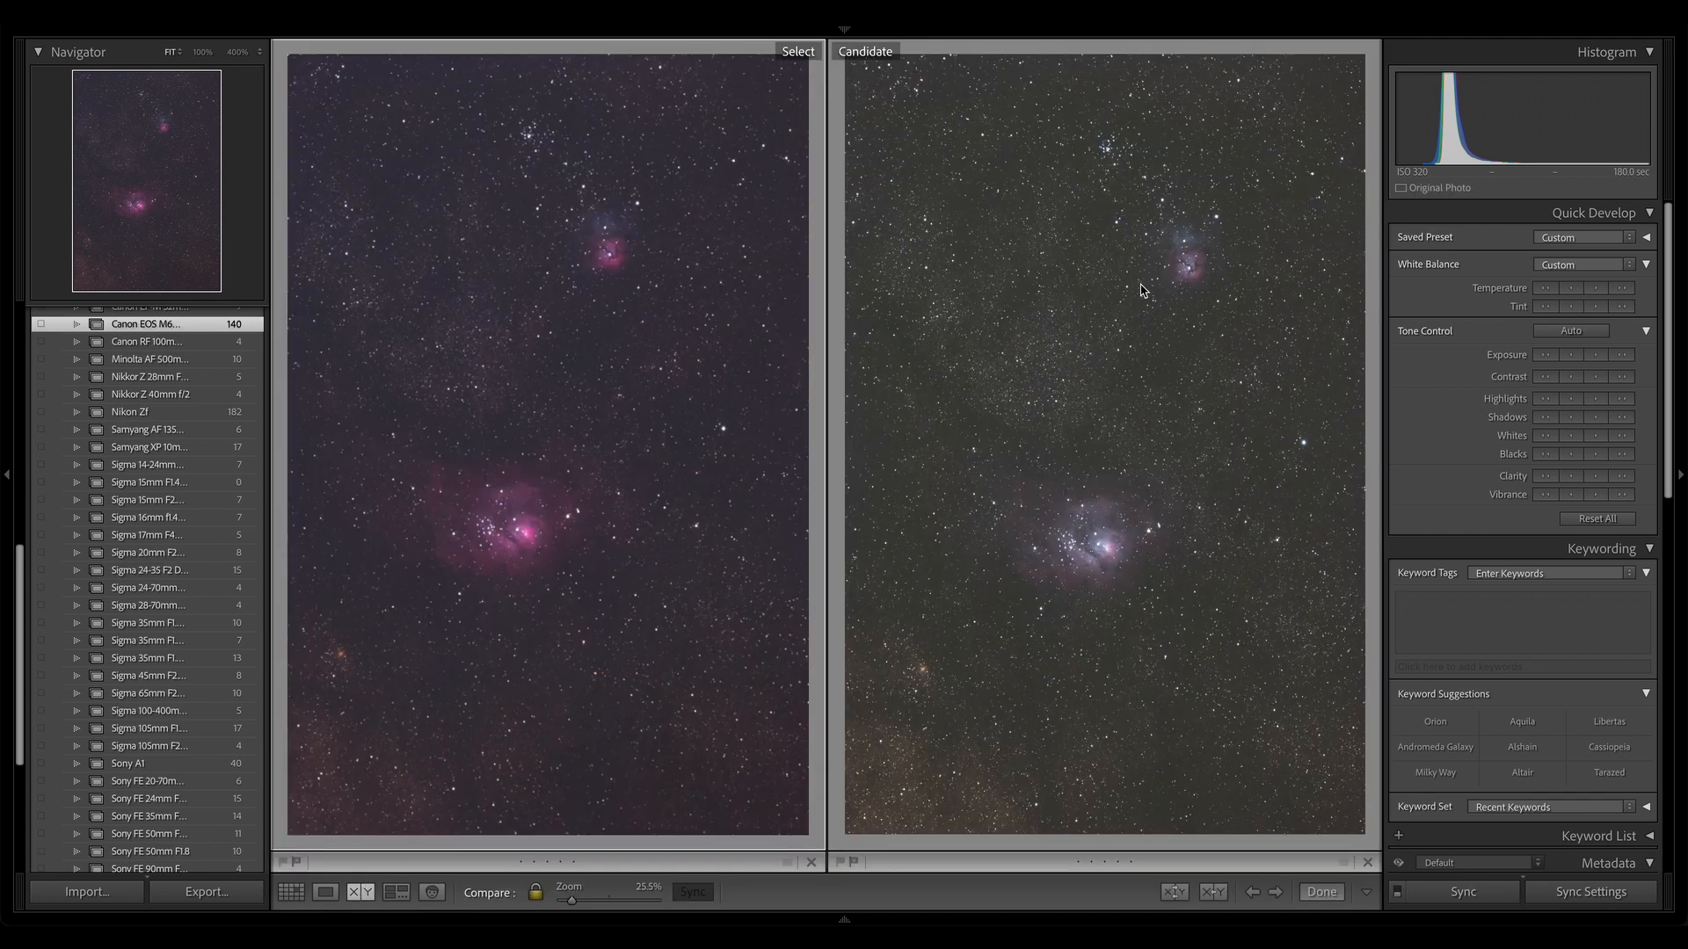
pyautogui.moveTo(953, 436)
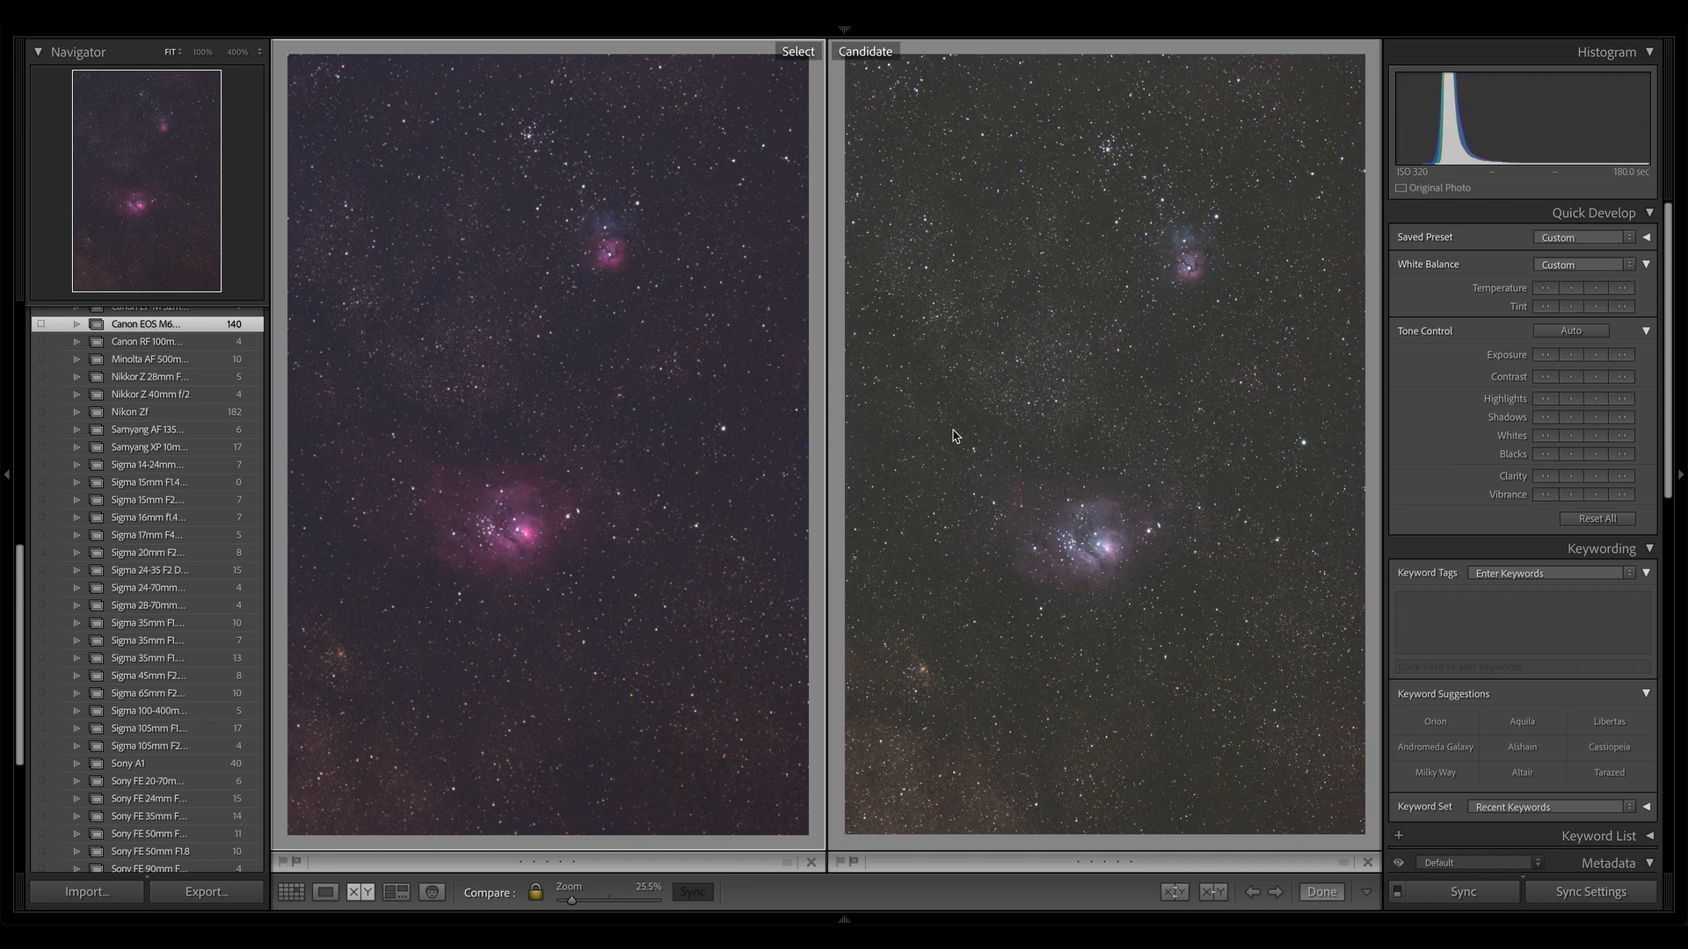
pyautogui.moveTo(798, 470)
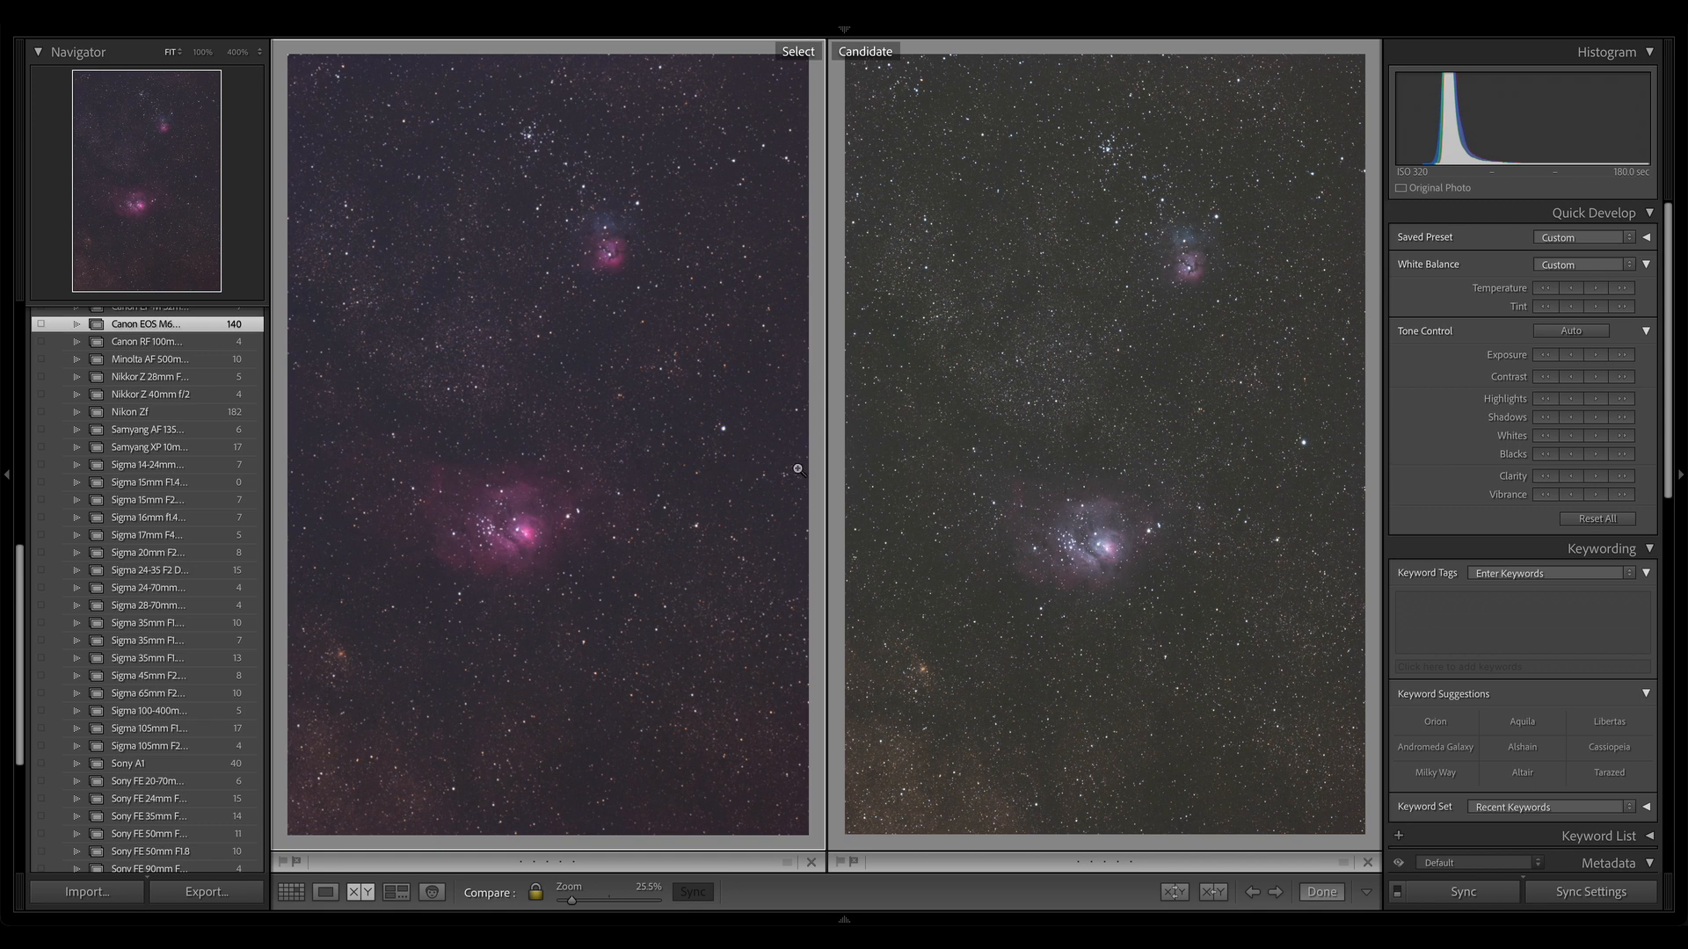
pyautogui.moveTo(1122, 535)
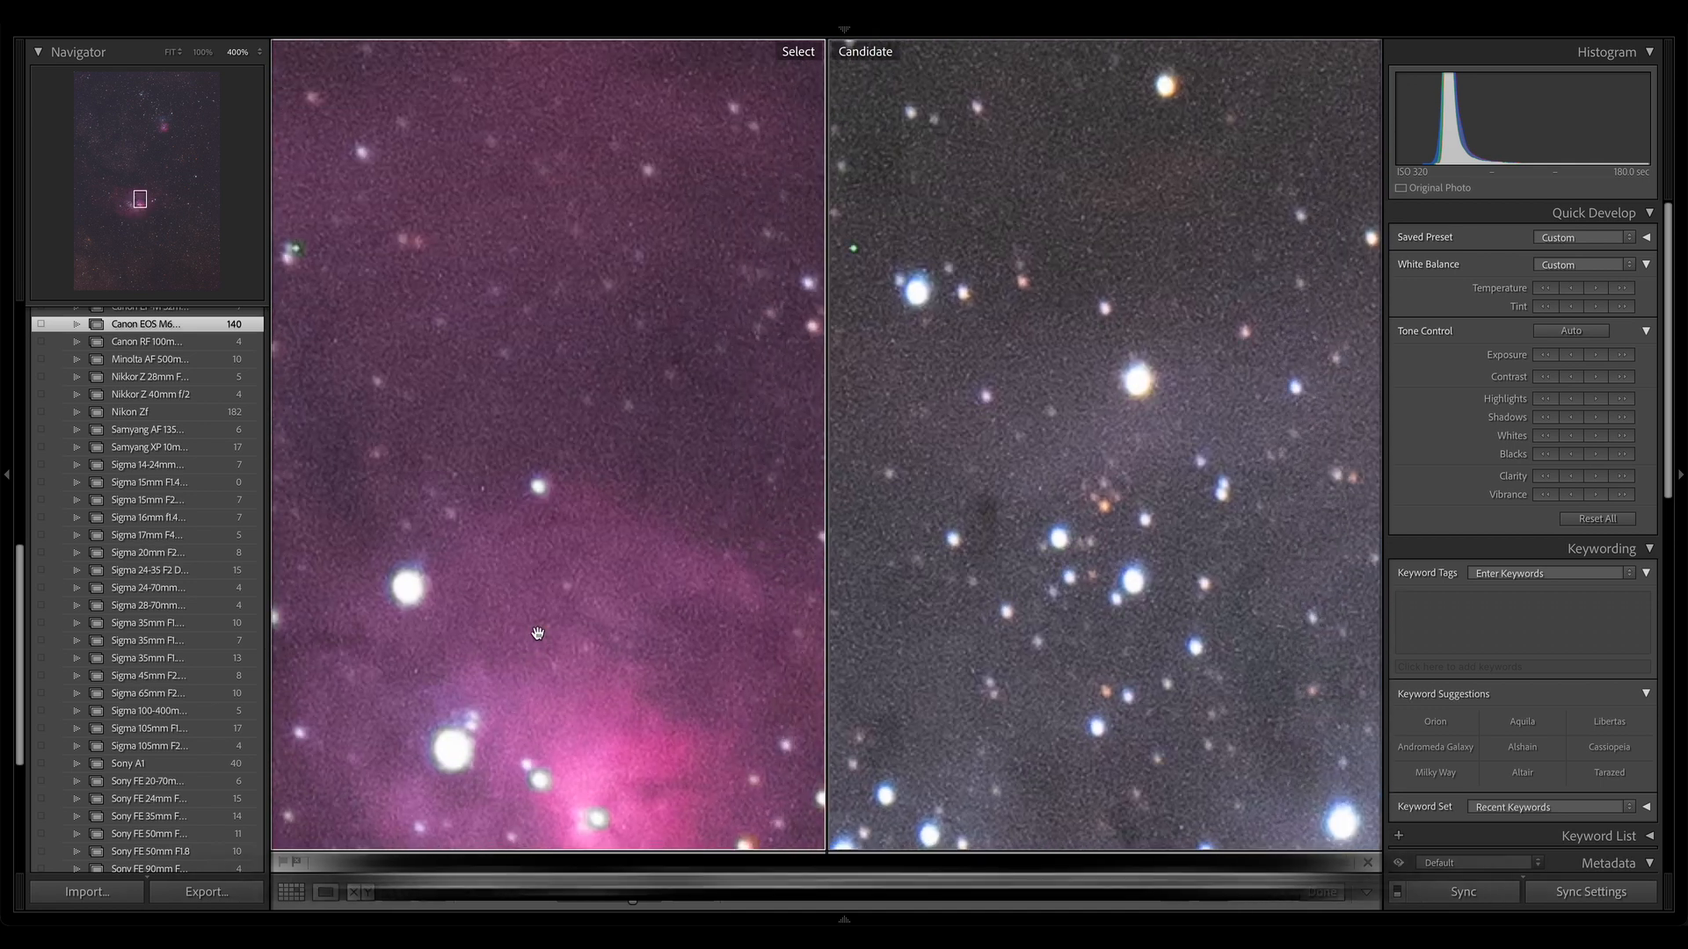
pyautogui.click(166, 51)
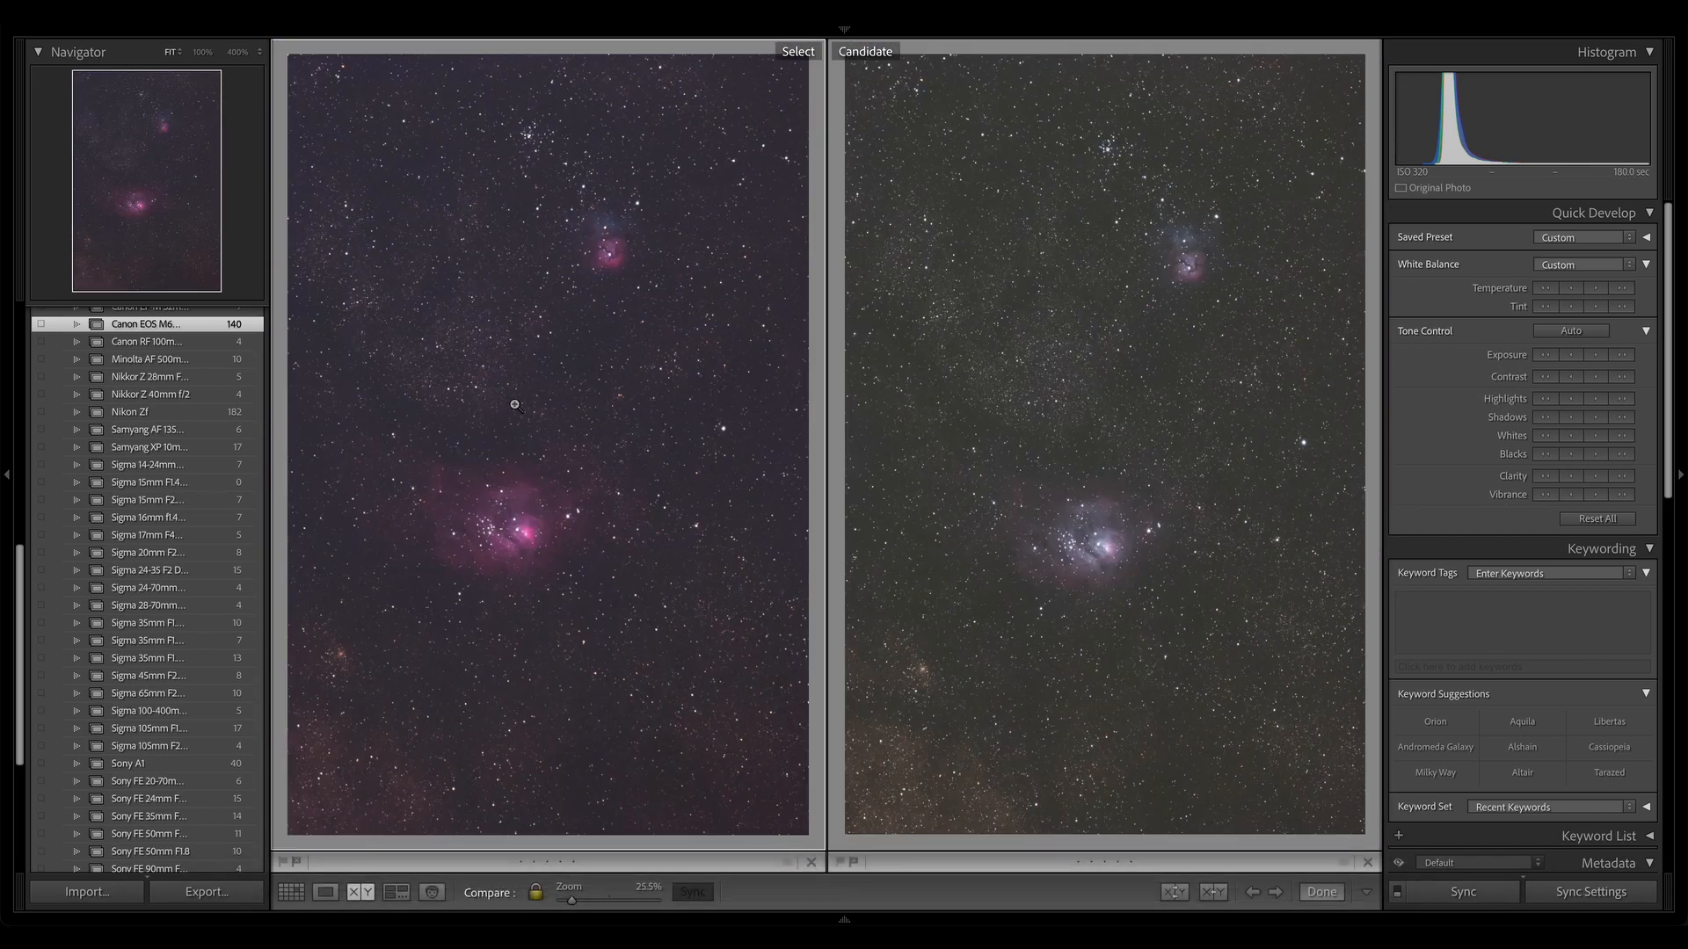
pyautogui.moveTo(1042, 340)
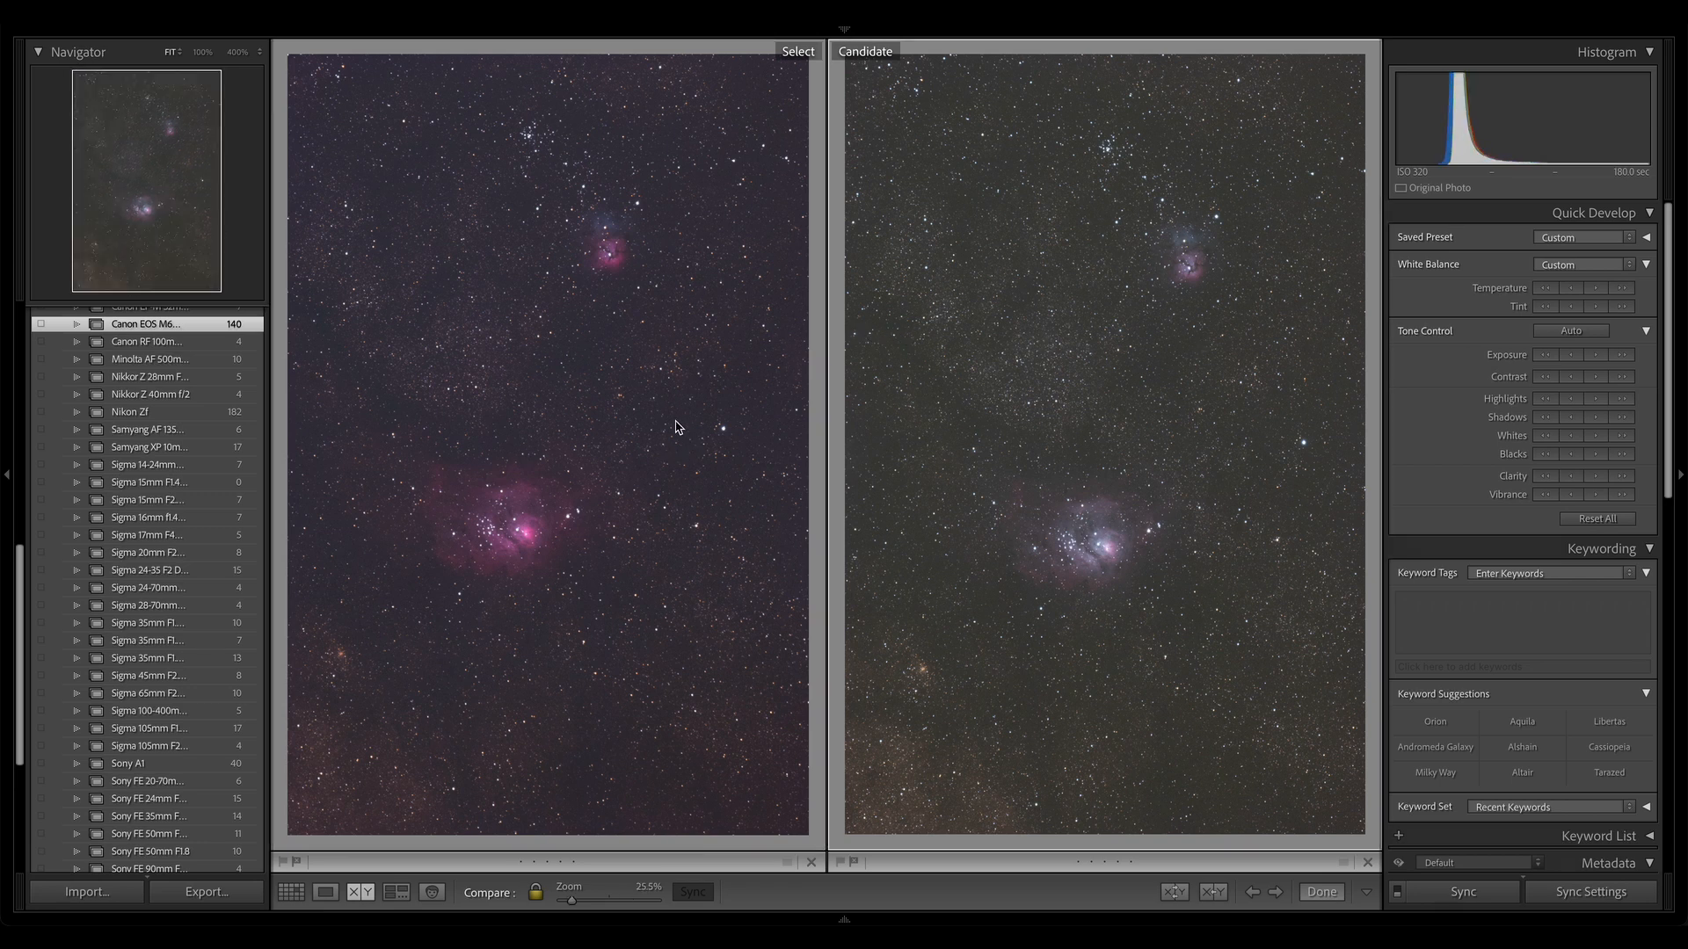
pyautogui.moveTo(598, 524)
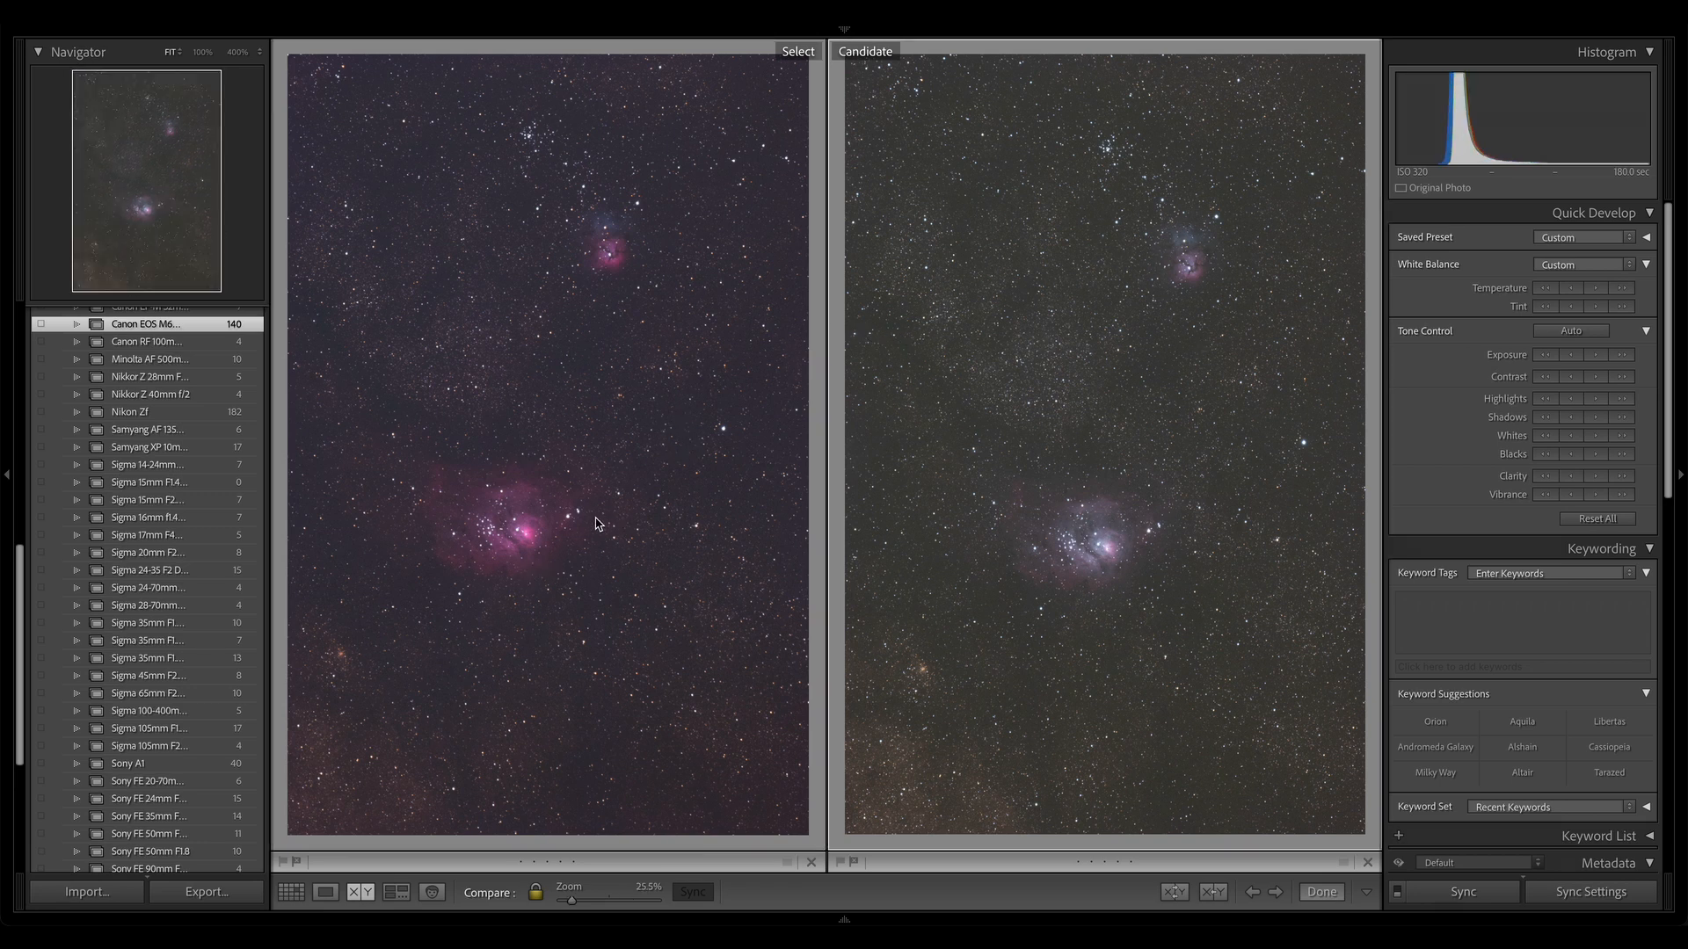
pyautogui.moveTo(590, 490)
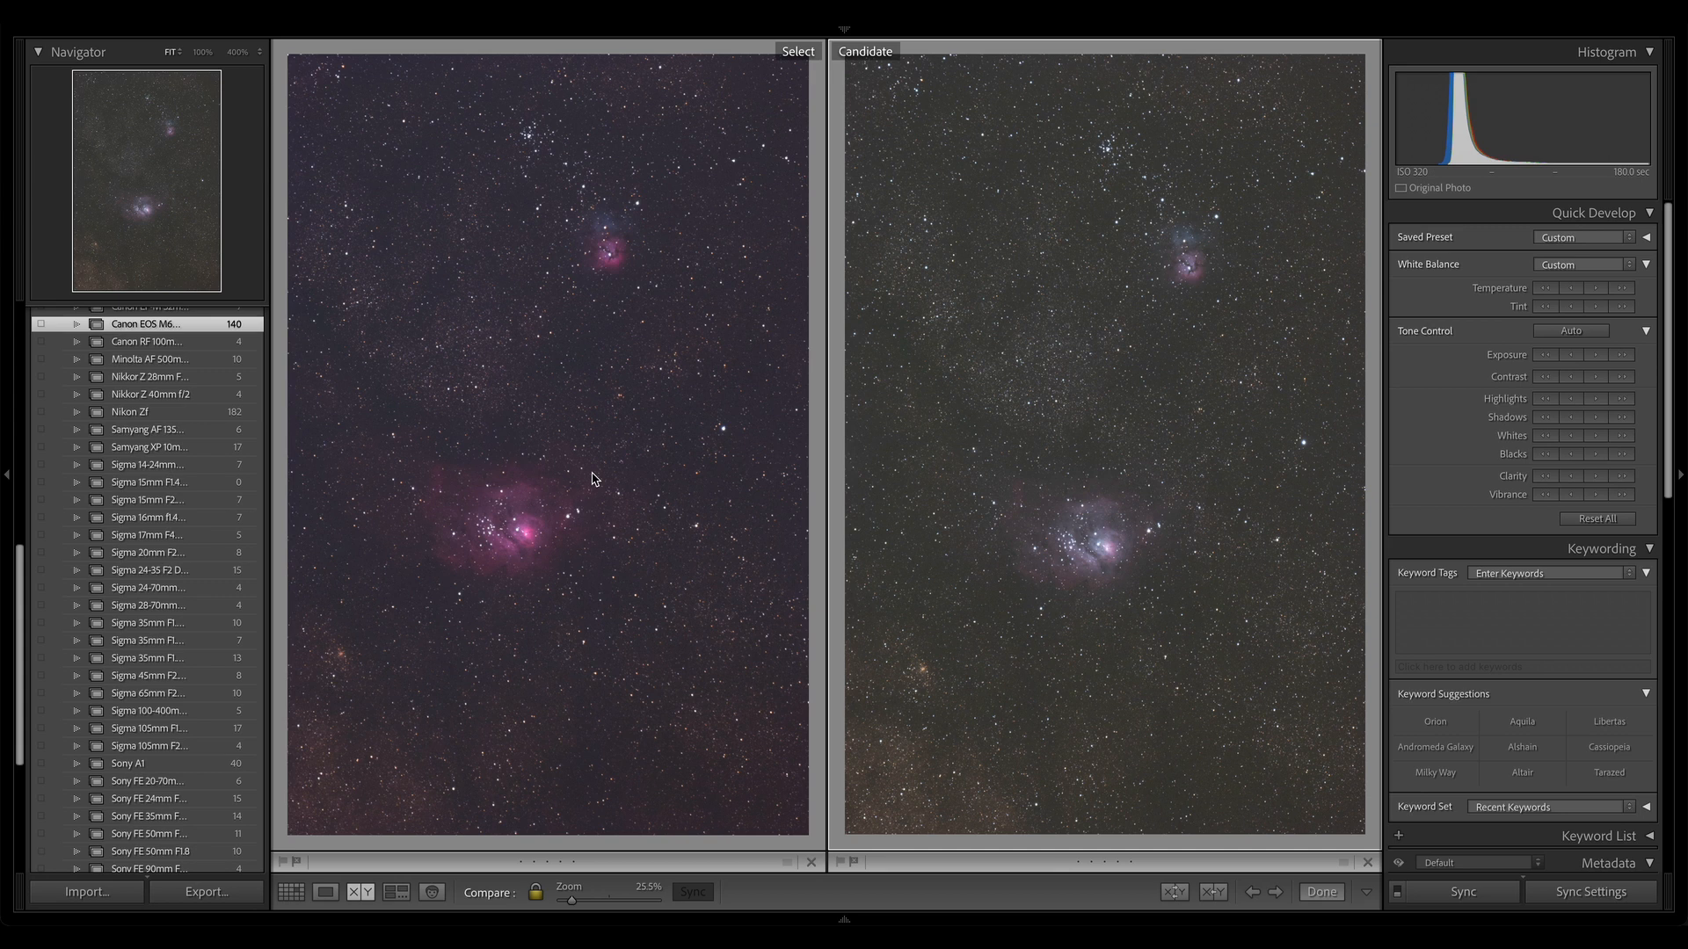
pyautogui.moveTo(627, 489)
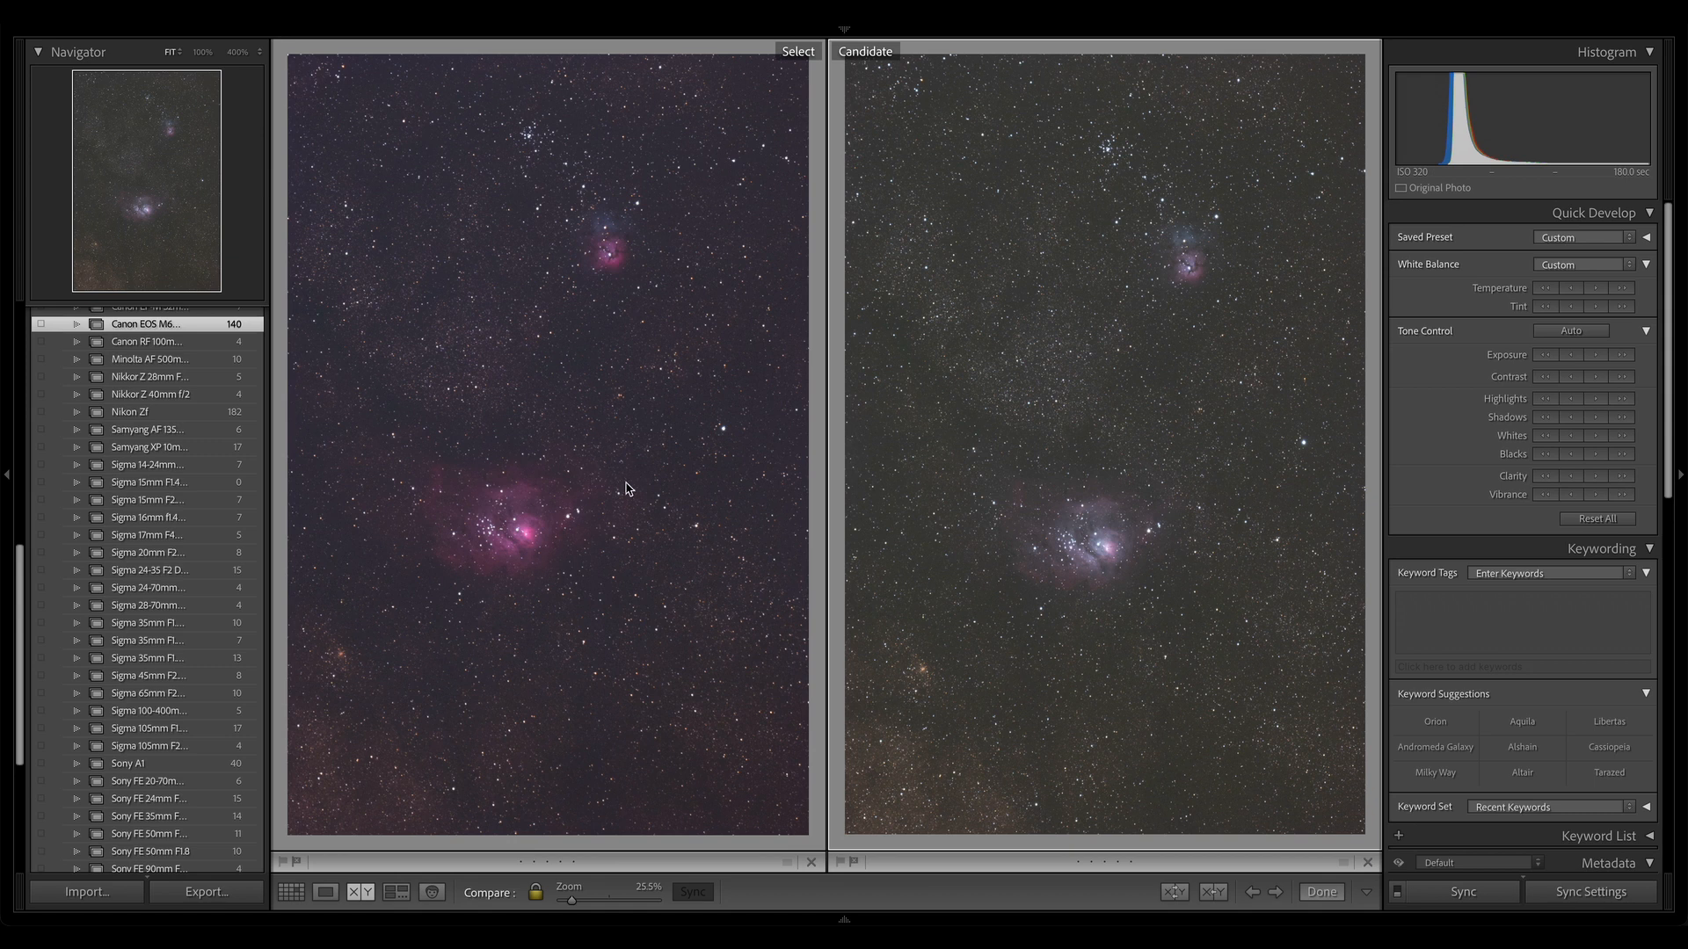
pyautogui.moveTo(1095, 292)
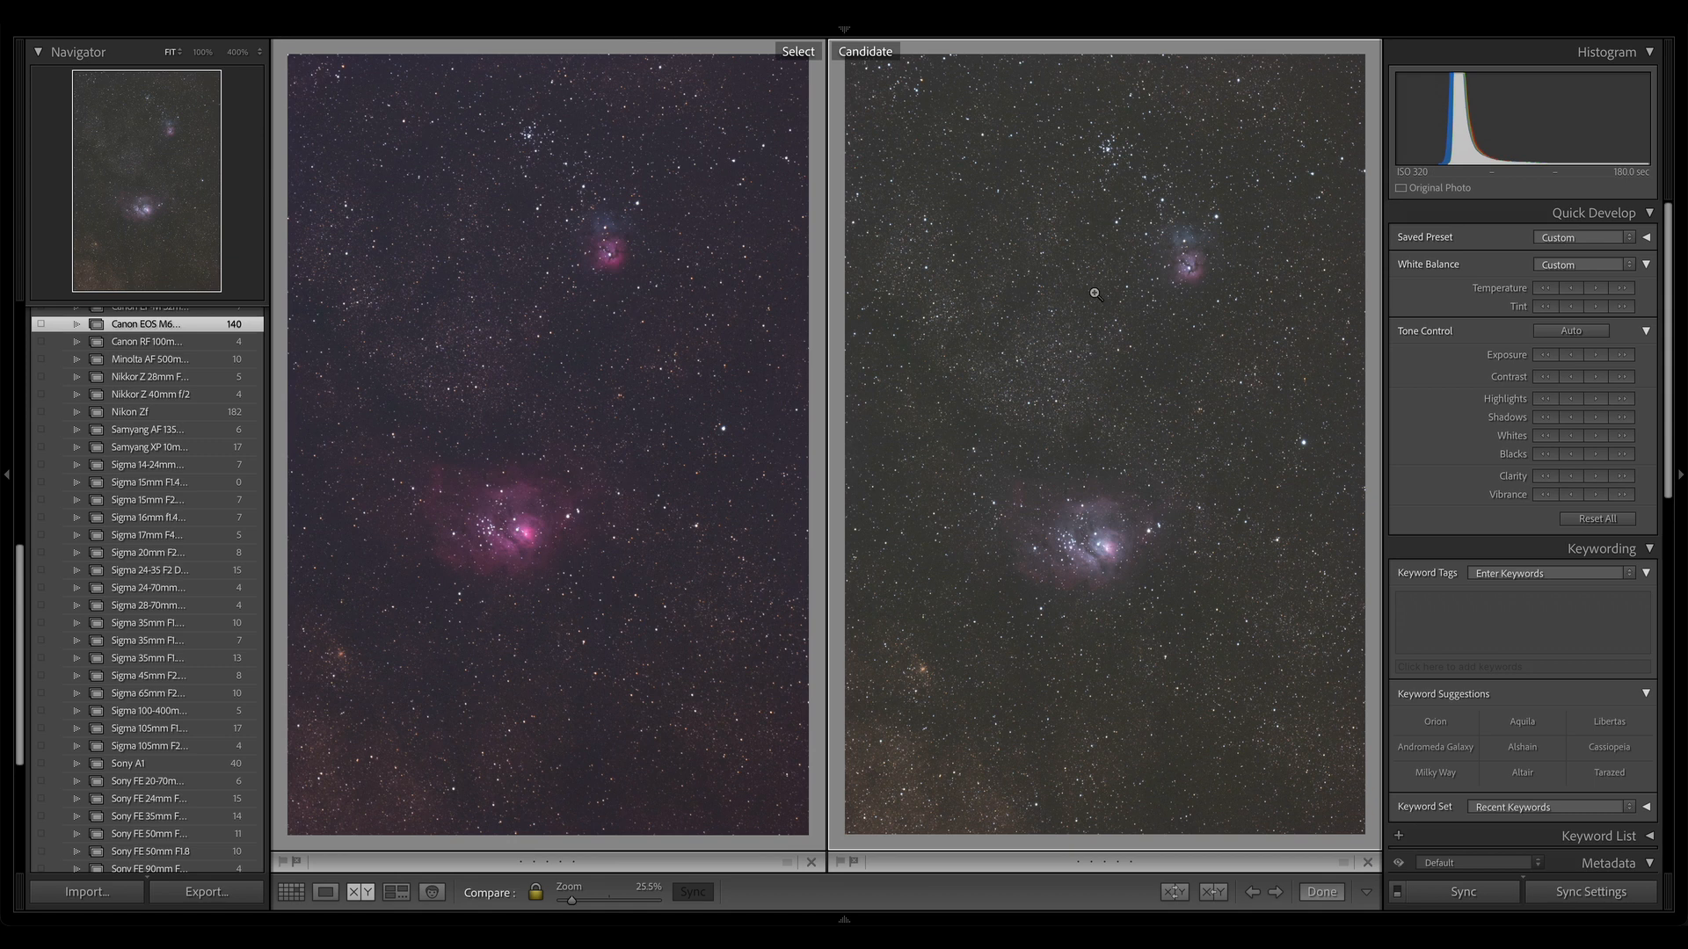
pyautogui.moveTo(1152, 585)
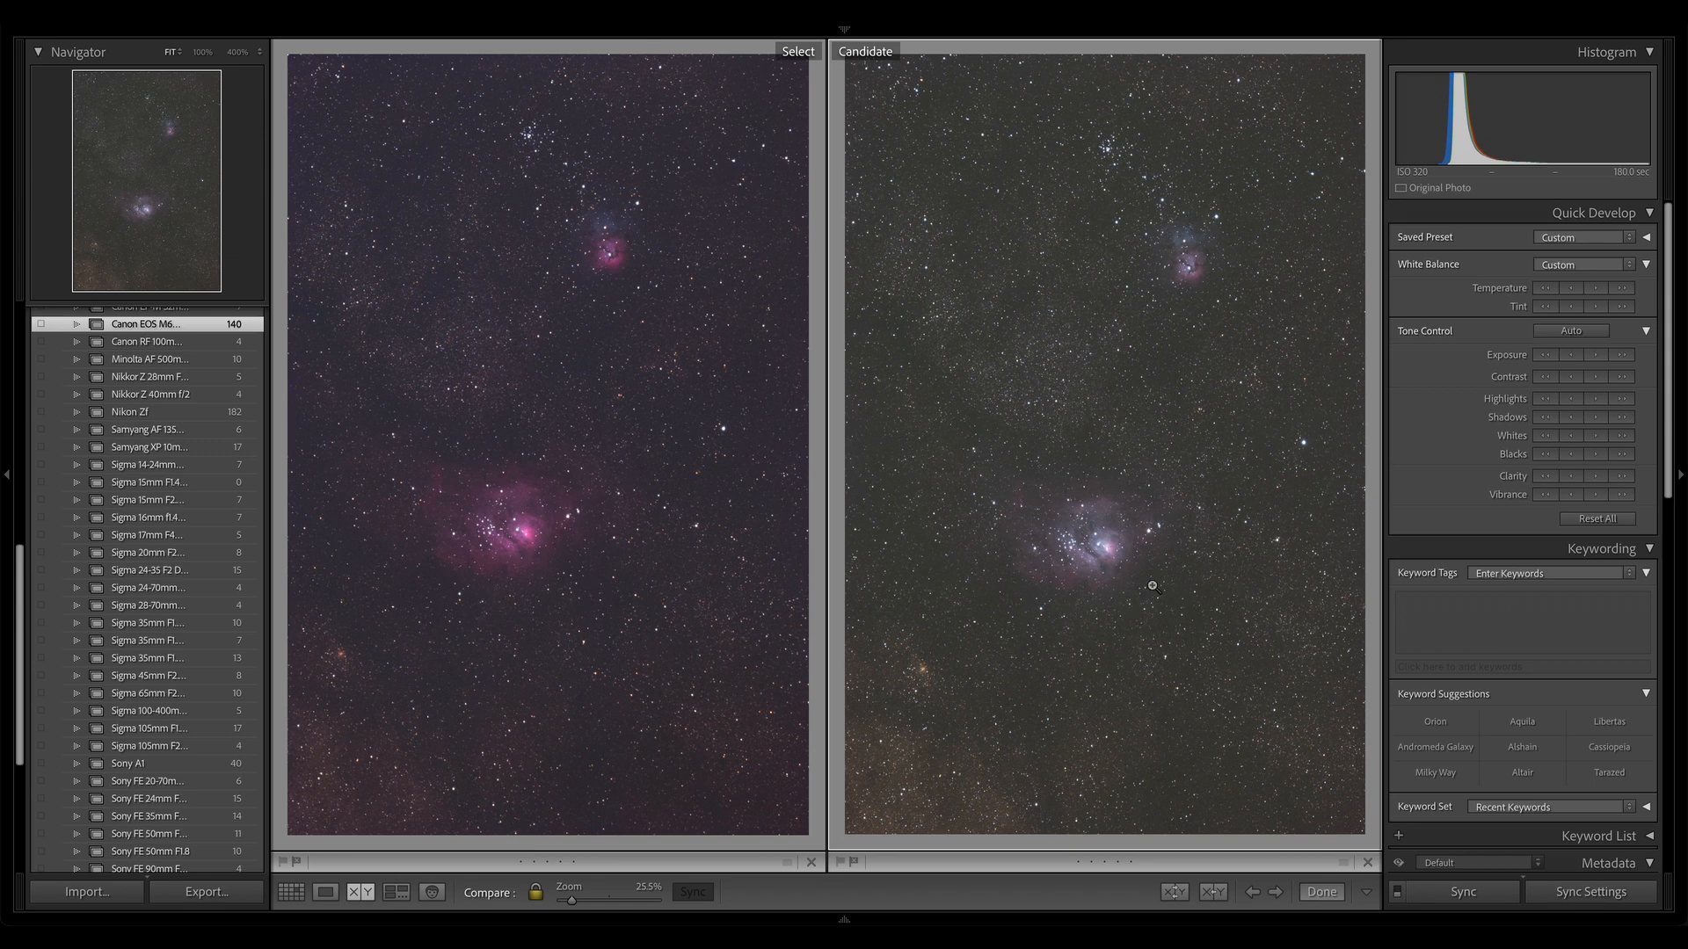
pyautogui.moveTo(1145, 446)
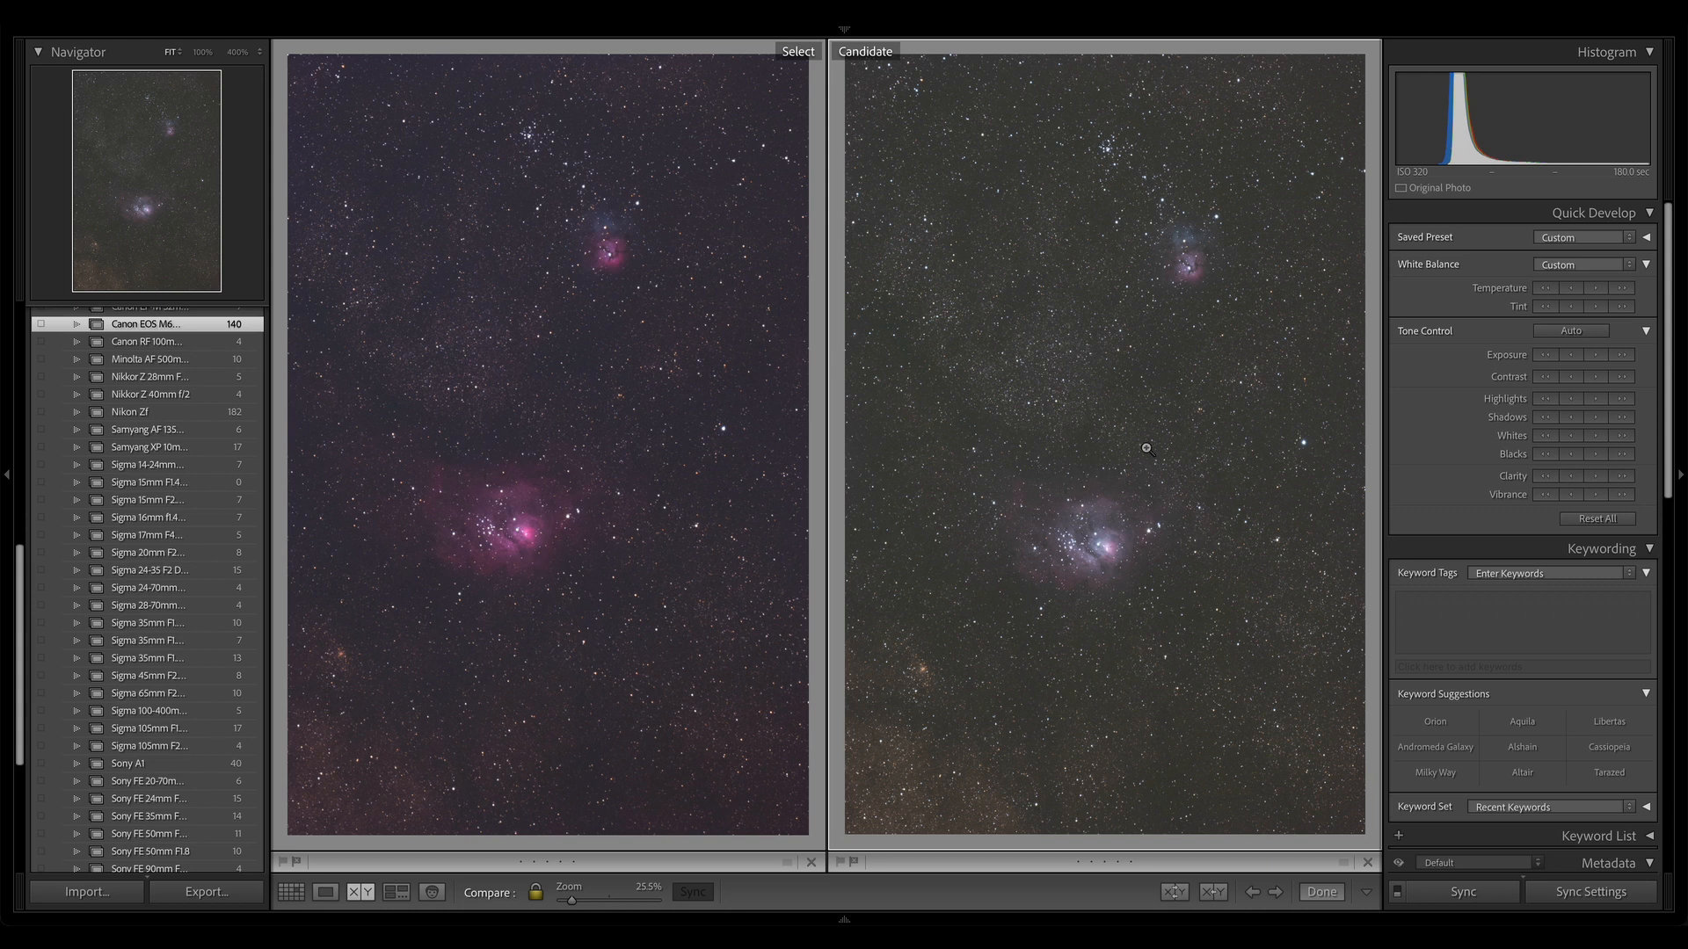
pyautogui.moveTo(1212, 497)
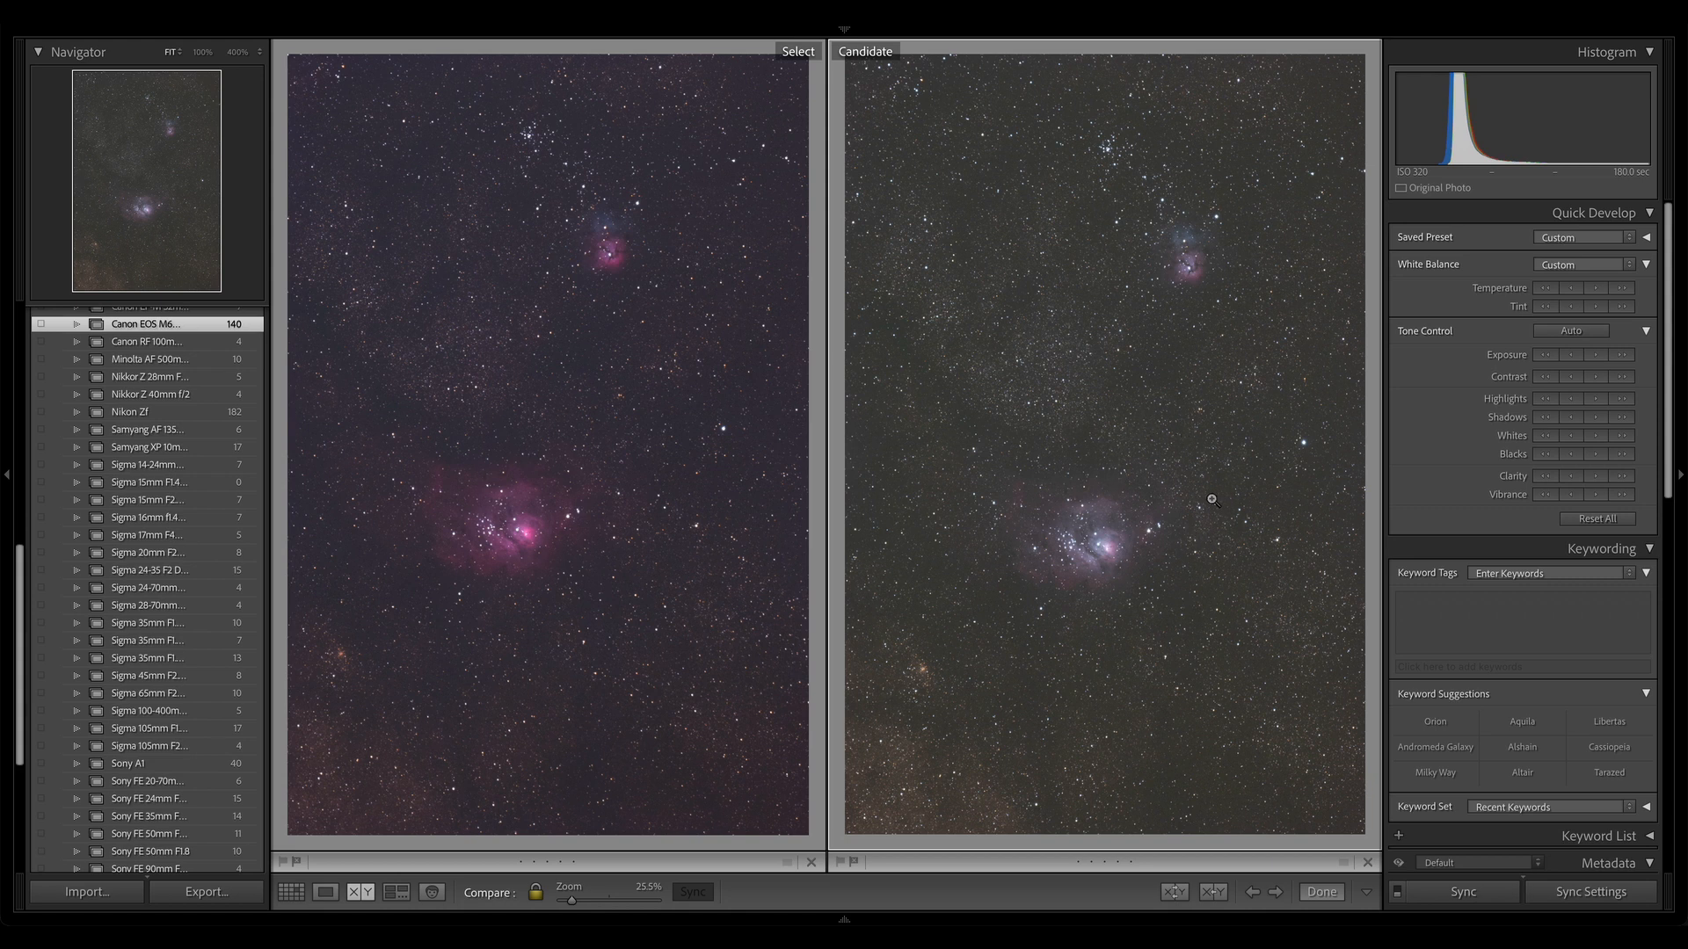
pyautogui.moveTo(1196, 272)
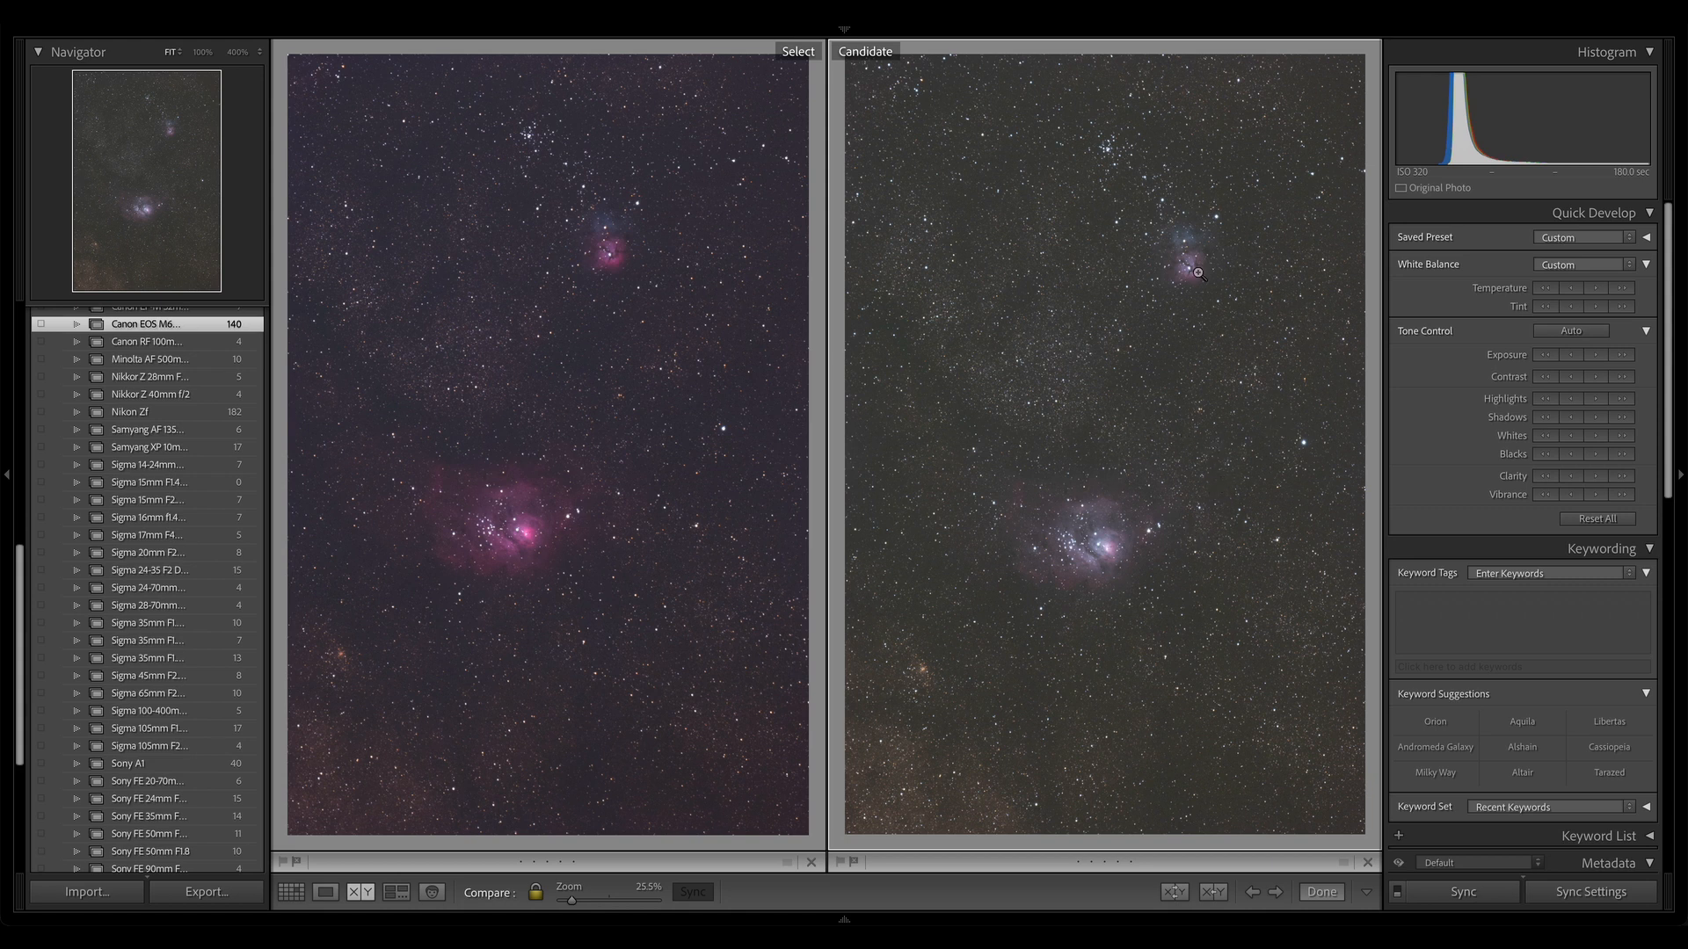
pyautogui.moveTo(1132, 431)
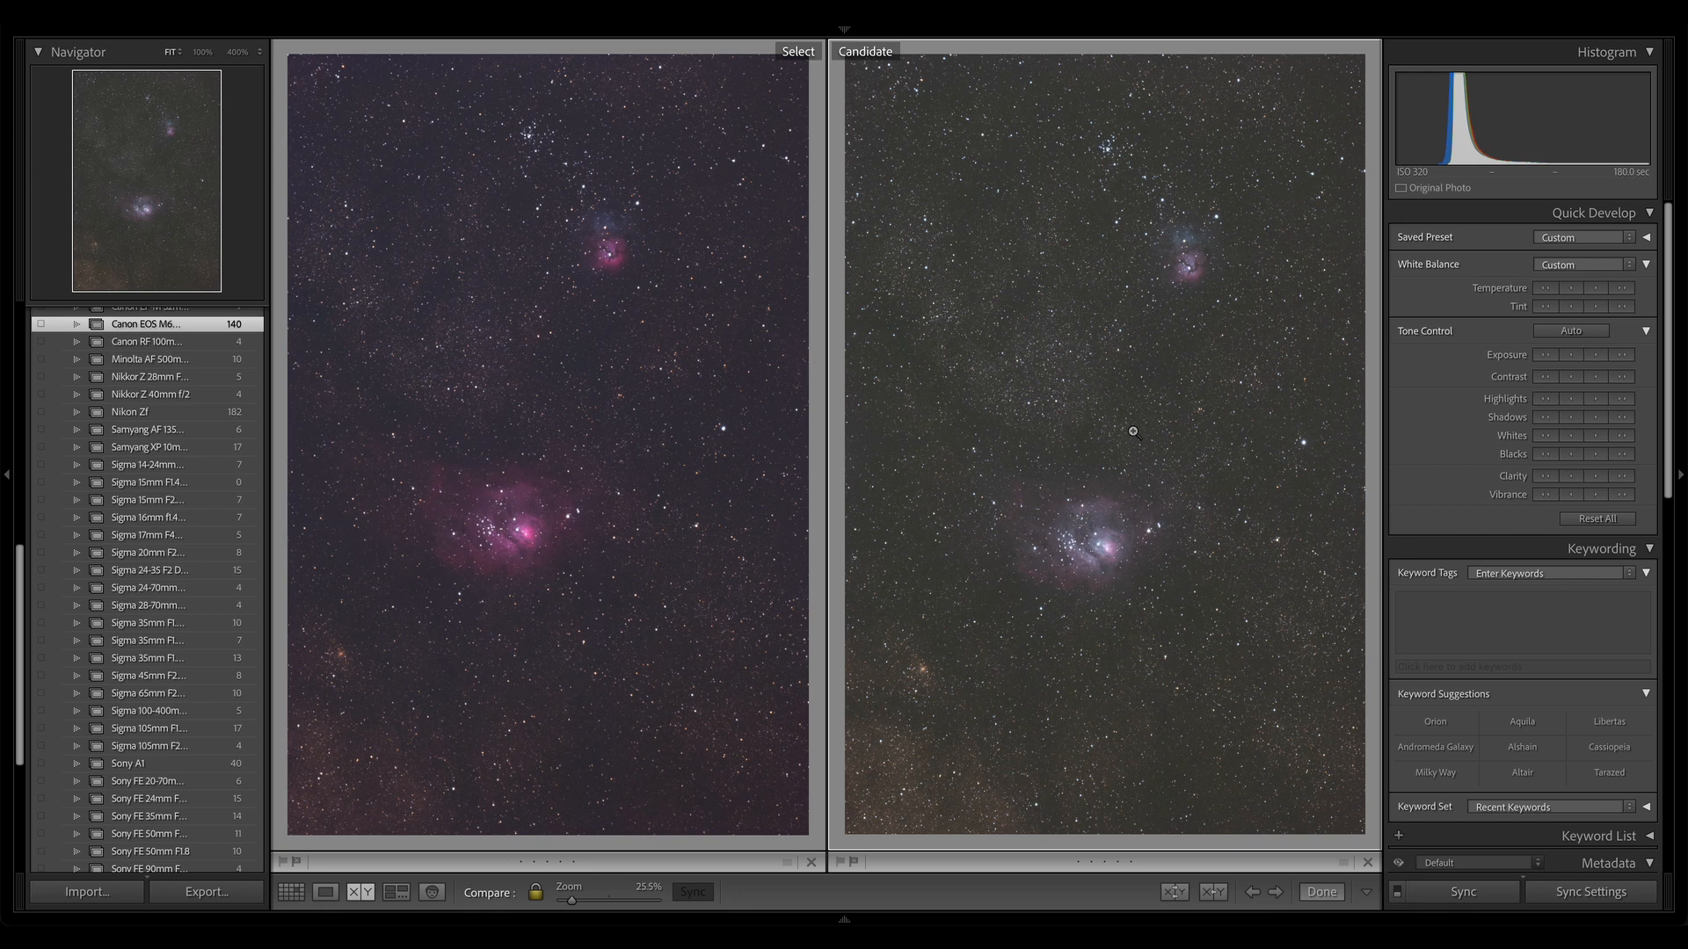